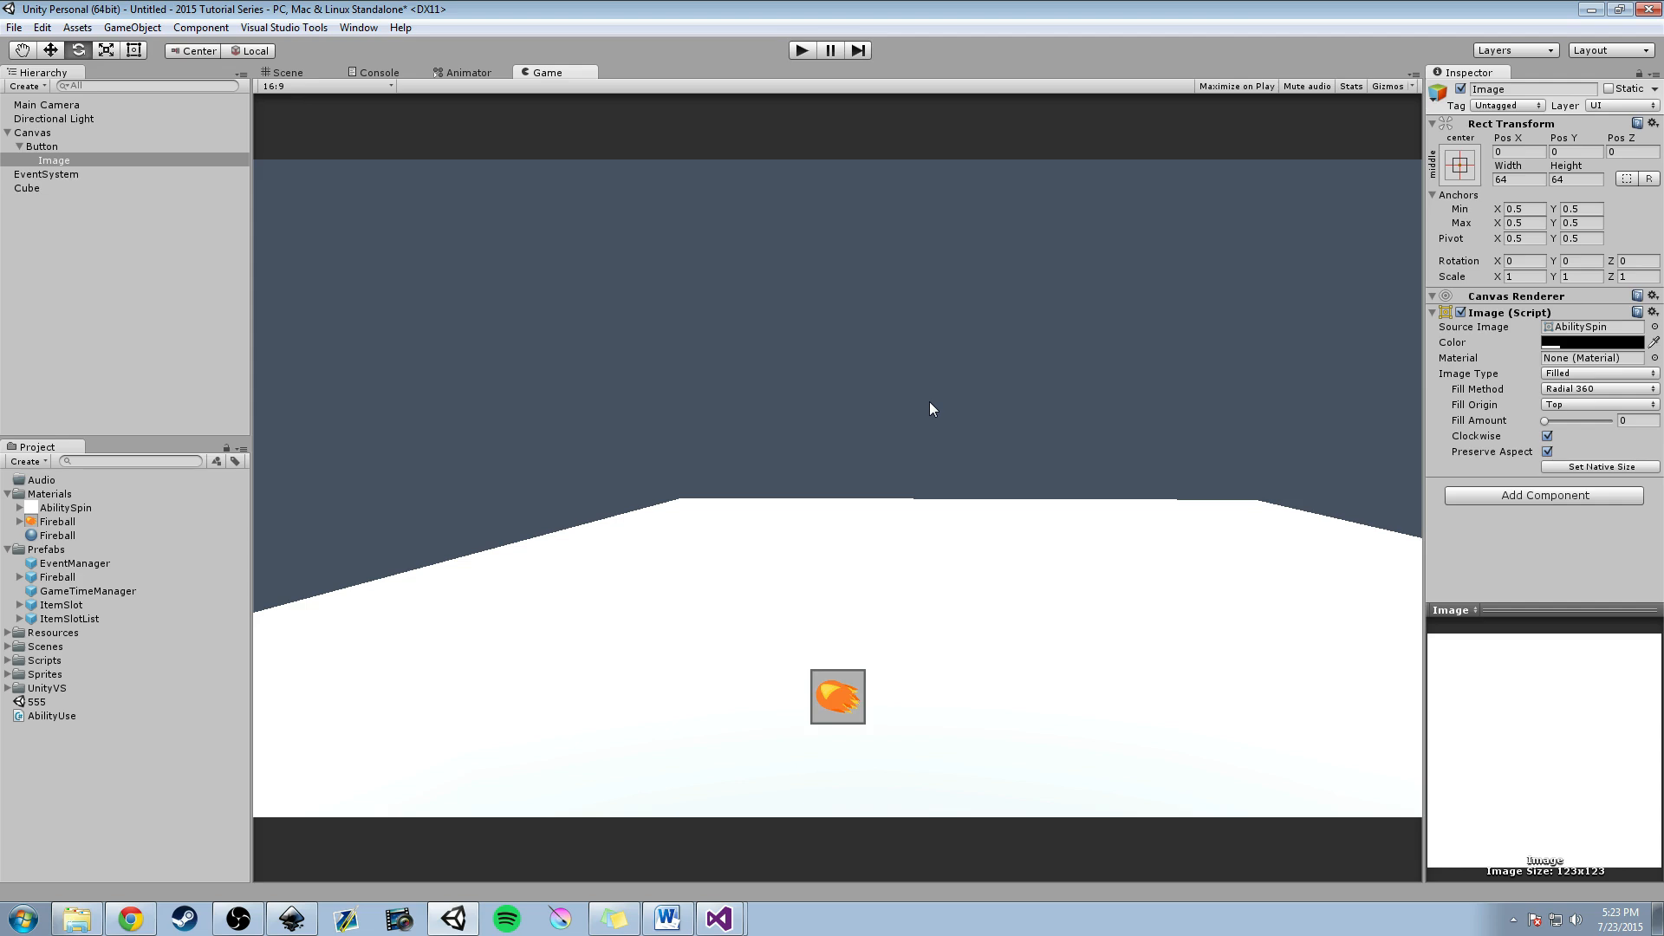
{"action": "mouse_move", "coordinate": [771, 251]}
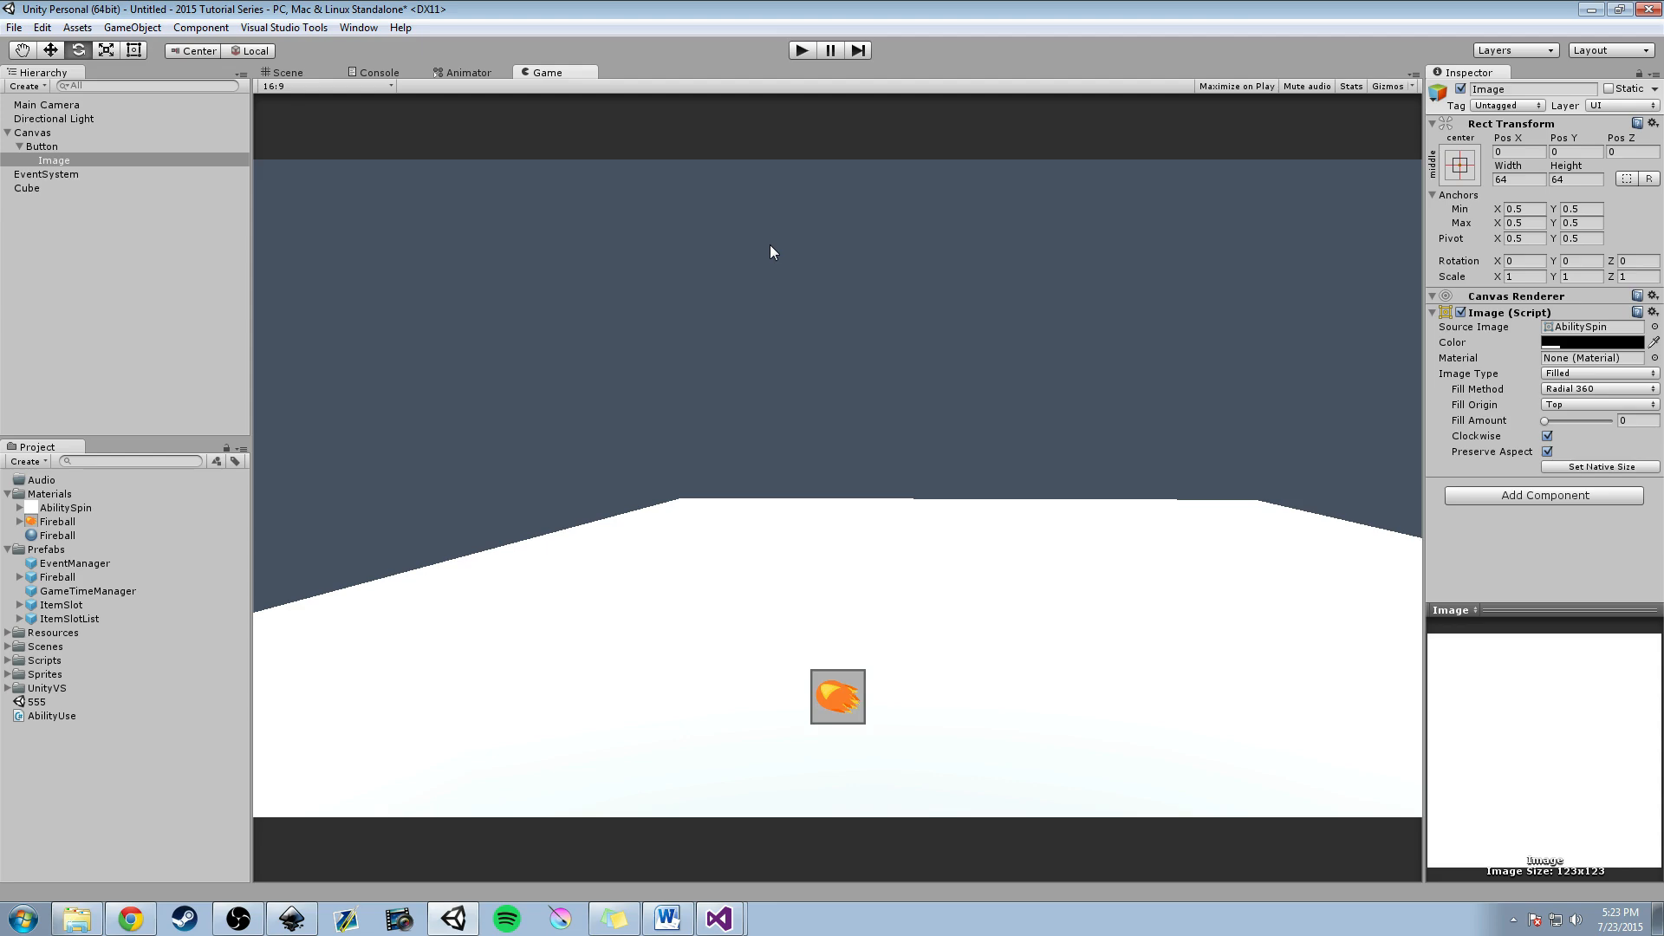
{"action": "mouse_move", "coordinate": [760, 250]}
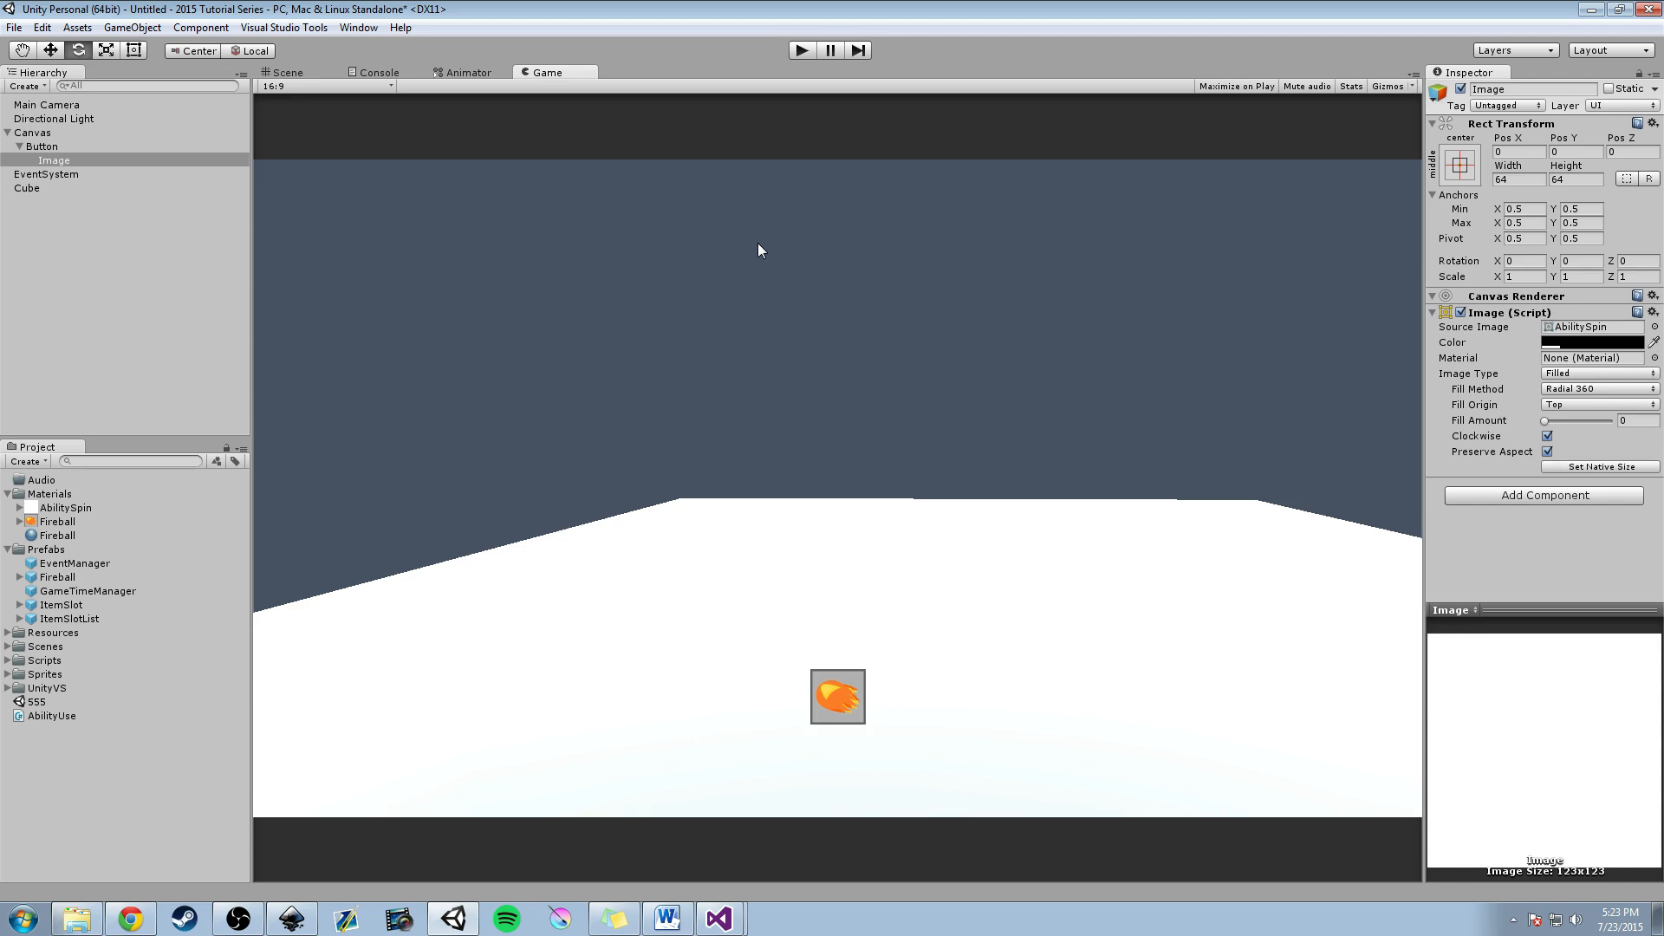
{"action": "mouse_move", "coordinate": [708, 860]}
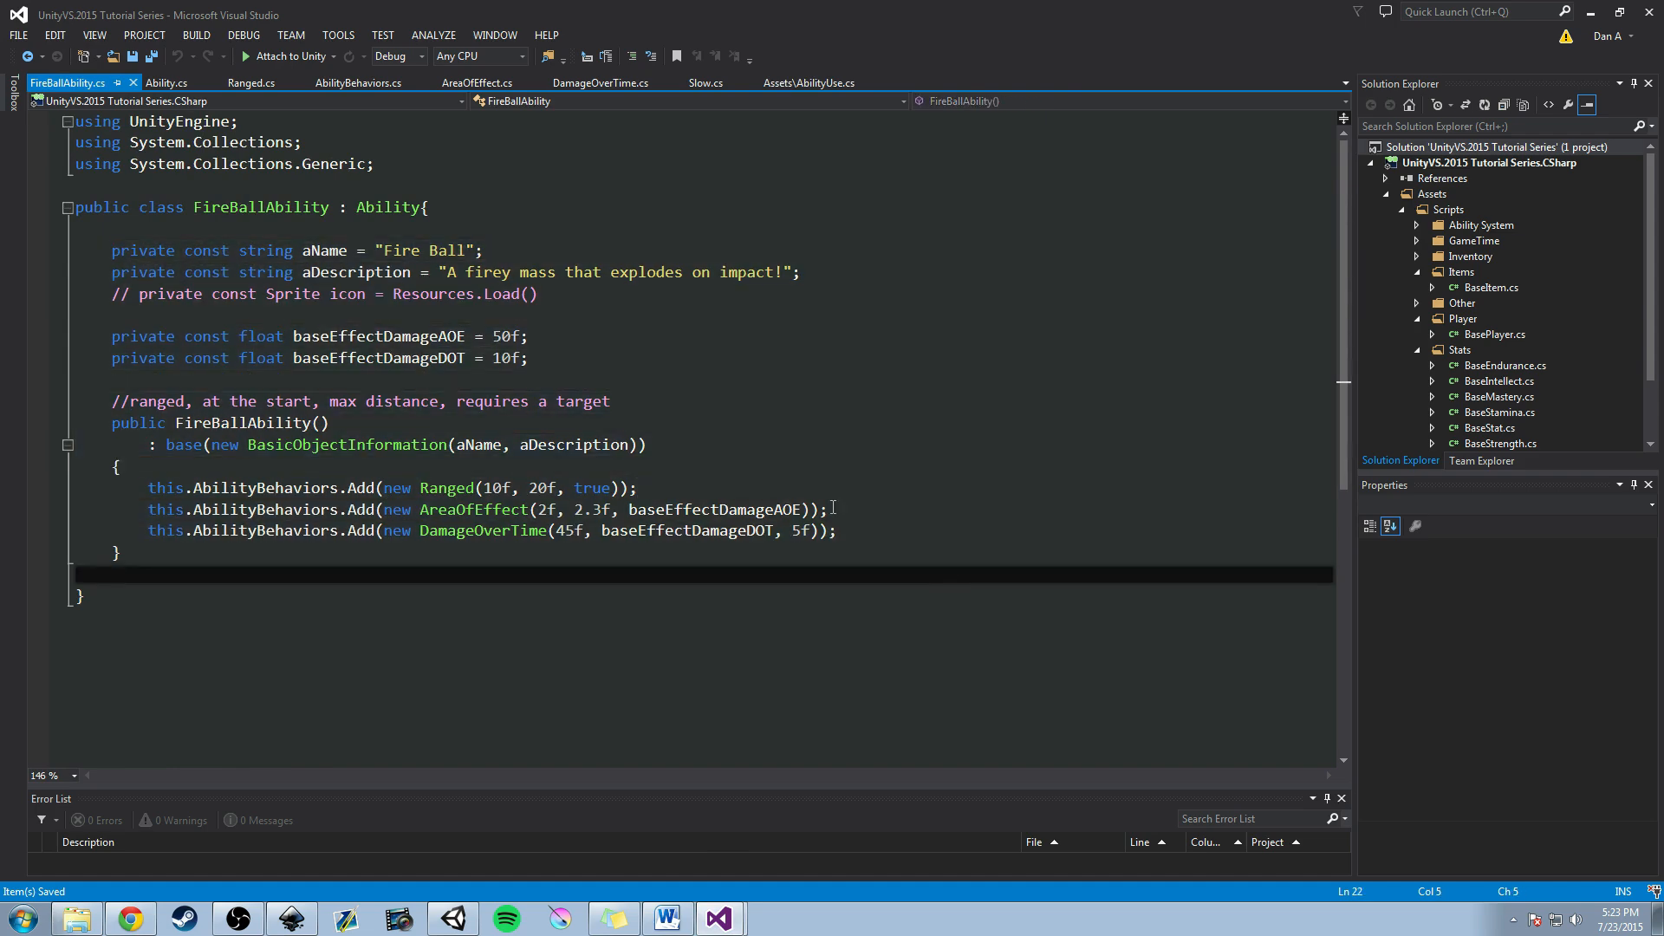
Review the ability script, highlighting the baseEffectDamageDOT constant and the aName constructor argument.
{"action": "left_click", "coordinate": [390, 206]}
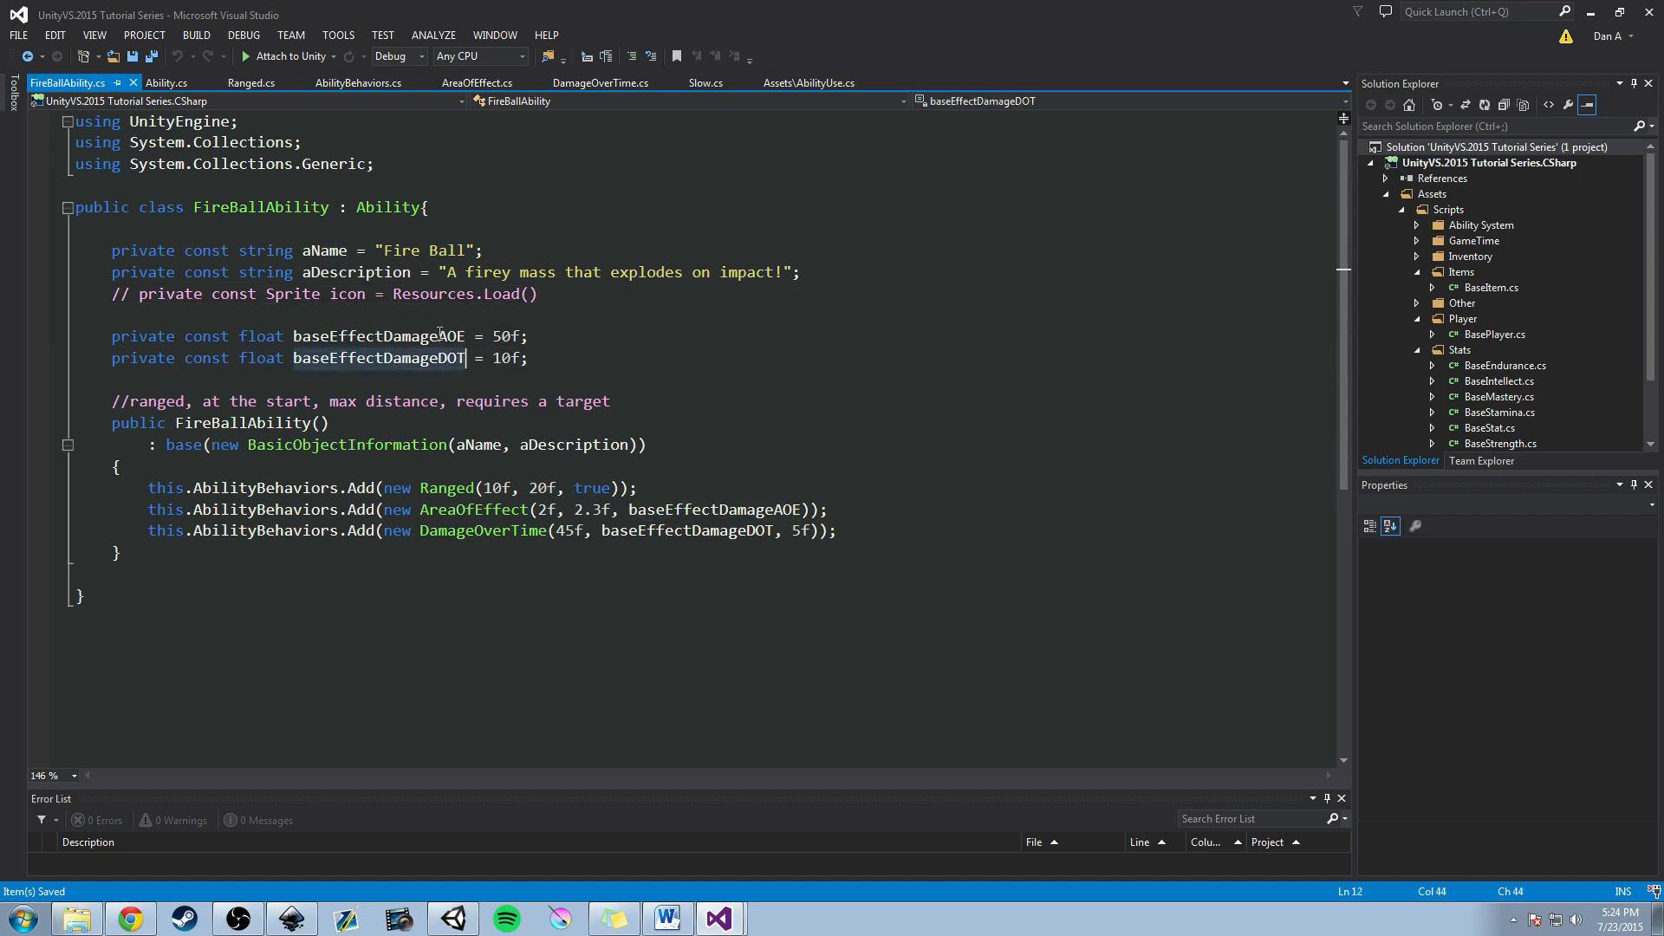
{"action": "double_click", "coordinate": [379, 358]}
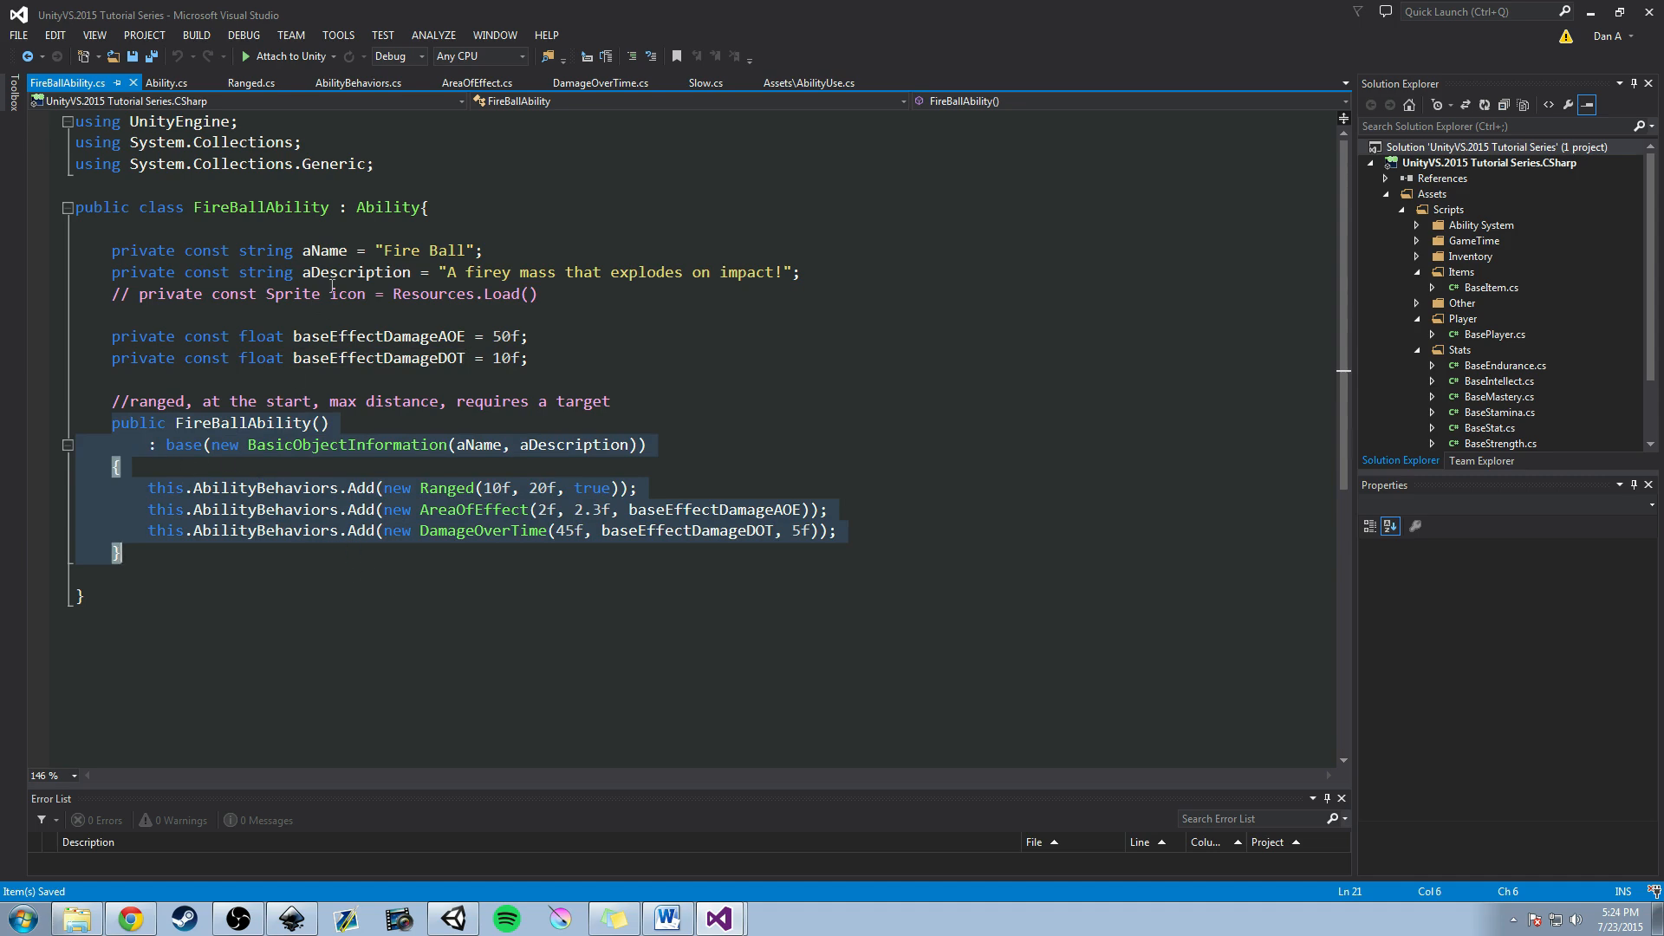
{"action": "mouse_move", "coordinate": [478, 449]}
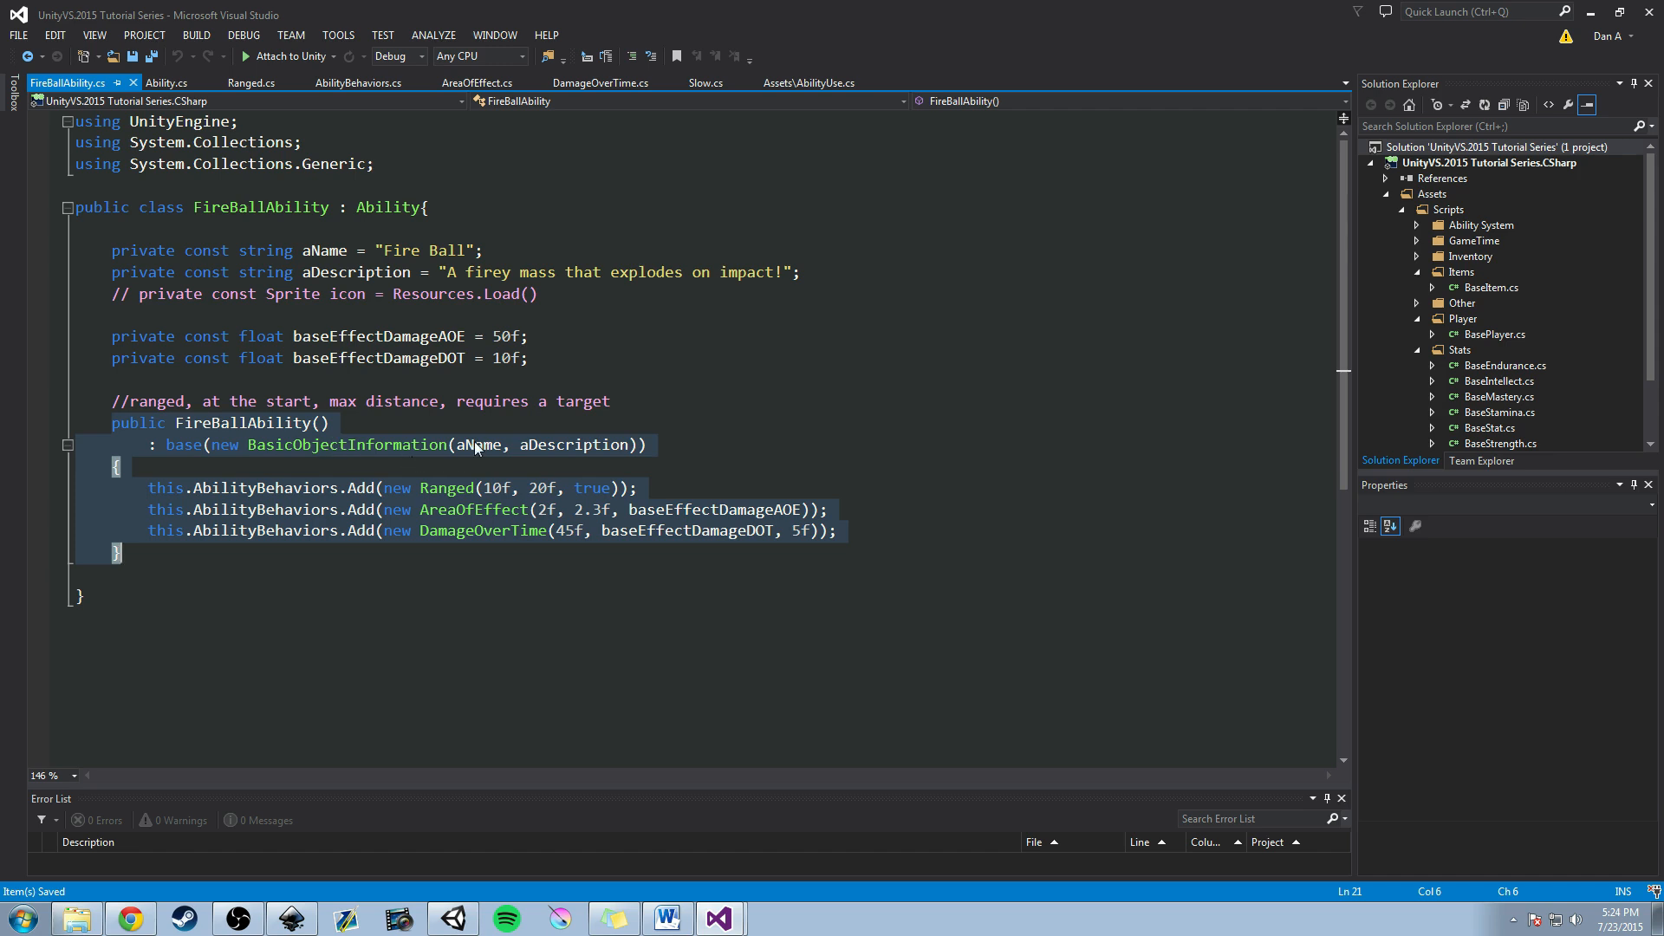
{"action": "double_click", "coordinate": [573, 445]}
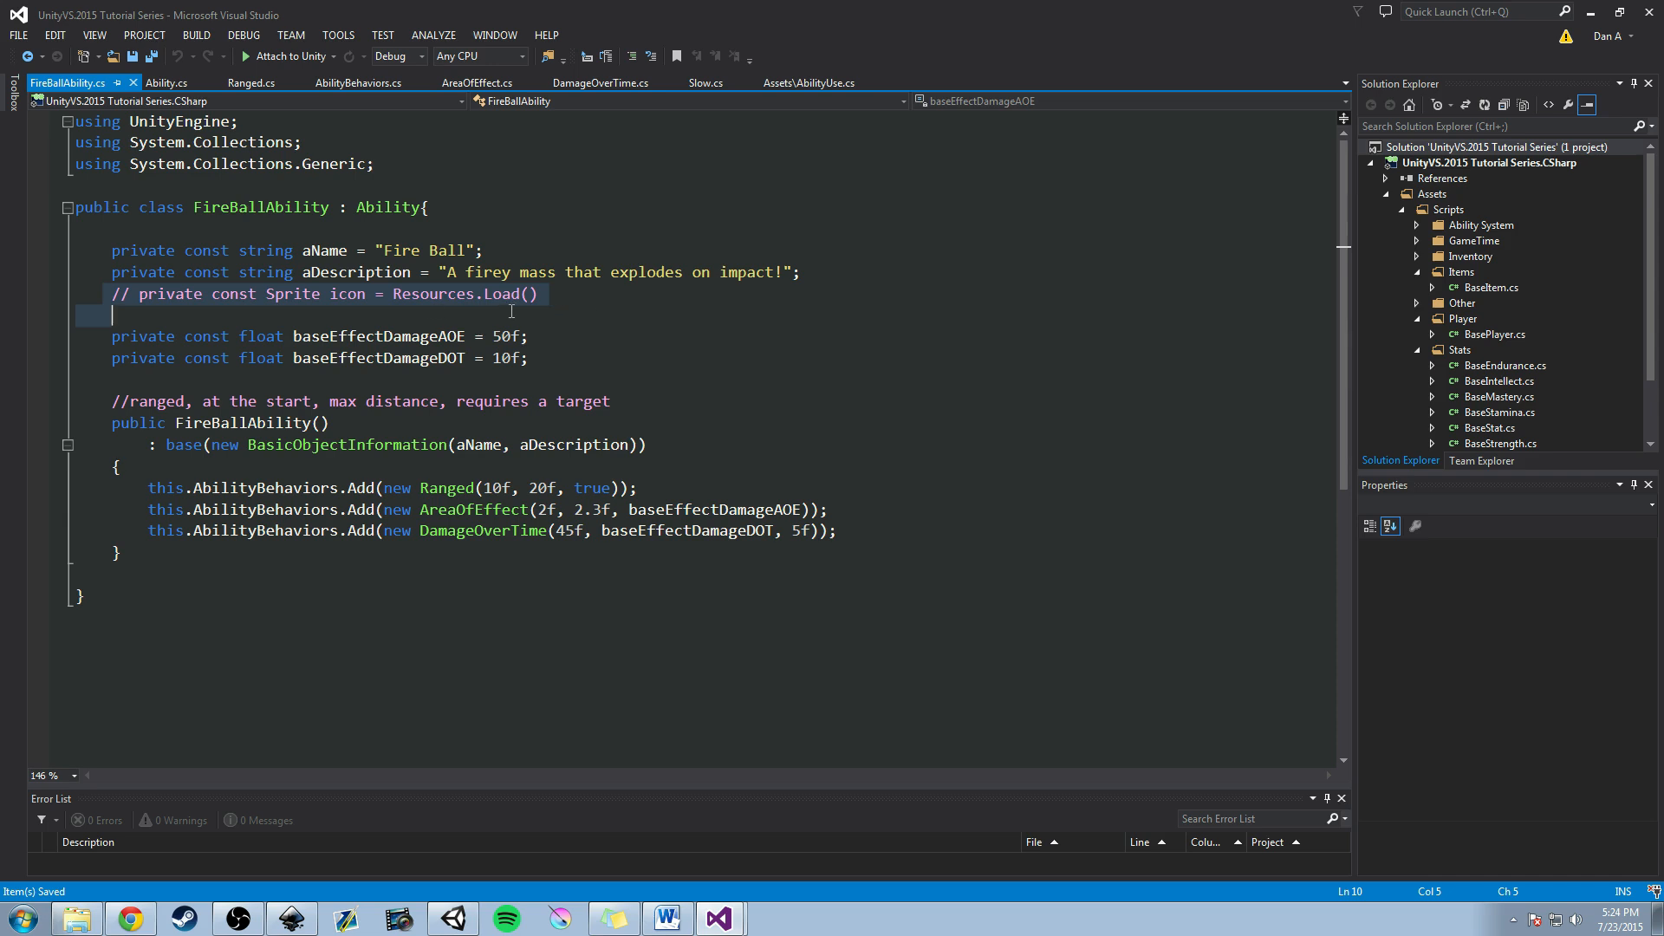
{"action": "mouse_move", "coordinate": [488, 305]}
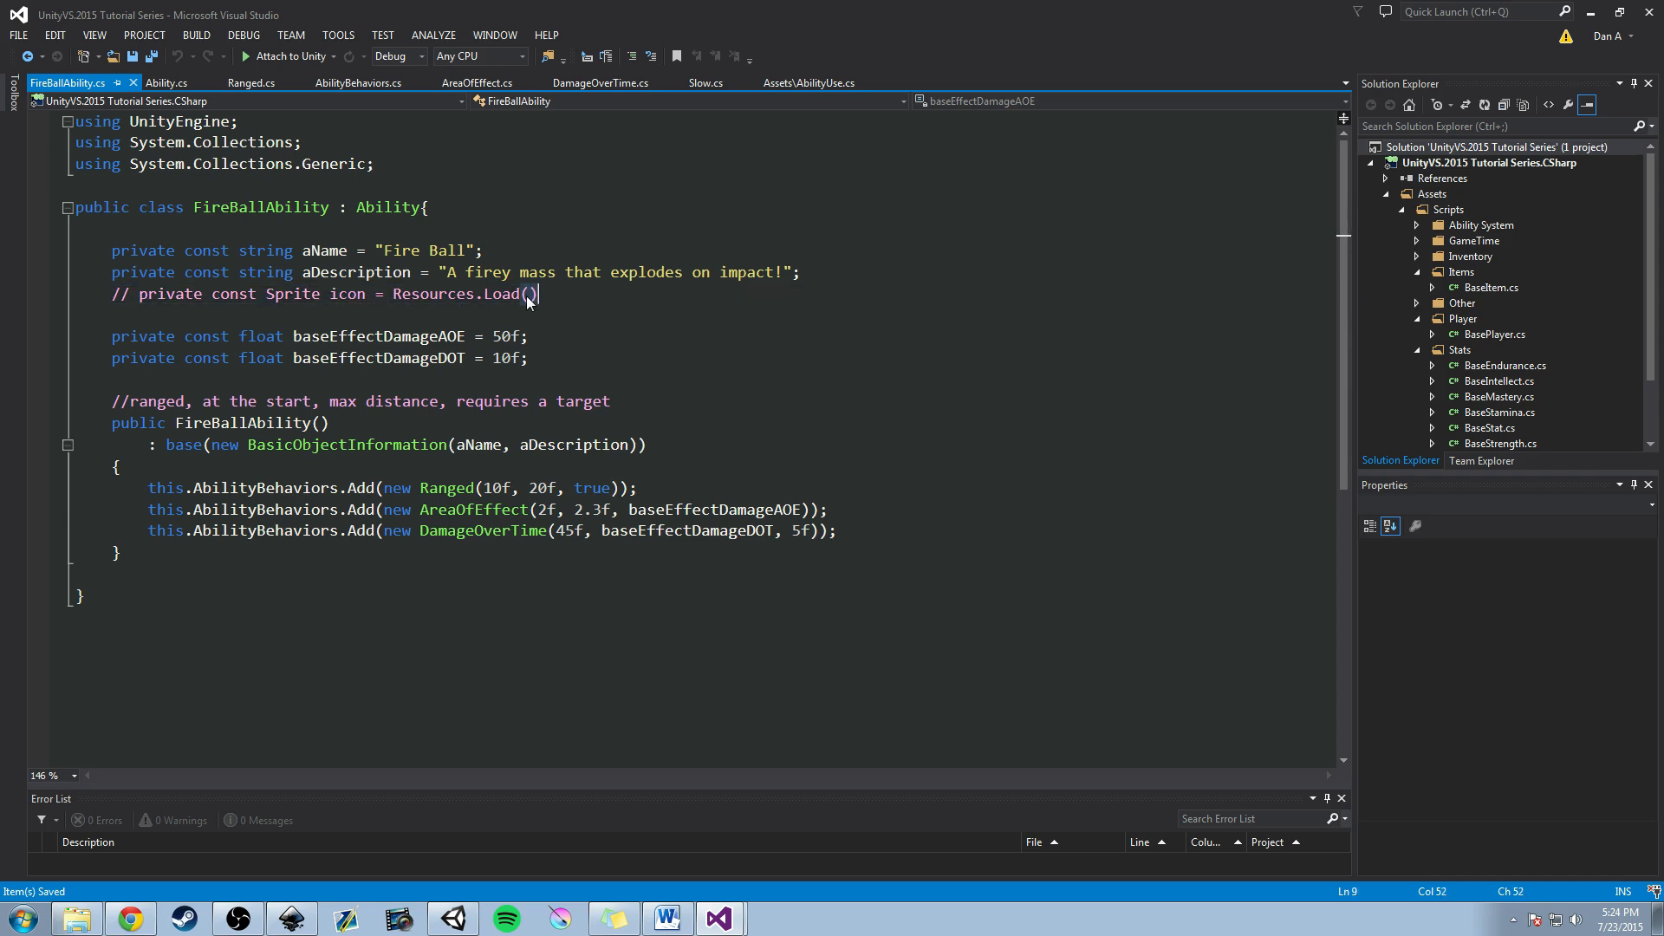
{"action": "mouse_move", "coordinate": [545, 401]}
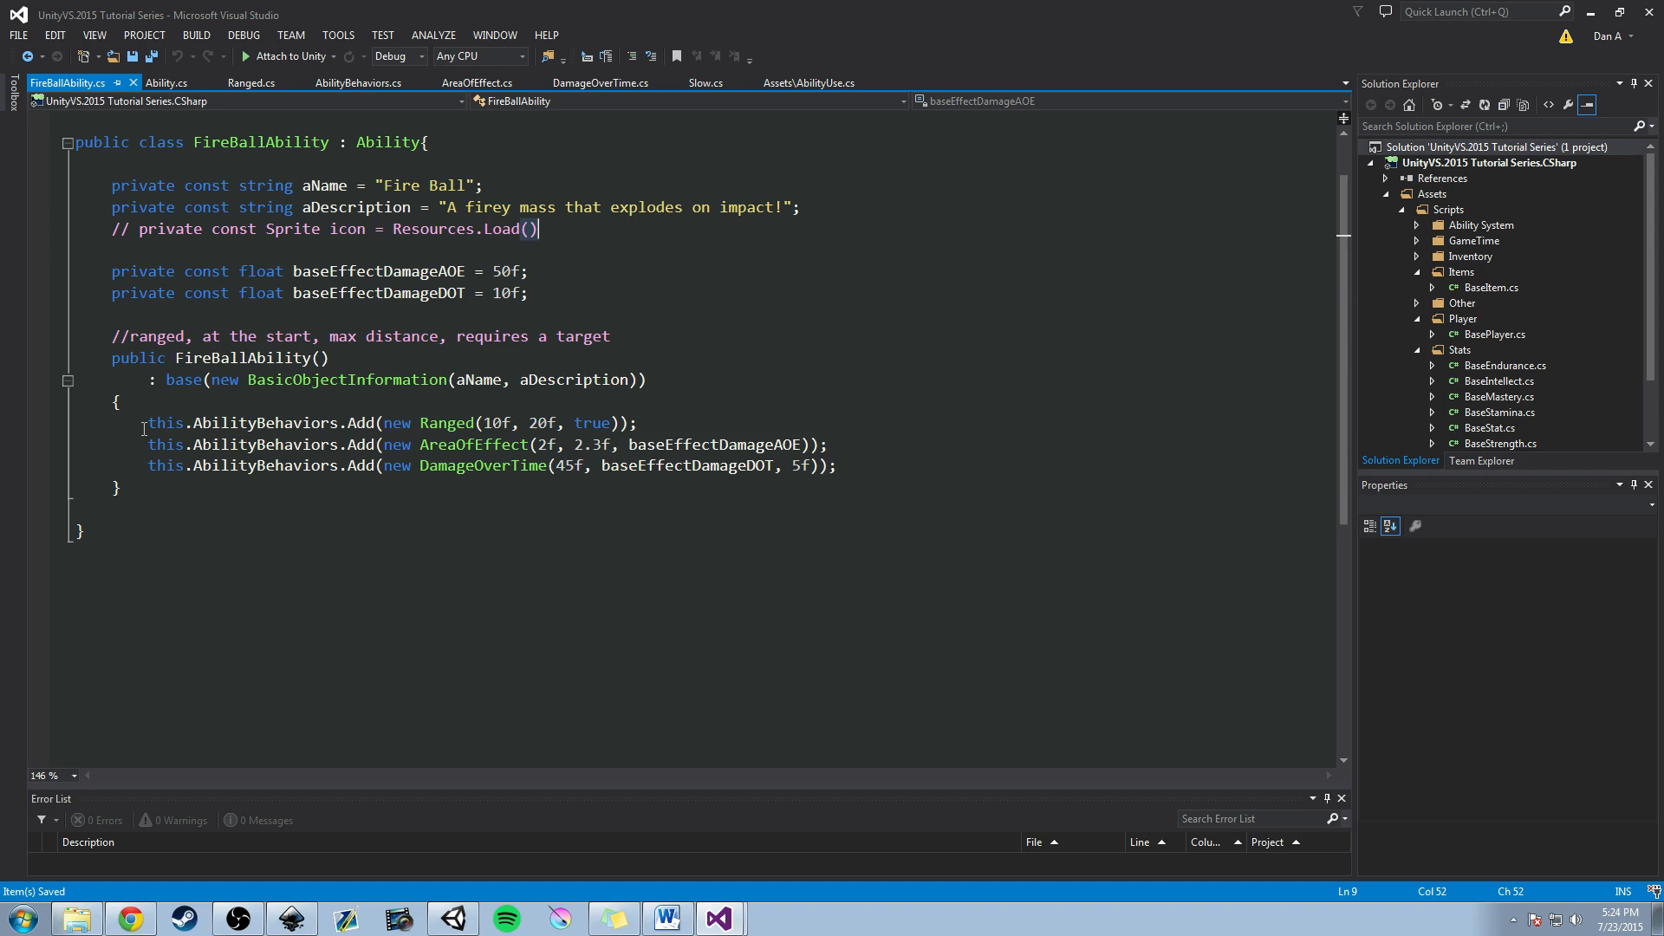
{"action": "left_click_drag", "start_coordinate": [148, 422], "coordinate": [791, 465]}
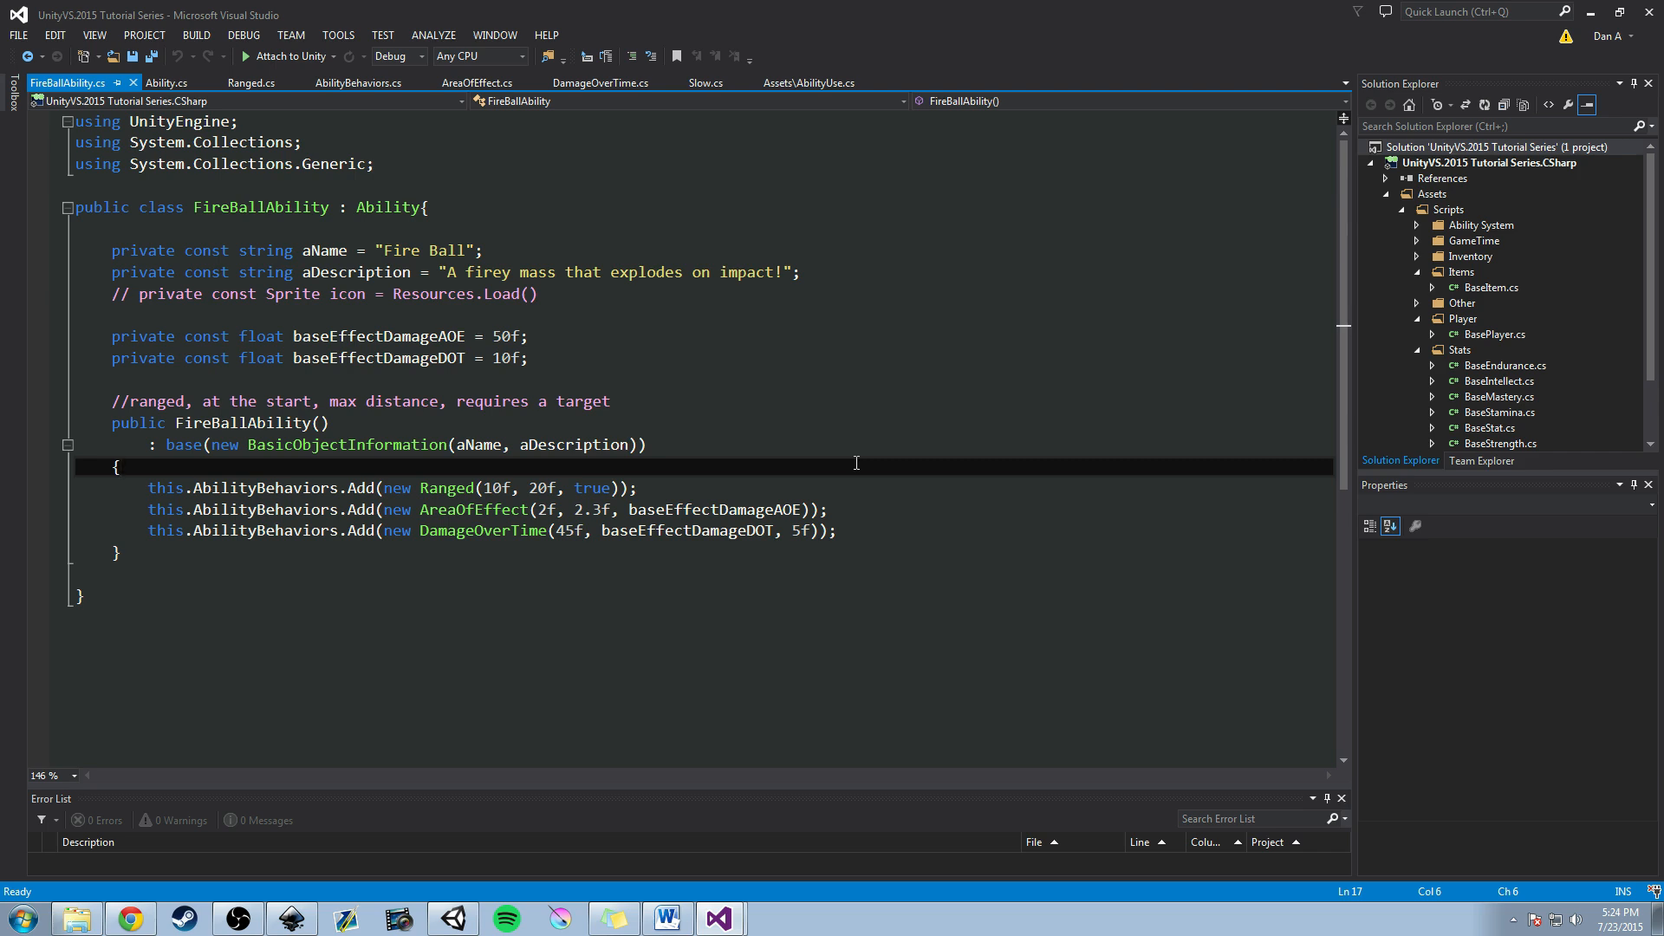
{"action": "left_click_drag", "start_coordinate": [110, 250], "coordinate": [128, 553]}
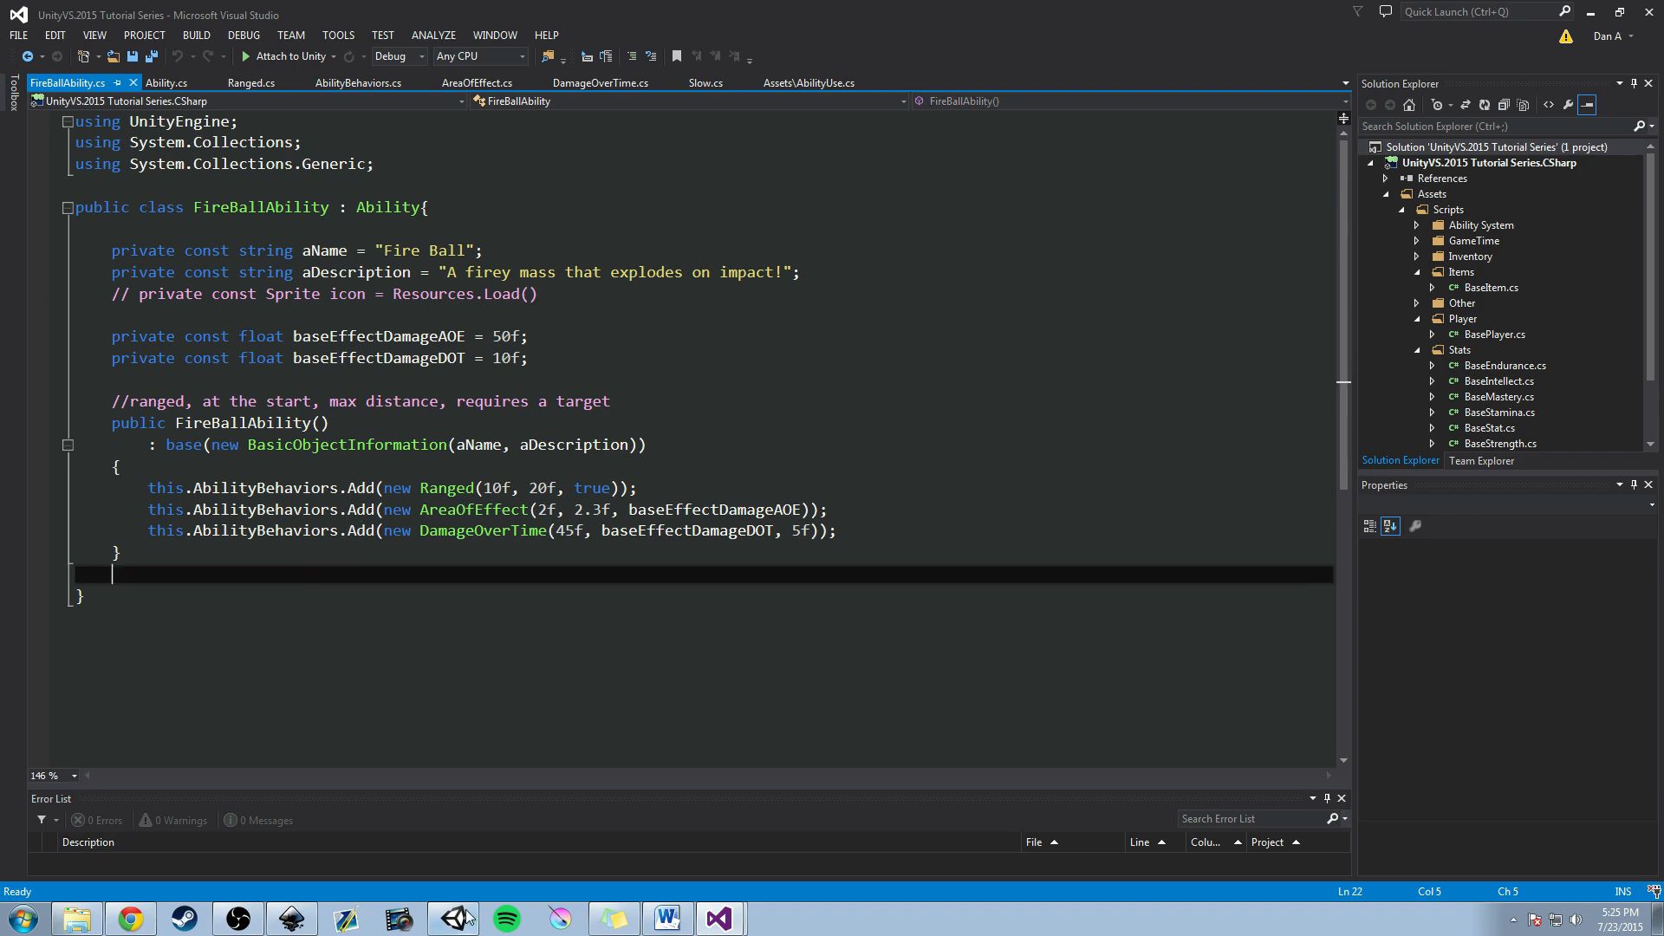
Back in Unity, collapse Canvas, show the Scene view, and inspect Cube, Canvas, EventSystem and Main Camera.
{"action": "left_click", "coordinate": [457, 919]}
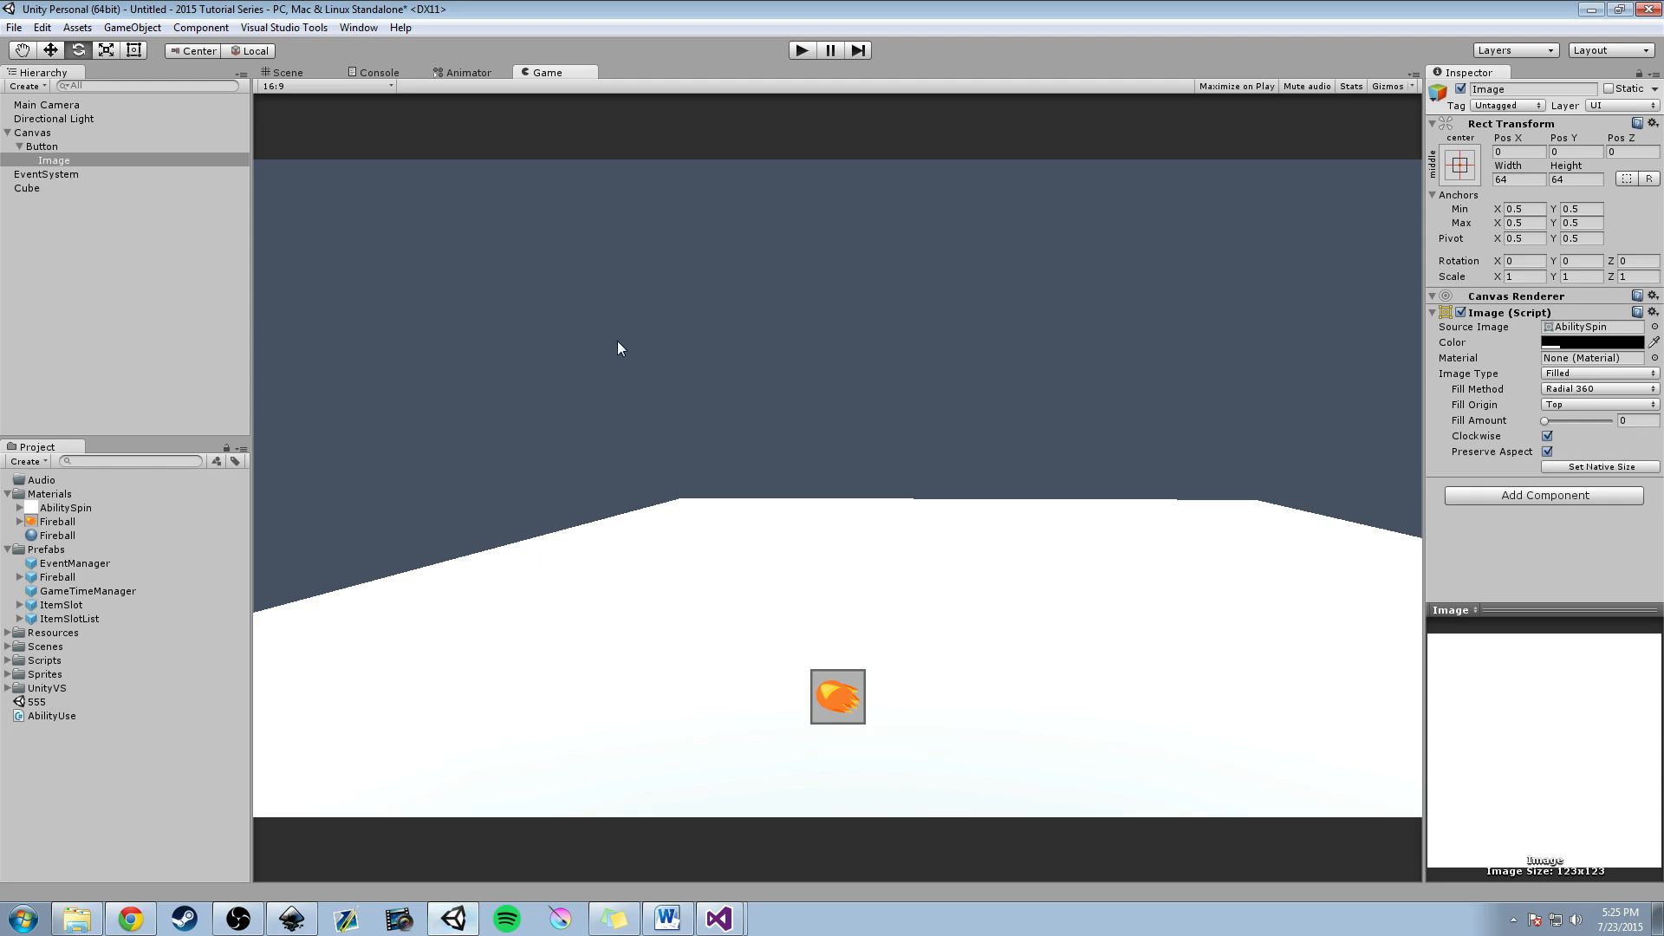
{"action": "mouse_move", "coordinate": [750, 416]}
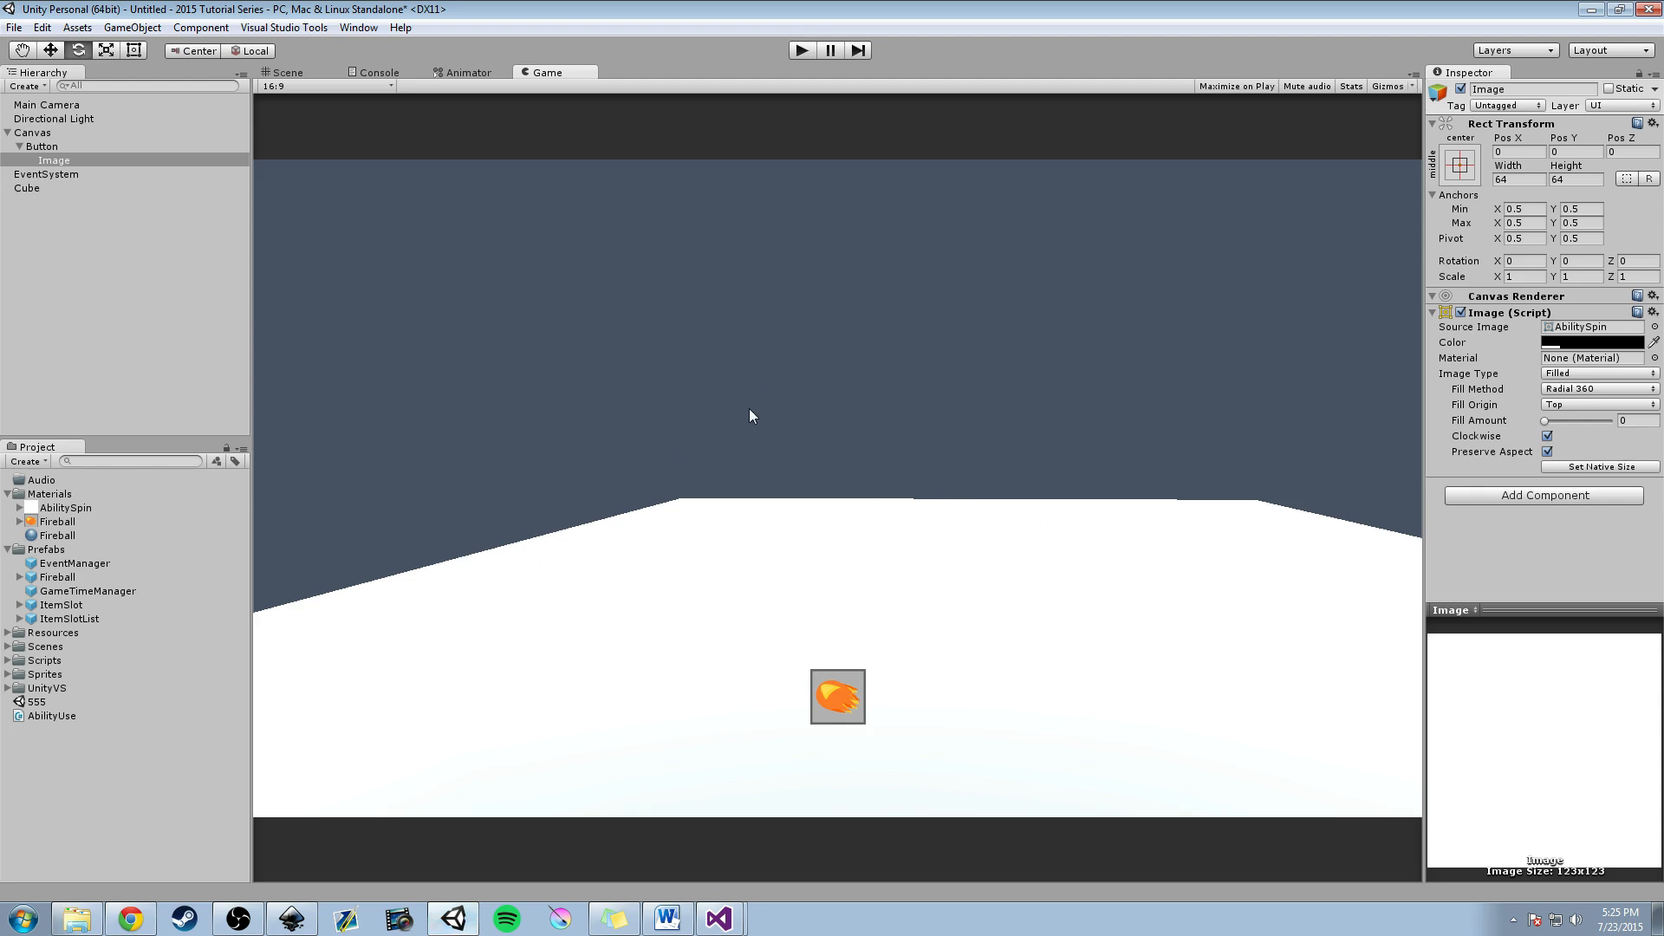
{"action": "left_click", "coordinate": [8, 132]}
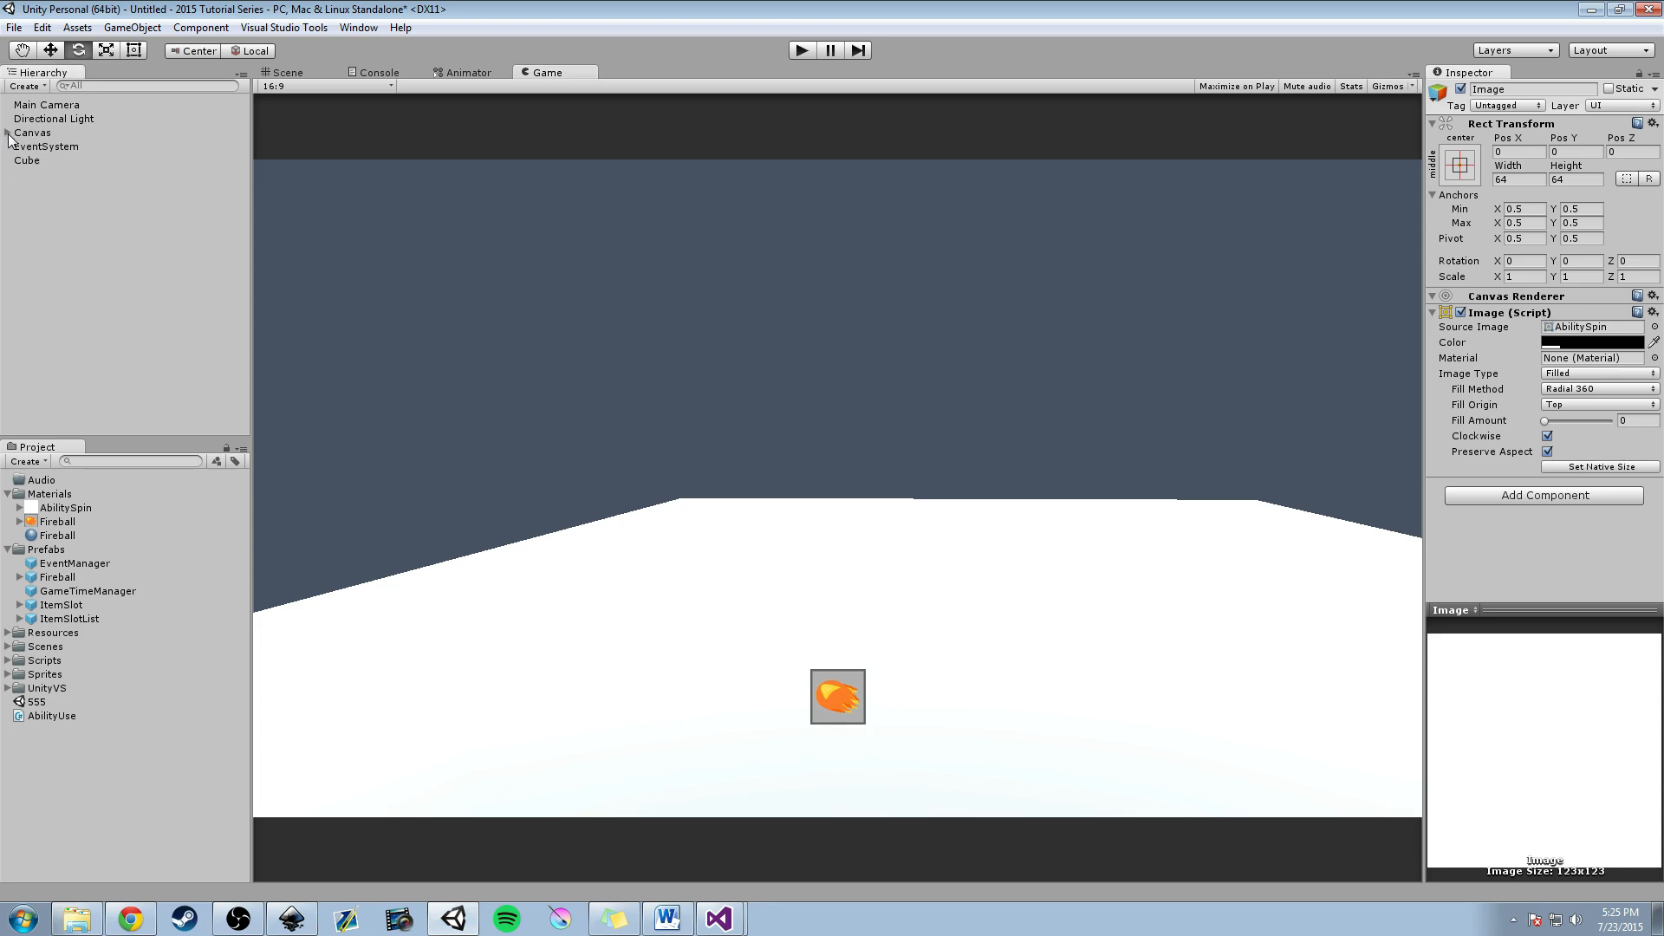
{"action": "left_click", "coordinate": [29, 161]}
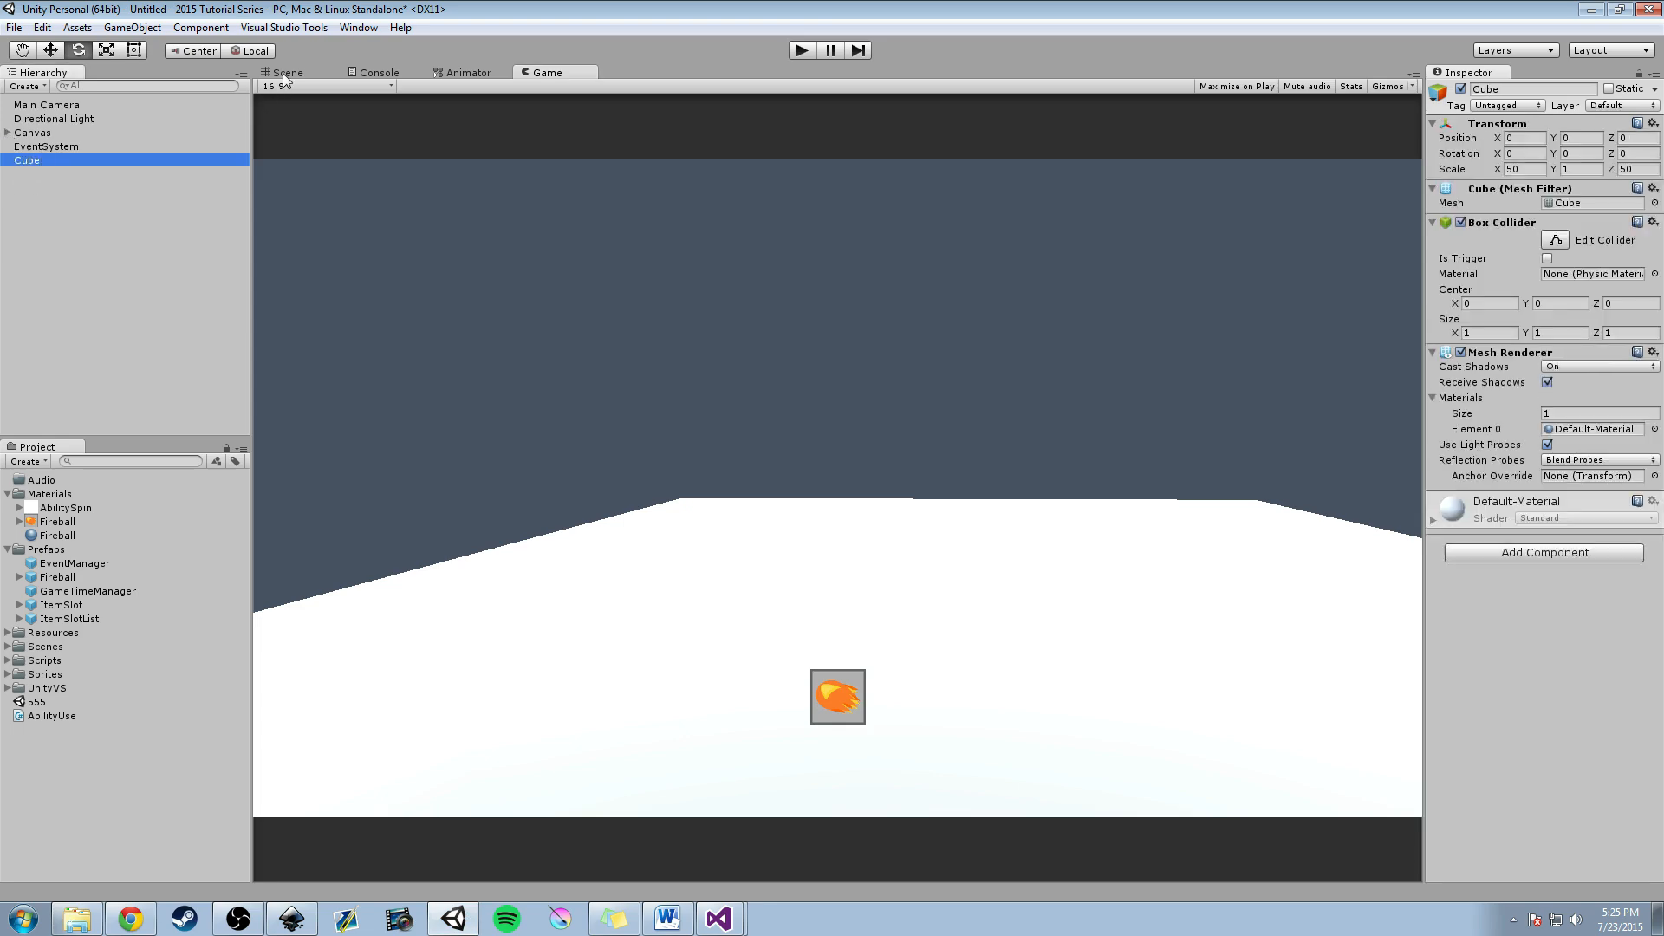
{"action": "left_click", "coordinate": [282, 72]}
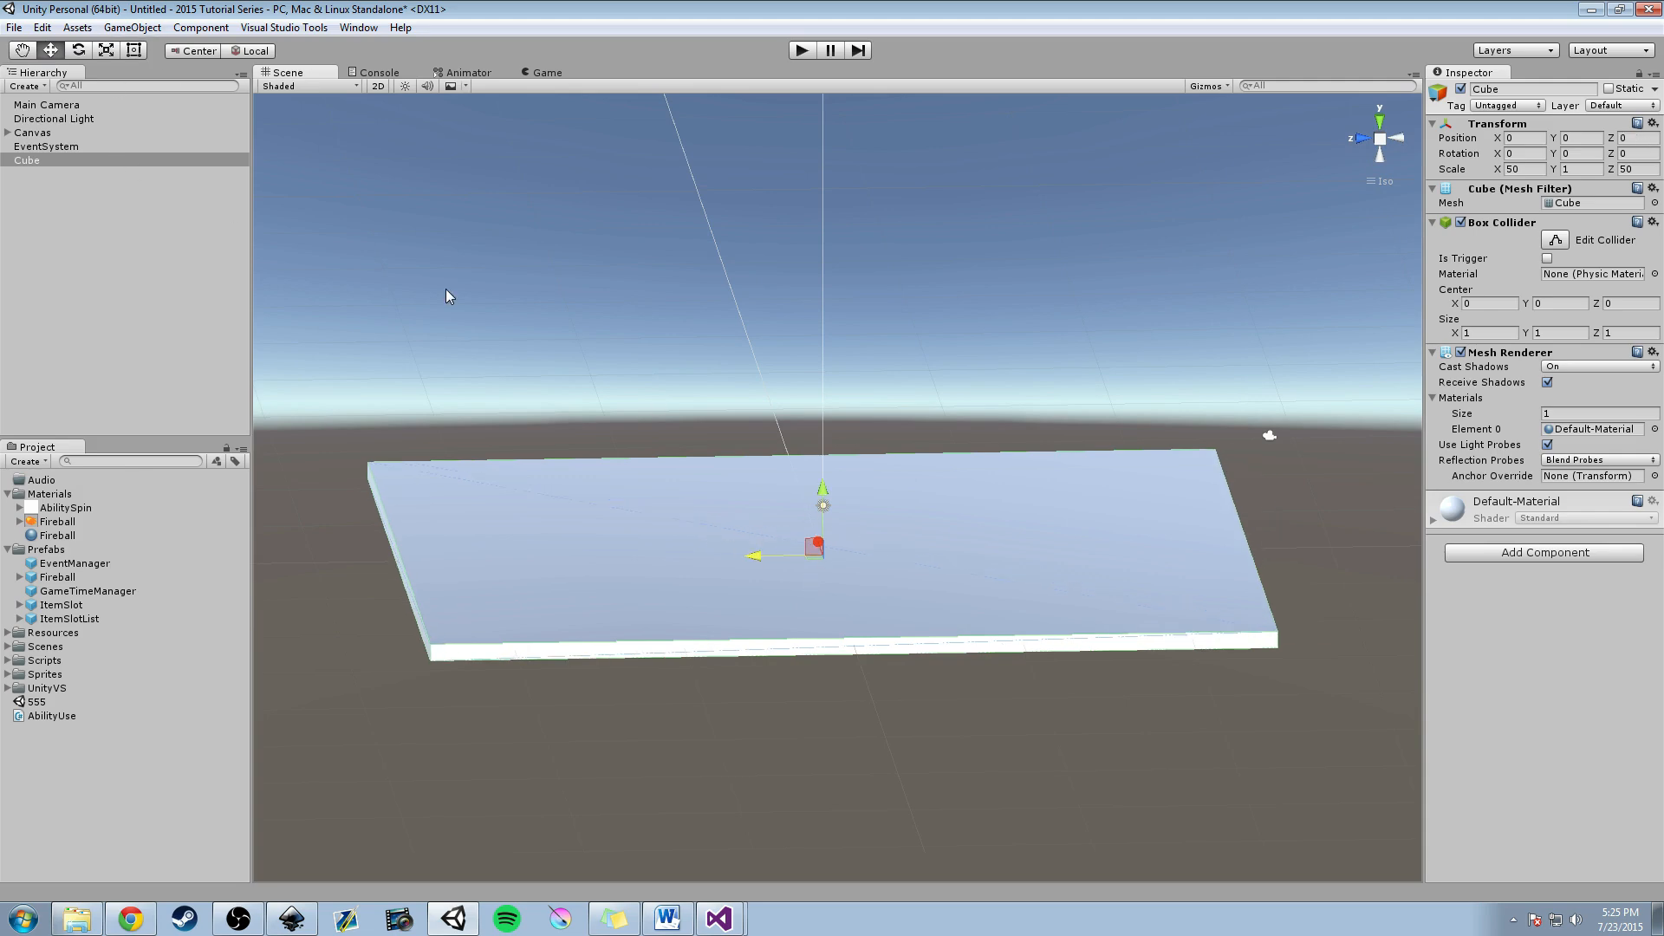
{"action": "left_click", "coordinate": [31, 132]}
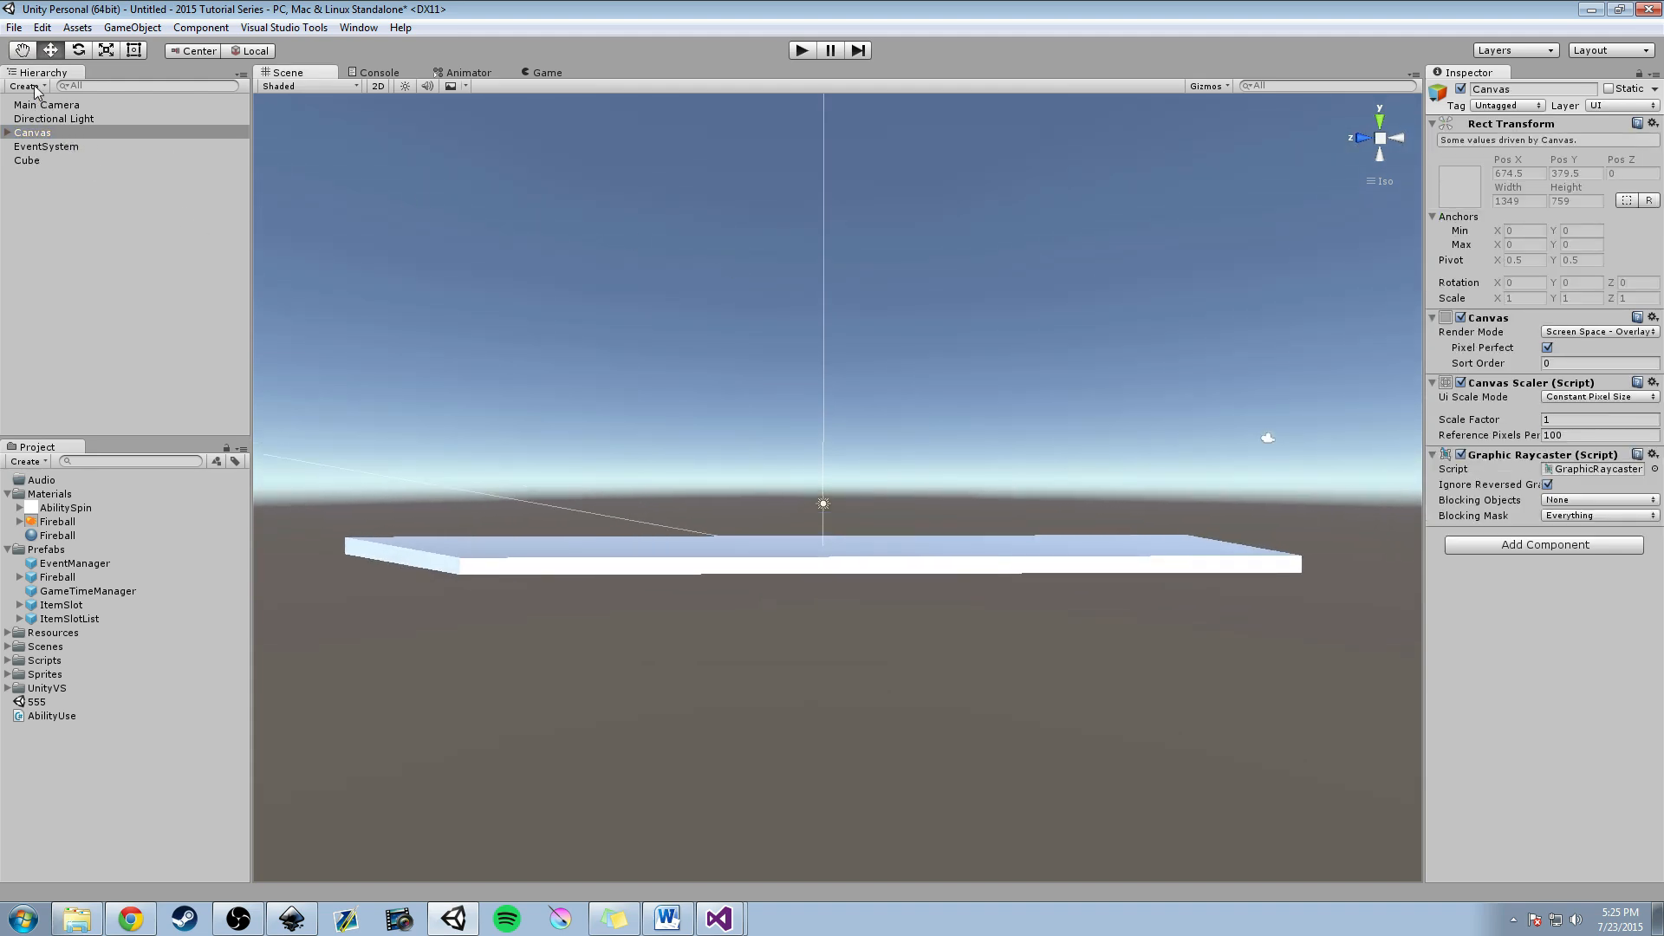
{"action": "left_click", "coordinate": [23, 86]}
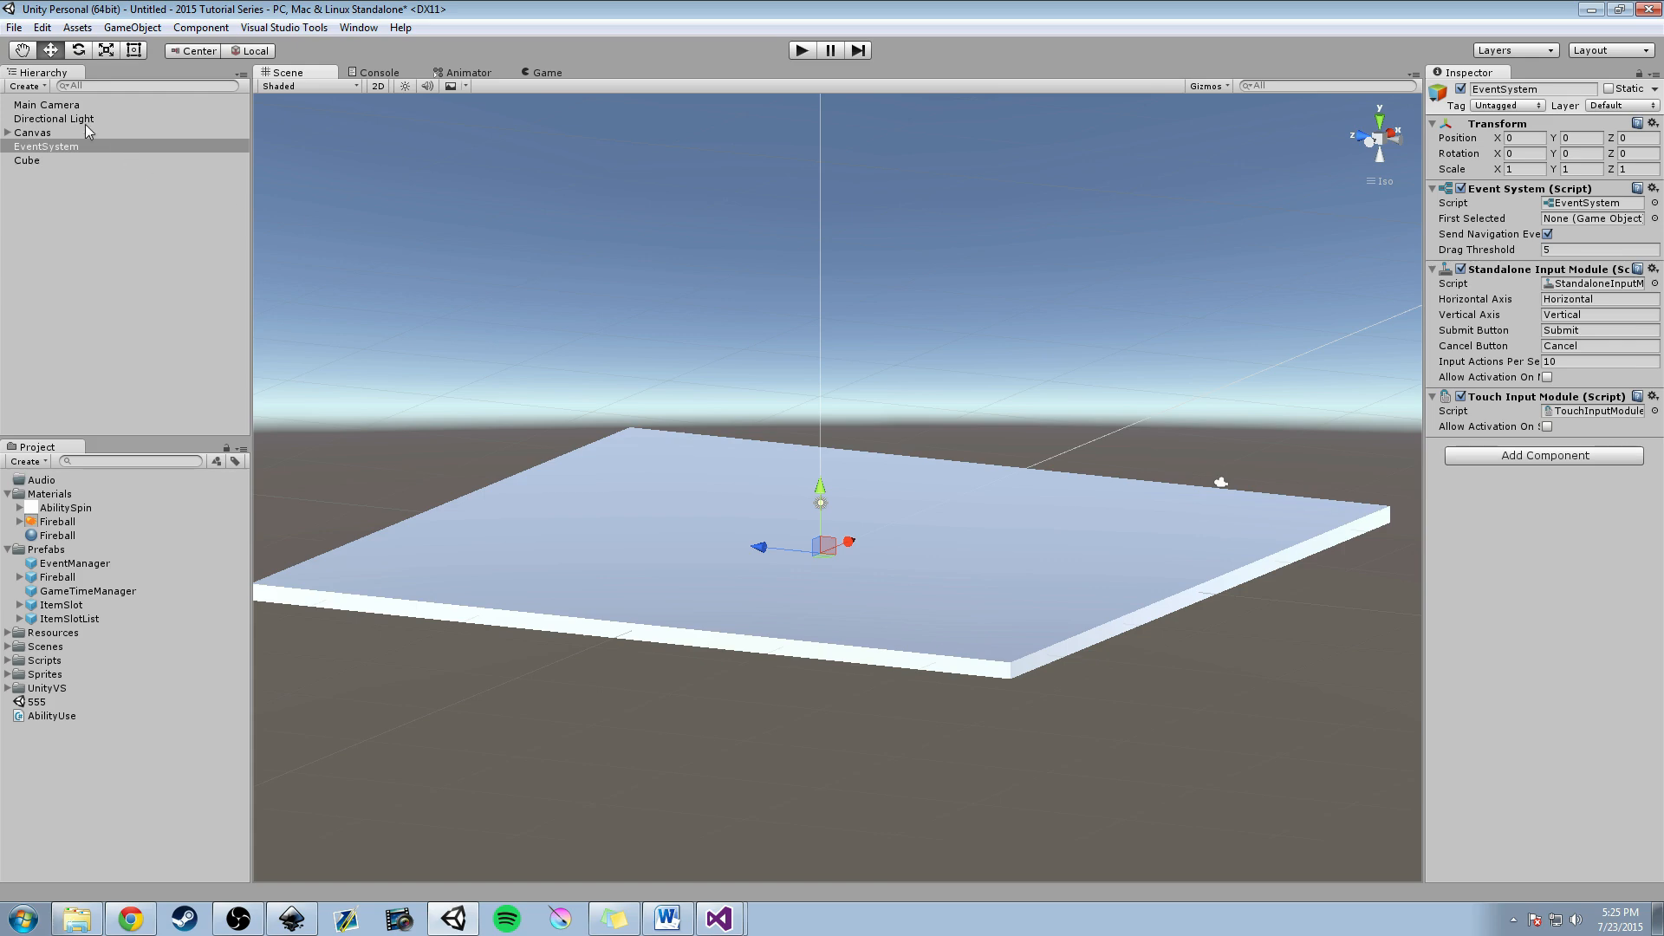
{"action": "left_click", "coordinate": [39, 104]}
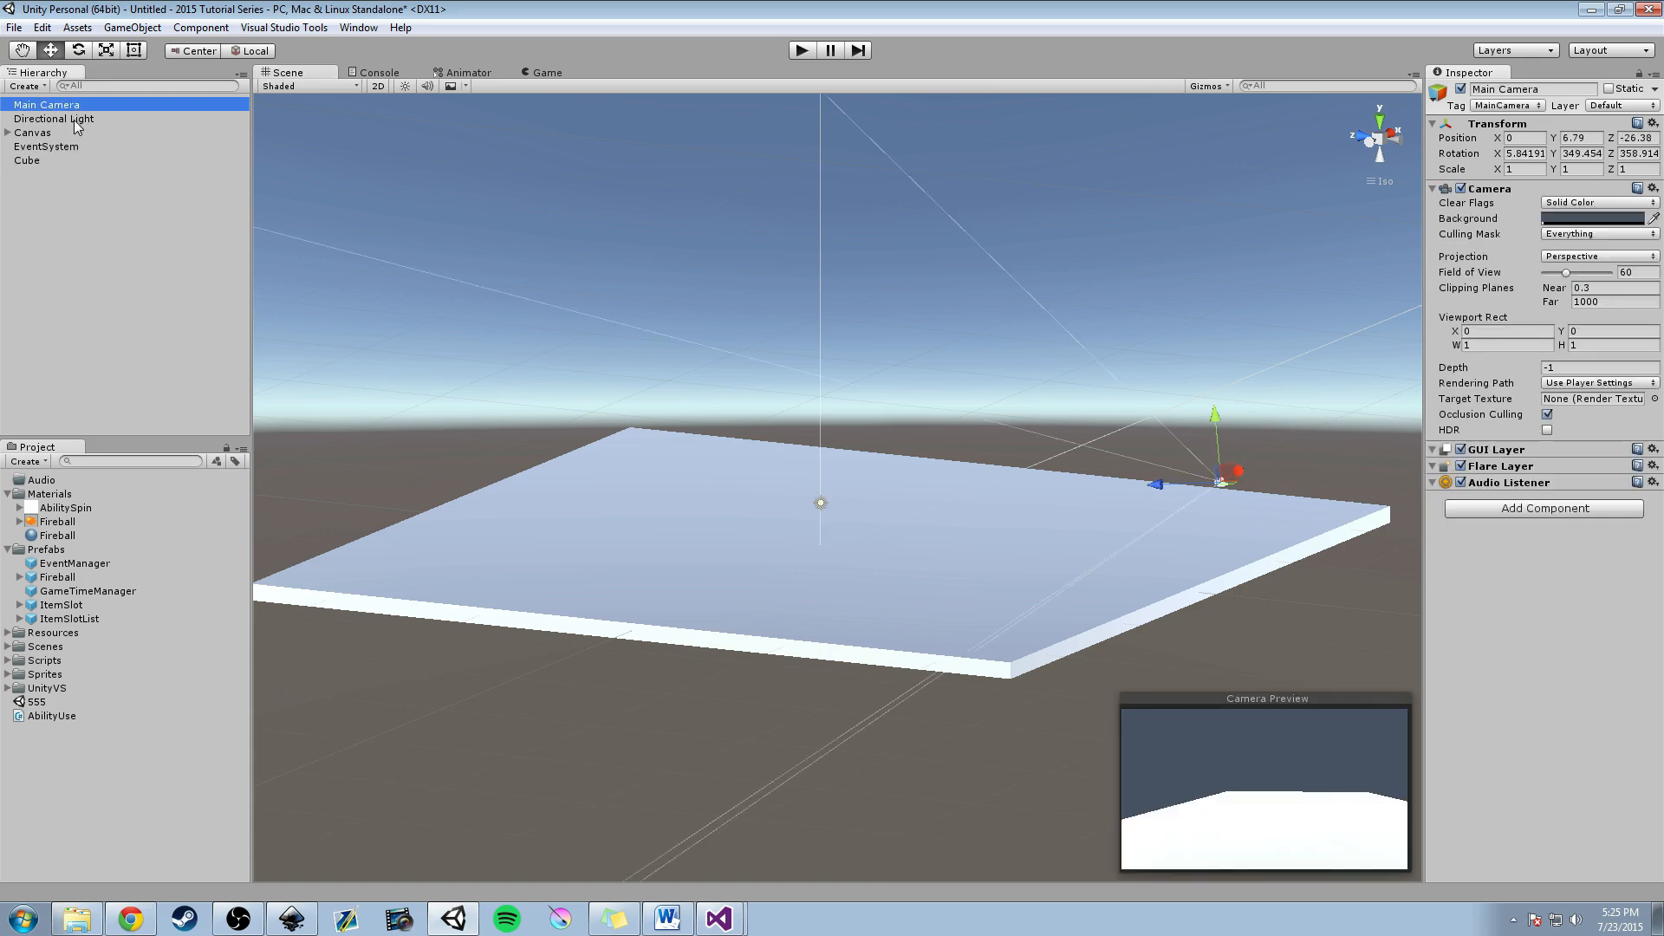
Set the Main Camera position to Y 7 and Z -26, then orbit around the ground slab.
{"action": "left_click", "coordinate": [56, 119]}
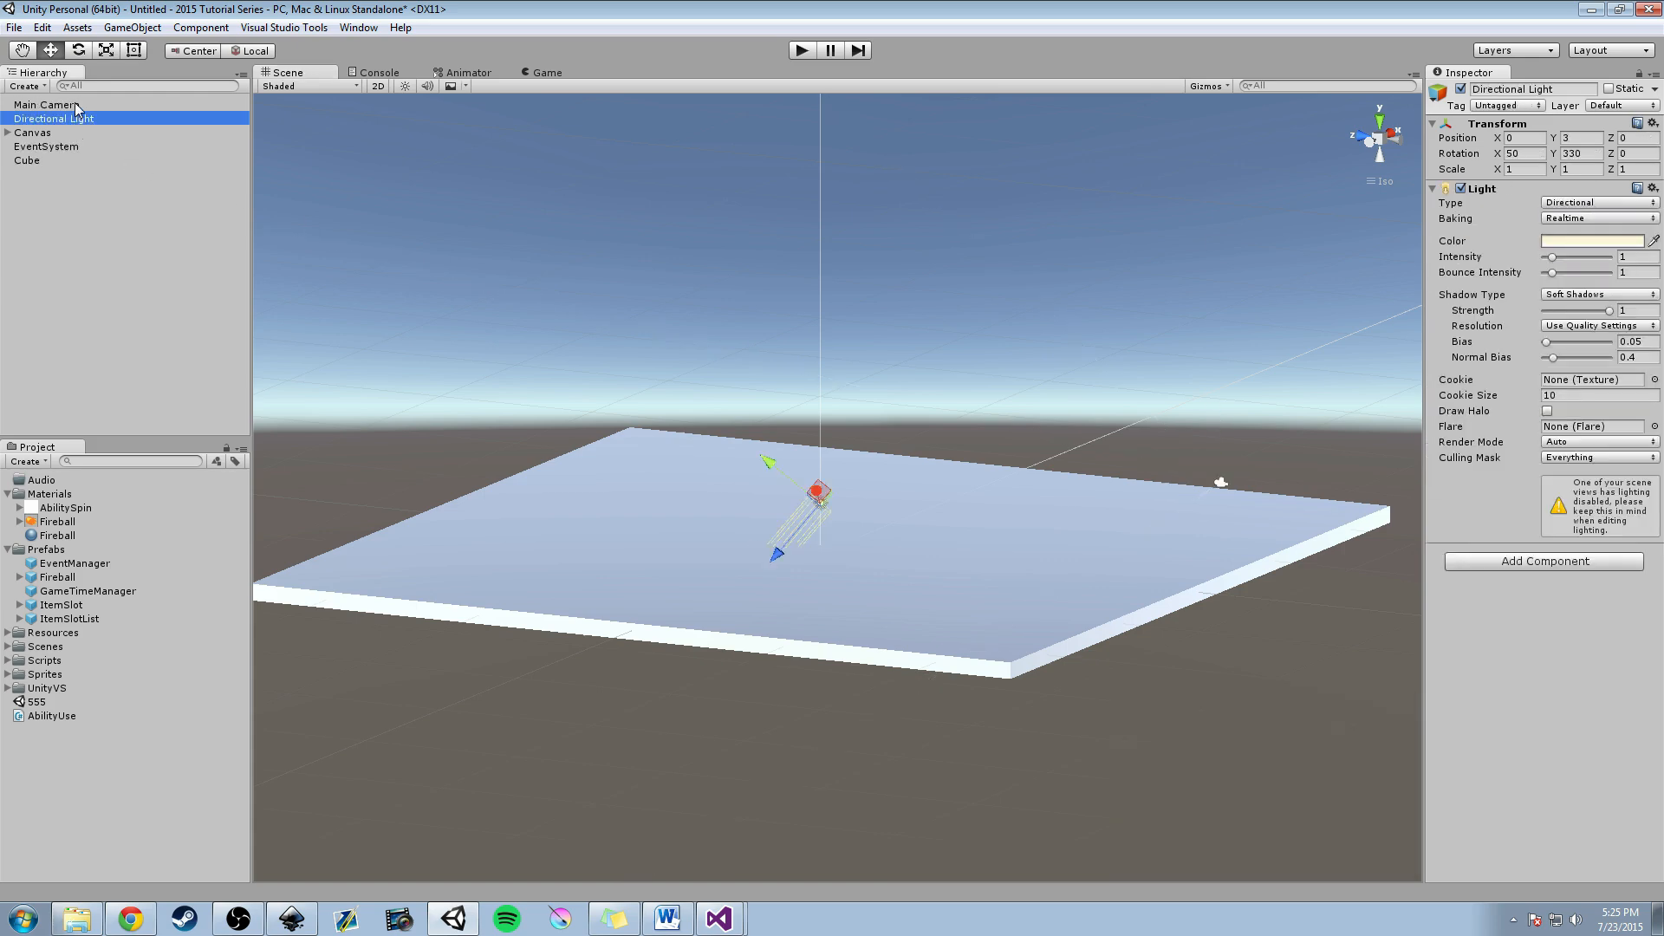
{"action": "left_click", "coordinate": [37, 104]}
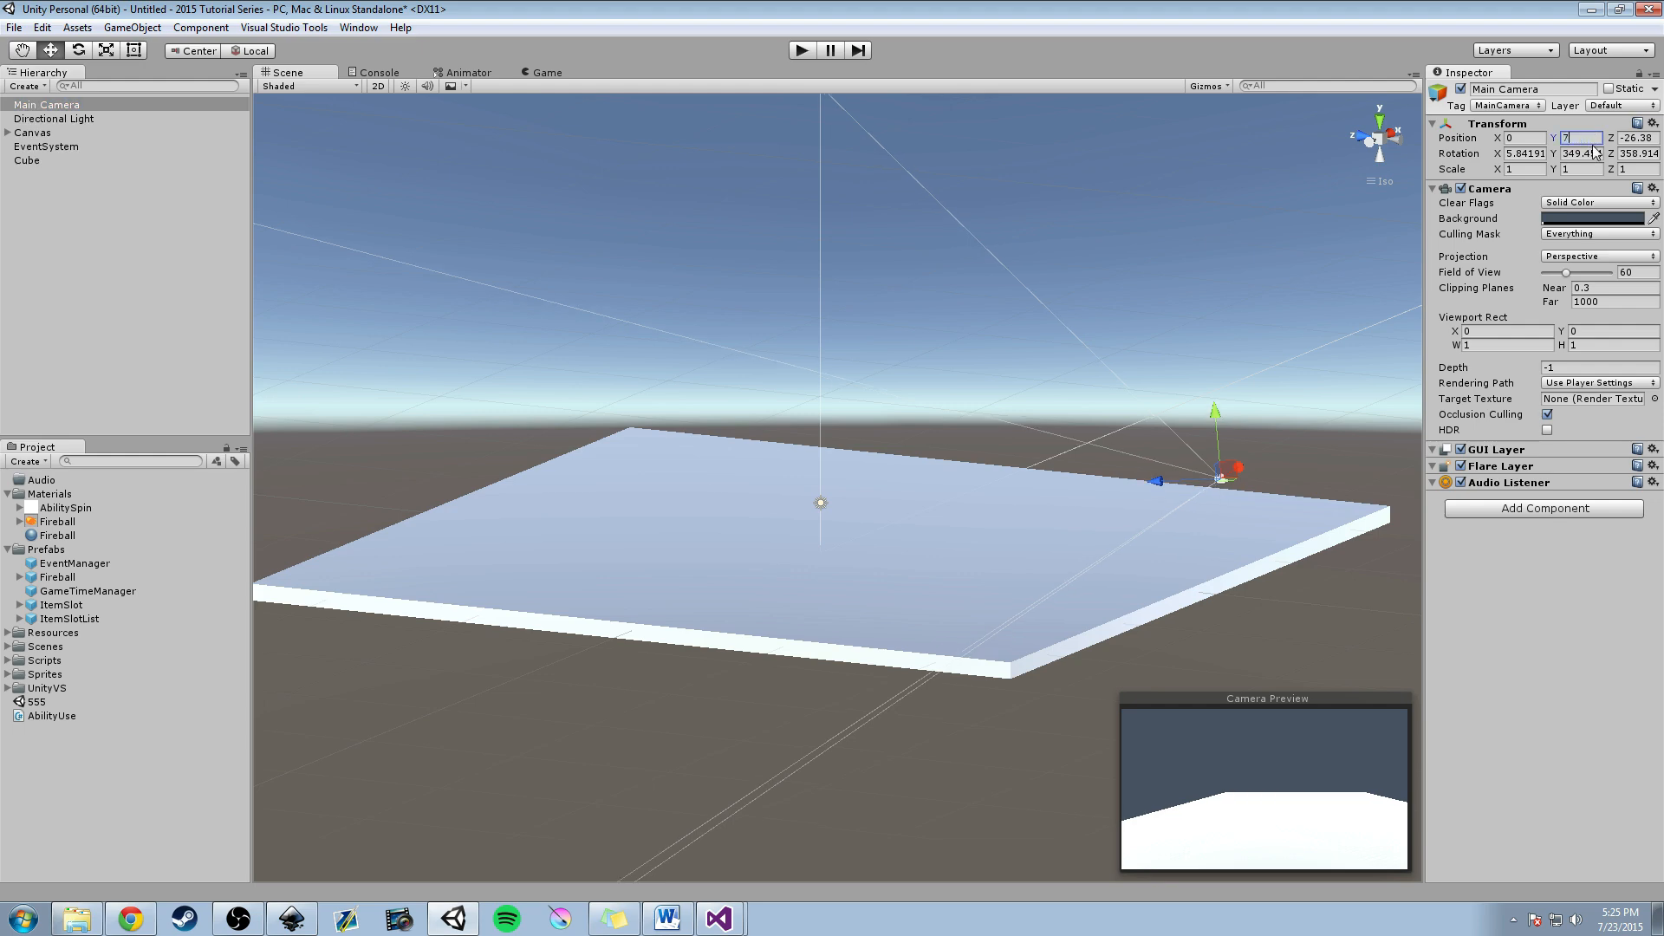
{"action": "key", "text": "Tab"}
{"action": "type", "text": "-26"}
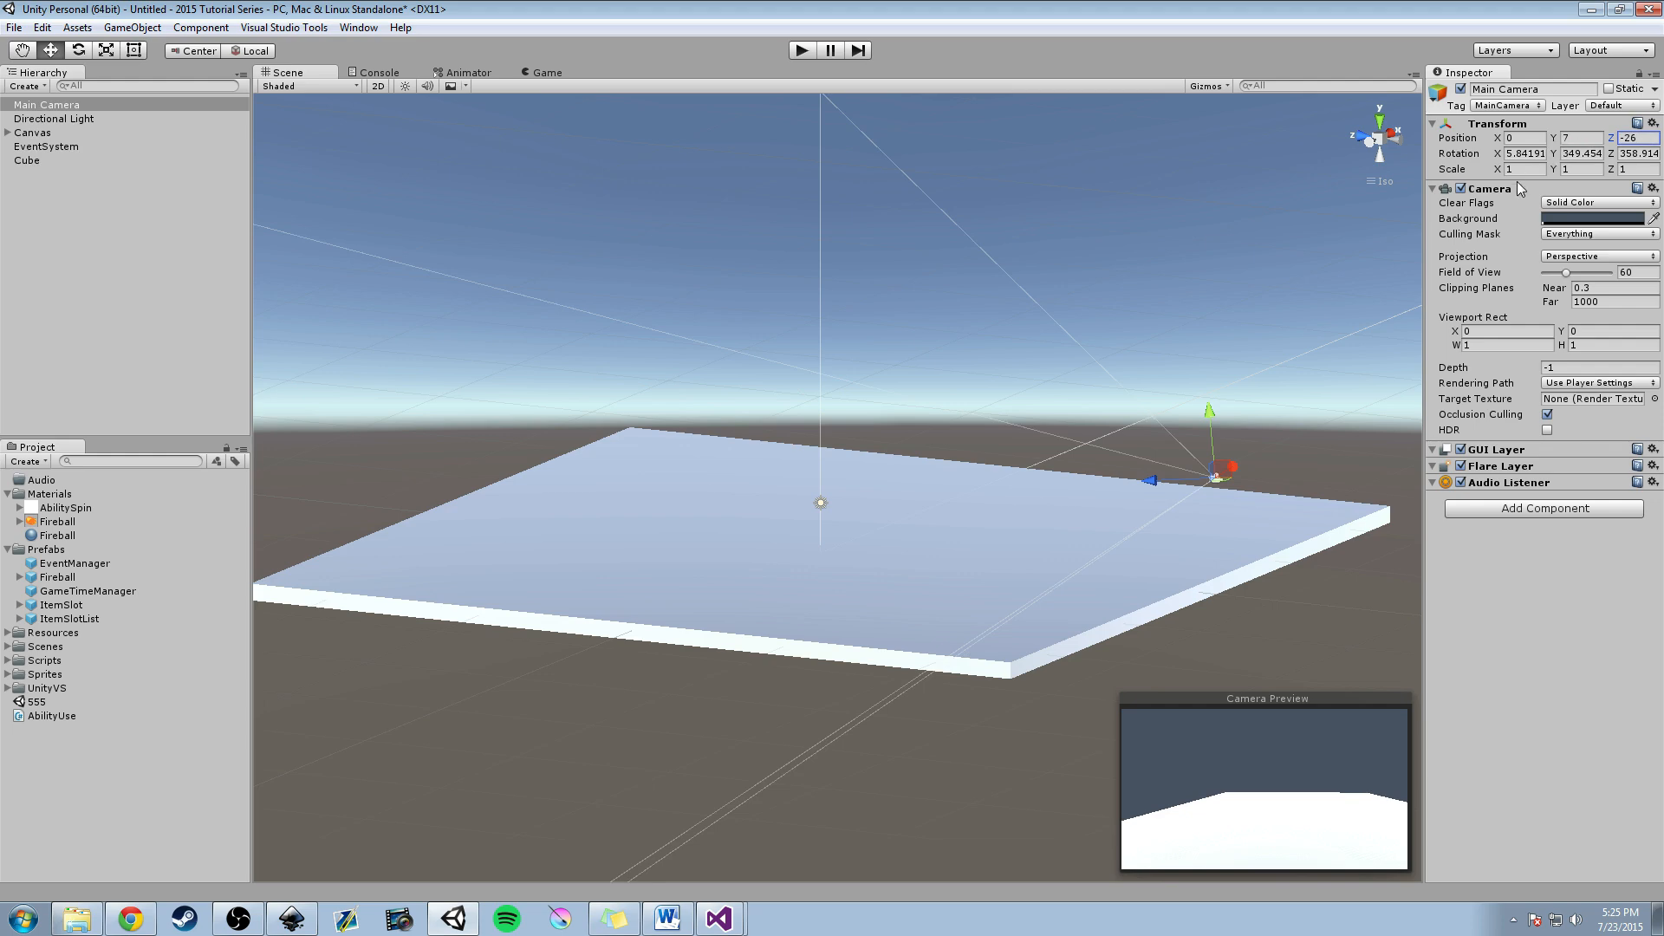
{"action": "left_click", "coordinate": [1634, 153]}
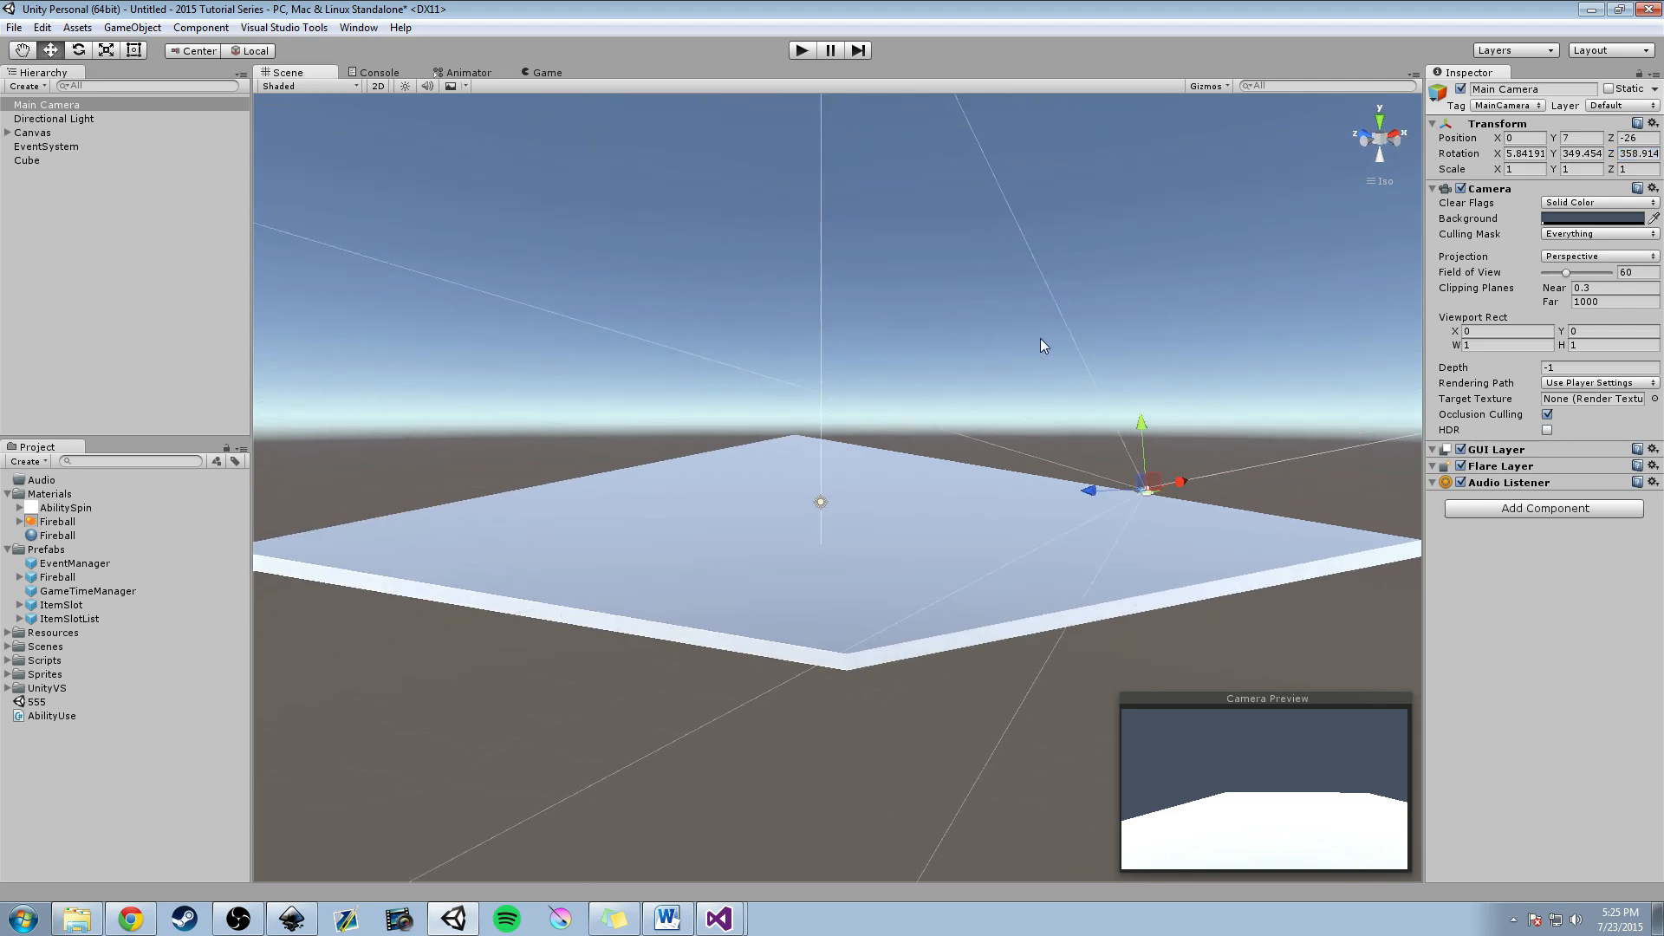
{"action": "left_click_drag", "start_coordinate": [1040, 345], "coordinate": [1106, 446]}
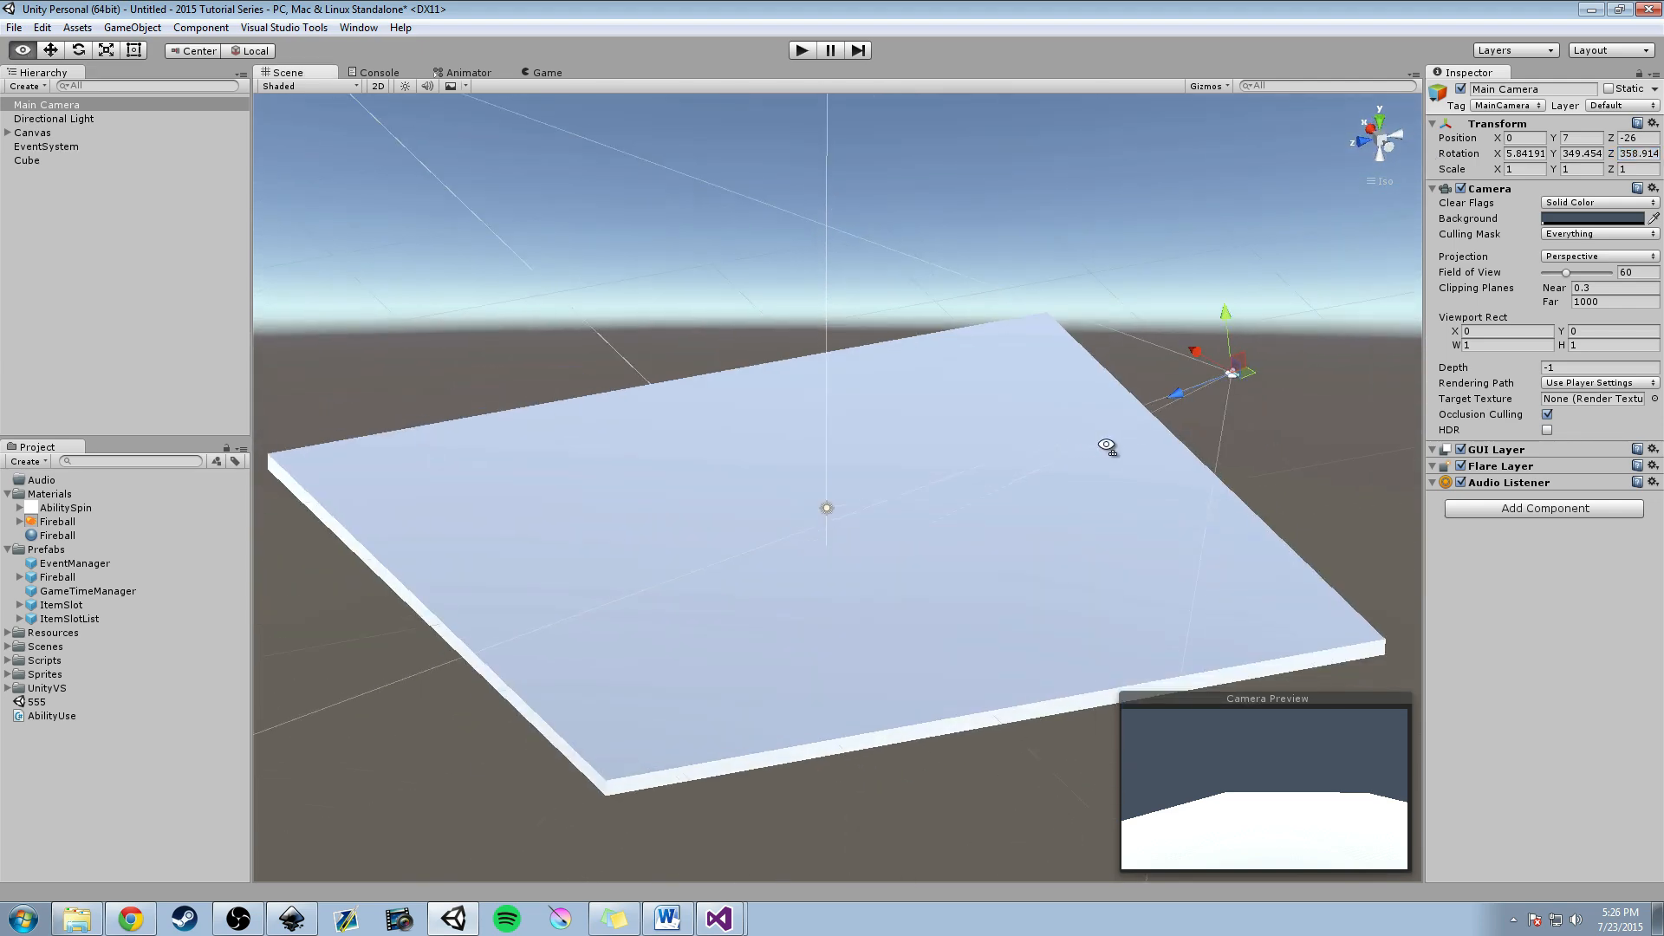
{"action": "left_click_drag", "start_coordinate": [1107, 444], "coordinate": [680, 414]}
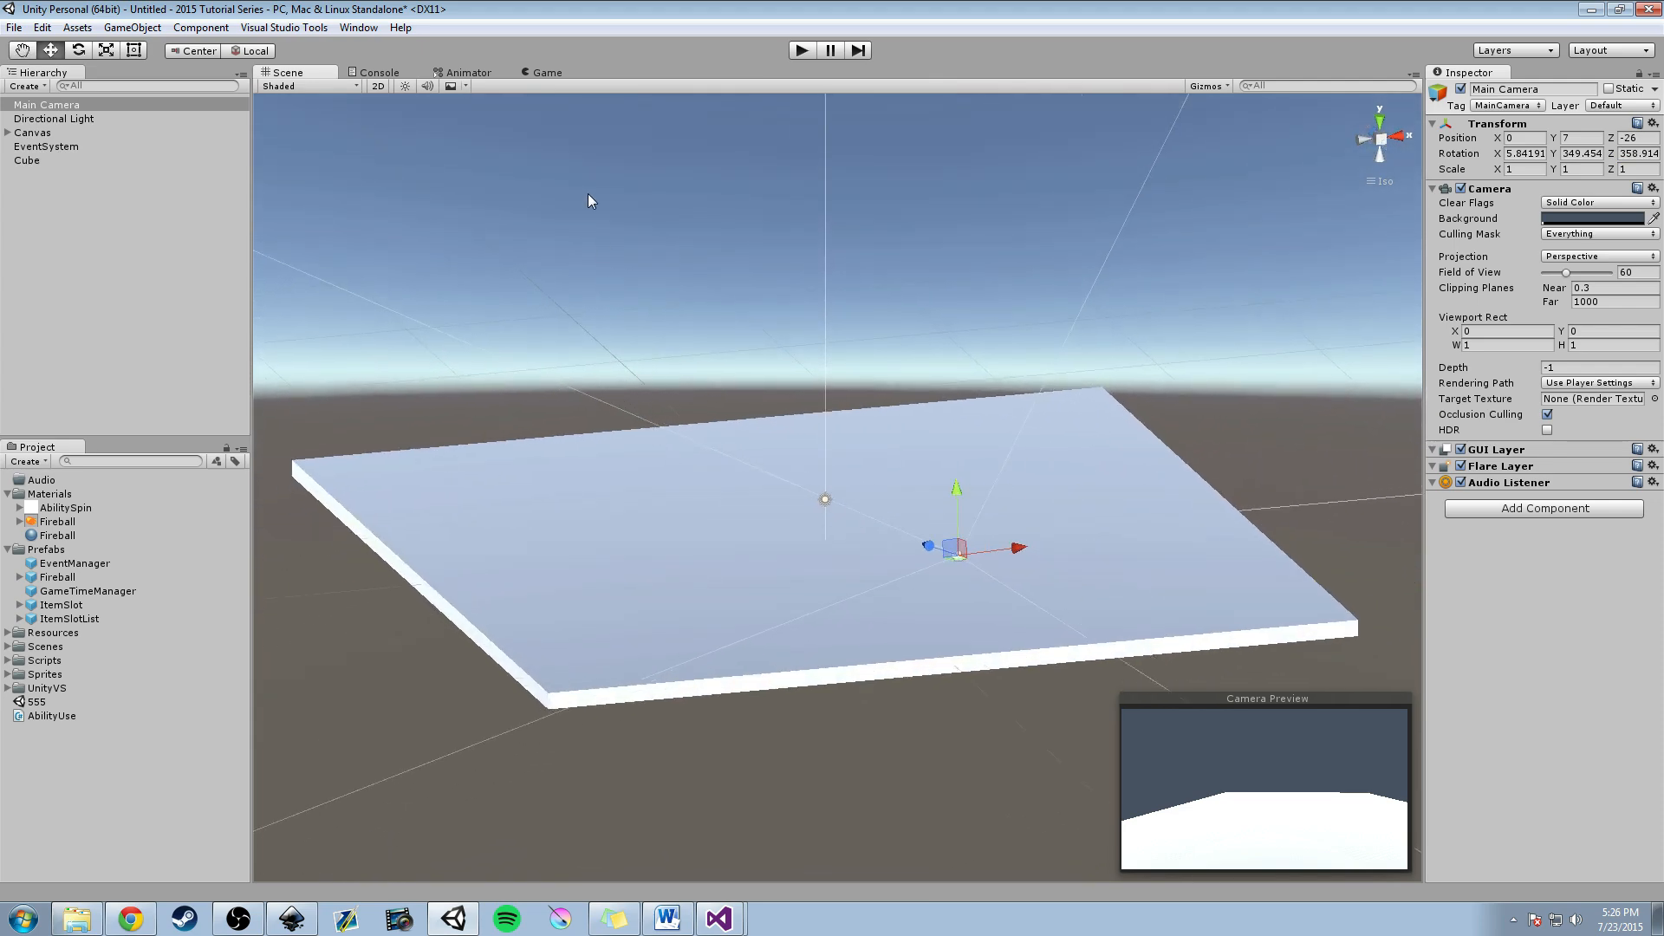
Preview the Game view, expand Canvas, and select the fireball Button.
{"action": "left_click", "coordinate": [544, 72]}
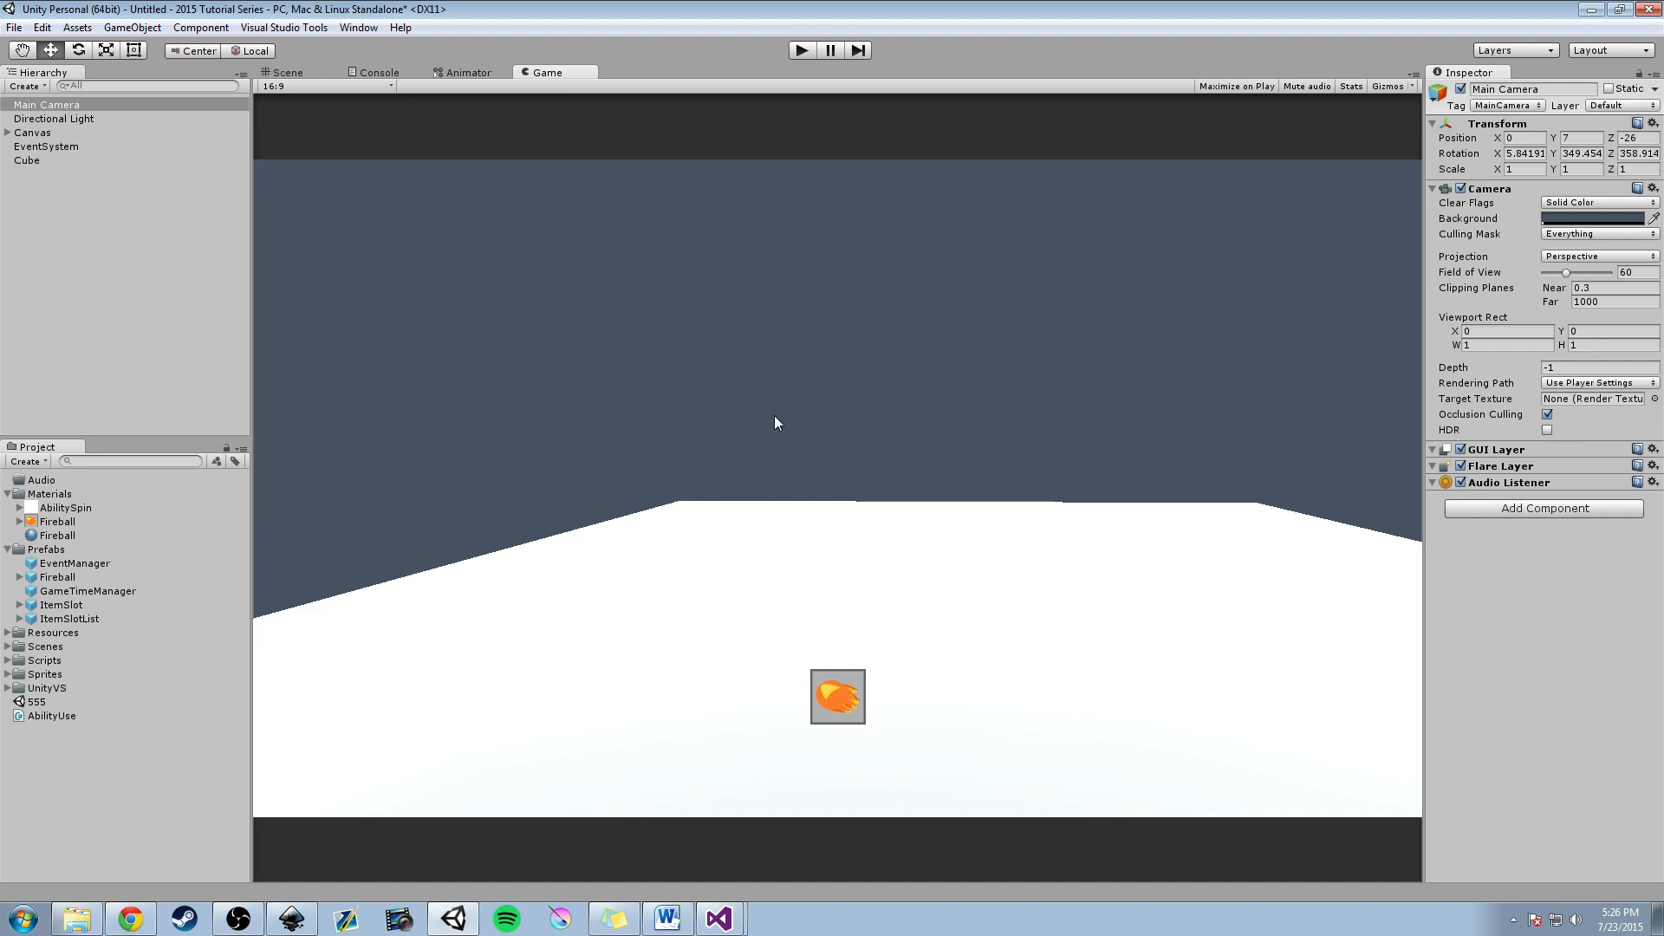
{"action": "mouse_move", "coordinate": [772, 464]}
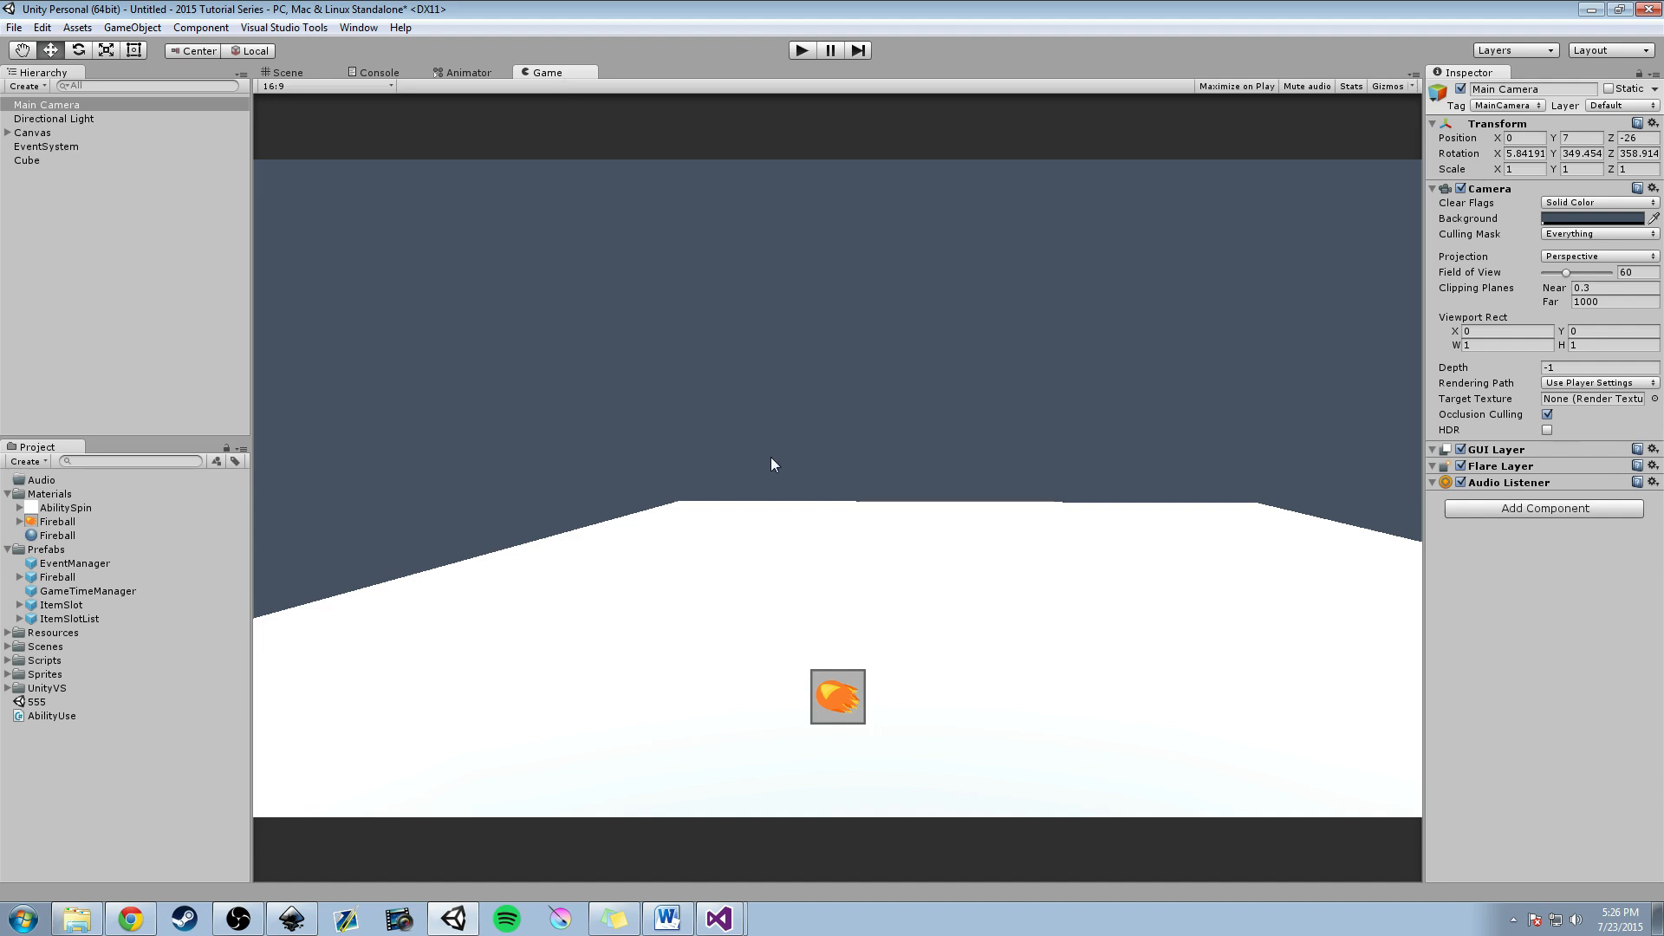
{"action": "mouse_move", "coordinate": [728, 629]}
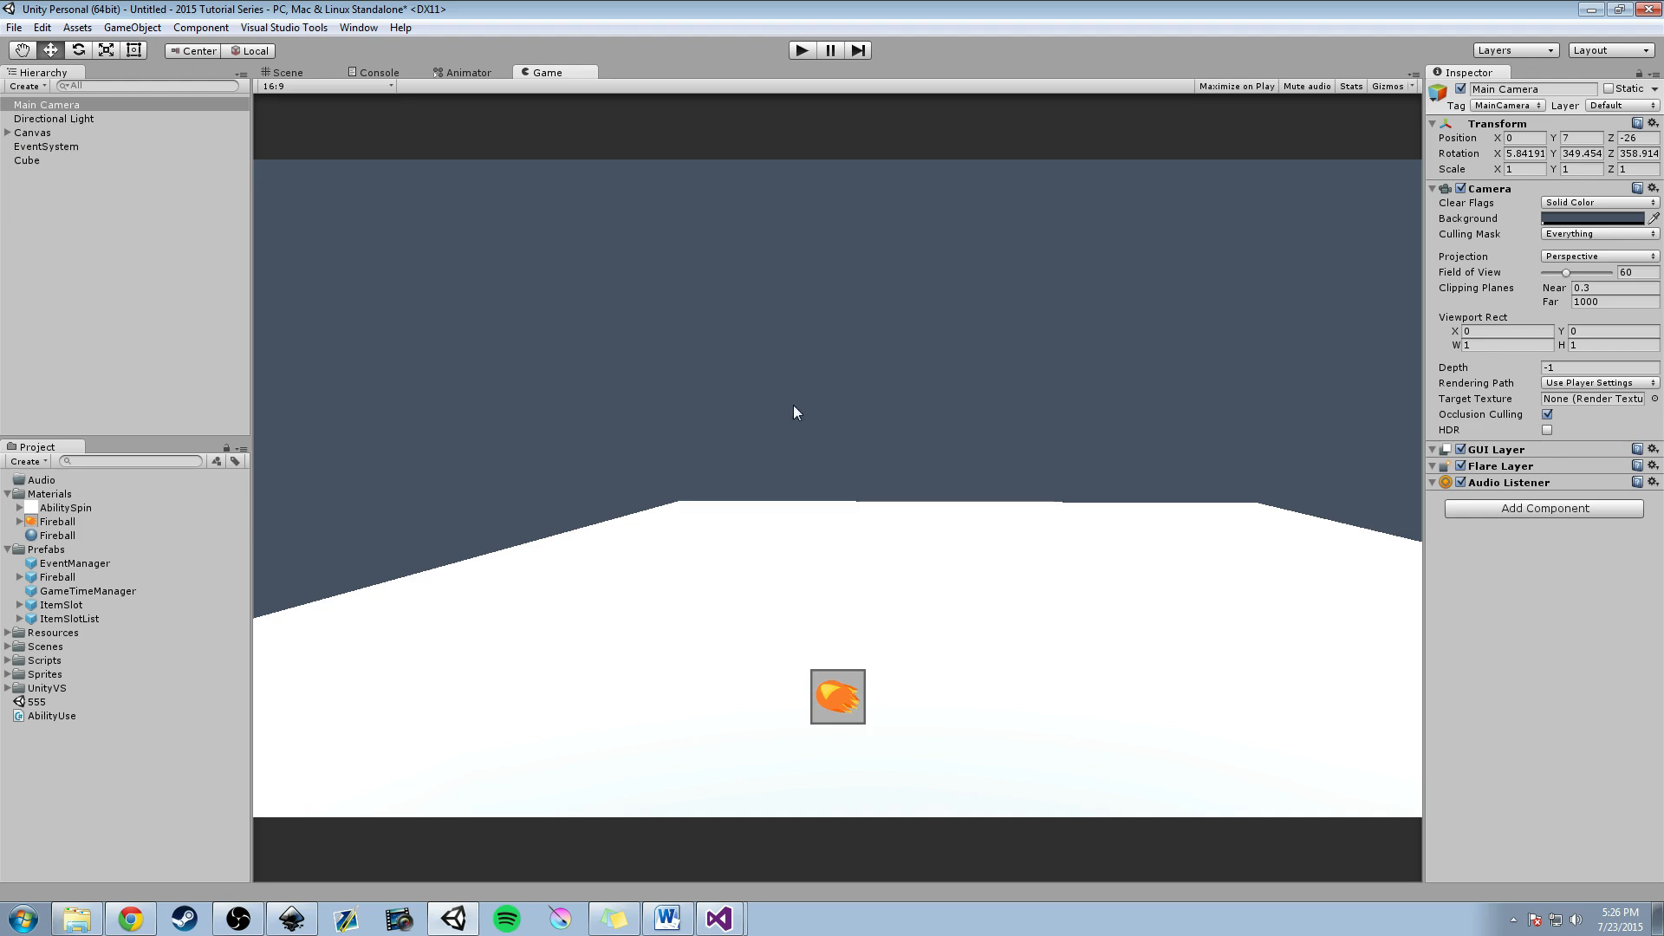
{"action": "left_click", "coordinate": [30, 131]}
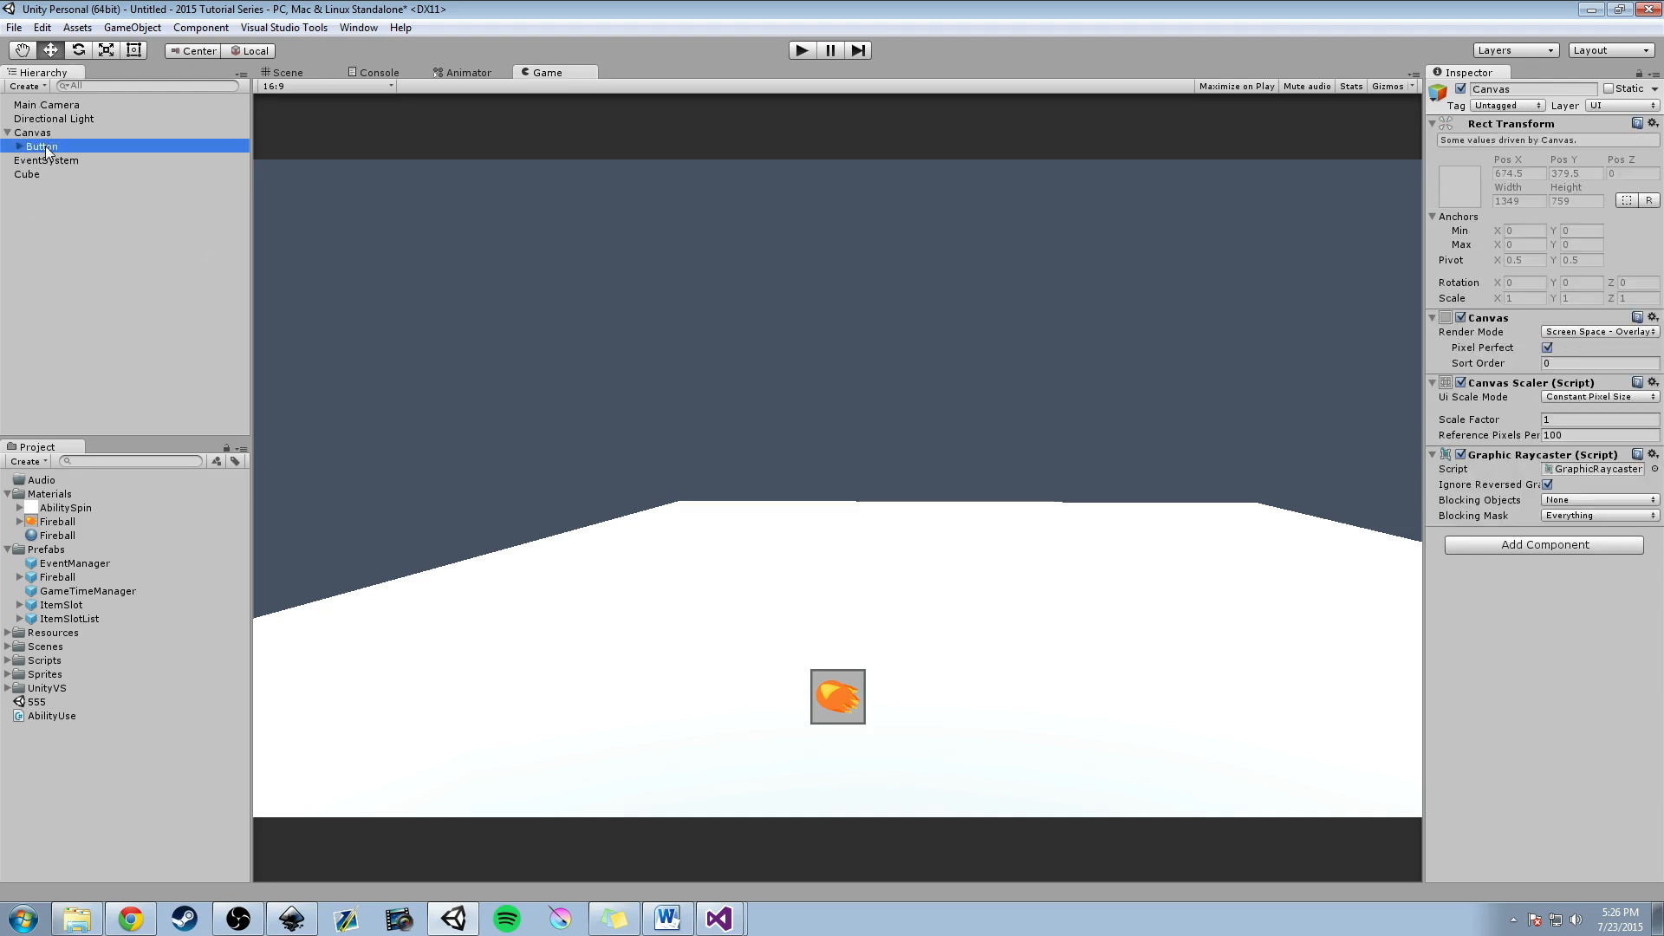
{"action": "left_click", "coordinate": [287, 72]}
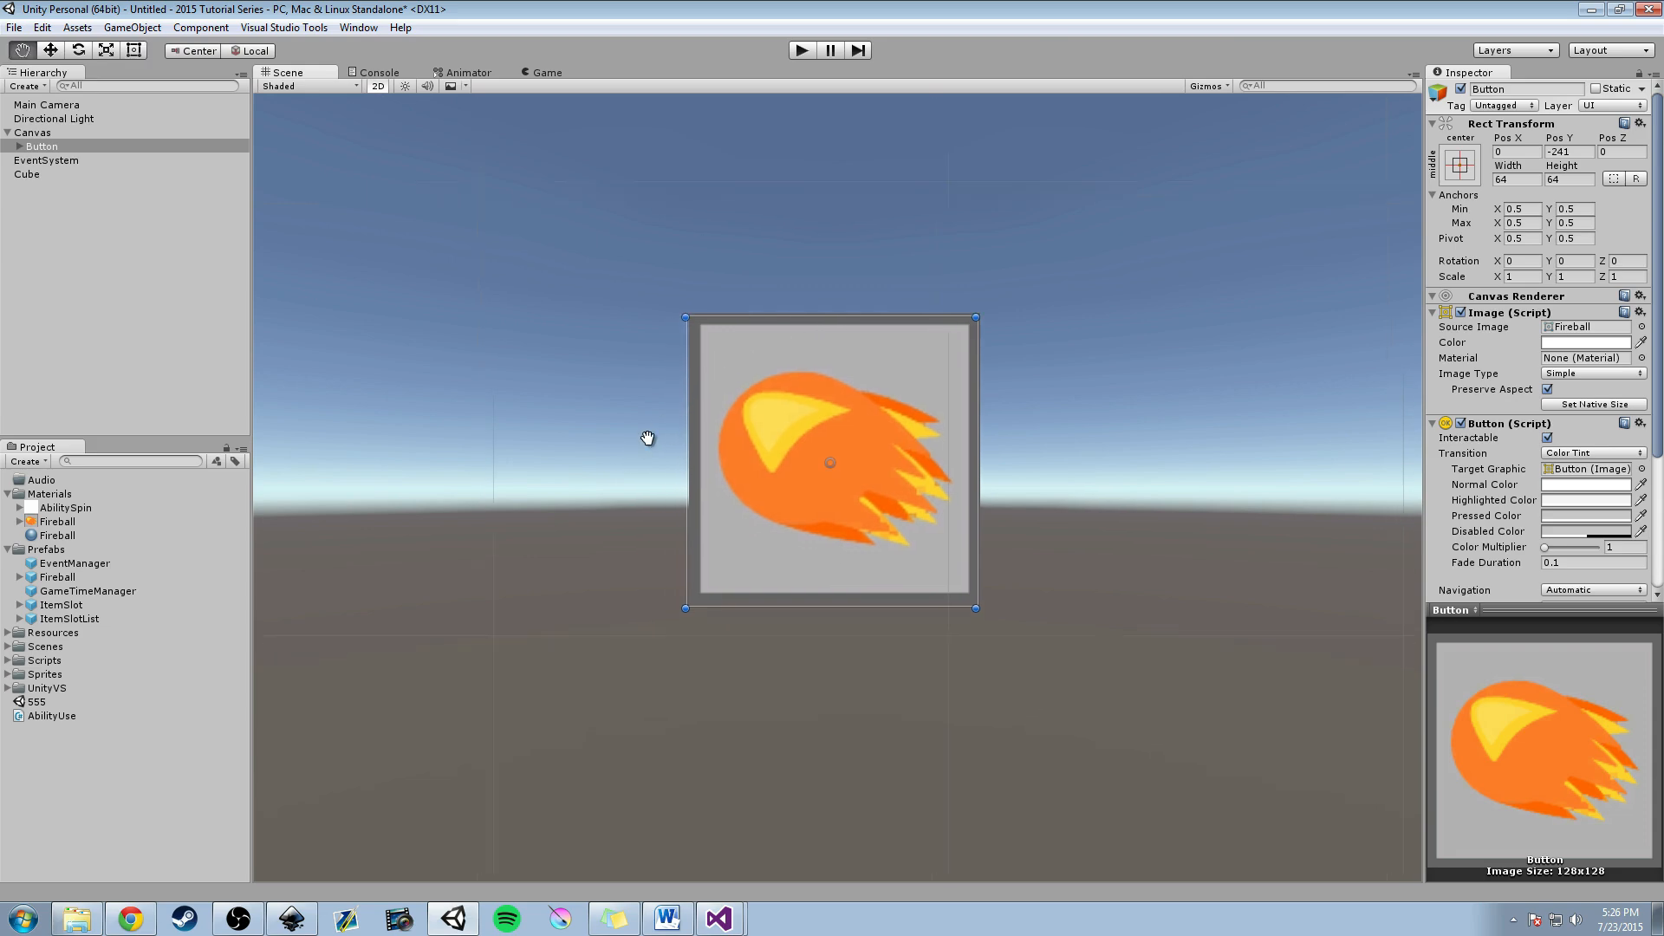
{"action": "right_click", "coordinate": [31, 131]}
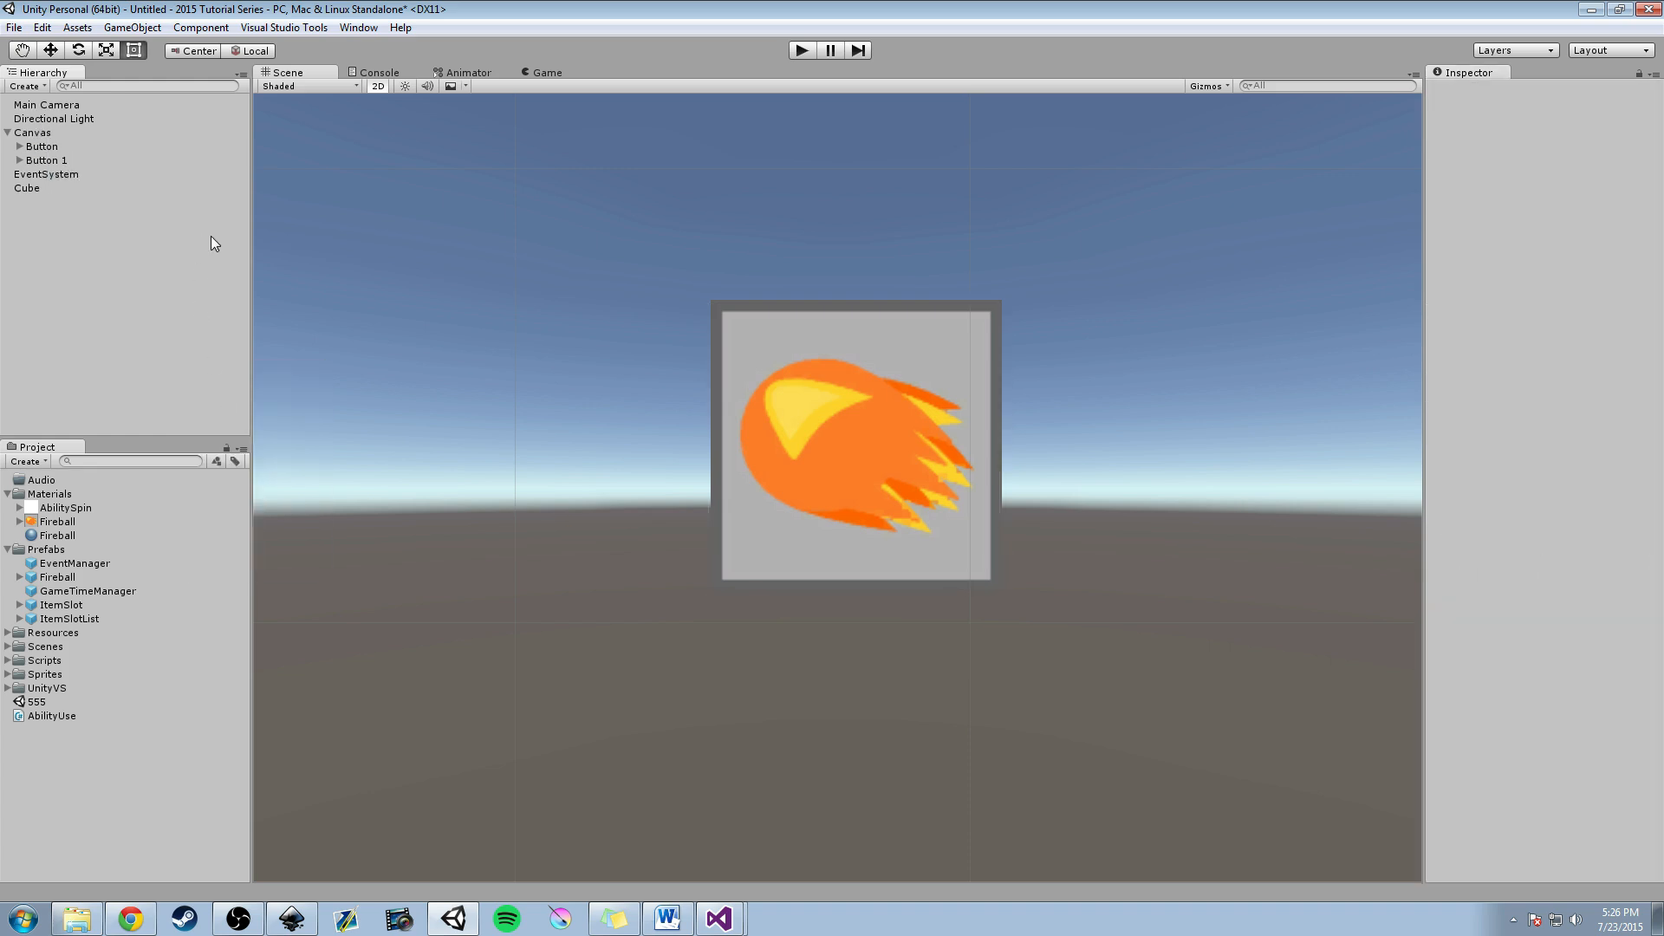
{"action": "left_click", "coordinate": [30, 132]}
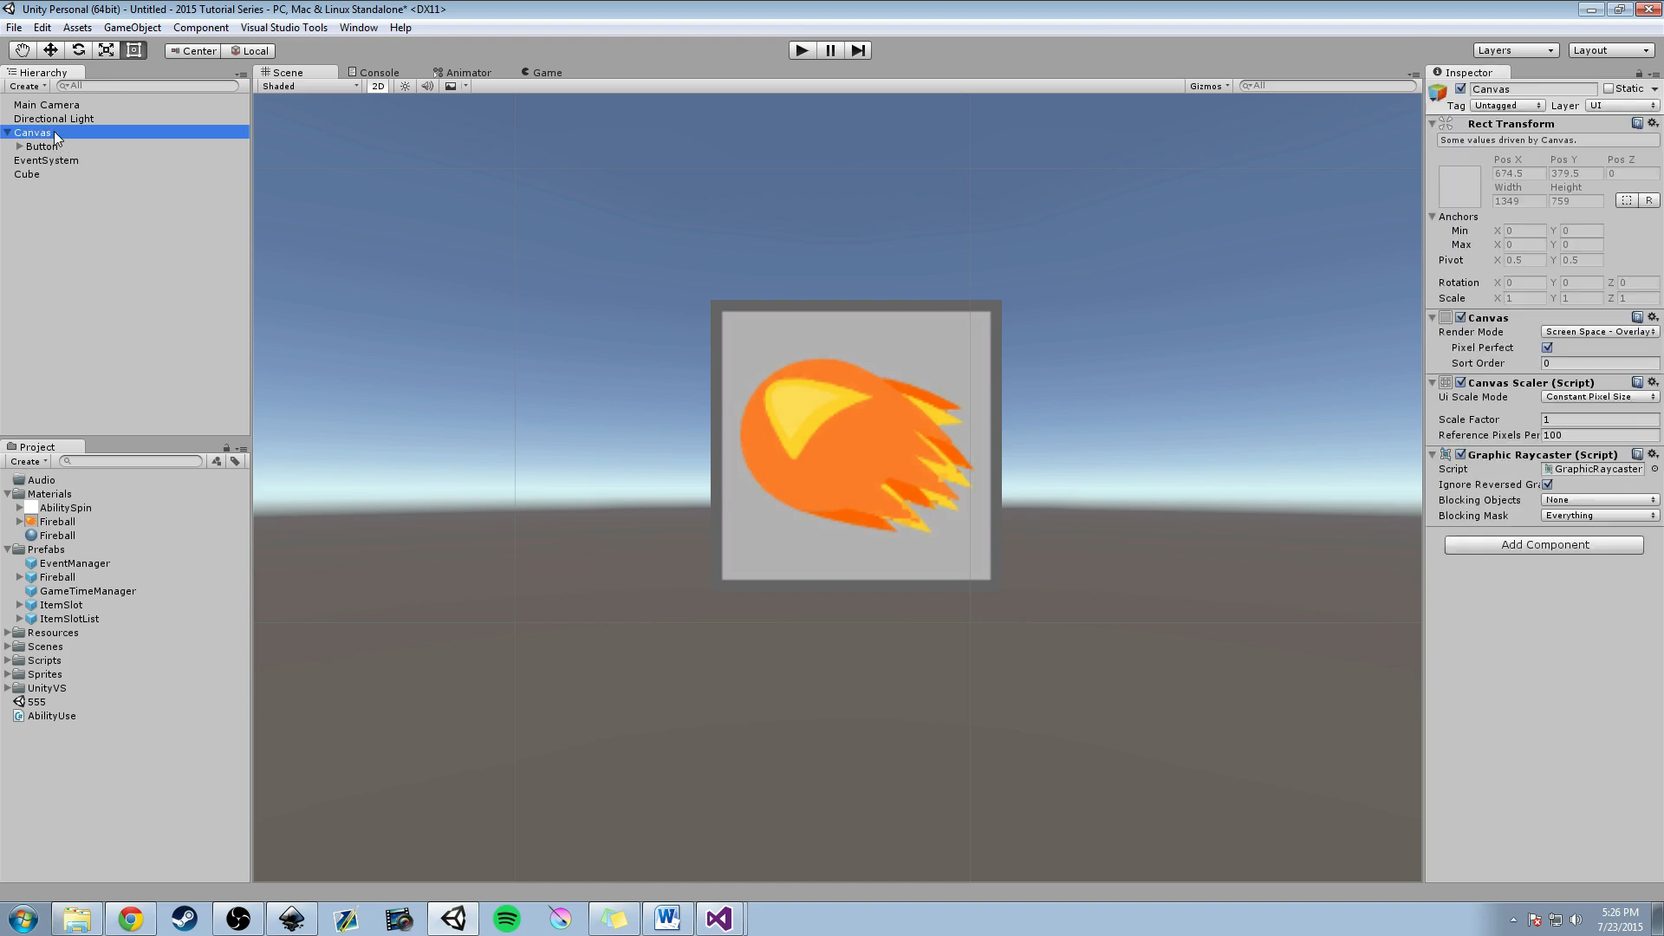
{"action": "left_click", "coordinate": [19, 146]}
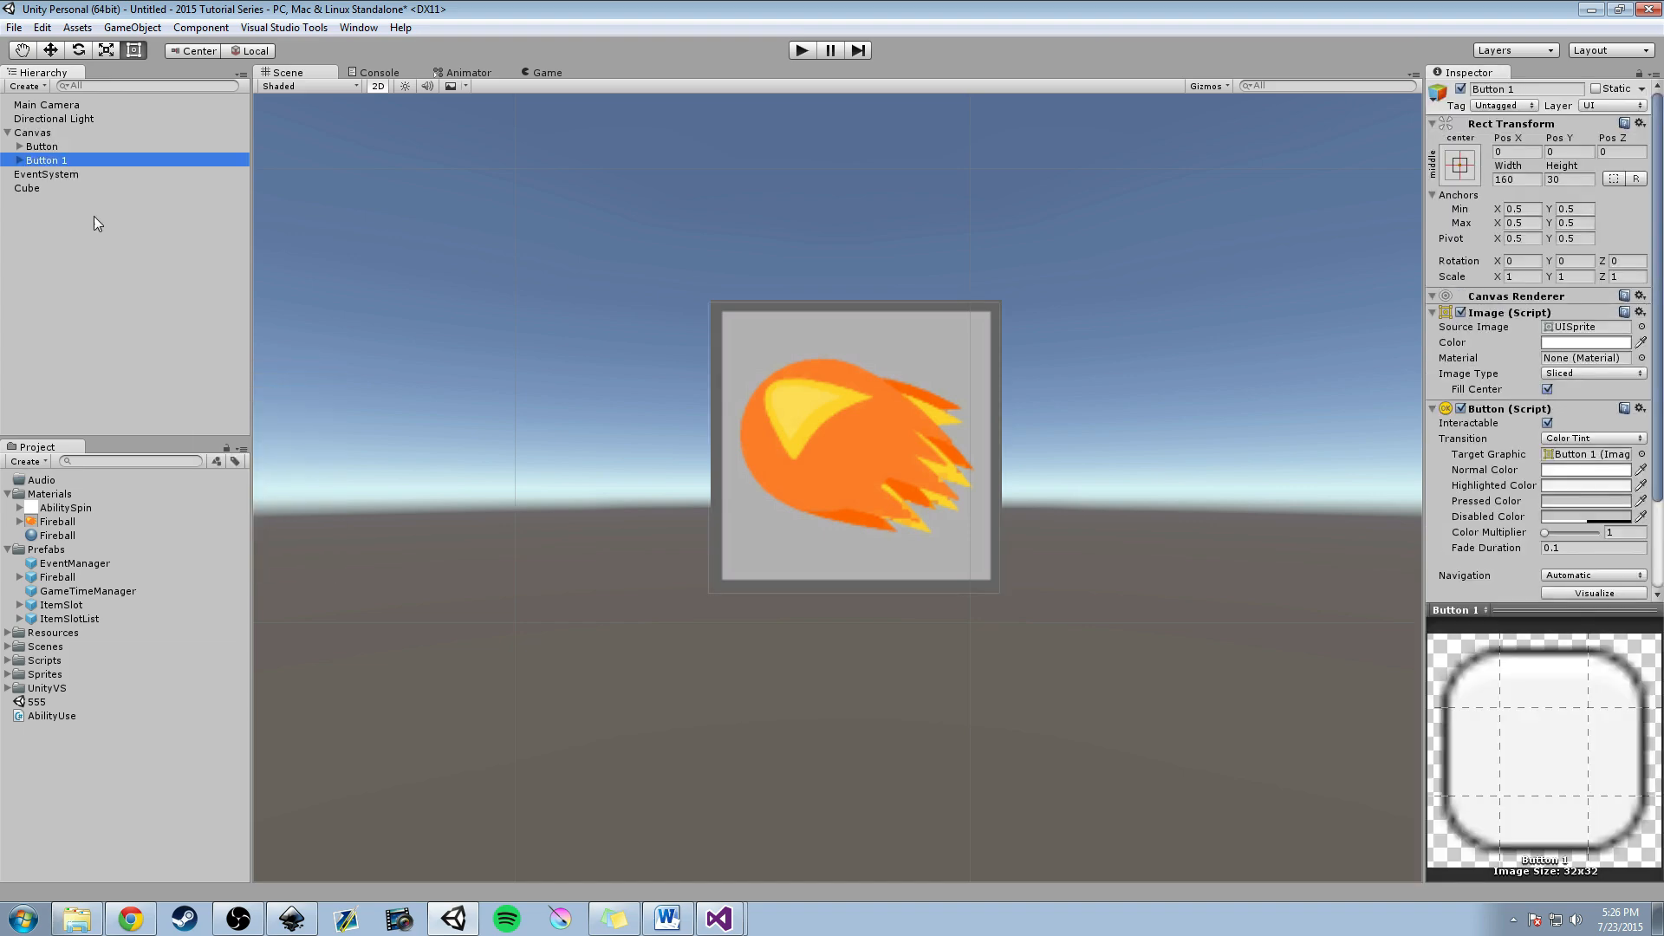
{"action": "left_click", "coordinate": [14, 160]}
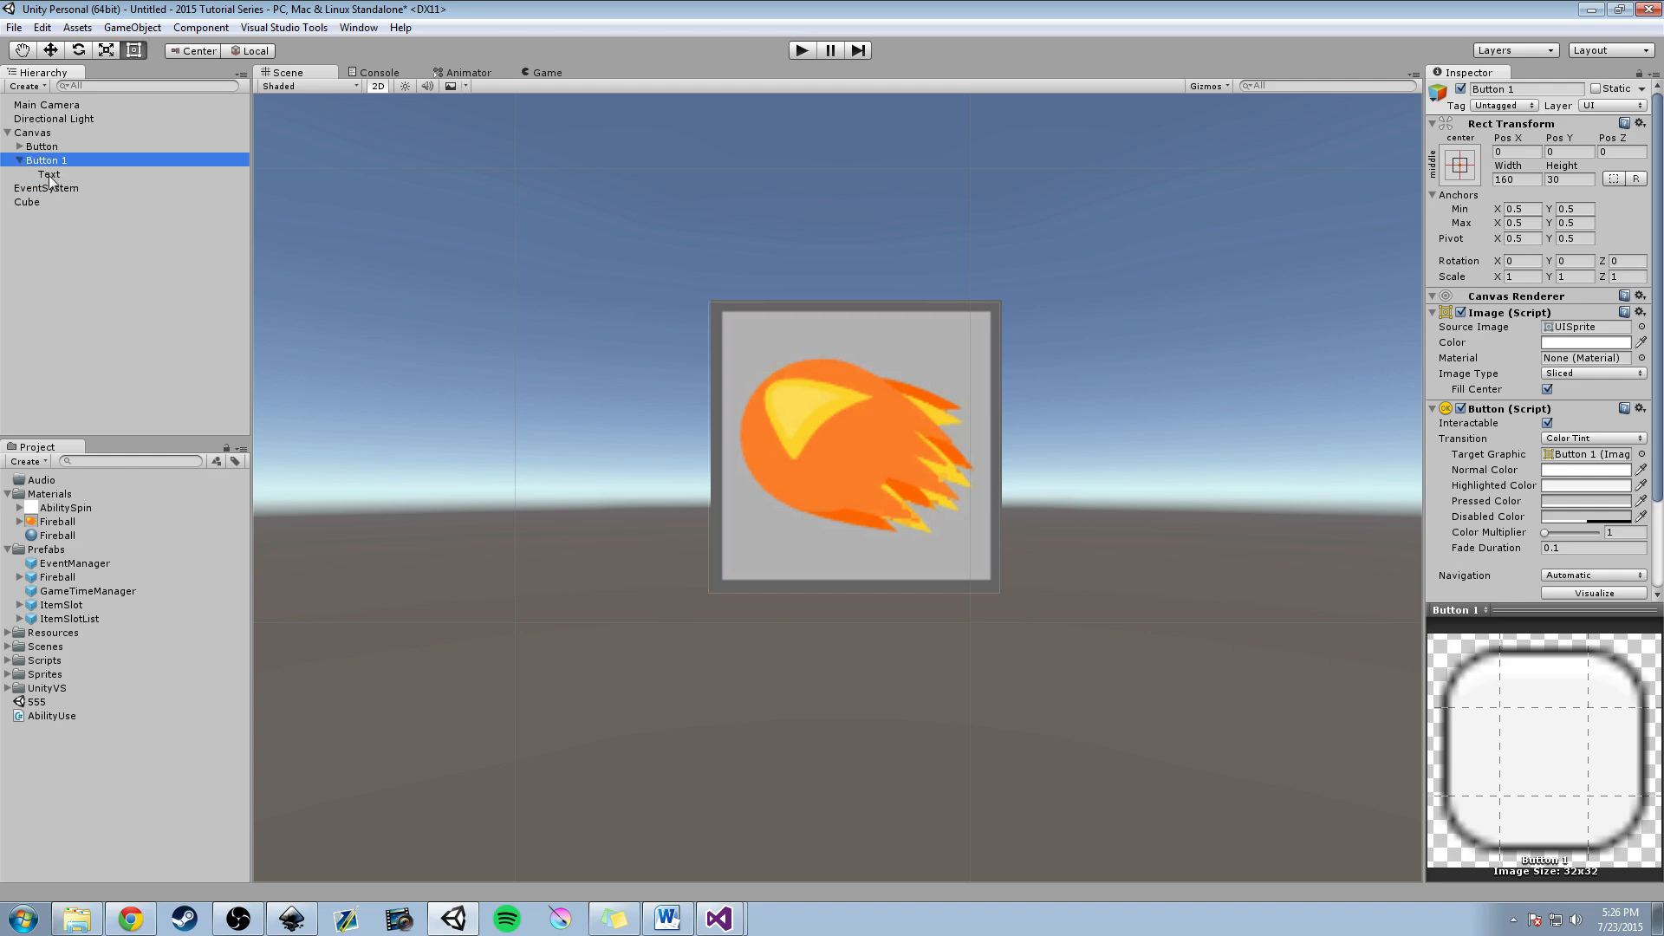
{"action": "left_click", "coordinate": [50, 173]}
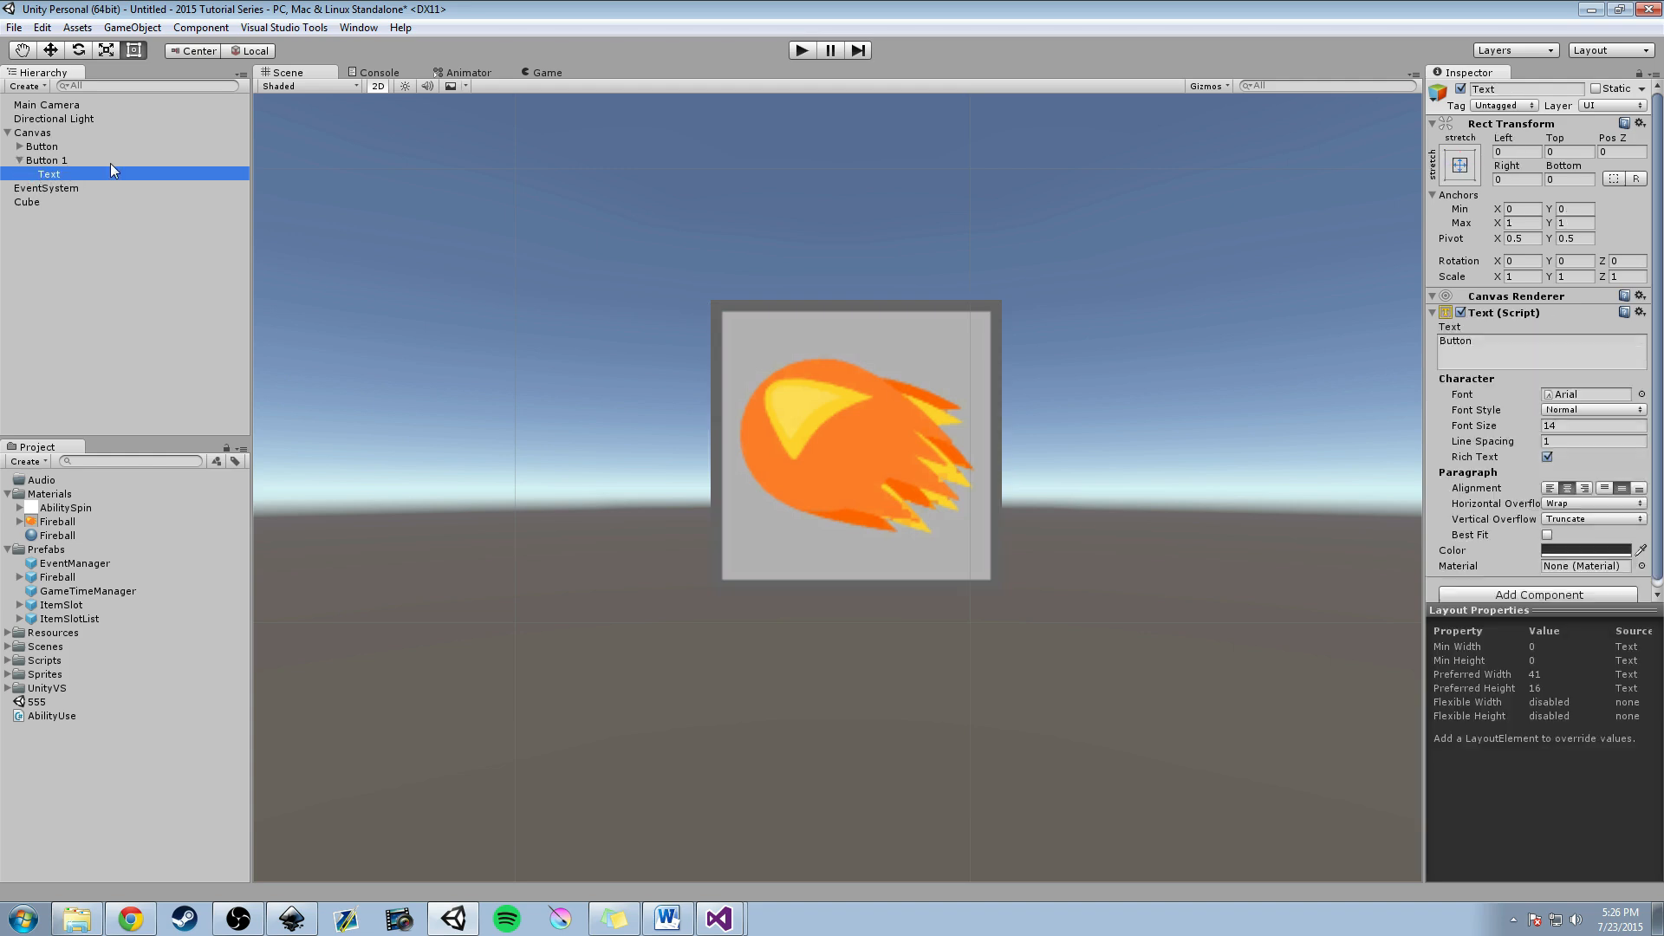
{"action": "left_click", "coordinate": [39, 159]}
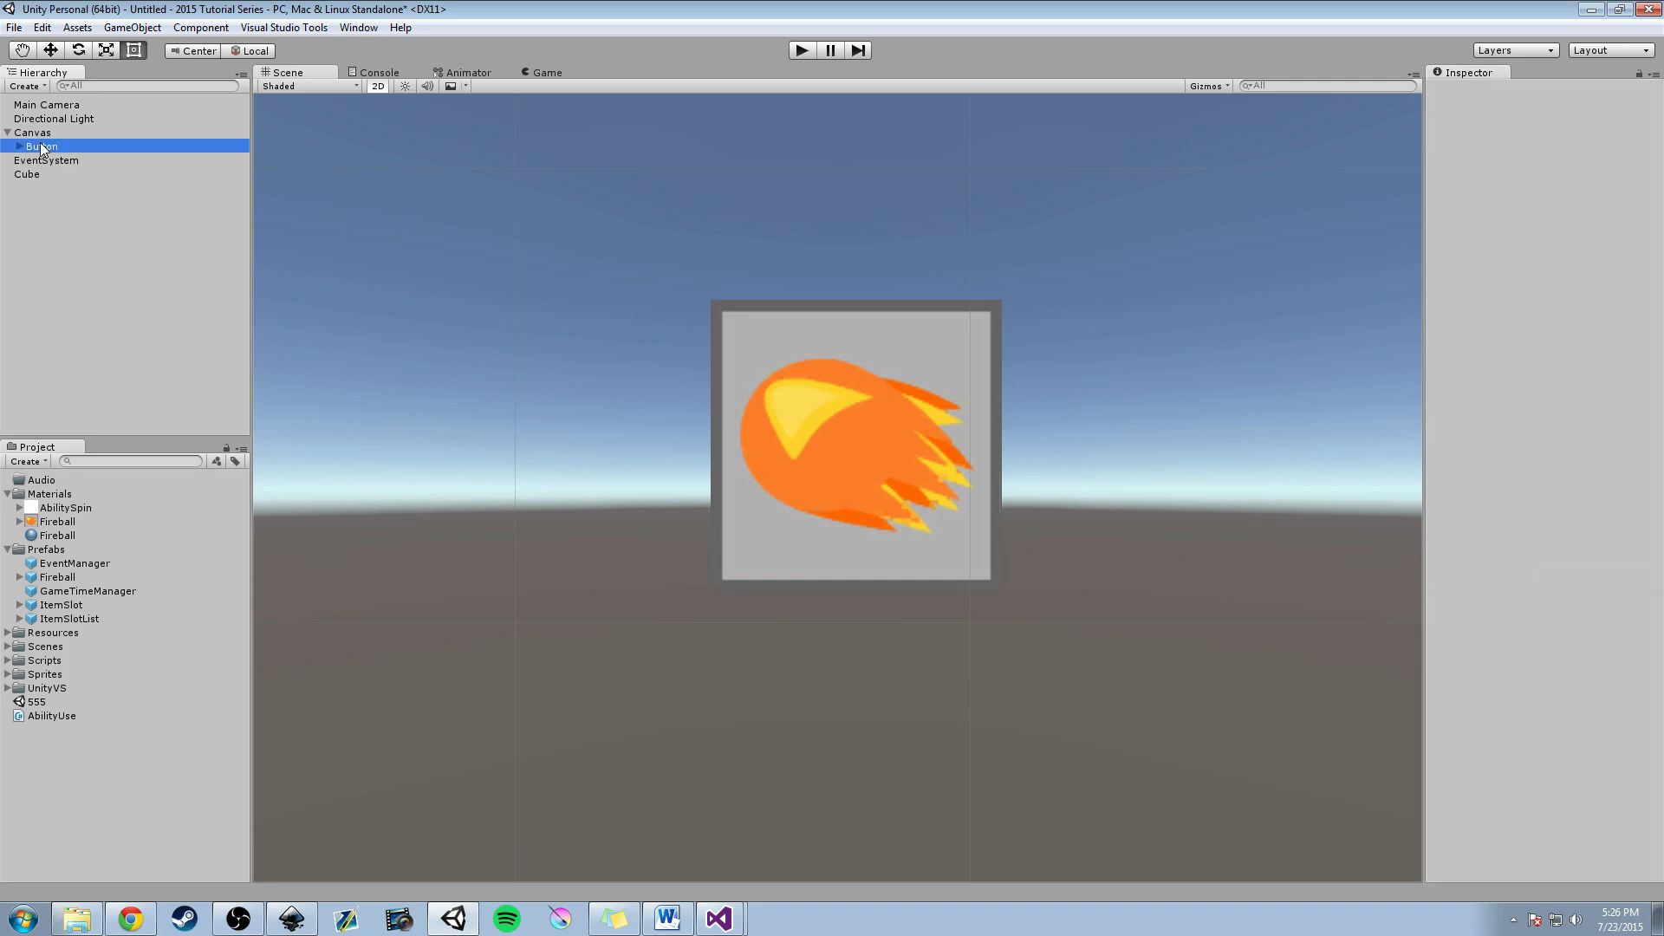
Inspect the fireball Button and the Fireball sprite, then scroll to the Button's On Click event.
{"action": "left_click", "coordinate": [39, 145]}
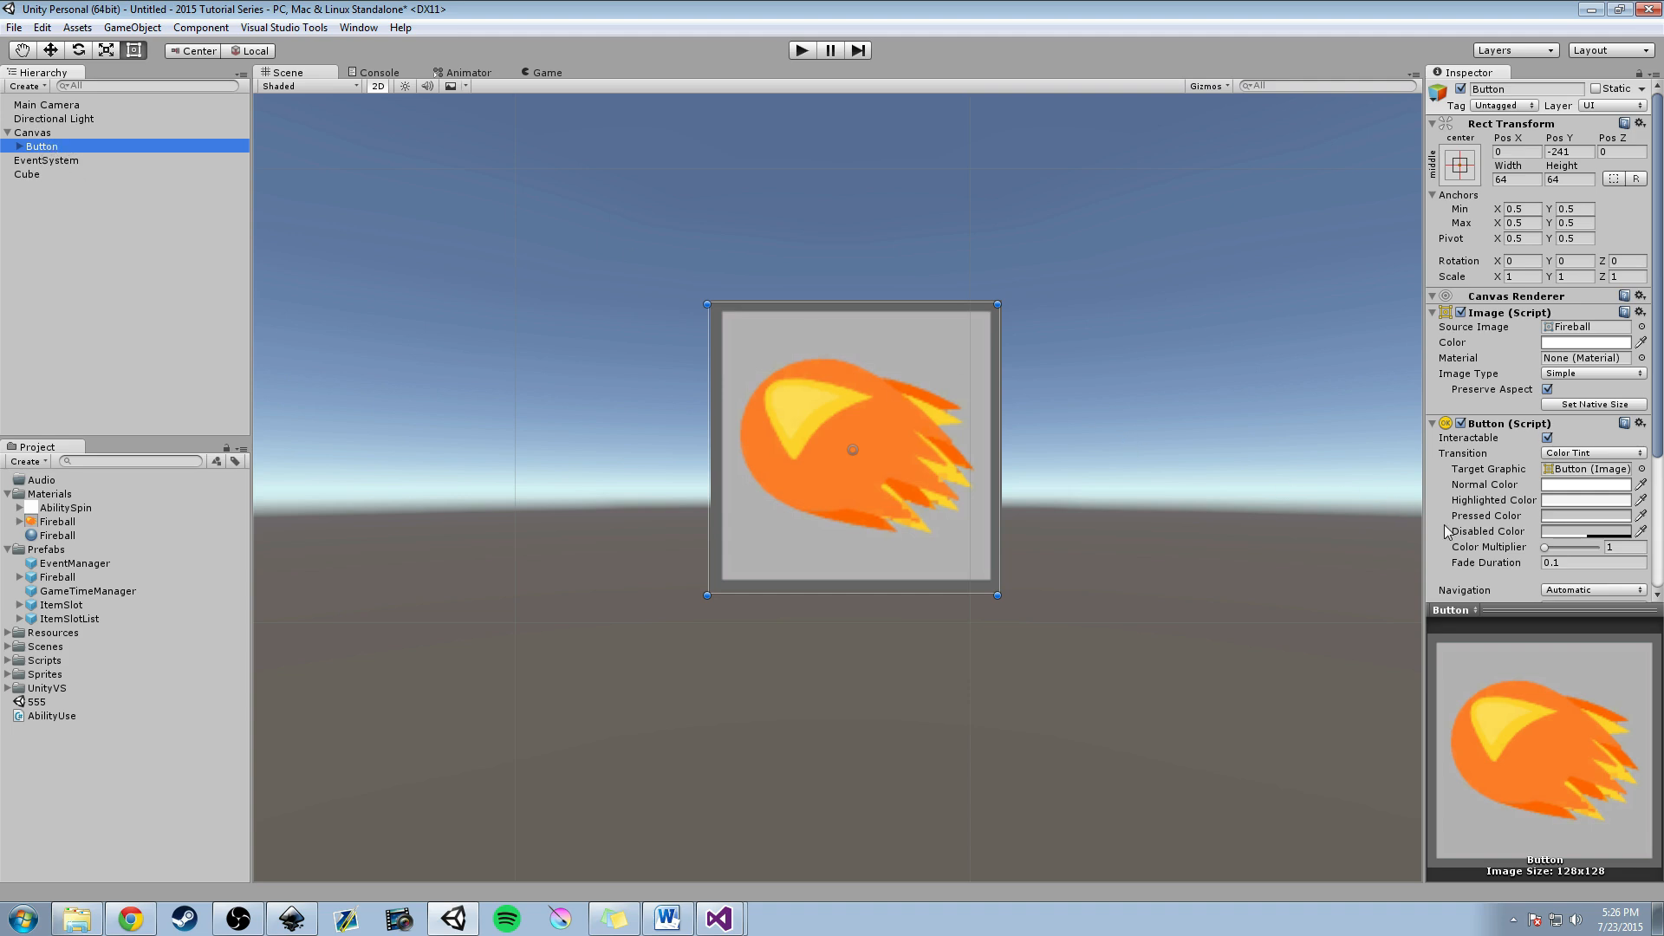
{"action": "mouse_move", "coordinate": [78, 522]}
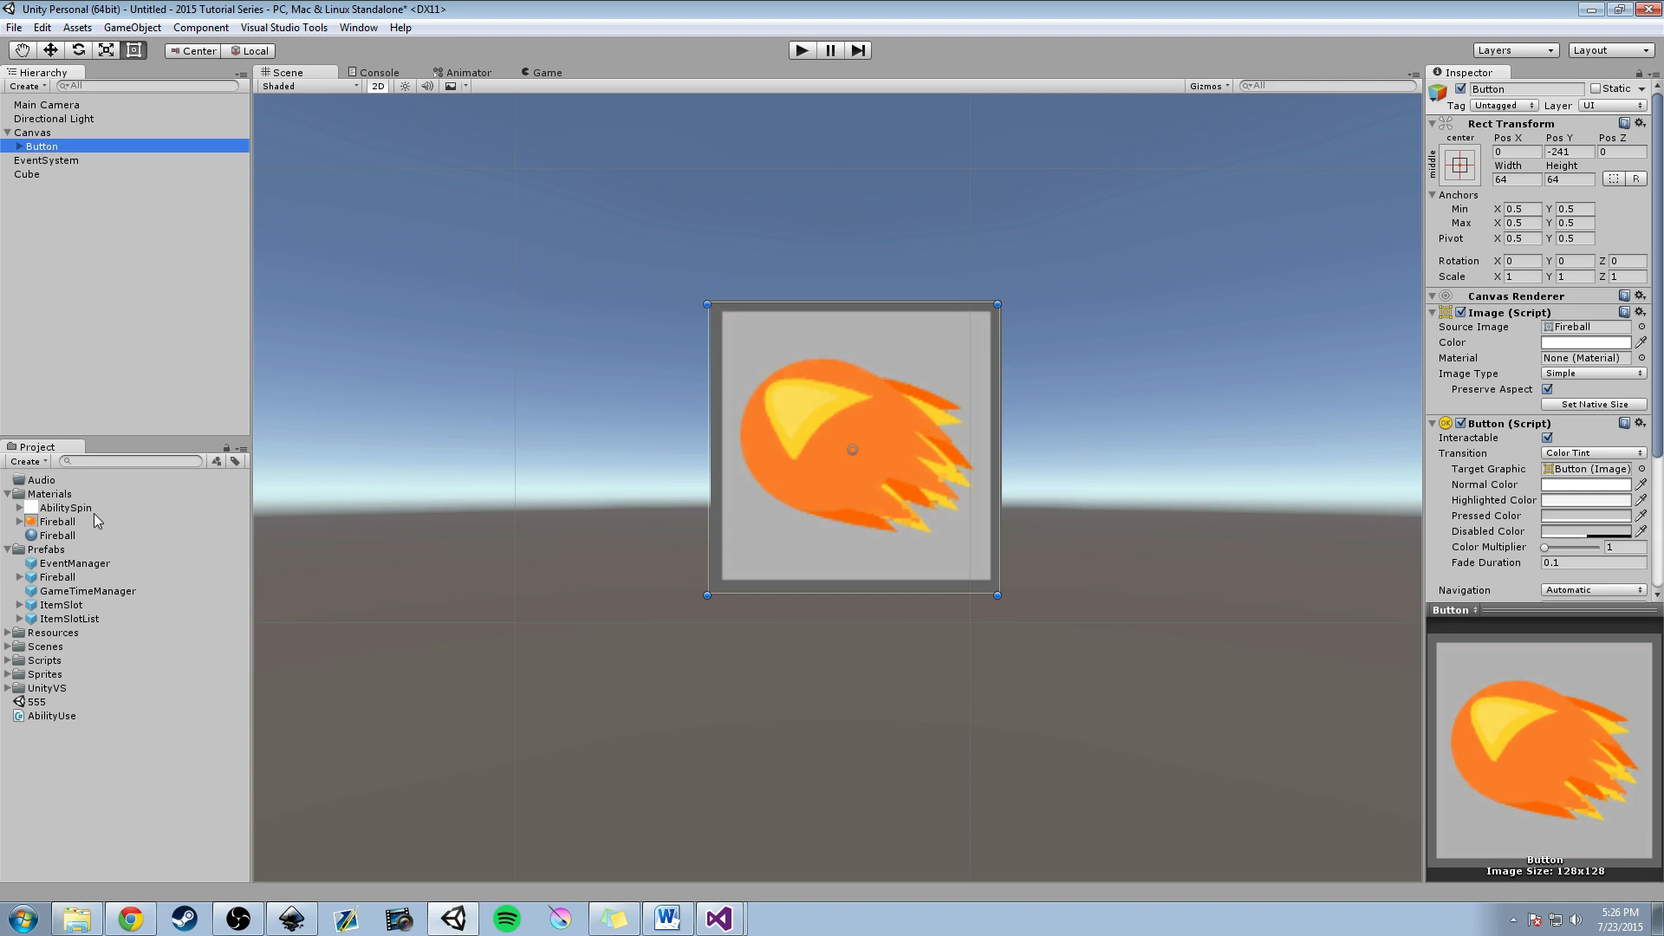
{"action": "left_click", "coordinate": [55, 522]}
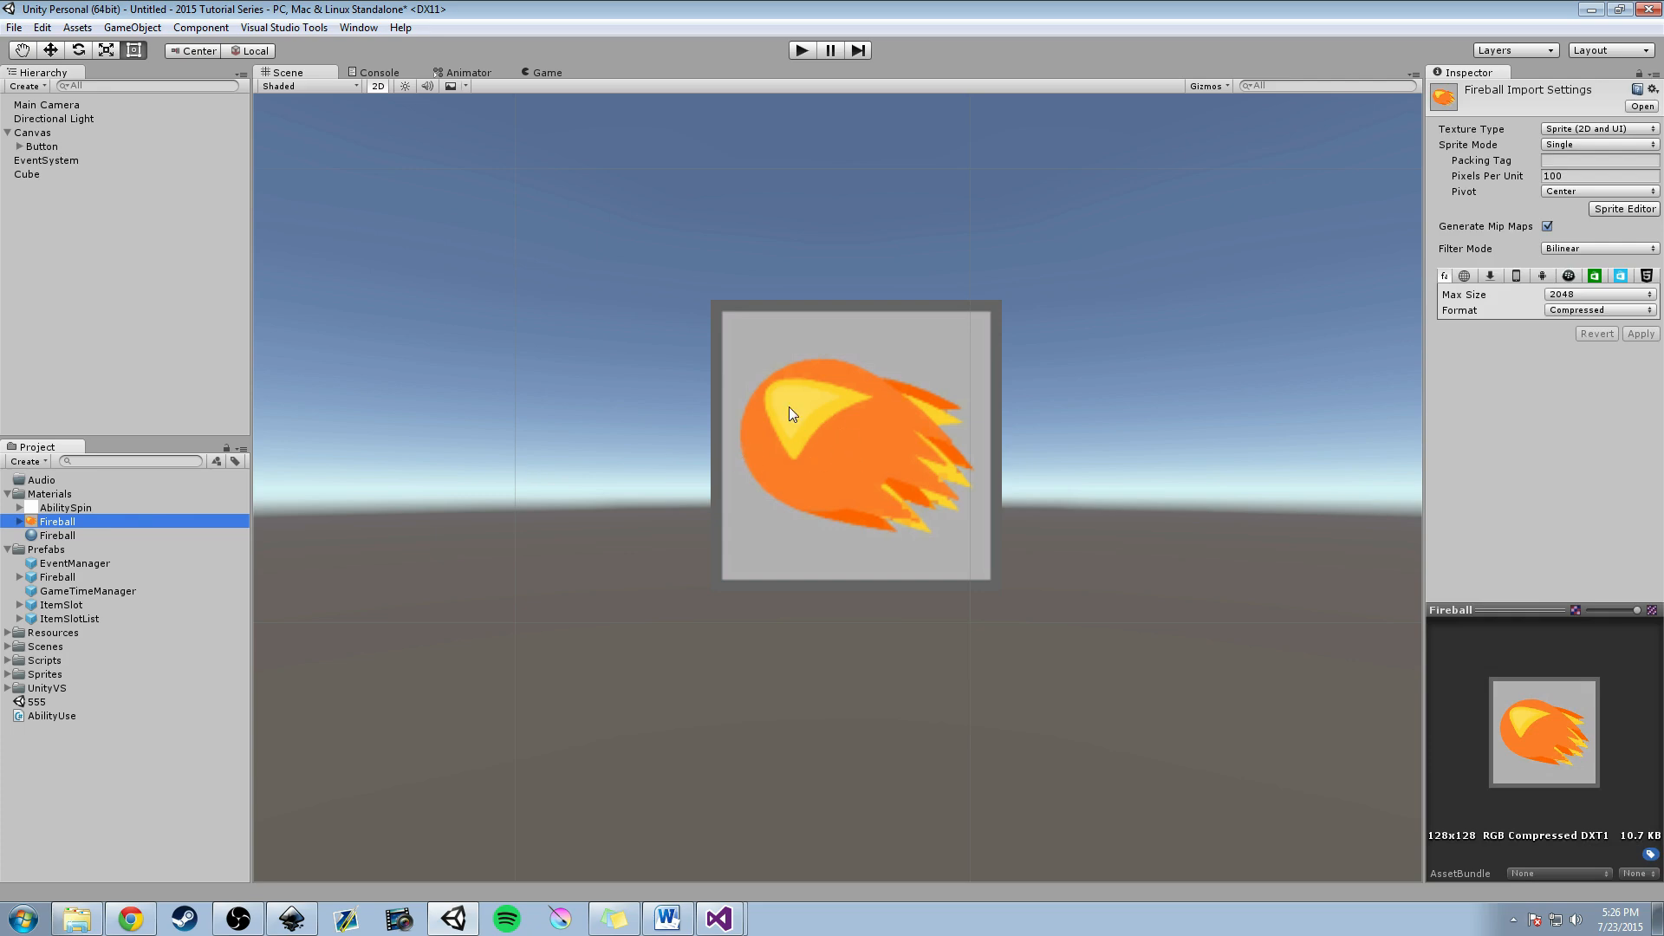
{"action": "left_click", "coordinate": [39, 146]}
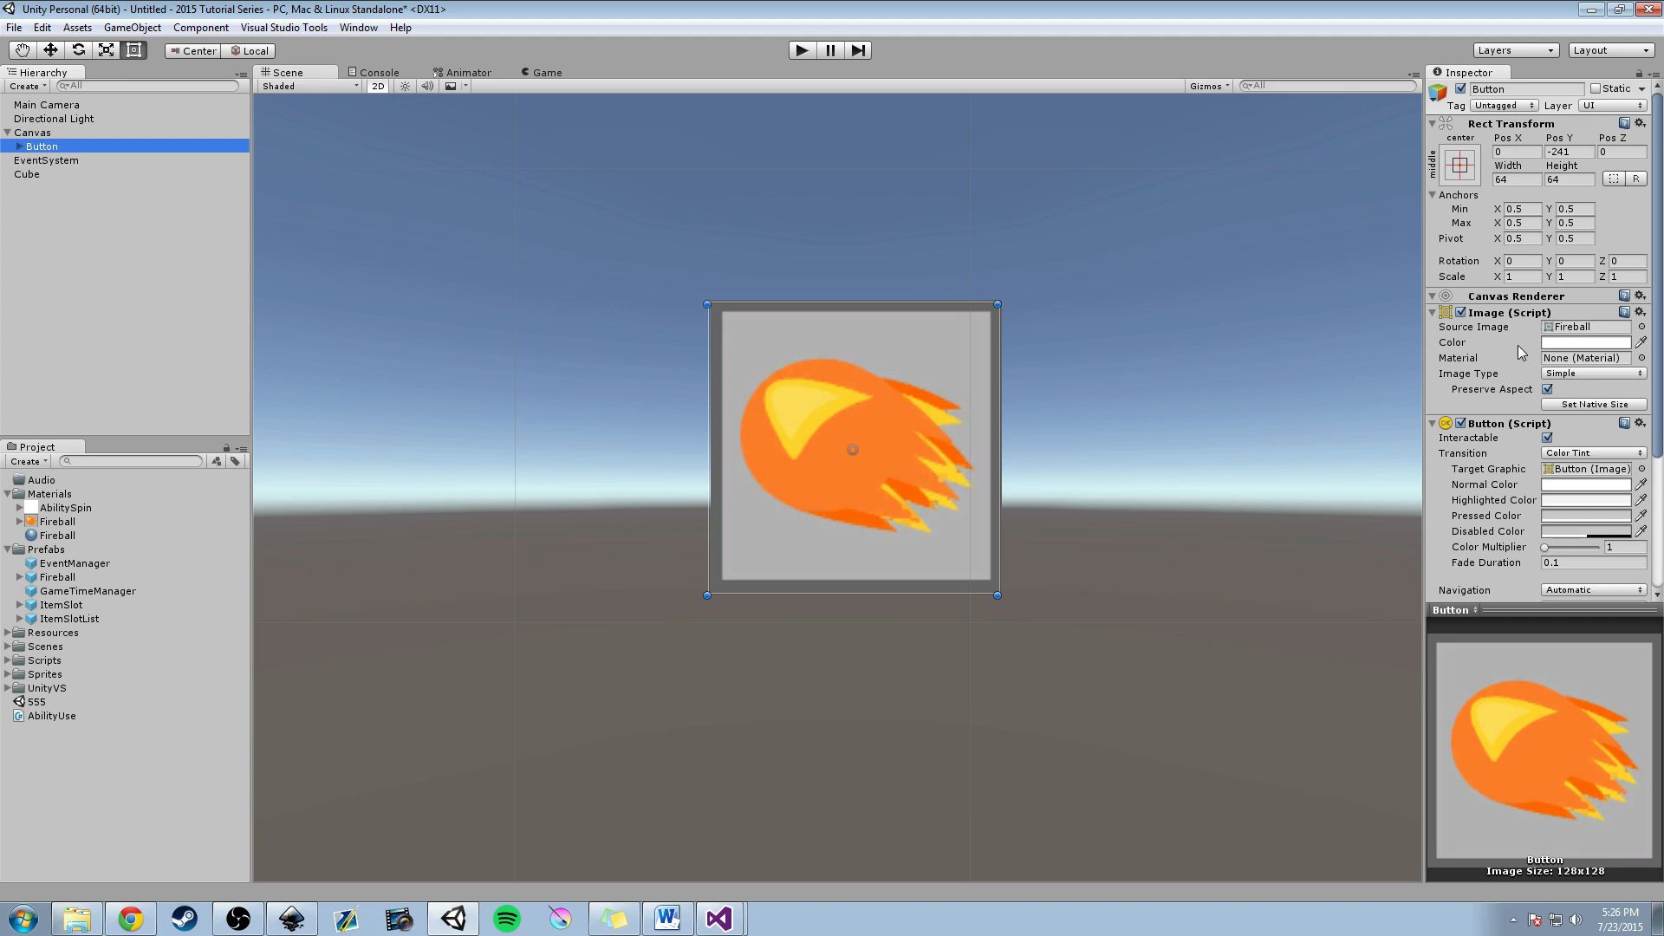
{"action": "scroll", "scroll_direction": "down", "scroll_amount": 3}
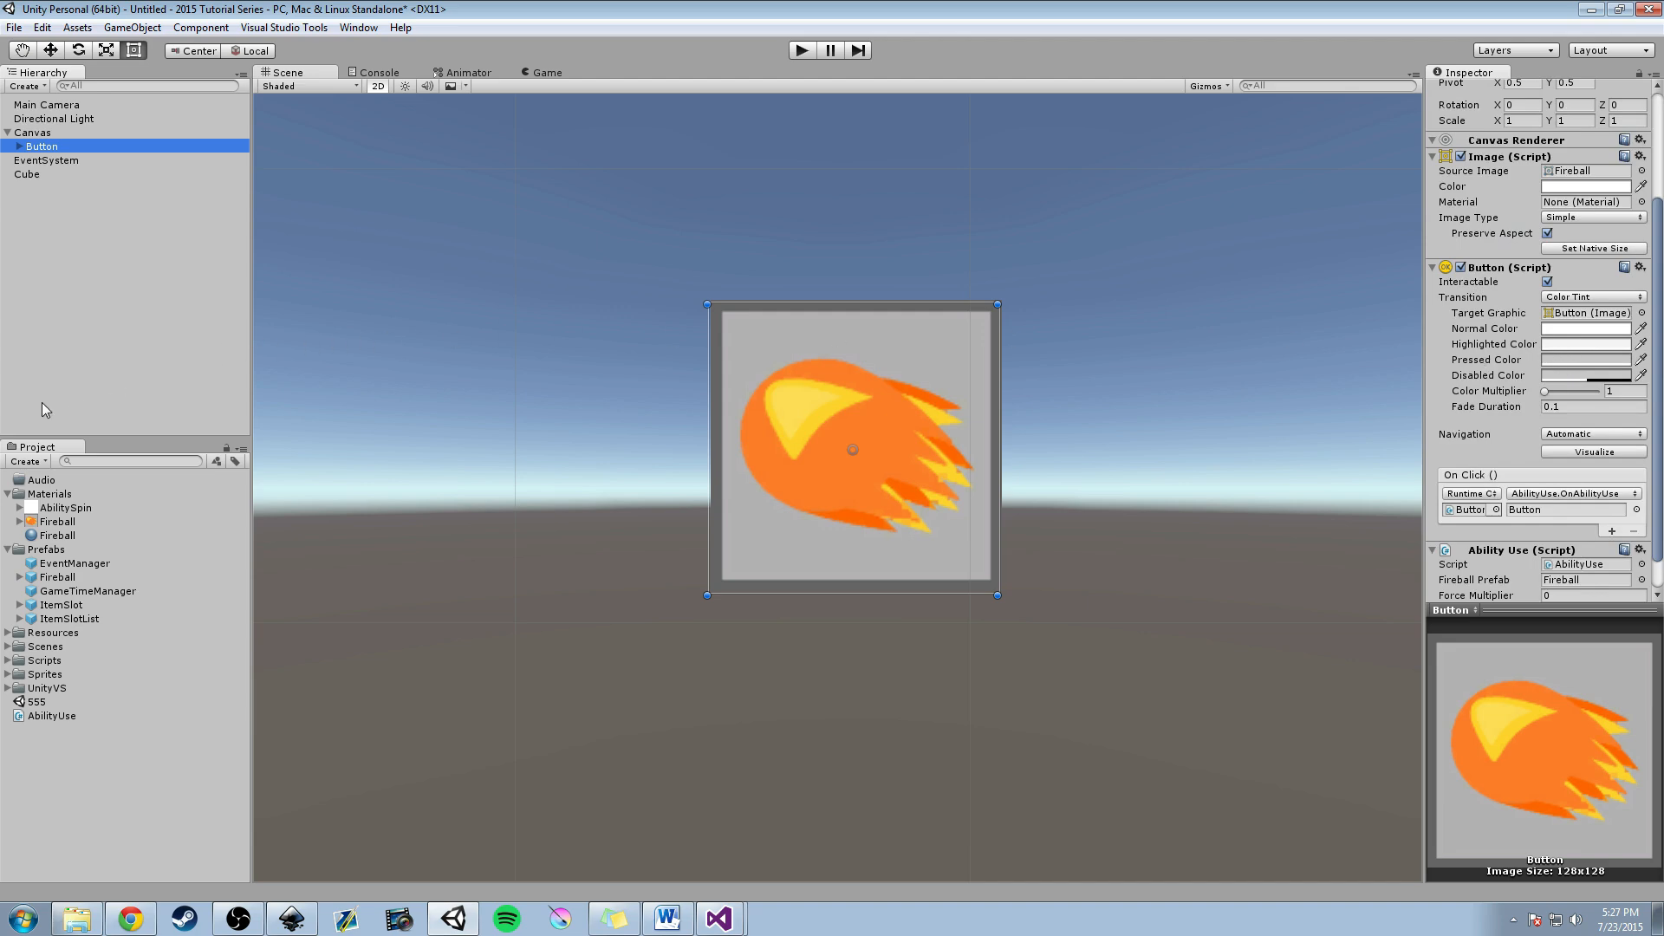
{"action": "mouse_move", "coordinate": [54, 166]}
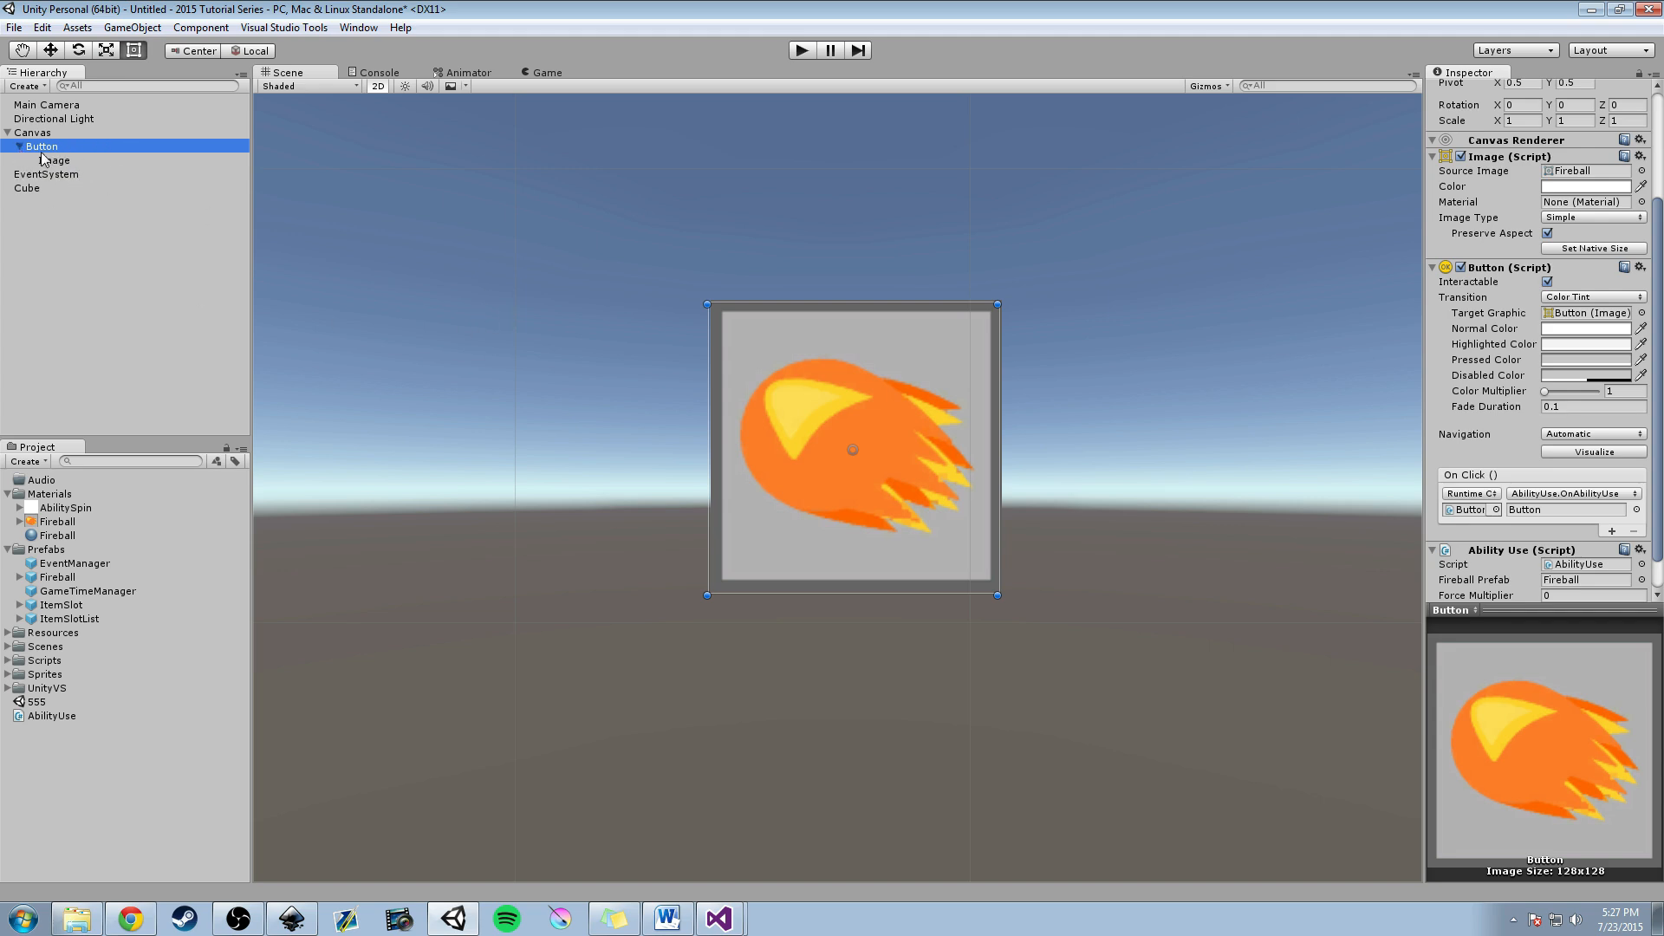
Inspect the radial fill Image child under the fireball Button, comparing it with the parent Button.
{"action": "right_click", "coordinate": [39, 145]}
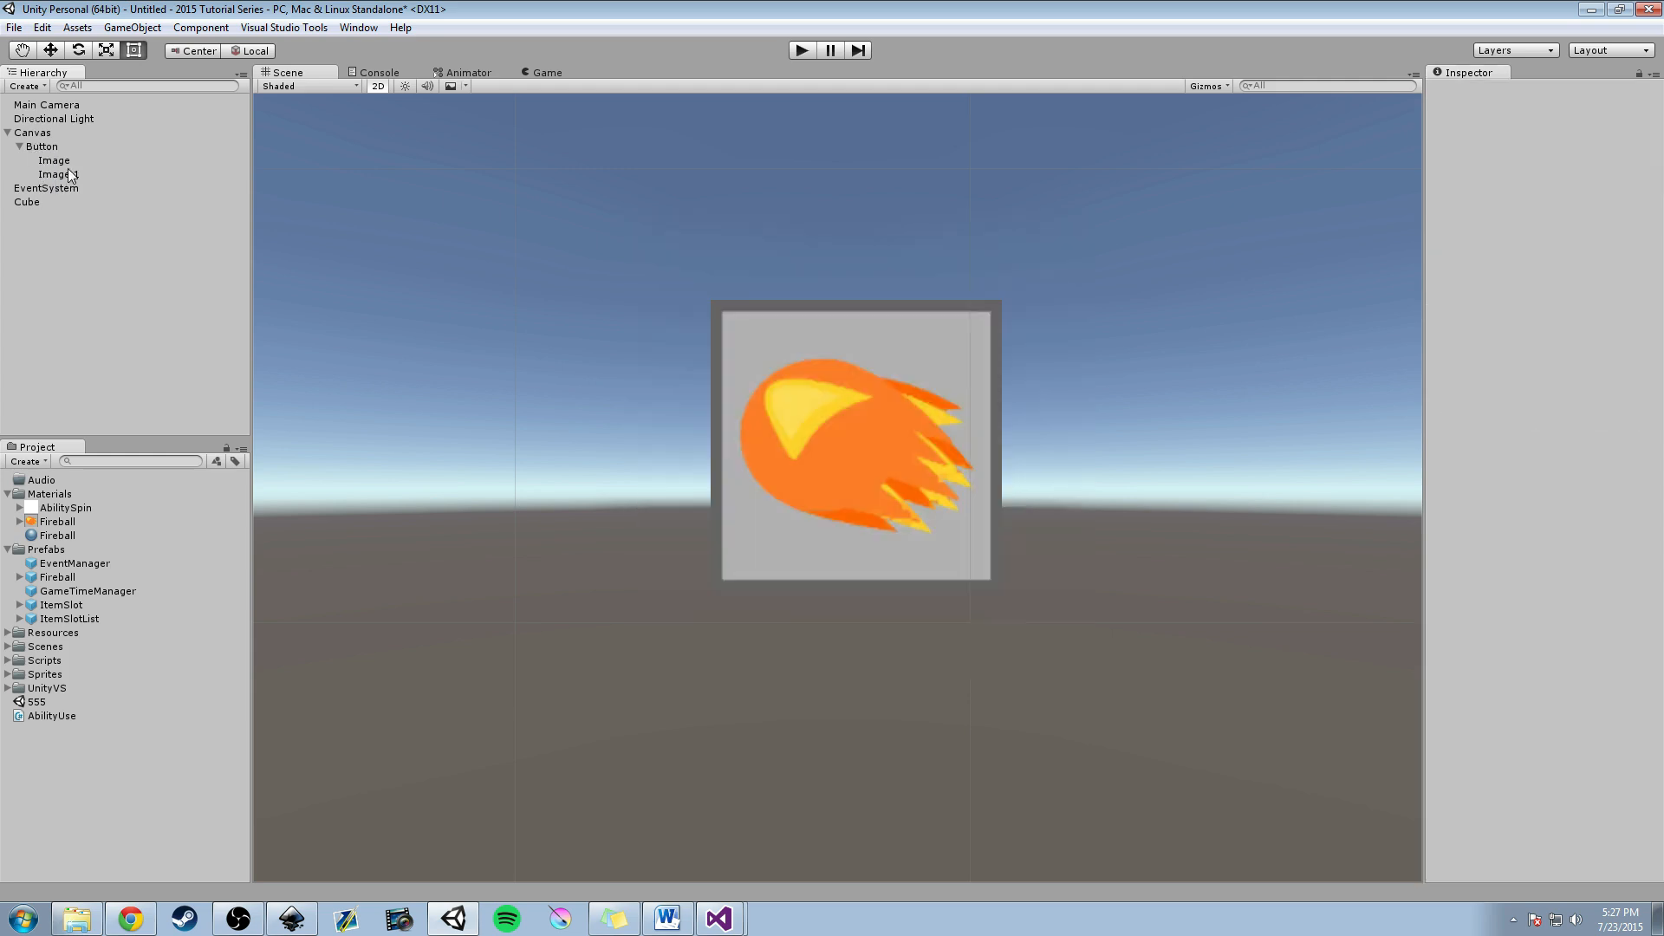
{"action": "left_click", "coordinate": [47, 160]}
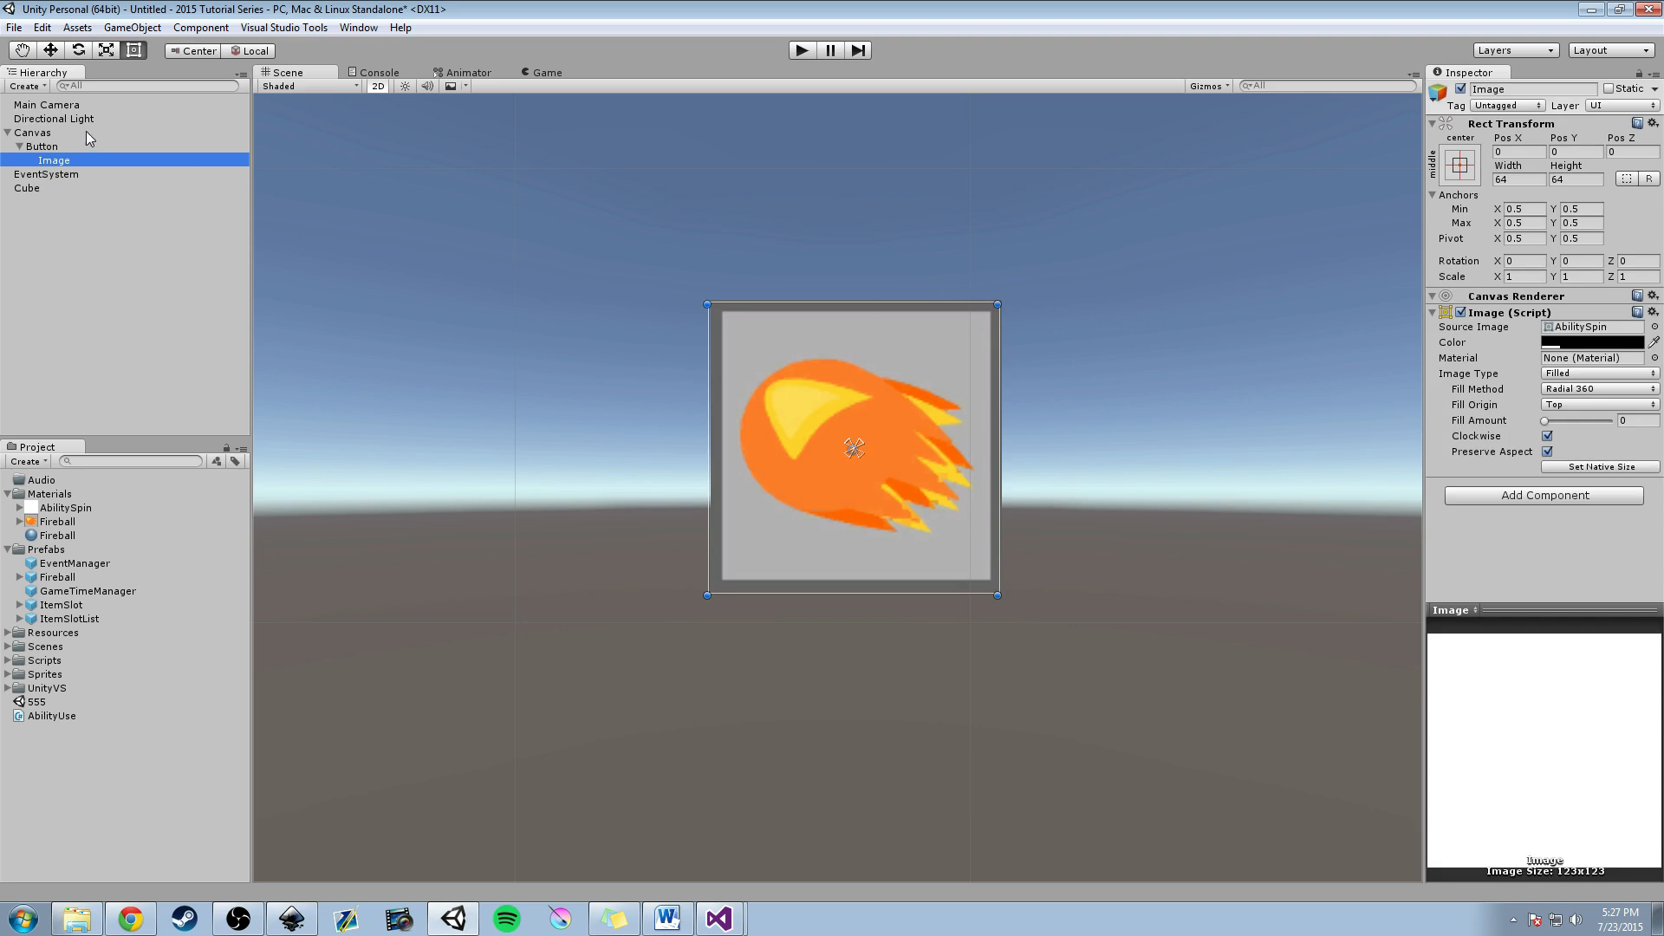
{"action": "left_click", "coordinate": [41, 146]}
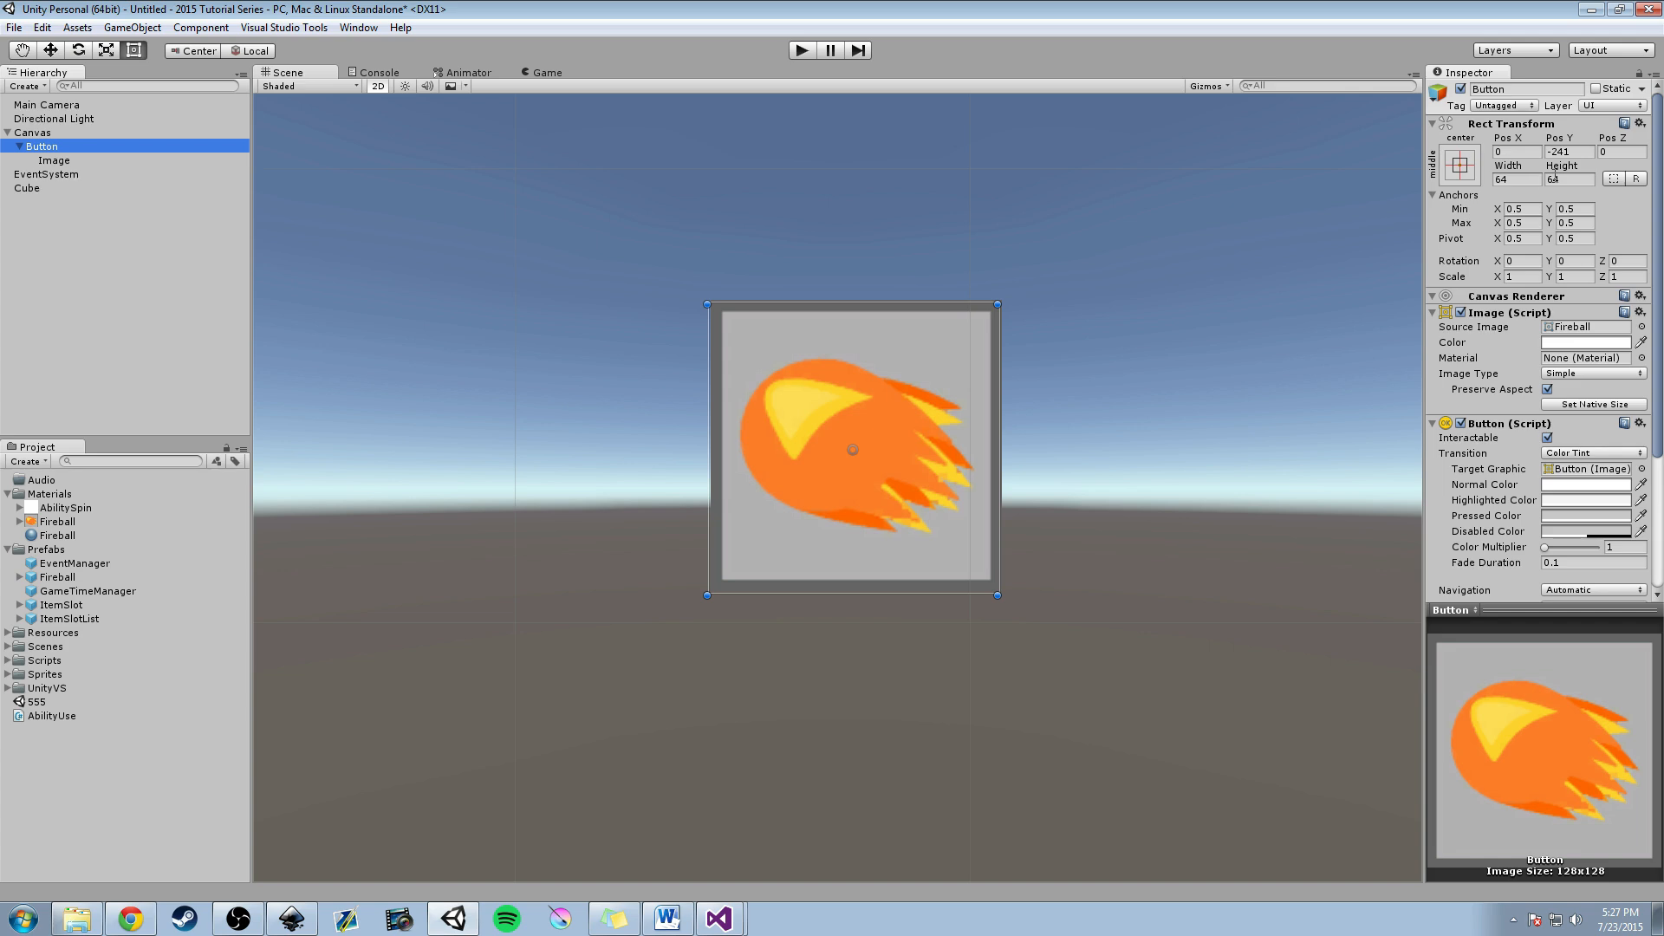
{"action": "left_click", "coordinate": [51, 159]}
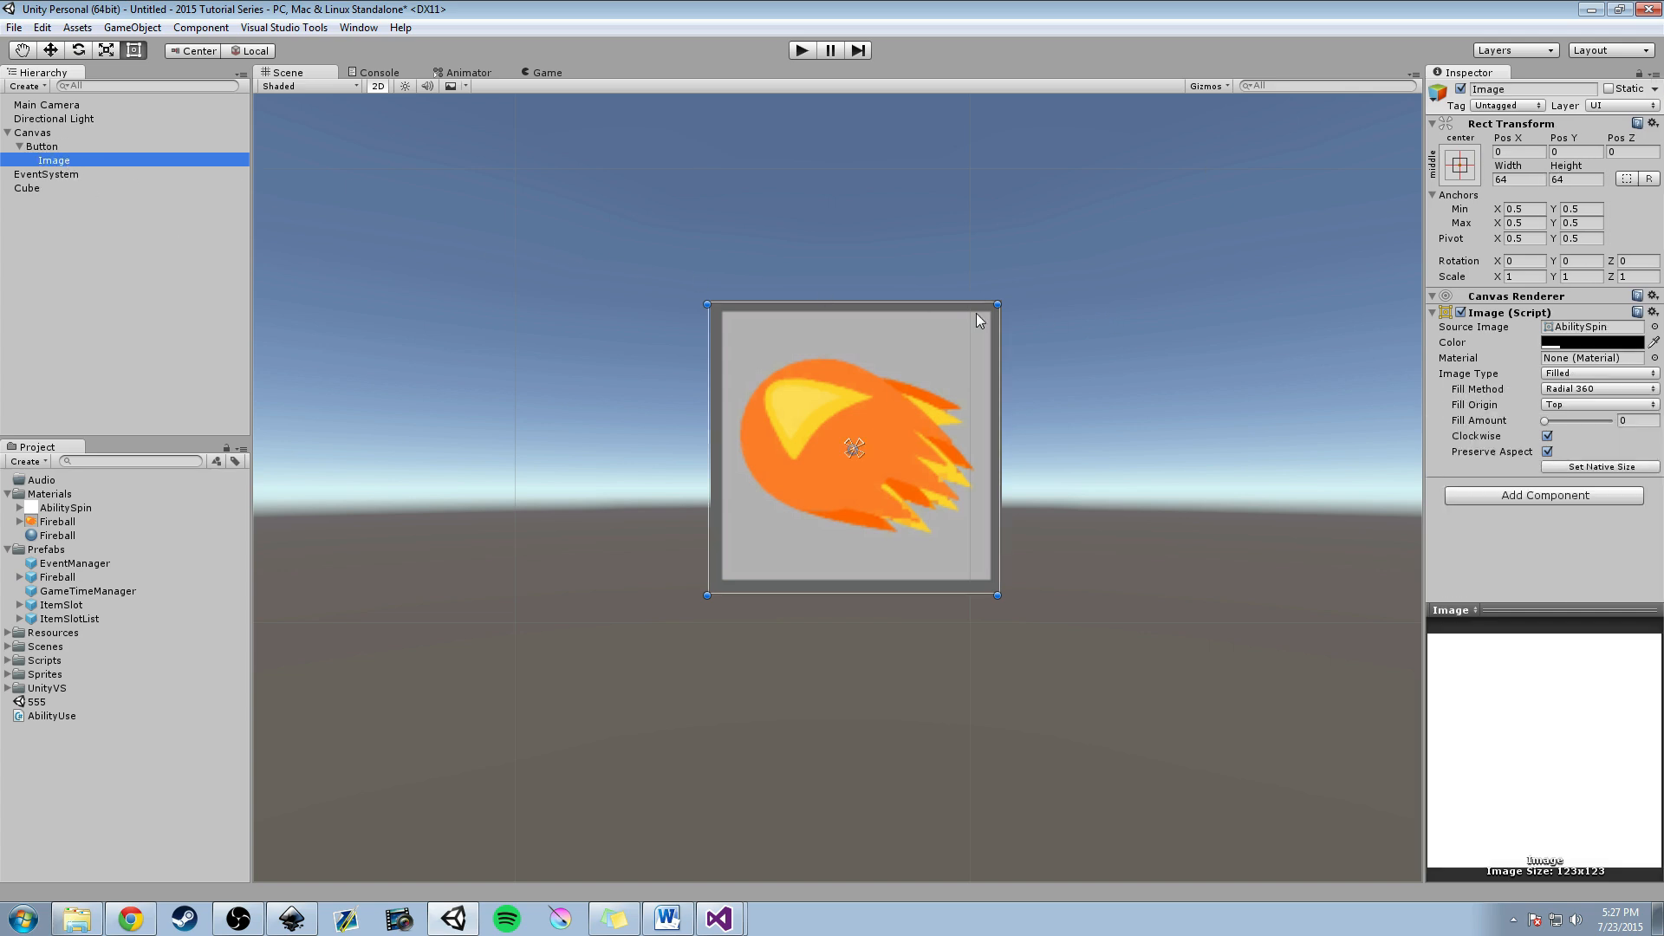
{"action": "mouse_move", "coordinate": [227, 160]}
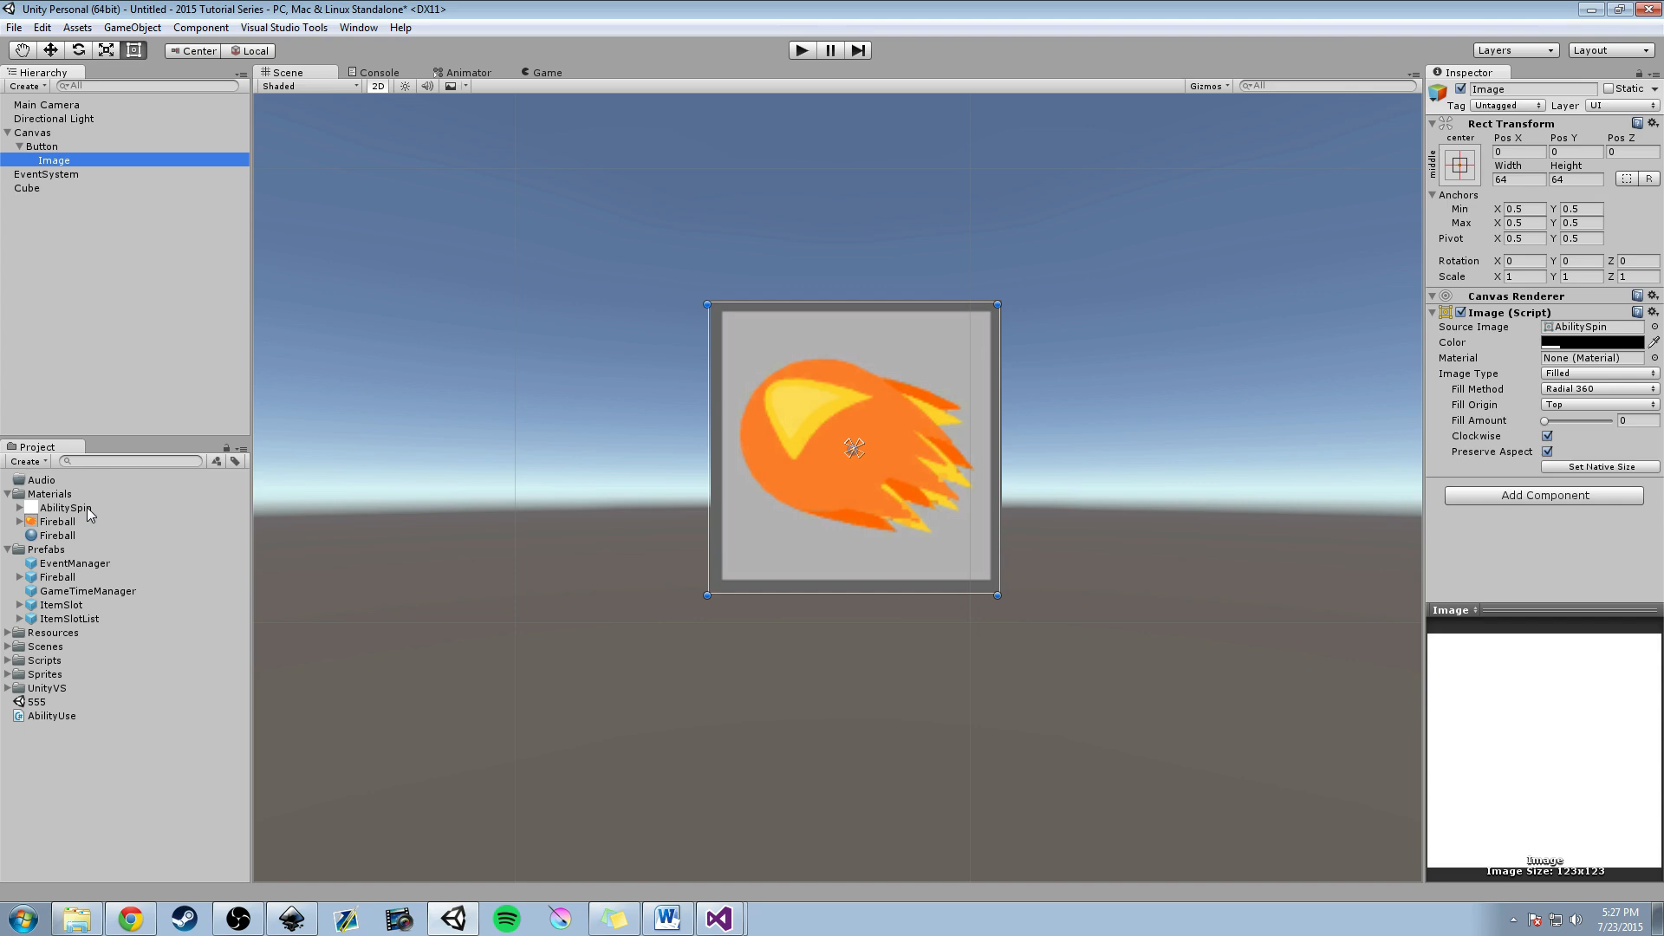
{"action": "mouse_move", "coordinate": [67, 523]}
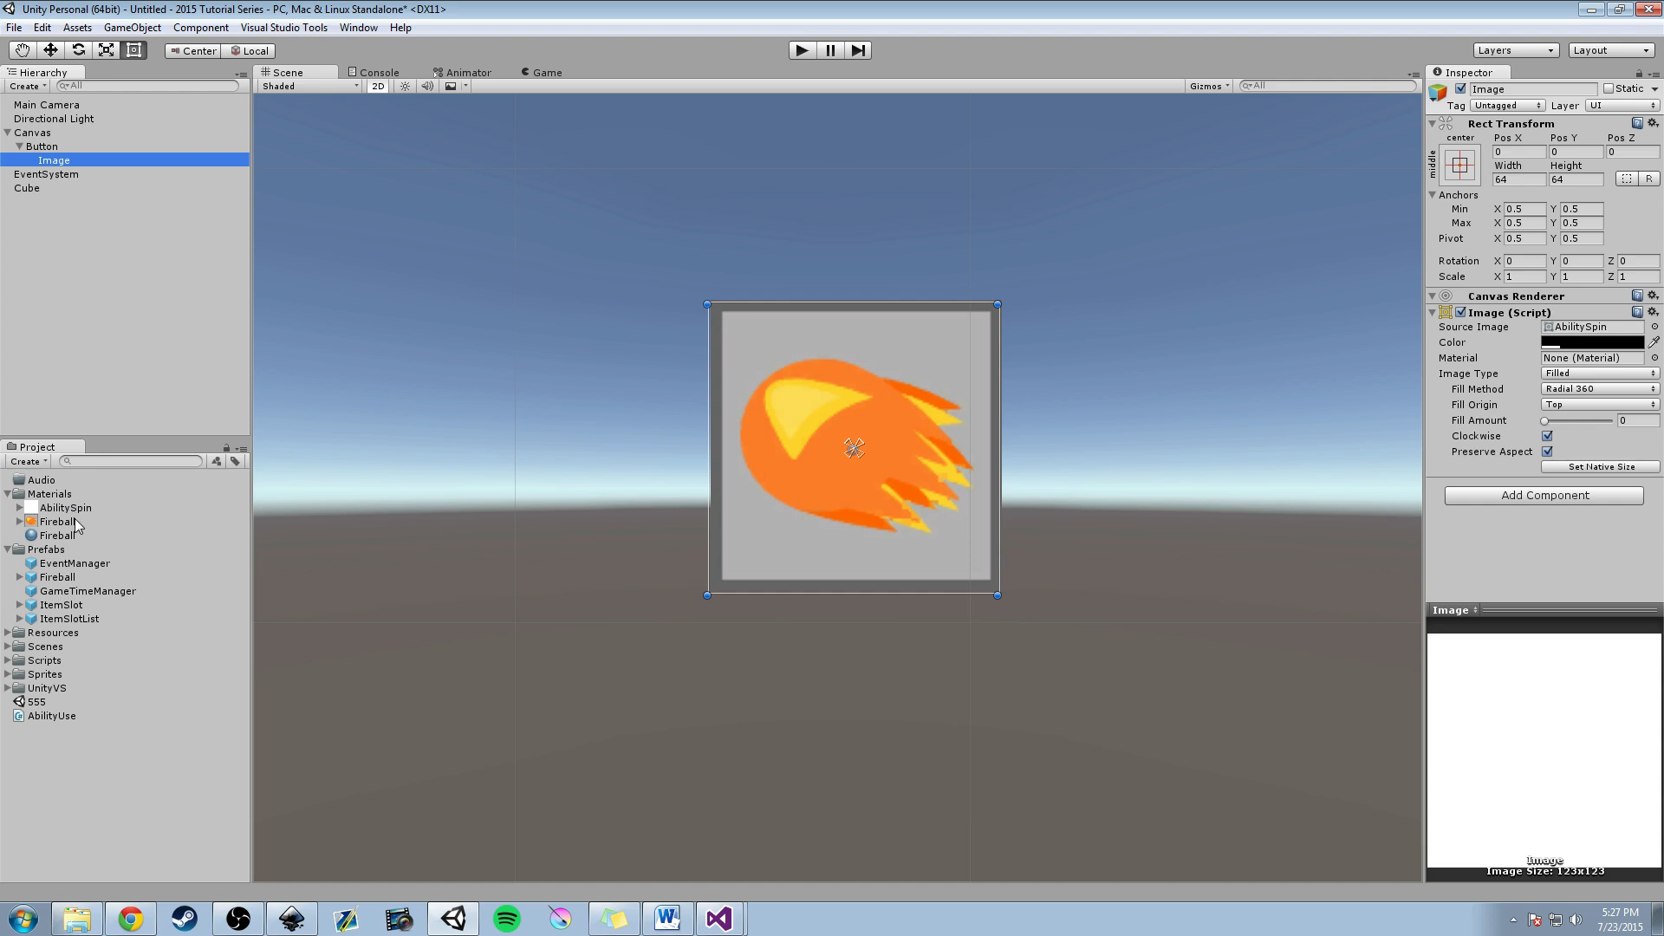
{"action": "mouse_move", "coordinate": [271, 431]}
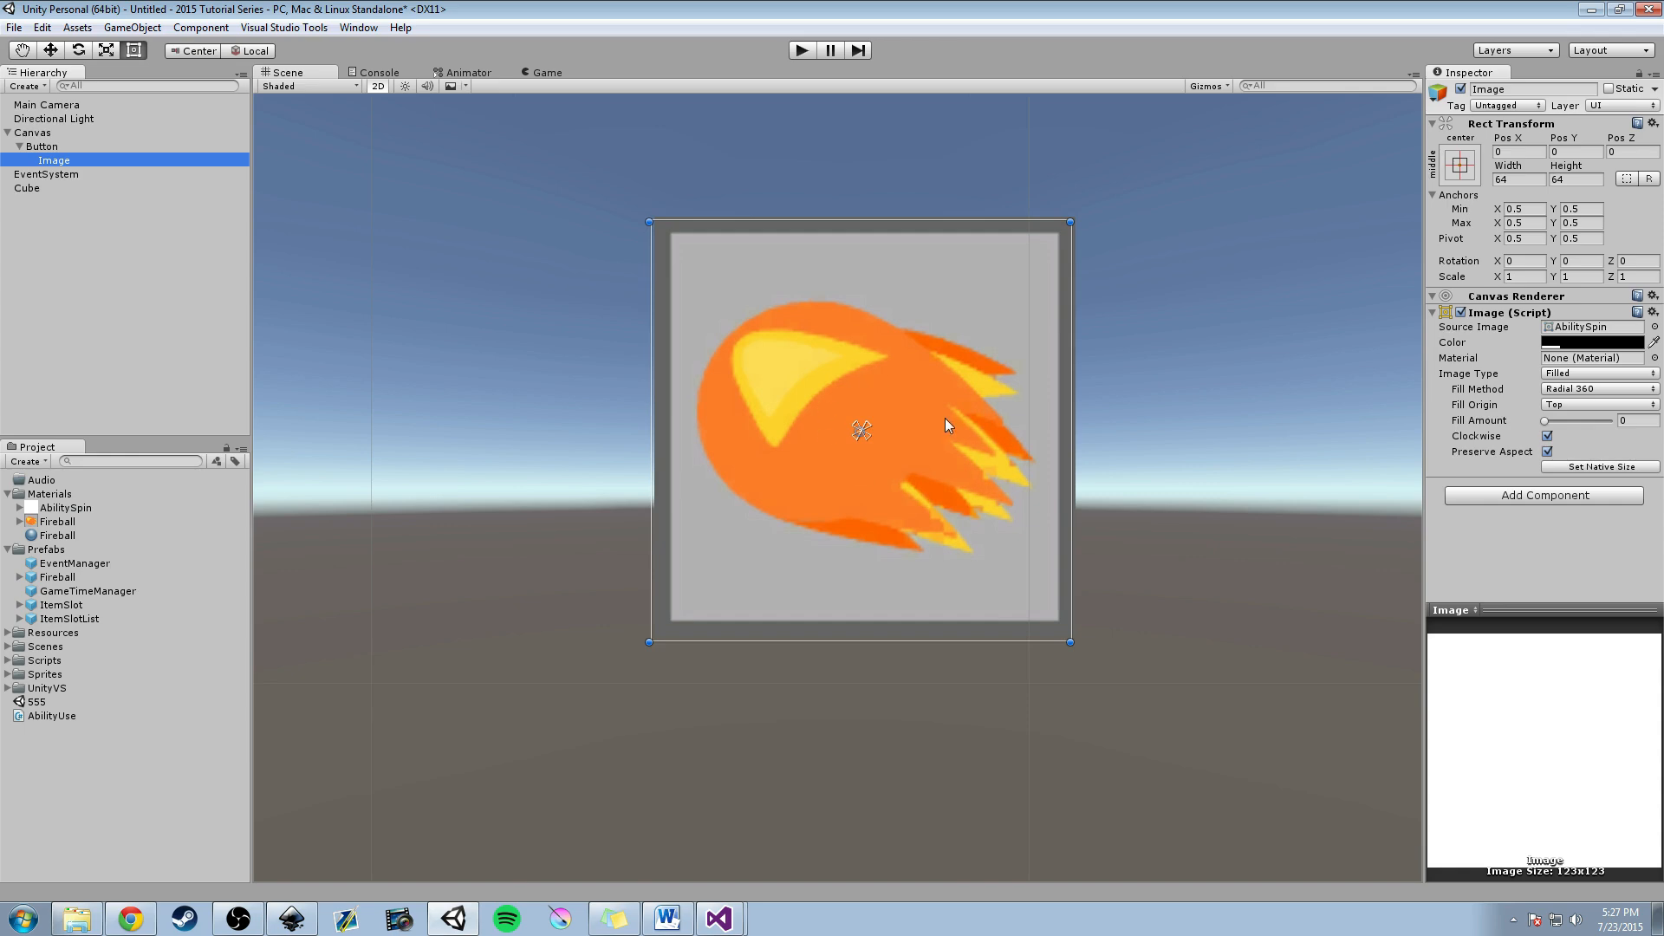
{"action": "mouse_move", "coordinate": [859, 337]}
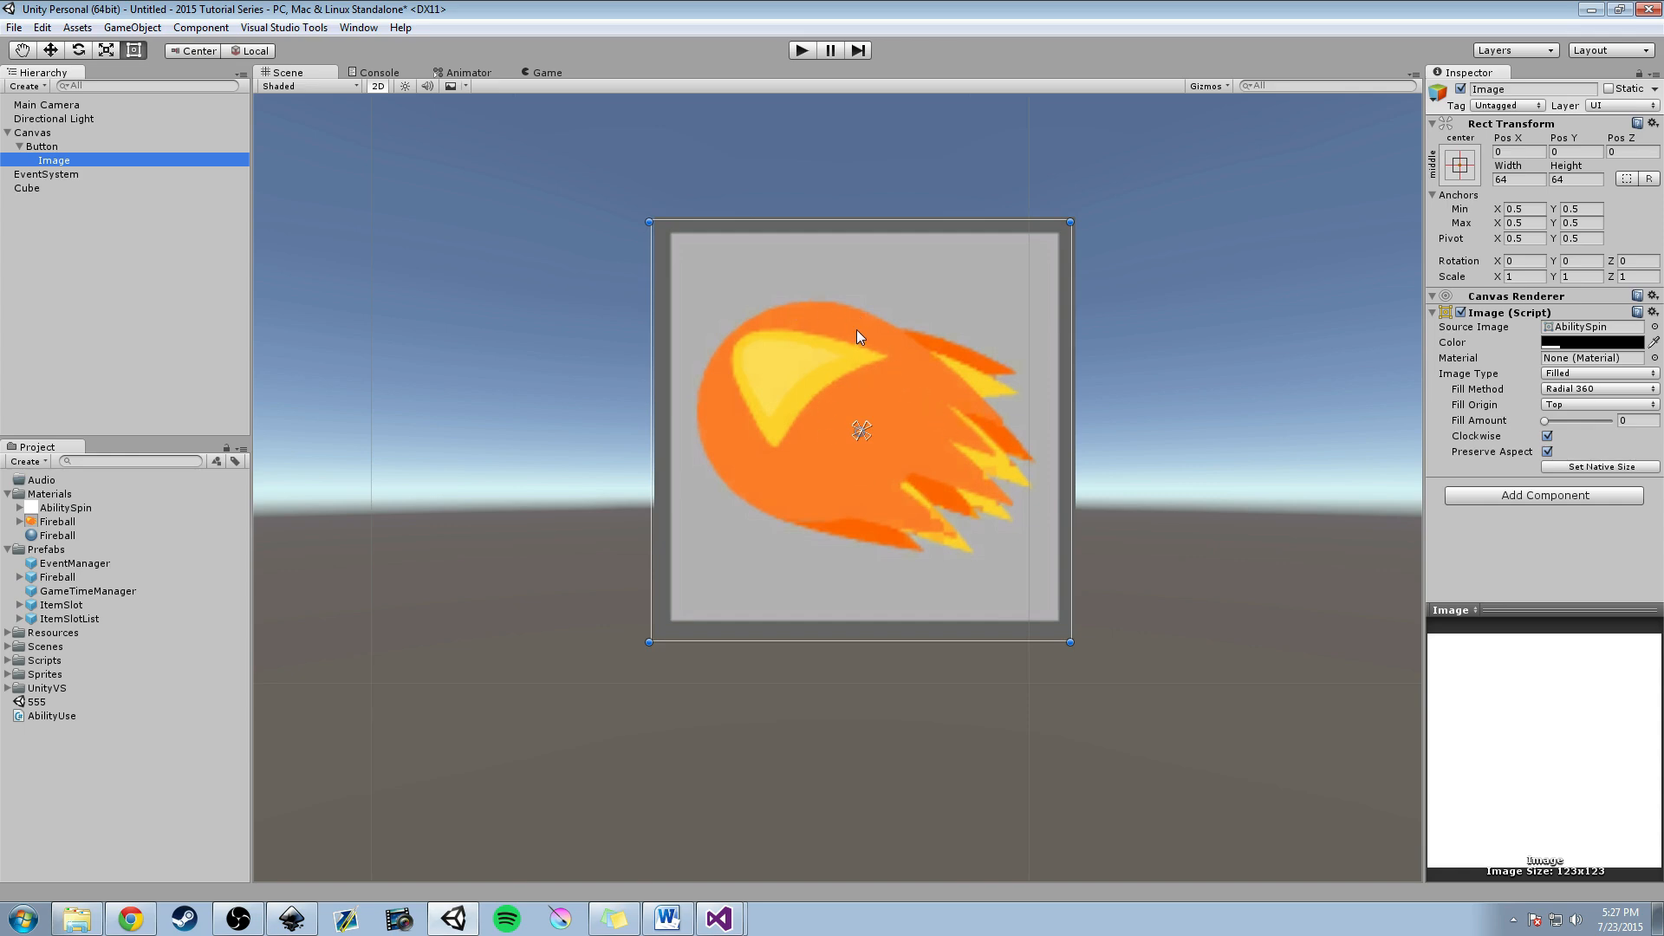
{"action": "mouse_move", "coordinate": [843, 399]}
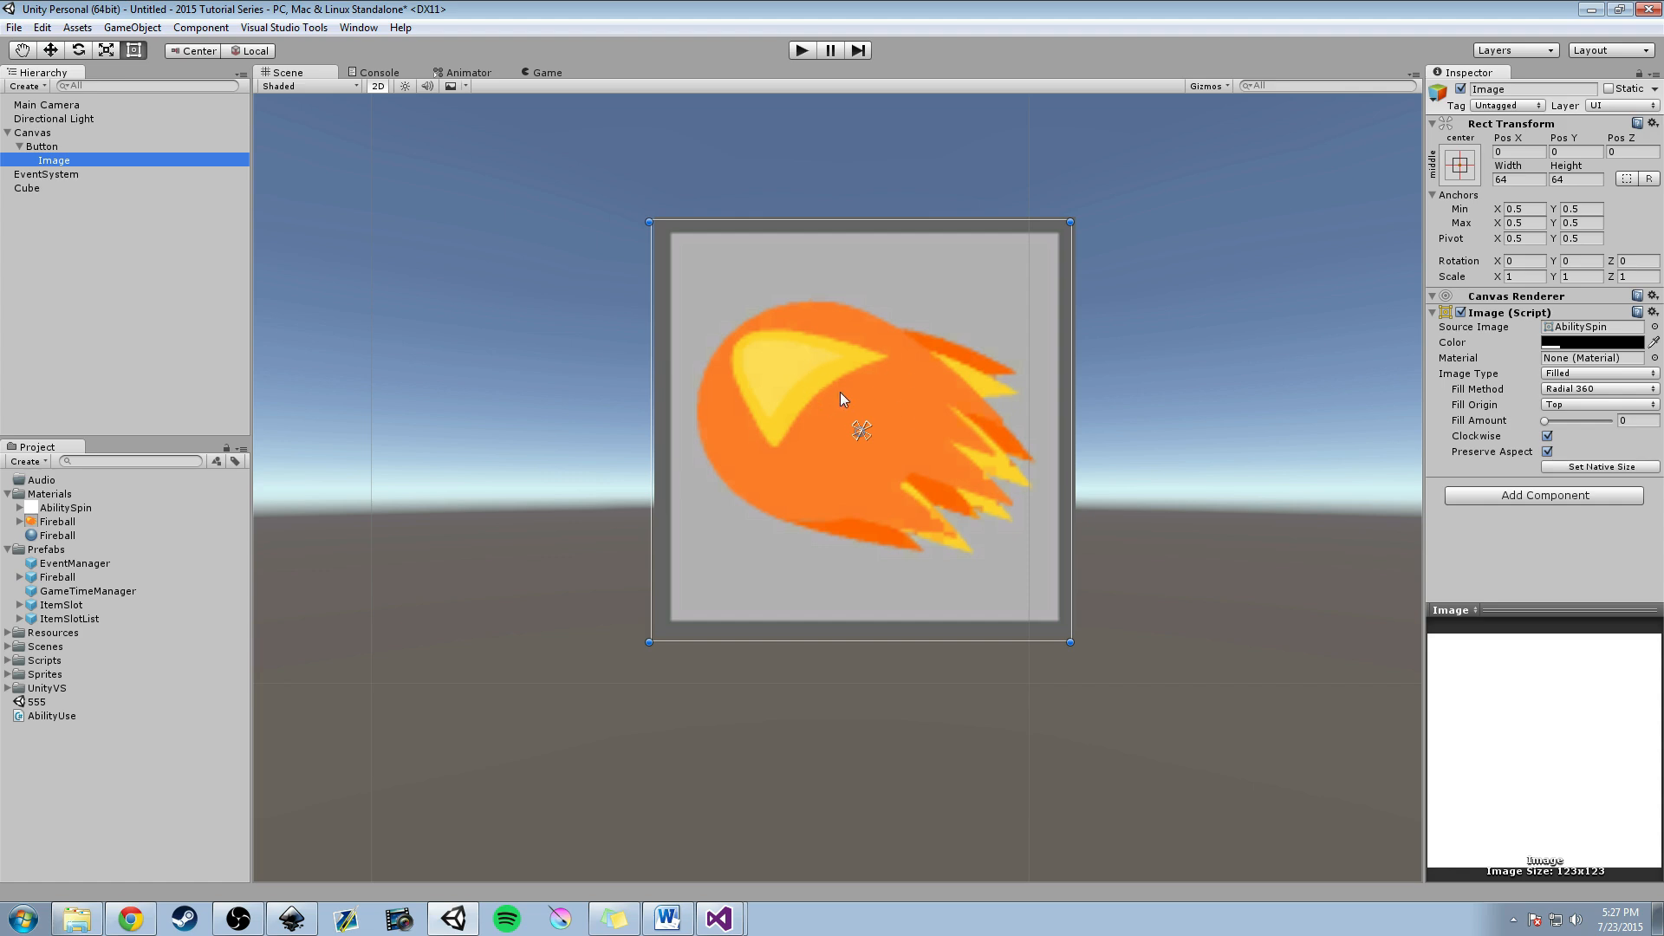
{"action": "mouse_move", "coordinate": [1522, 364]}
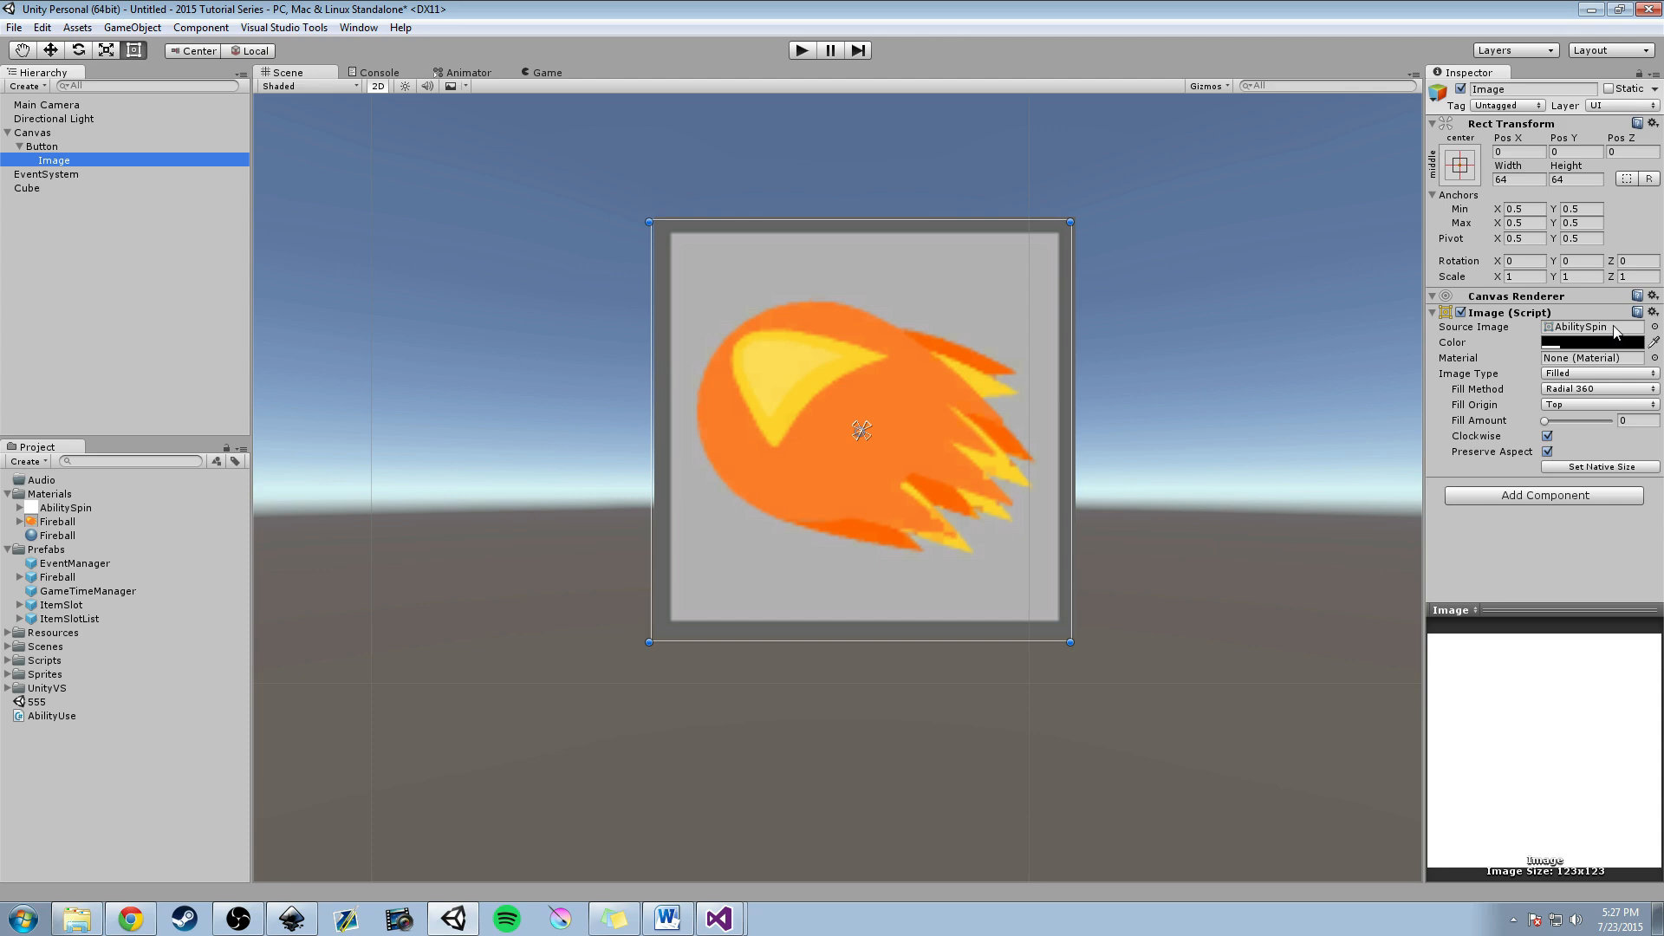
{"action": "mouse_move", "coordinate": [1346, 359]}
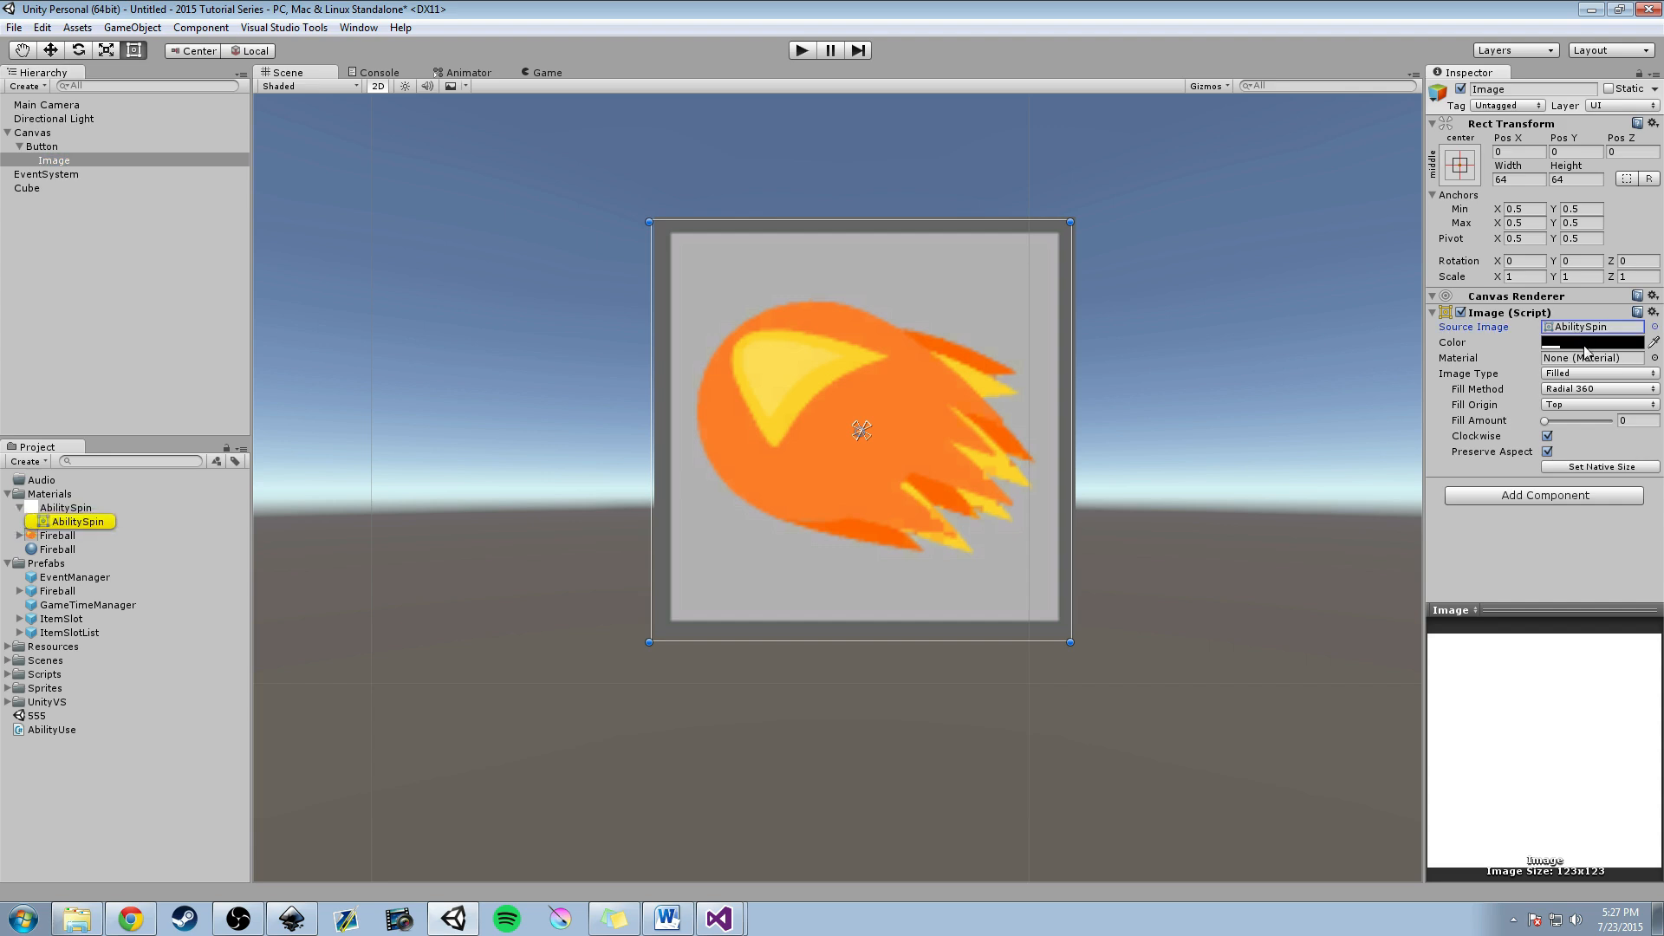
Locate the AbilitySpin sprite and lower the overlay colour's alpha to about 45.
{"action": "left_click", "coordinate": [1588, 342]}
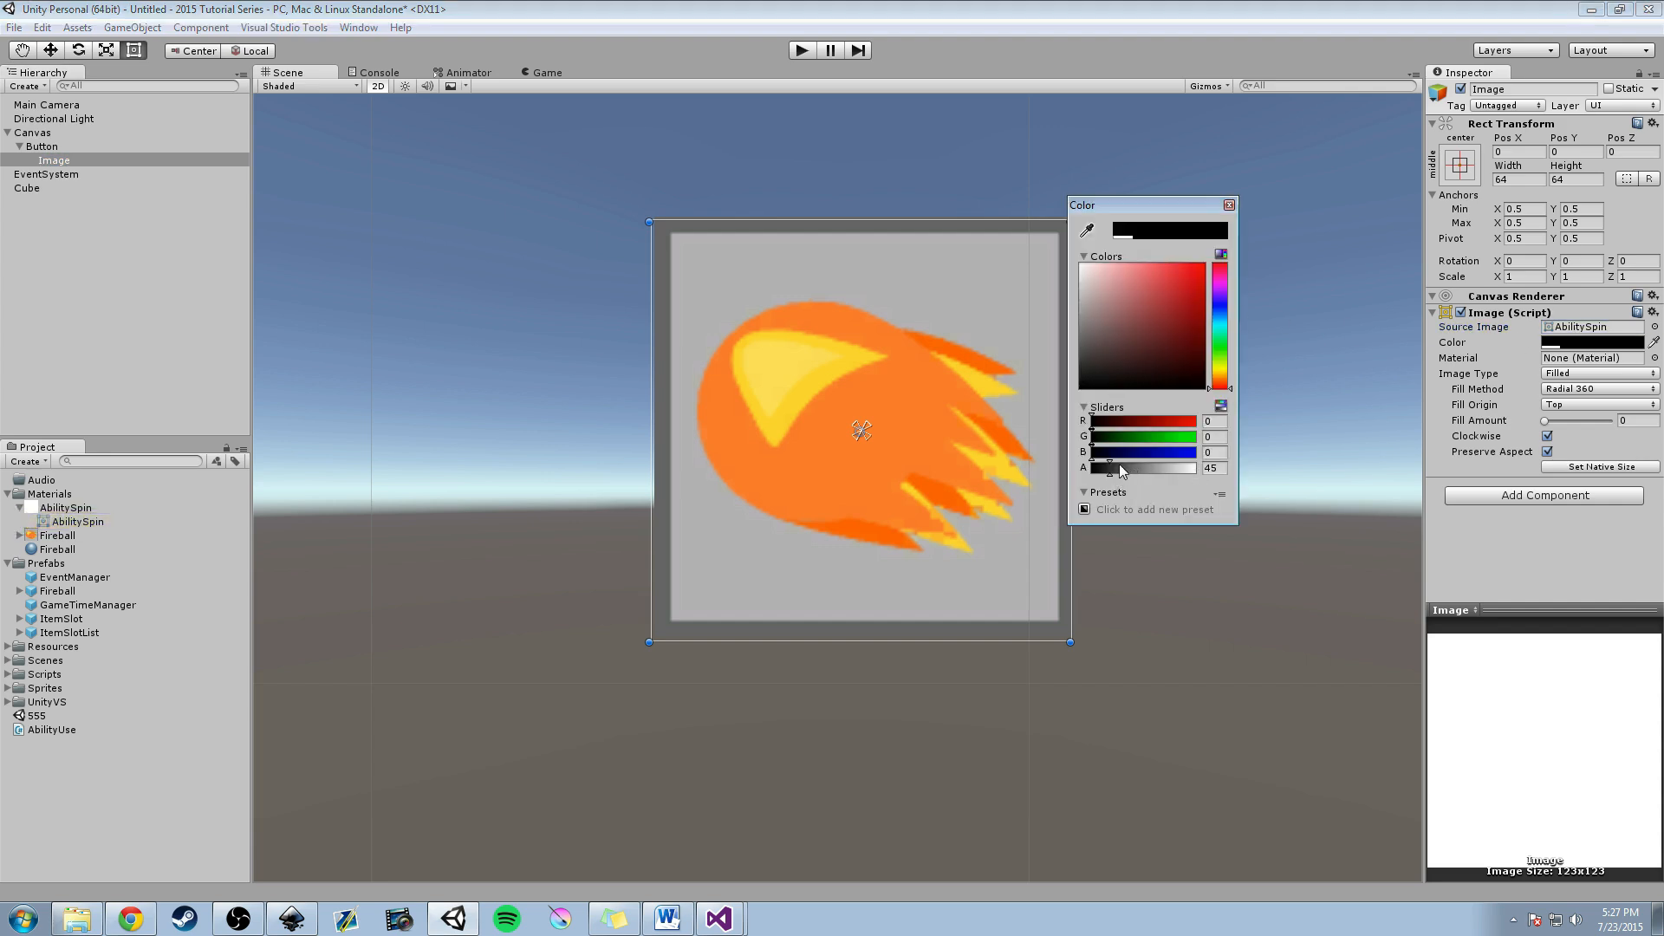
{"action": "left_click_drag", "start_coordinate": [1109, 467], "coordinate": [1117, 467]}
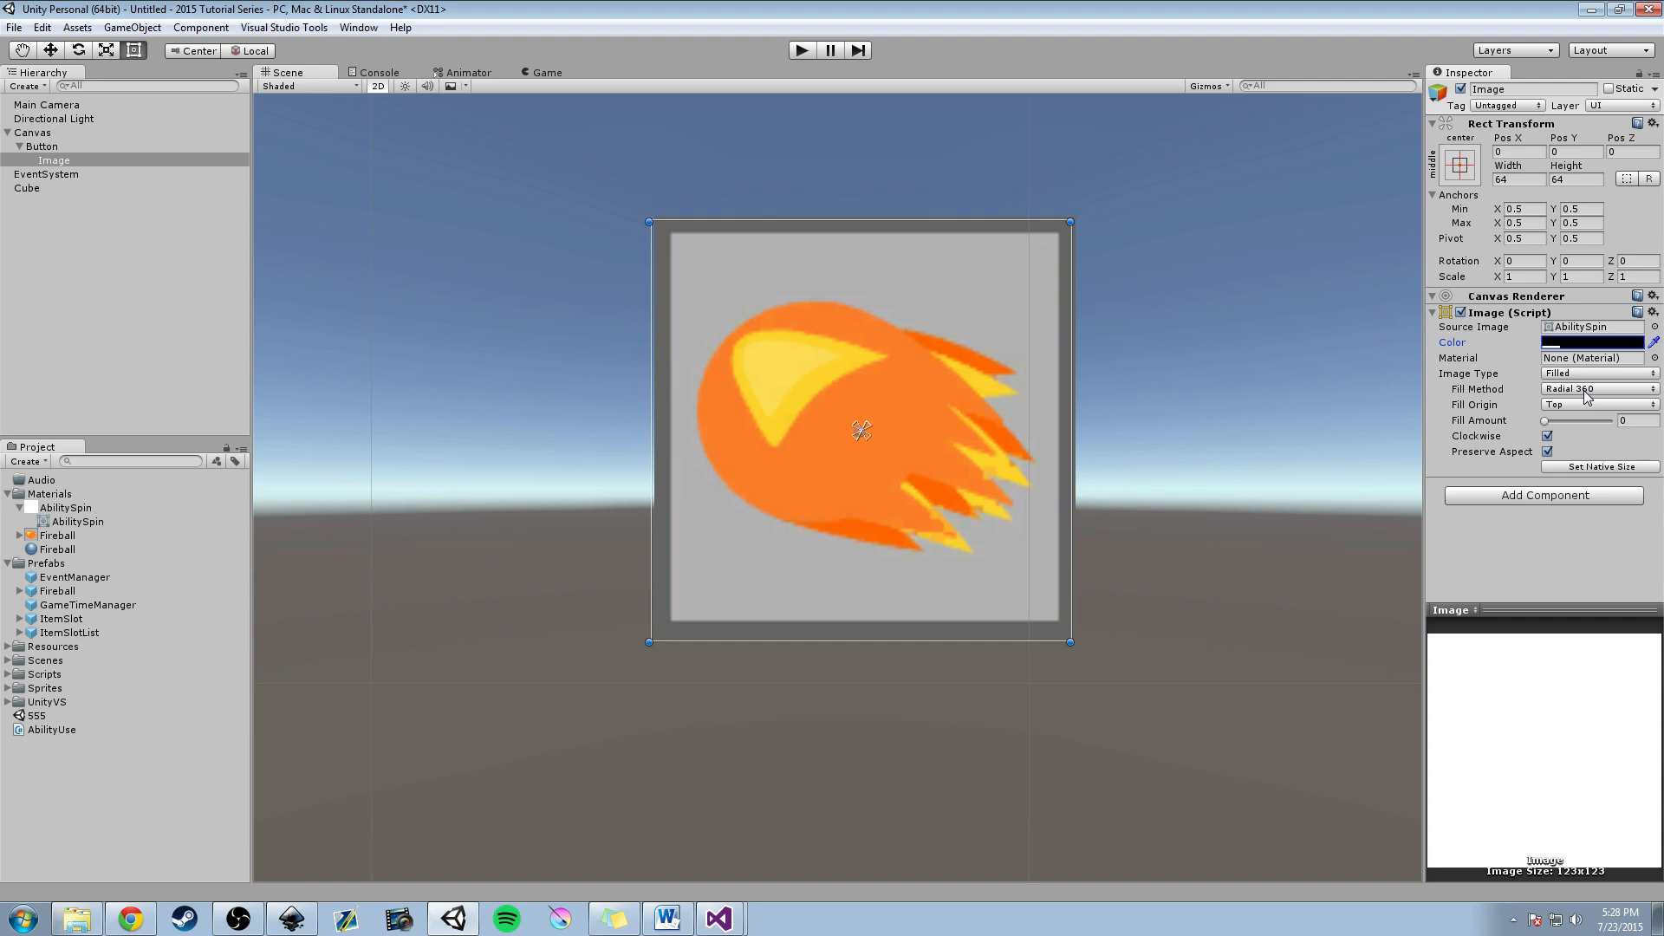
{"action": "mouse_move", "coordinate": [1587, 396]}
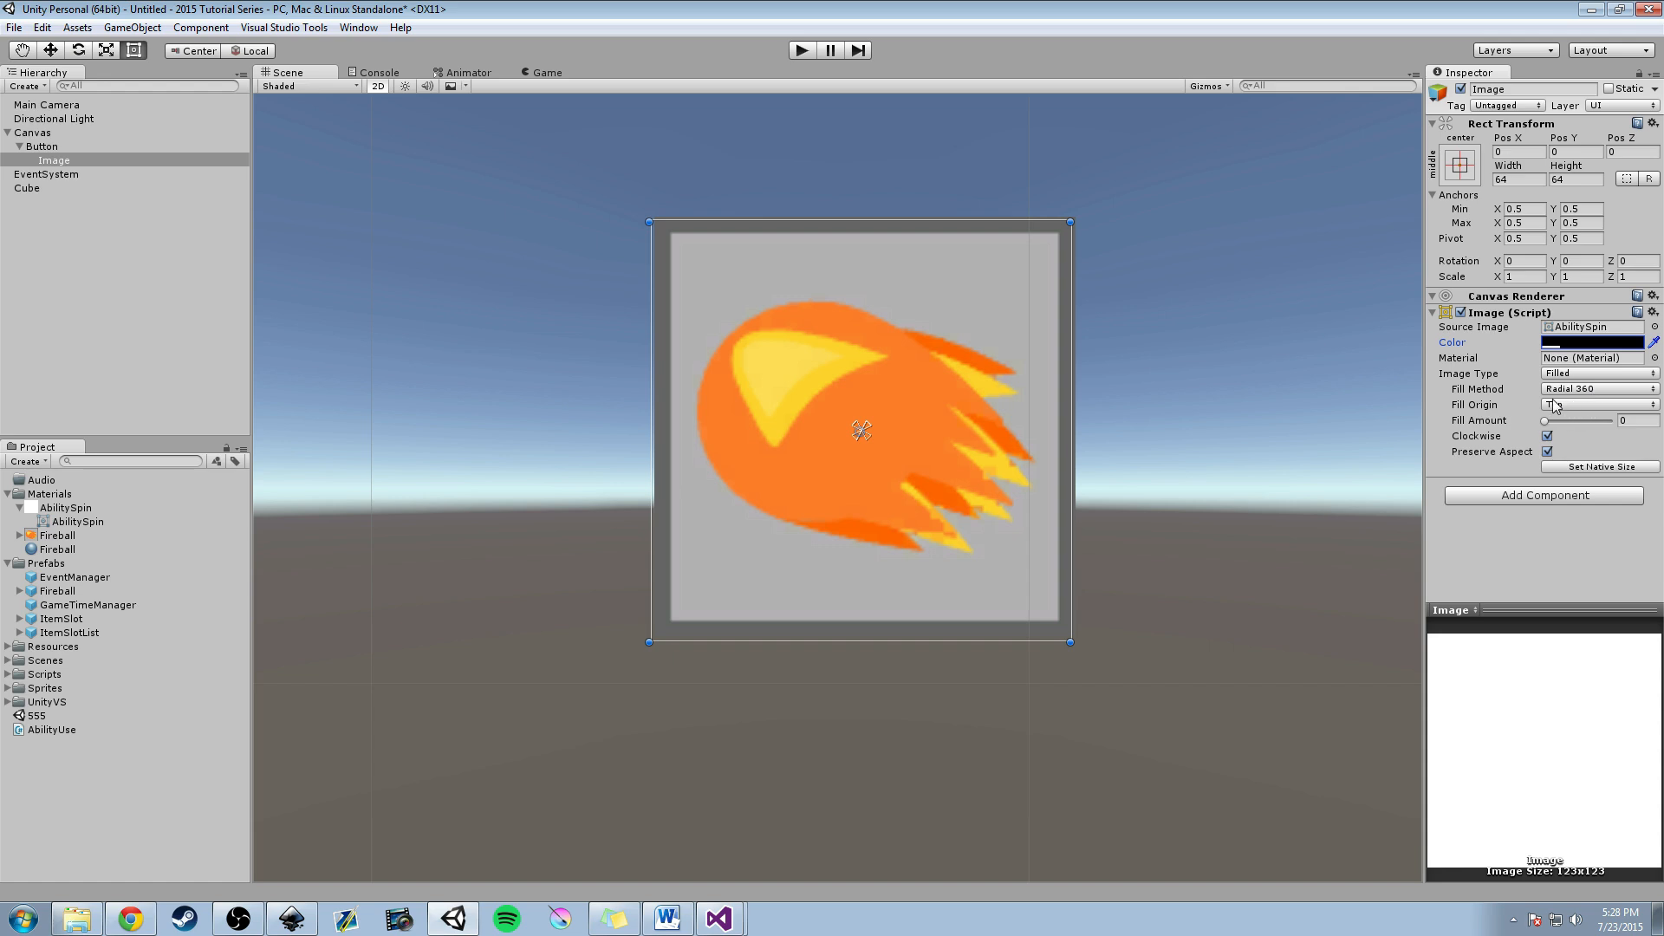
Preview the radial cooldown sweep via Fill Amount, reset it to 0, and collapse the Image settings.
{"action": "left_click_drag", "start_coordinate": [1544, 420], "coordinate": [1570, 421]}
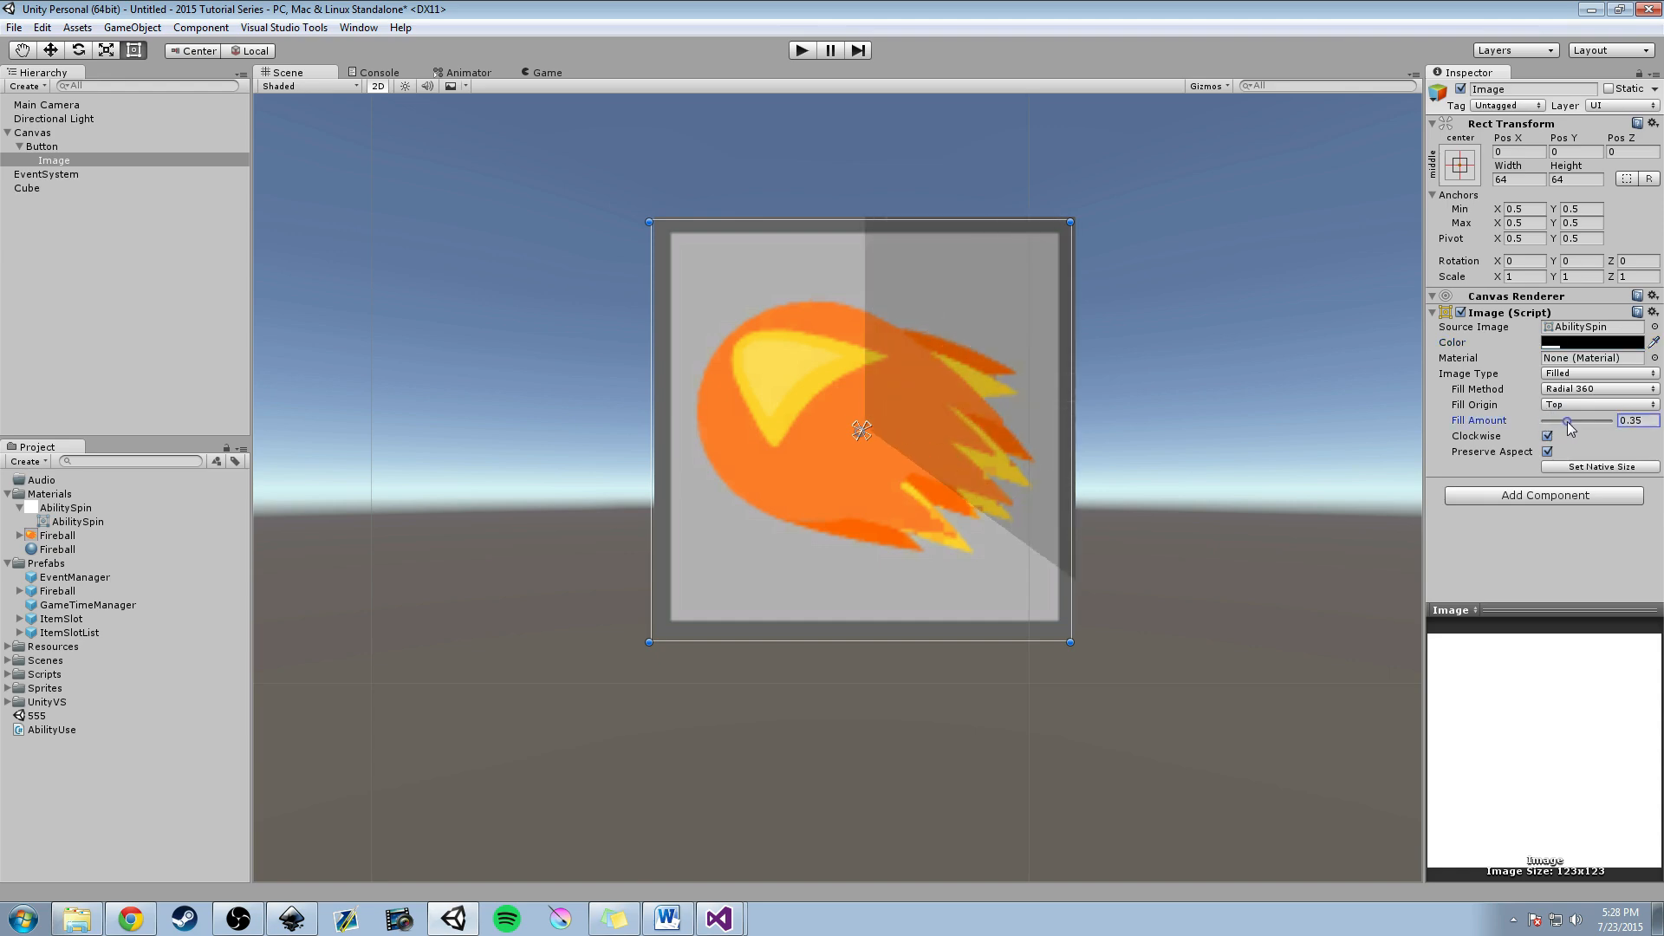
{"action": "left_click_drag", "start_coordinate": [1565, 421], "coordinate": [1549, 421]}
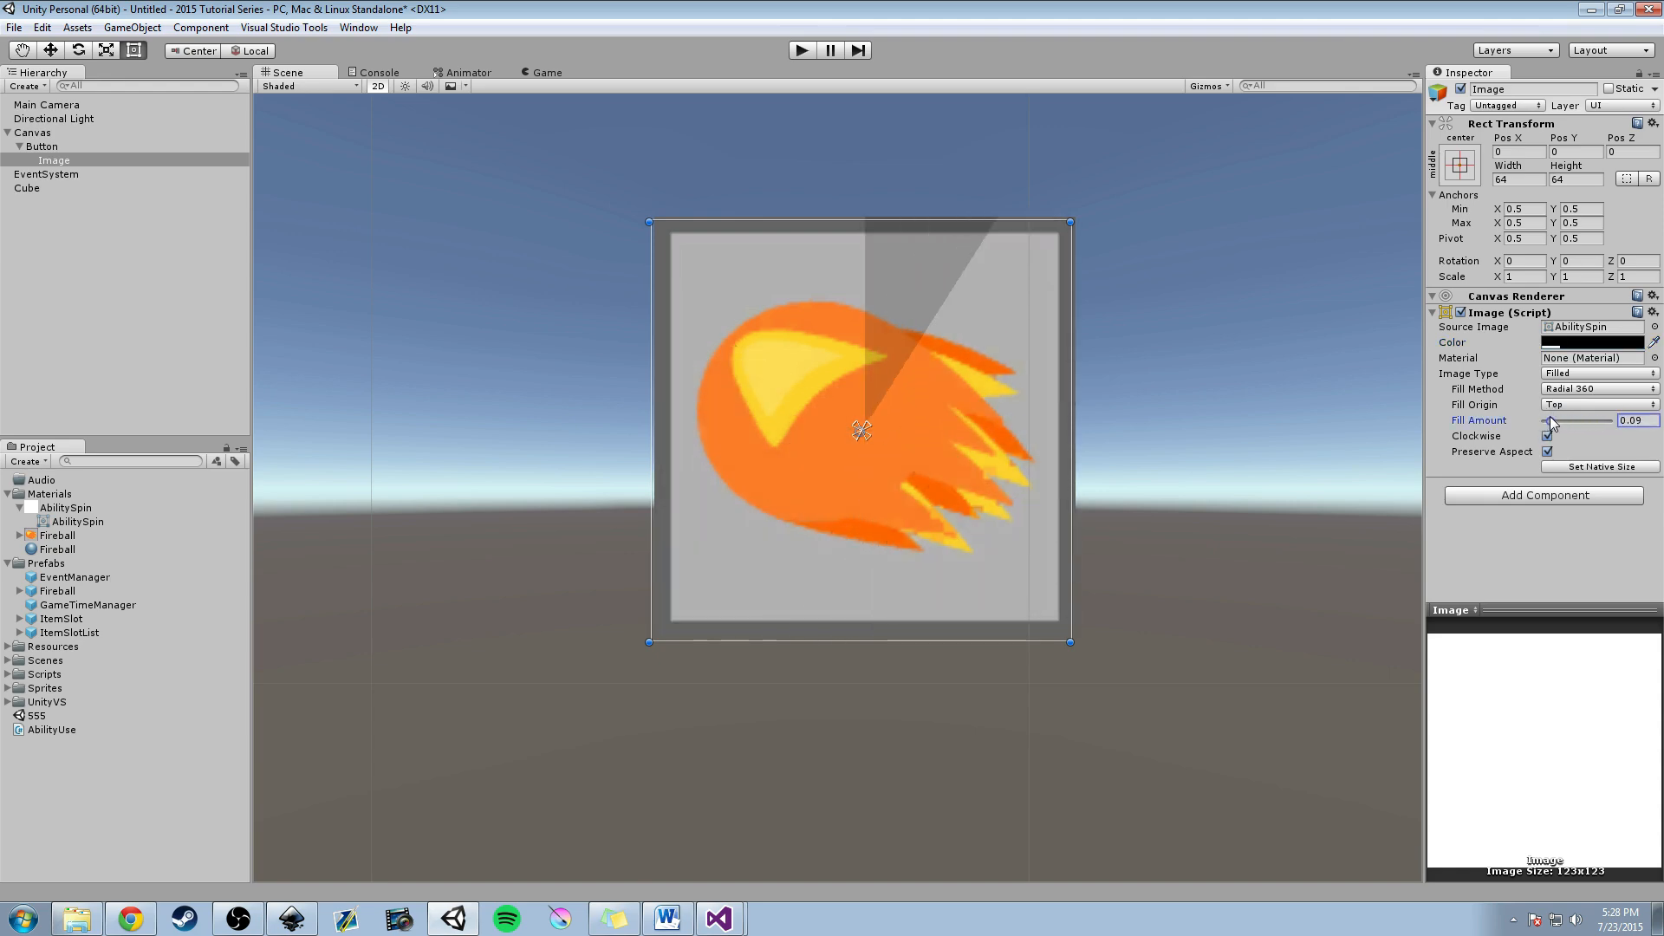
{"action": "left_click_drag", "start_coordinate": [1549, 420], "coordinate": [1532, 420]}
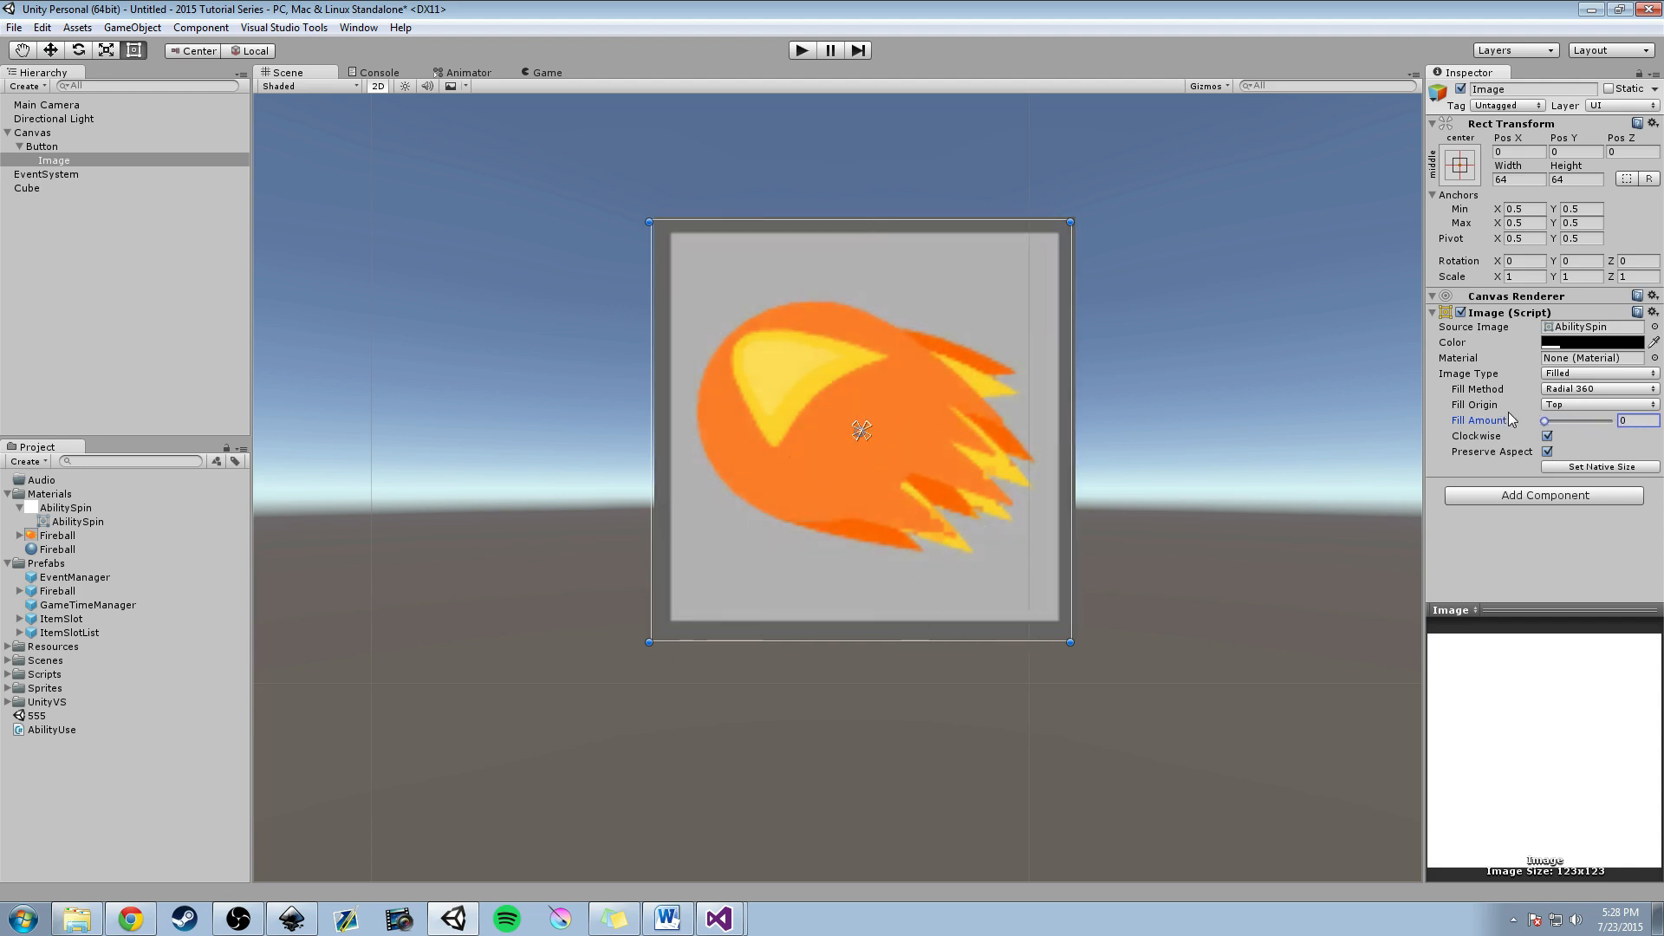
{"action": "left_click_drag", "start_coordinate": [1544, 420], "coordinate": [1575, 420]}
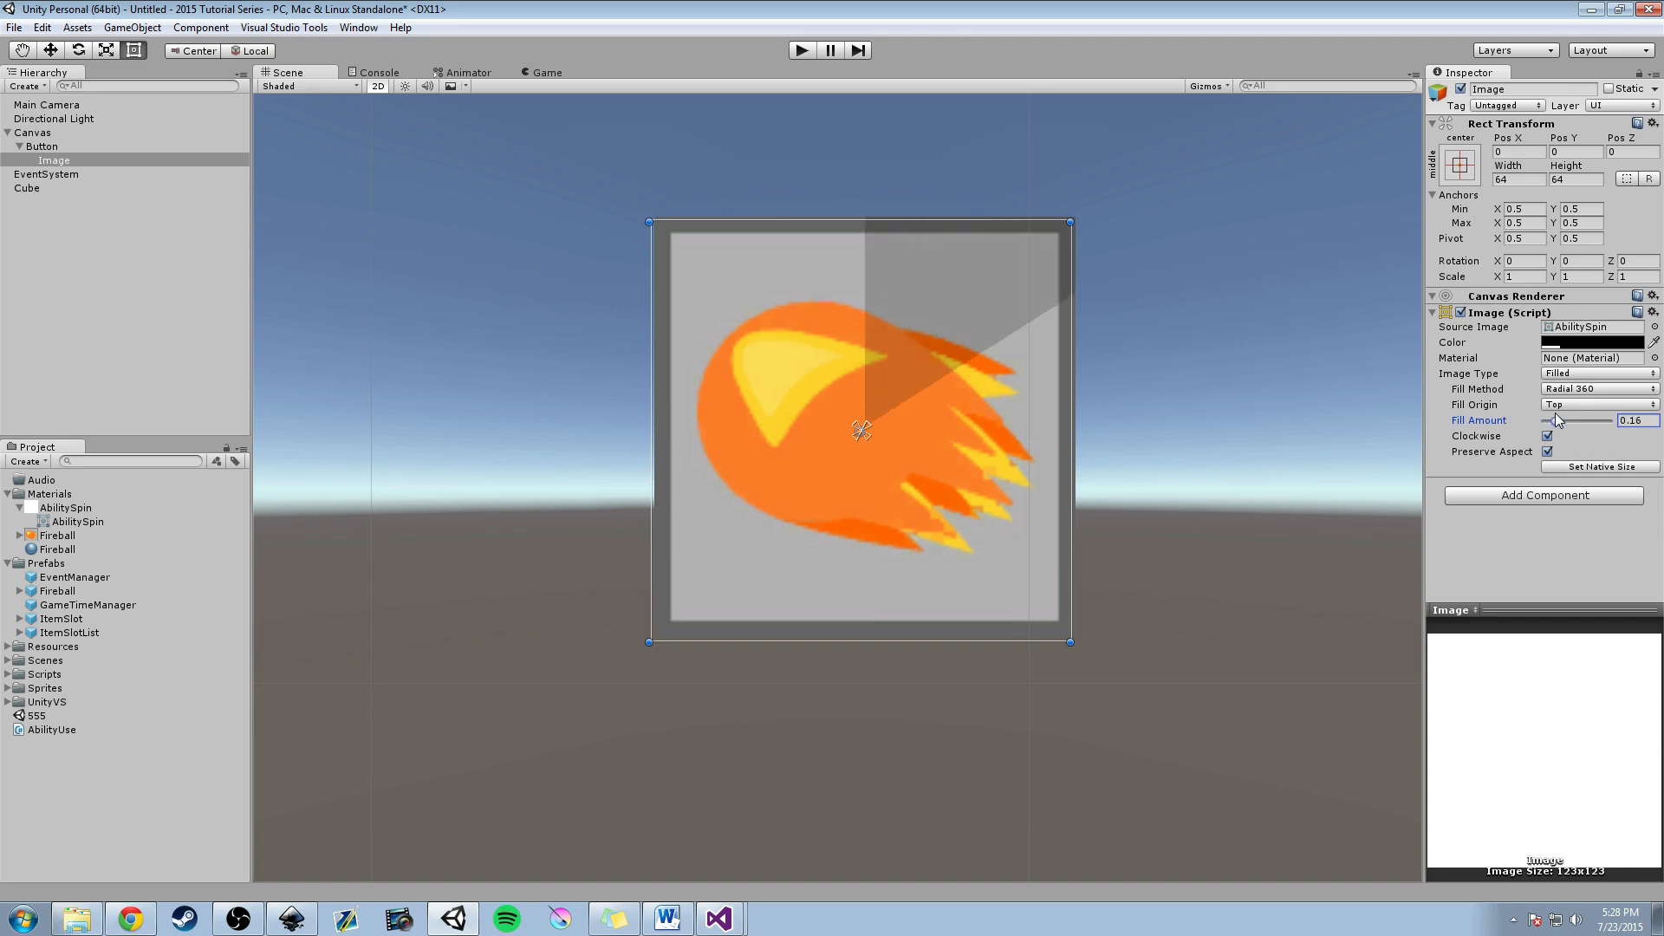
{"action": "left_click_drag", "start_coordinate": [1557, 420], "coordinate": [1562, 421]}
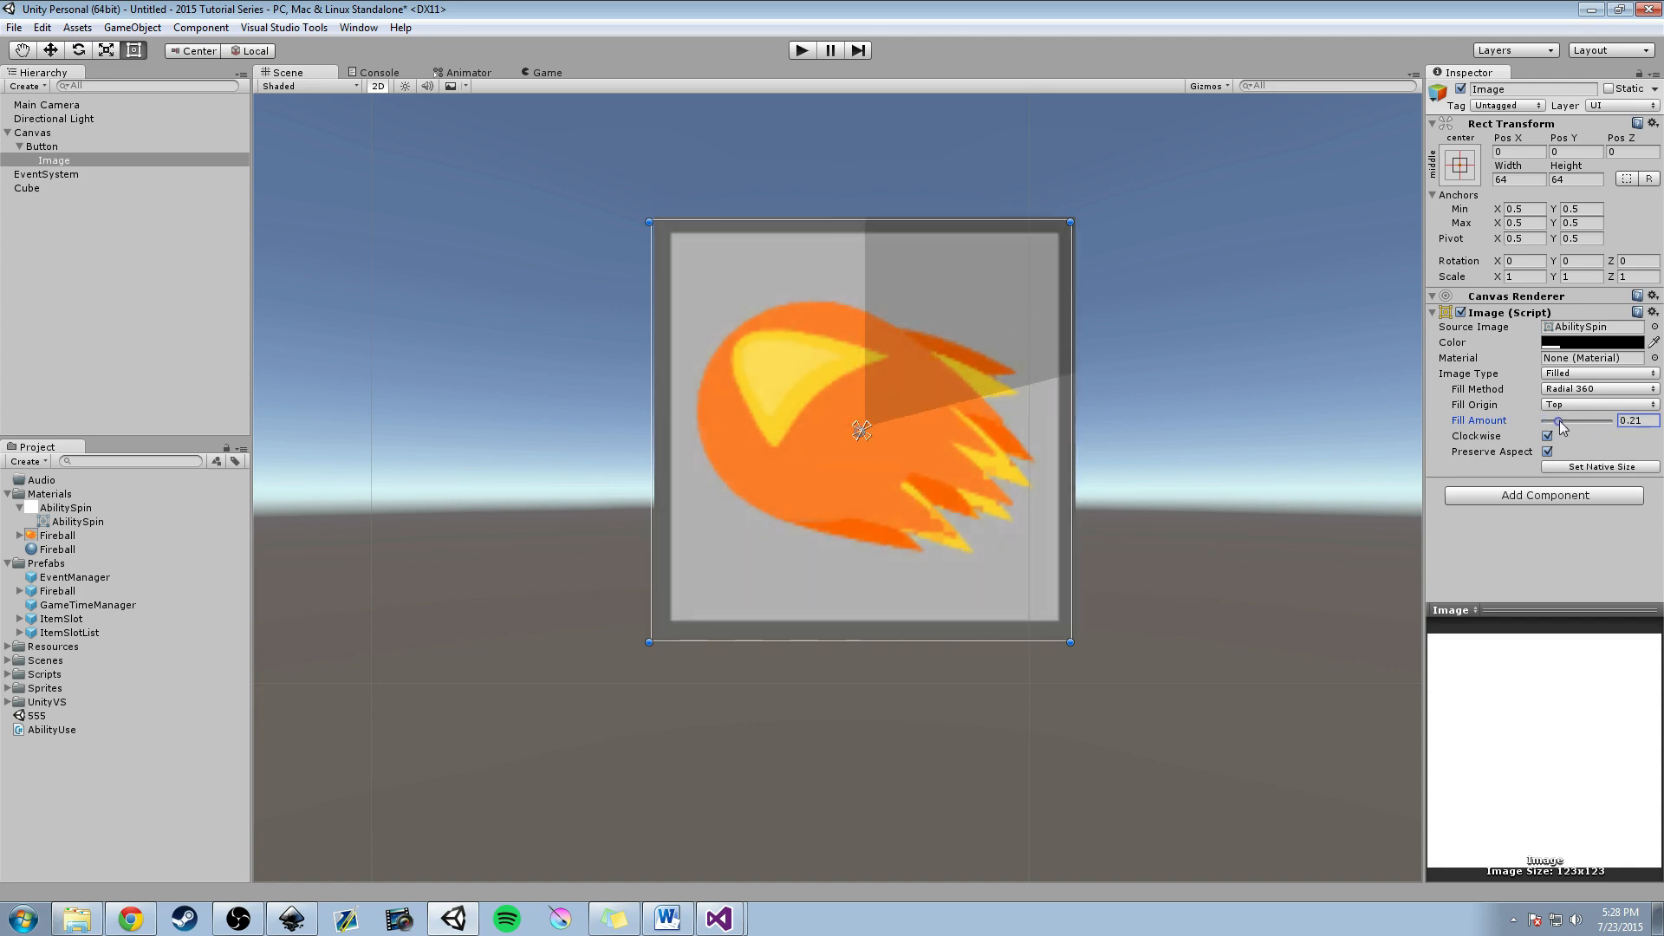
{"action": "left_click_drag", "start_coordinate": [1560, 420], "coordinate": [1544, 421]}
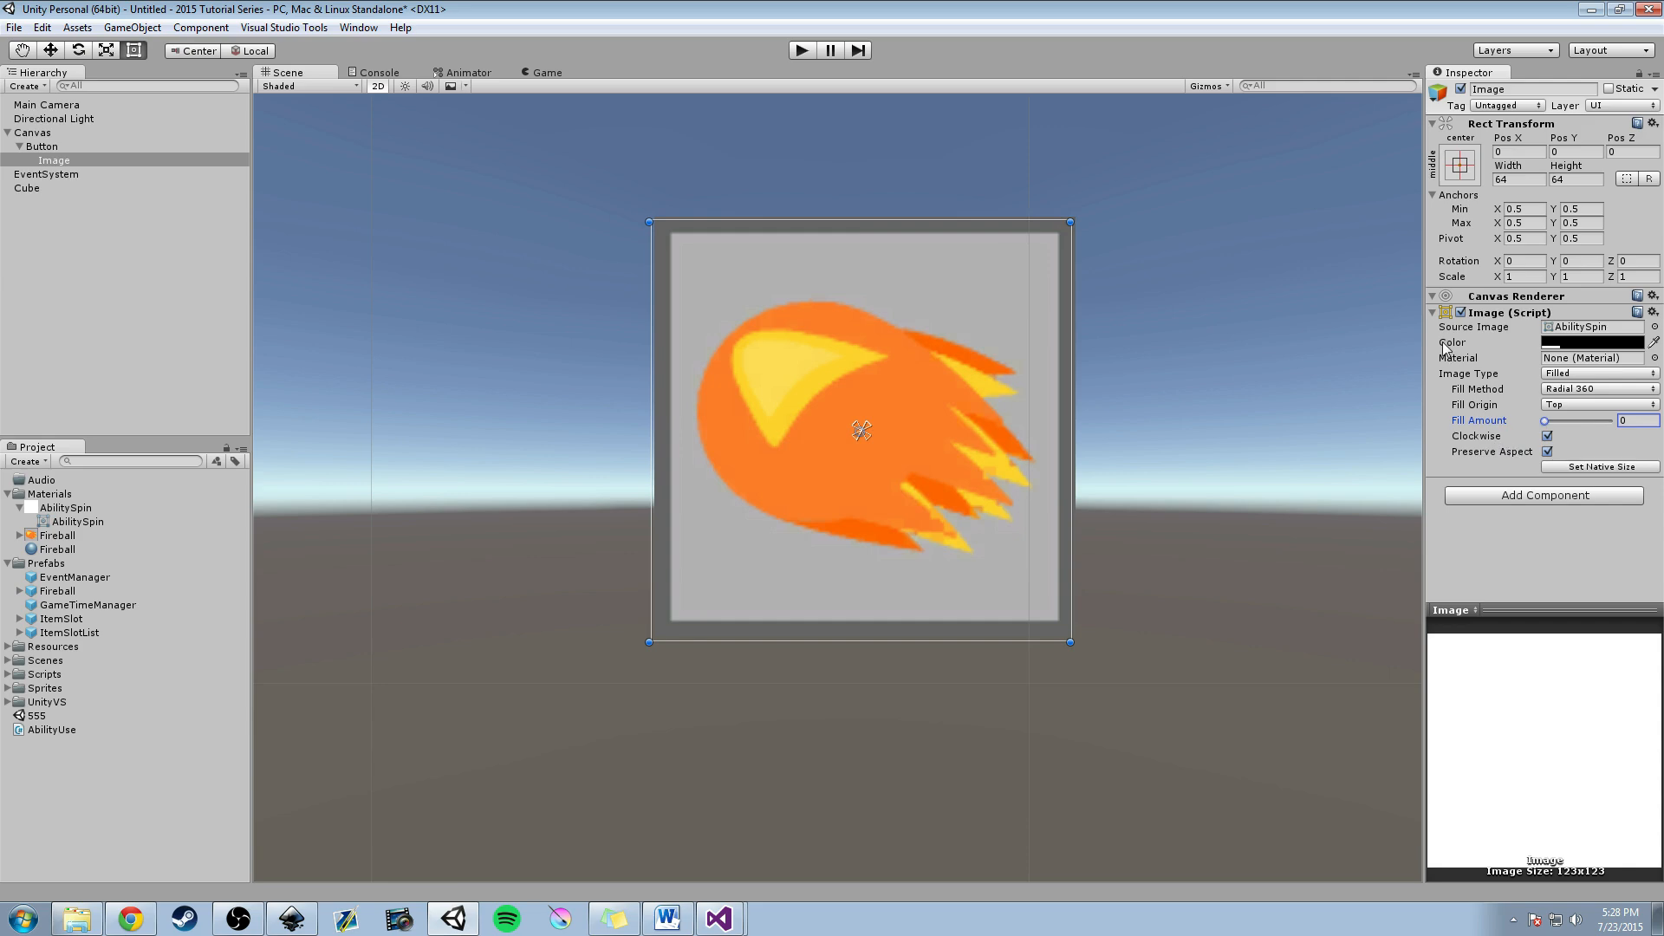
{"action": "left_click", "coordinate": [1443, 312]}
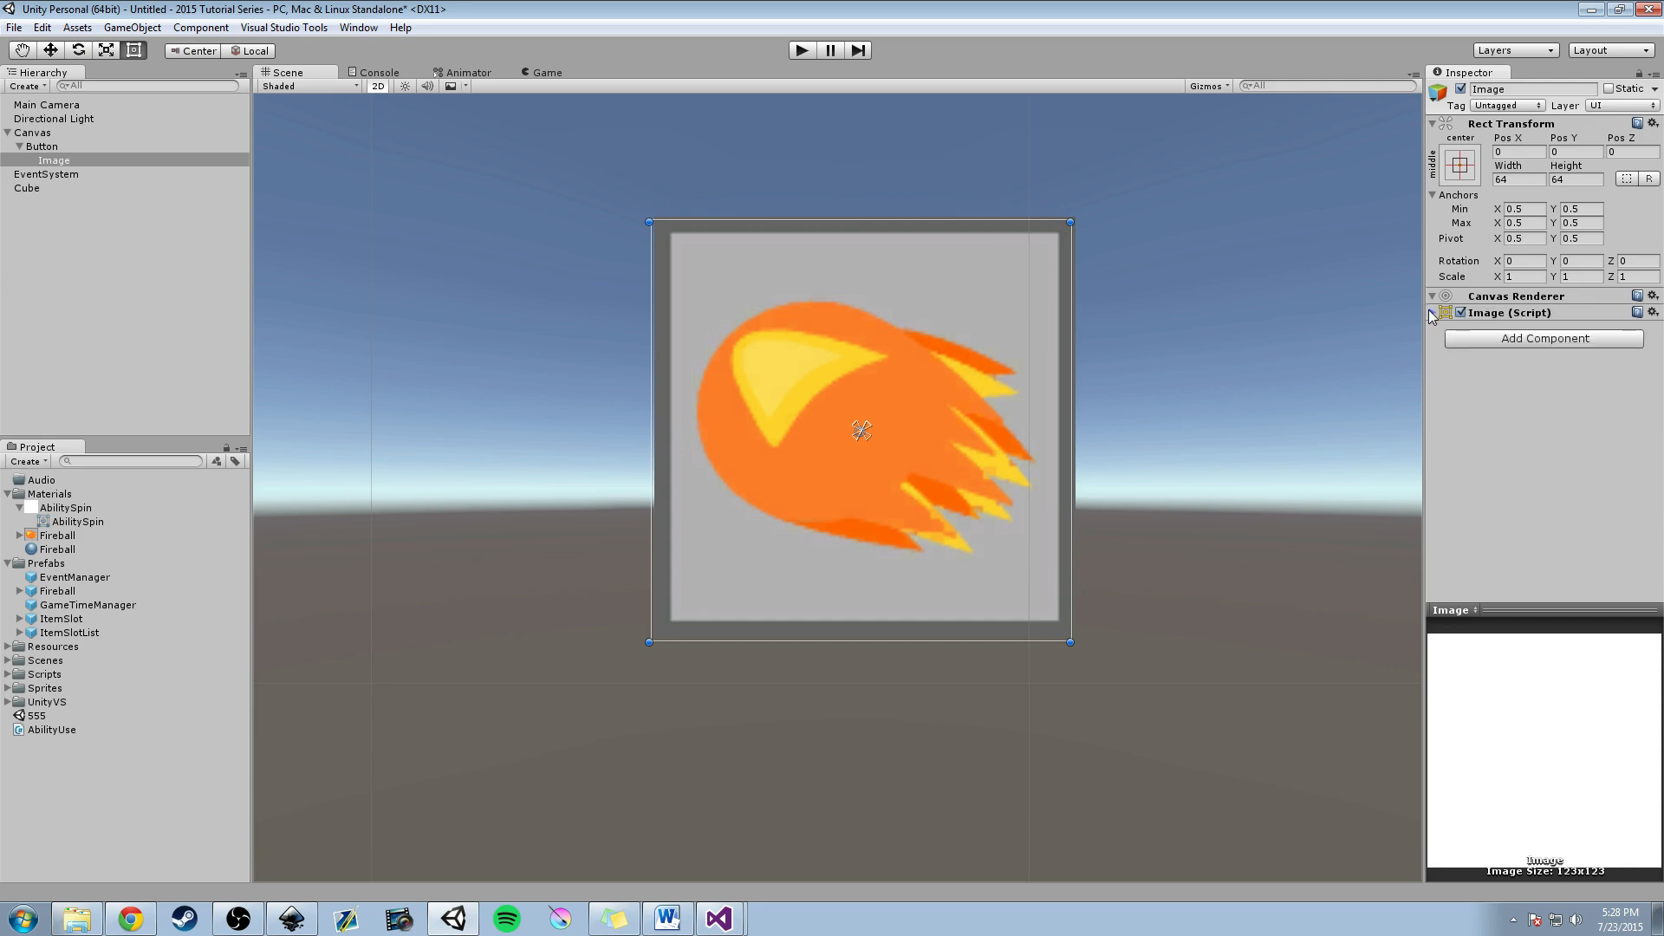
{"action": "left_click", "coordinate": [1435, 312]}
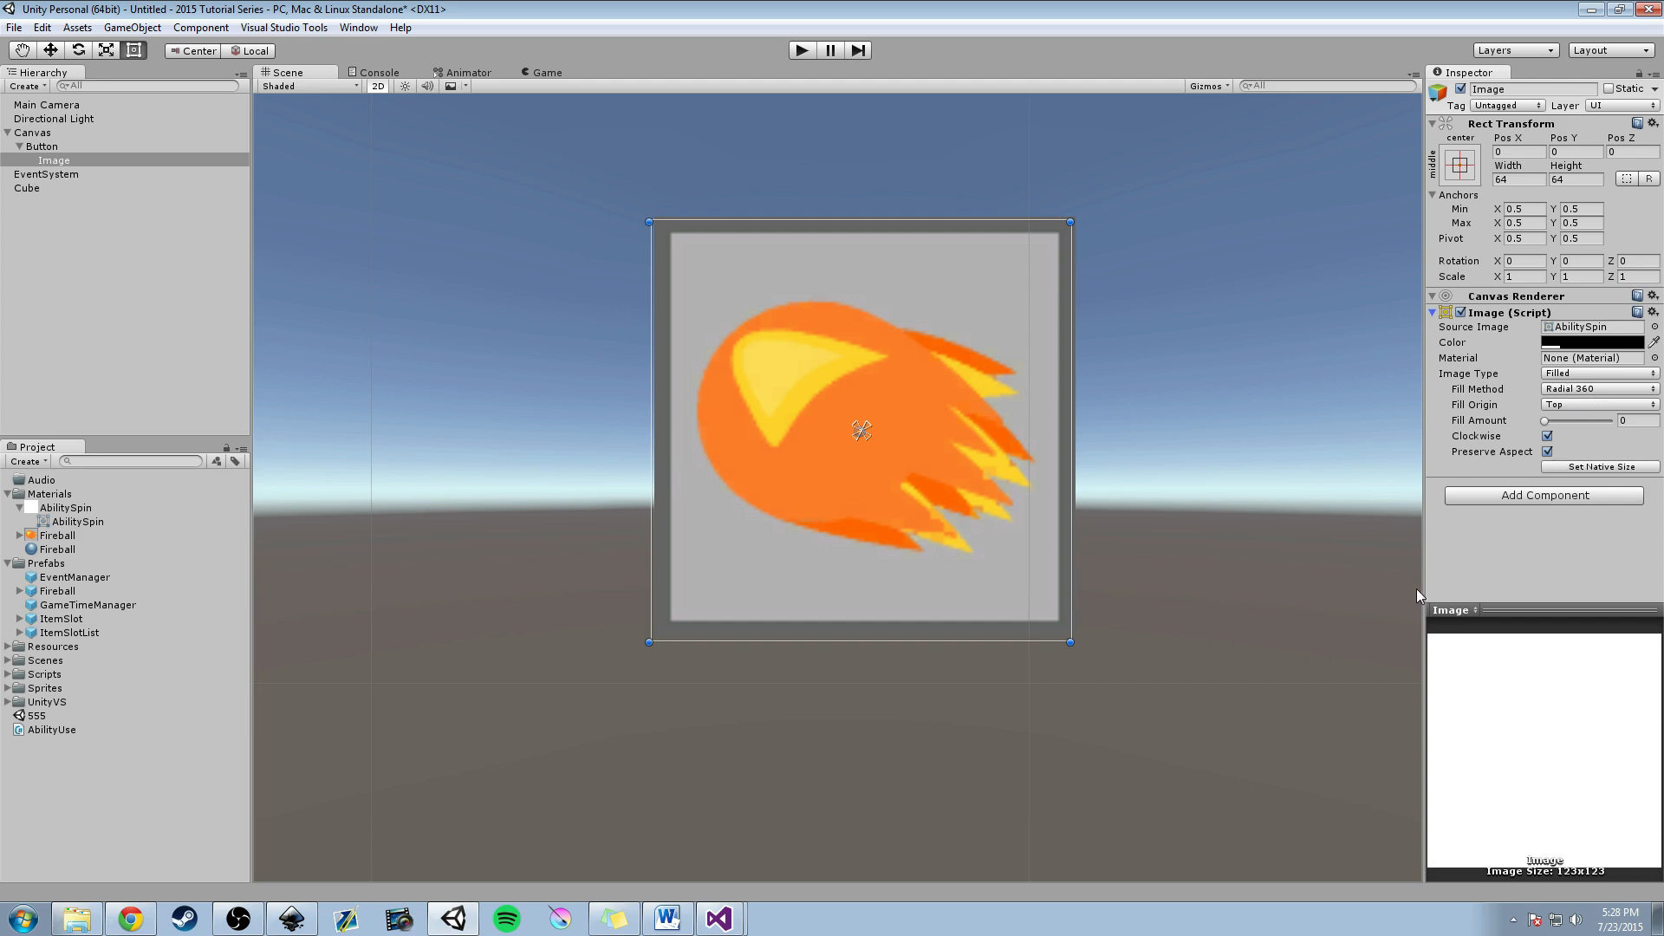
{"action": "mouse_move", "coordinate": [1440, 433]}
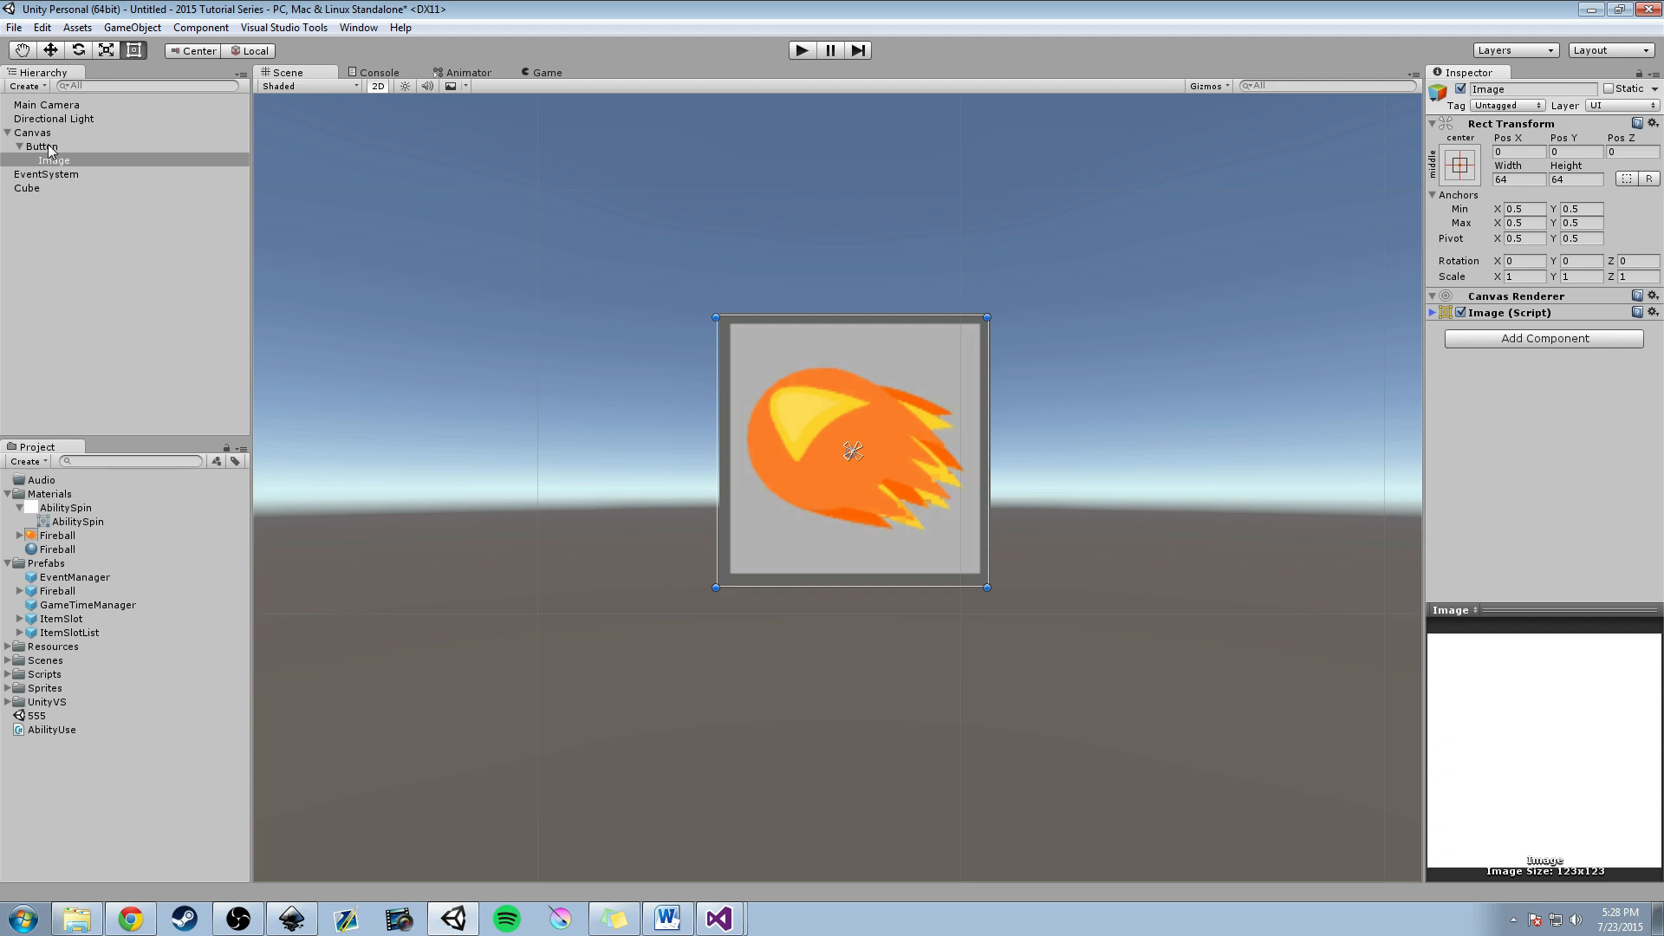
{"action": "mouse_move", "coordinate": [58, 197]}
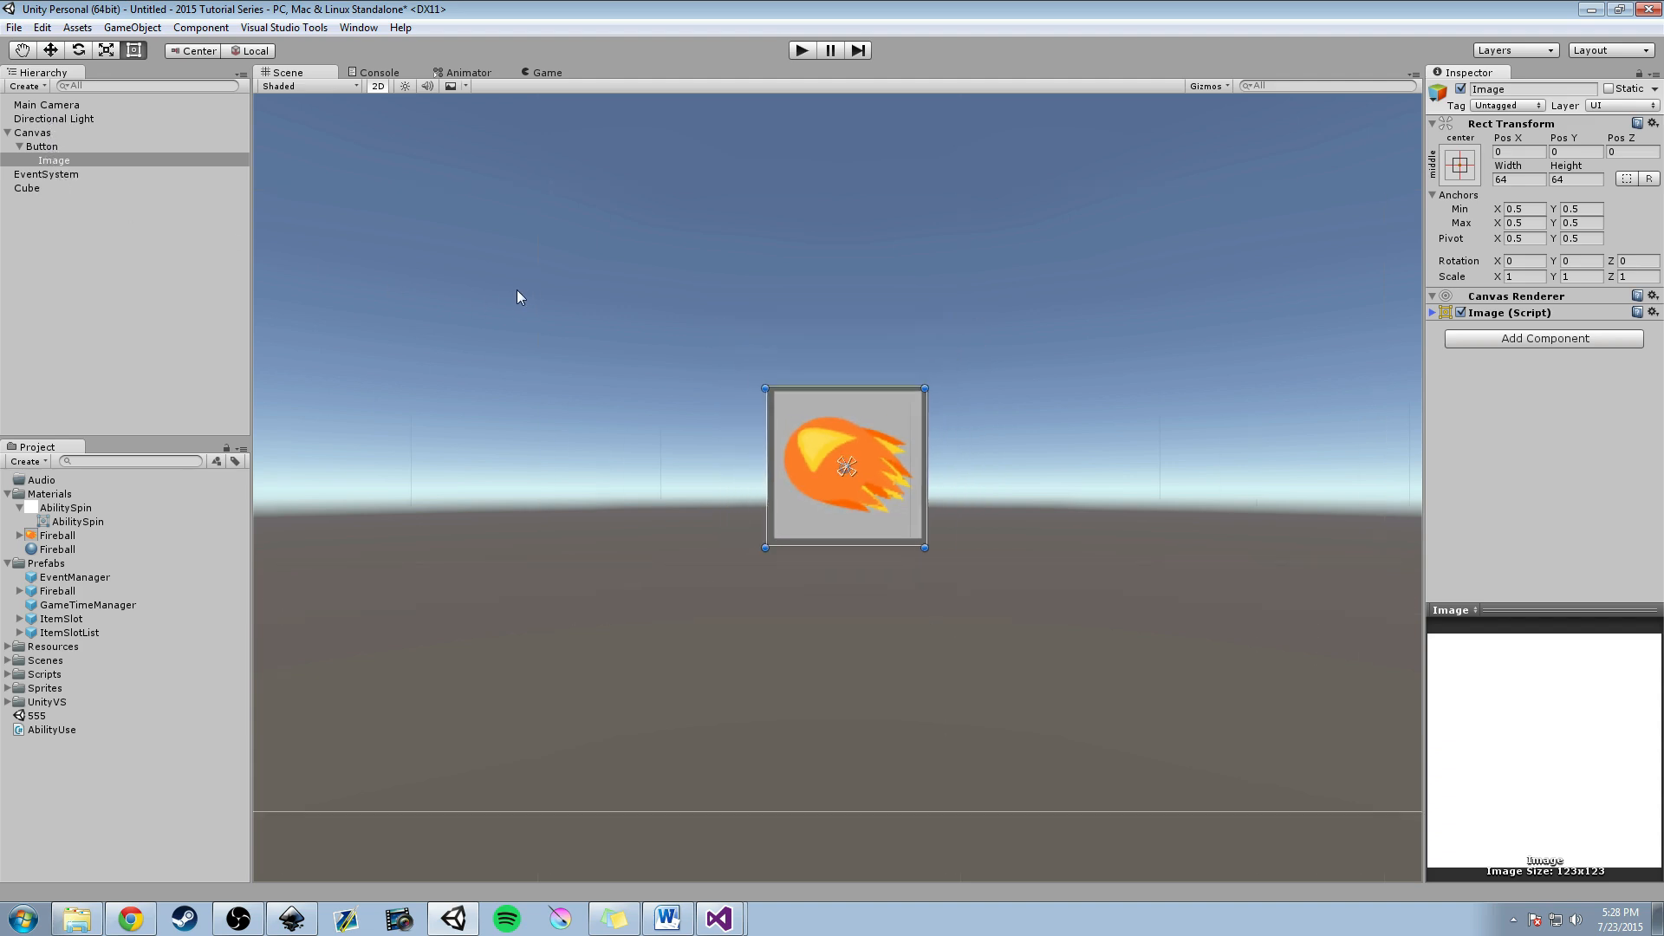
Show the Game view and keep the Main Camera's Clear Flags on Solid Color.
{"action": "left_click", "coordinate": [542, 72]}
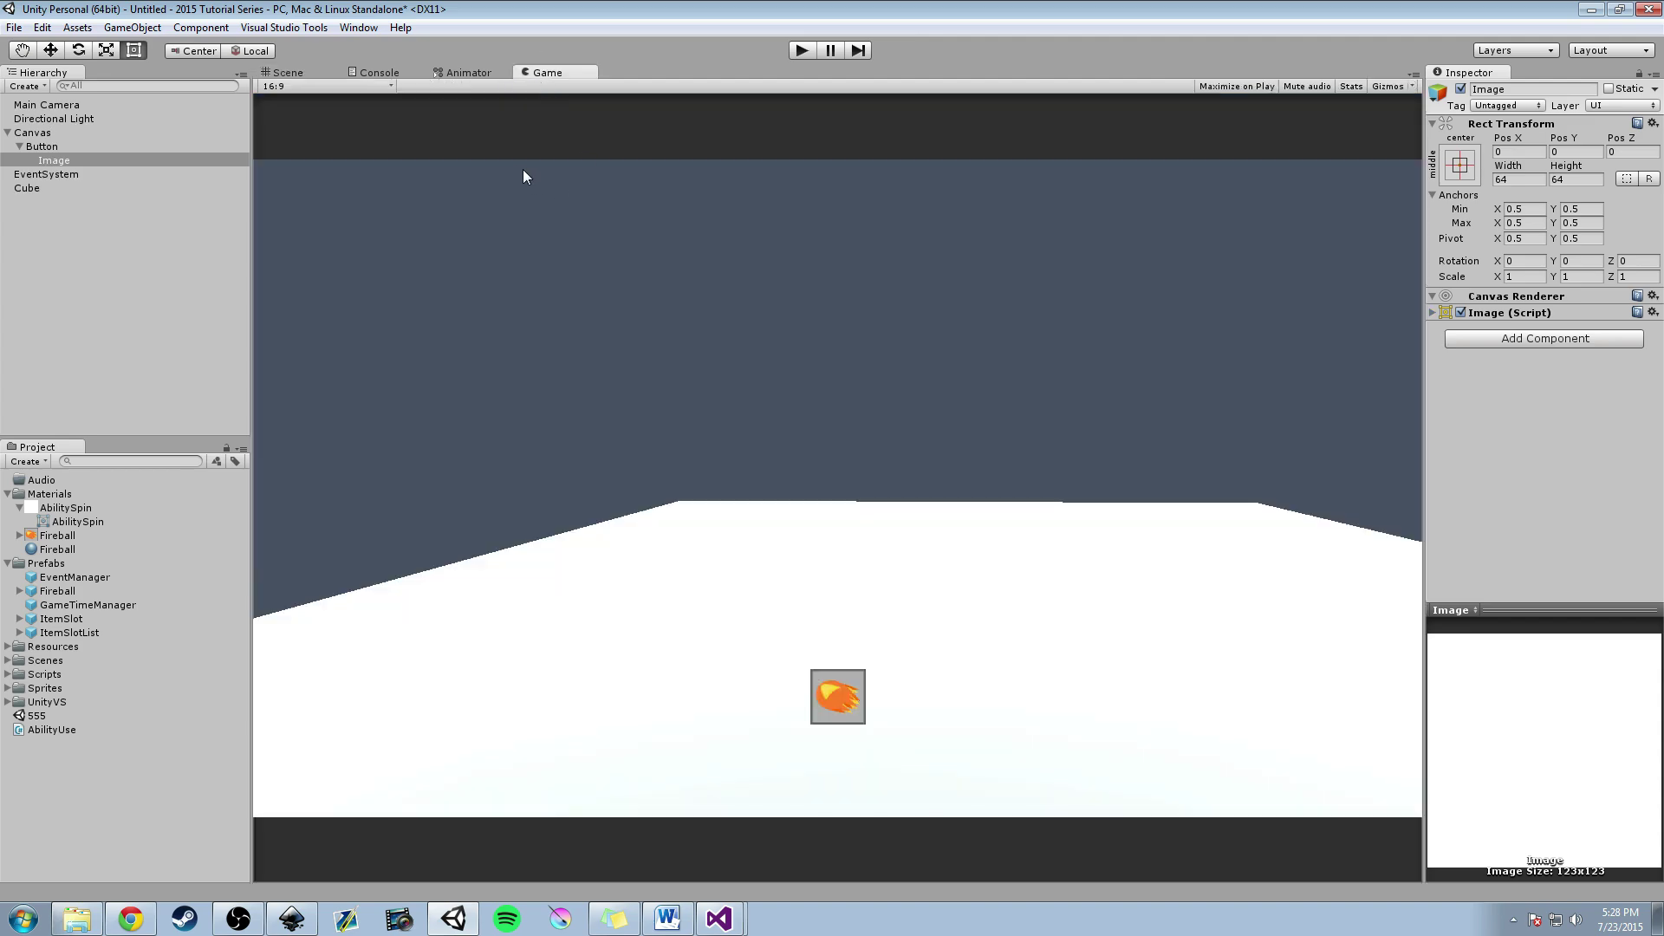
{"action": "left_click", "coordinate": [39, 104]}
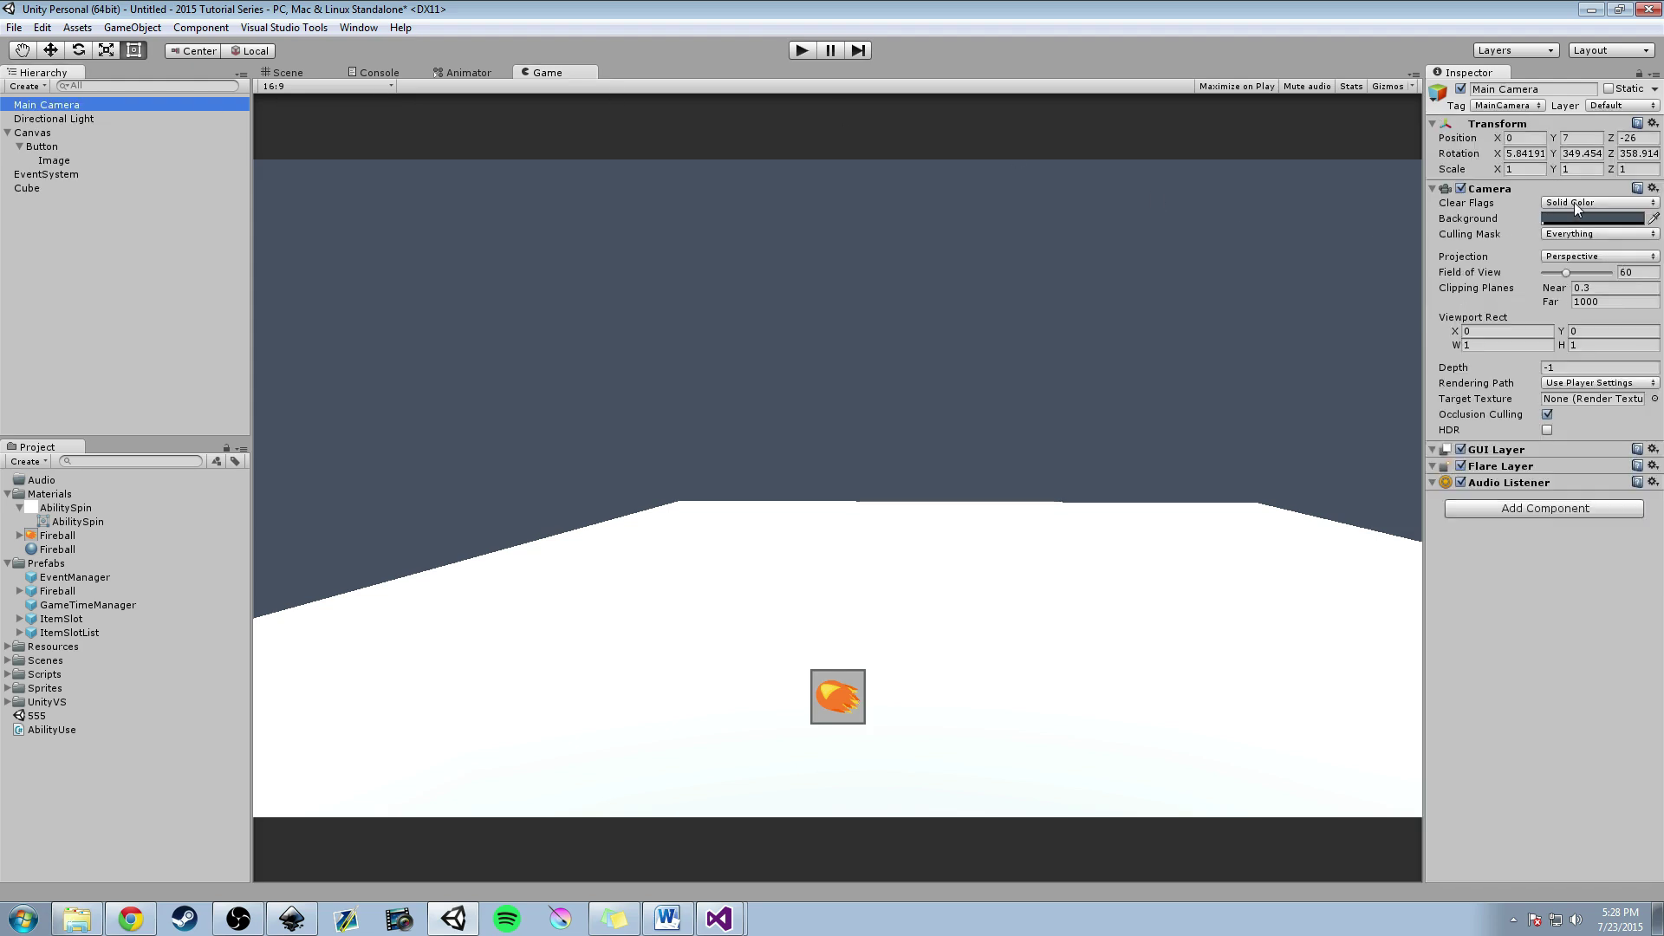
{"action": "left_click", "coordinate": [1591, 201]}
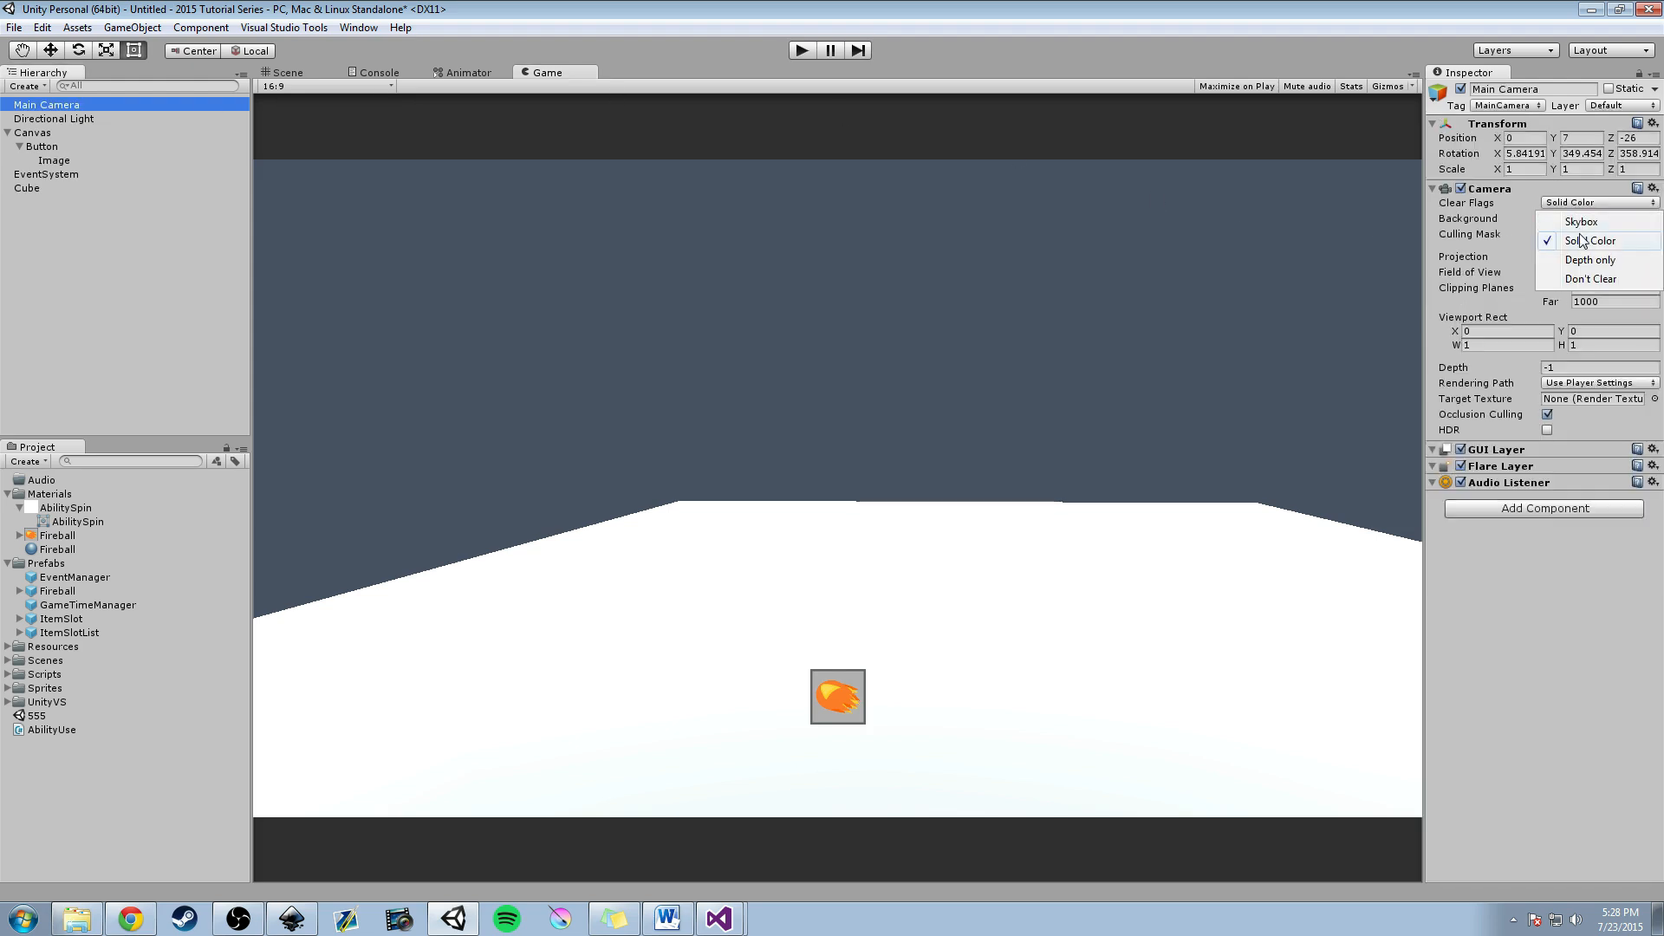
{"action": "left_click", "coordinate": [1594, 219]}
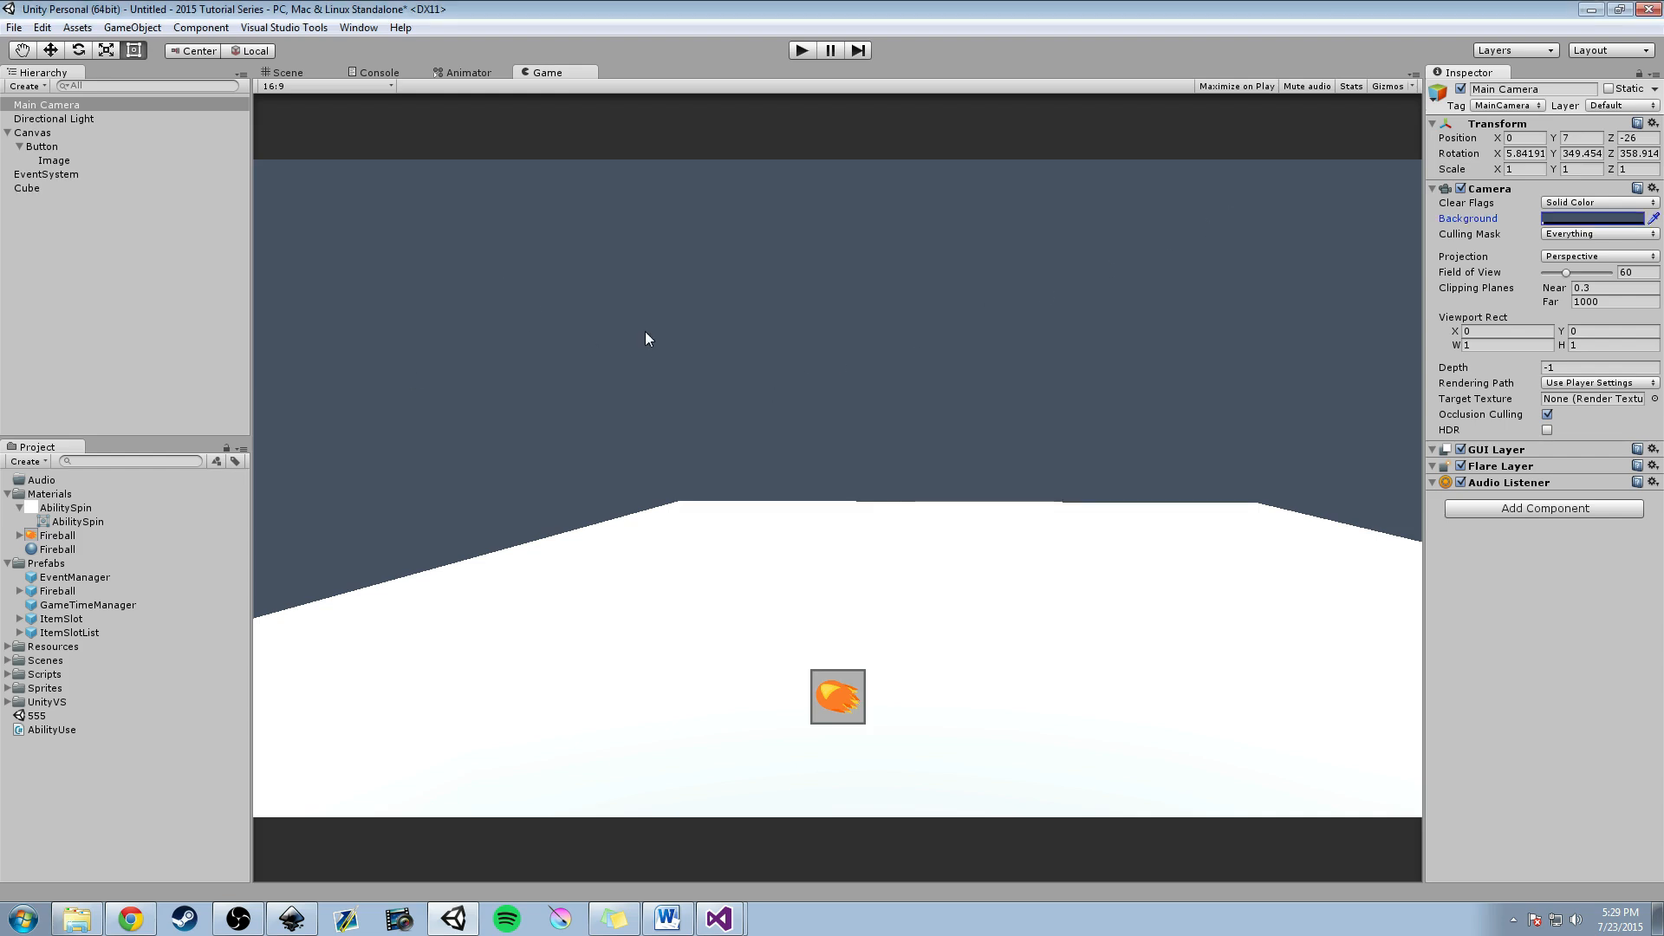
{"action": "mouse_move", "coordinate": [553, 265]}
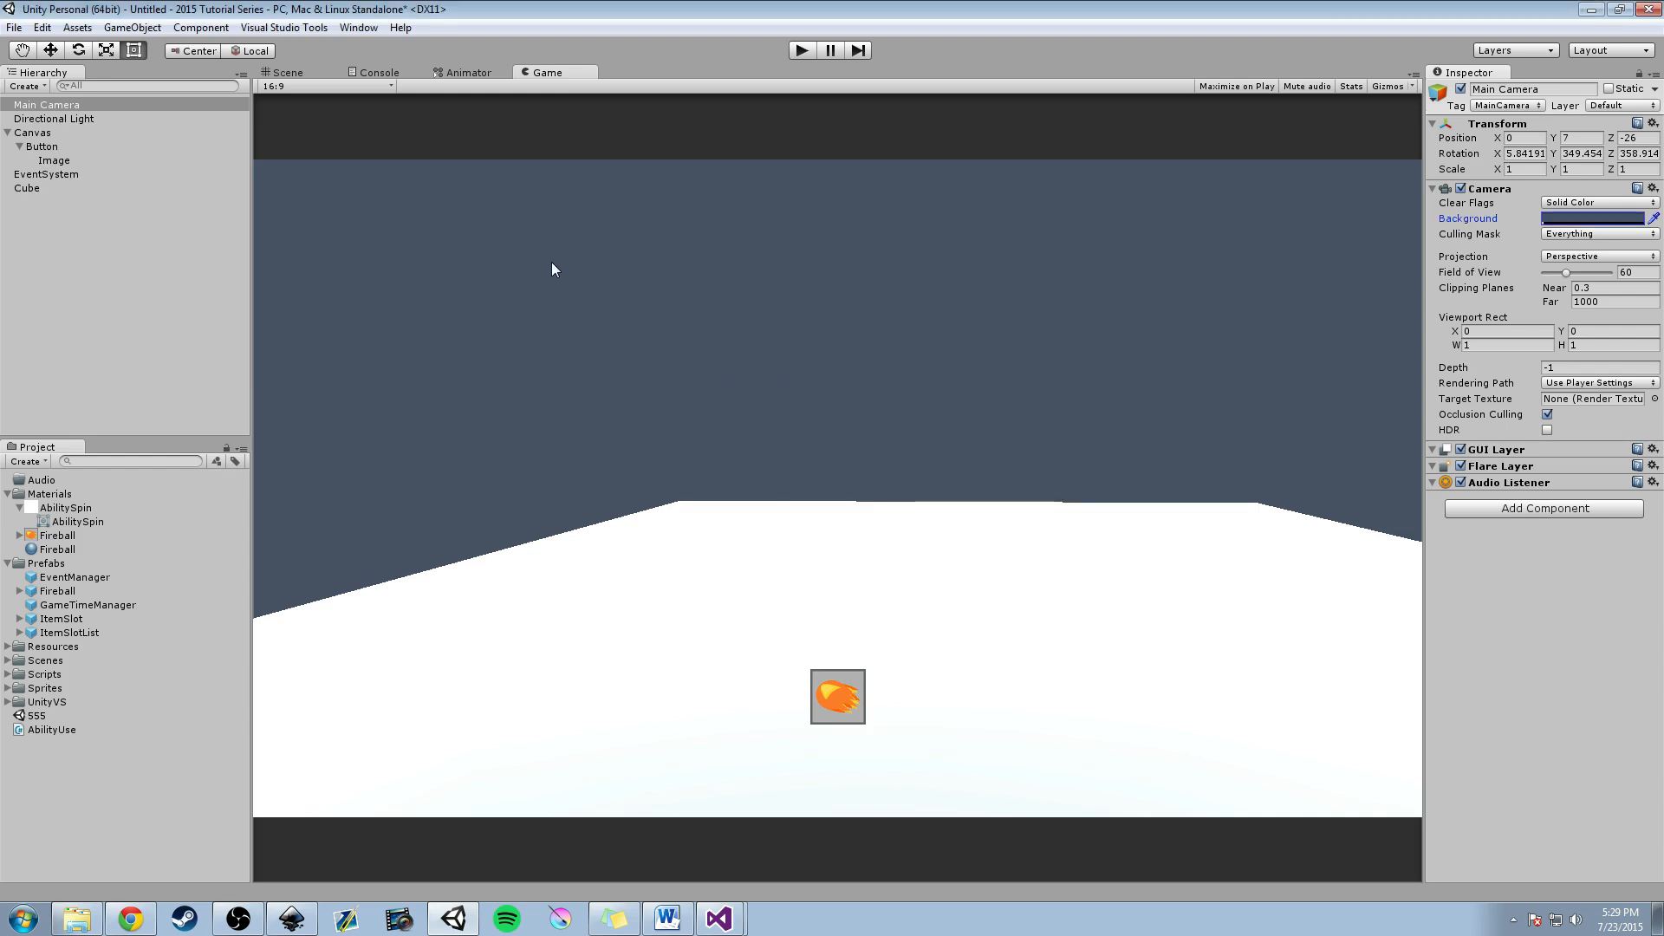
{"action": "mouse_move", "coordinate": [798, 52]}
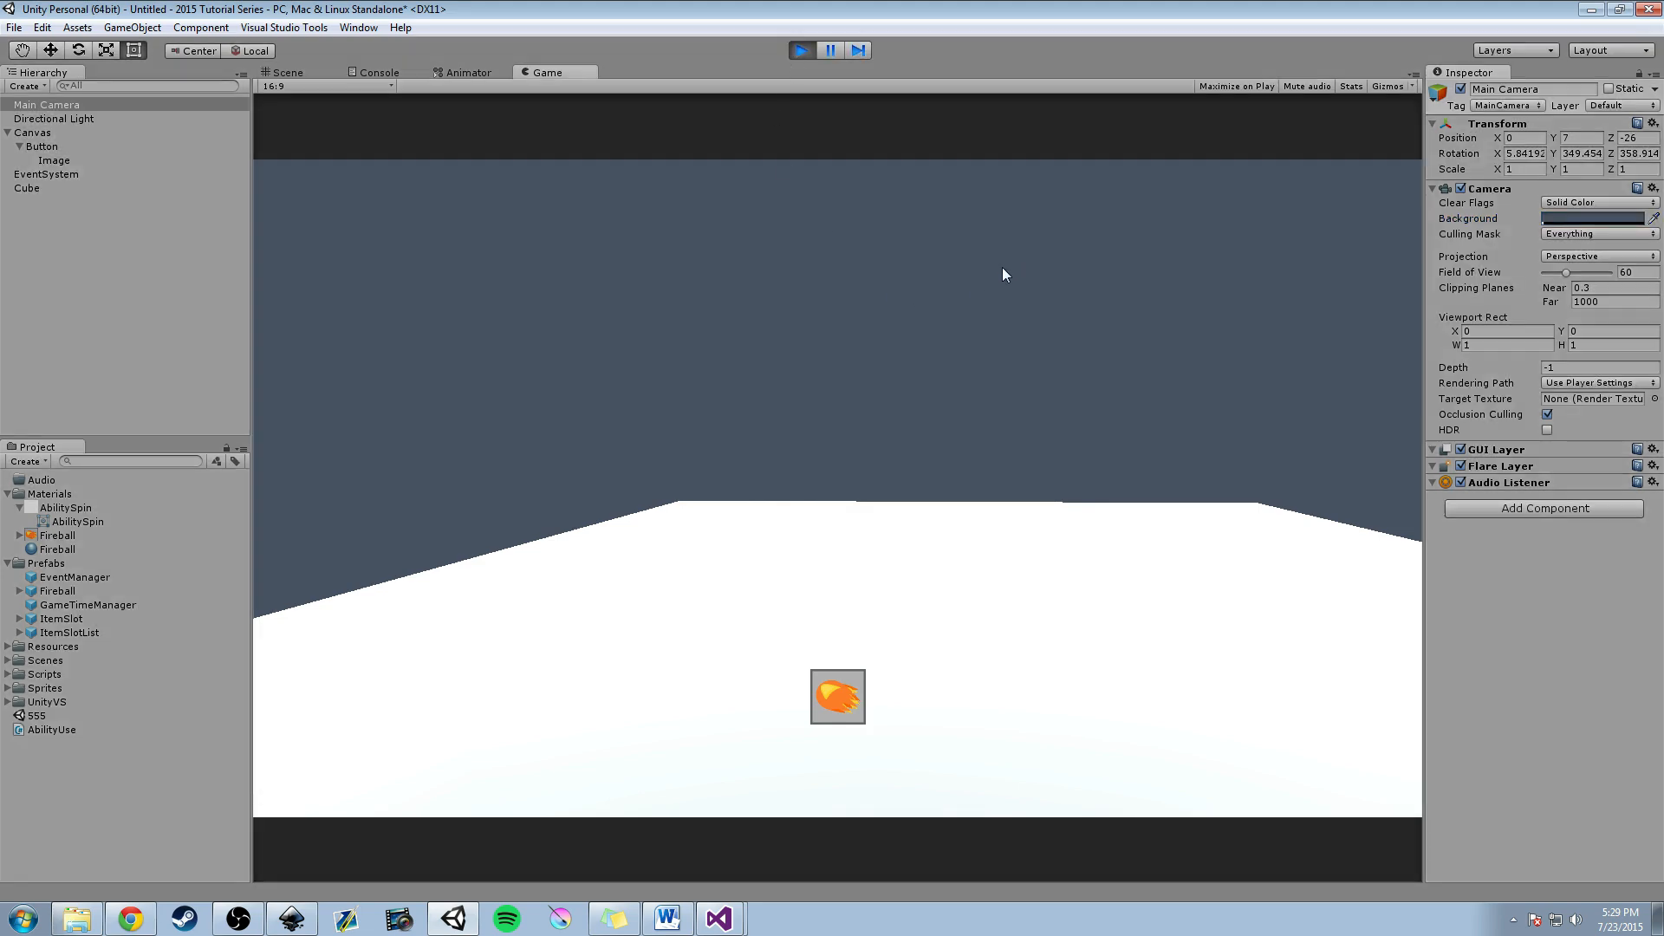
{"action": "mouse_move", "coordinate": [877, 582]}
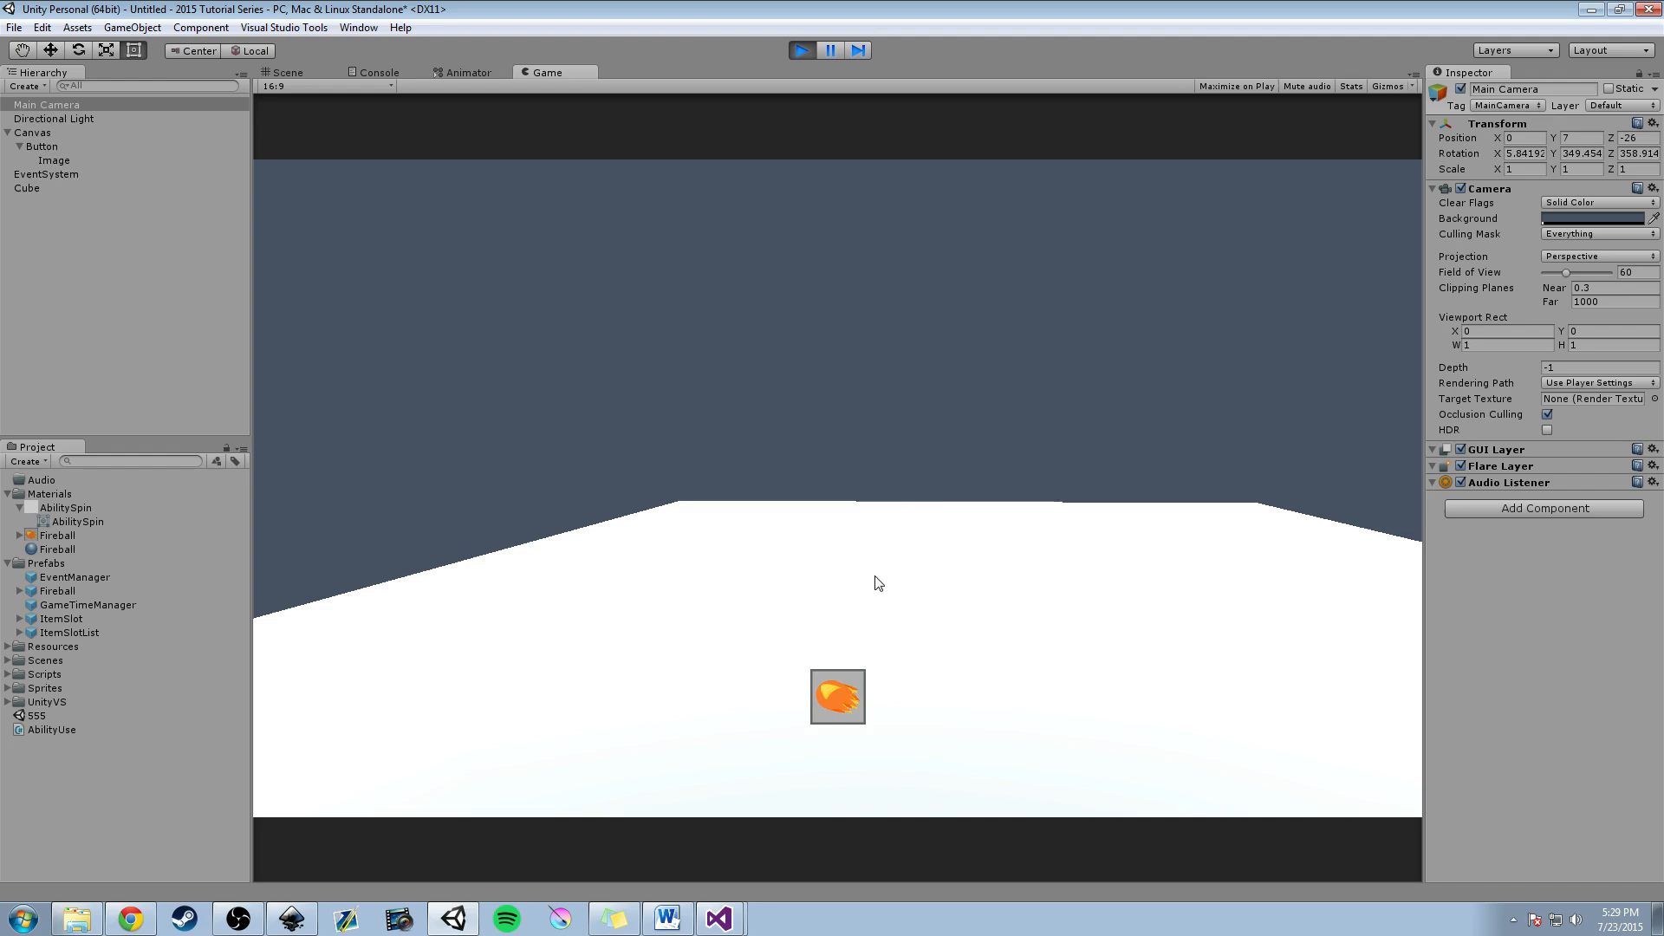
{"action": "mouse_move", "coordinate": [814, 707]}
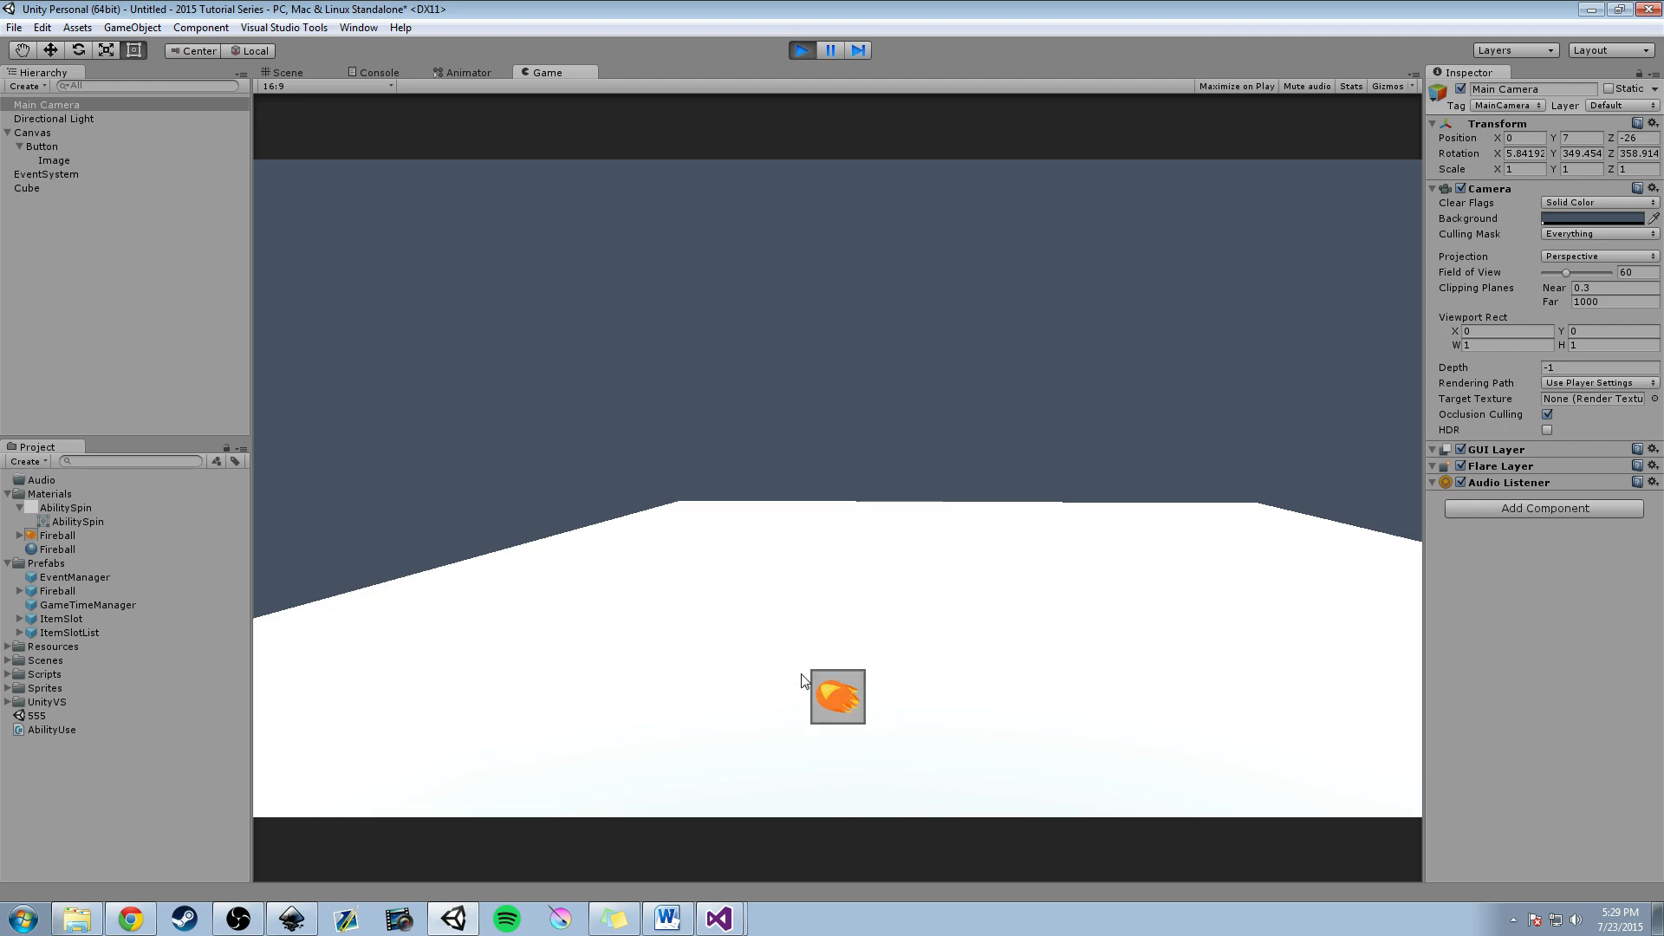
{"action": "mouse_move", "coordinate": [922, 526]}
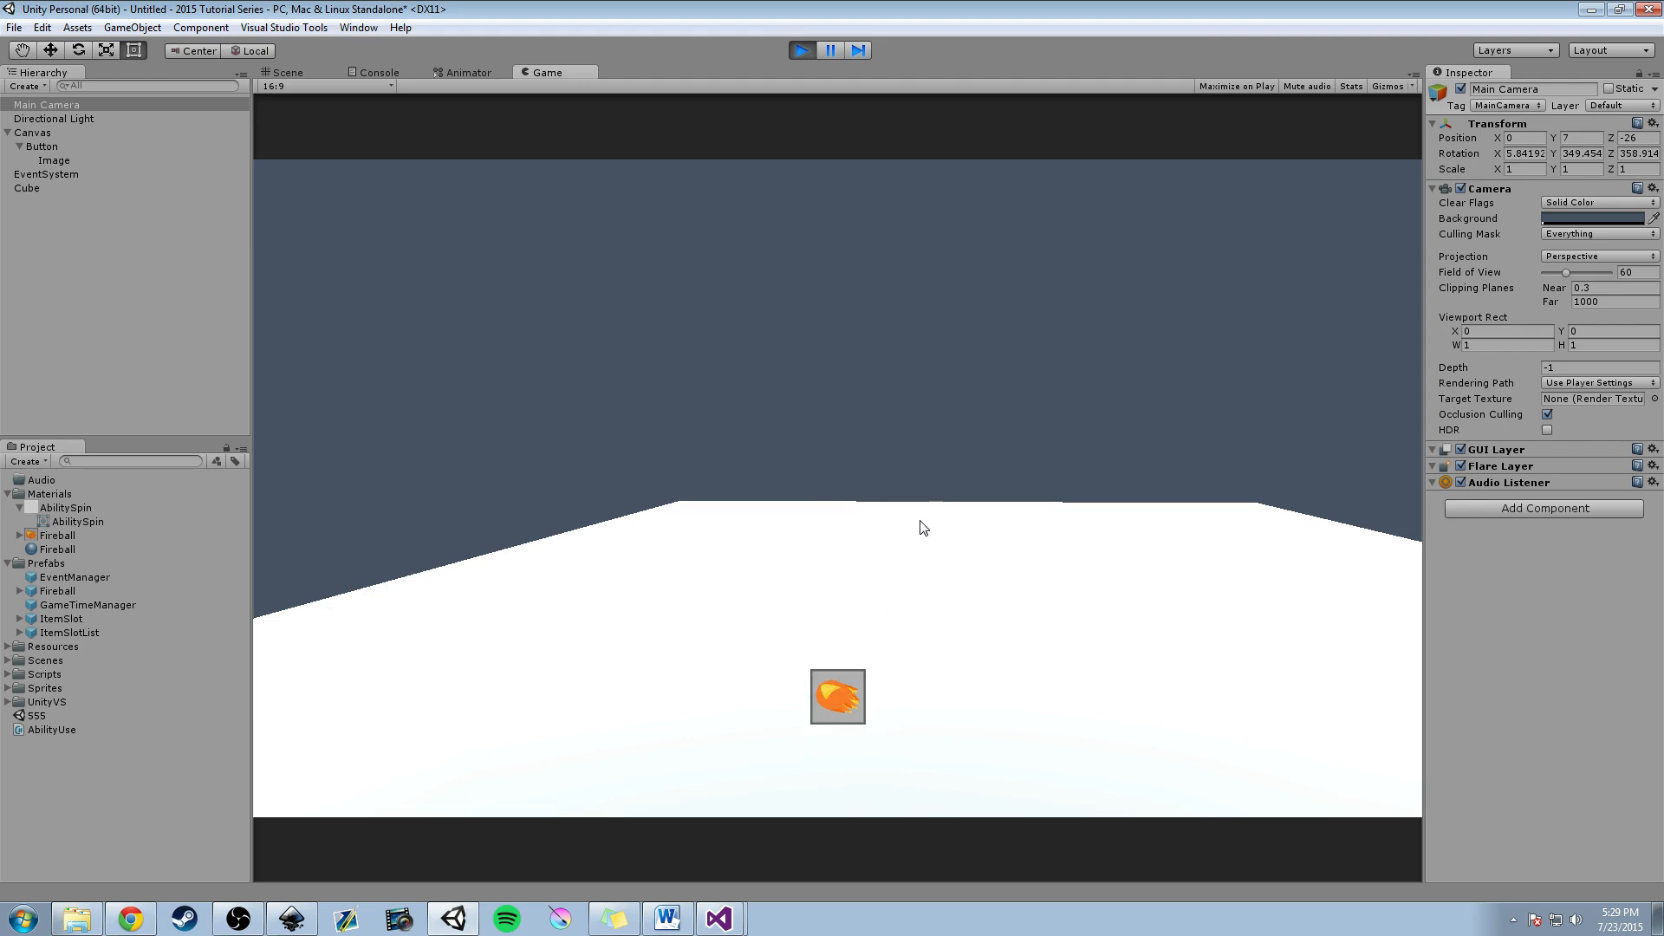
{"action": "mouse_move", "coordinate": [837, 475]}
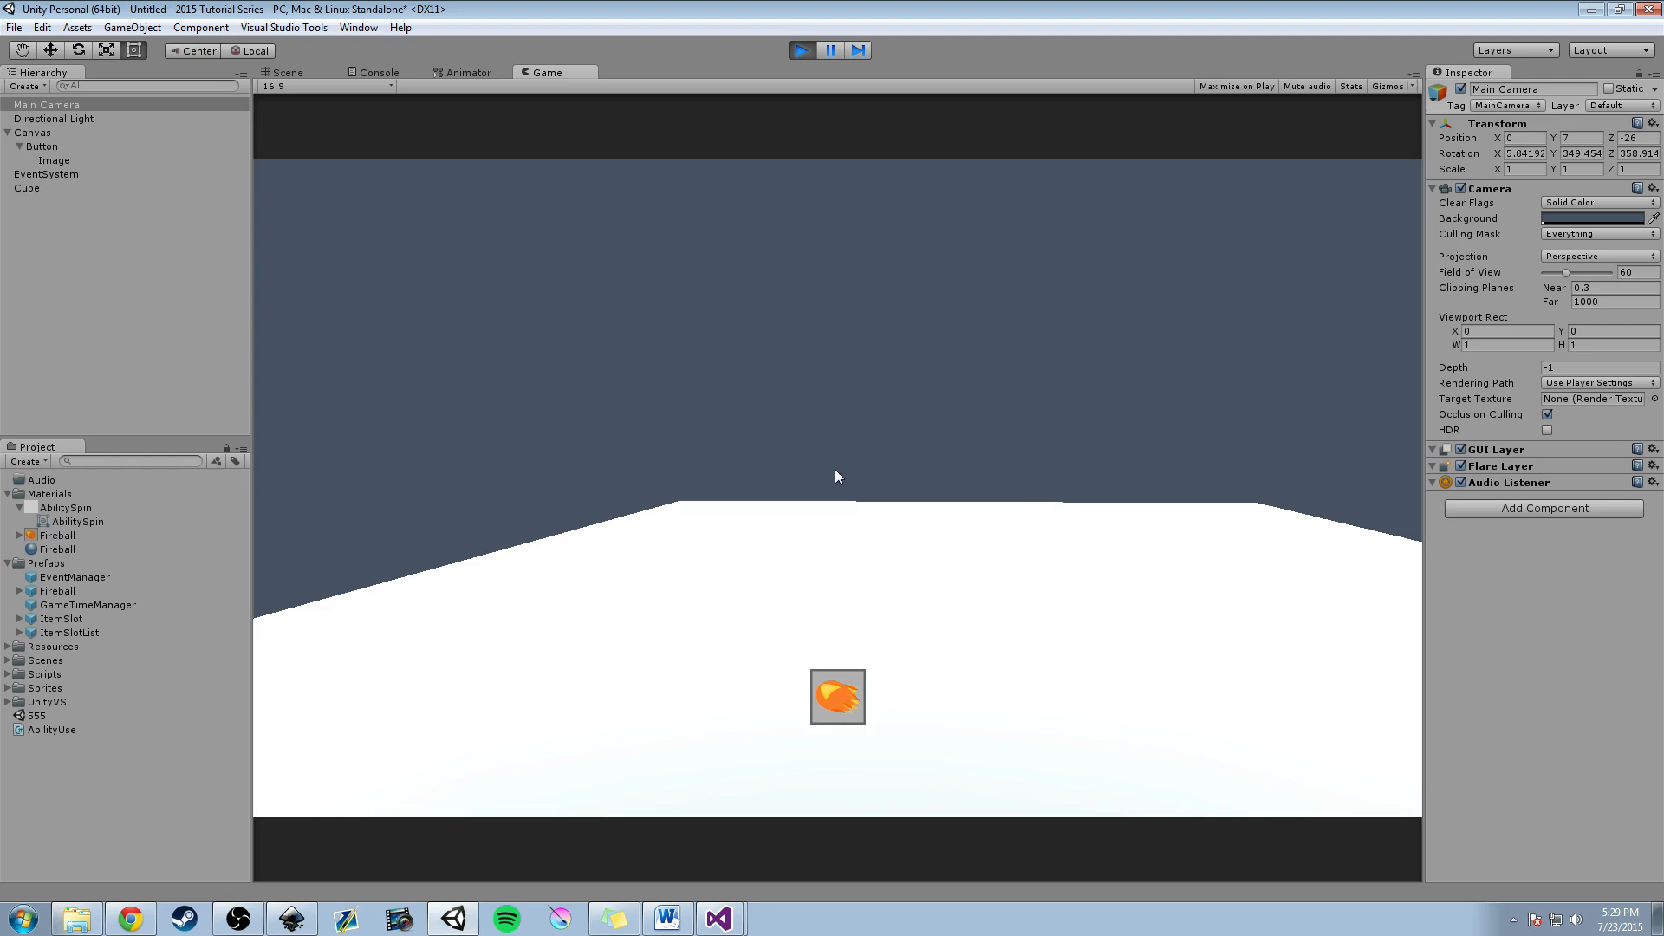
Fire three fireballs from the ability button in Play mode, then stop the play test.
{"action": "left_click", "coordinate": [837, 697]}
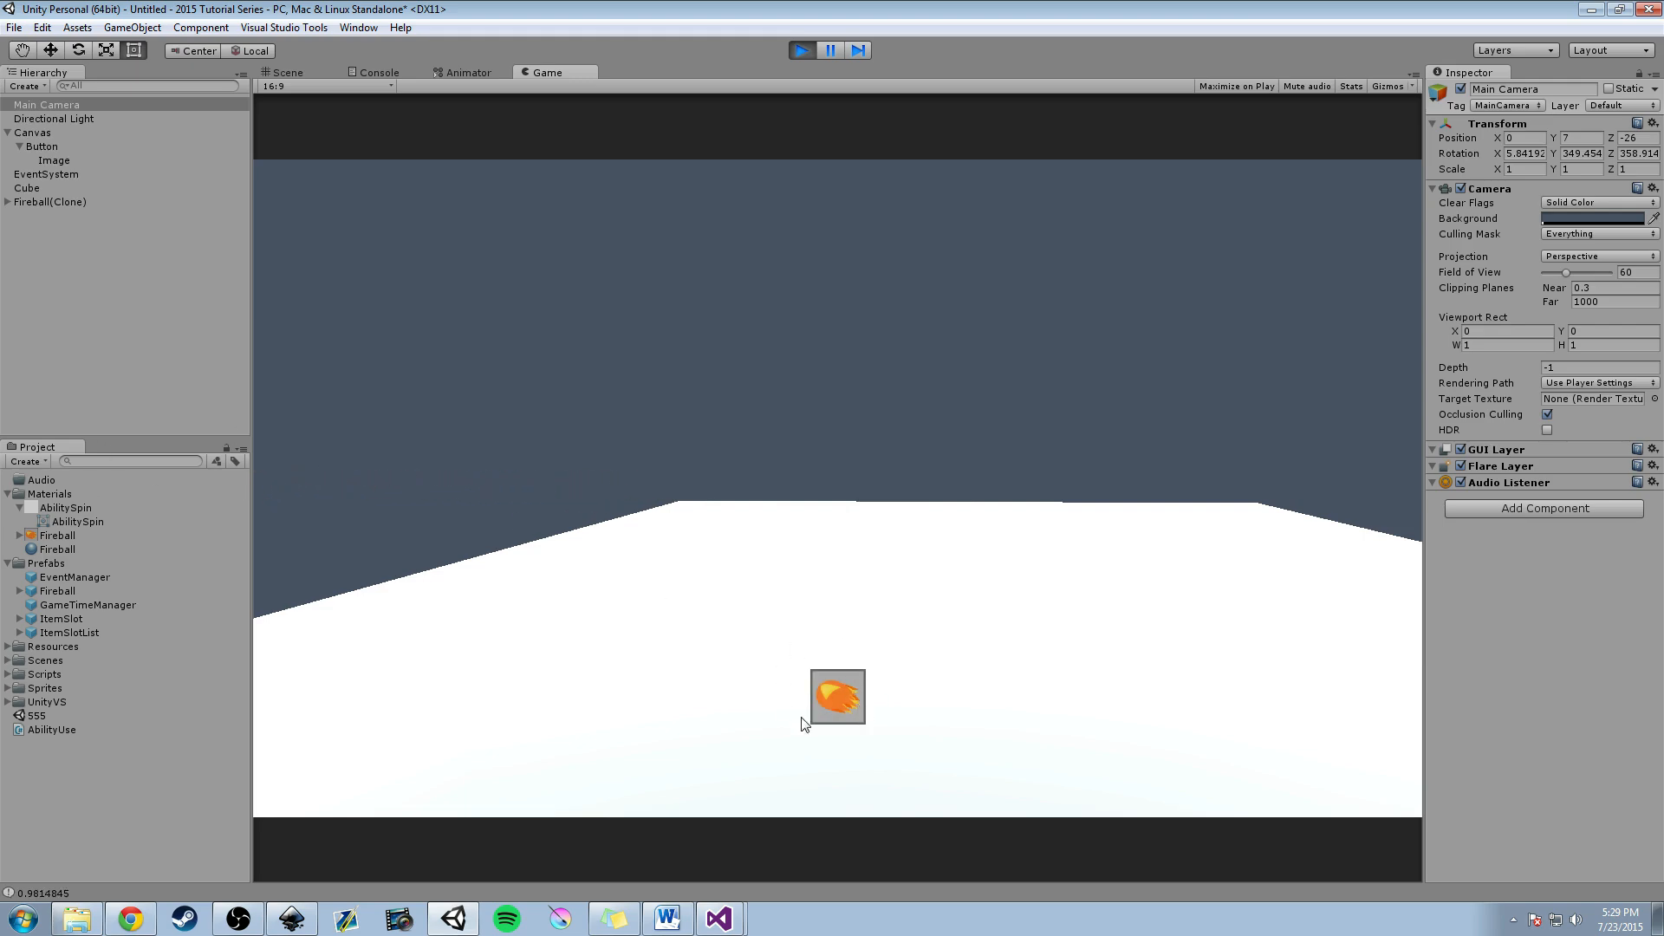
{"action": "mouse_move", "coordinate": [910, 571]}
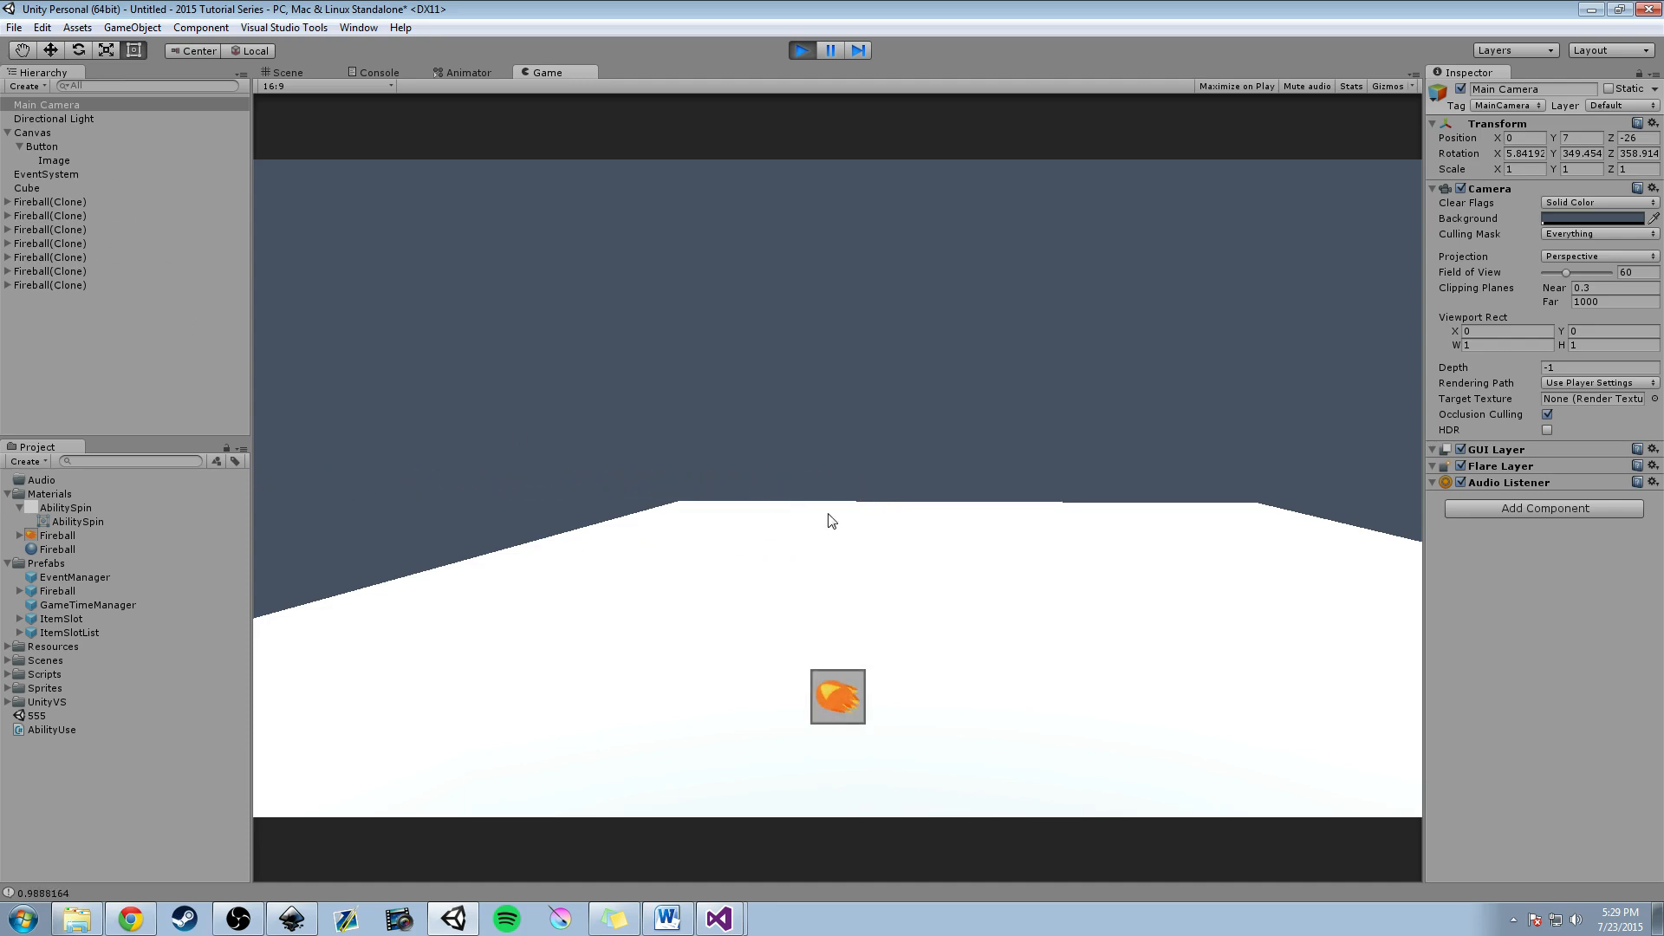
{"action": "mouse_move", "coordinate": [792, 137]}
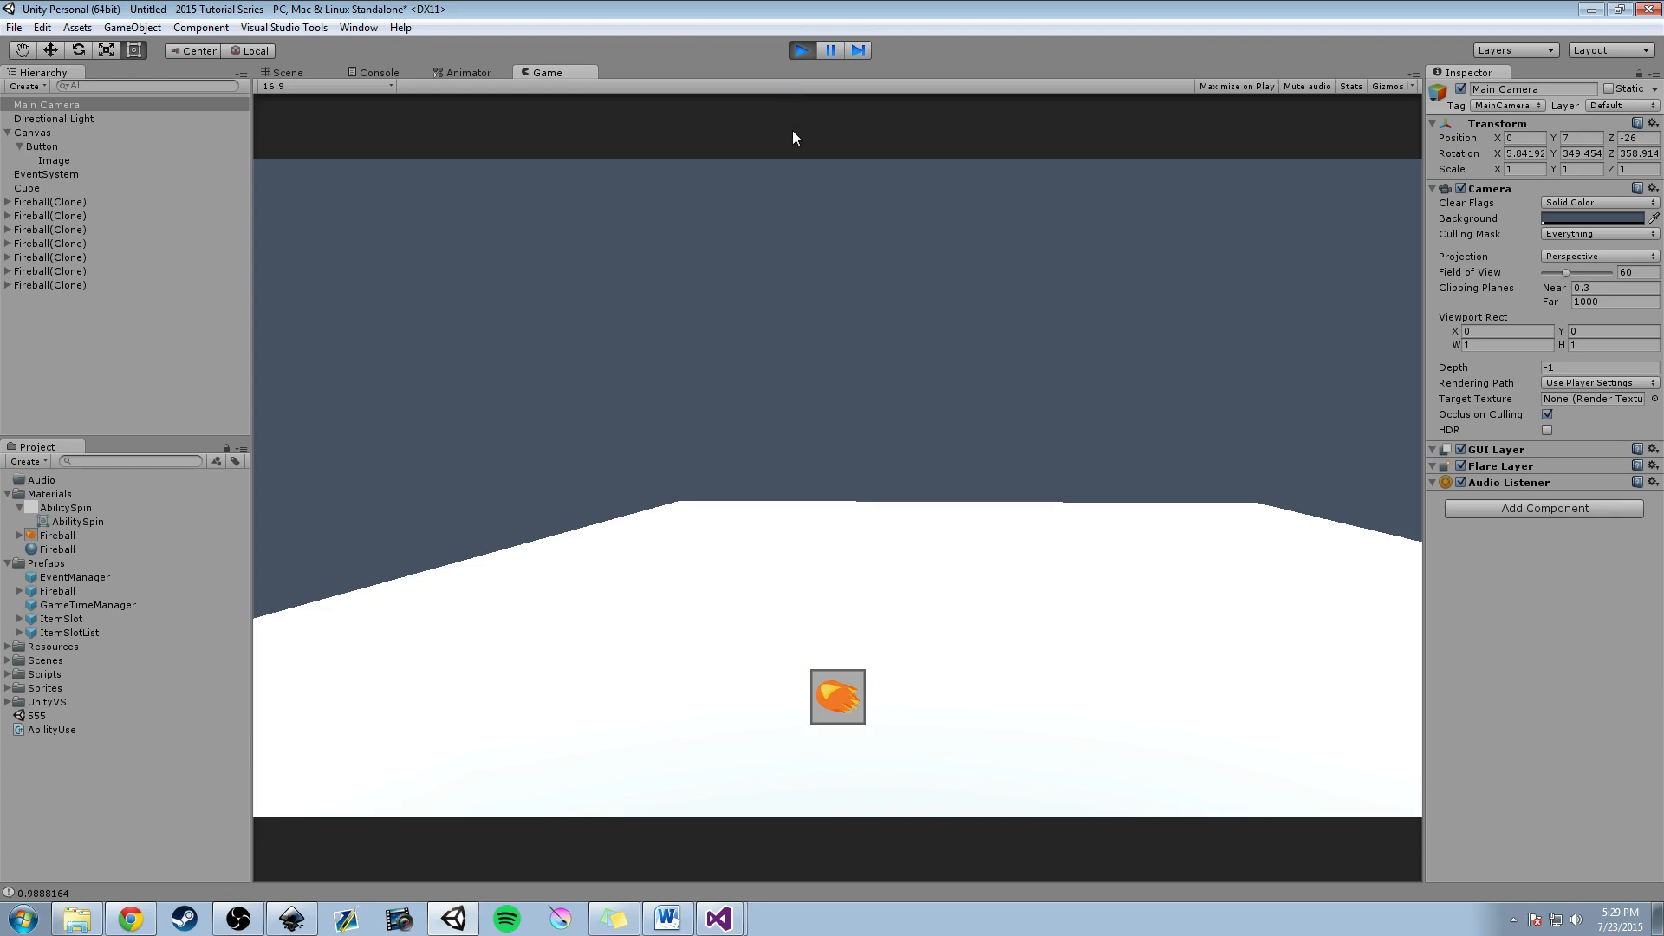
{"action": "left_click", "coordinate": [837, 696]}
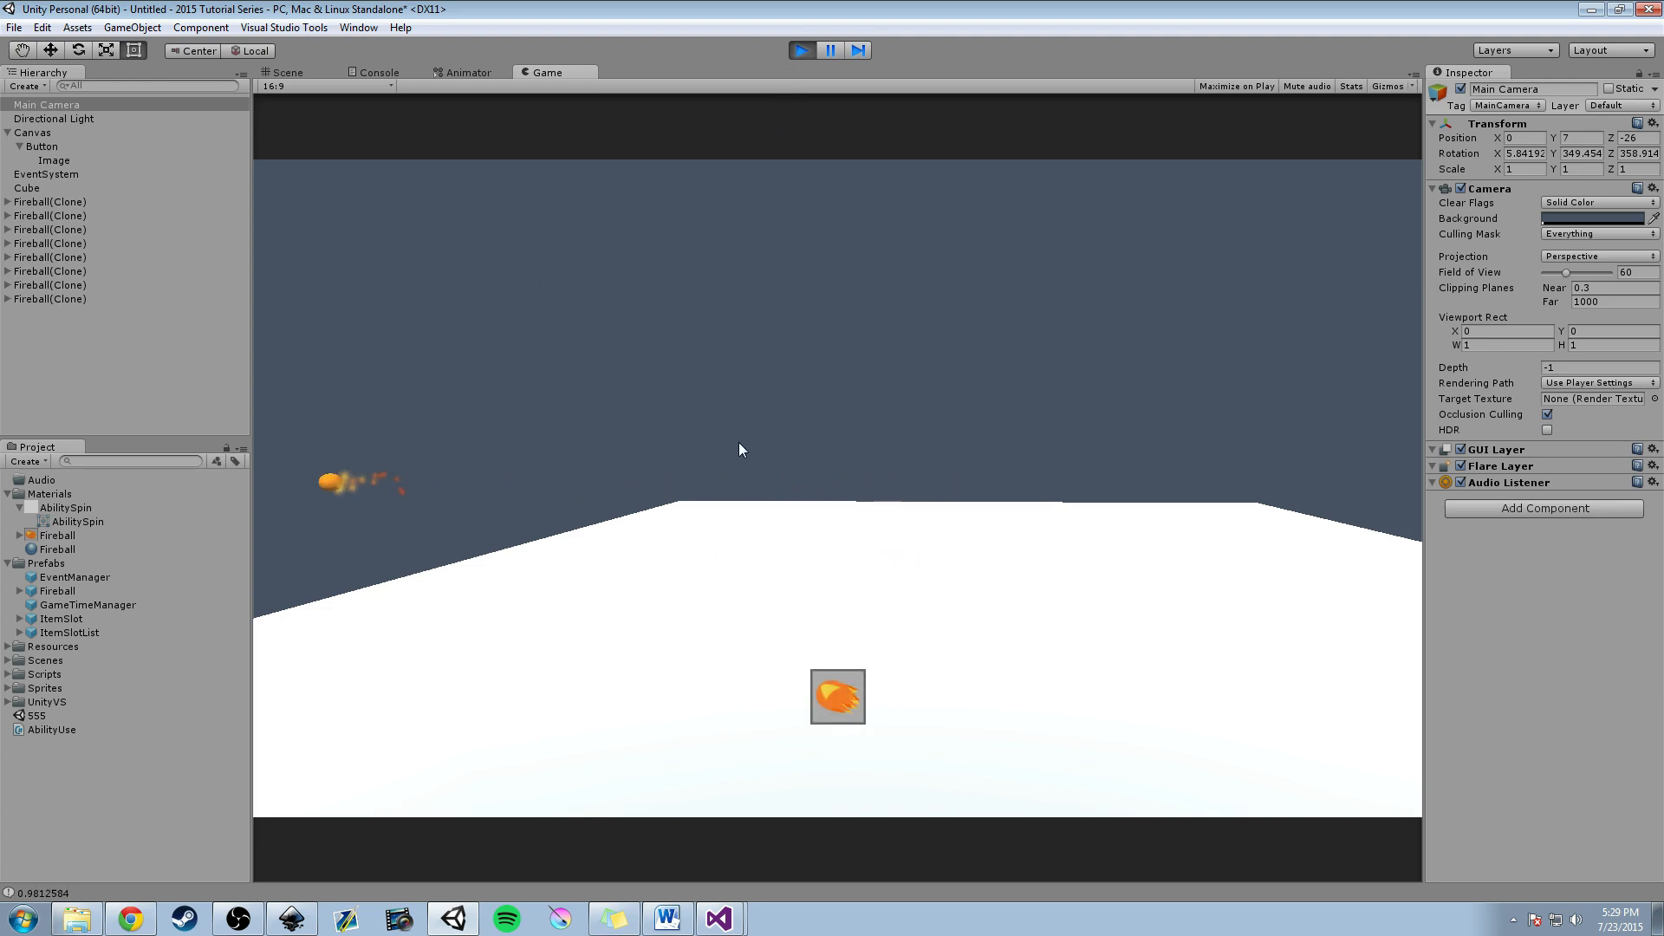
{"action": "left_click", "coordinate": [838, 697]}
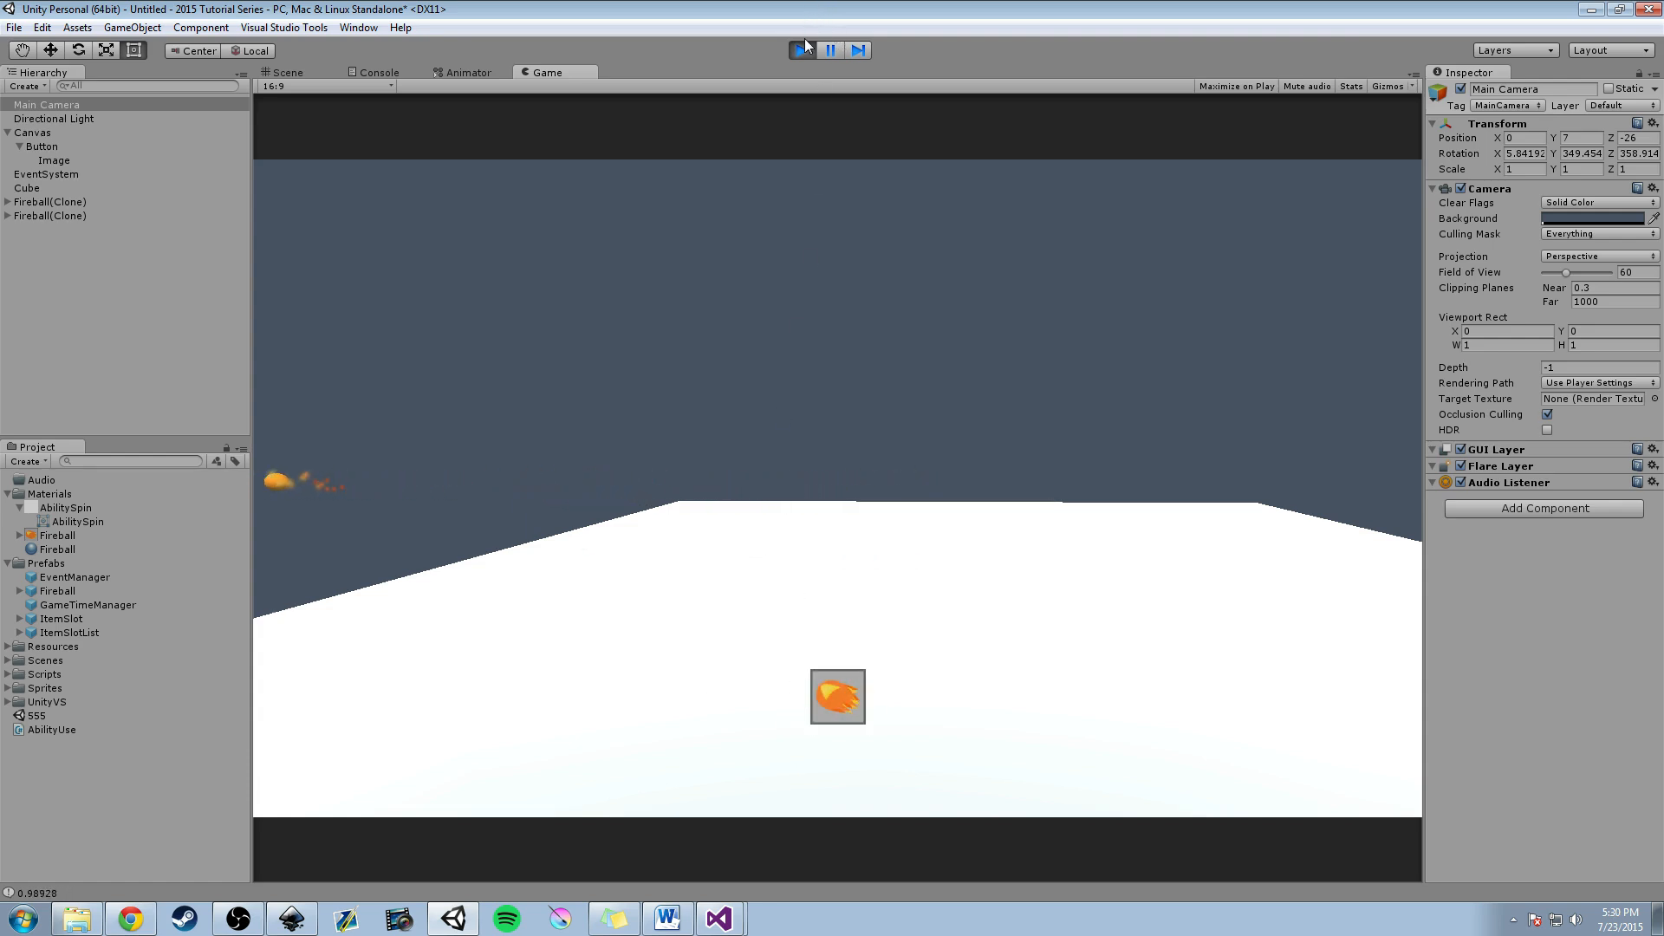
{"action": "left_click", "coordinate": [800, 49]}
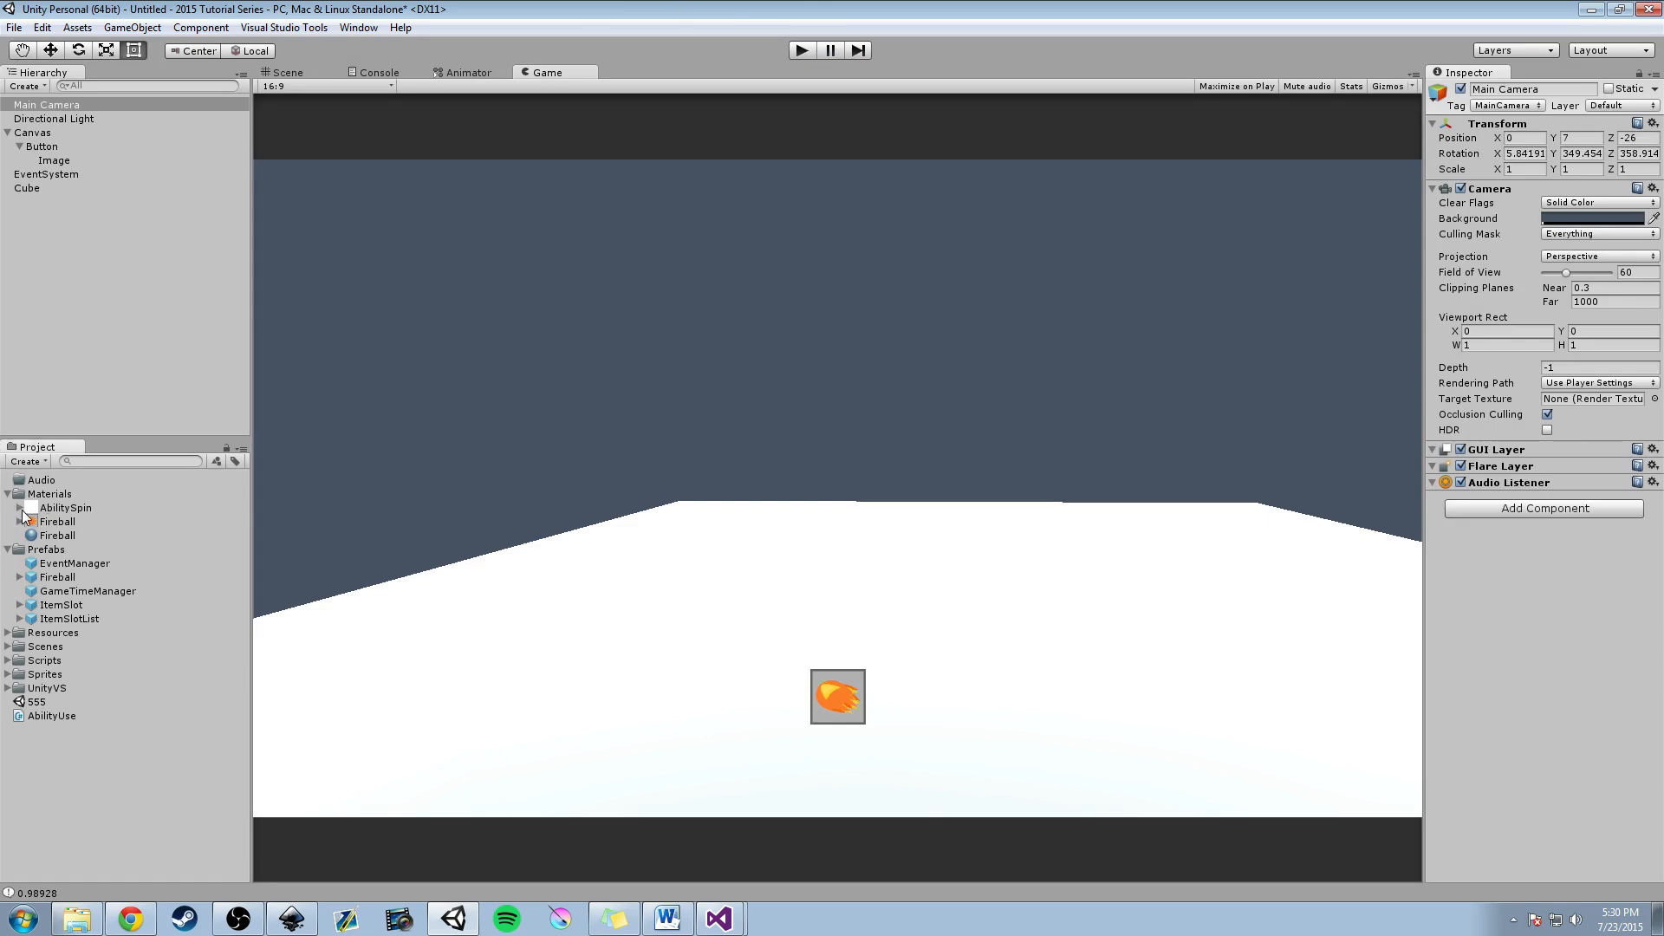
{"action": "mouse_move", "coordinate": [90, 527]}
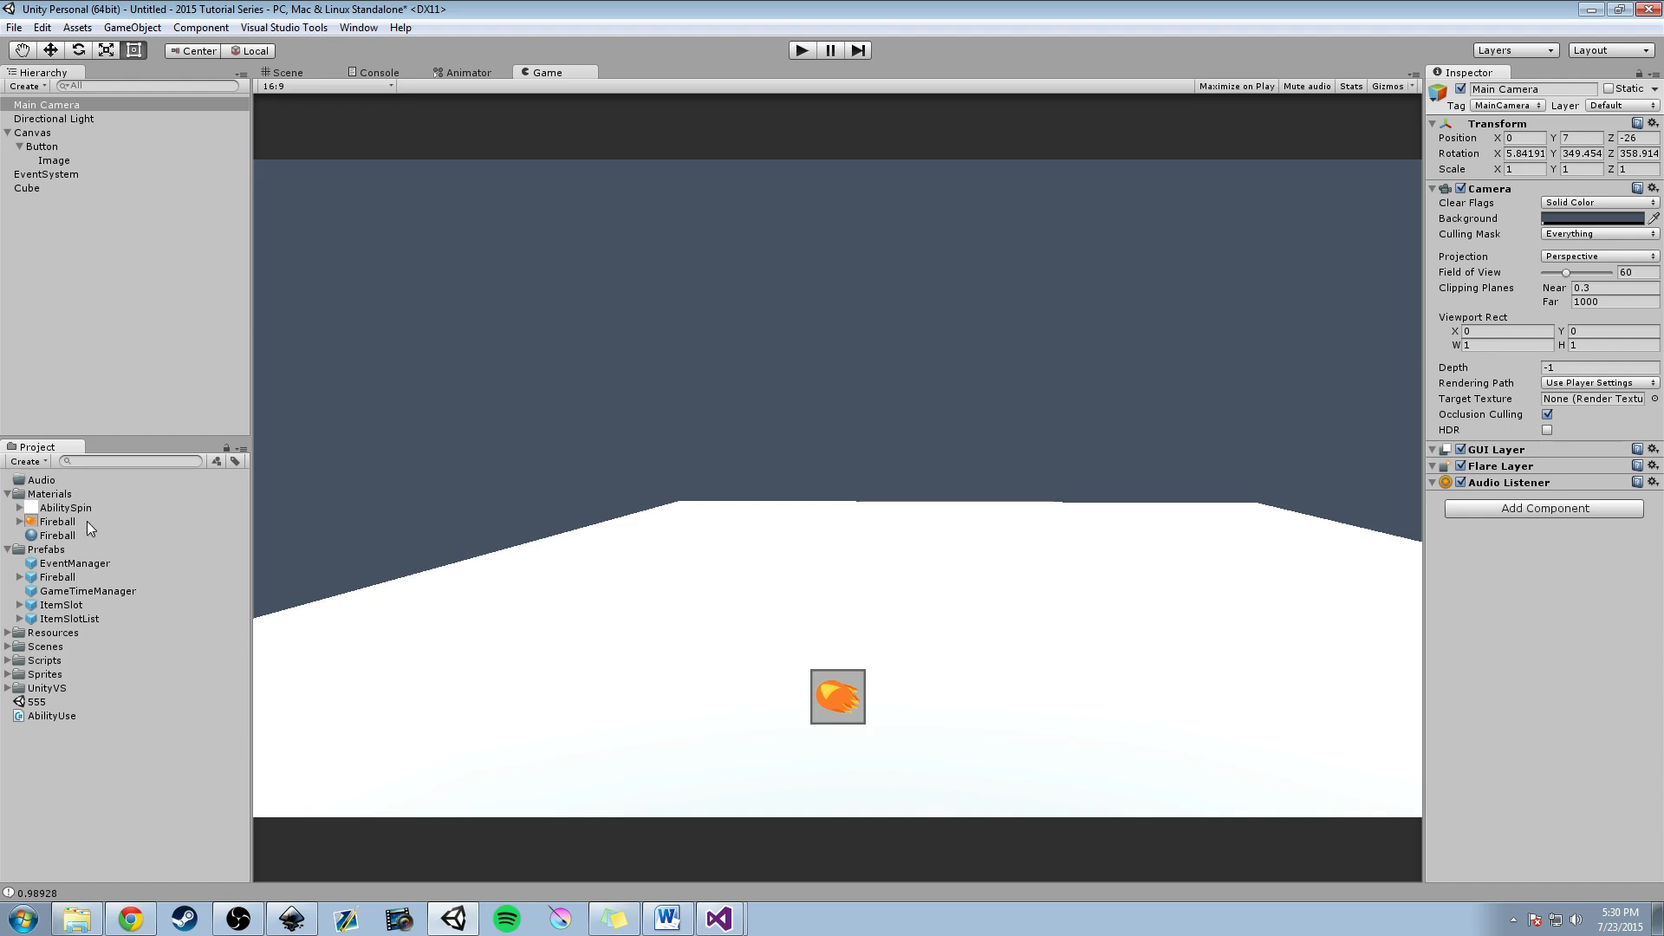
{"action": "mouse_move", "coordinate": [79, 515]}
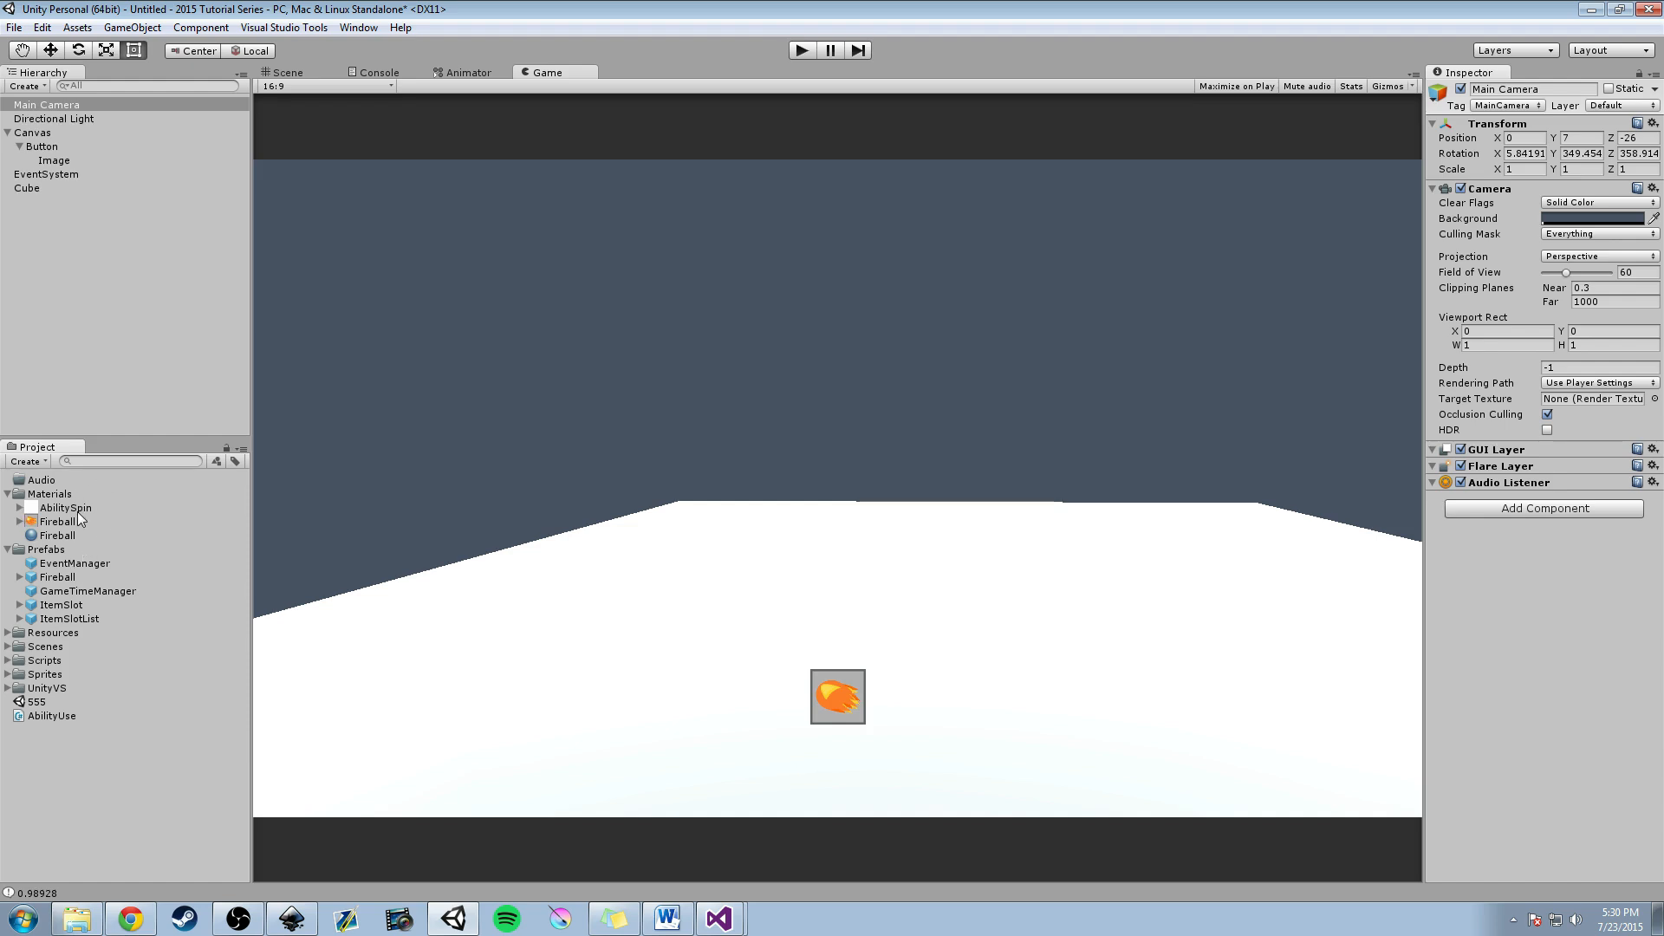
Inspect the AbilitySpin and Fireball sprites, then create a new material named Fireball1 in Materials.
{"action": "left_click", "coordinate": [64, 507]}
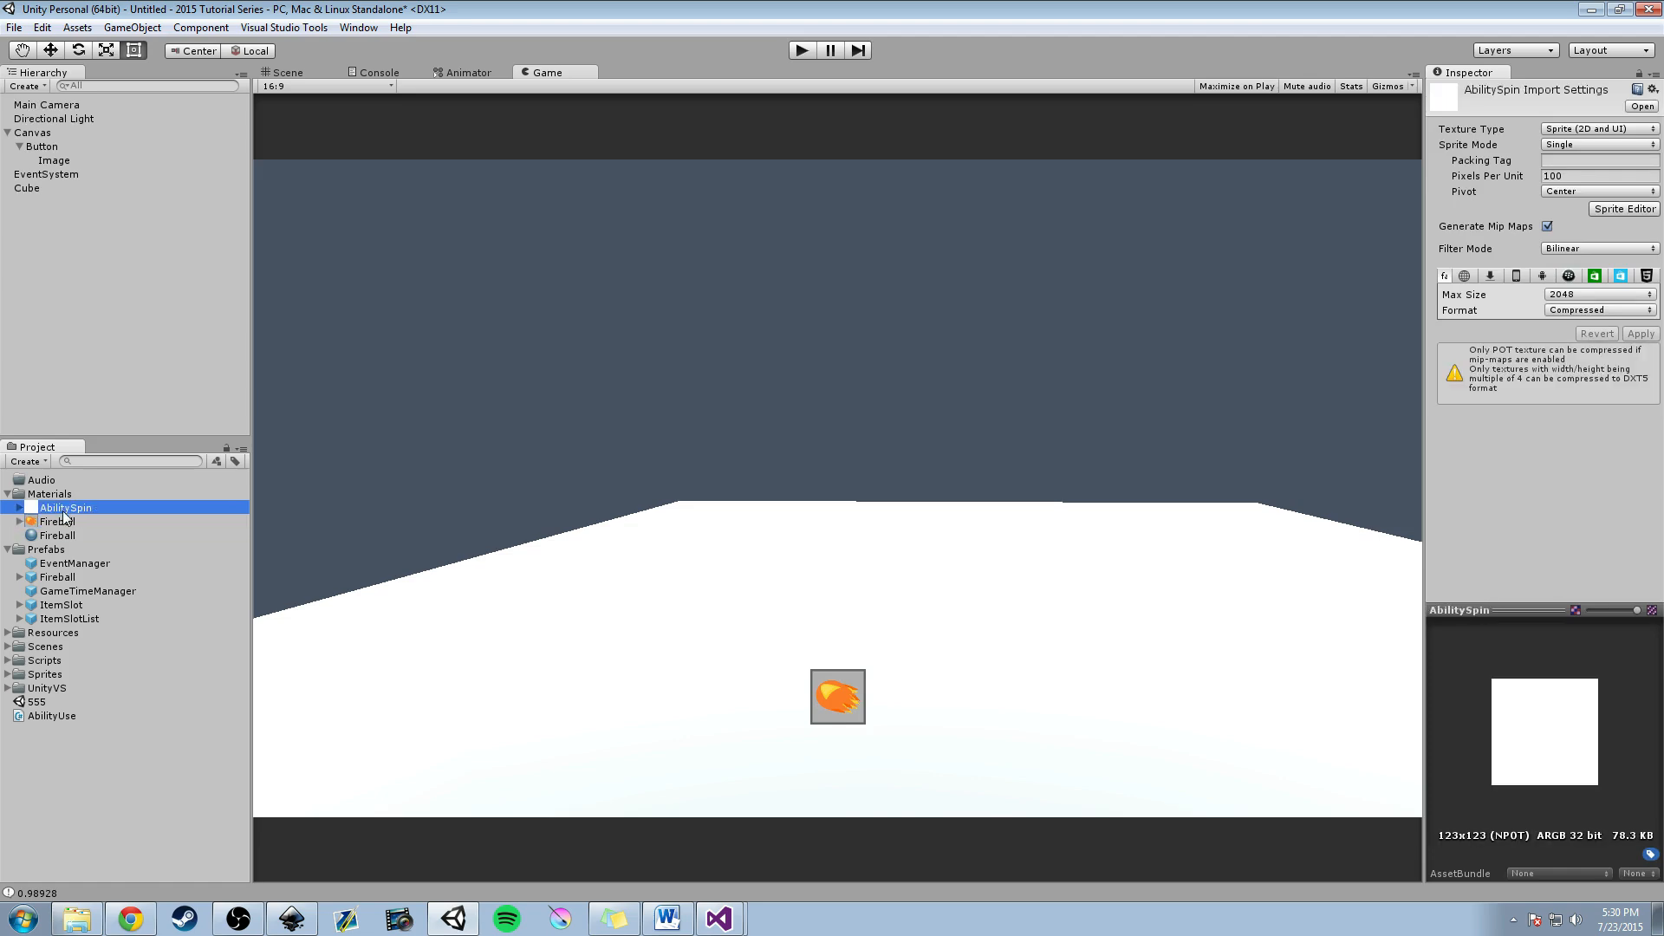
{"action": "left_click", "coordinate": [57, 520]}
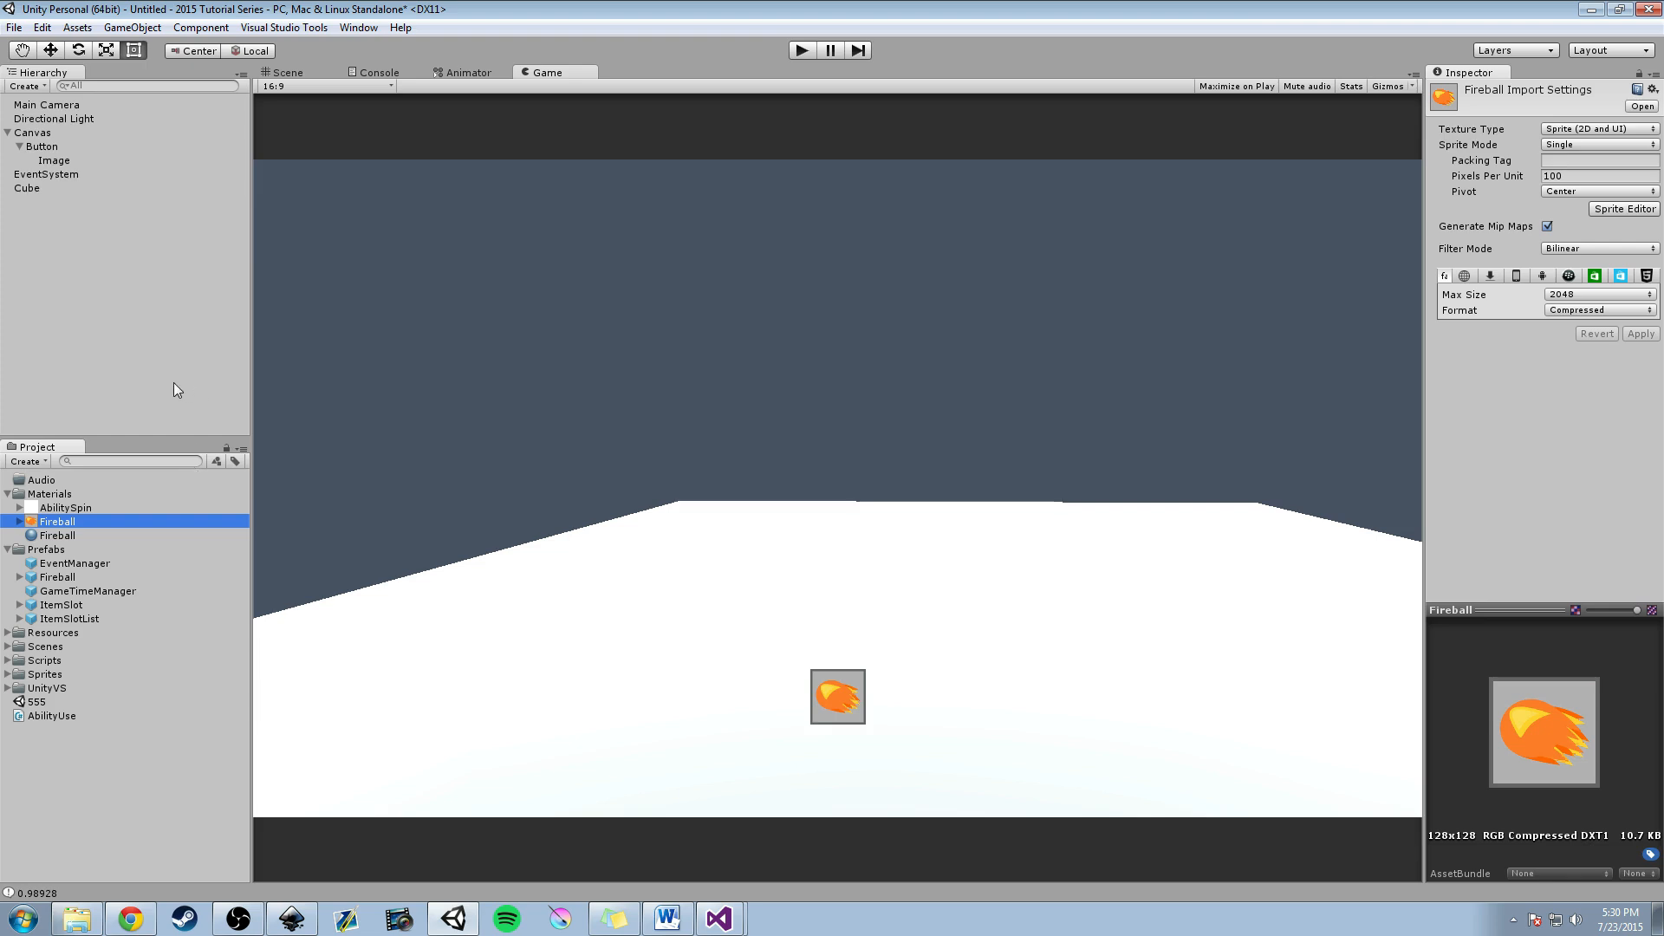
{"action": "right_click", "coordinate": [43, 493]}
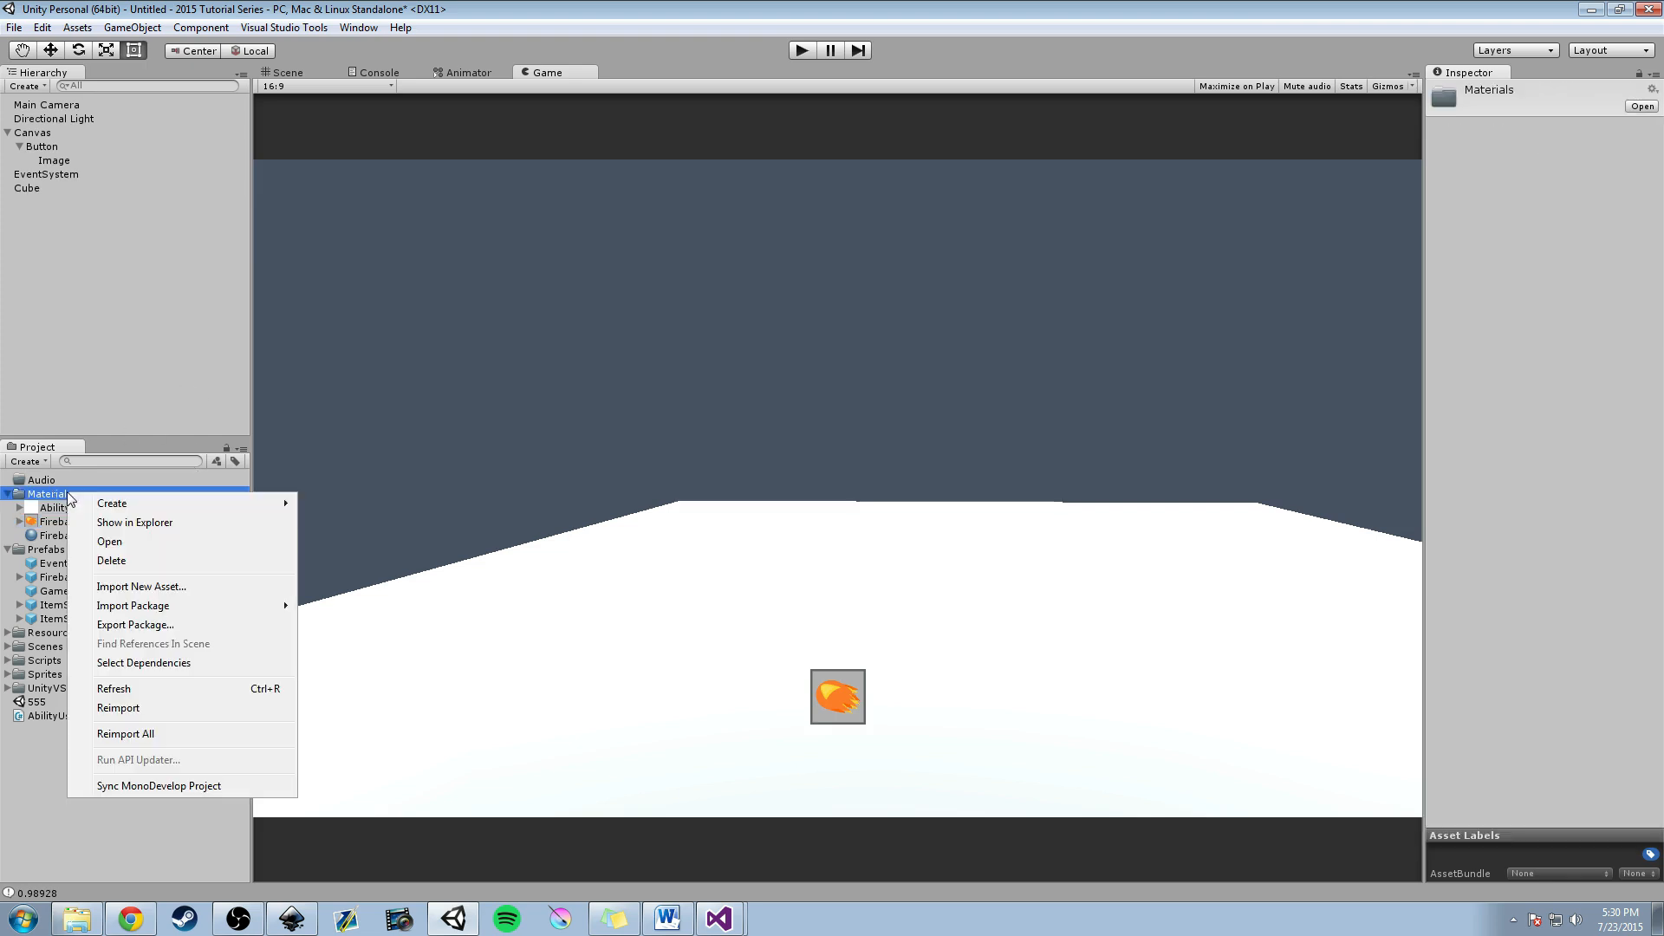
{"action": "left_click", "coordinate": [112, 502]}
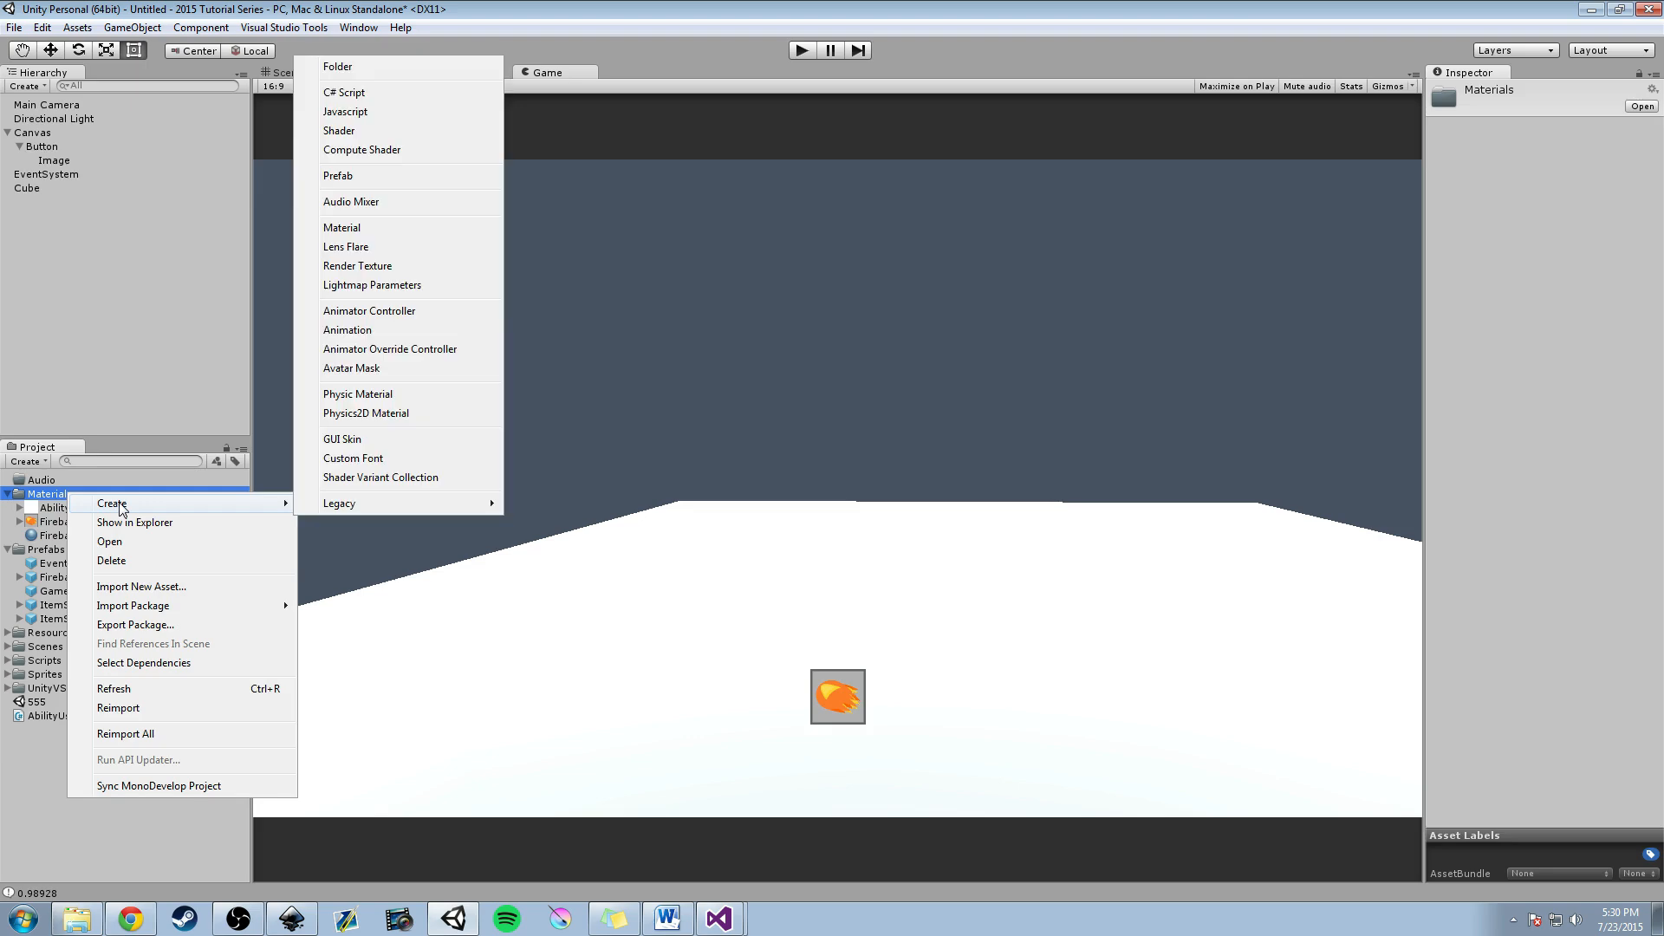
{"action": "left_click", "coordinate": [341, 227]}
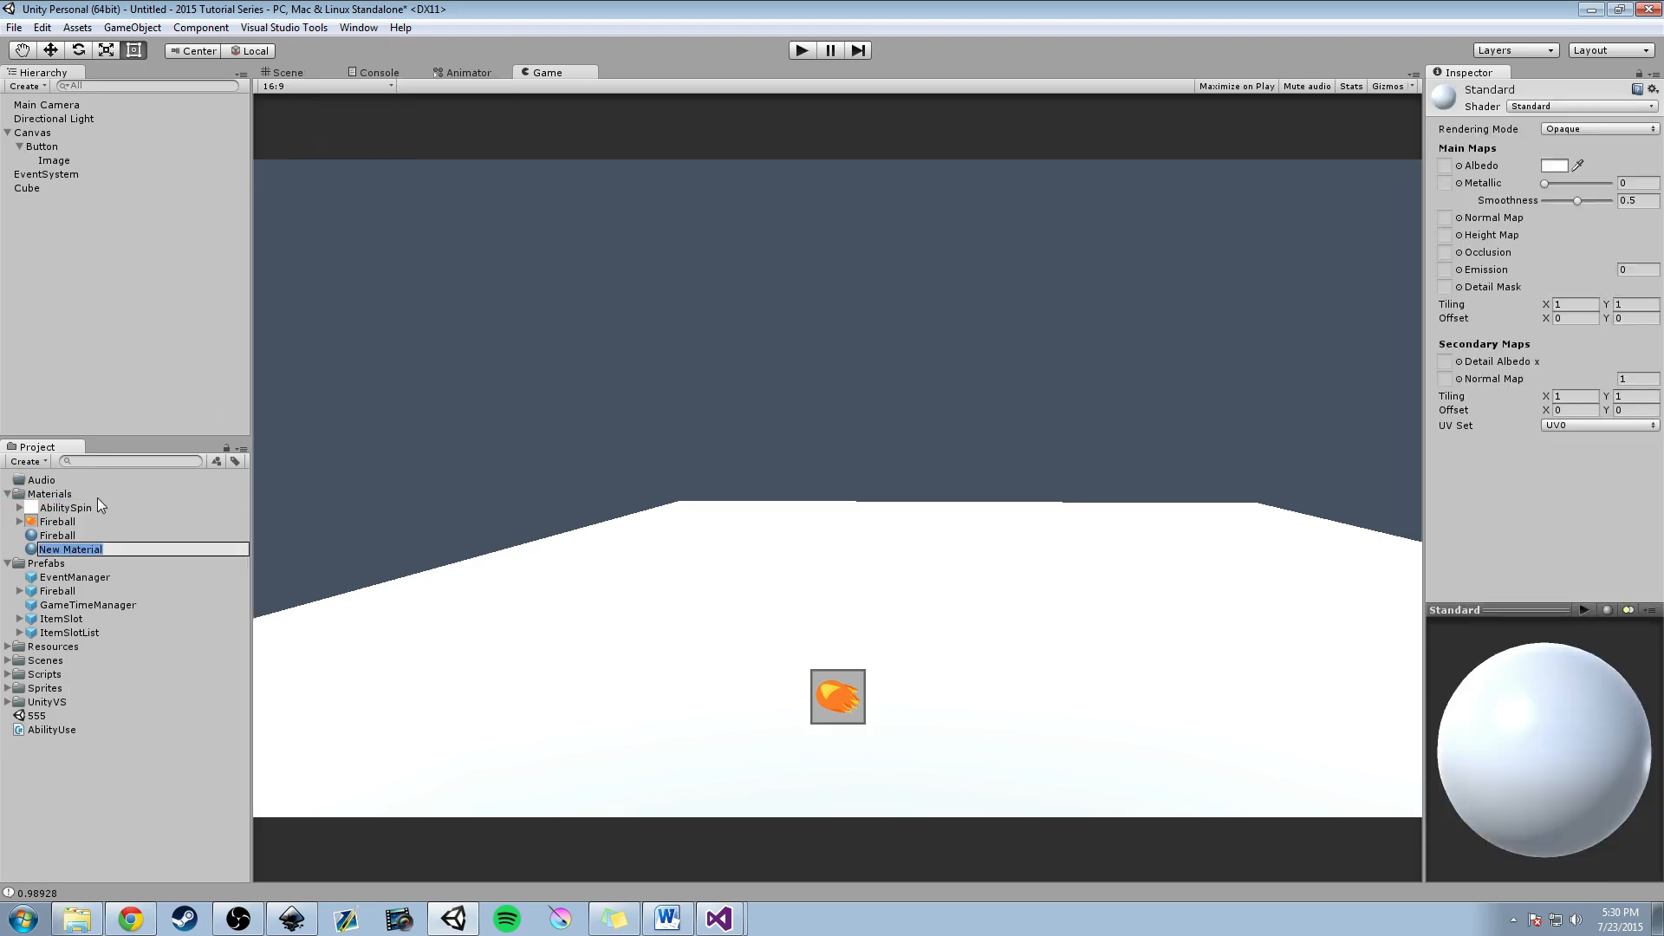
{"action": "type", "text": "FDir"}
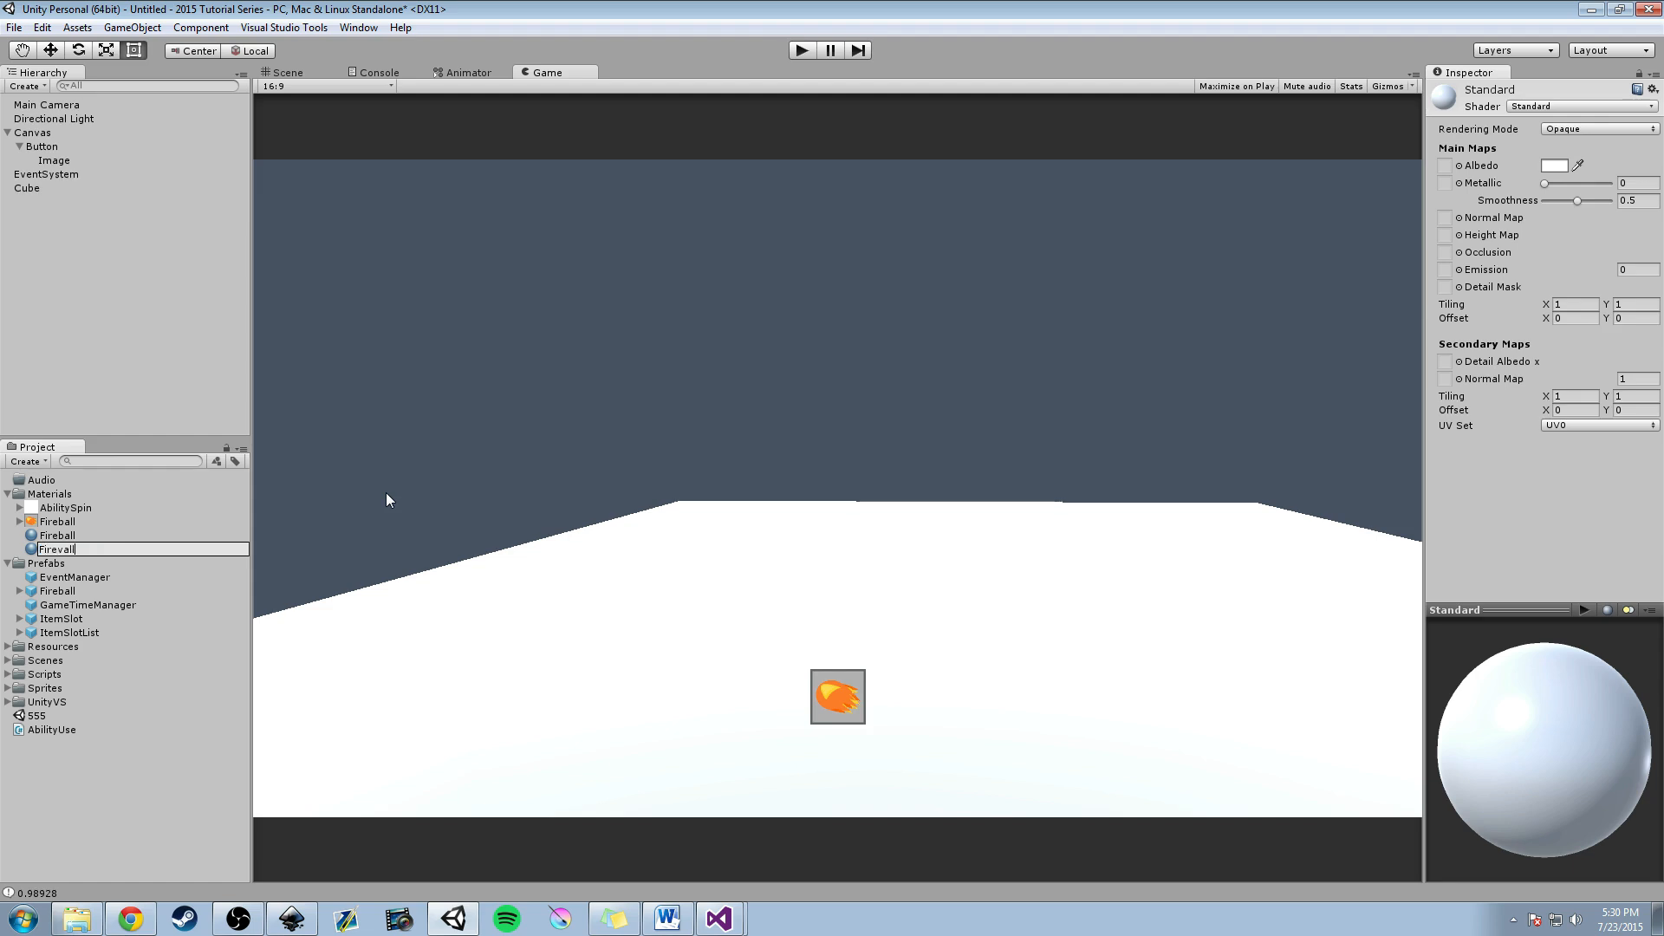
{"action": "type", "text": "Fireball1"}
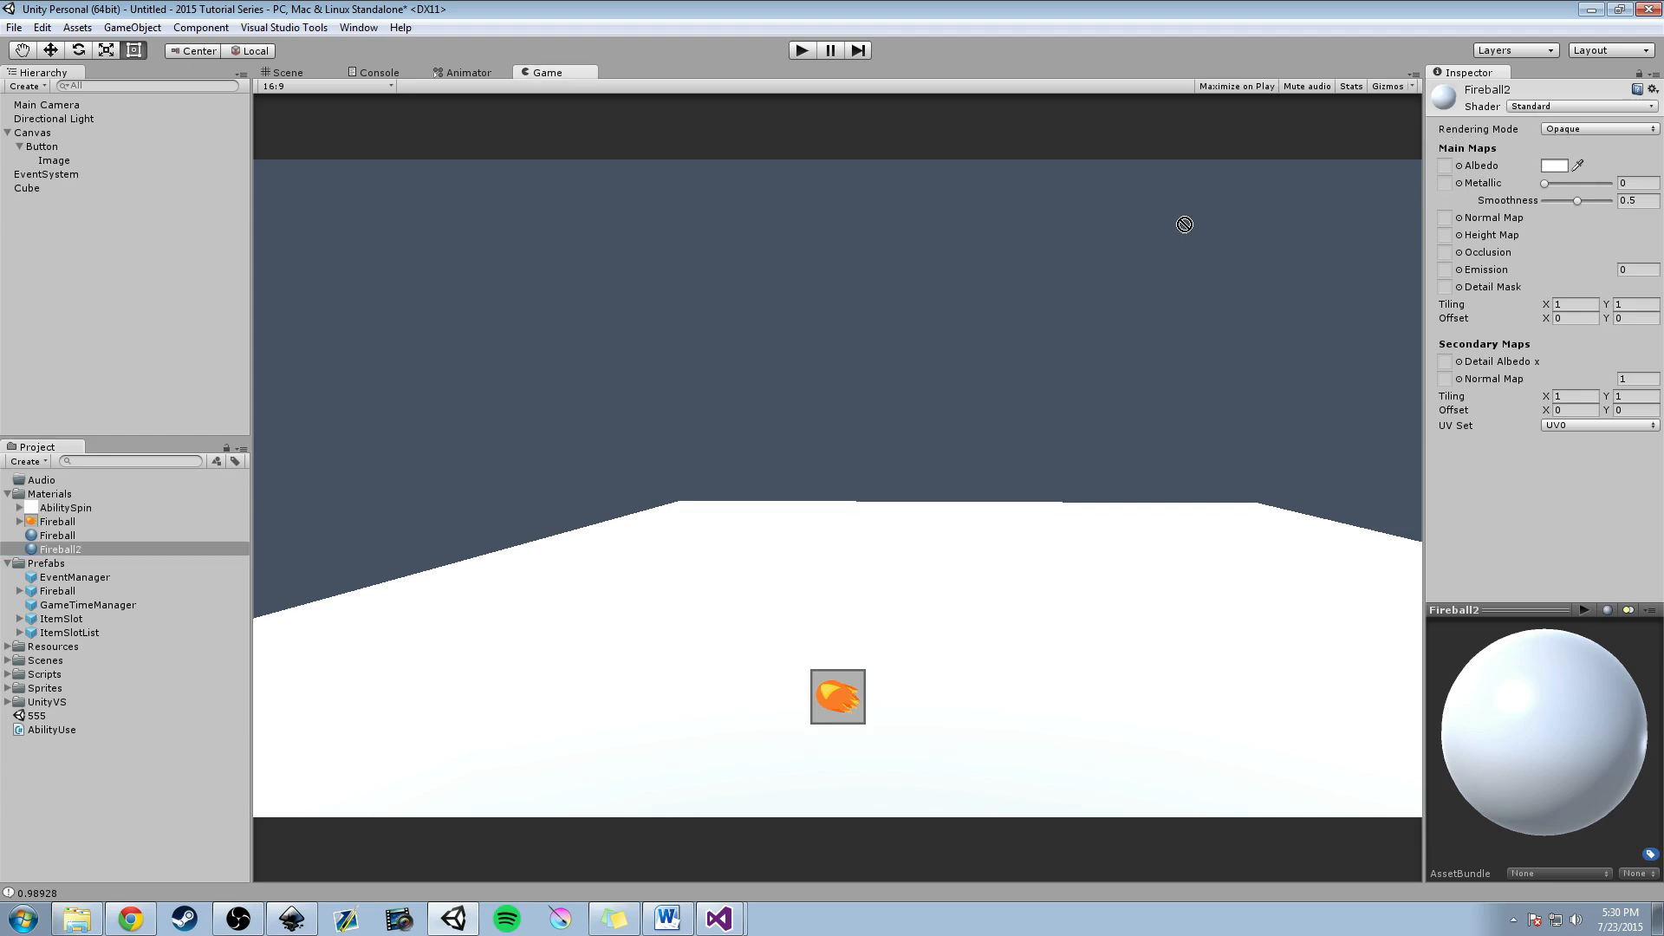
{"action": "mouse_move", "coordinate": [1570, 168]}
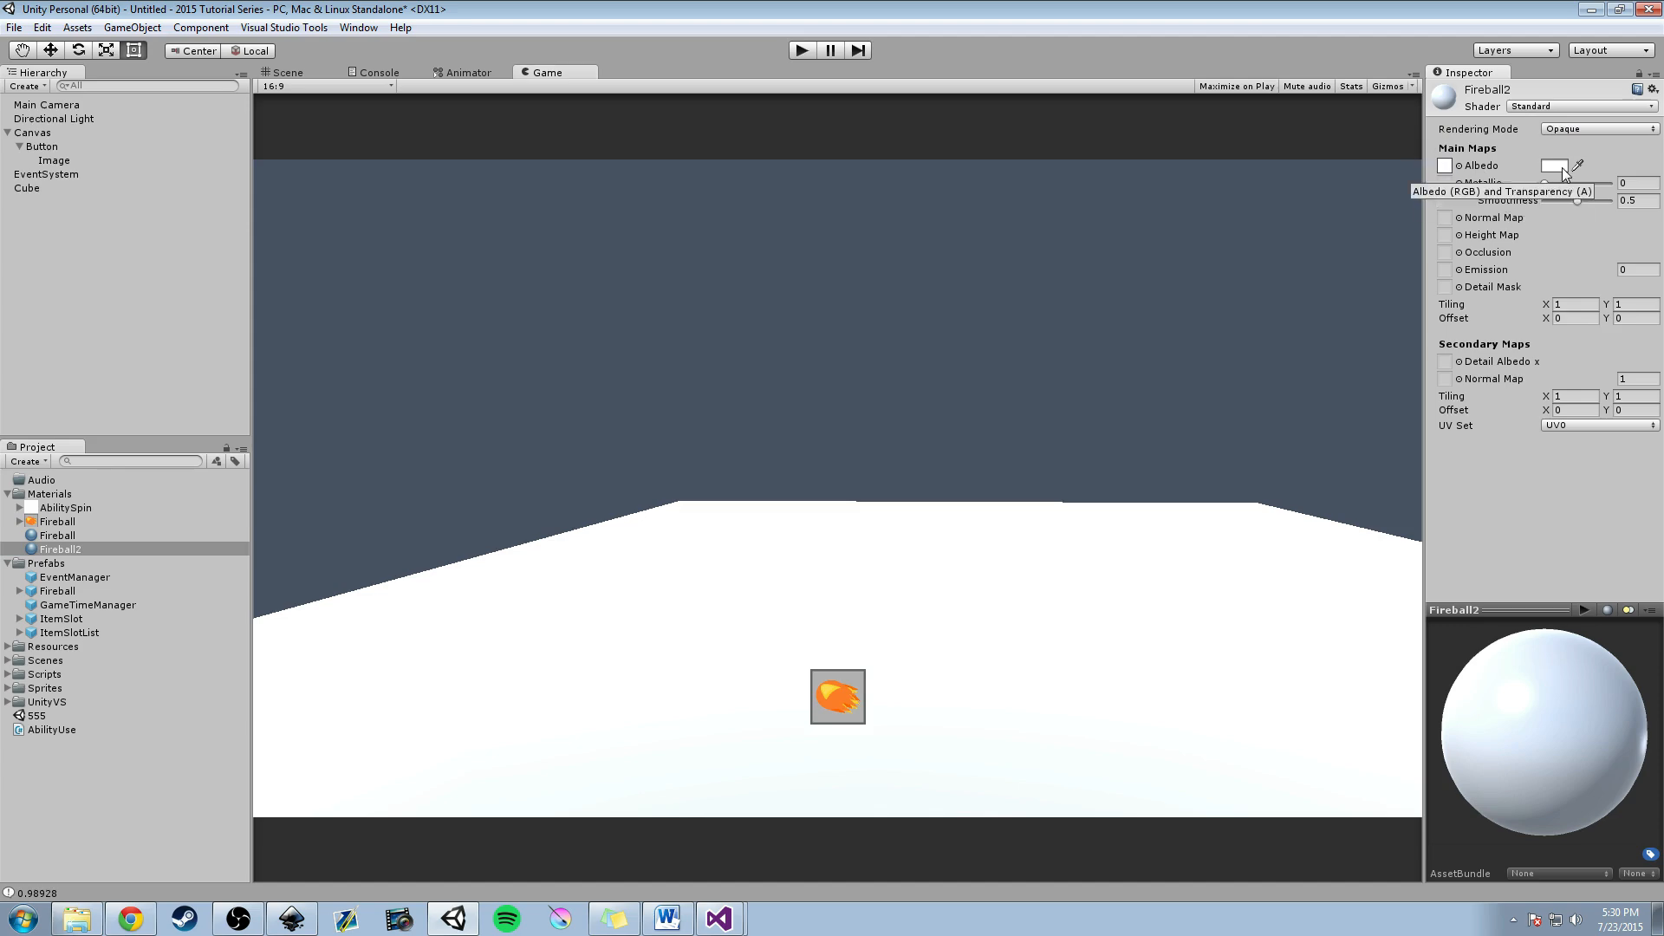
Give the Fireball material an orange Albedo colour.
{"action": "left_click", "coordinate": [1571, 165]}
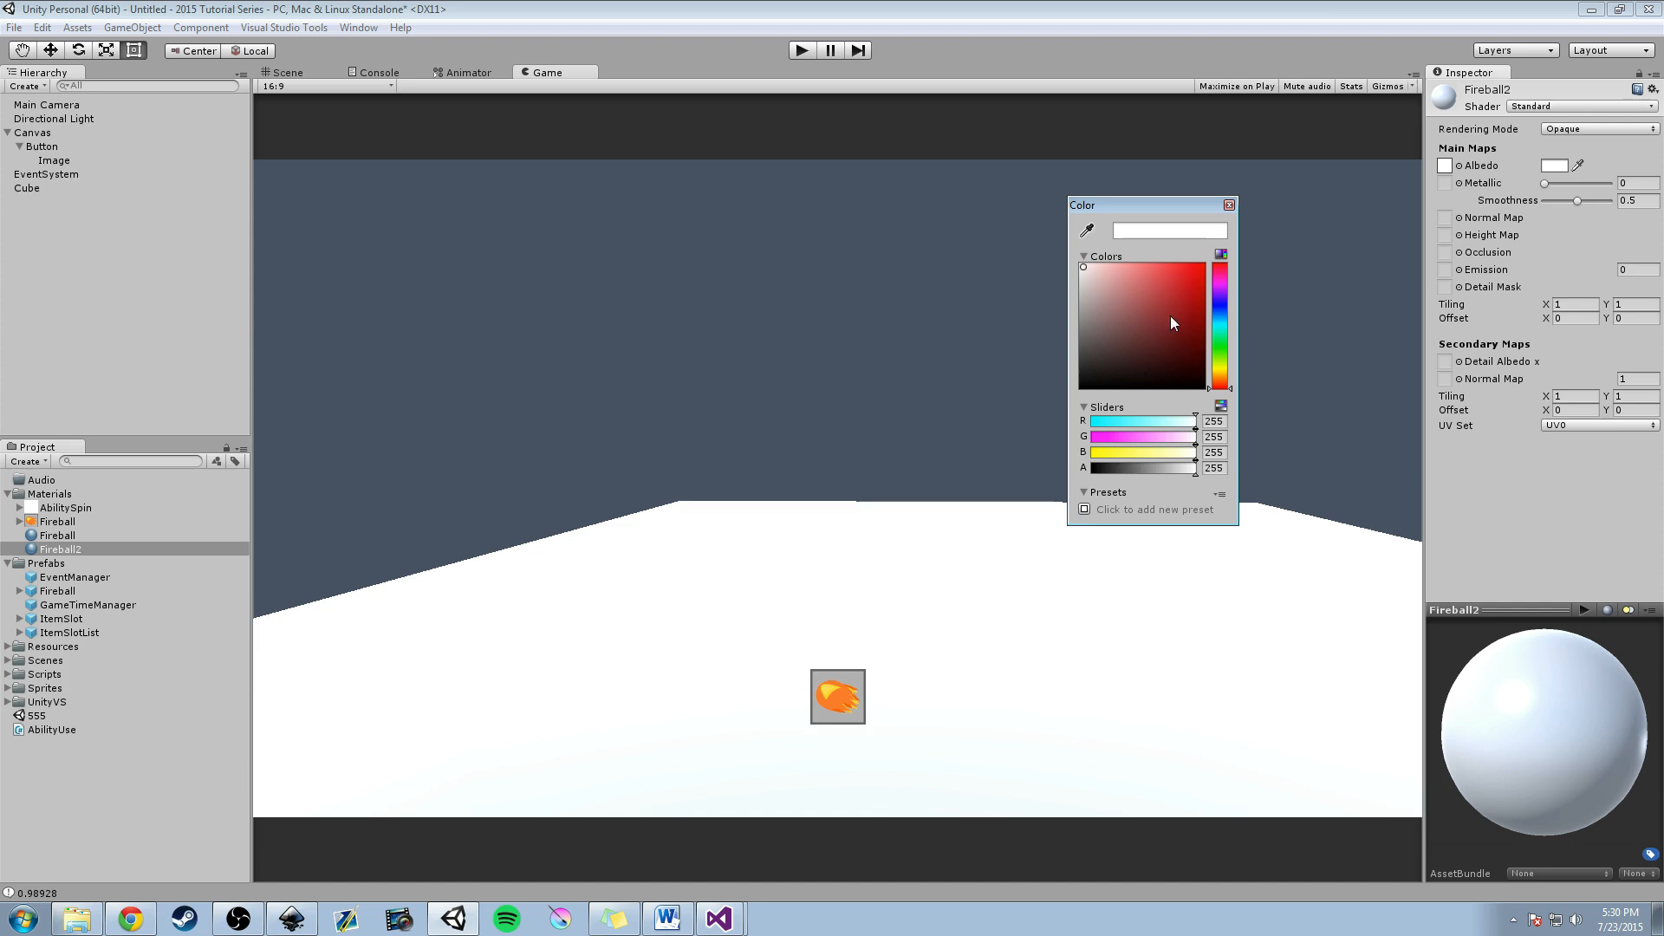
{"action": "left_click", "coordinate": [55, 534]}
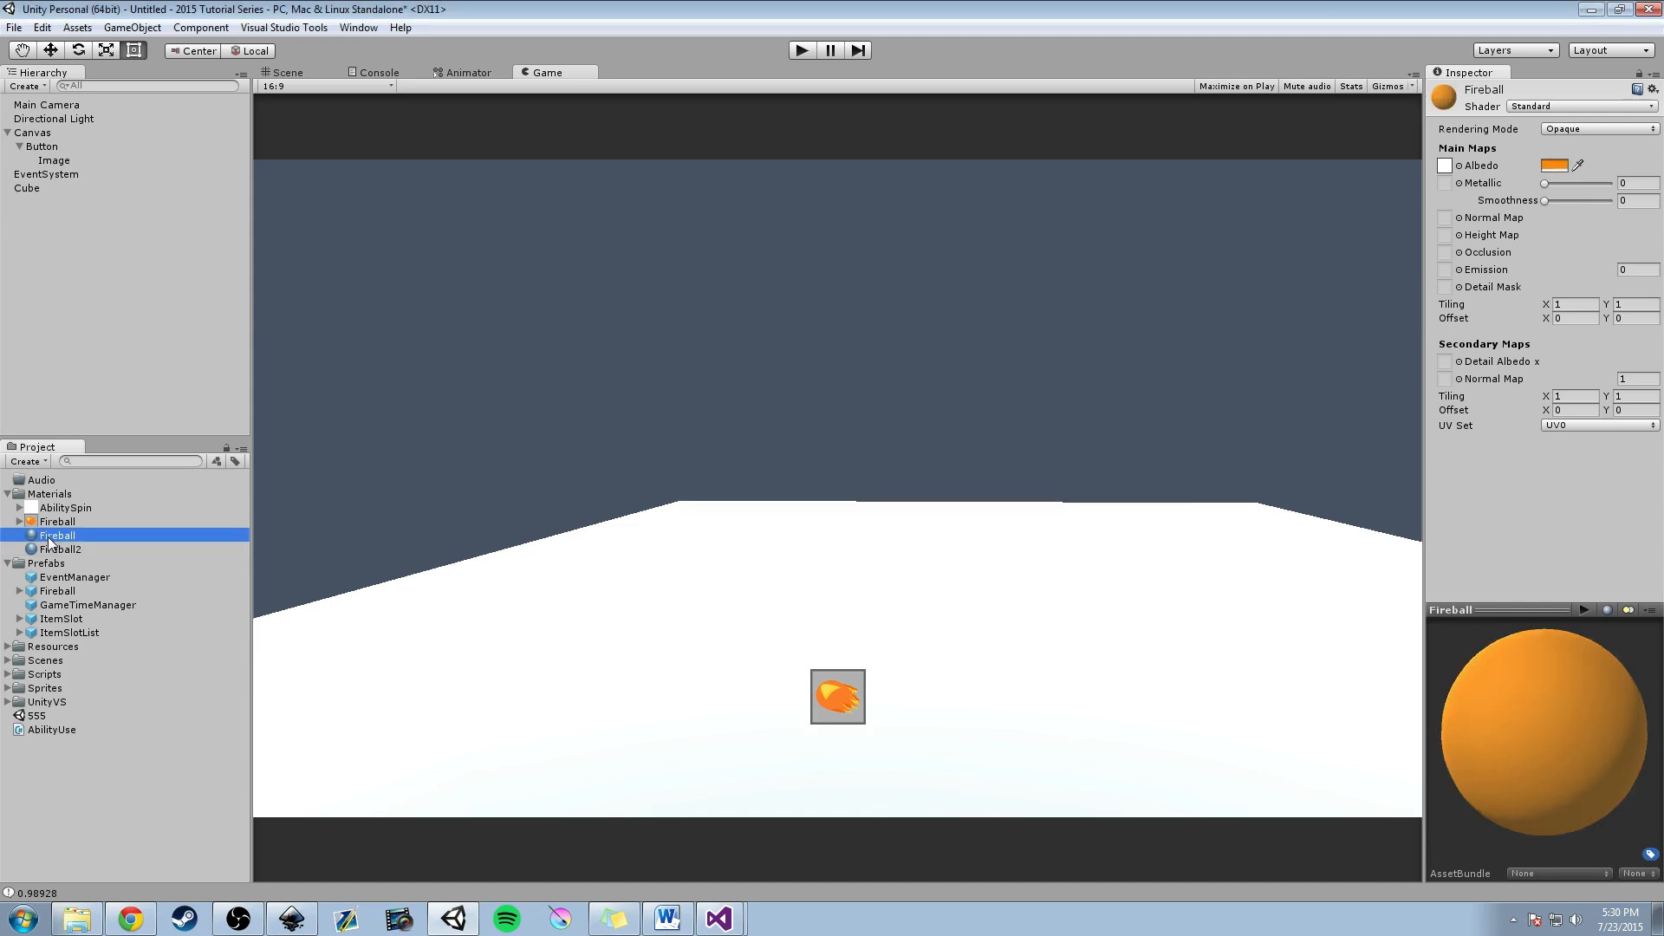
{"action": "mouse_move", "coordinate": [1447, 169]}
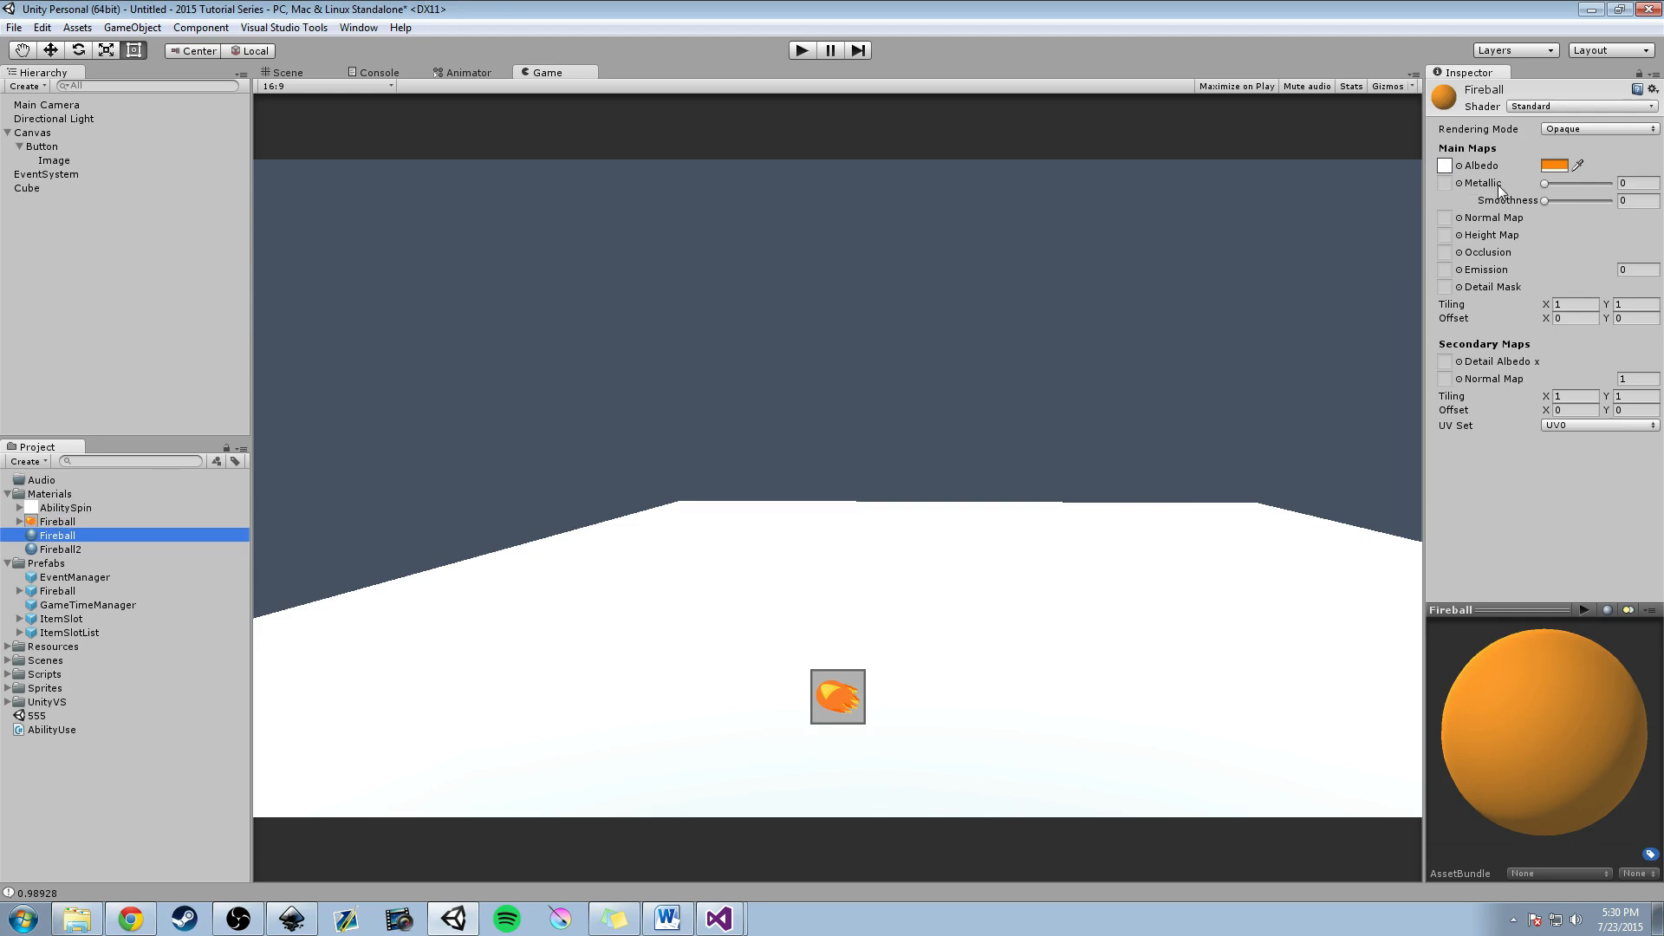
{"action": "left_click", "coordinate": [1558, 164]}
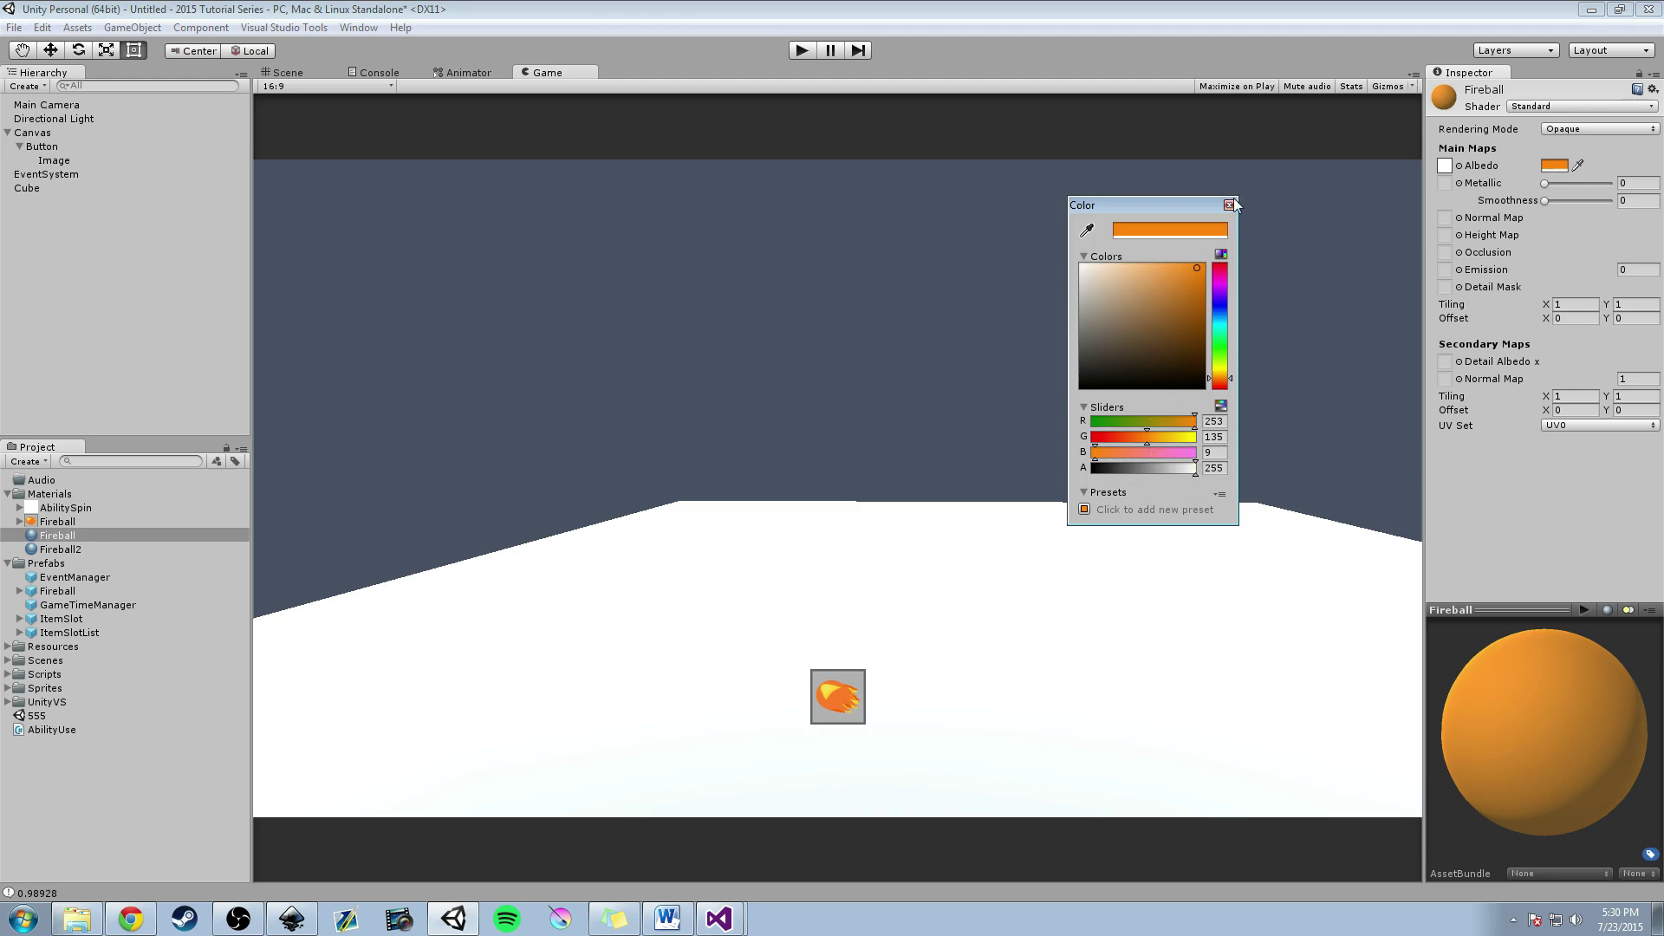
{"action": "left_click", "coordinate": [1228, 205]}
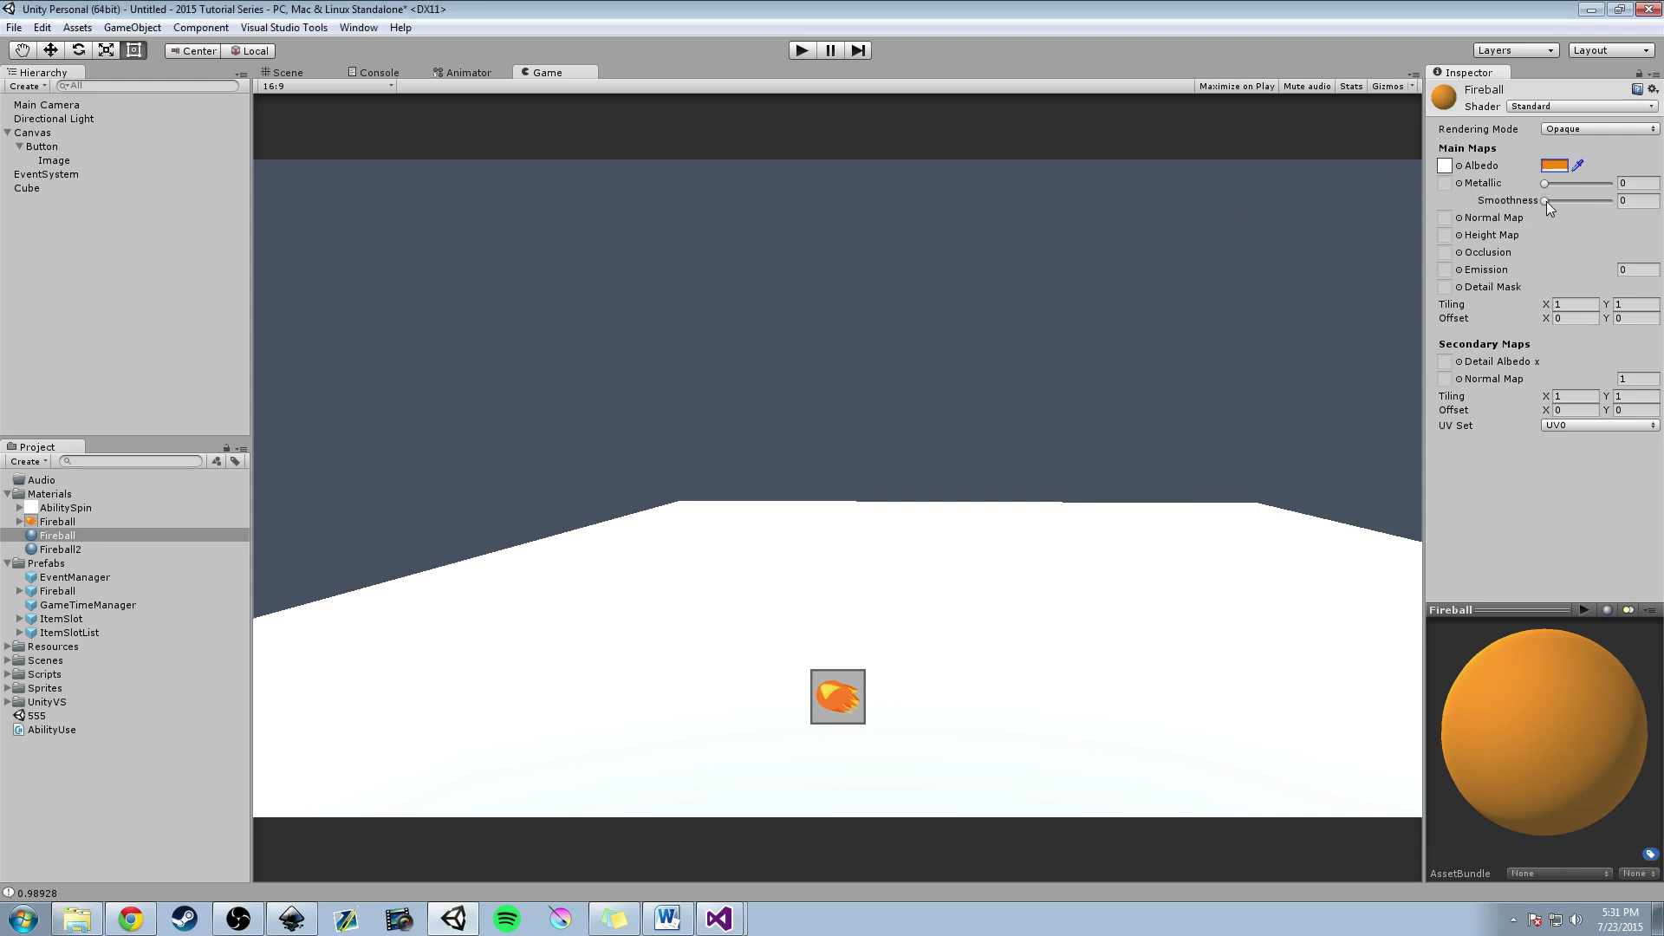
{"action": "mouse_move", "coordinate": [898, 385]}
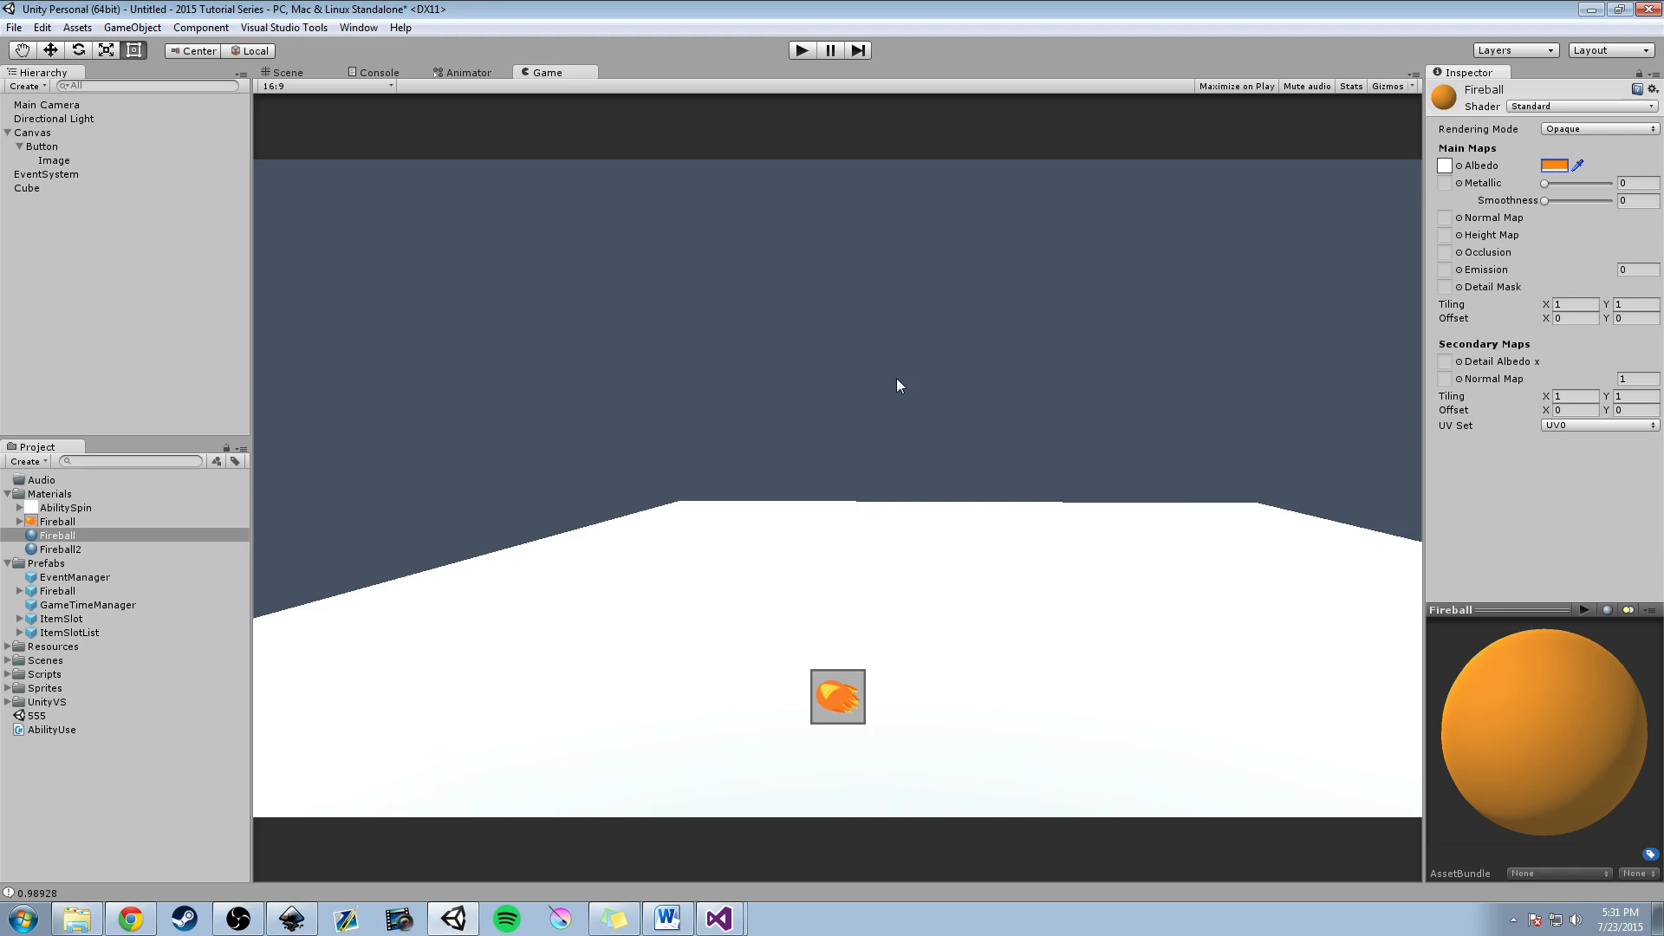
{"action": "mouse_move", "coordinate": [742, 293]}
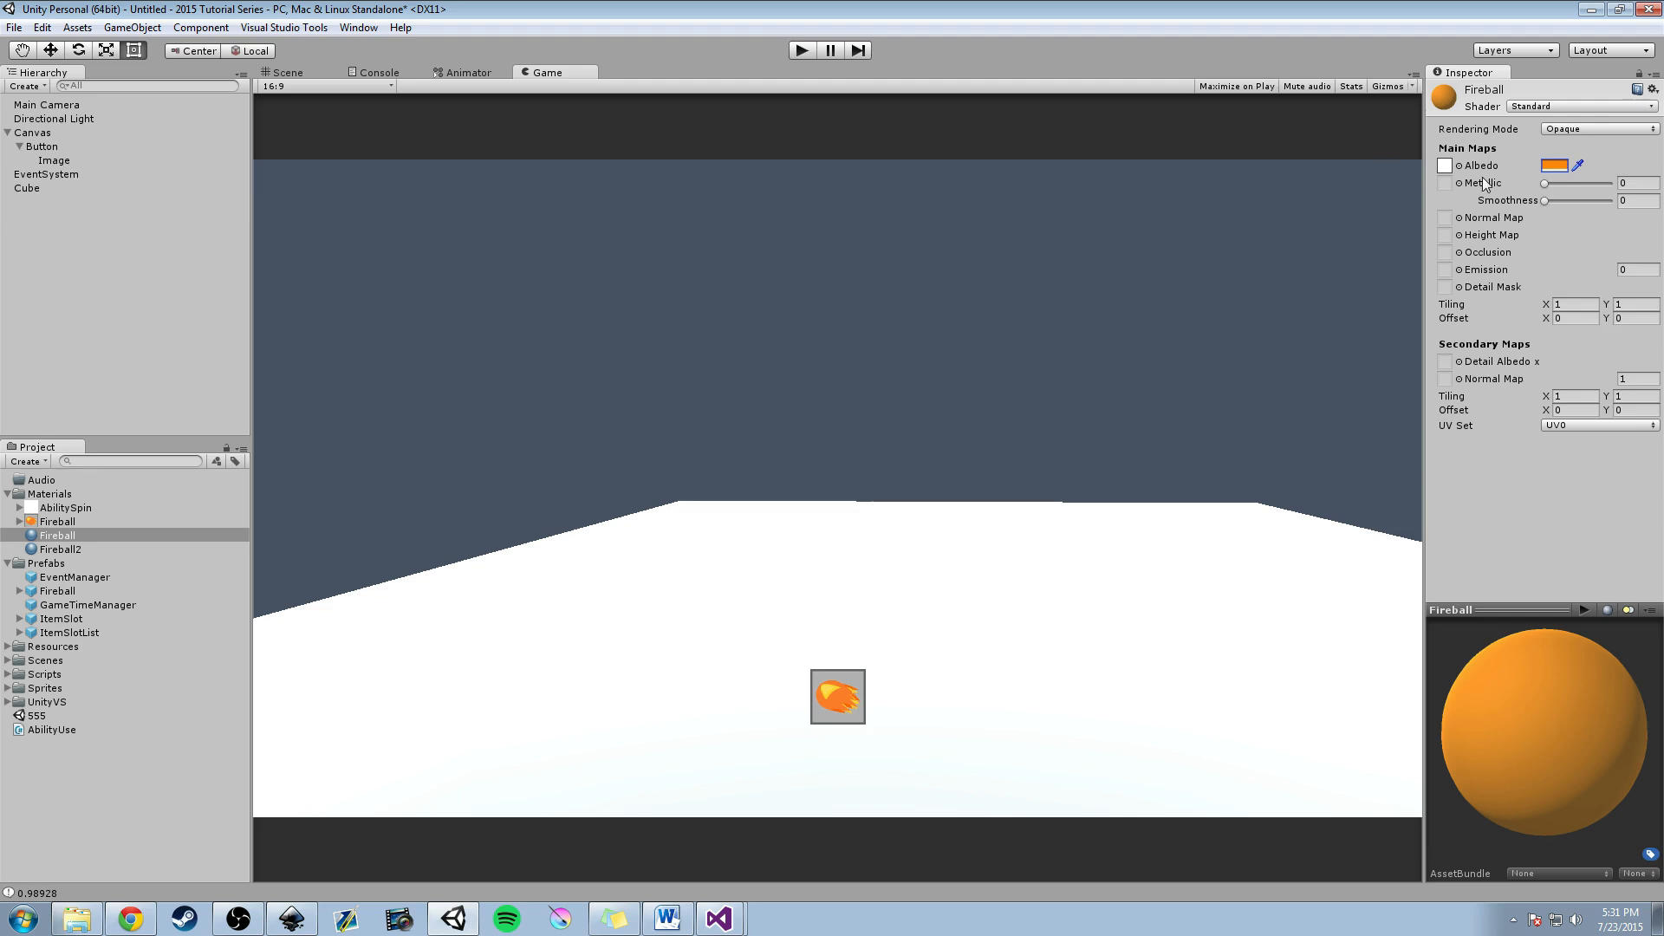
{"action": "mouse_move", "coordinate": [825, 398]}
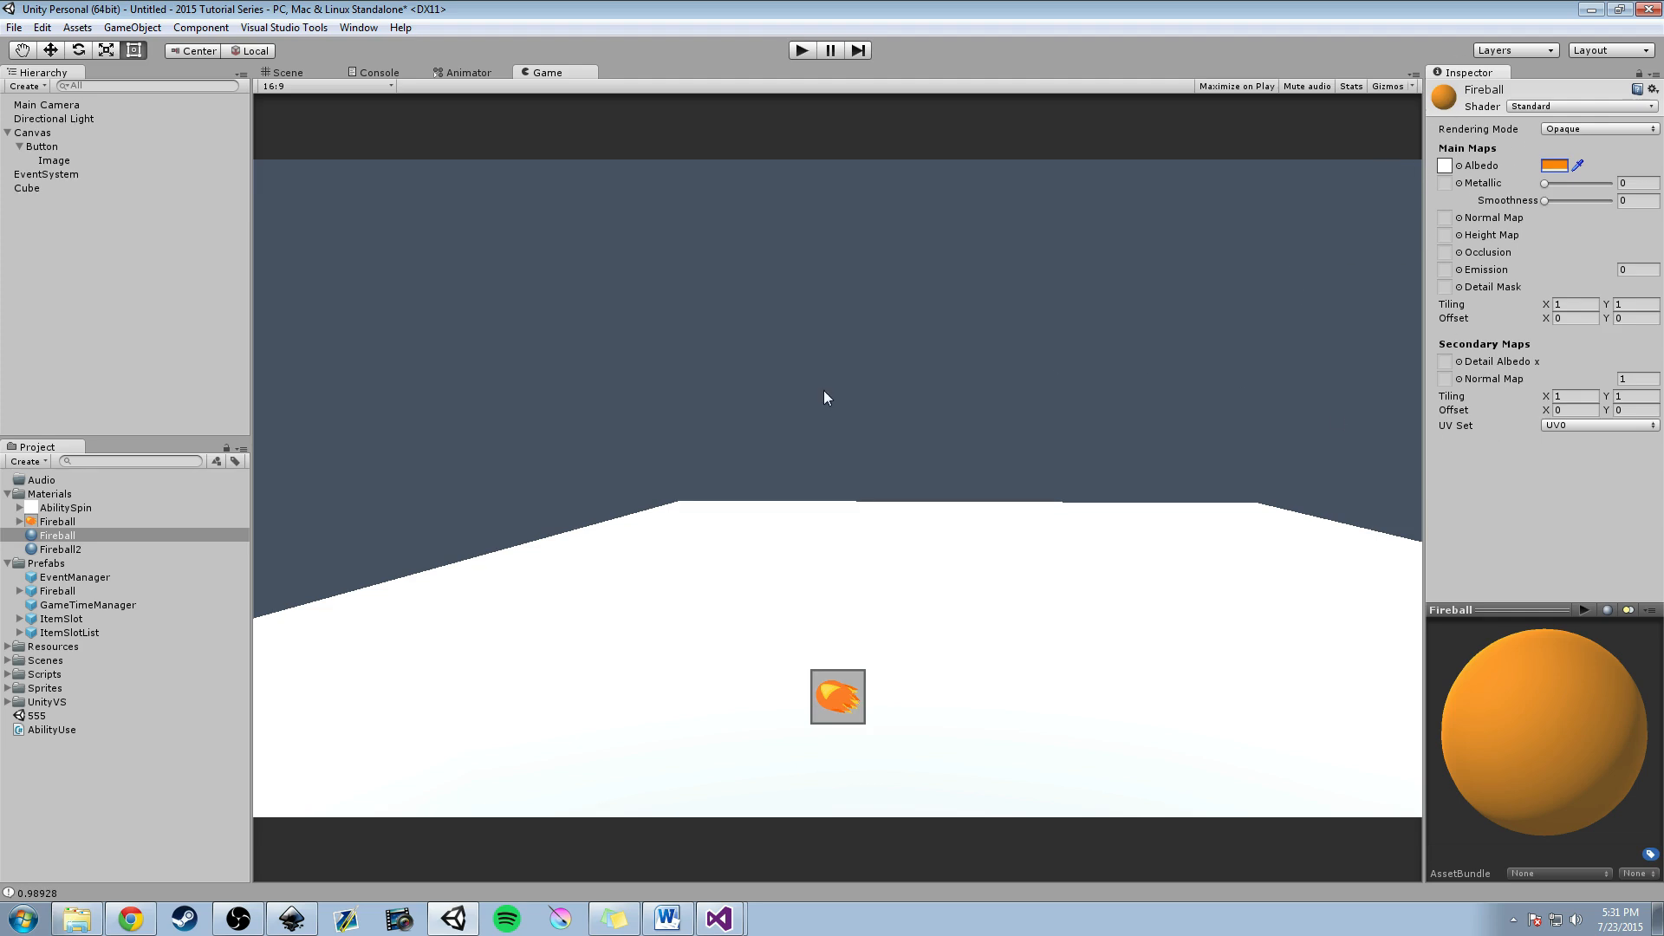
Delete the unused Fireball2 material and return to the Scene view.
{"action": "left_click", "coordinate": [50, 548]}
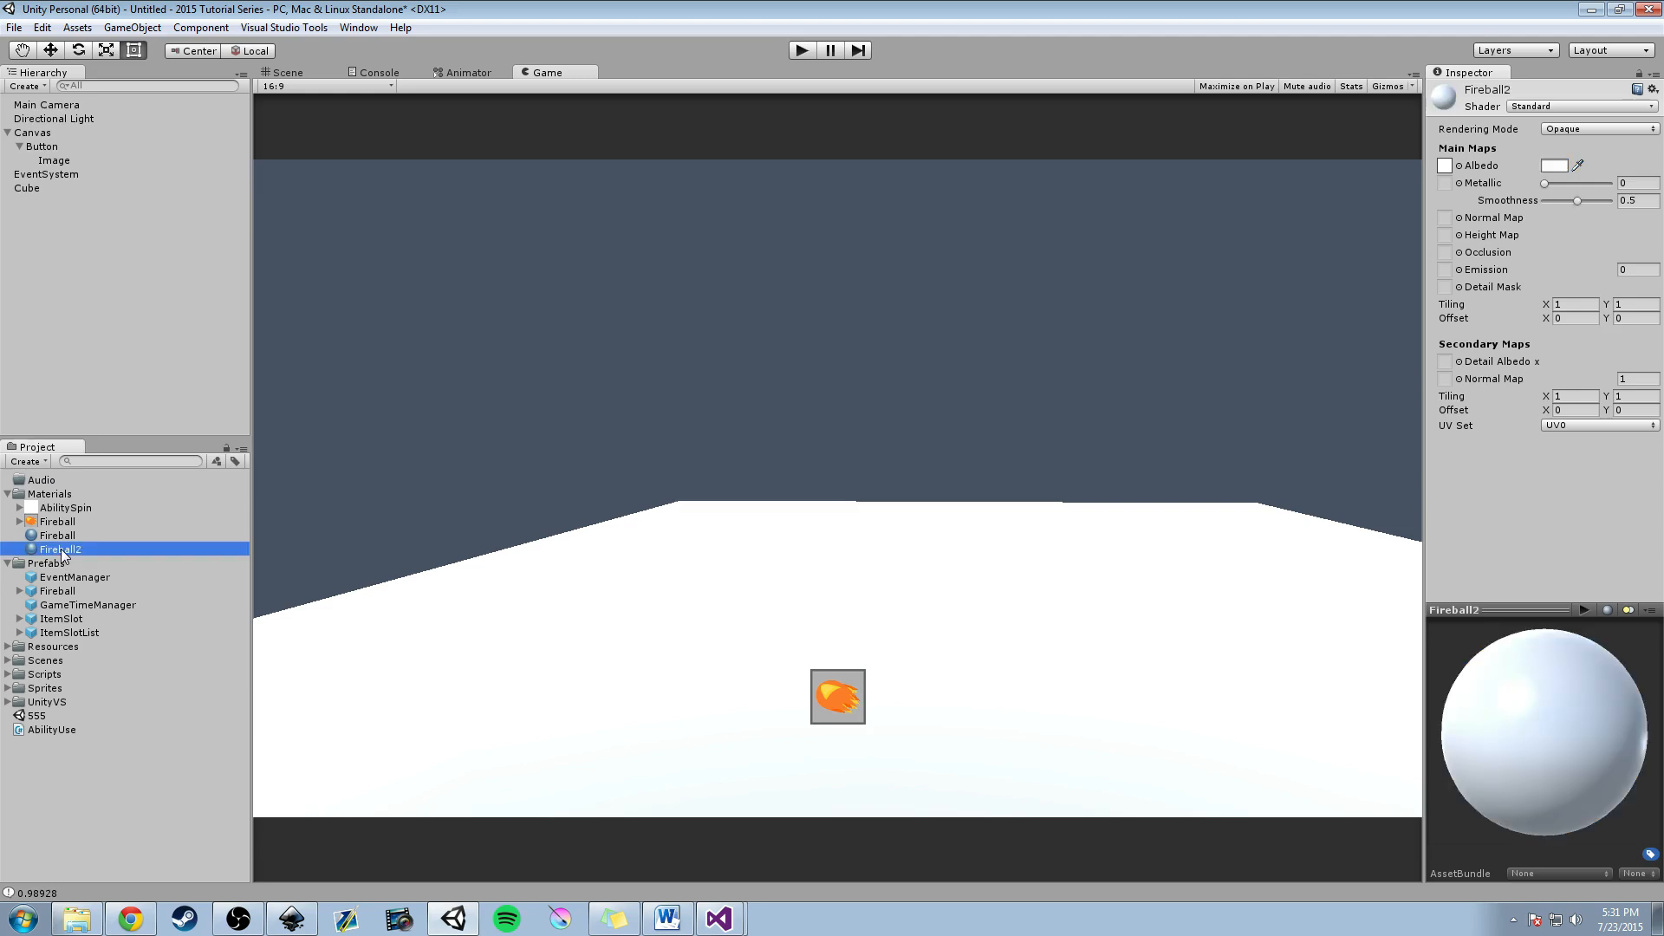
{"action": "key", "text": "Delete"}
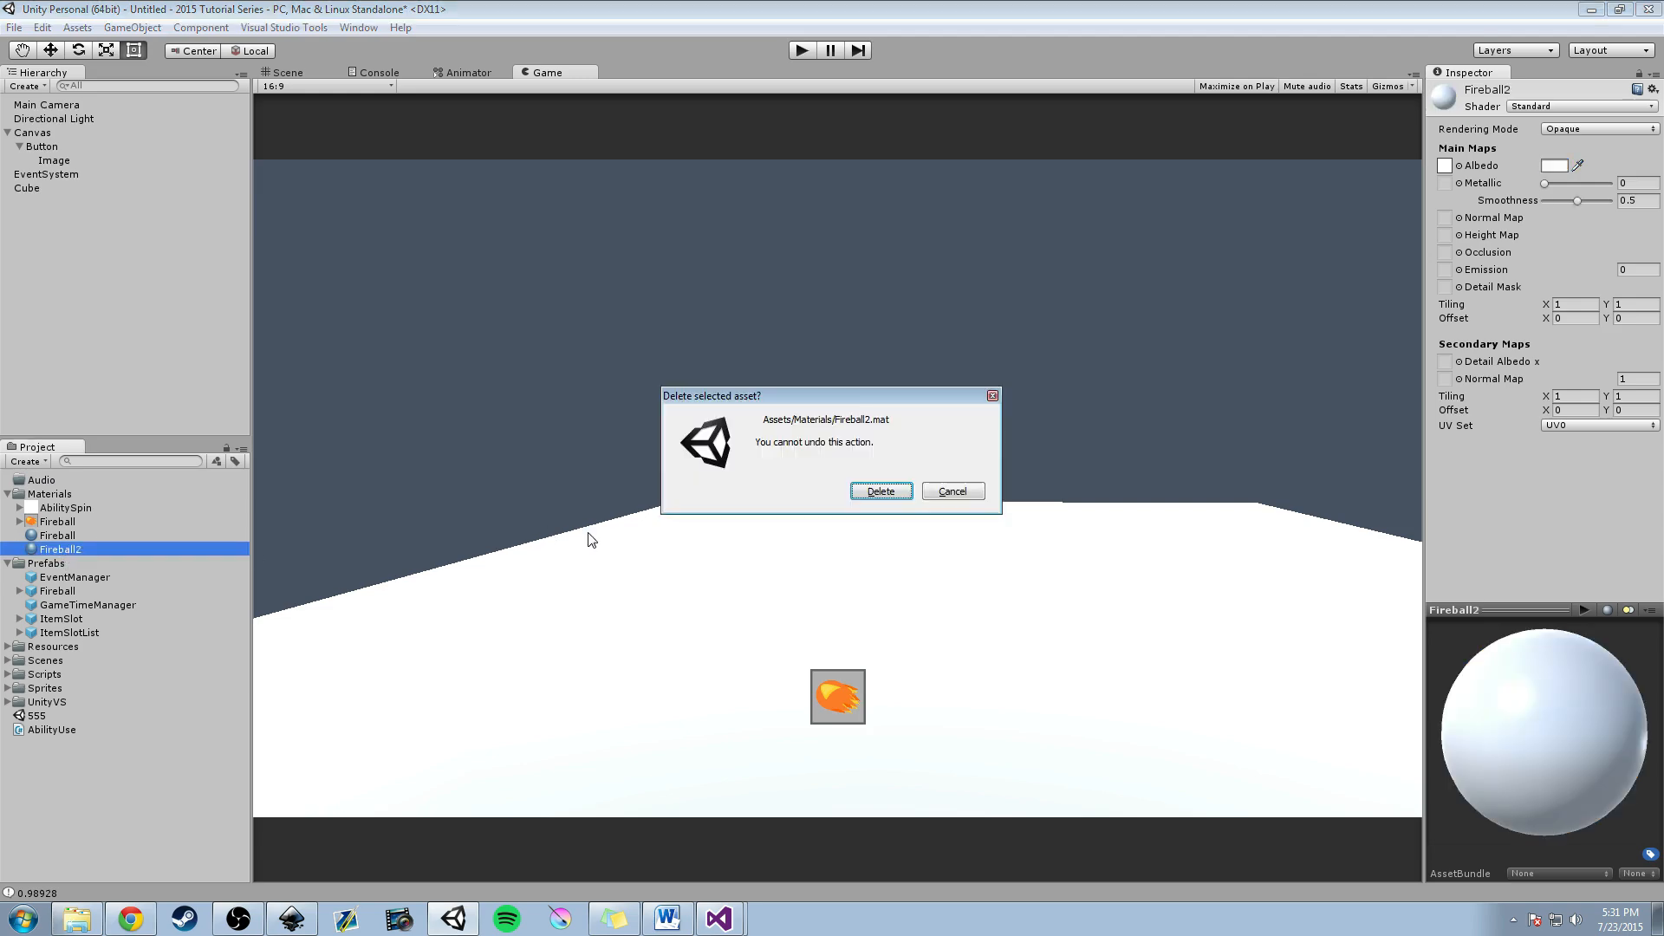
{"action": "left_click", "coordinate": [881, 490]}
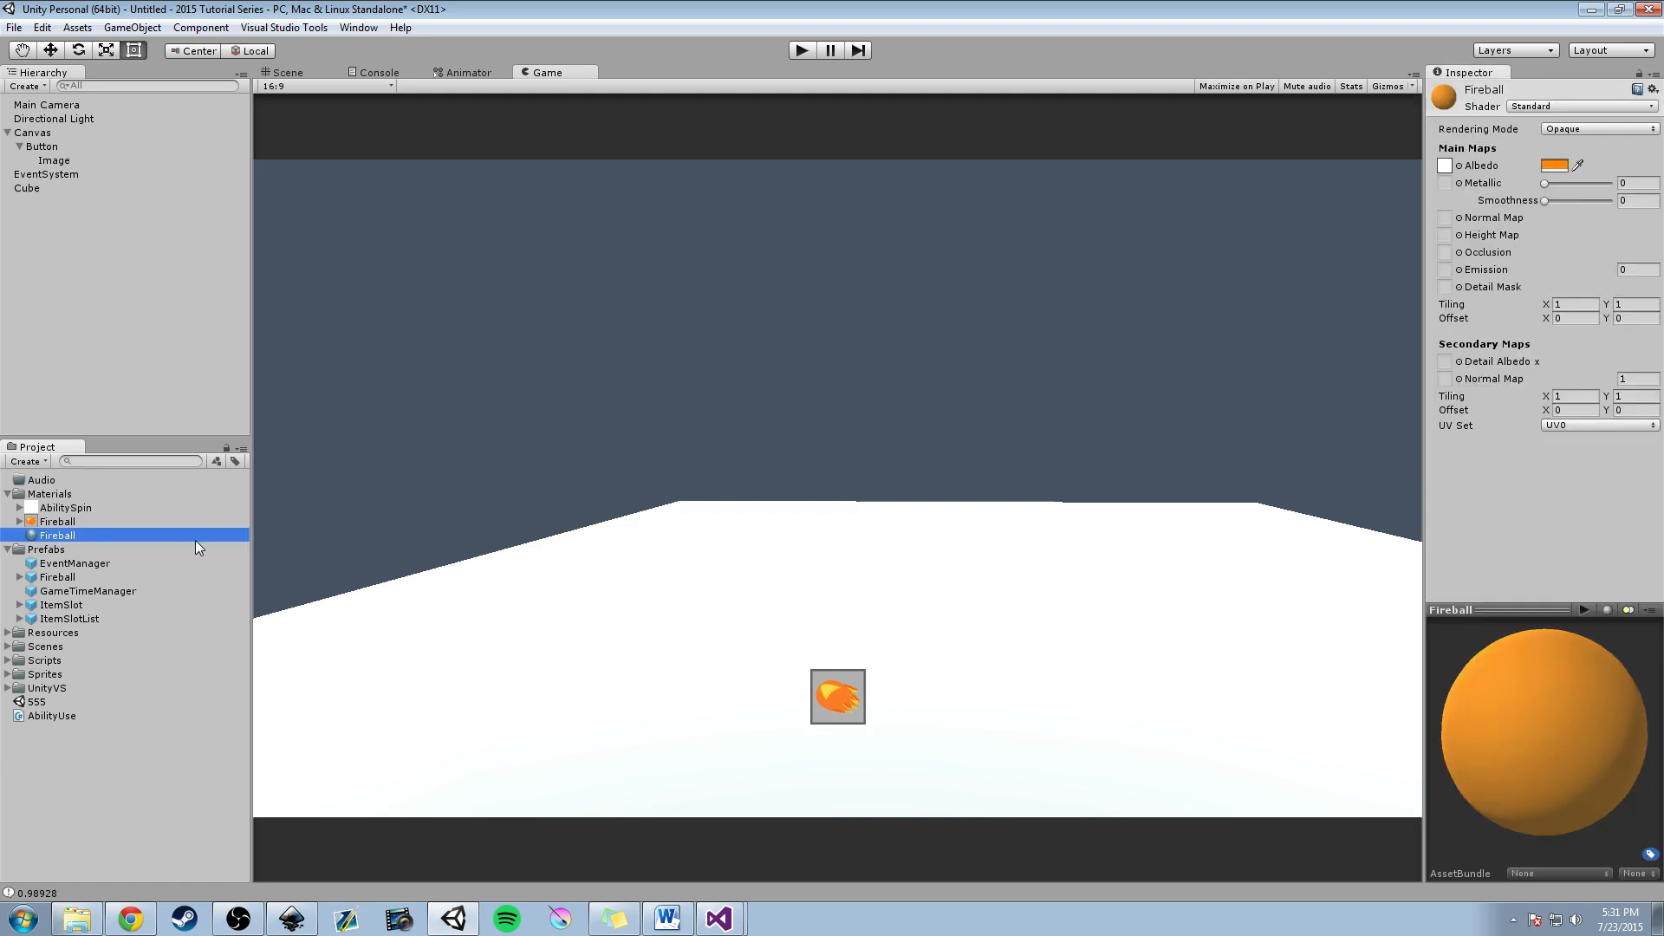
{"action": "mouse_move", "coordinate": [531, 390]}
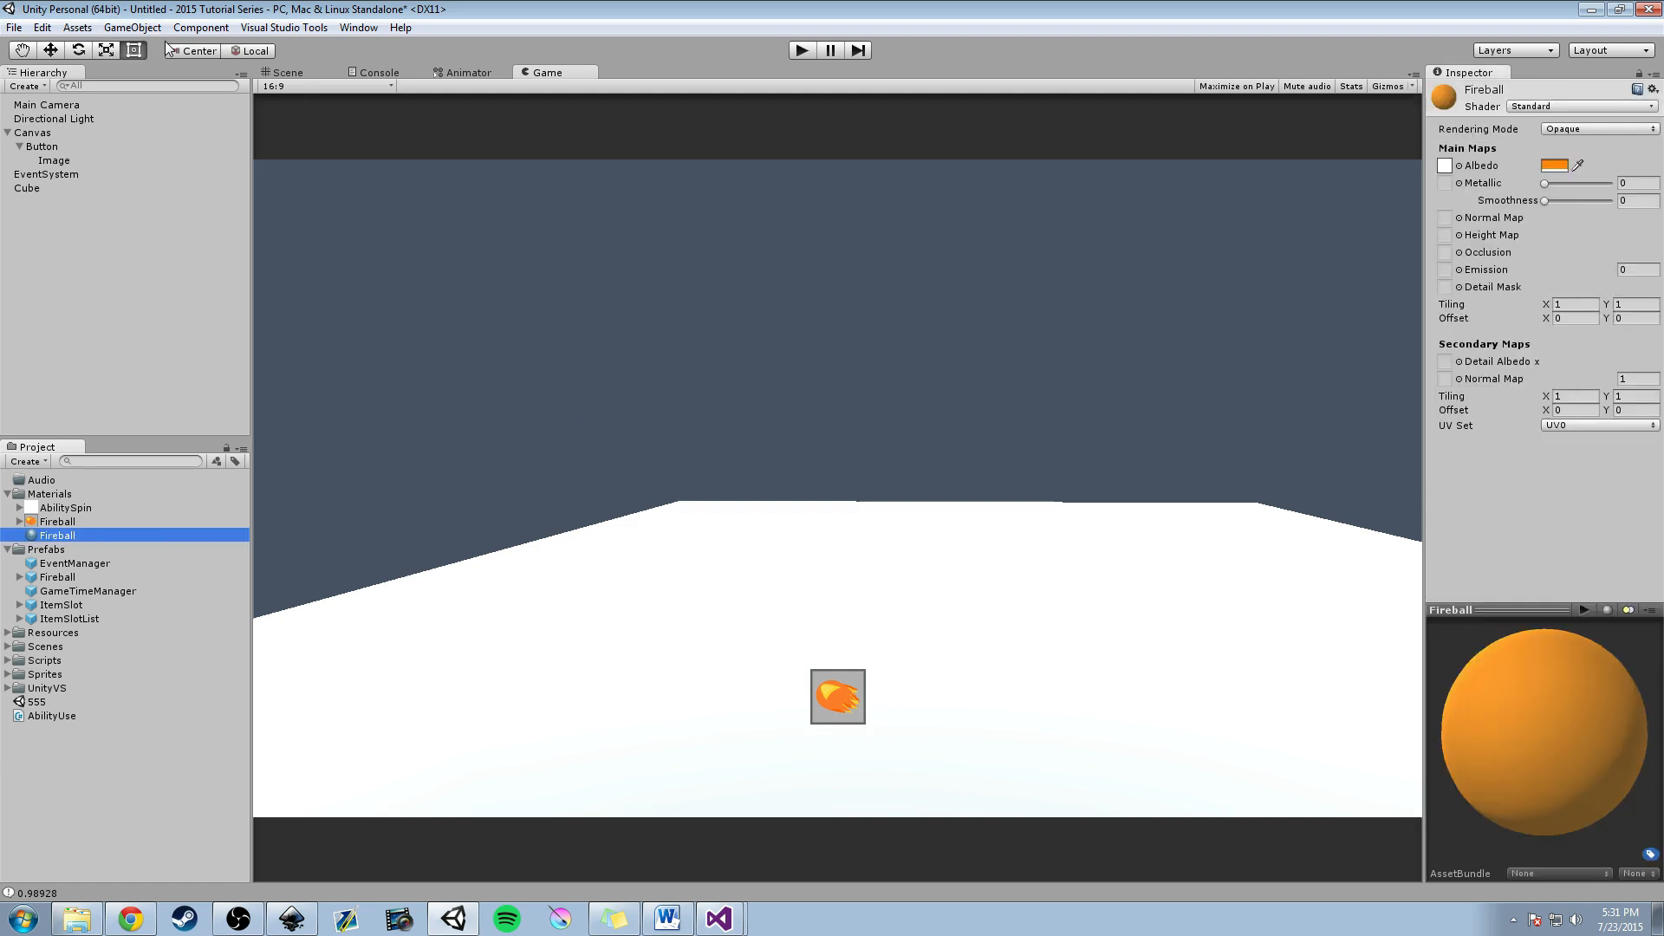
{"action": "left_click", "coordinate": [277, 72]}
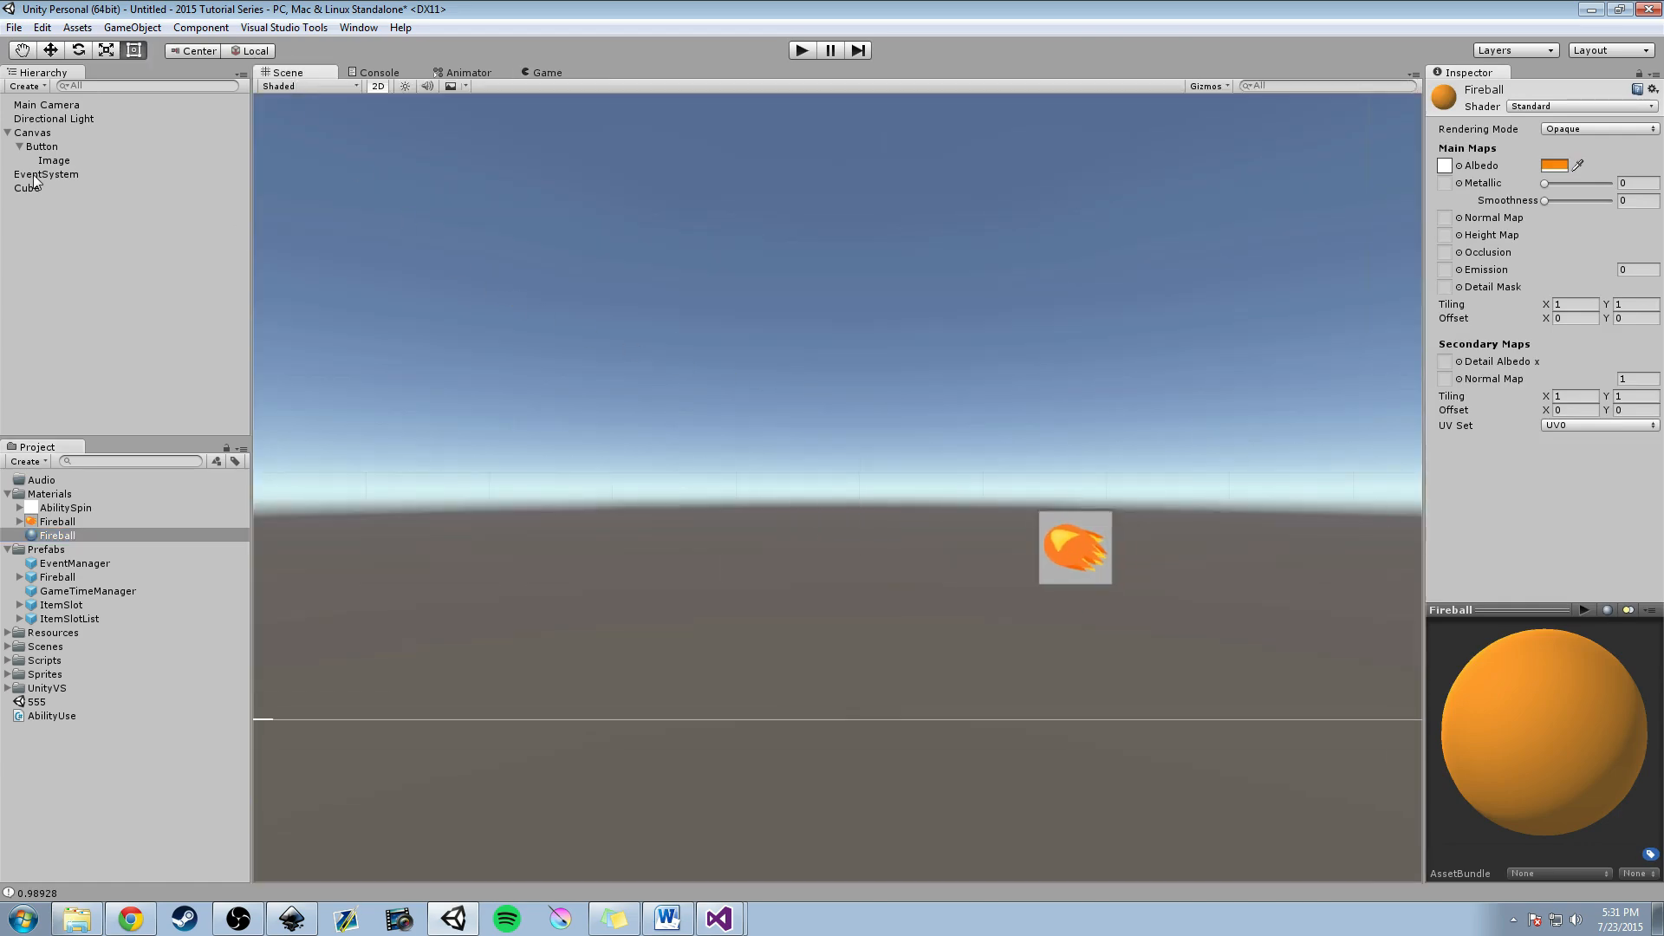
Create a new sphere in the scene and reset its Transform.
{"action": "left_click", "coordinate": [20, 200]}
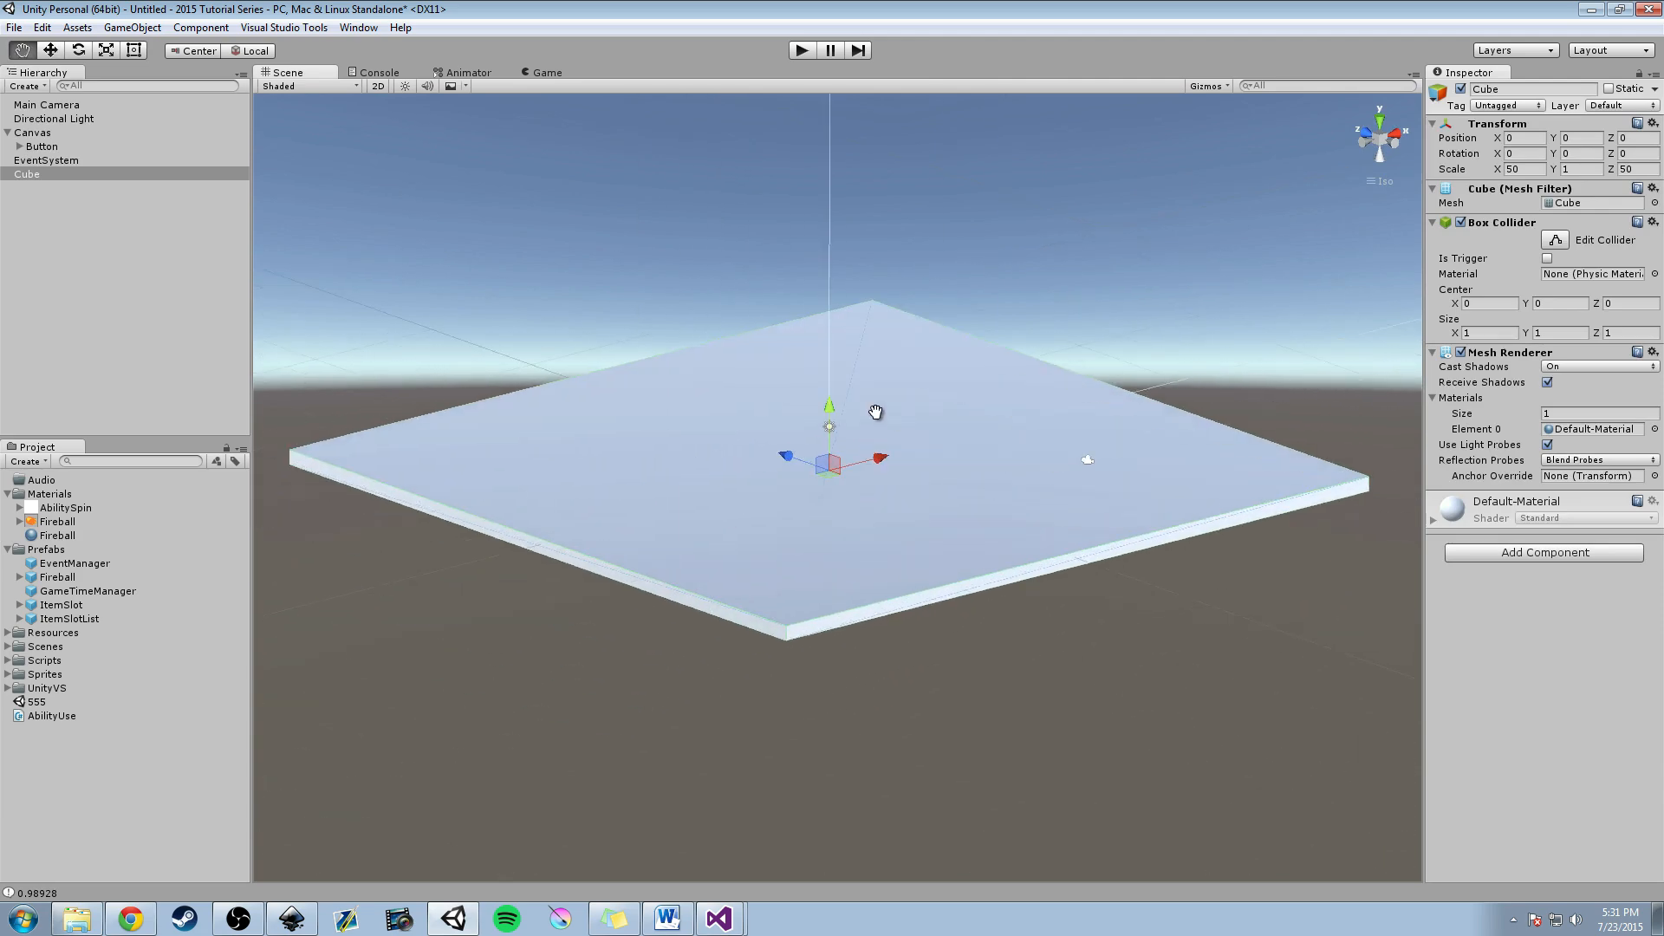
{"action": "left_click_drag", "start_coordinate": [875, 411], "coordinate": [897, 396]}
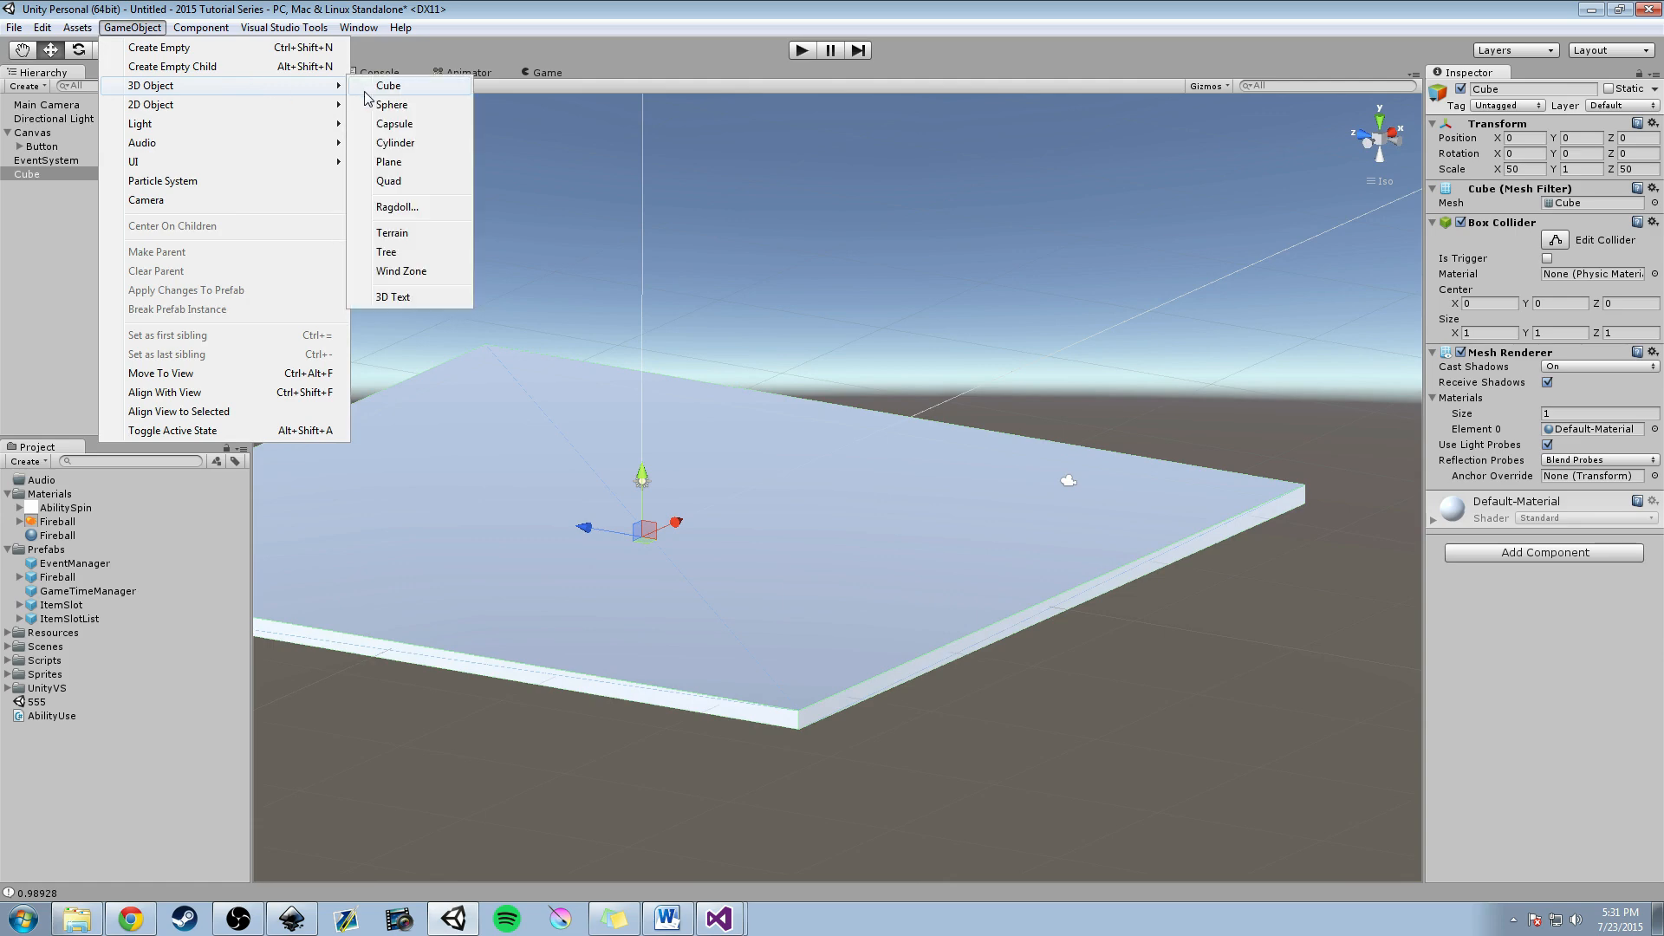
{"action": "left_click", "coordinate": [390, 104]}
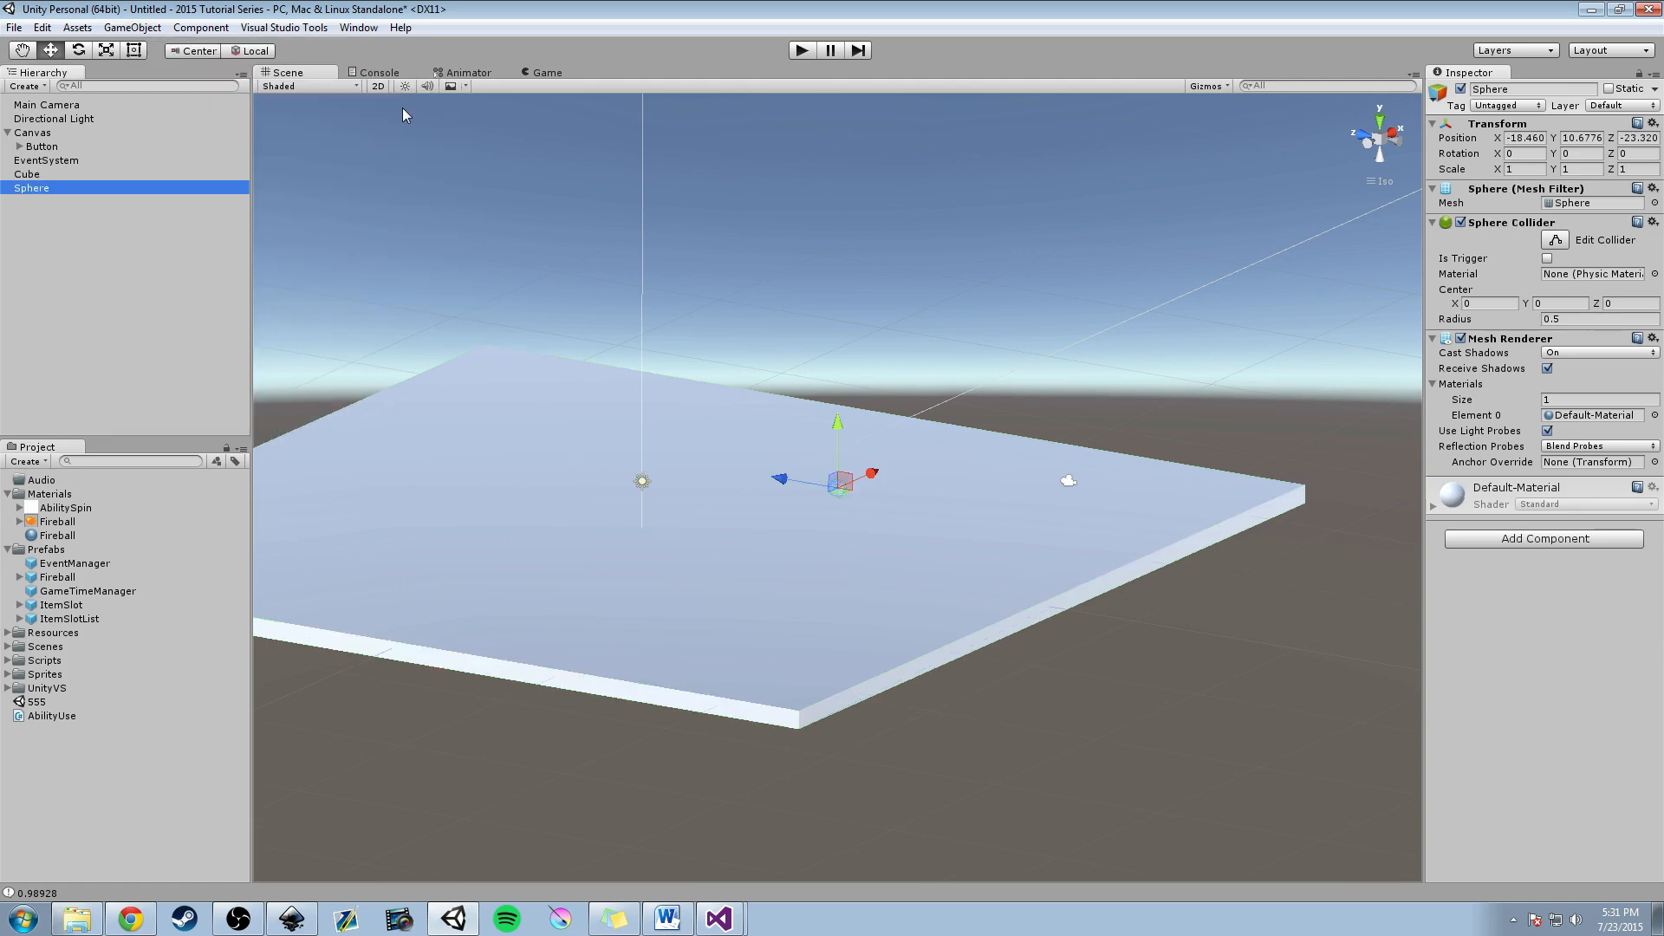
{"action": "left_click", "coordinate": [1639, 122]}
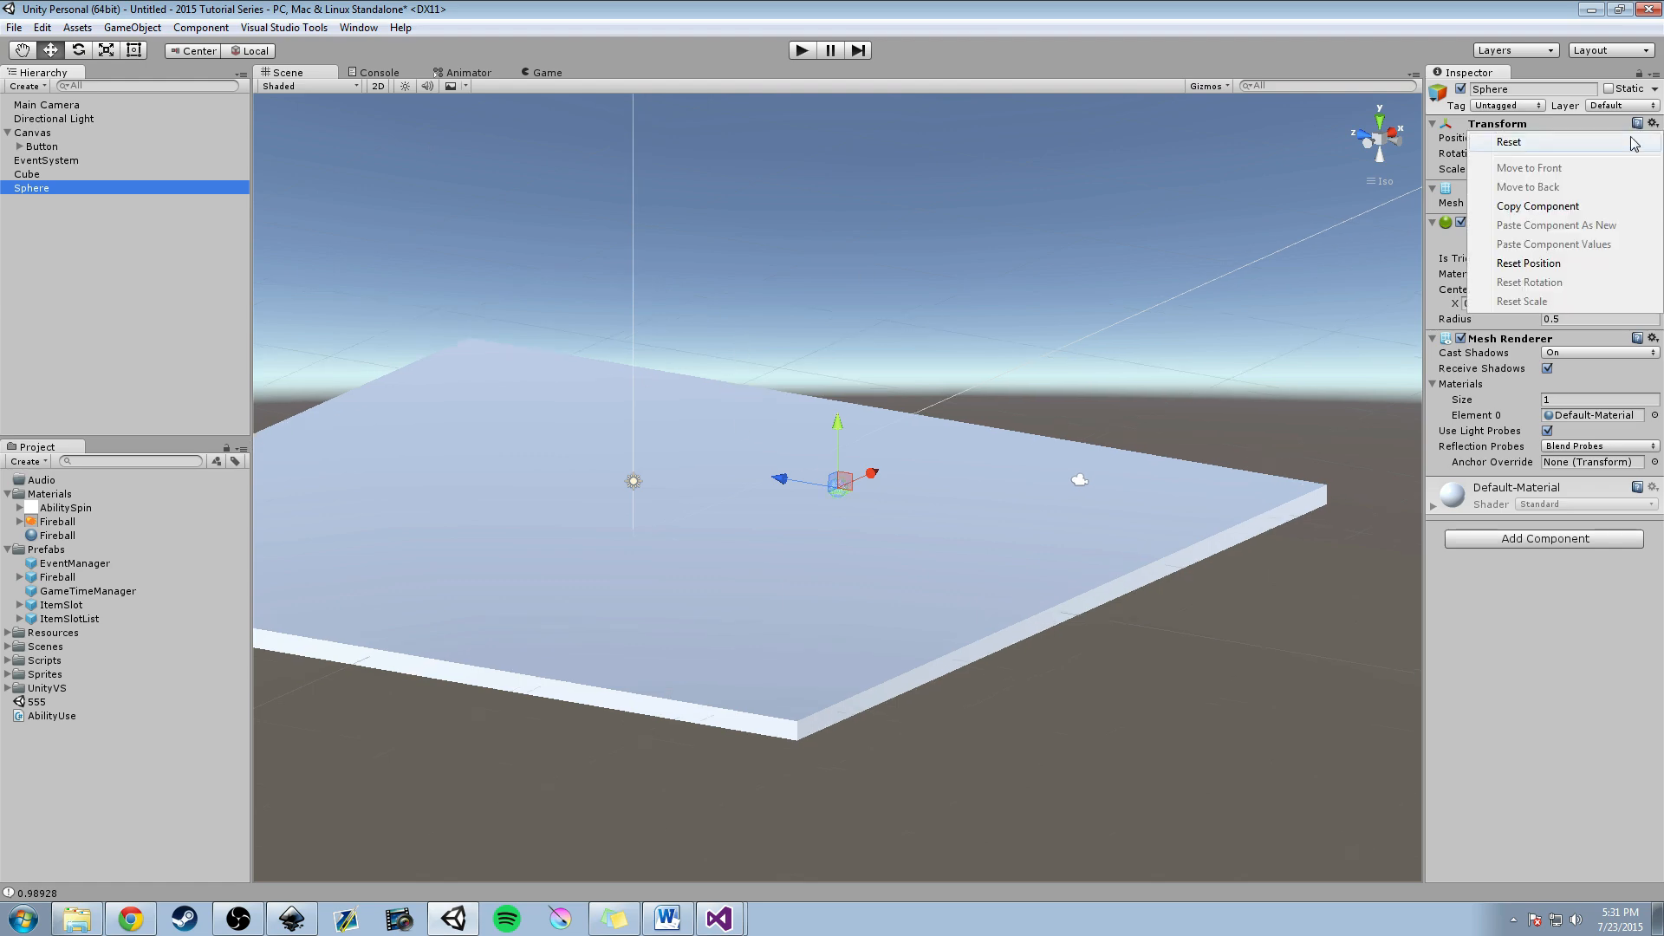
{"action": "left_click", "coordinate": [1528, 263]}
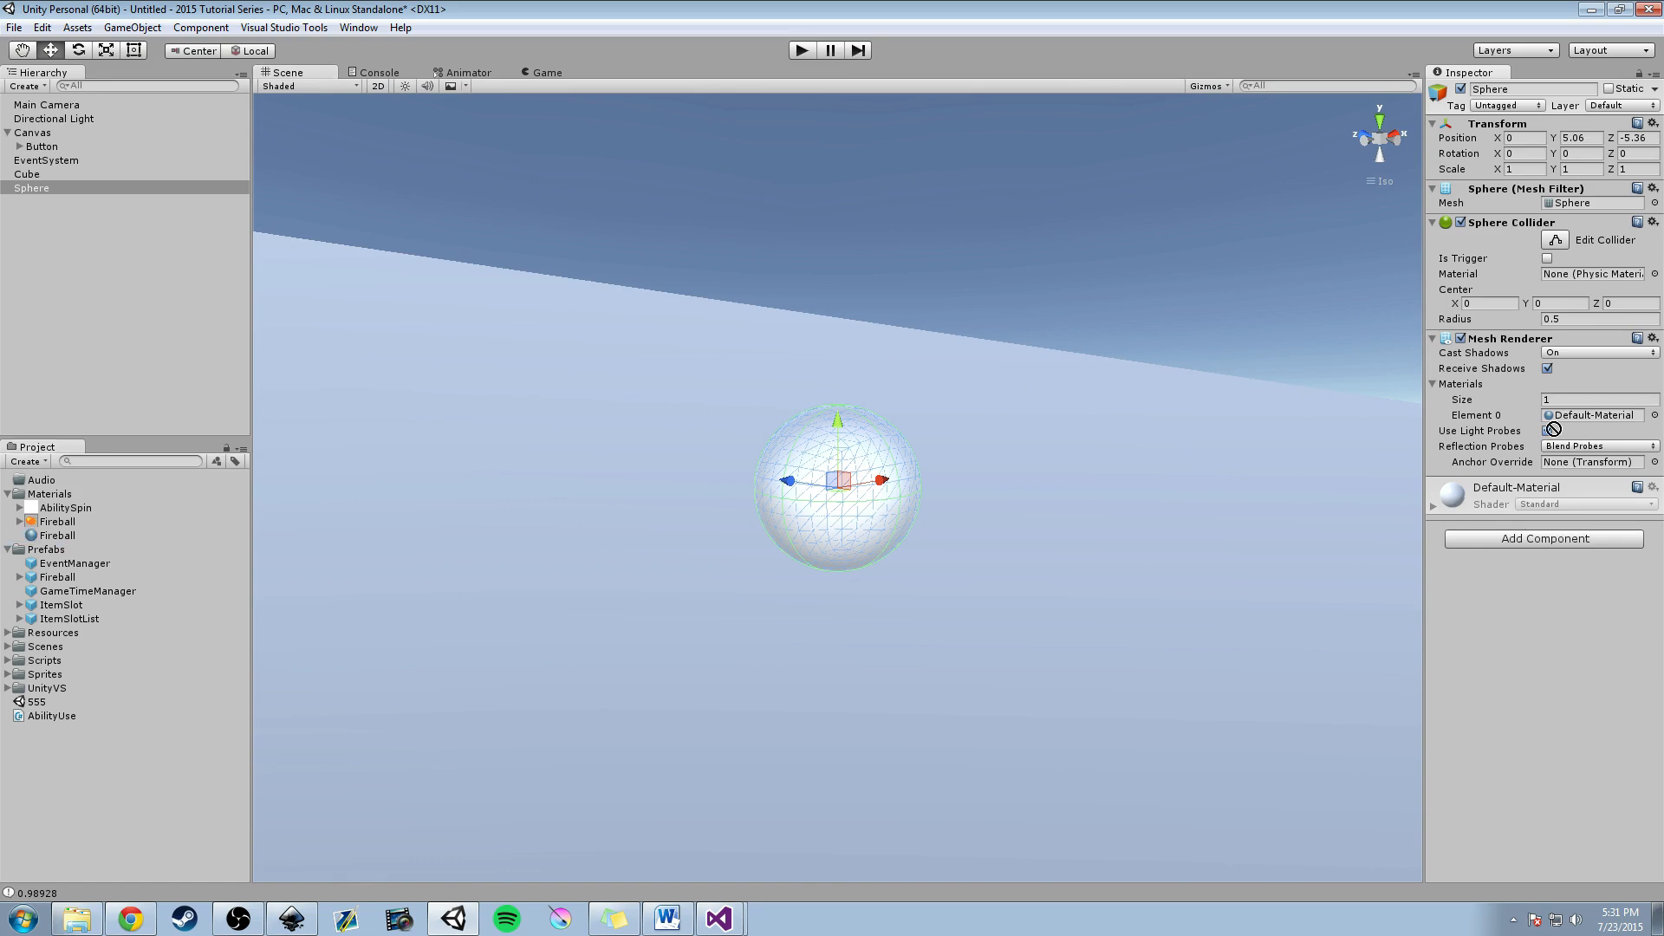
Give the sphere the orange Fireball material, then reselect the floor cube.
{"action": "left_click", "coordinate": [1546, 430]}
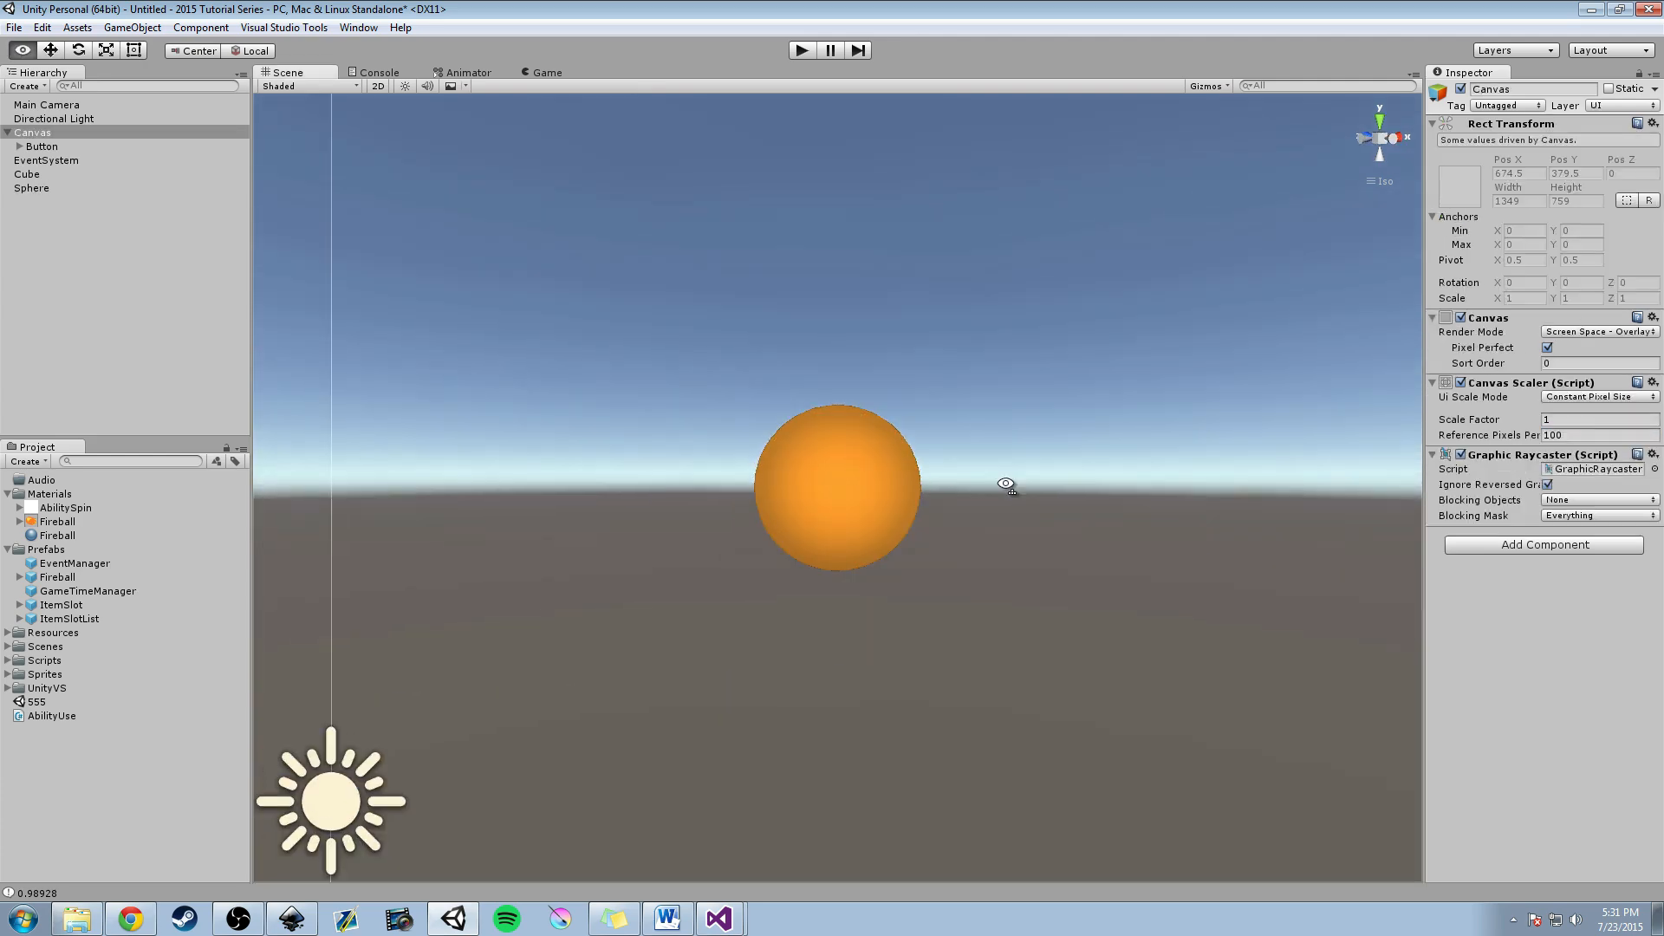
{"action": "left_click", "coordinate": [29, 188]}
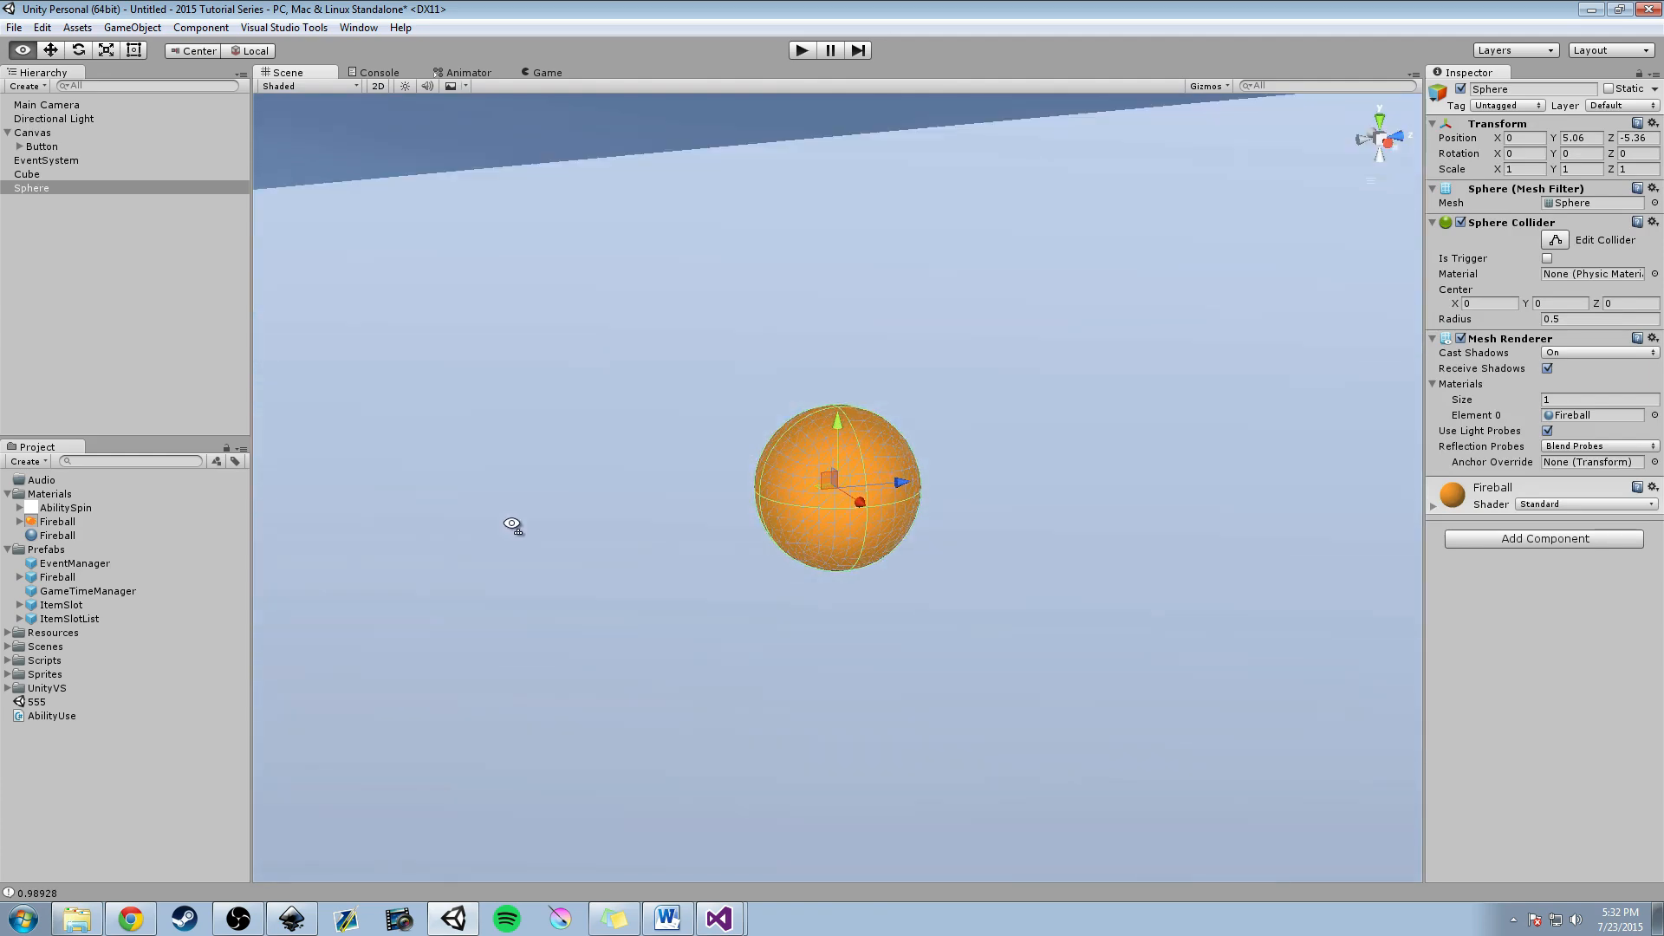
{"action": "left_click", "coordinate": [22, 174]}
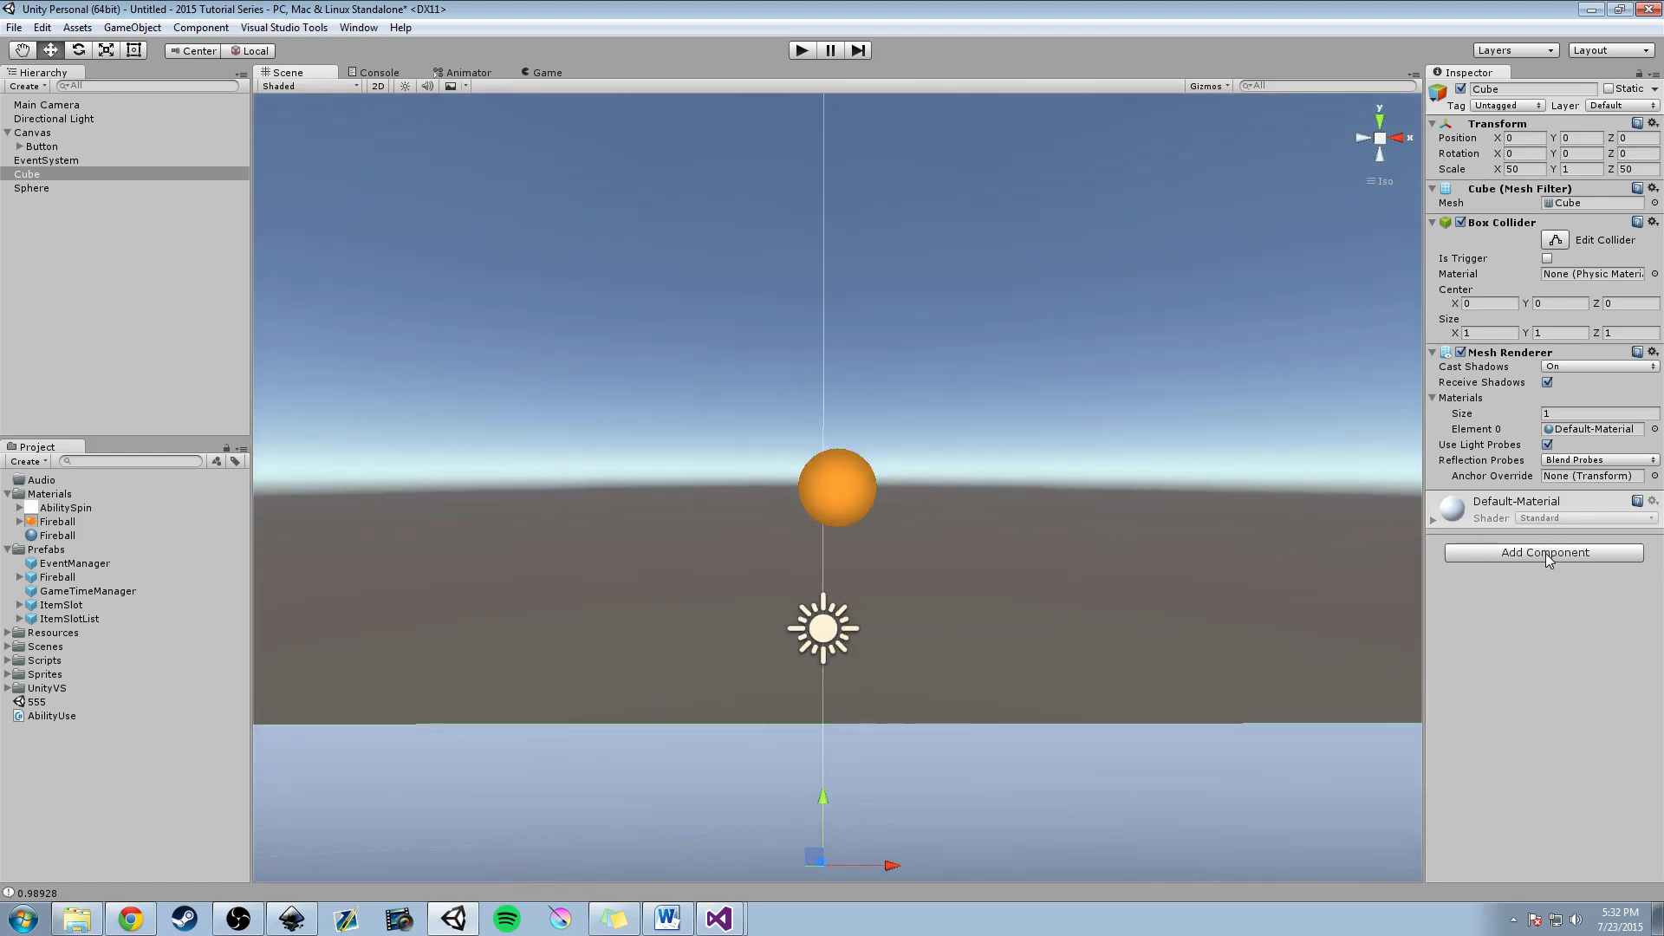
{"action": "left_click", "coordinate": [1544, 552]}
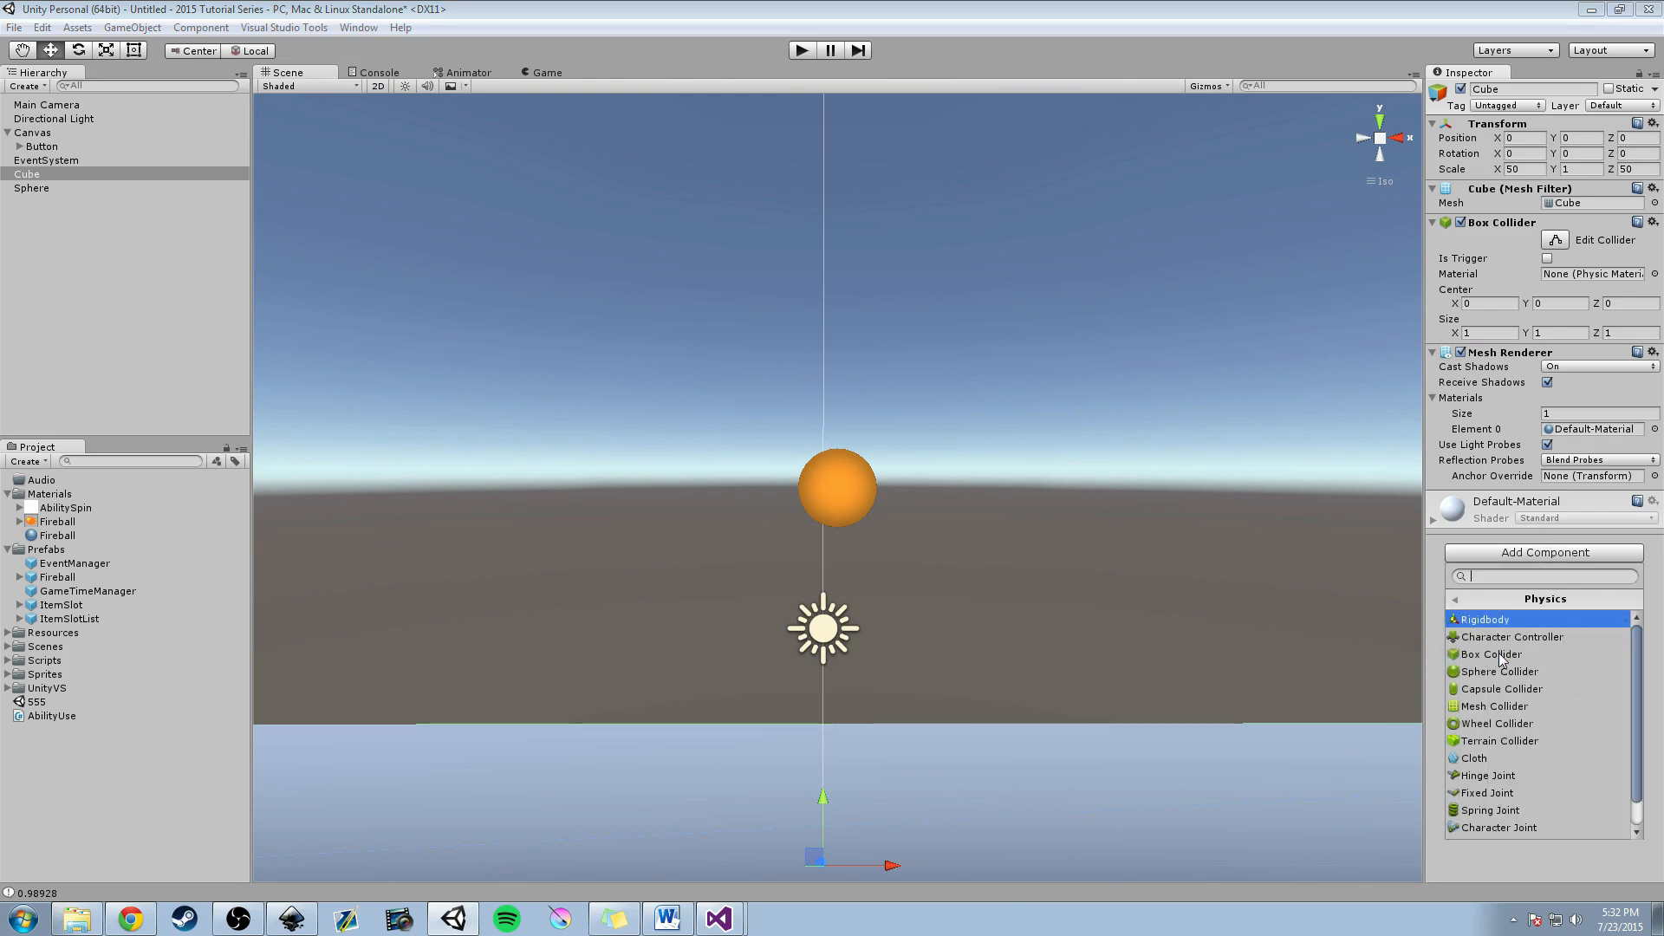
Add a Rigidbody to the floor cube with mass 0.5 and frozen rotation.
{"action": "left_click", "coordinate": [1486, 619]}
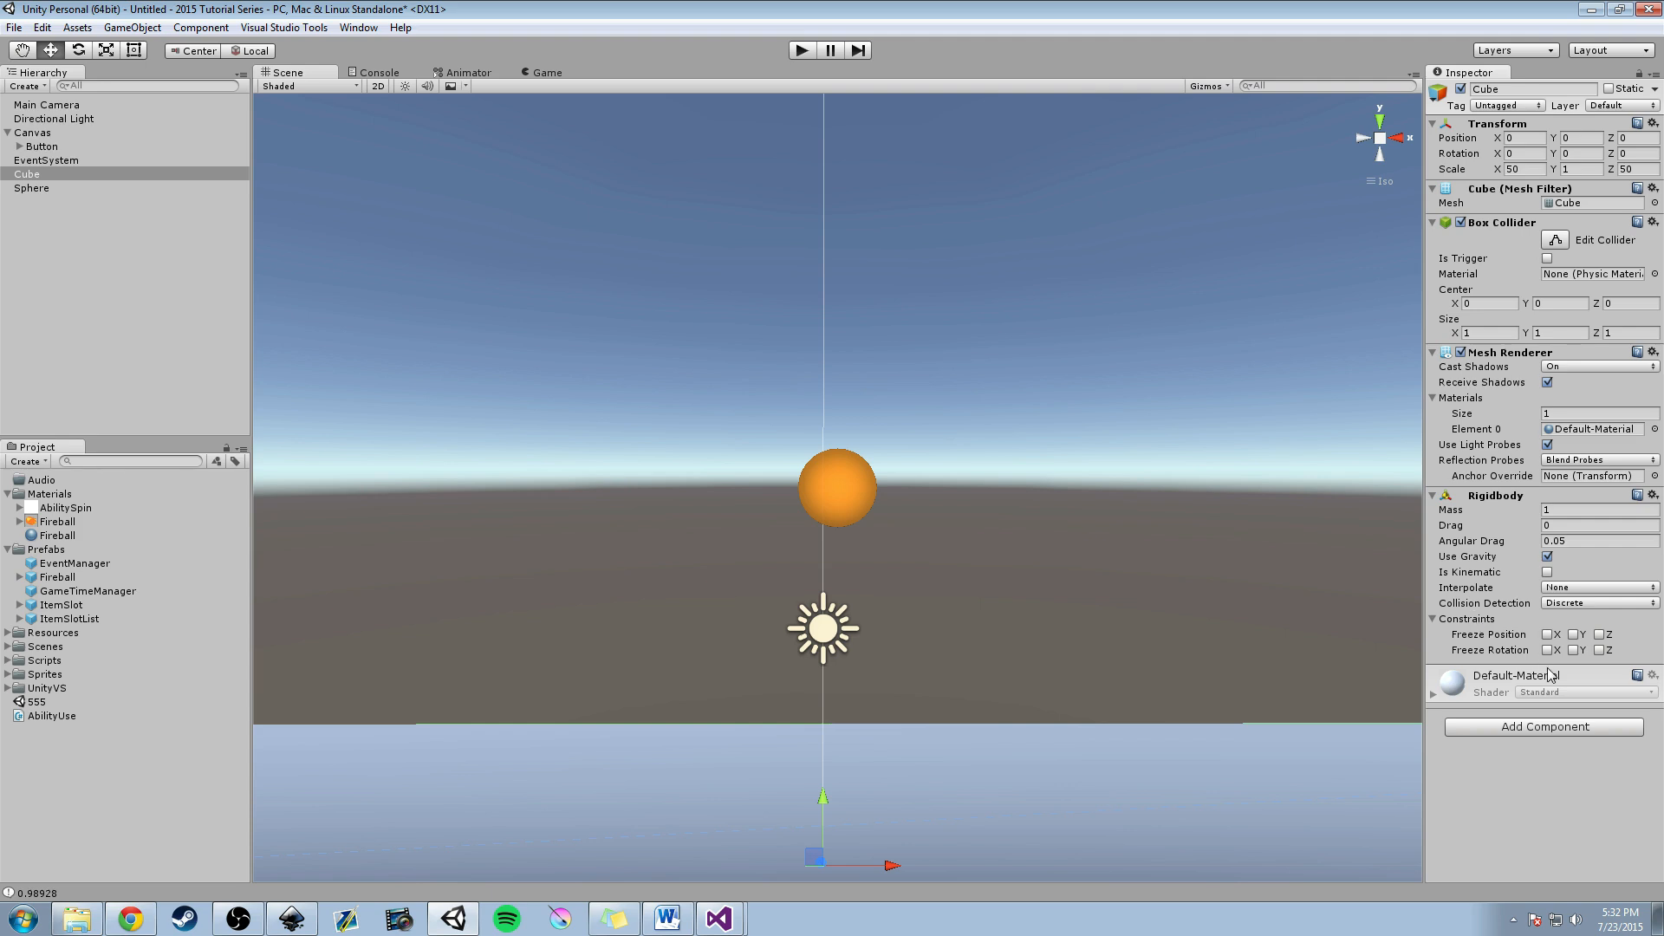
{"action": "left_click", "coordinate": [1587, 510]}
{"action": "type", "text": "0.5"}
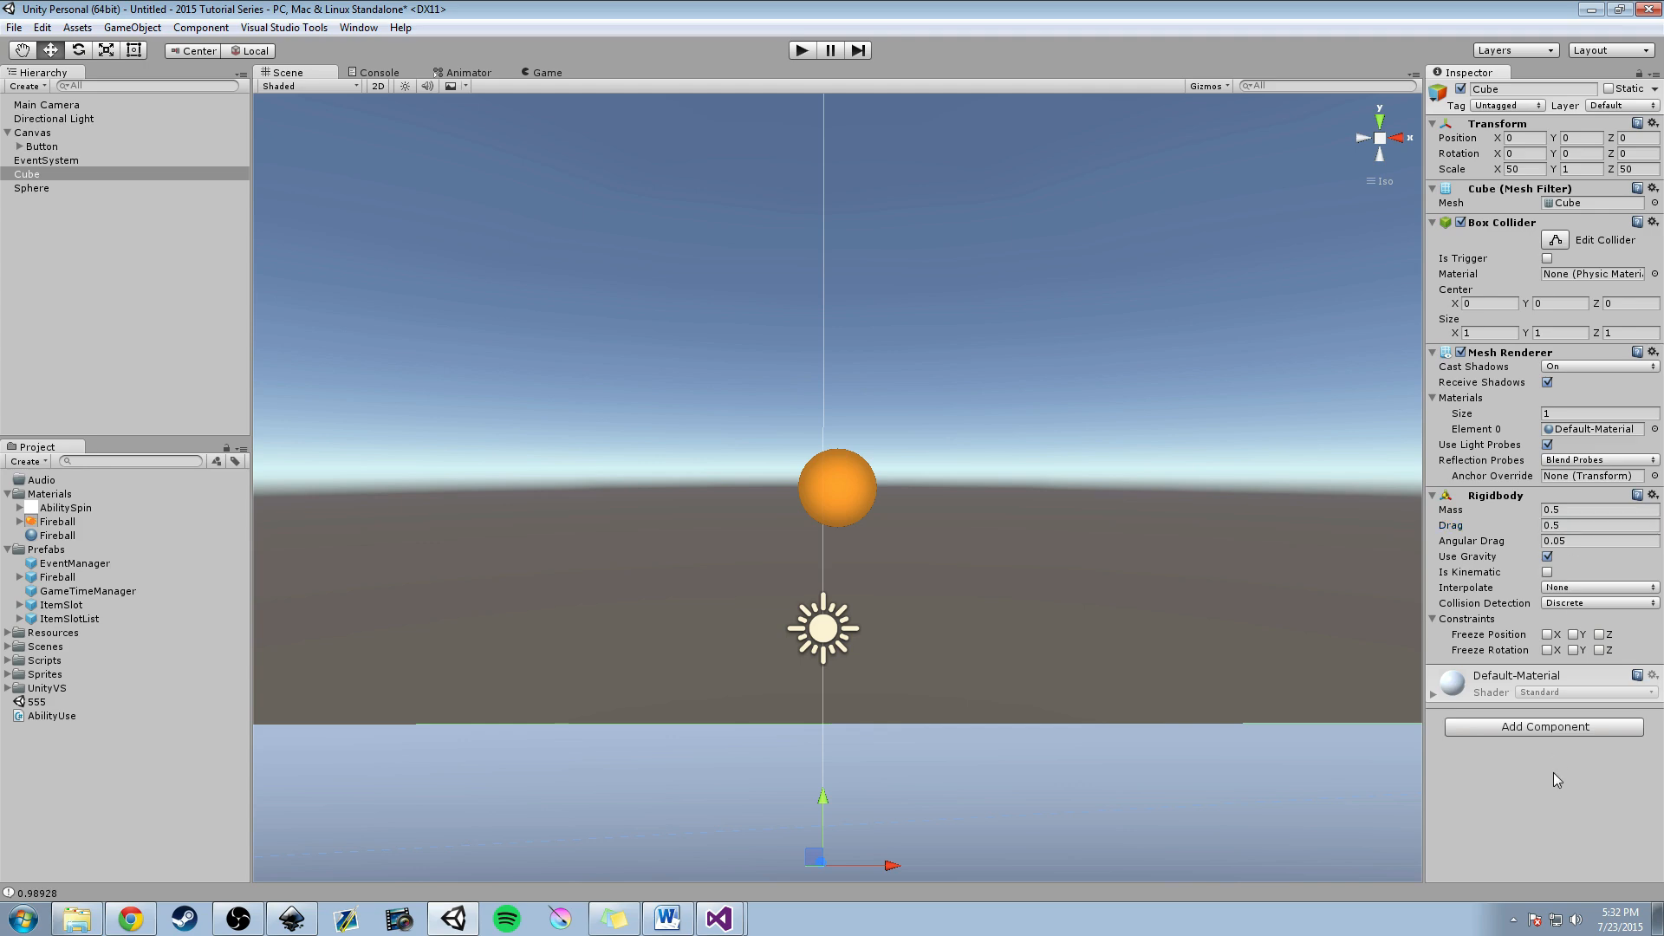
{"action": "mouse_move", "coordinate": [1506, 541]}
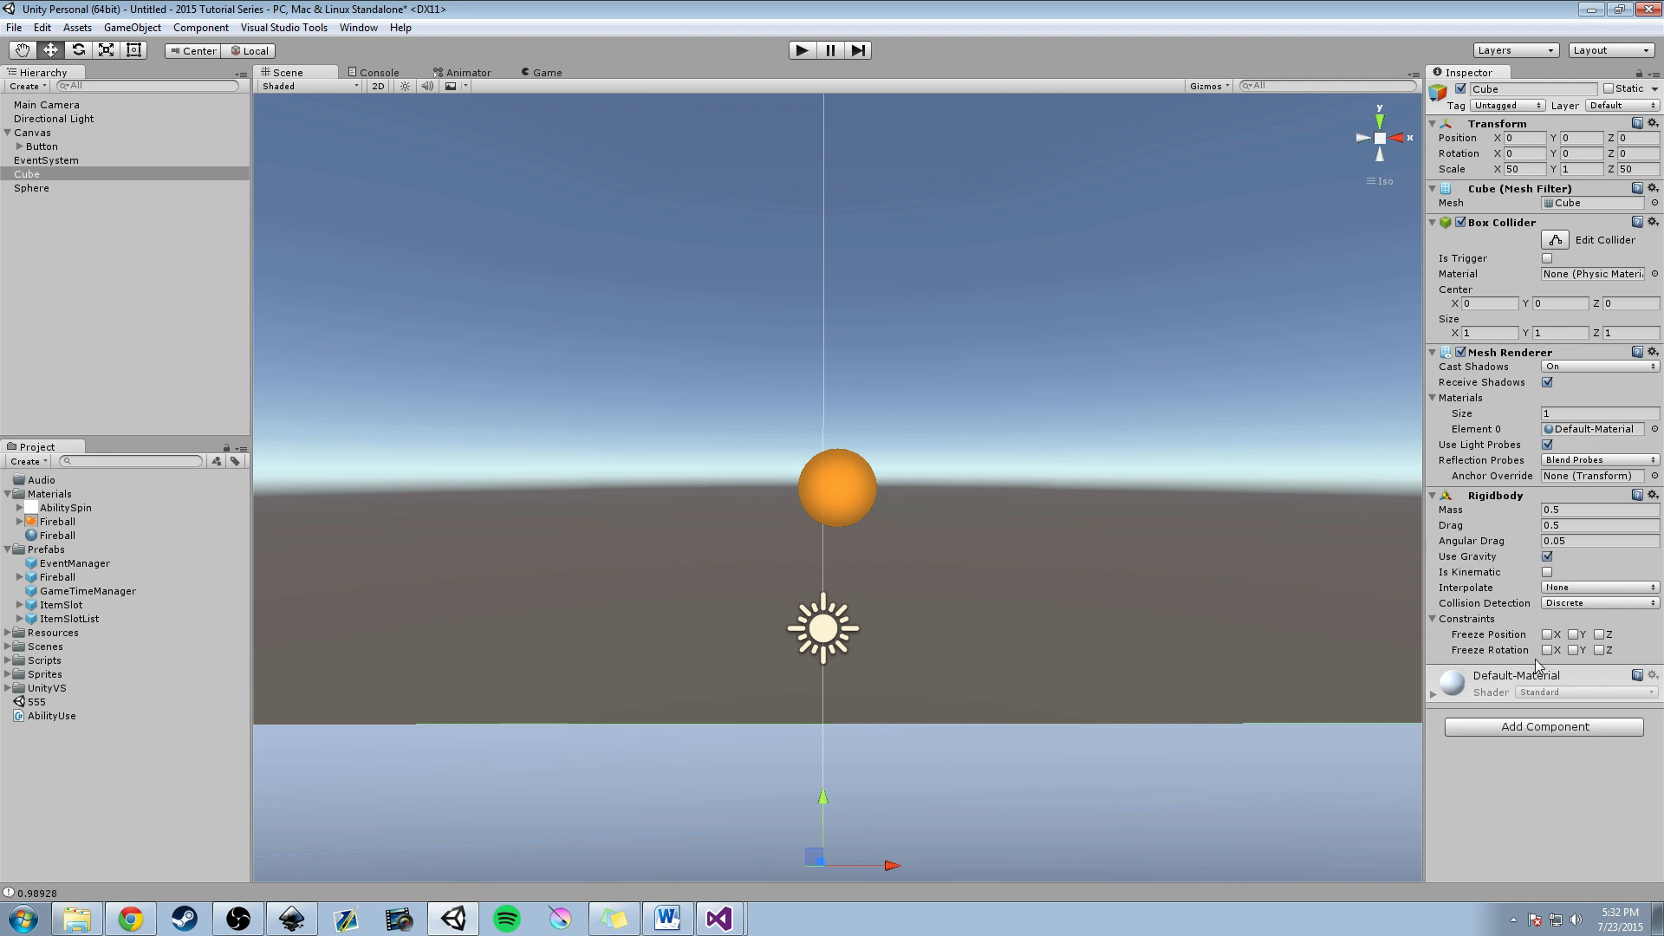
{"action": "left_click", "coordinate": [1547, 650]}
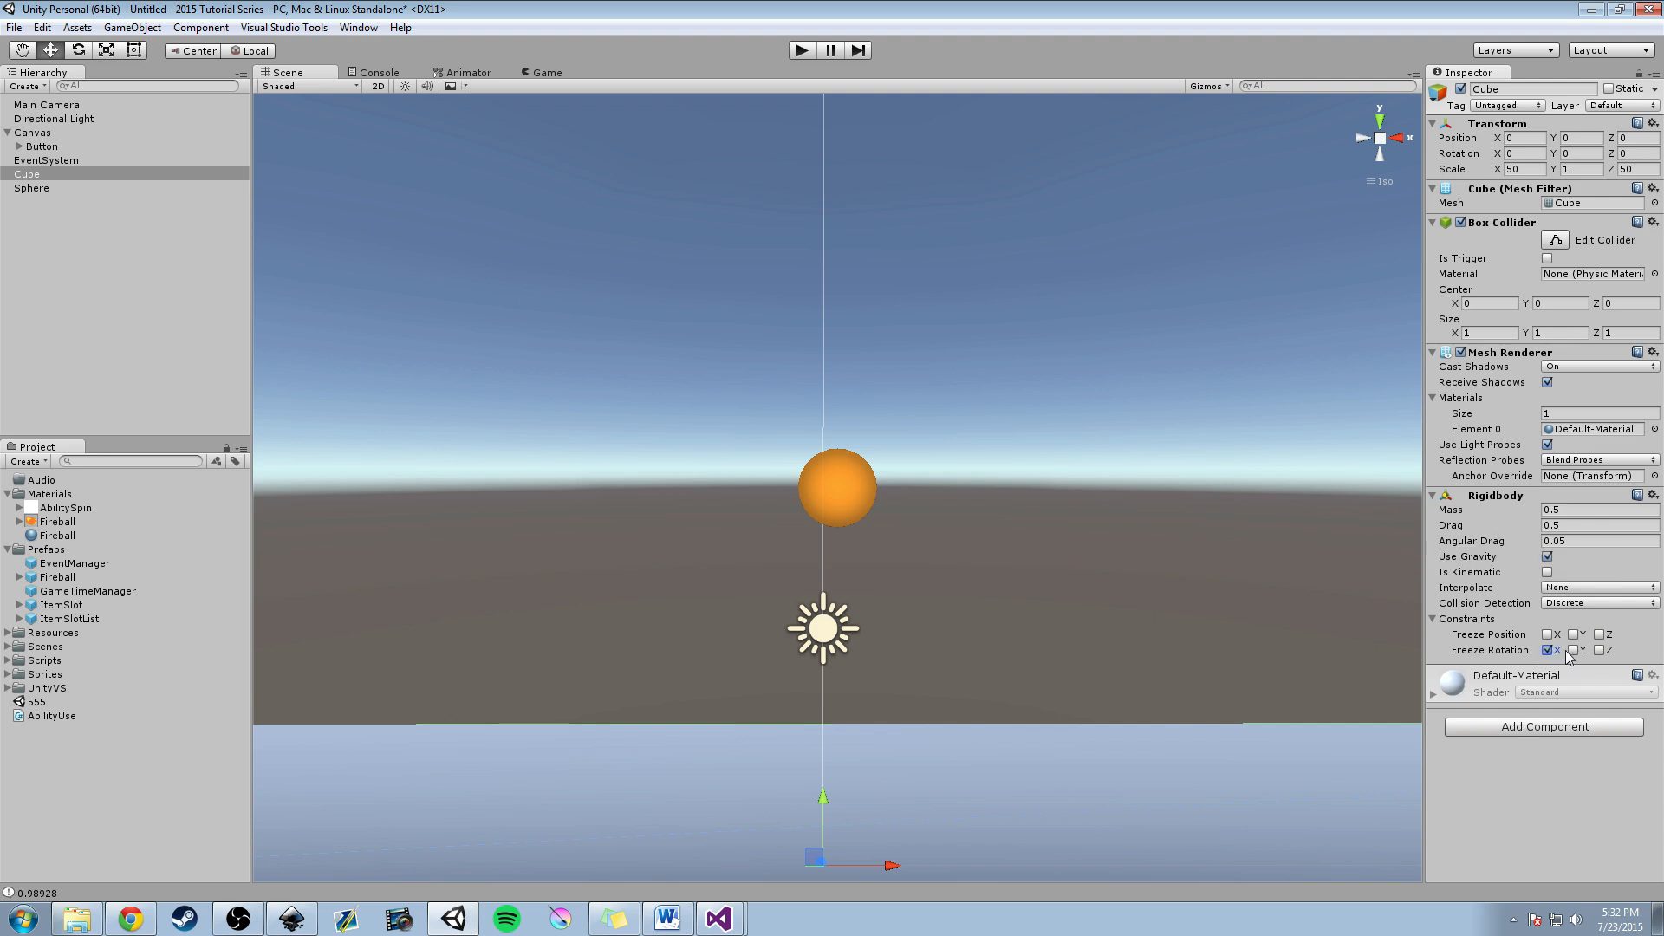
{"action": "left_click", "coordinate": [1573, 650]}
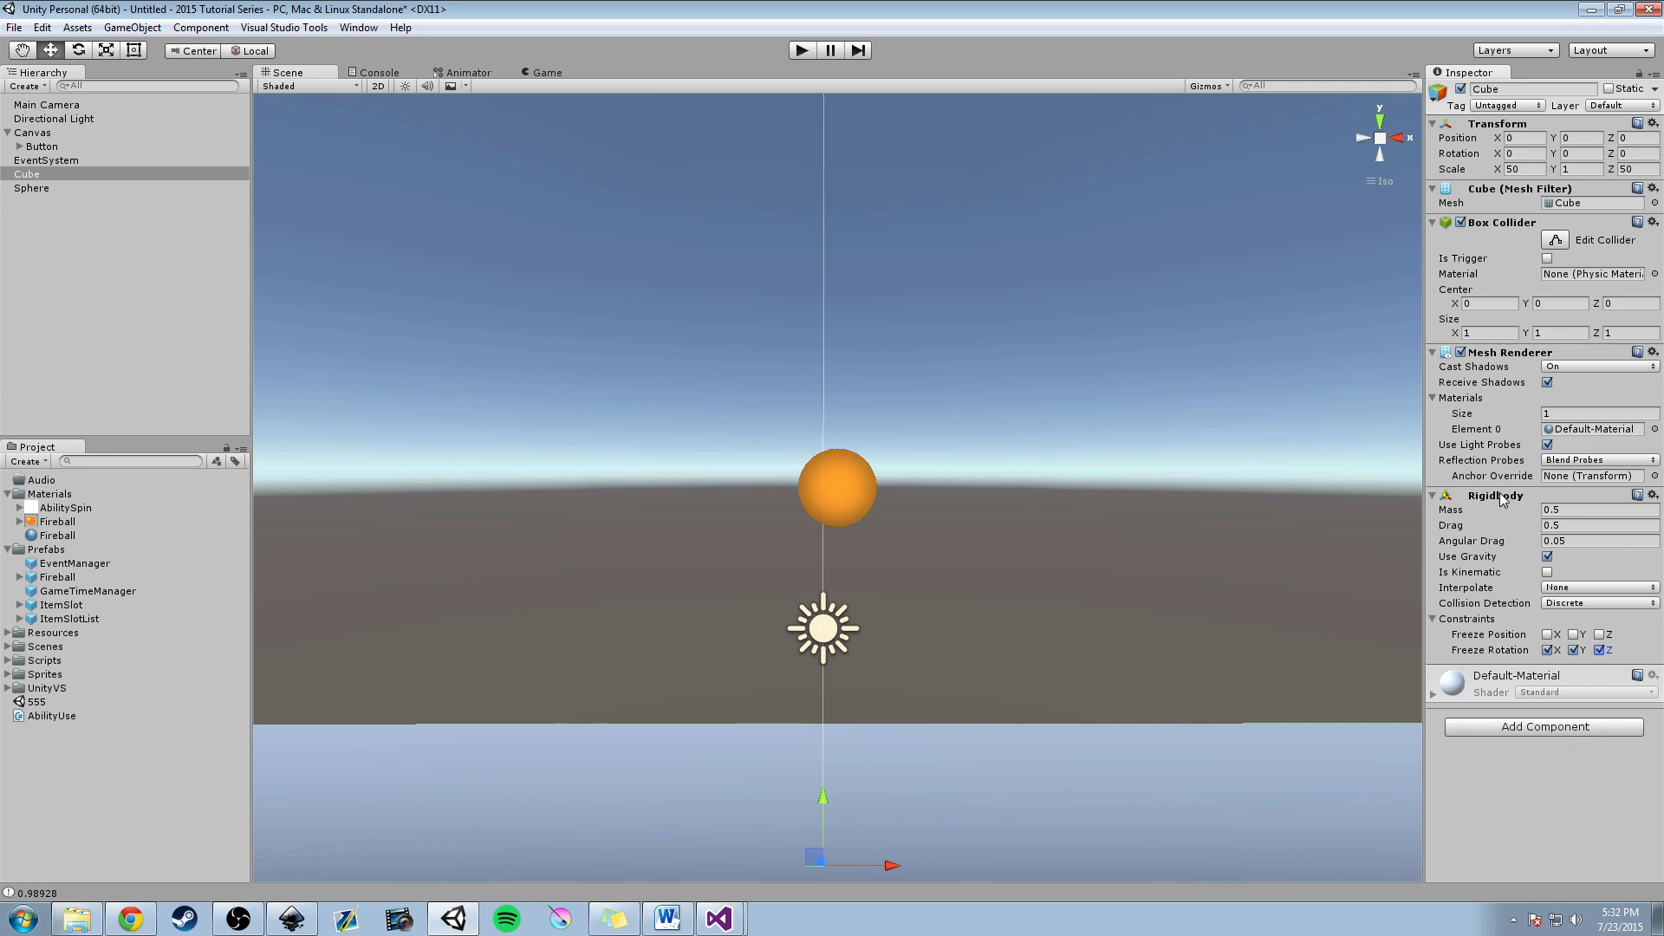
{"action": "mouse_move", "coordinate": [1502, 635]}
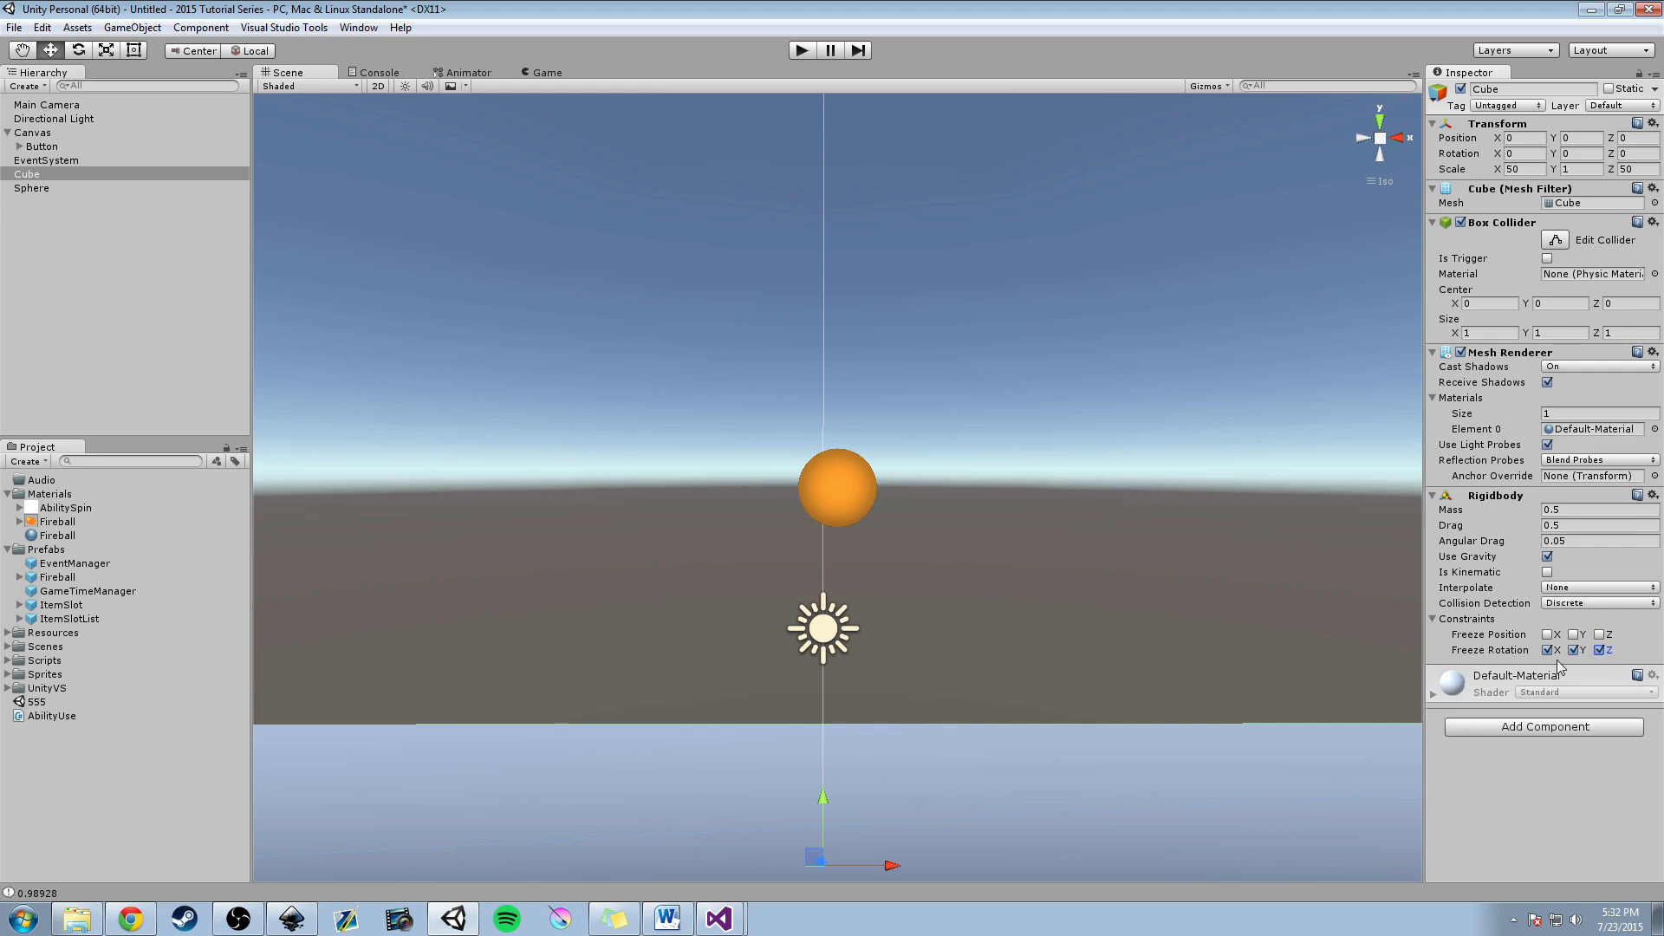
Rename the sphere to 'Fireball'.
{"action": "left_click", "coordinate": [27, 189]}
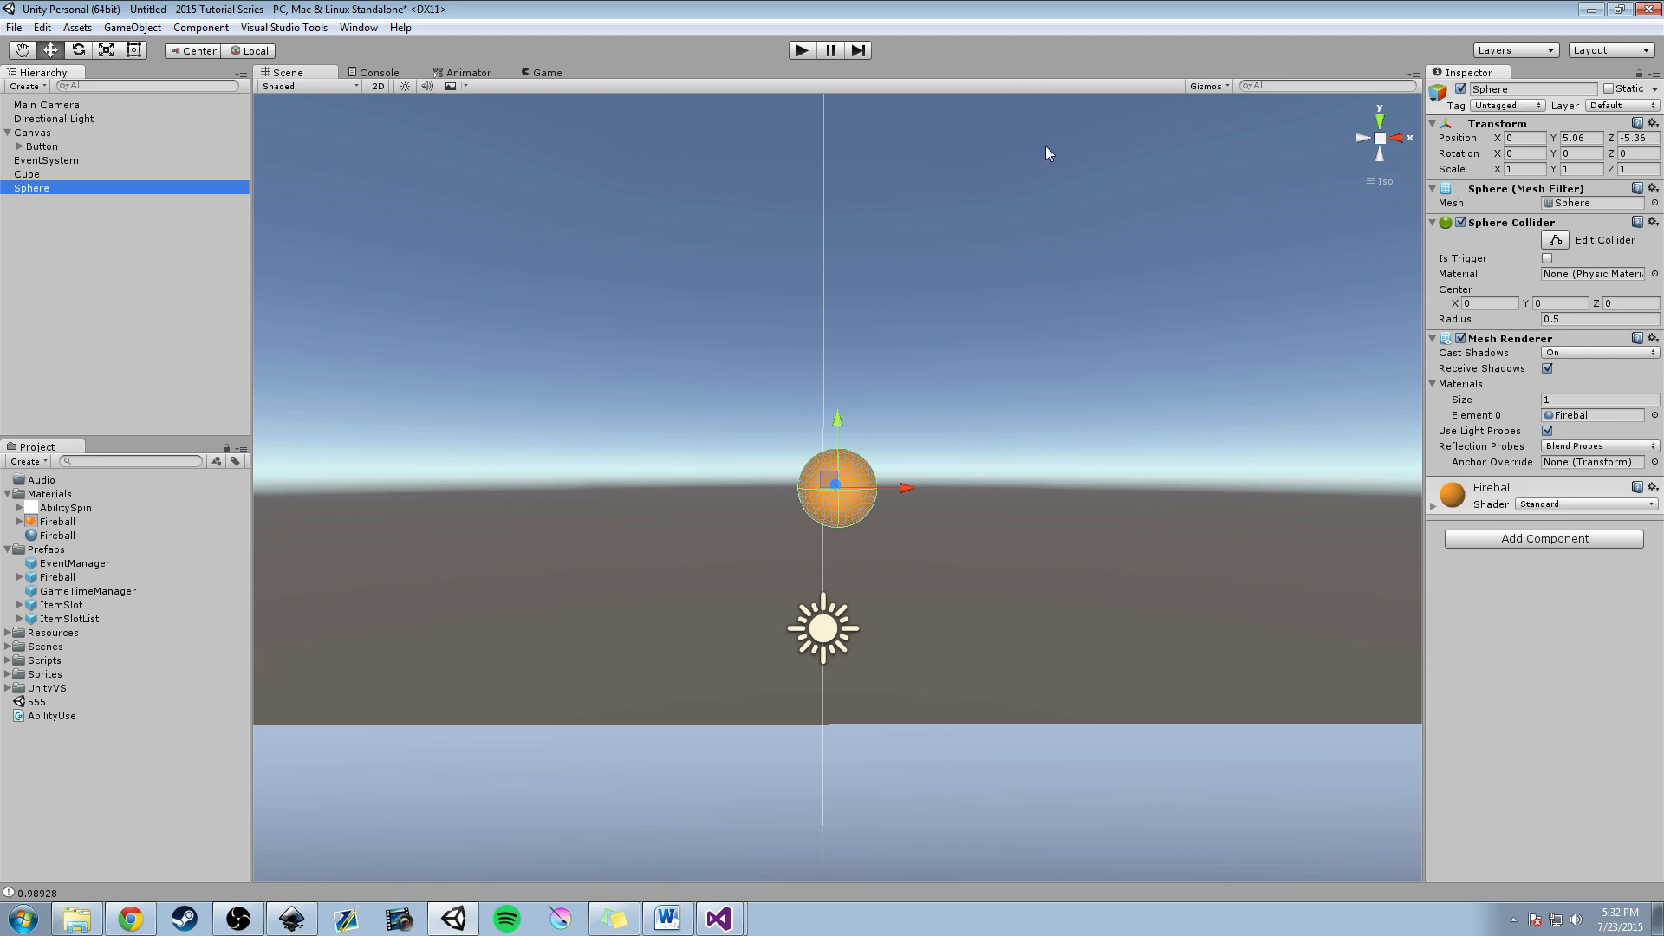
{"action": "double_click", "coordinate": [1523, 89]}
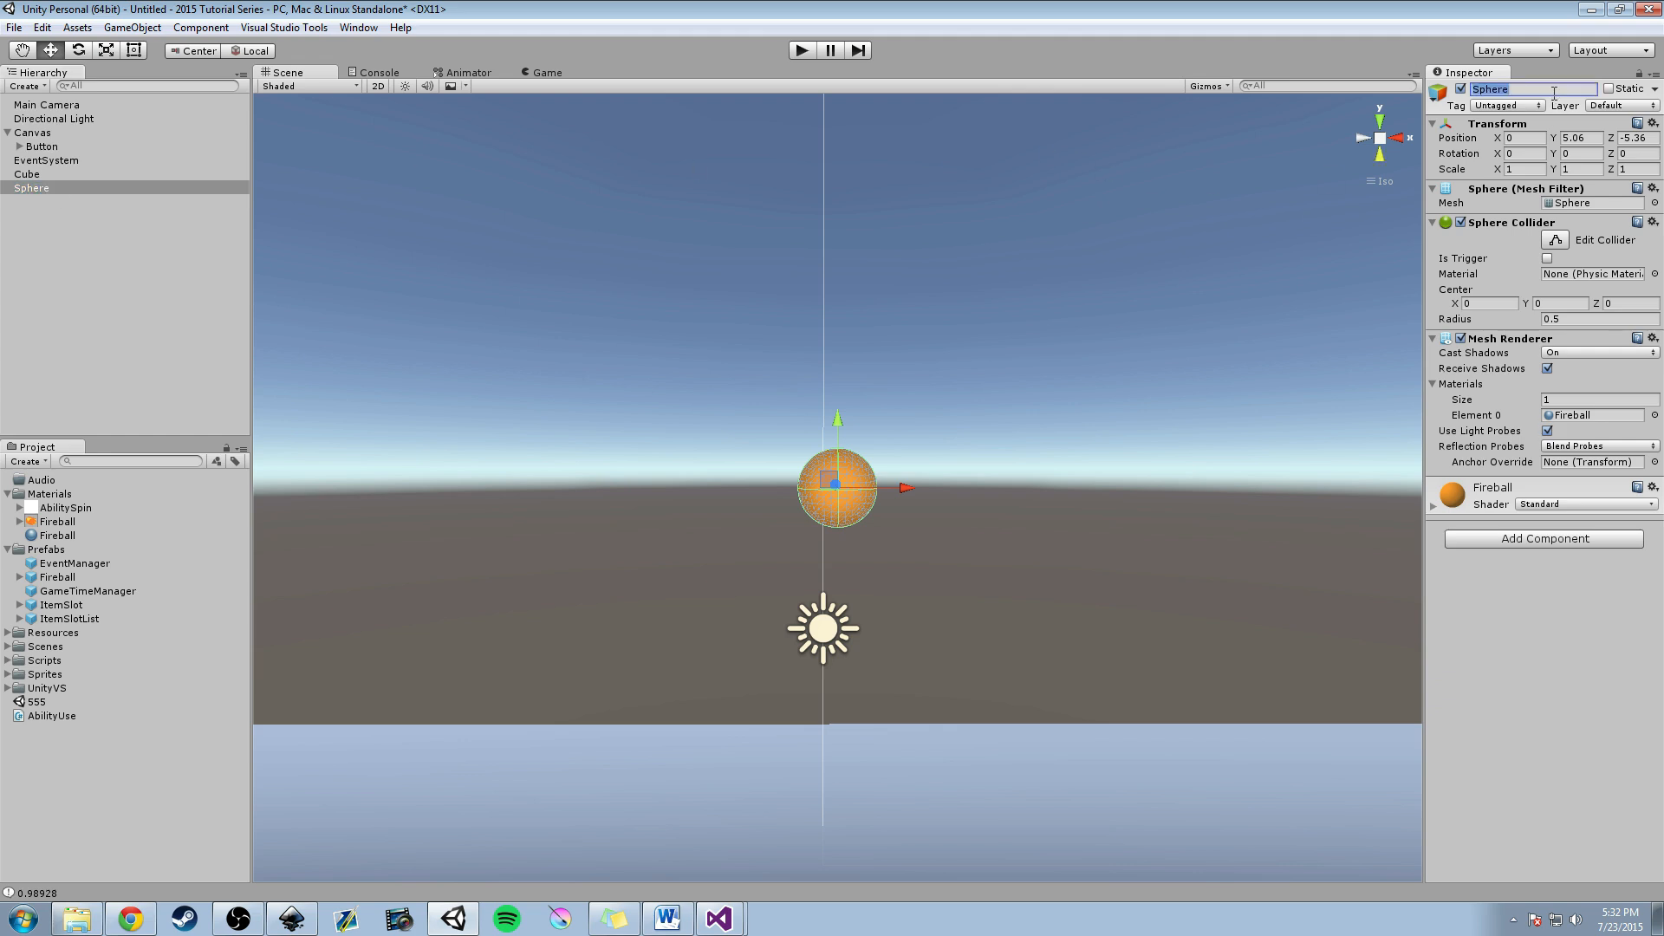
{"action": "type", "text": "Fireball"}
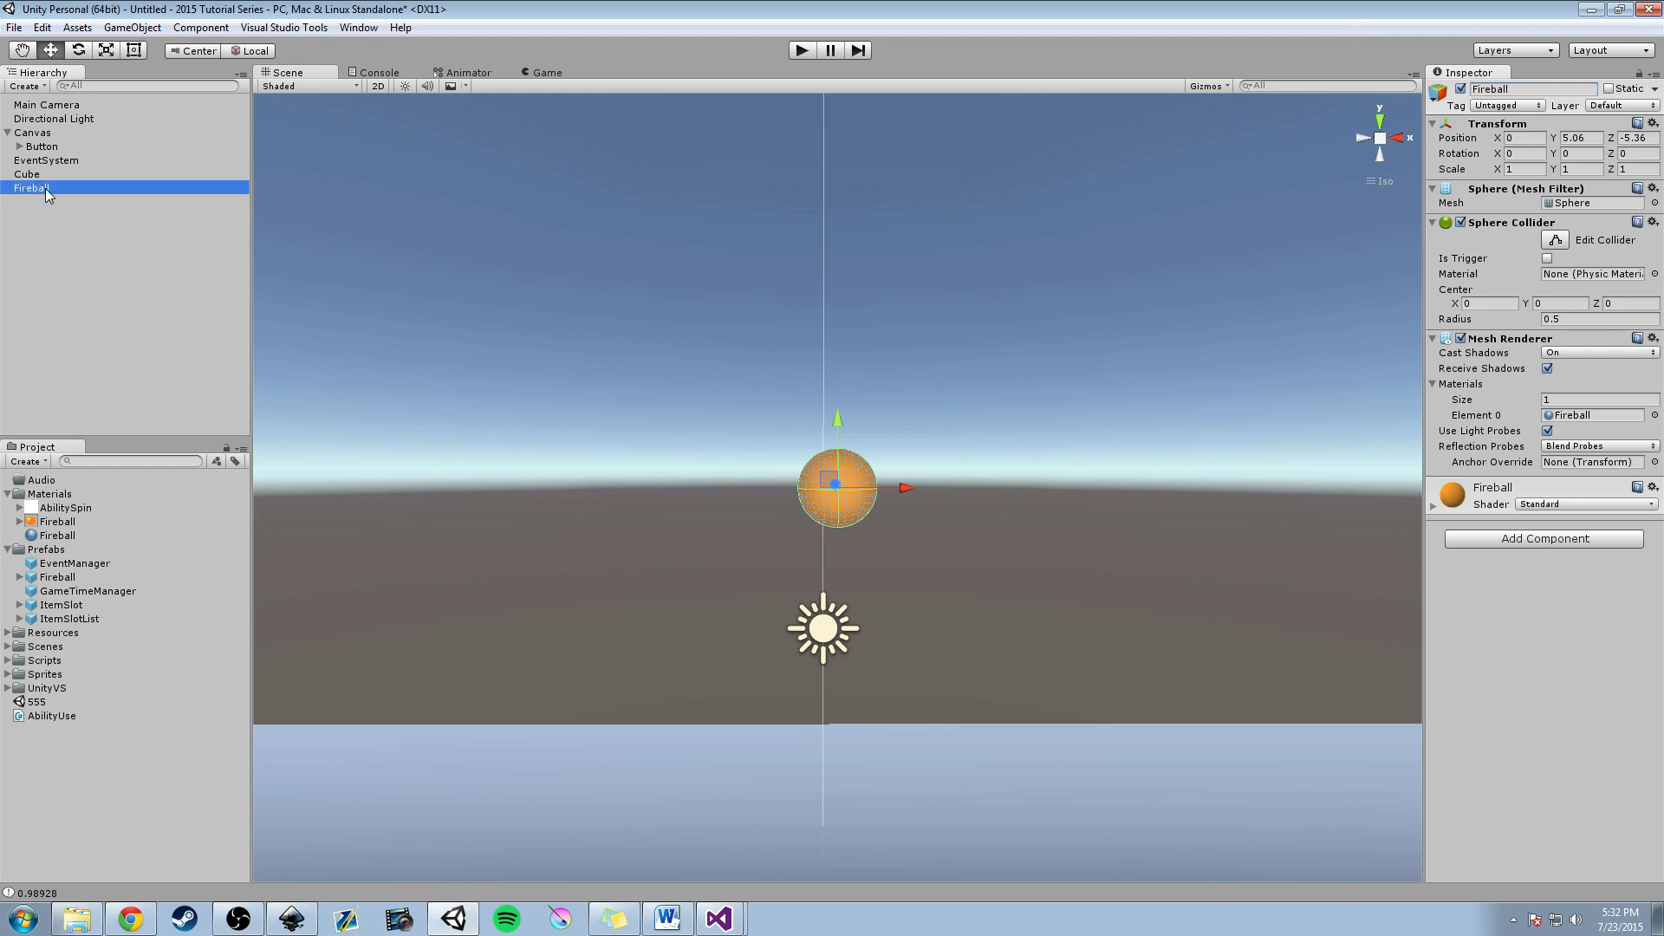
Add a Particle System as a child of Fireball and collapse its children.
{"action": "right_click", "coordinate": [43, 188]}
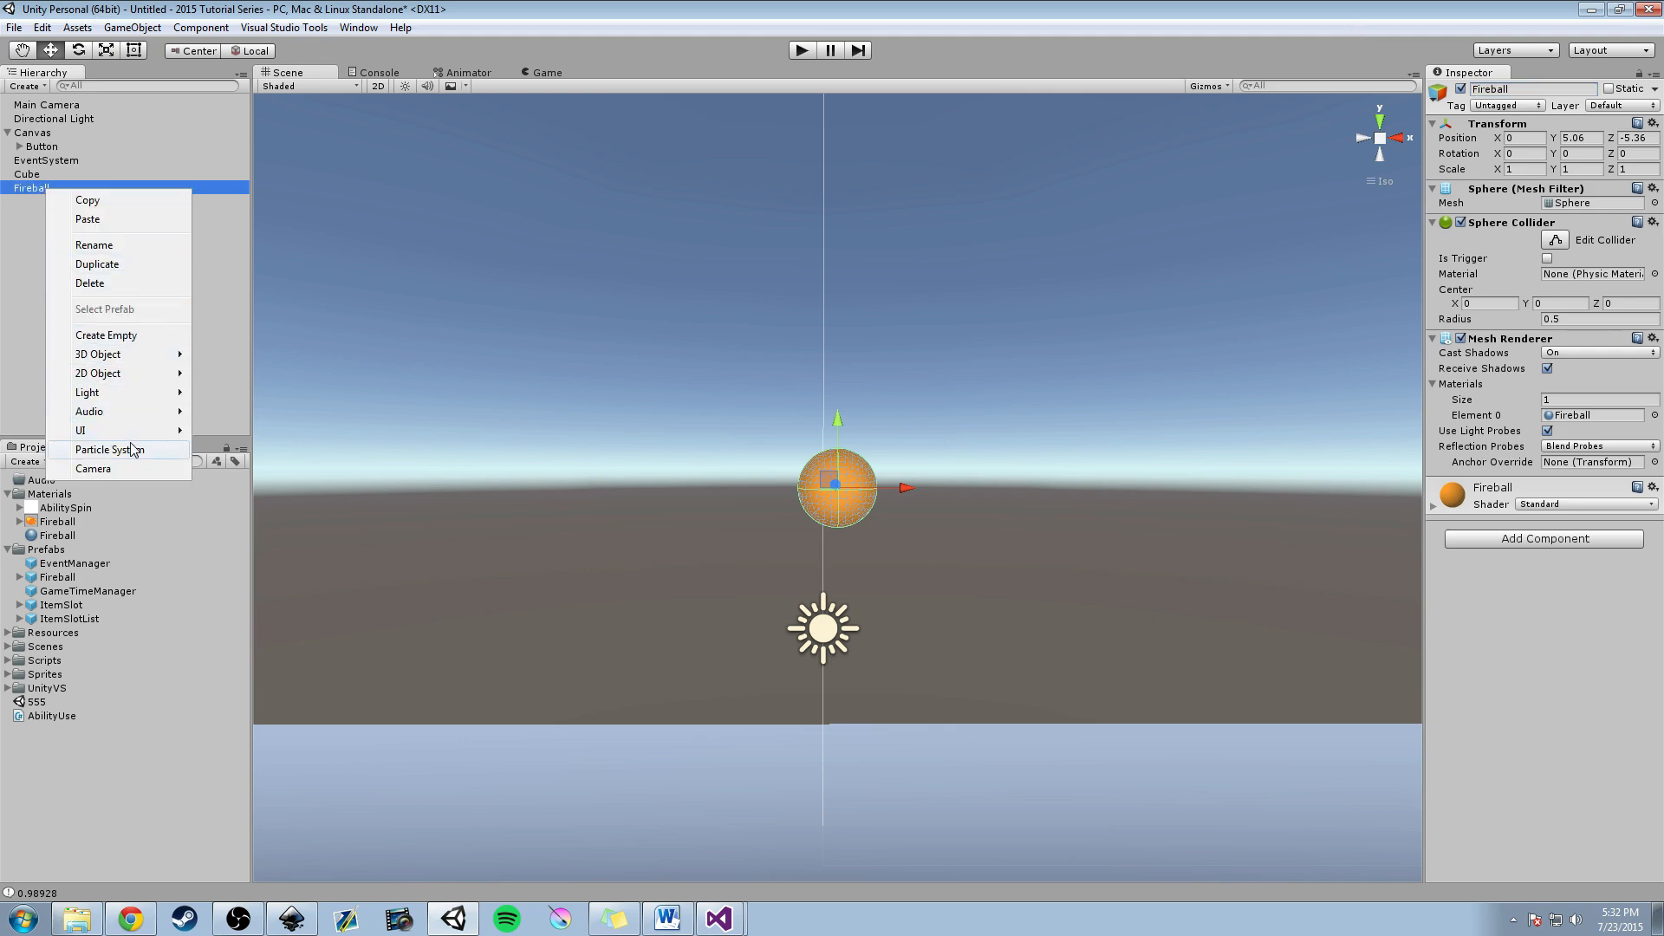
{"action": "mouse_move", "coordinate": [123, 454]}
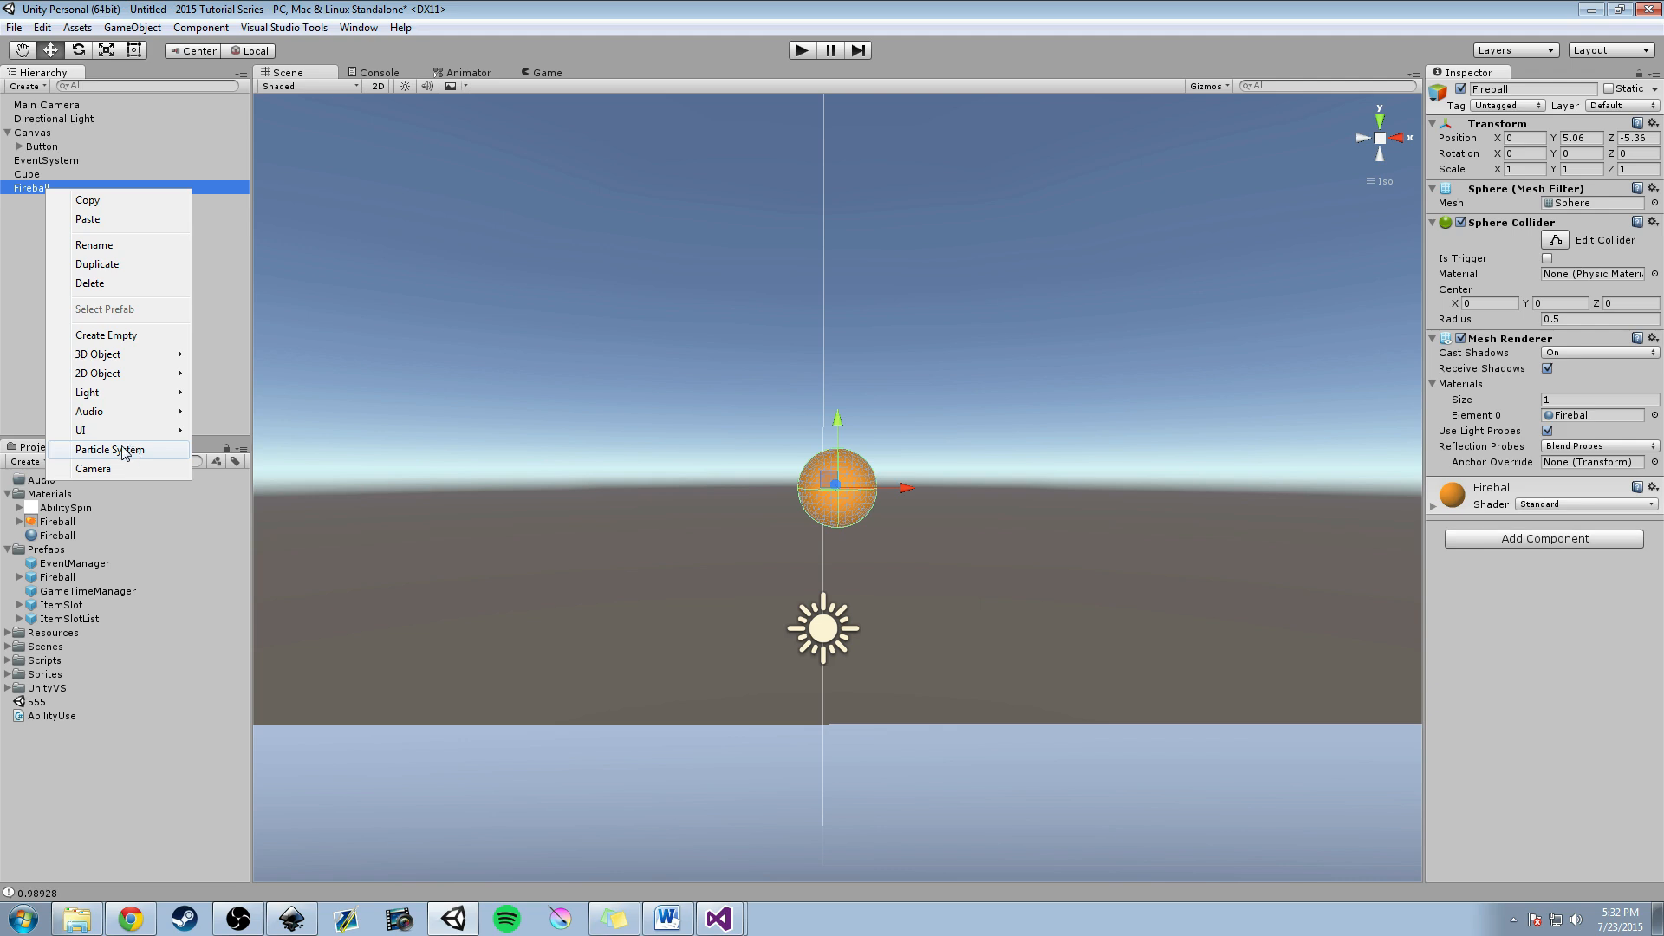
{"action": "left_click", "coordinate": [110, 449]}
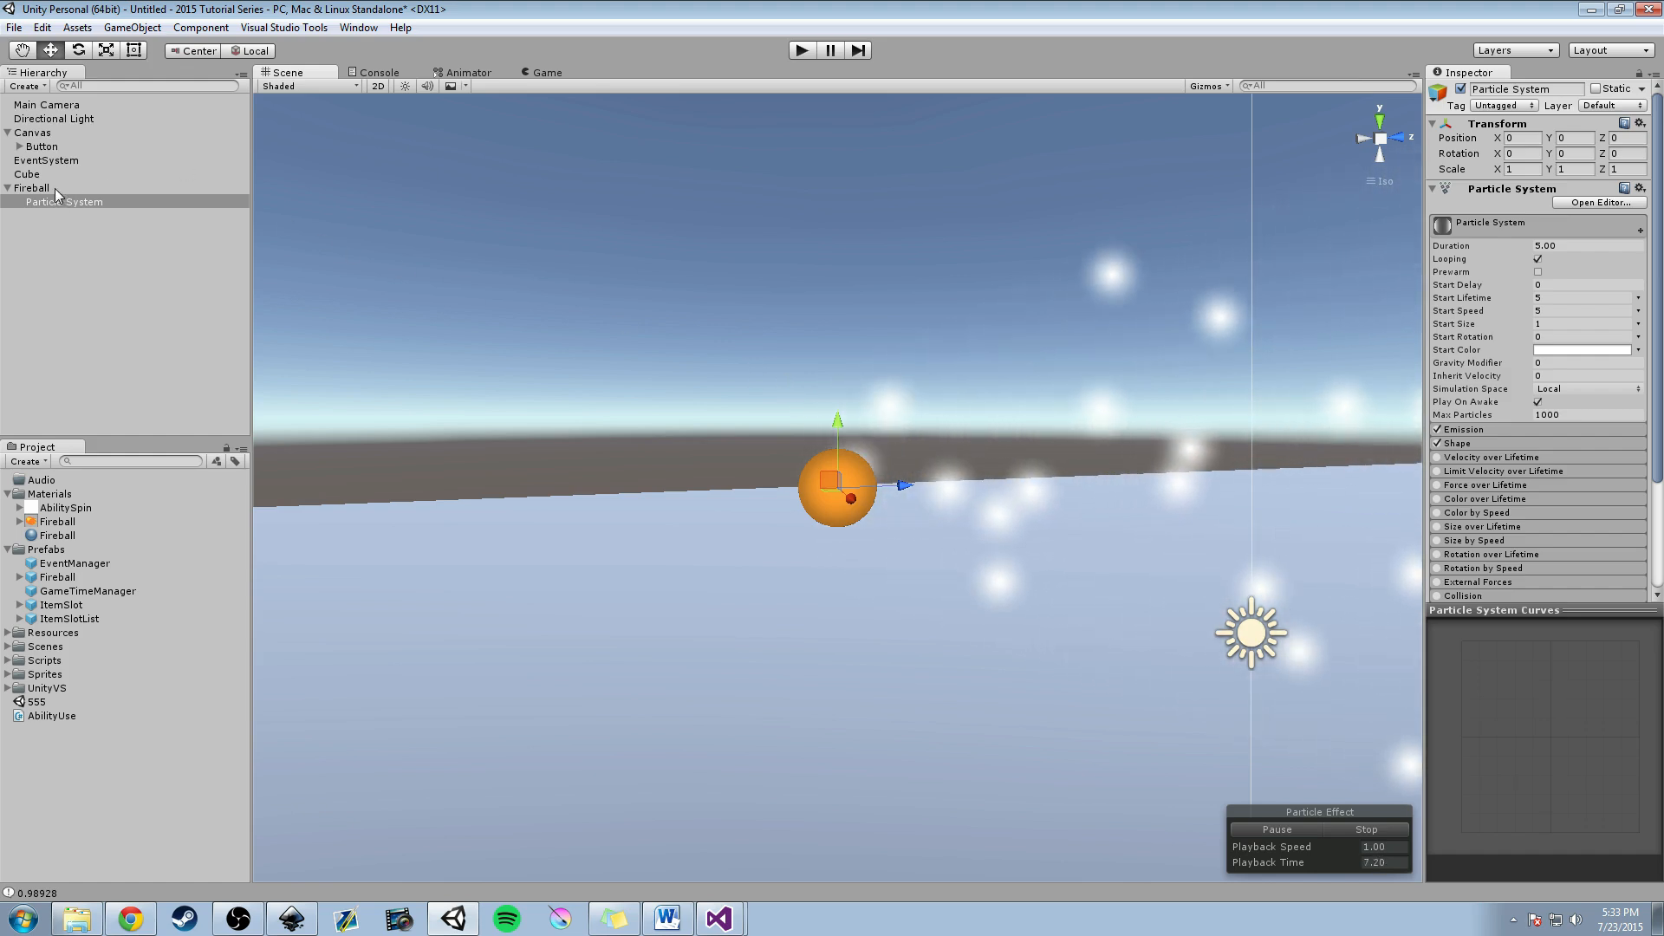
{"action": "left_click", "coordinate": [34, 187]}
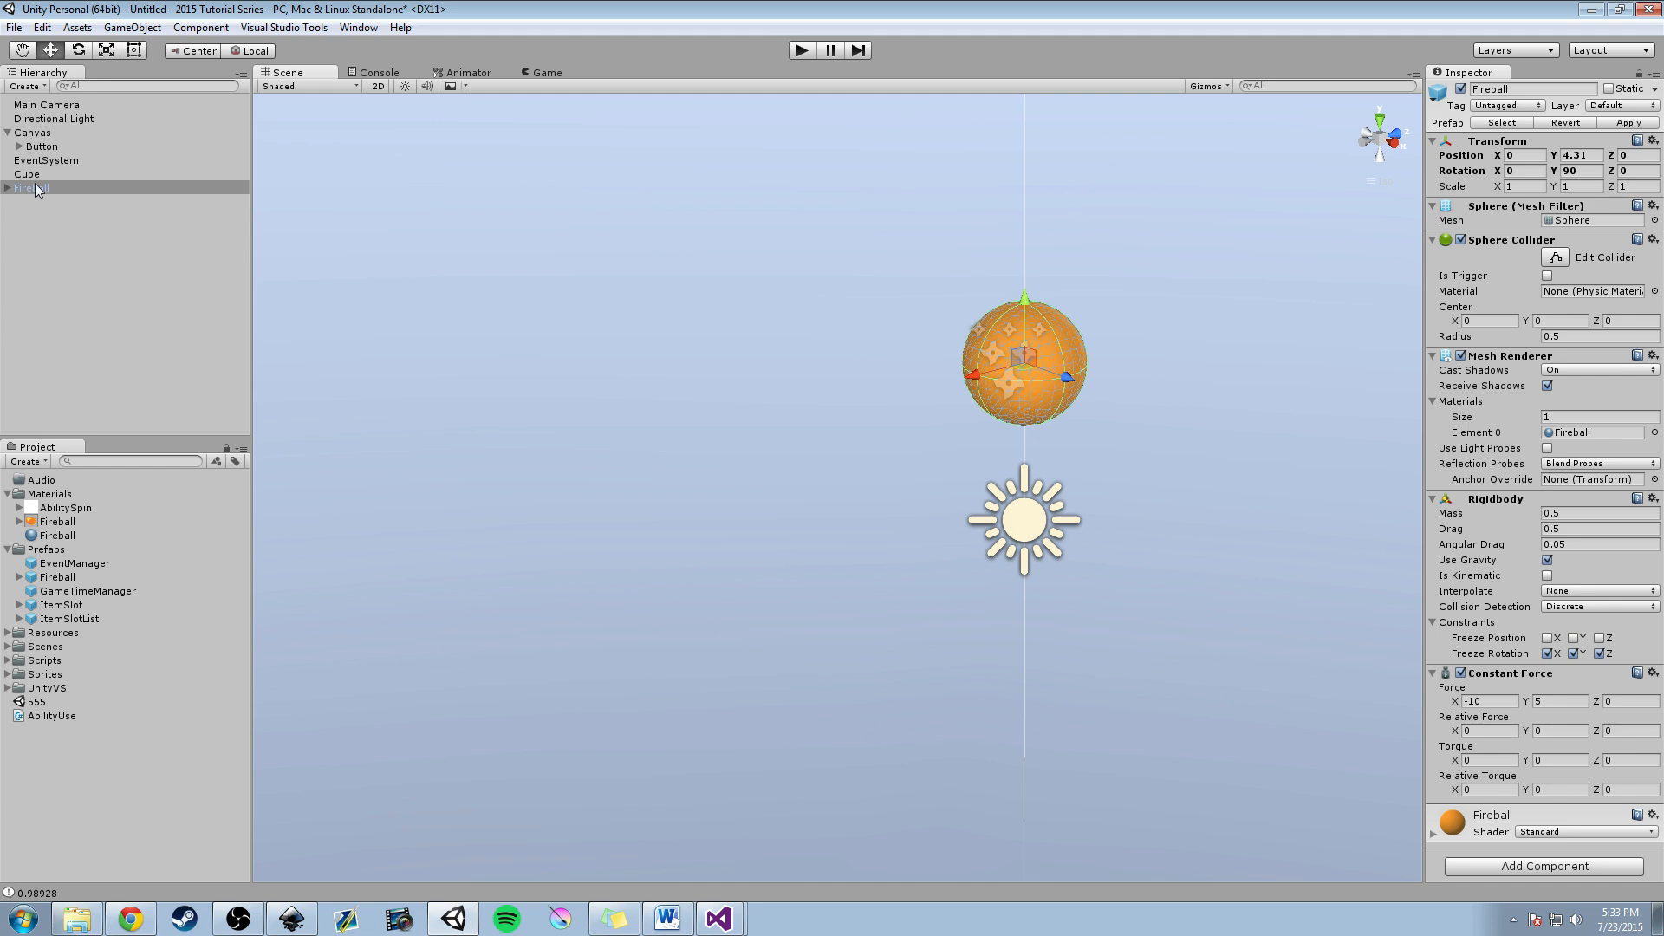
Freeze the Fireball's rotation and add a Constant Force (X -10, Y 5).
{"action": "left_click", "coordinate": [41, 730]}
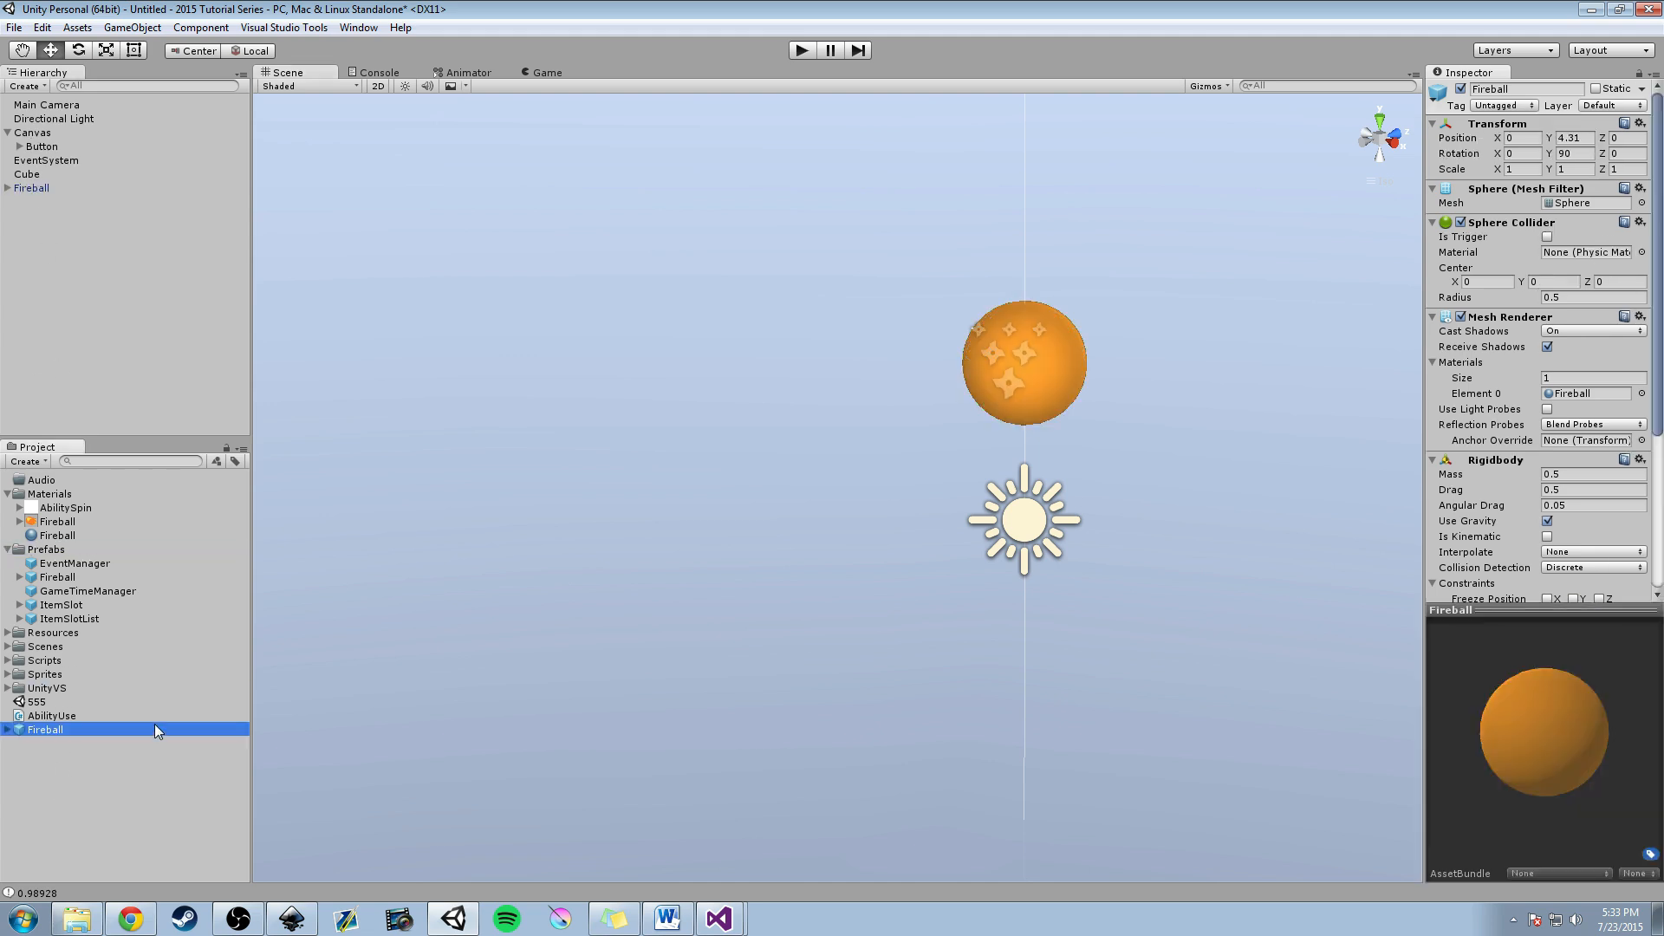
{"action": "mouse_move", "coordinate": [172, 735]}
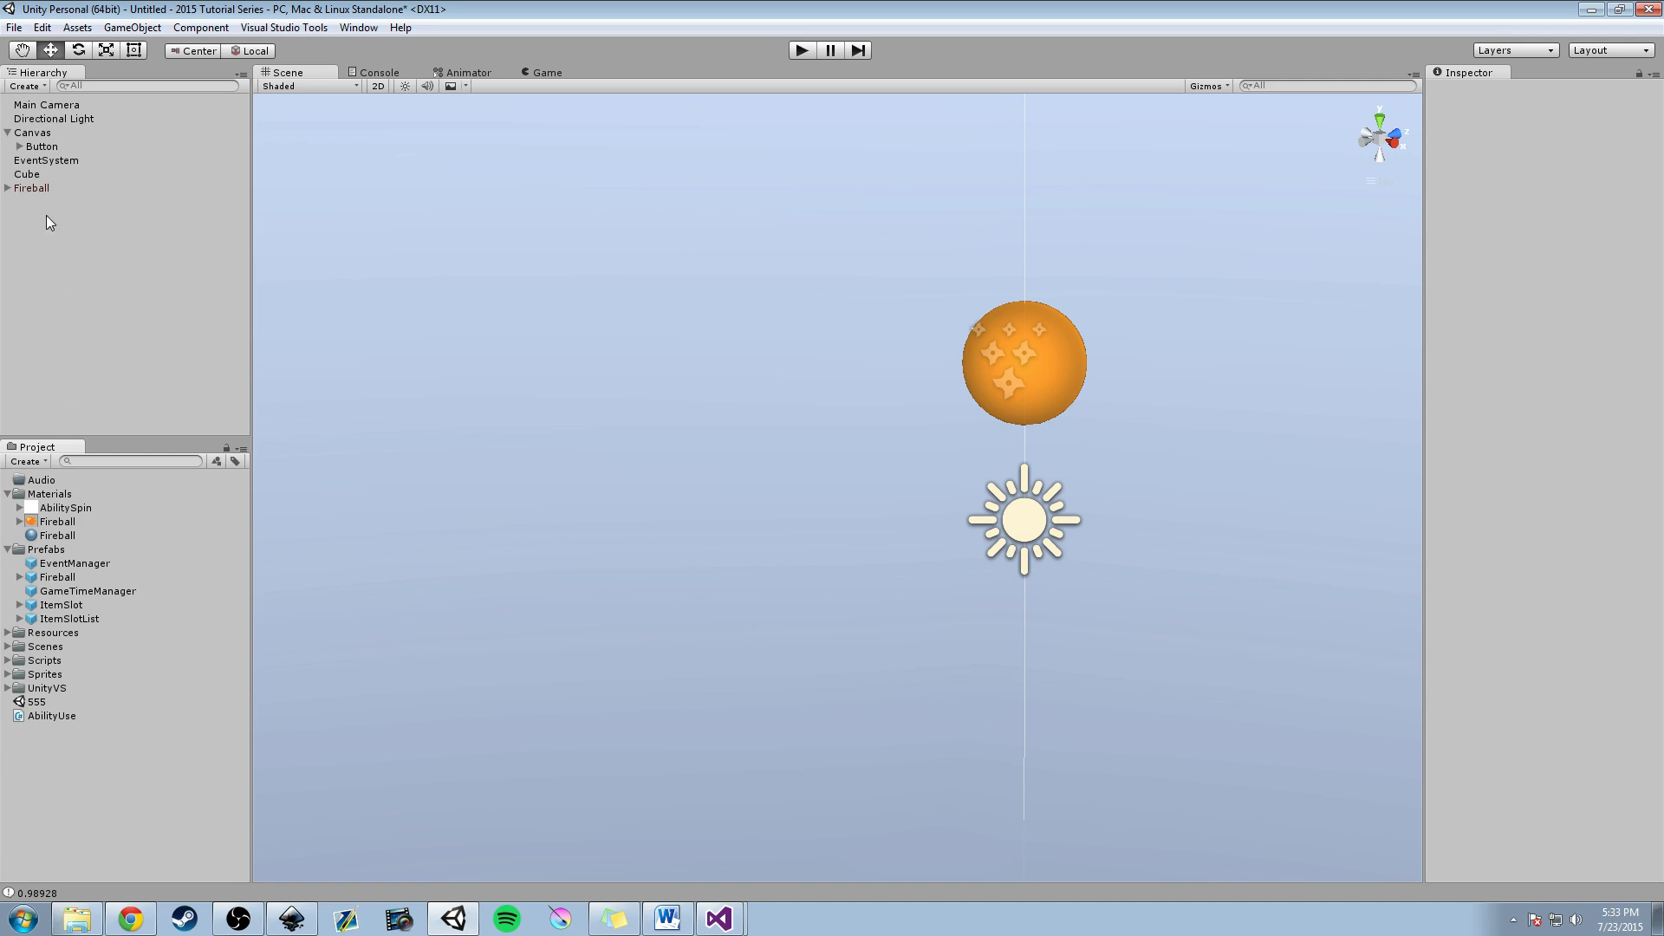
{"action": "left_click", "coordinate": [27, 189]}
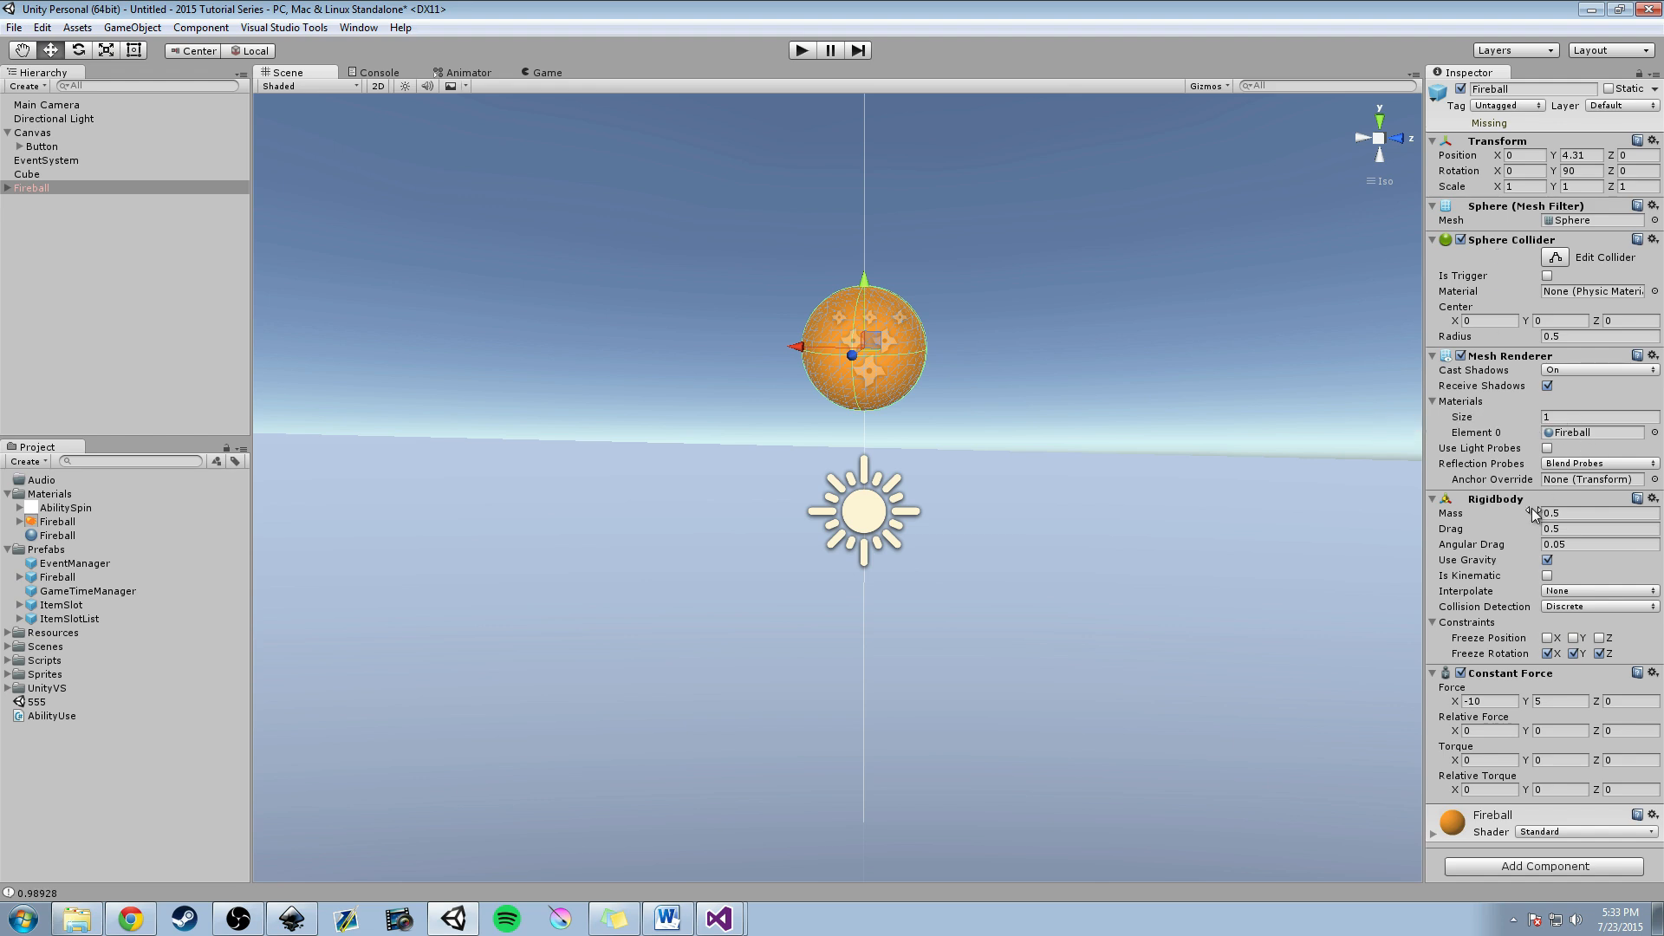
{"action": "mouse_move", "coordinate": [1487, 528]}
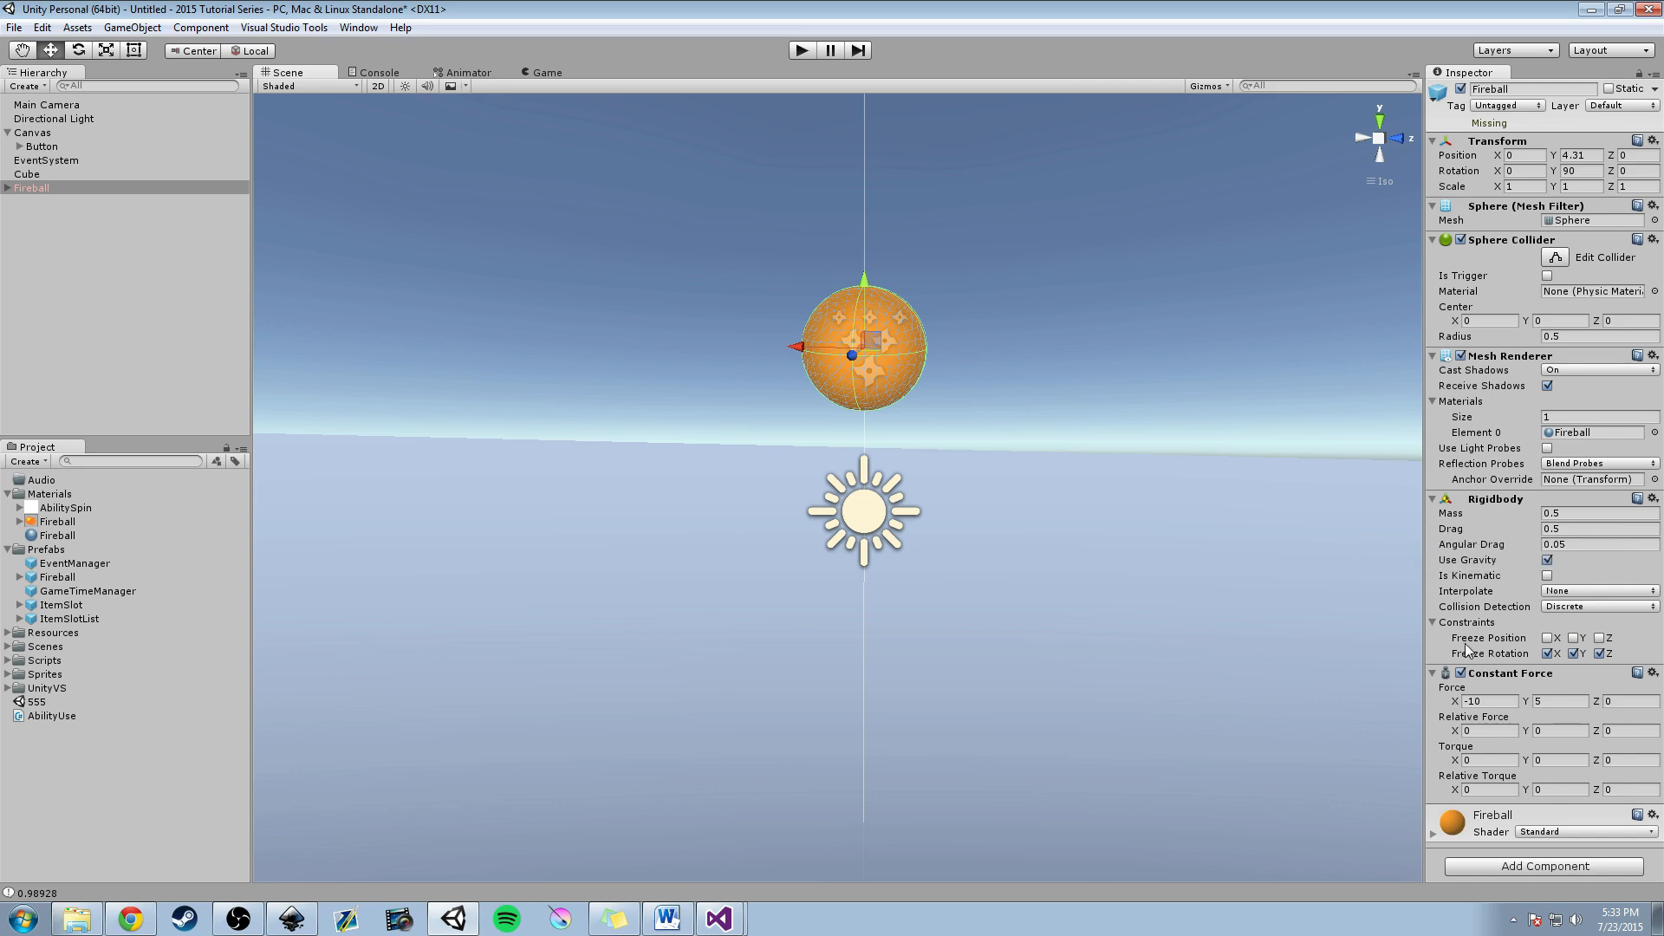
{"action": "mouse_move", "coordinate": [1490, 660]}
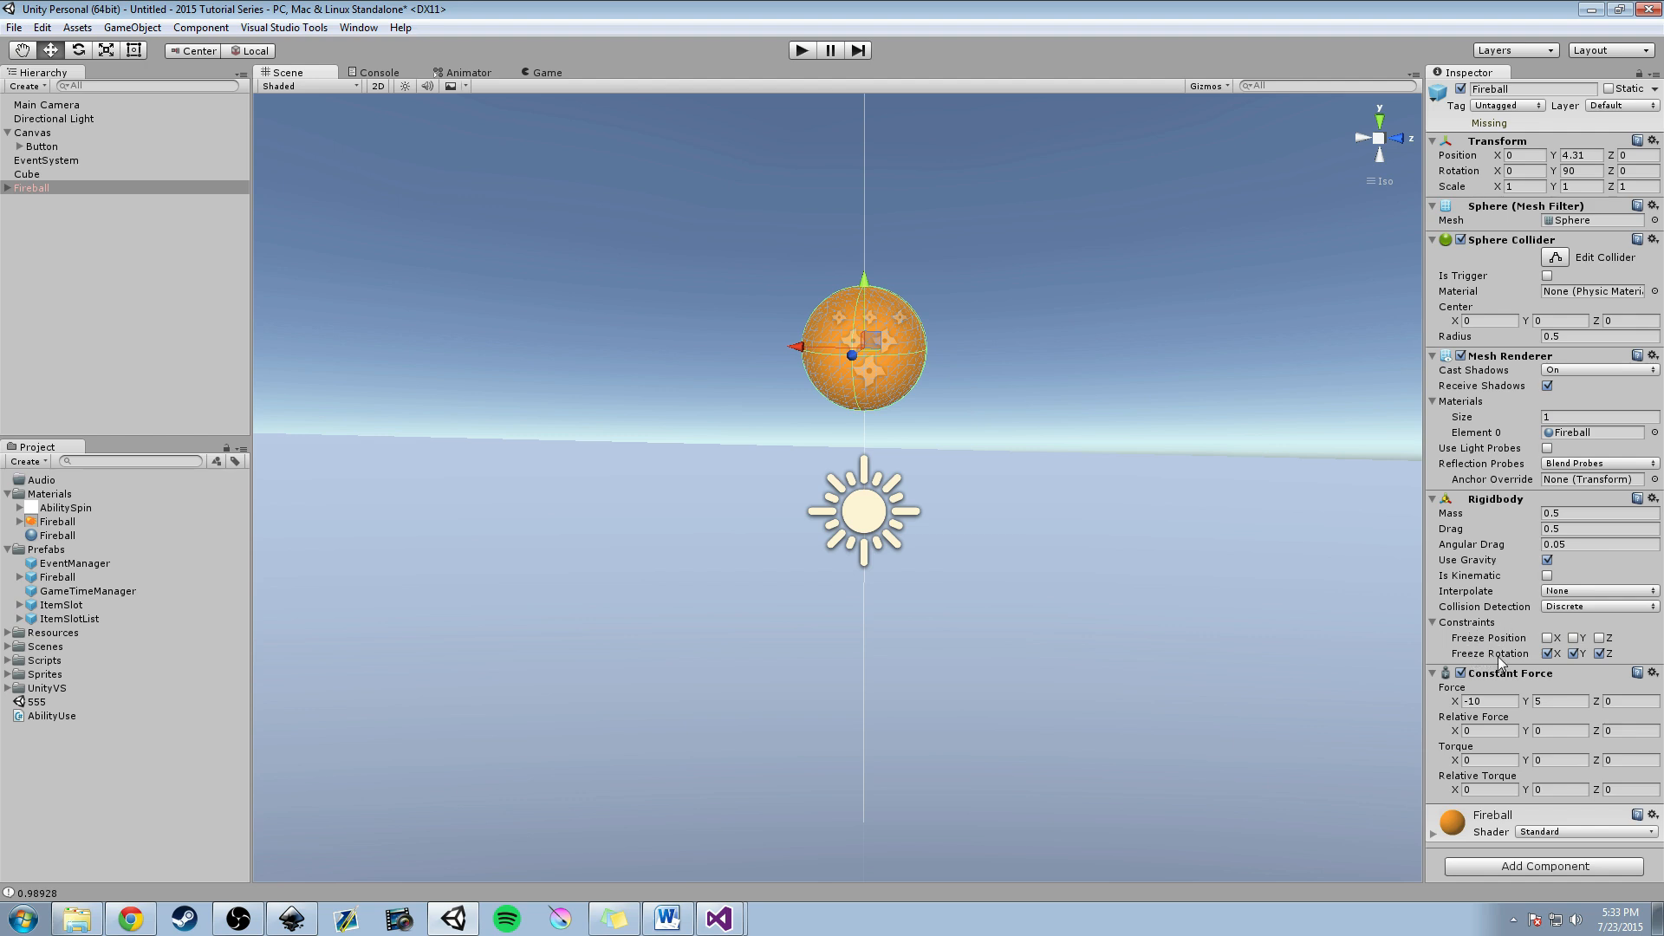
{"action": "left_click", "coordinate": [1573, 654]}
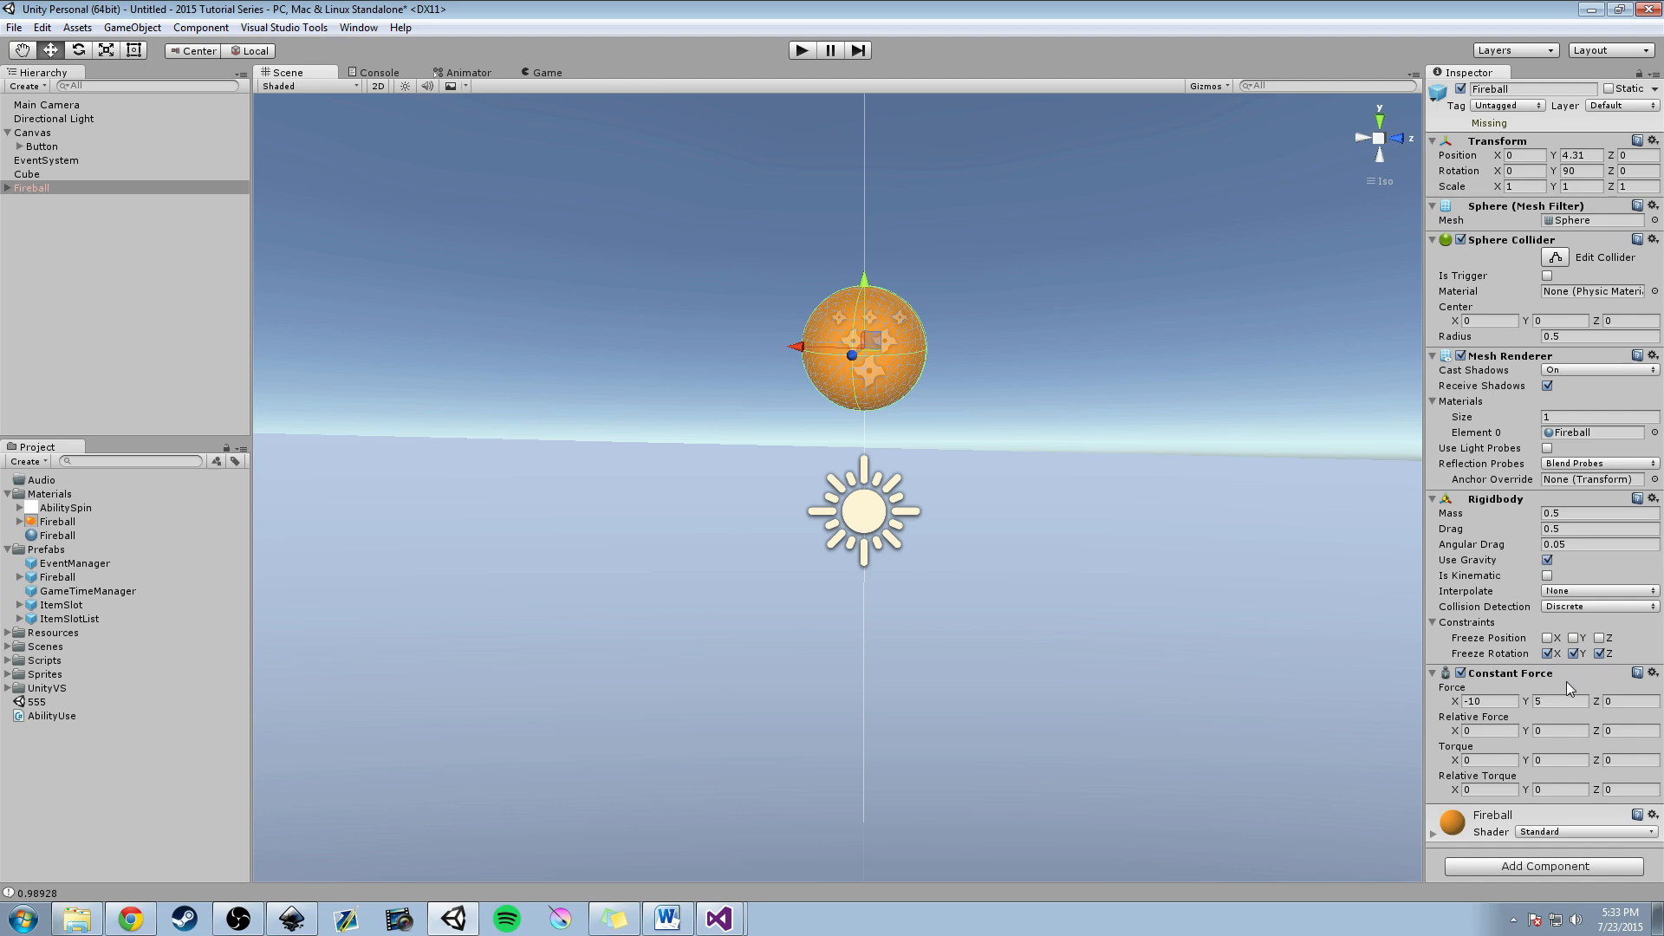
{"action": "mouse_move", "coordinate": [1537, 674]}
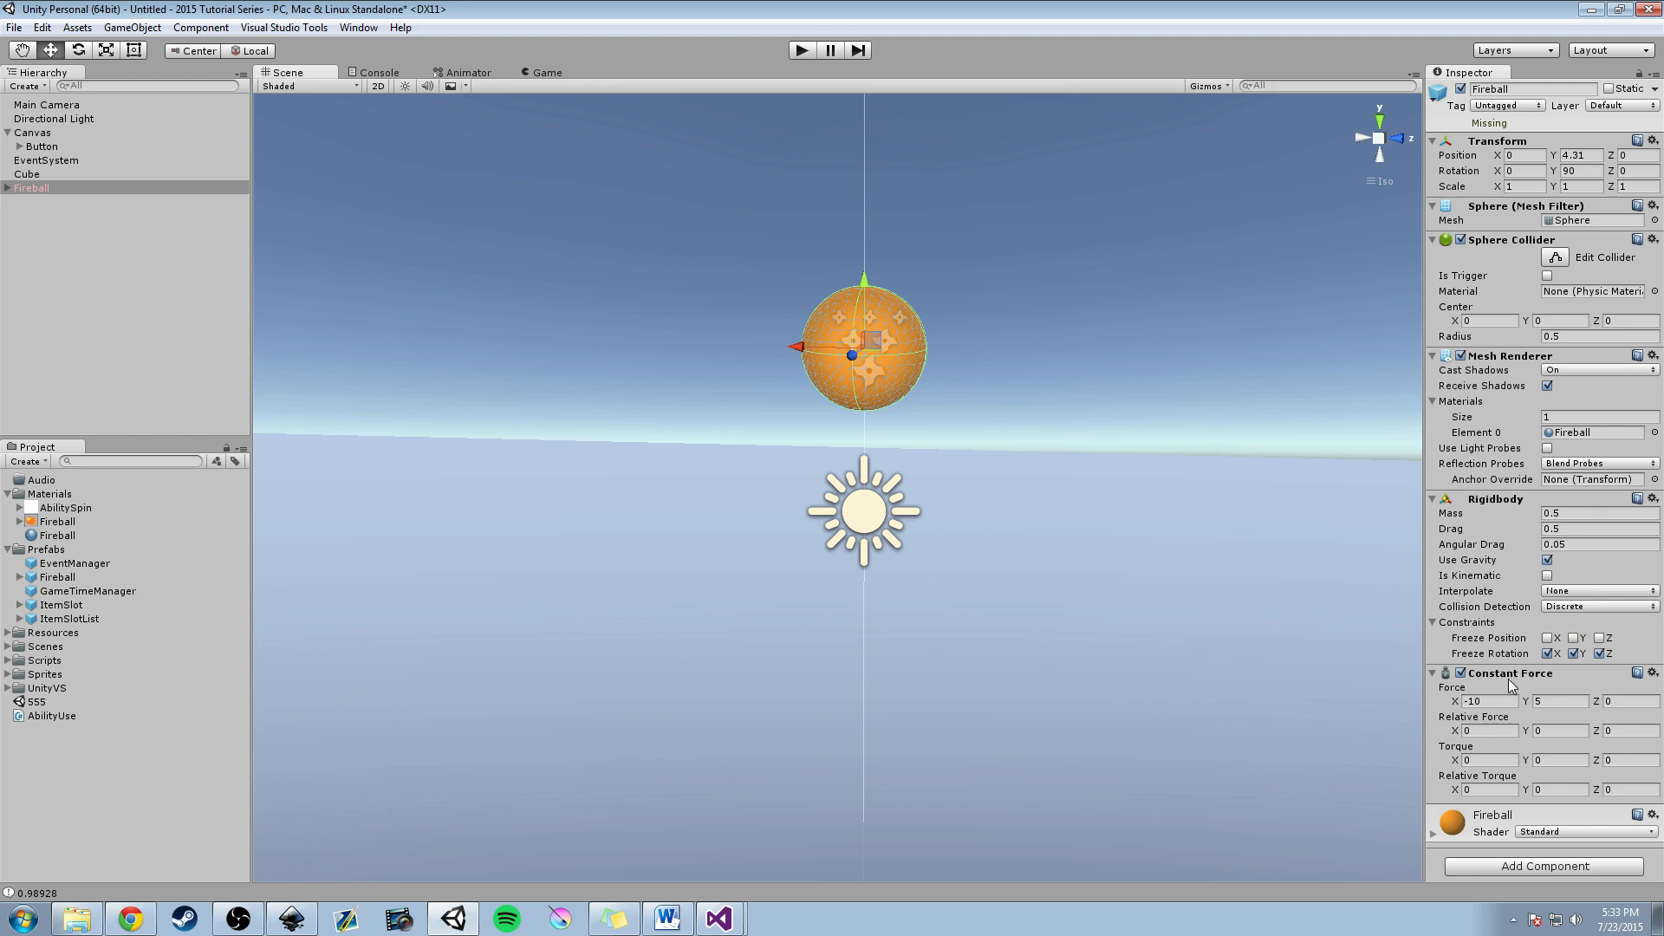
{"action": "left_click", "coordinate": [1545, 866]}
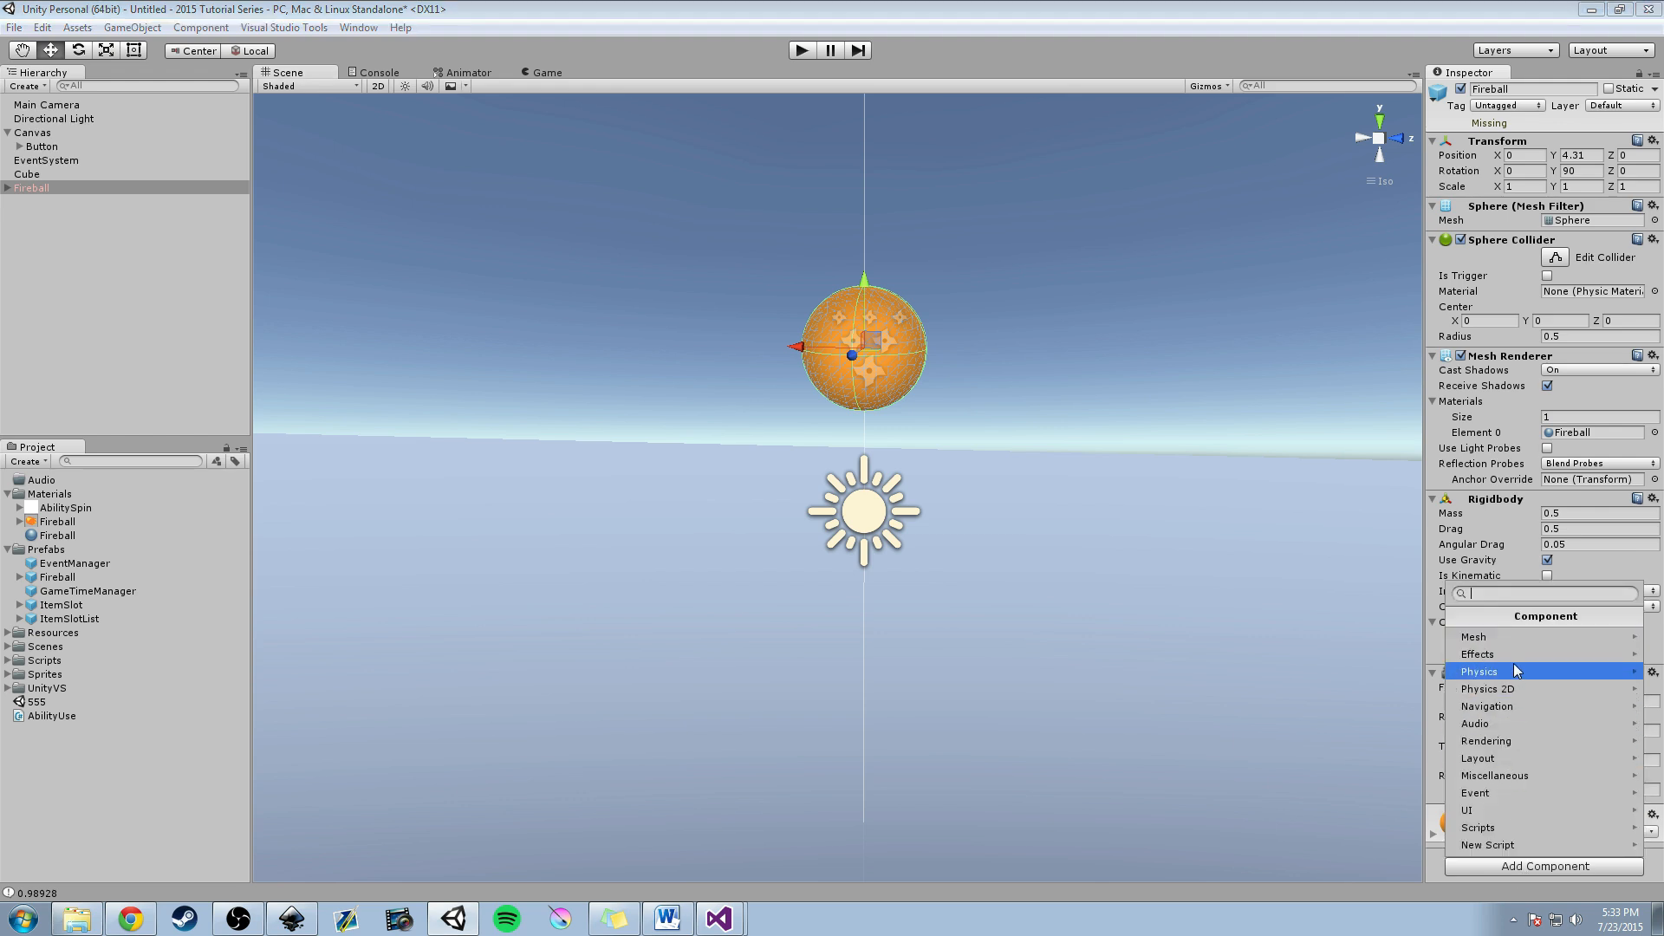
{"action": "left_click", "coordinate": [1479, 671]}
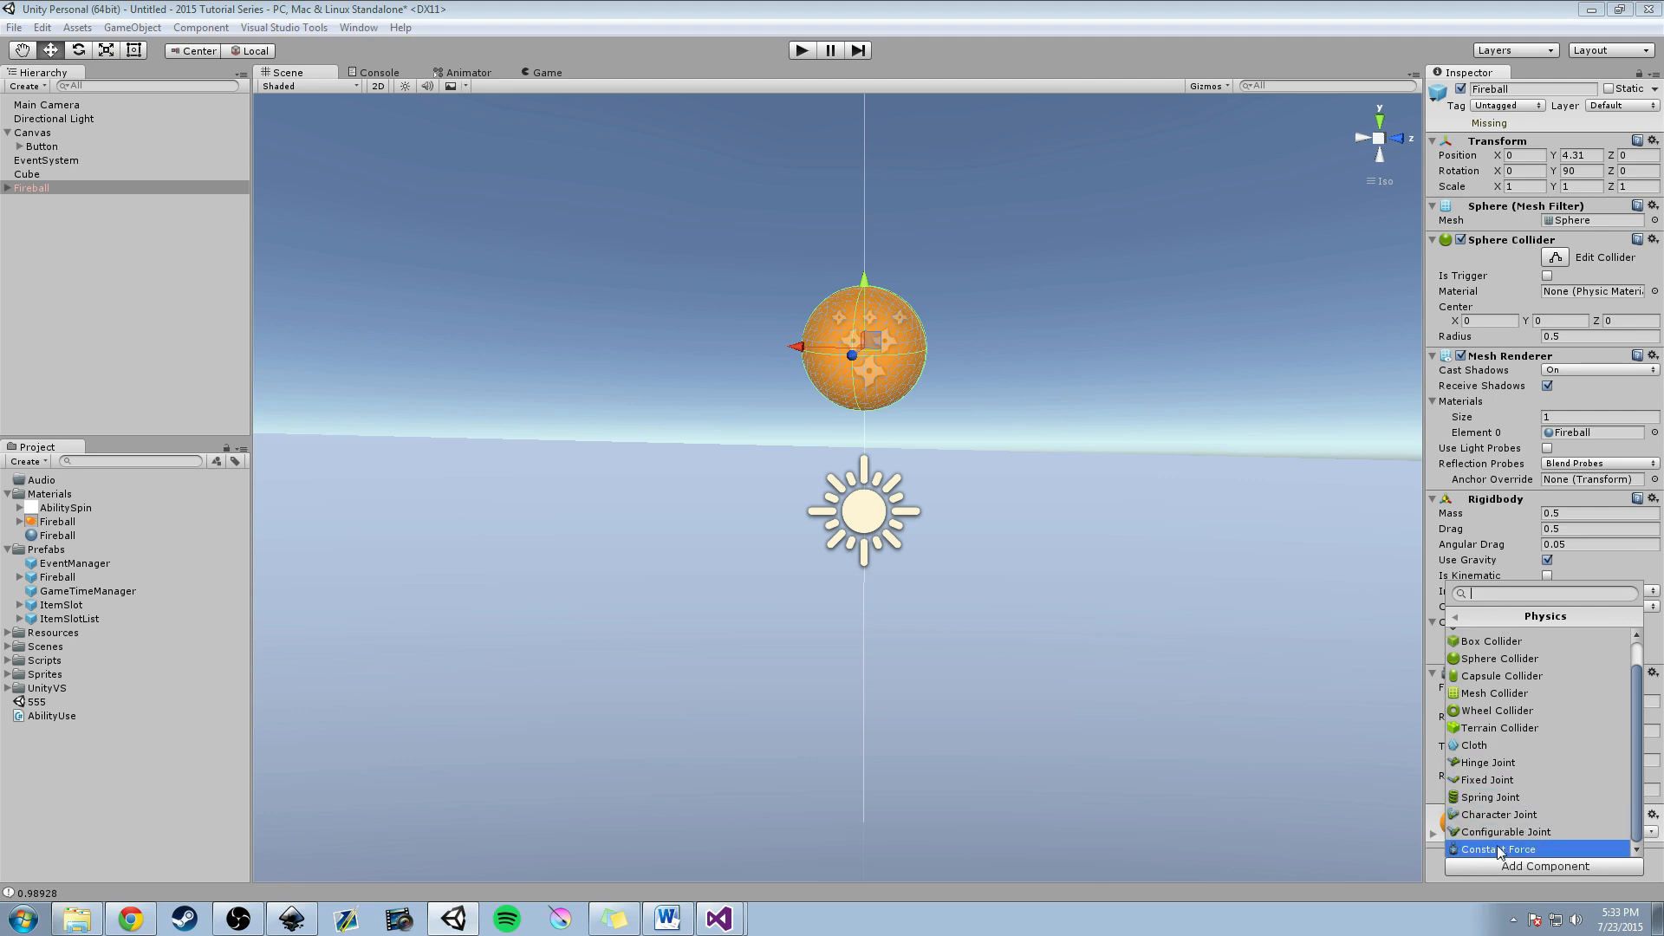
{"action": "left_click", "coordinate": [1500, 850]}
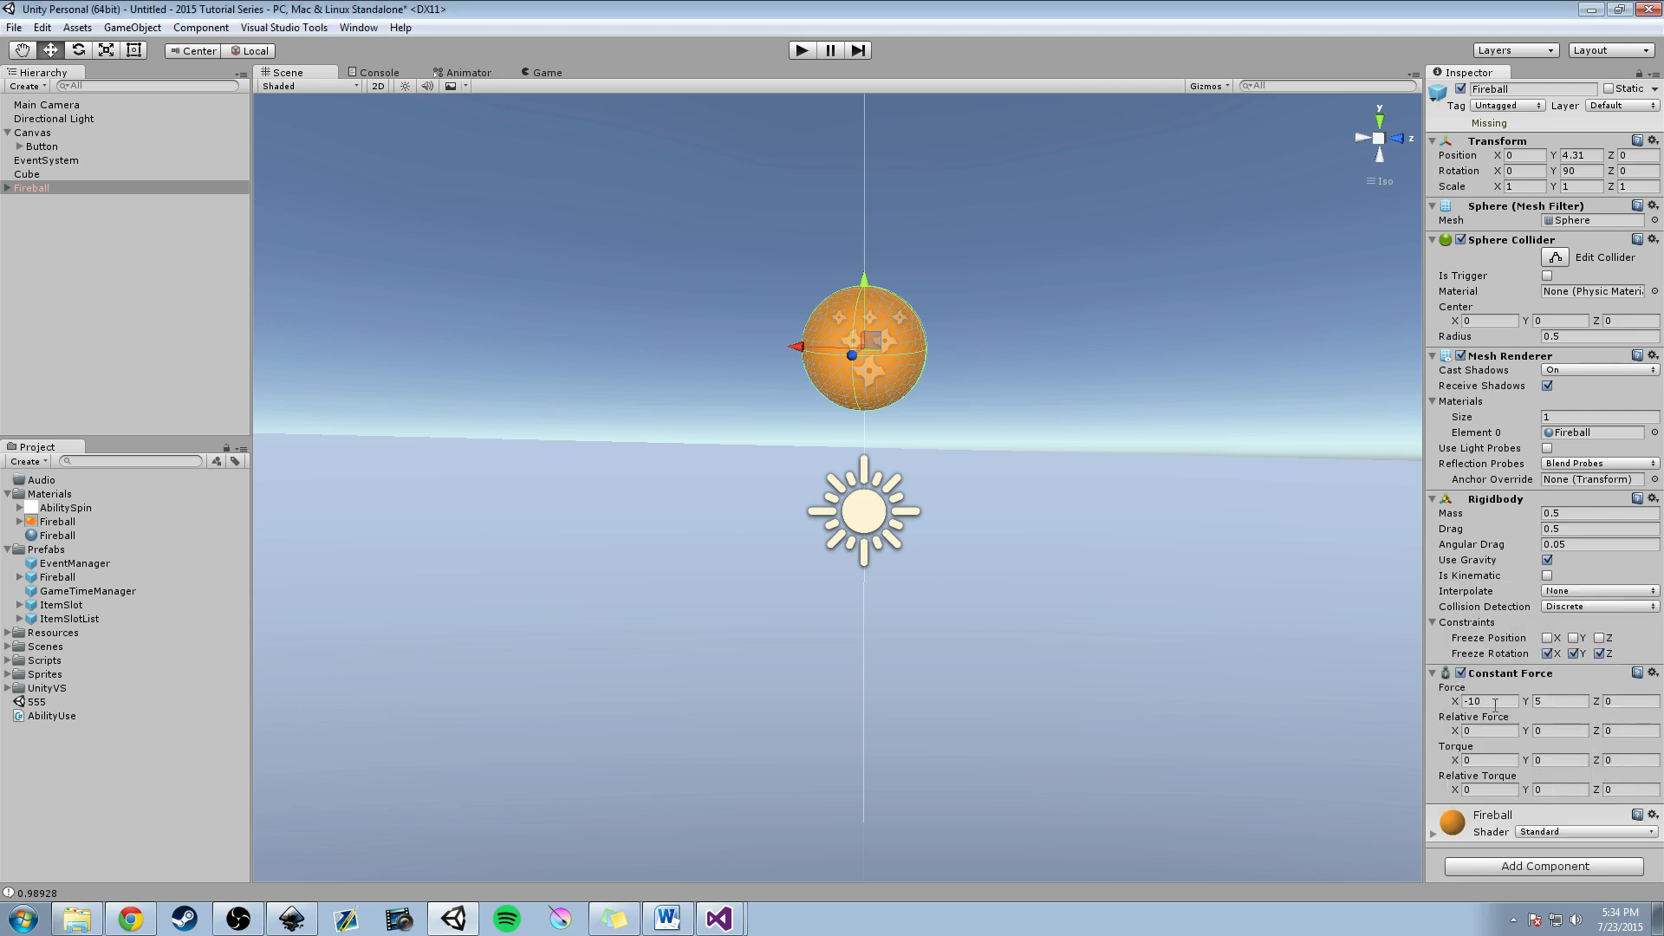
{"action": "mouse_move", "coordinate": [1266, 687]}
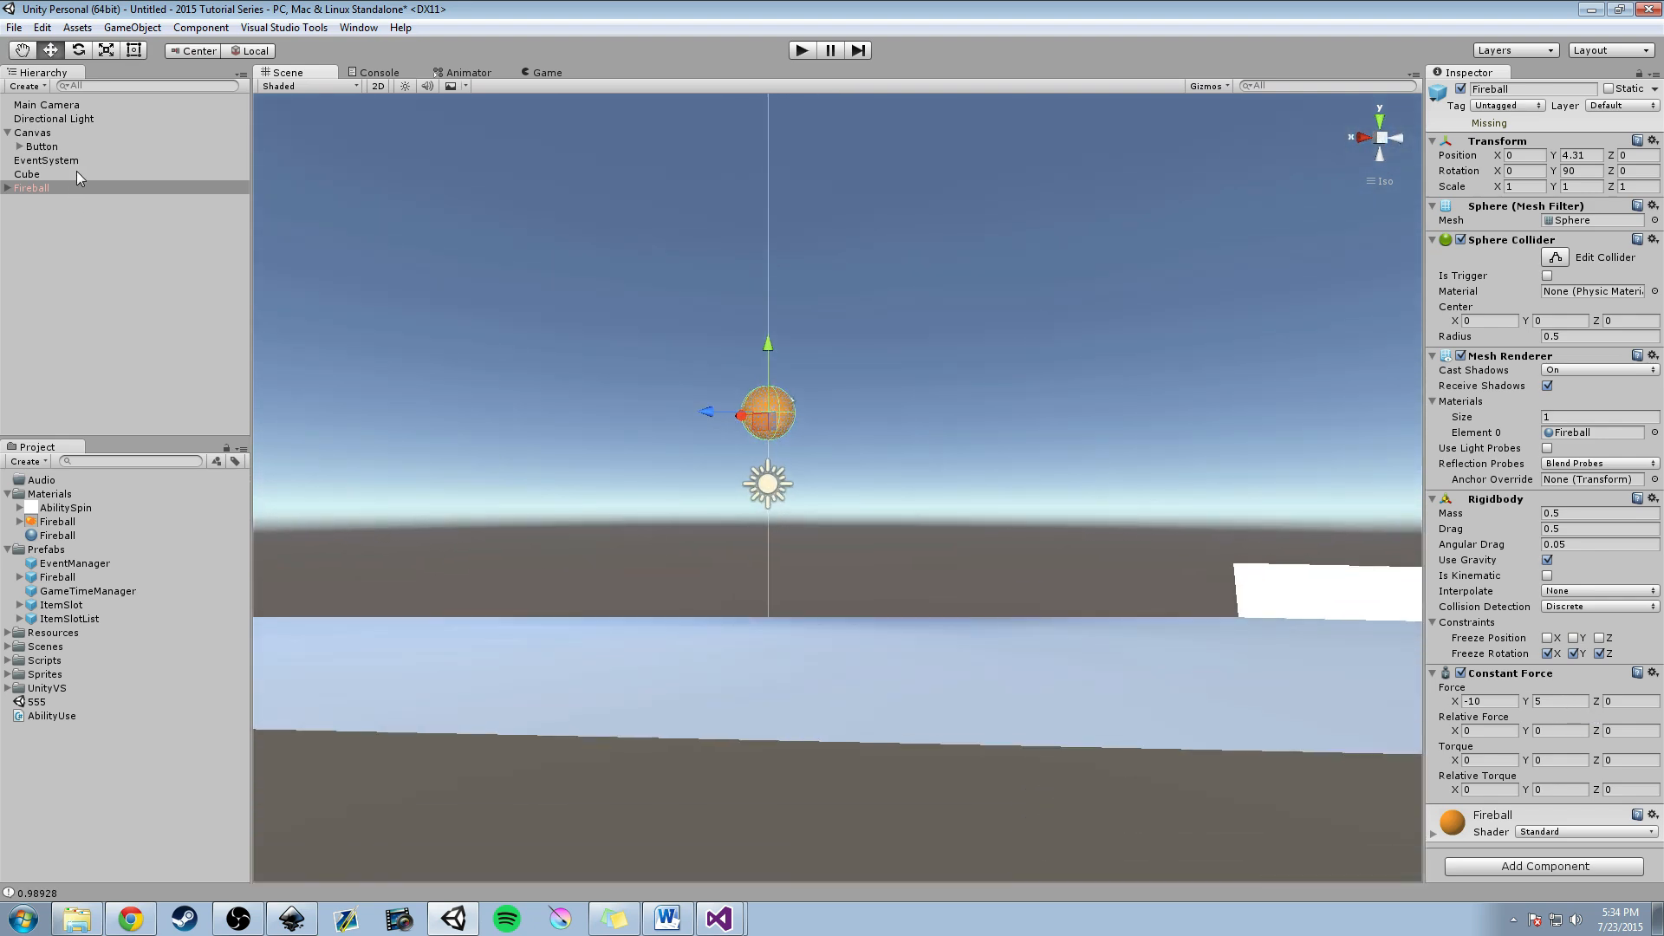
Switch to the Game view showing the orange Fireball and ability button.
{"action": "left_click", "coordinate": [544, 72]}
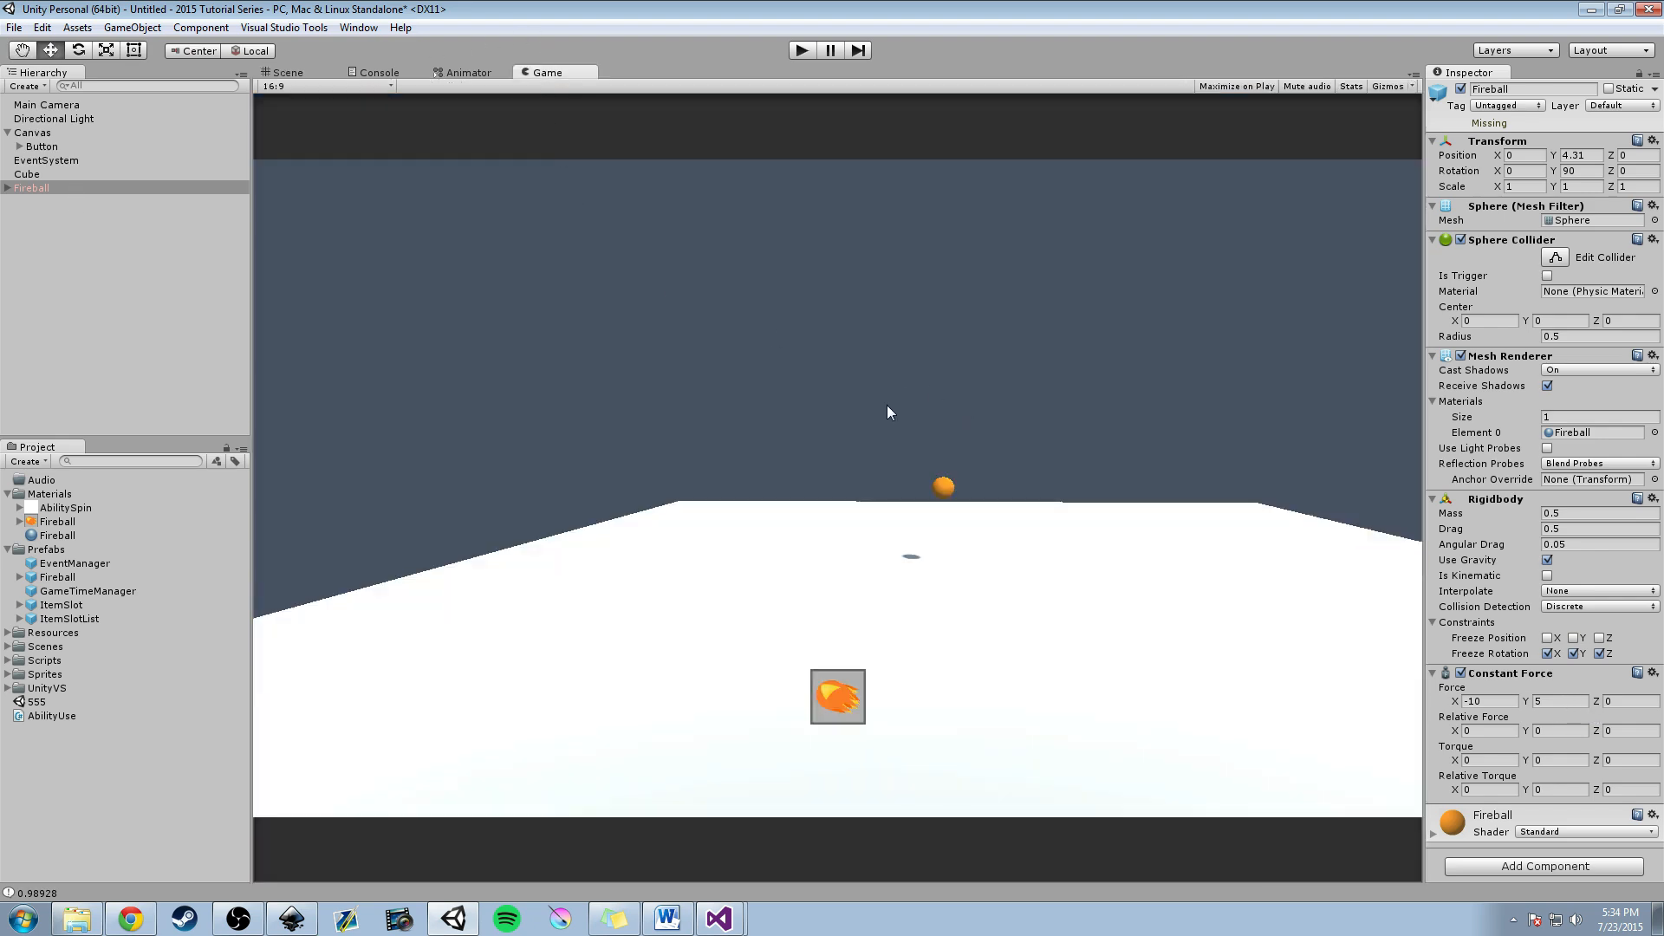
{"action": "mouse_move", "coordinate": [955, 499]}
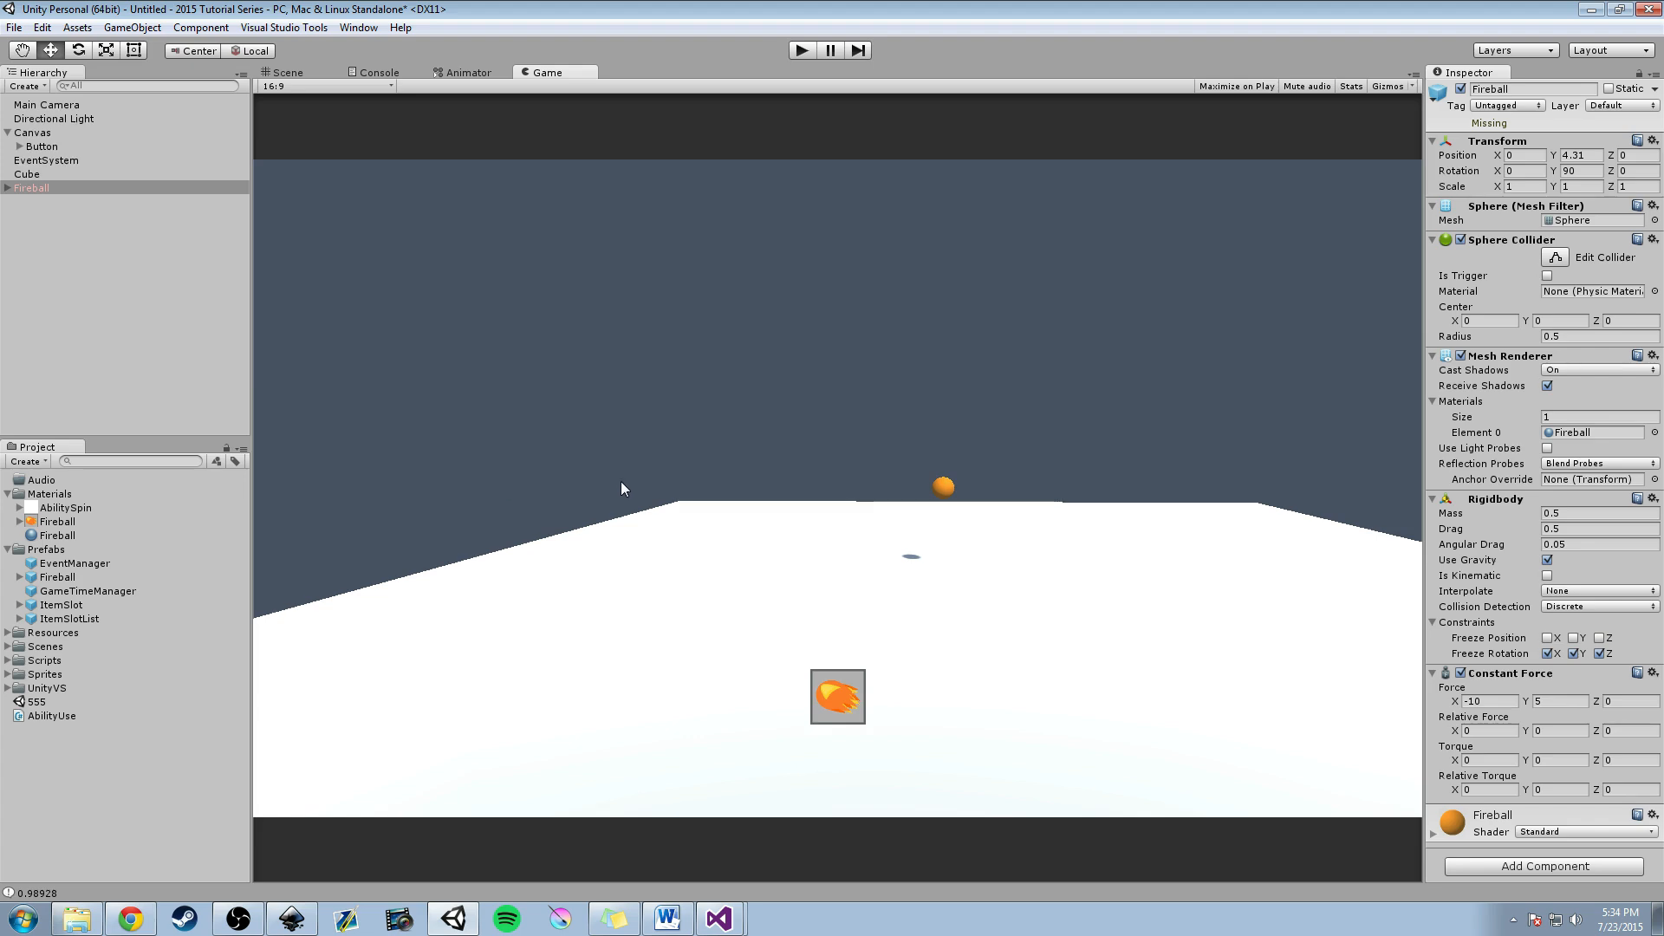
{"action": "mouse_move", "coordinate": [862, 606]}
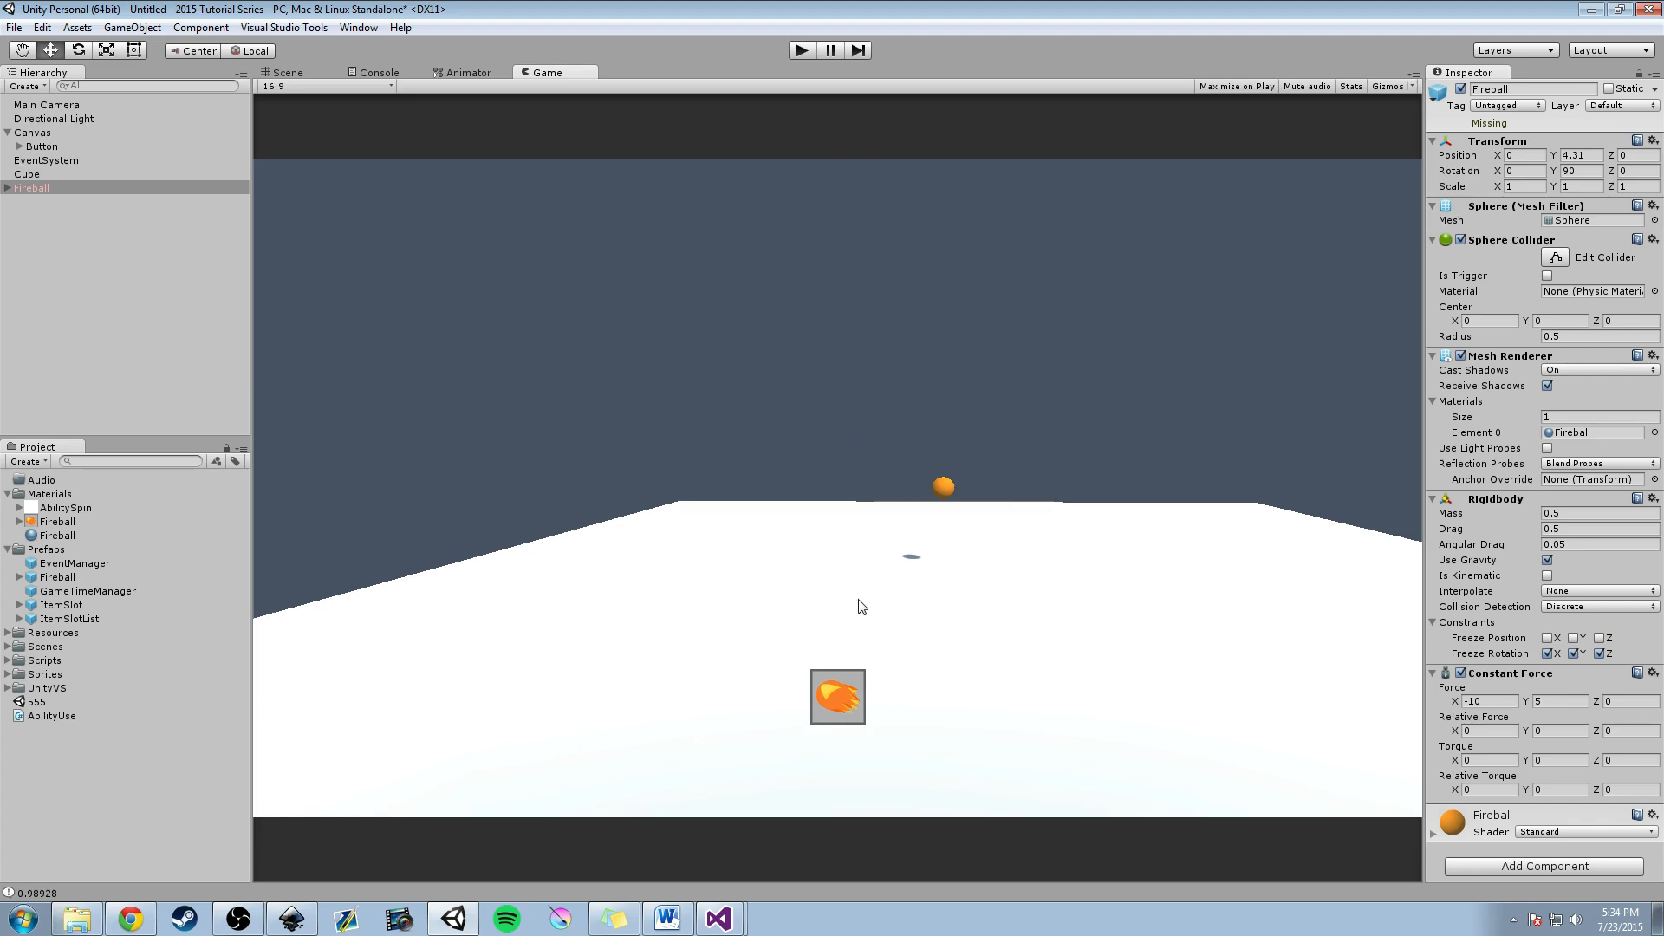
{"action": "mouse_move", "coordinate": [1115, 491]}
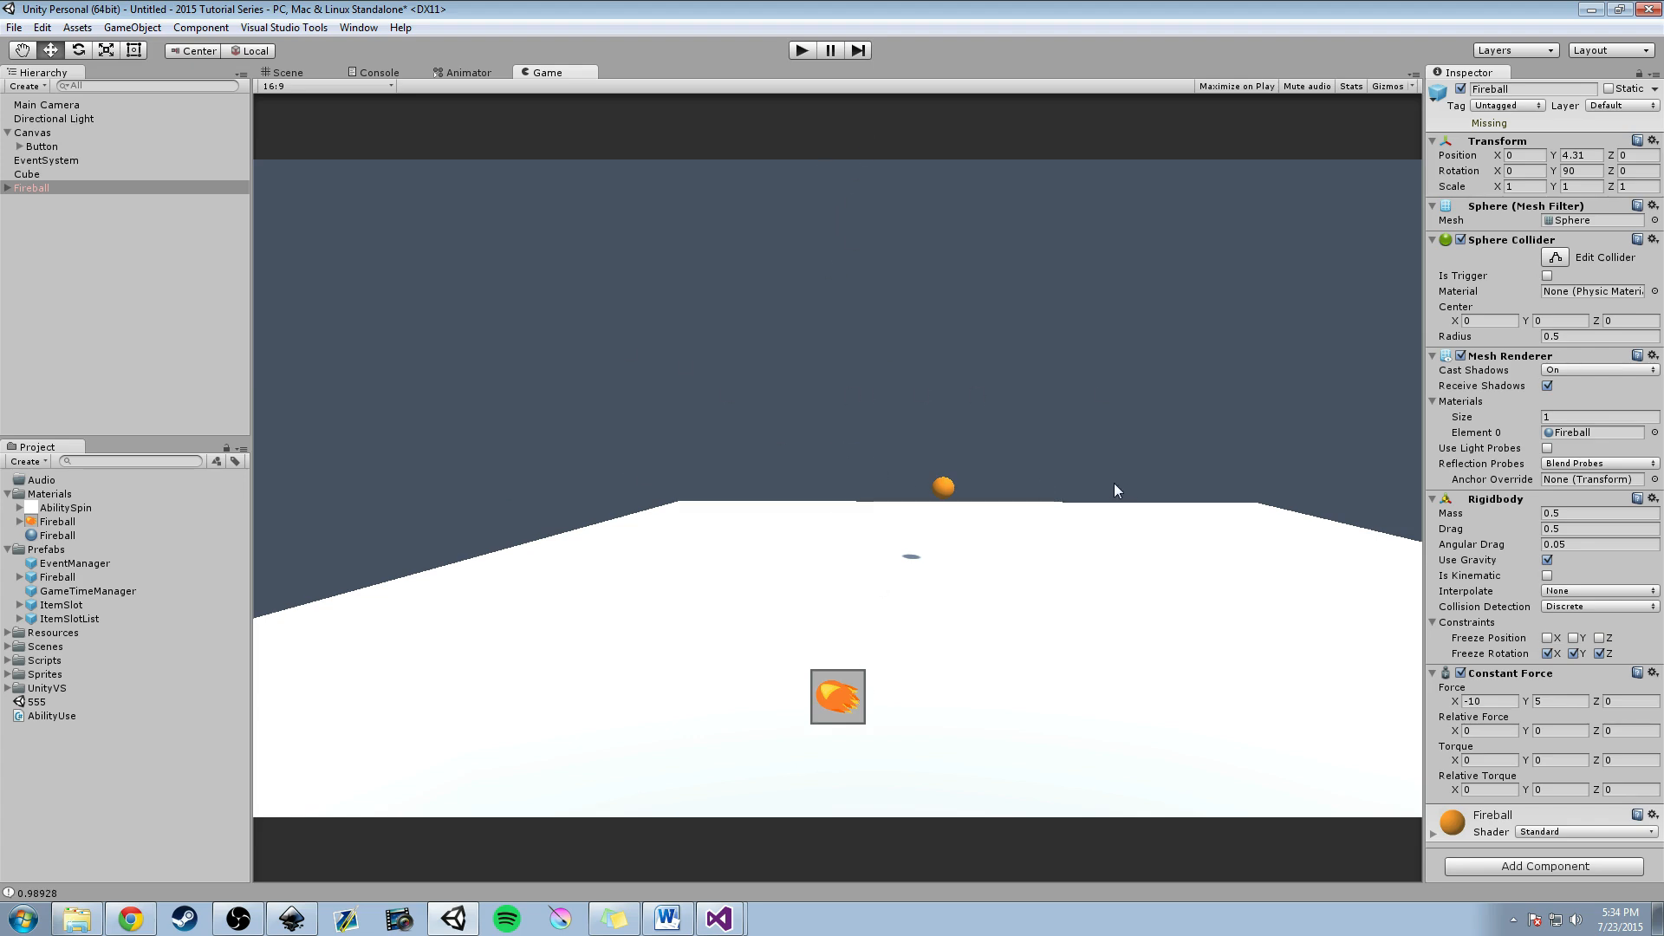
{"action": "mouse_move", "coordinate": [1093, 356]}
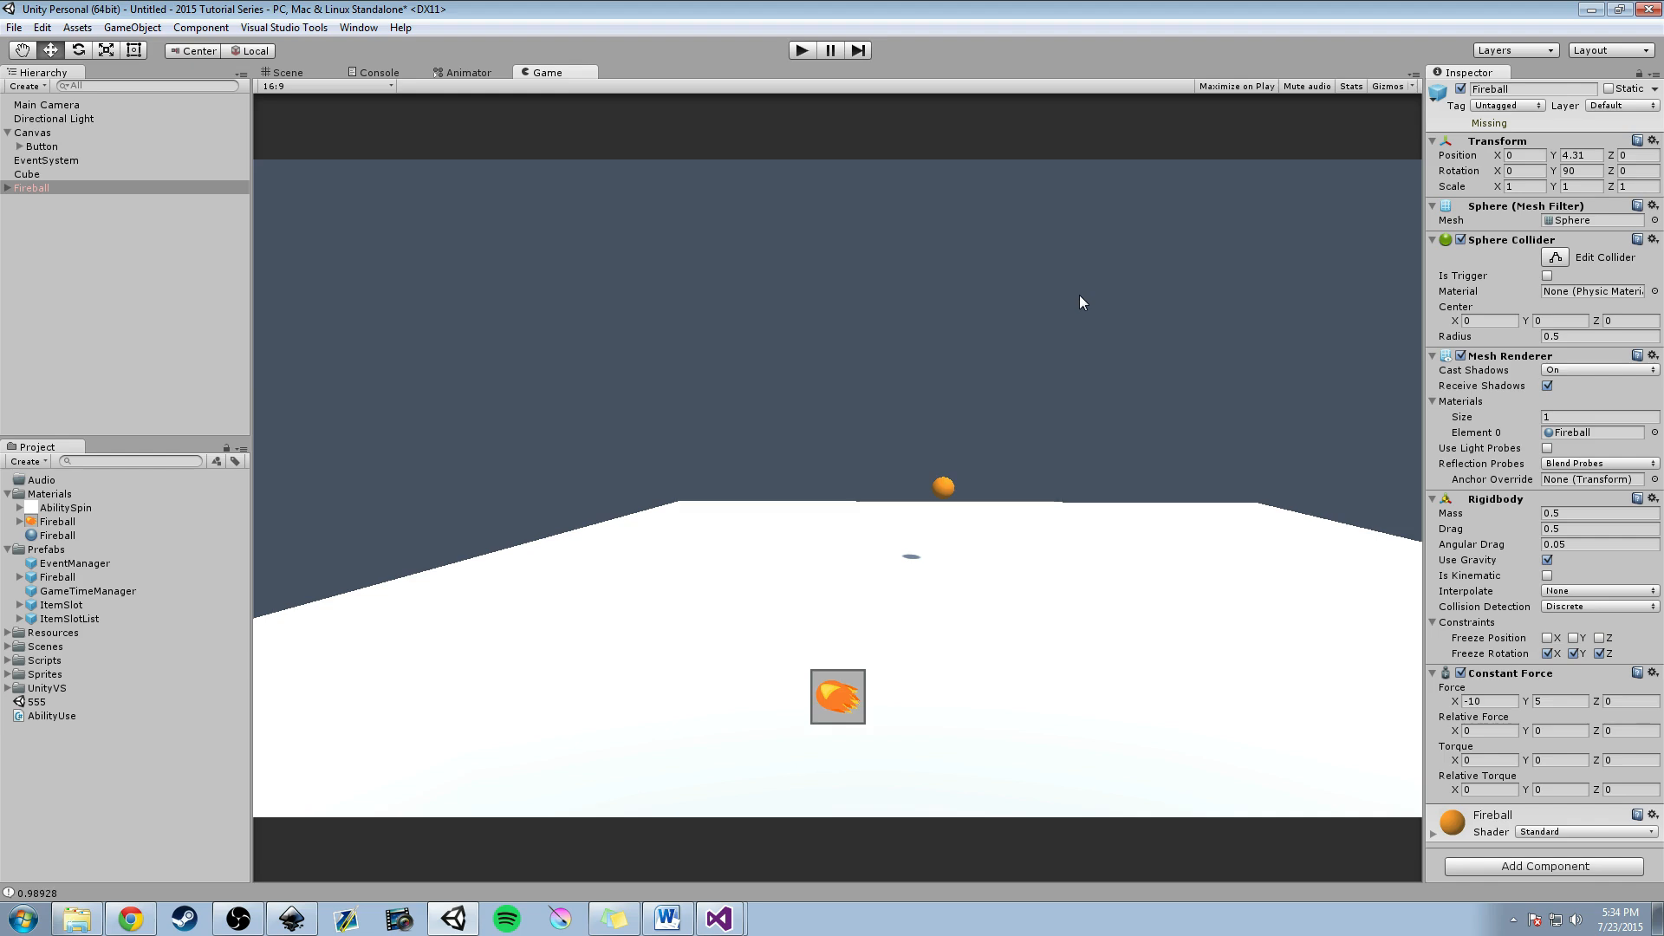
{"action": "mouse_move", "coordinate": [641, 301]}
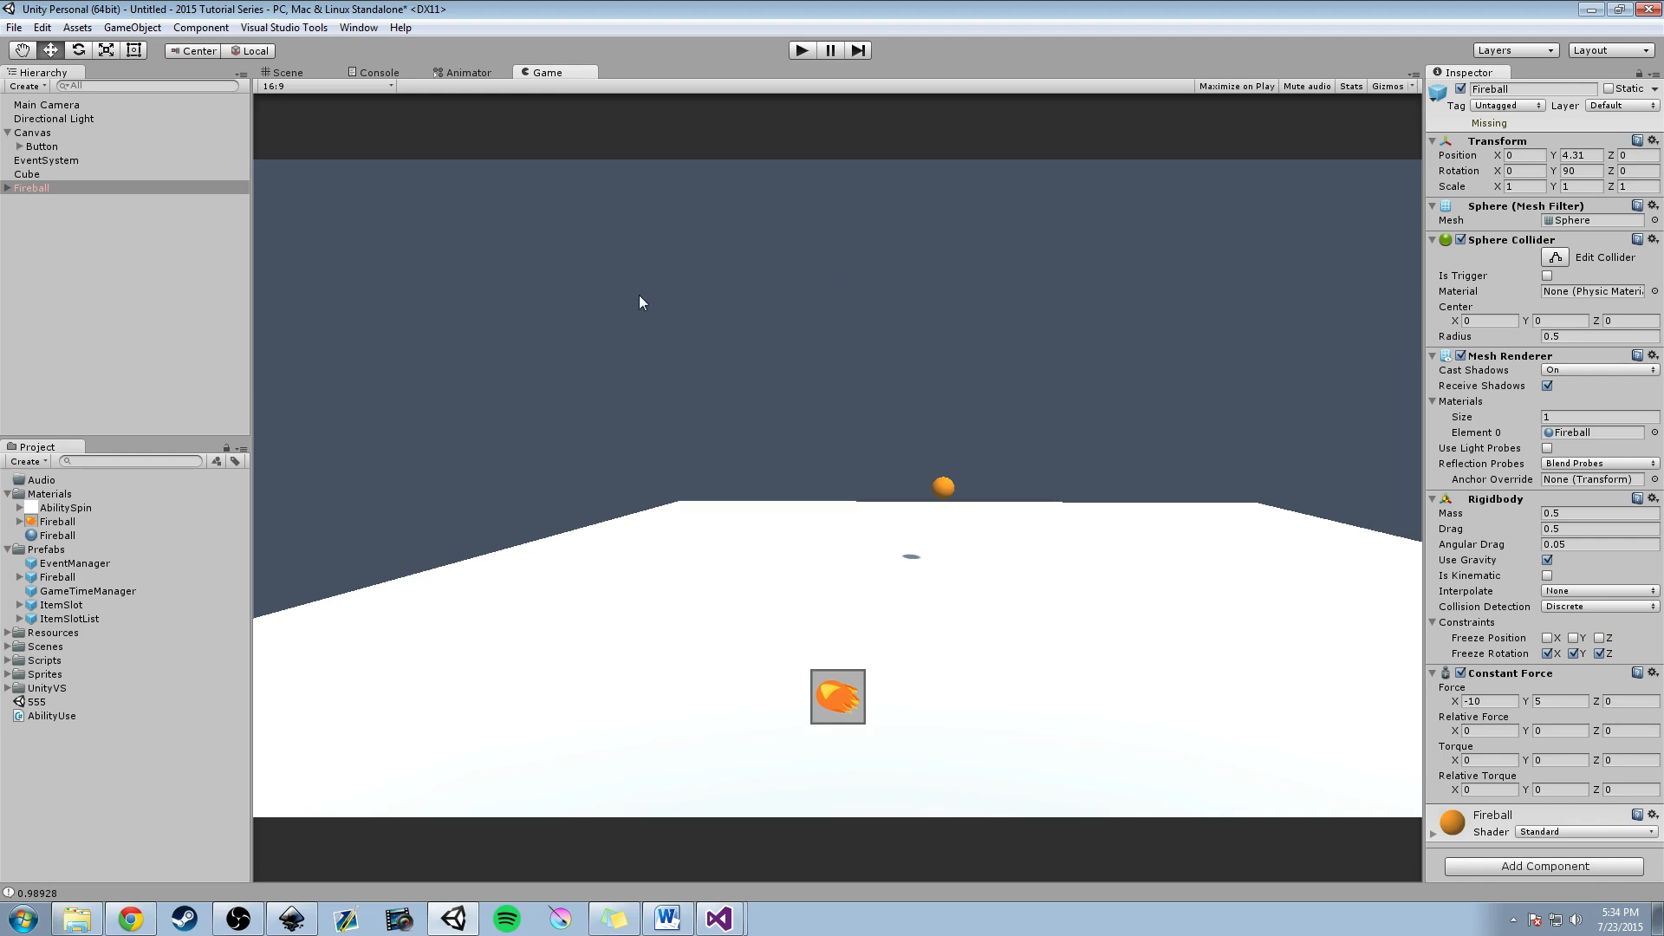
{"action": "mouse_move", "coordinate": [694, 271]}
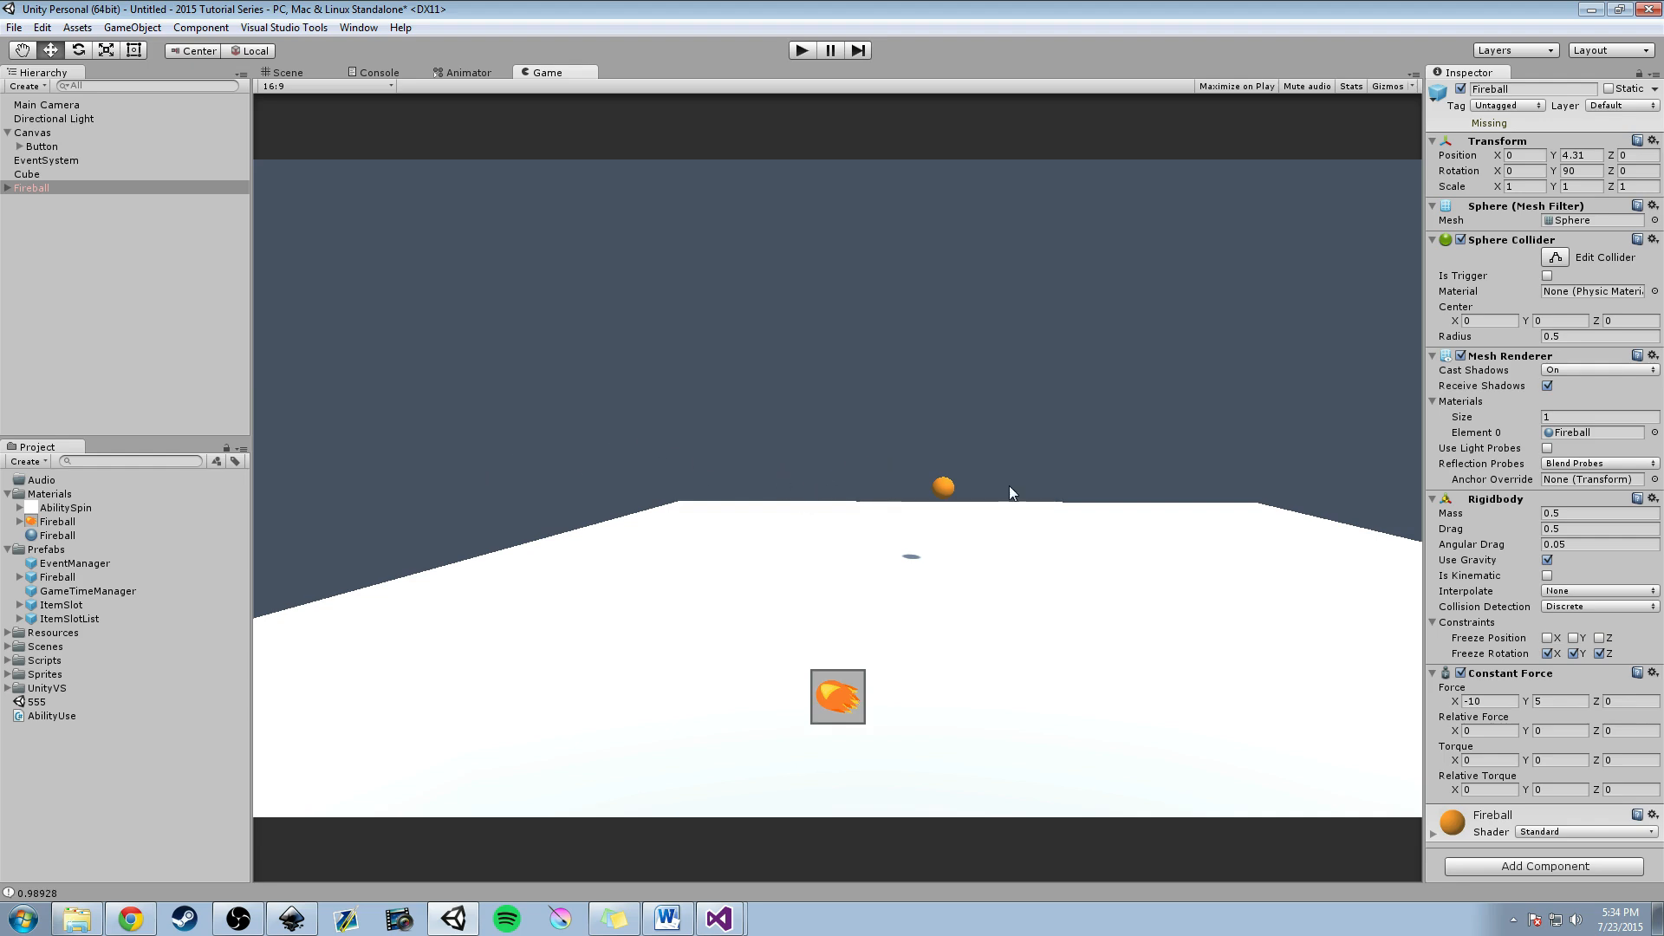
{"action": "mouse_move", "coordinate": [994, 489]}
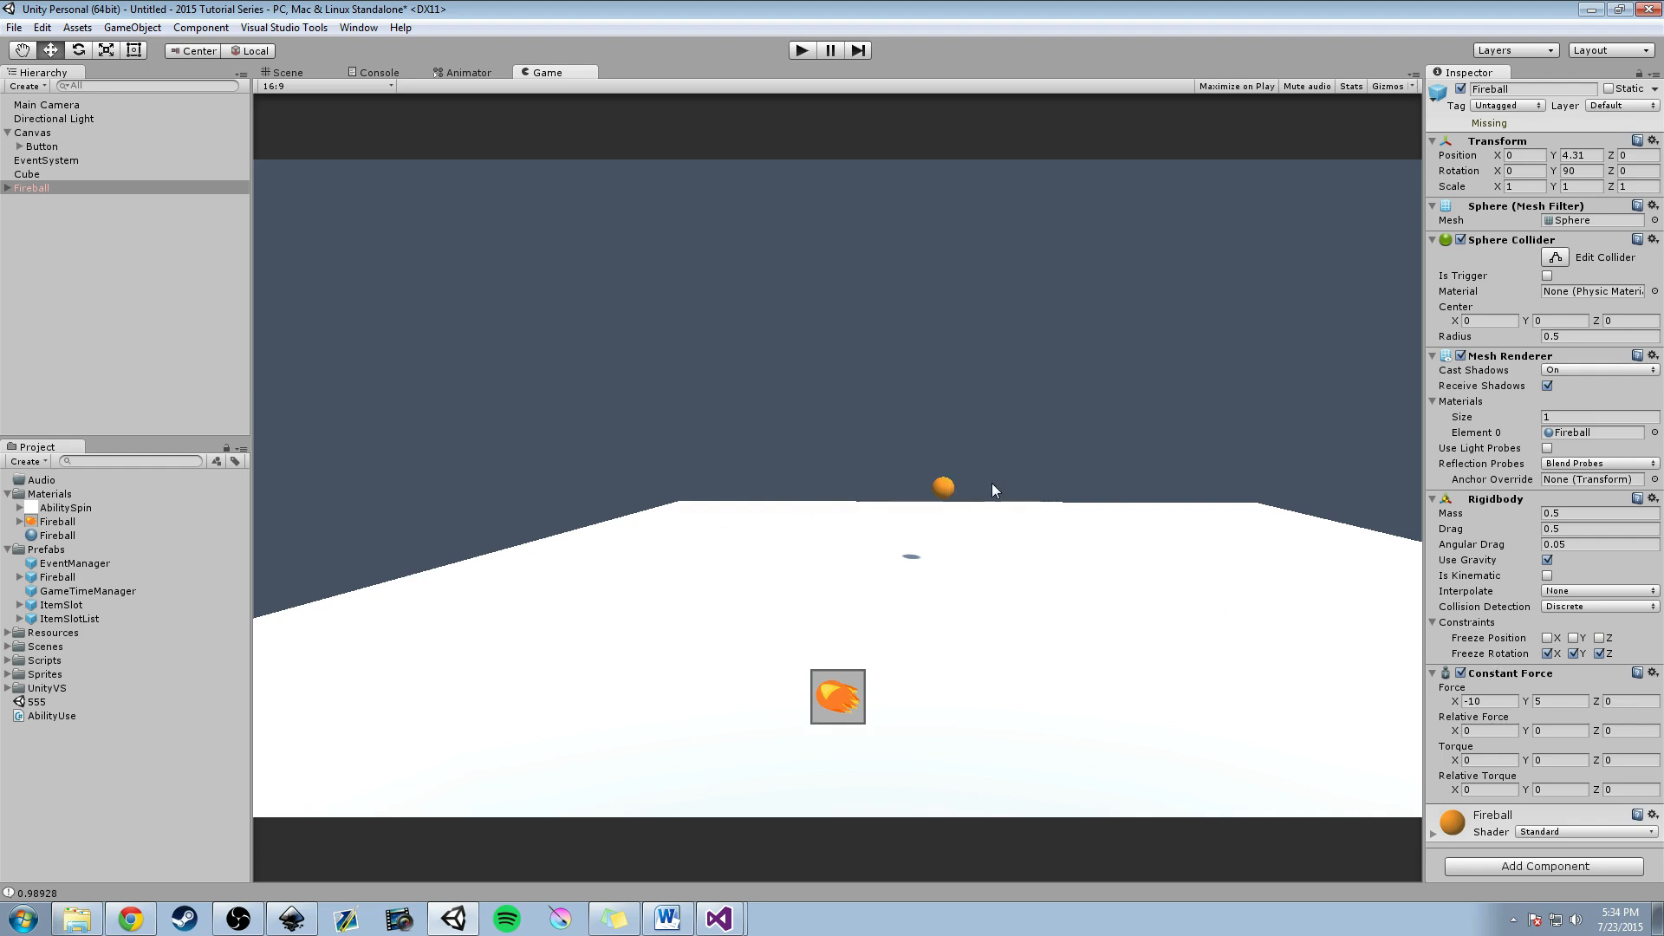
{"action": "mouse_move", "coordinate": [412, 468]}
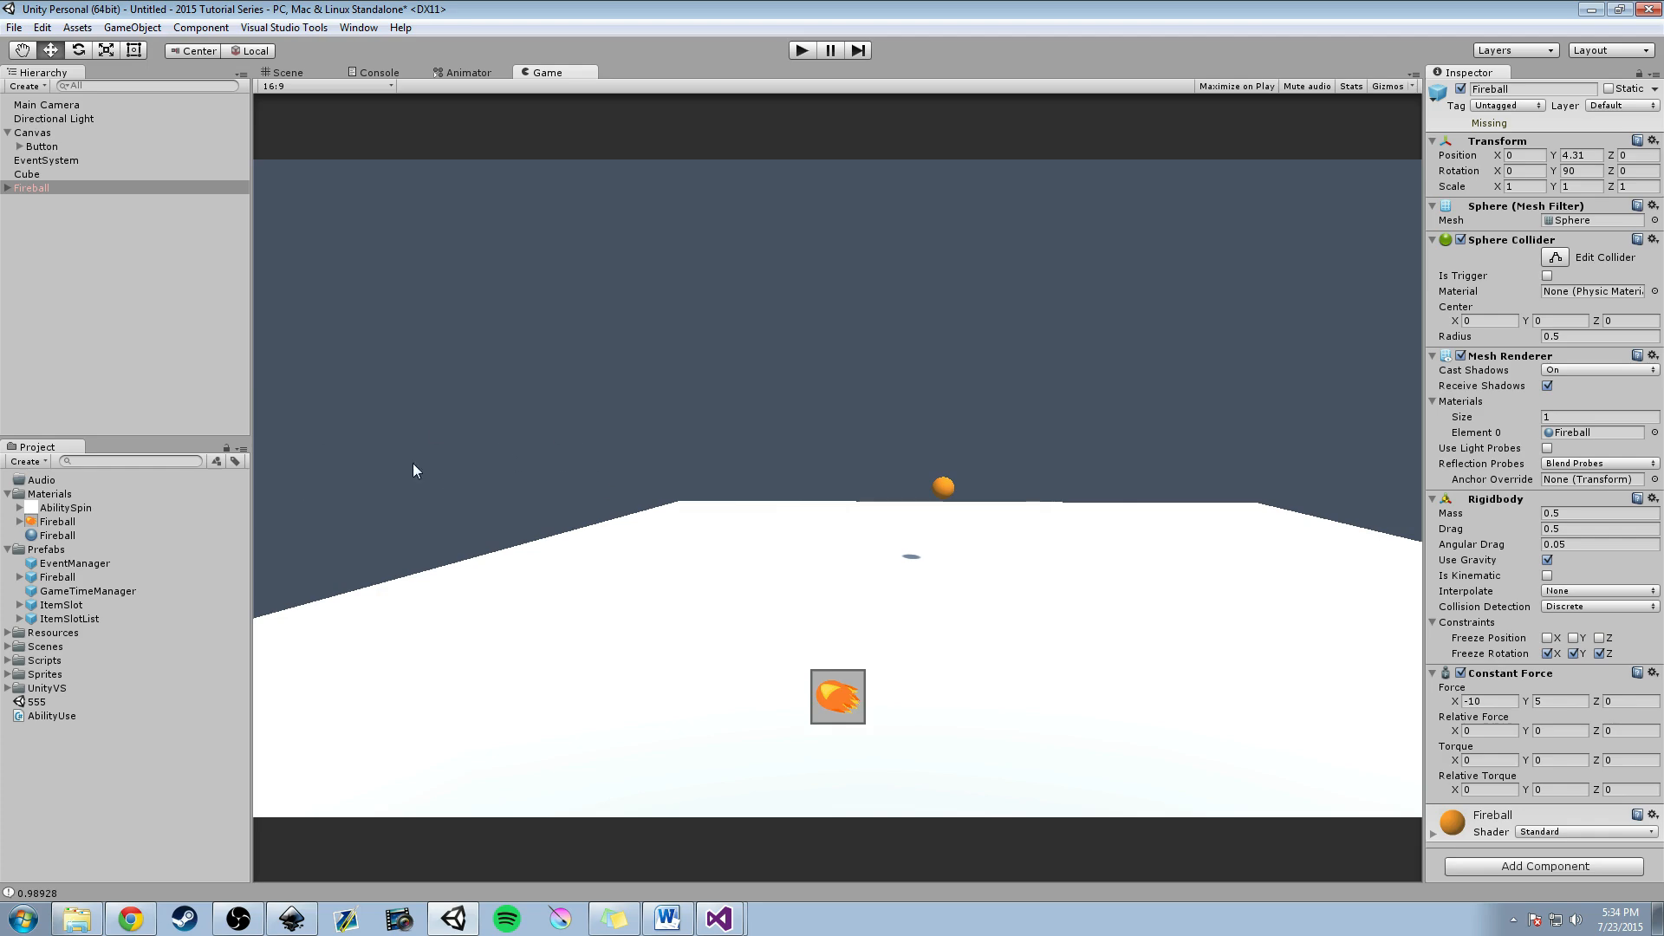
{"action": "mouse_move", "coordinate": [769, 548]}
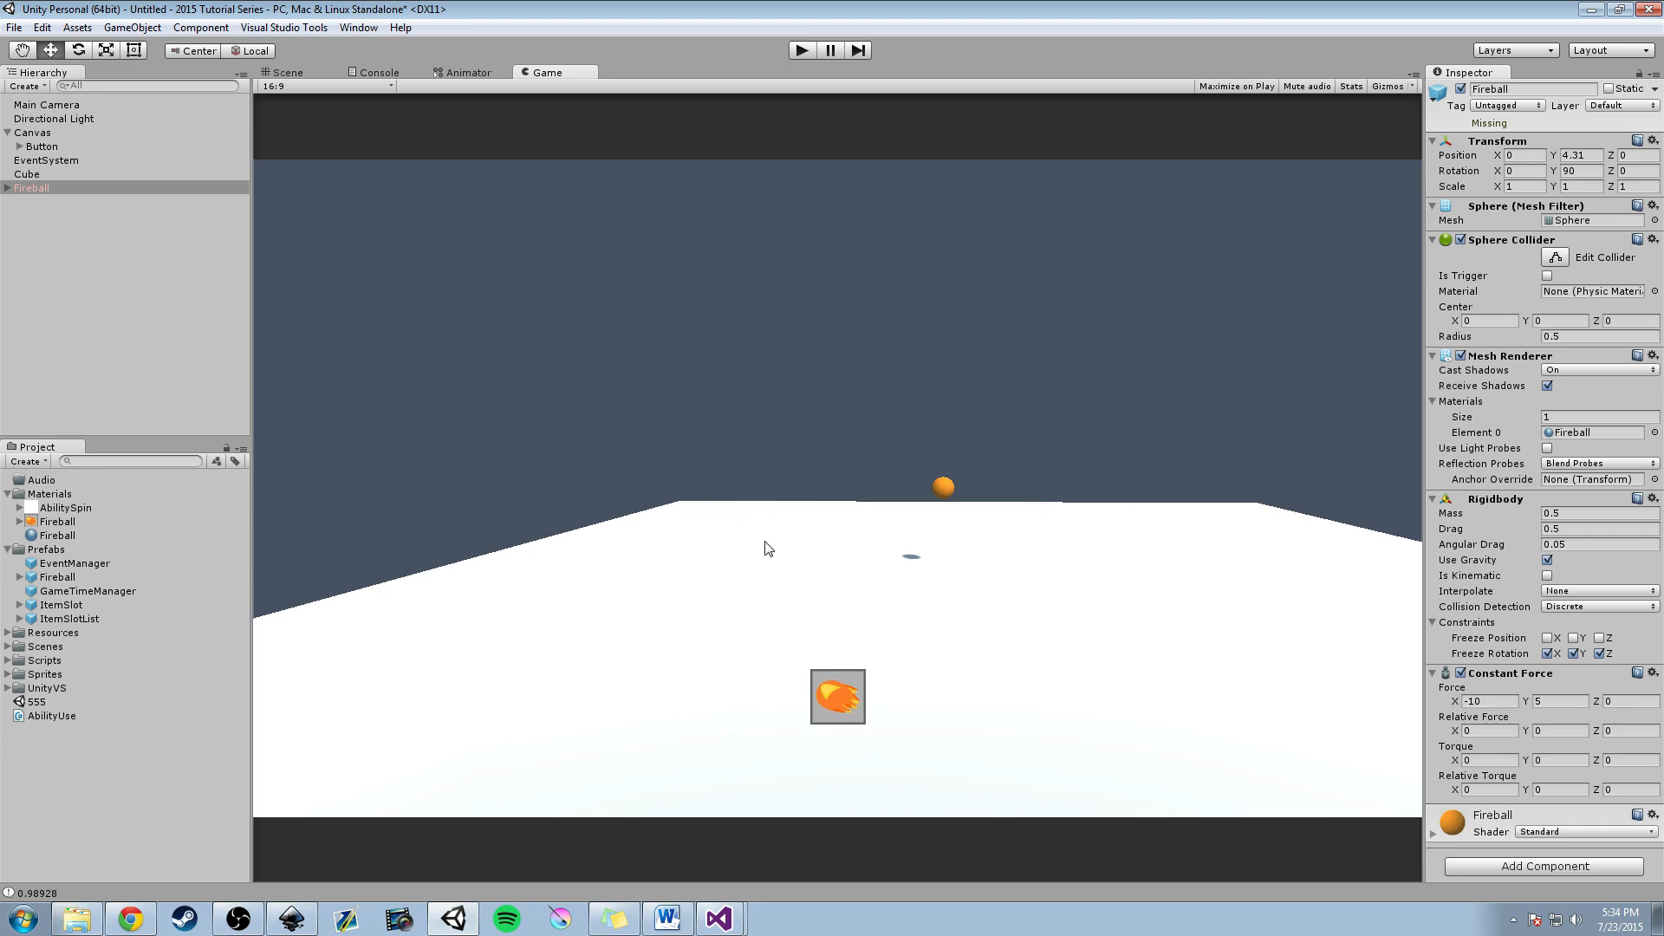
{"action": "mouse_move", "coordinate": [1548, 698]}
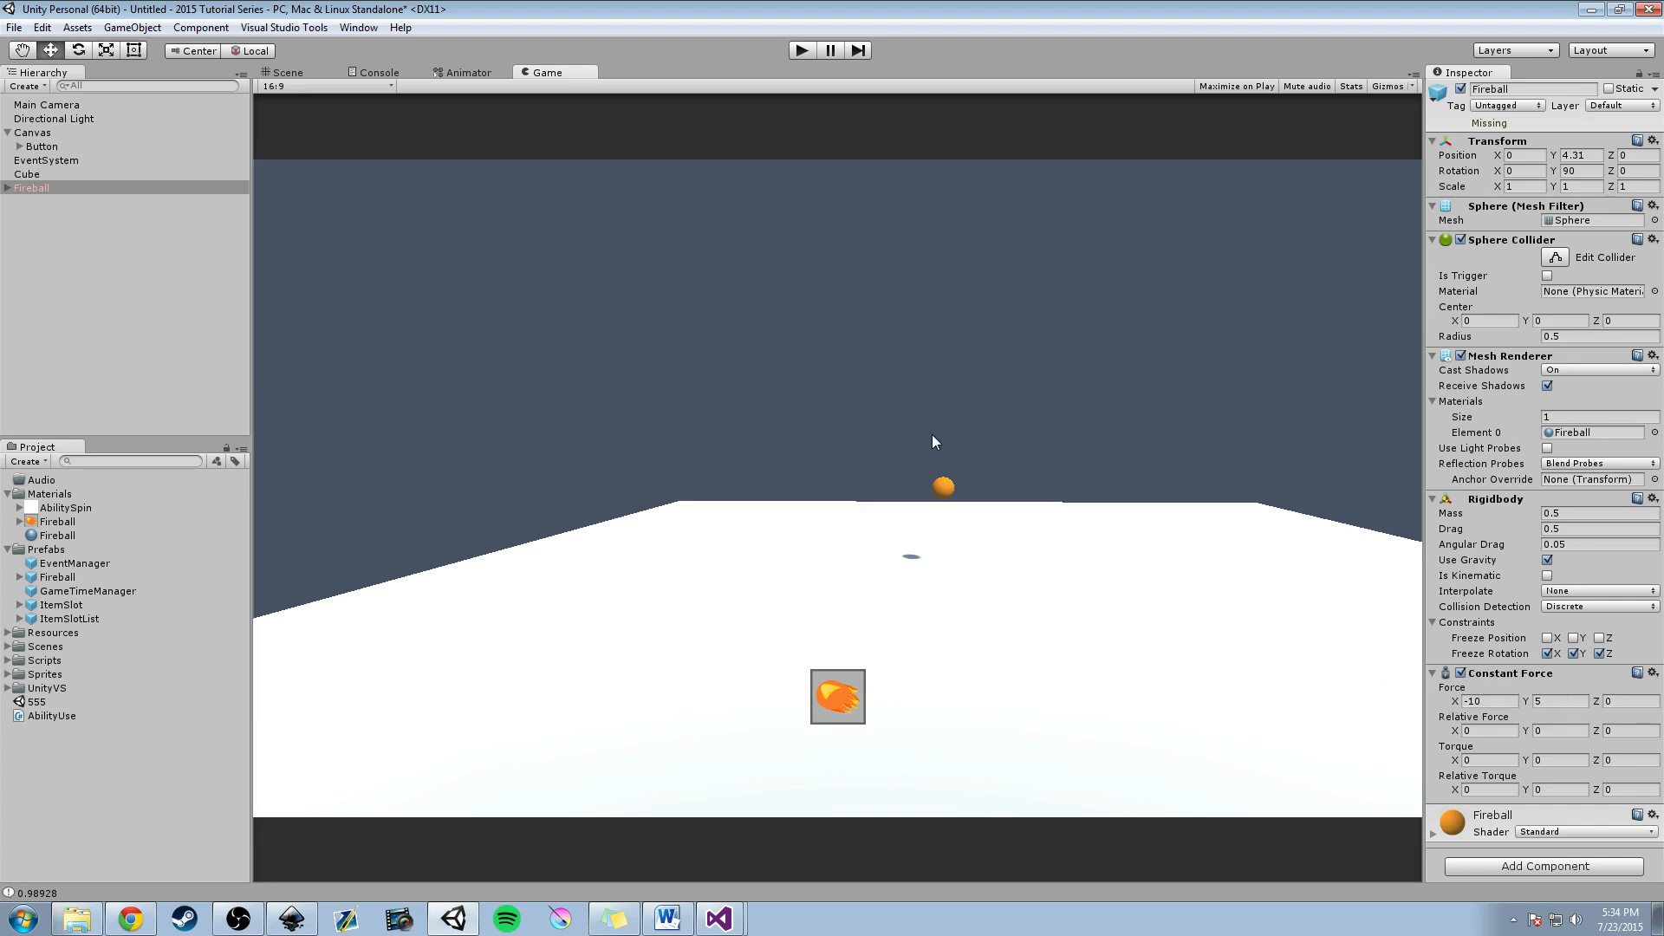
{"action": "mouse_move", "coordinate": [851, 421]}
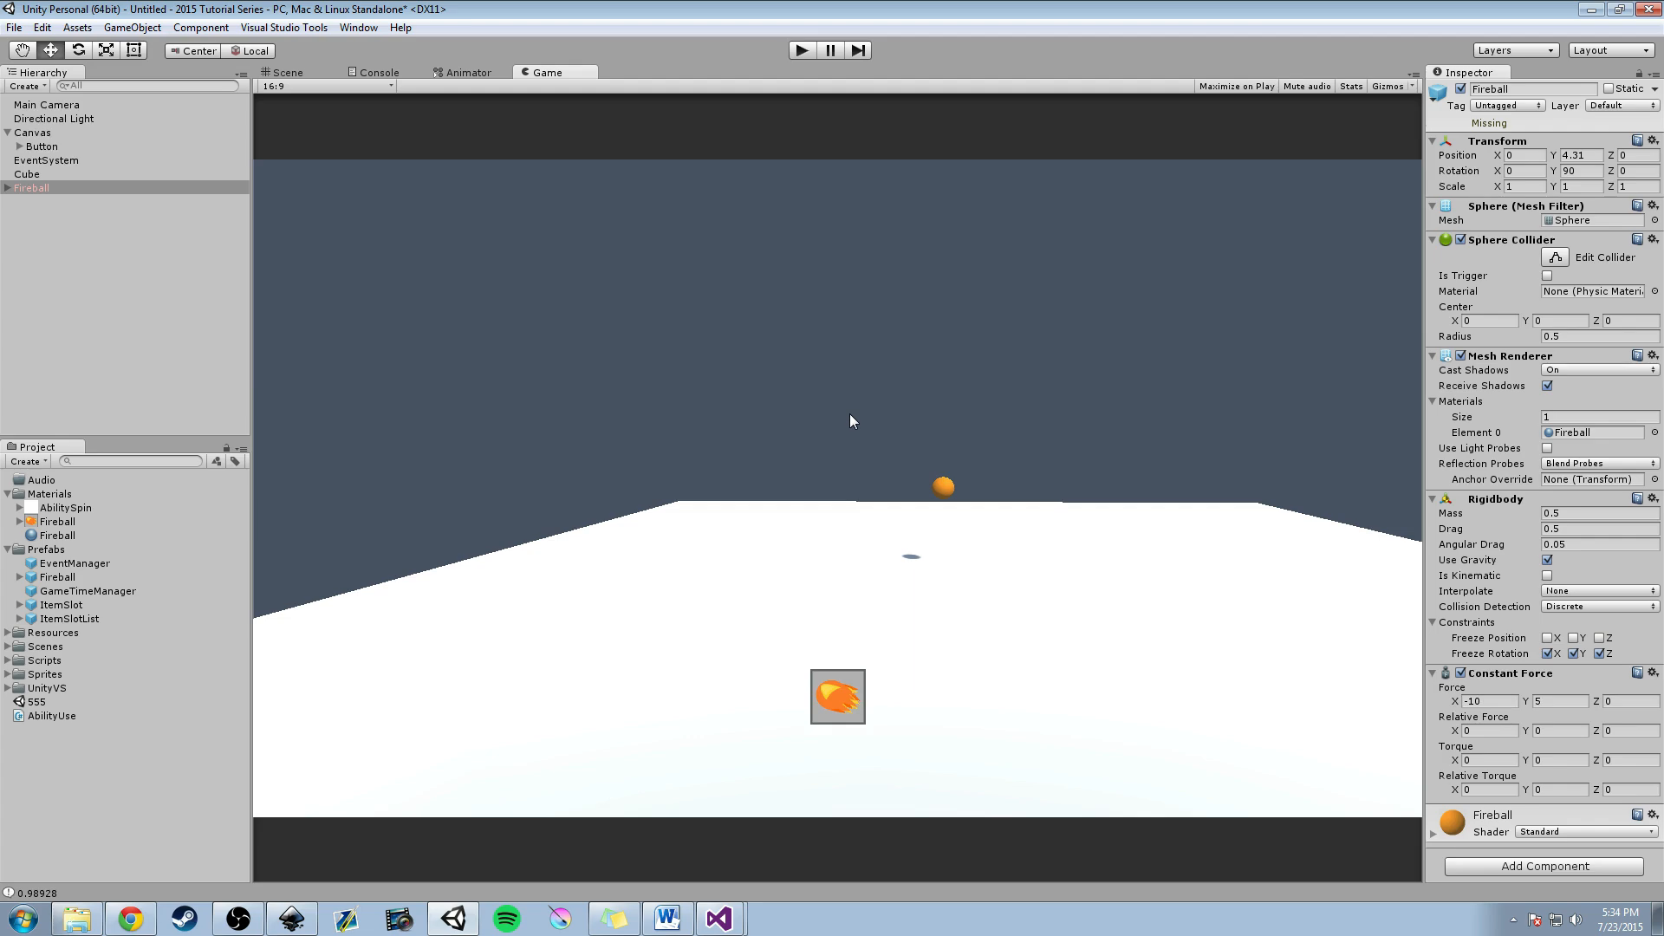
{"action": "mouse_move", "coordinate": [707, 327]}
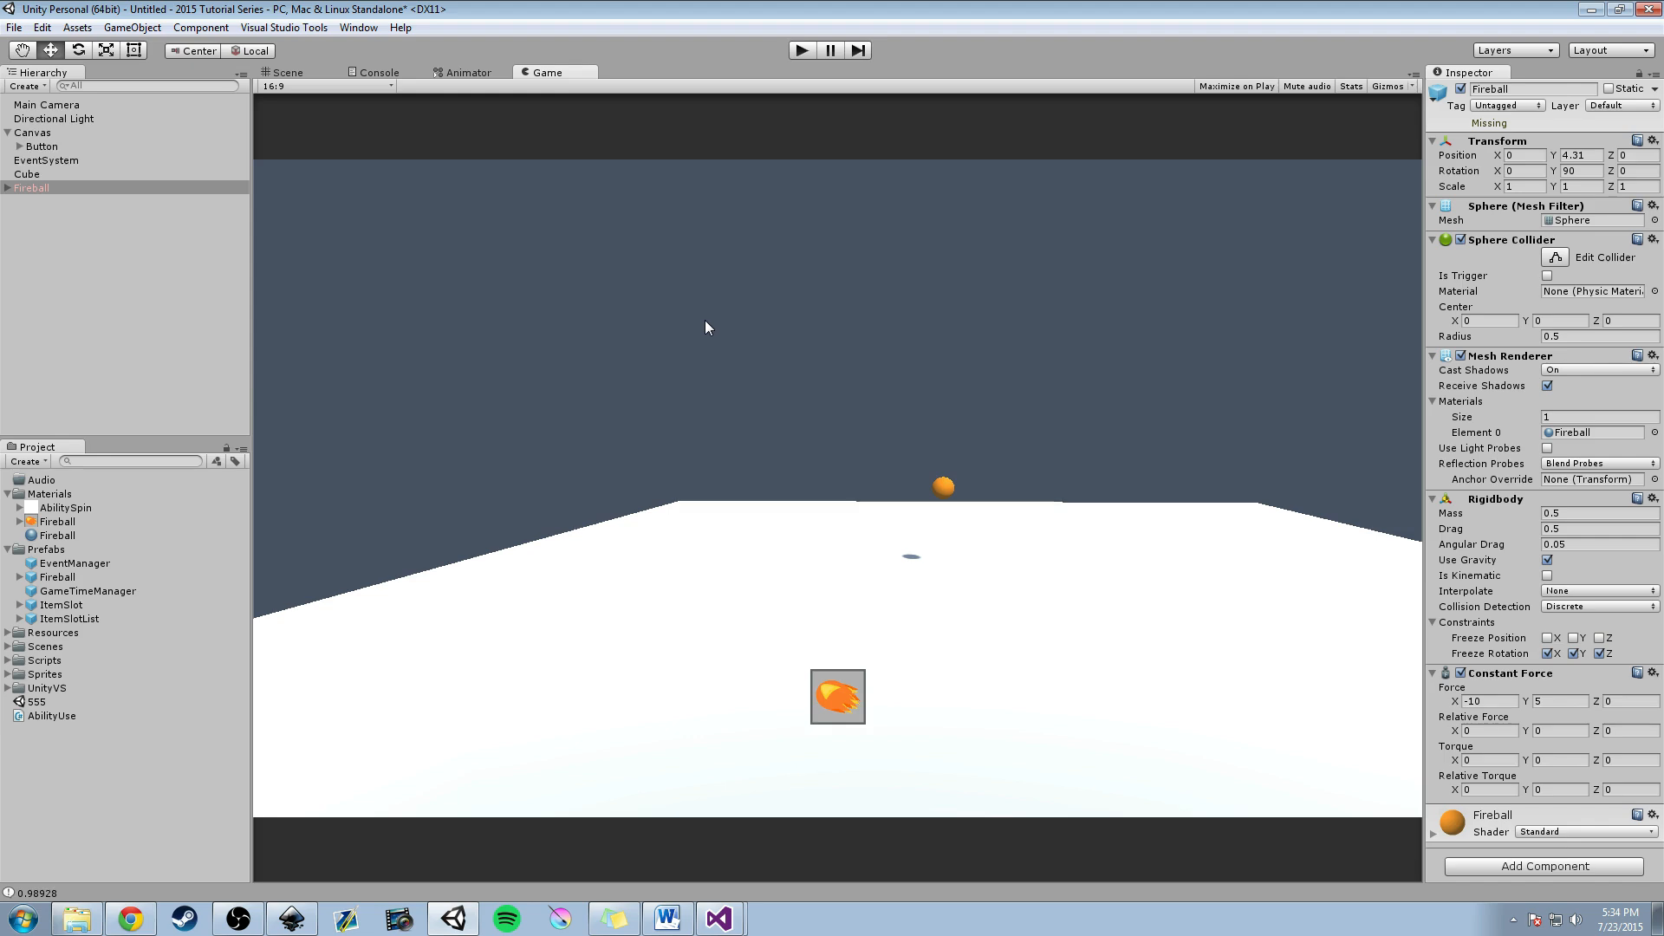
{"action": "mouse_move", "coordinate": [830, 336]}
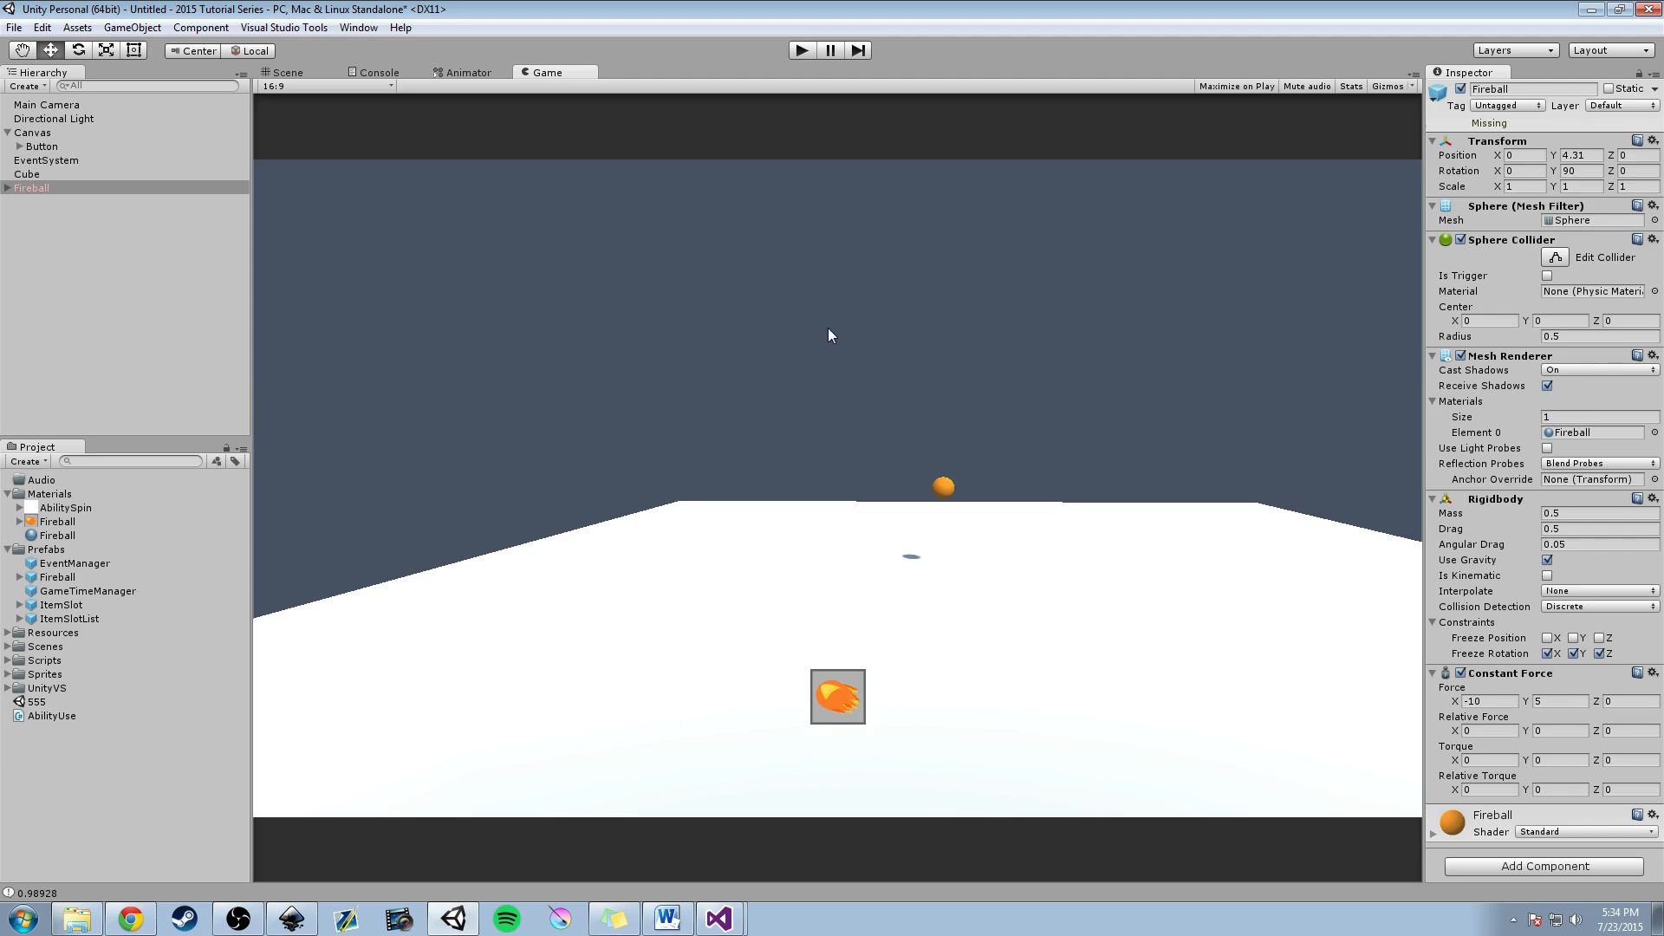
{"action": "mouse_move", "coordinate": [772, 338]}
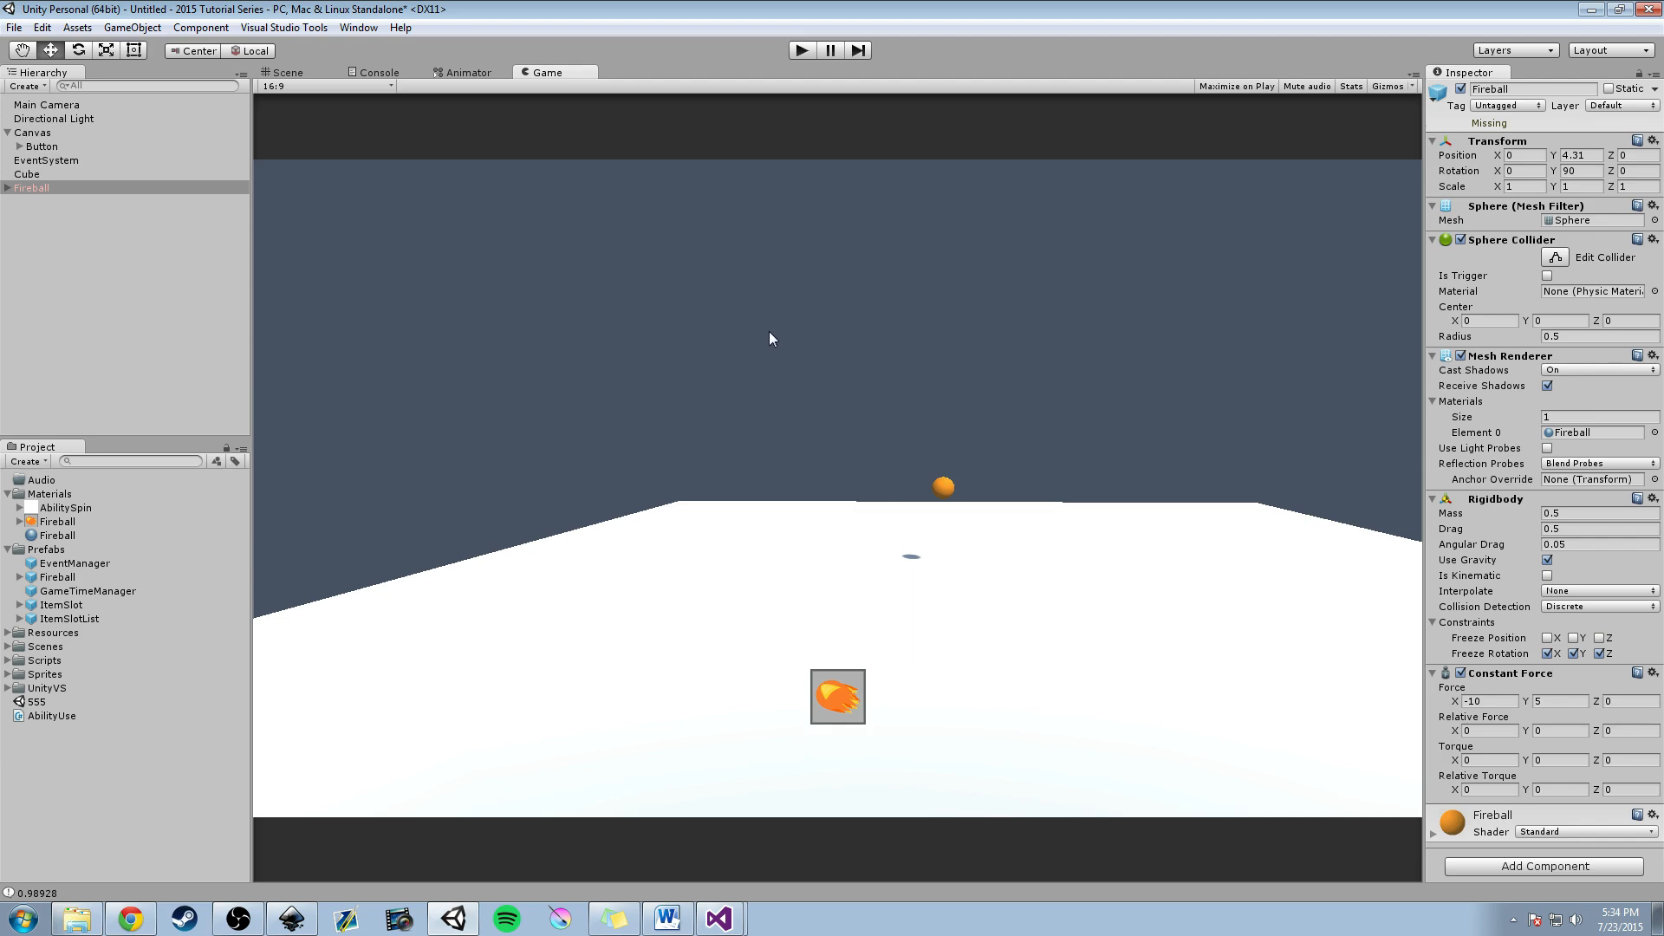
{"action": "mouse_move", "coordinate": [68, 177]}
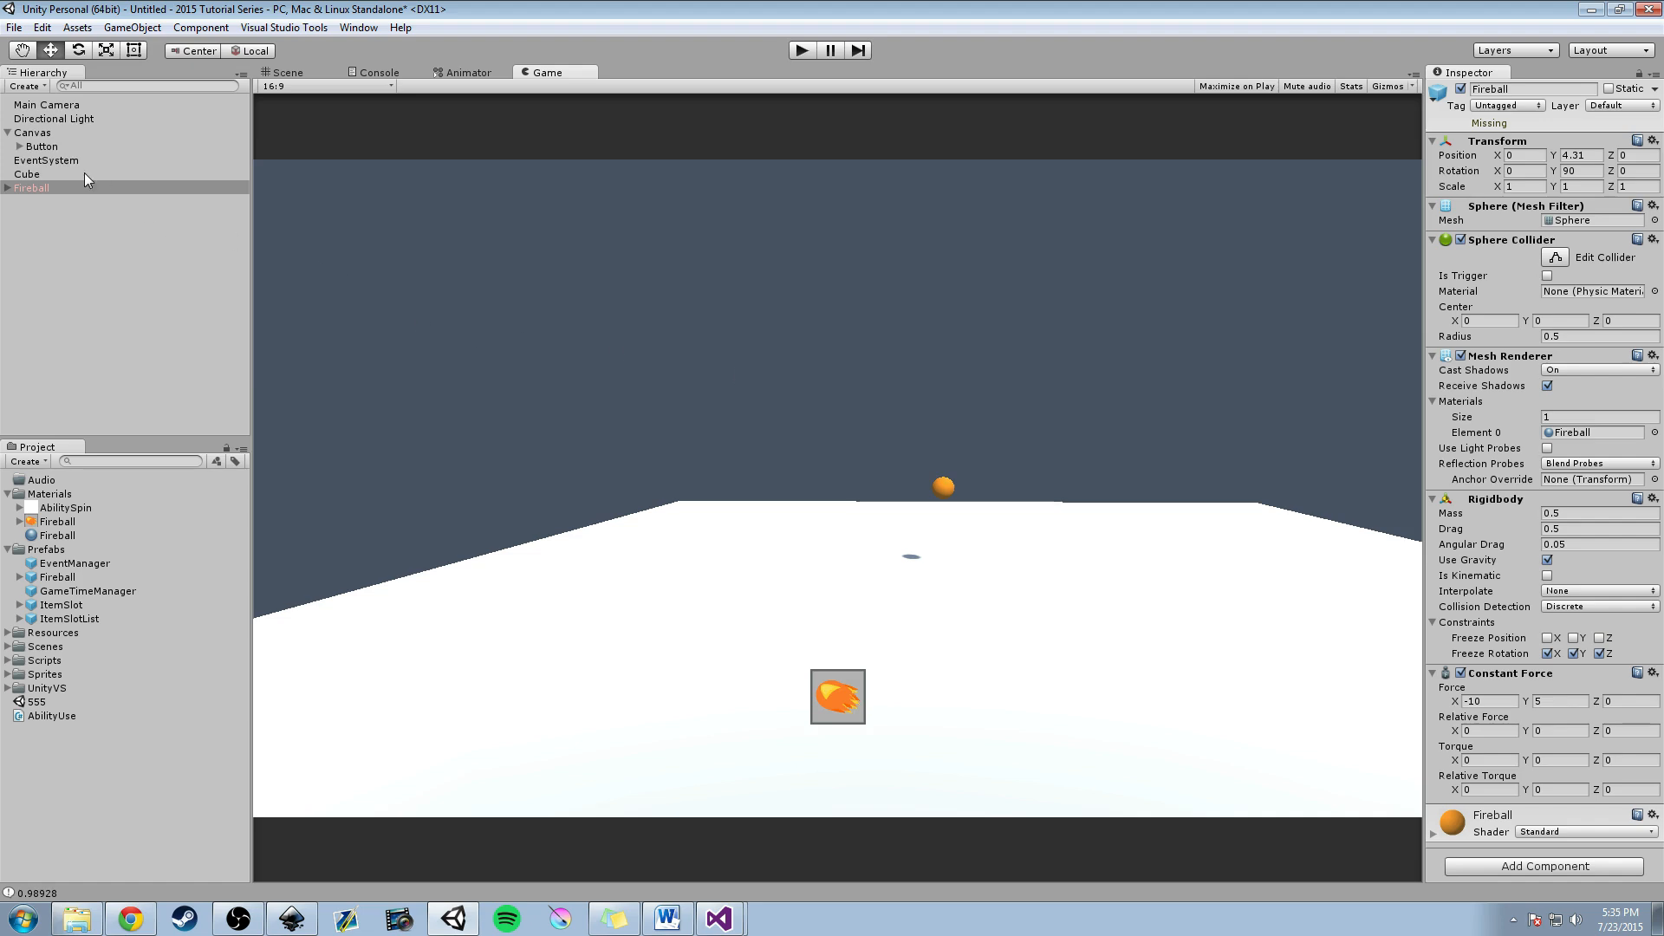
{"action": "mouse_move", "coordinate": [234, 148]}
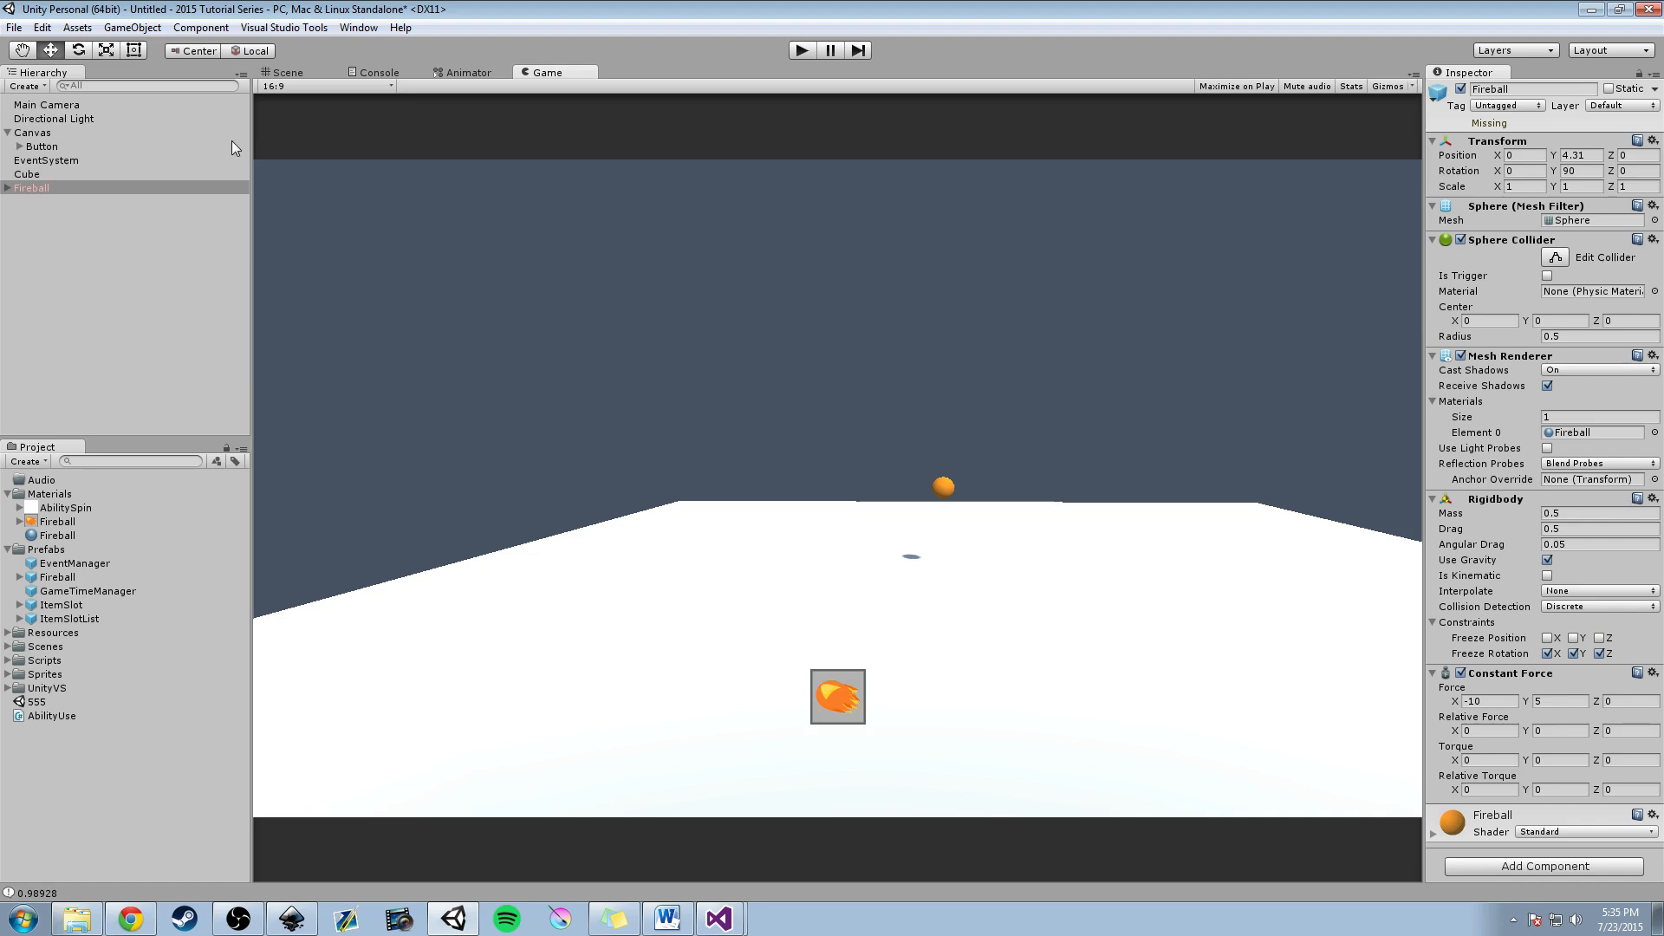
{"action": "mouse_move", "coordinate": [40, 203]}
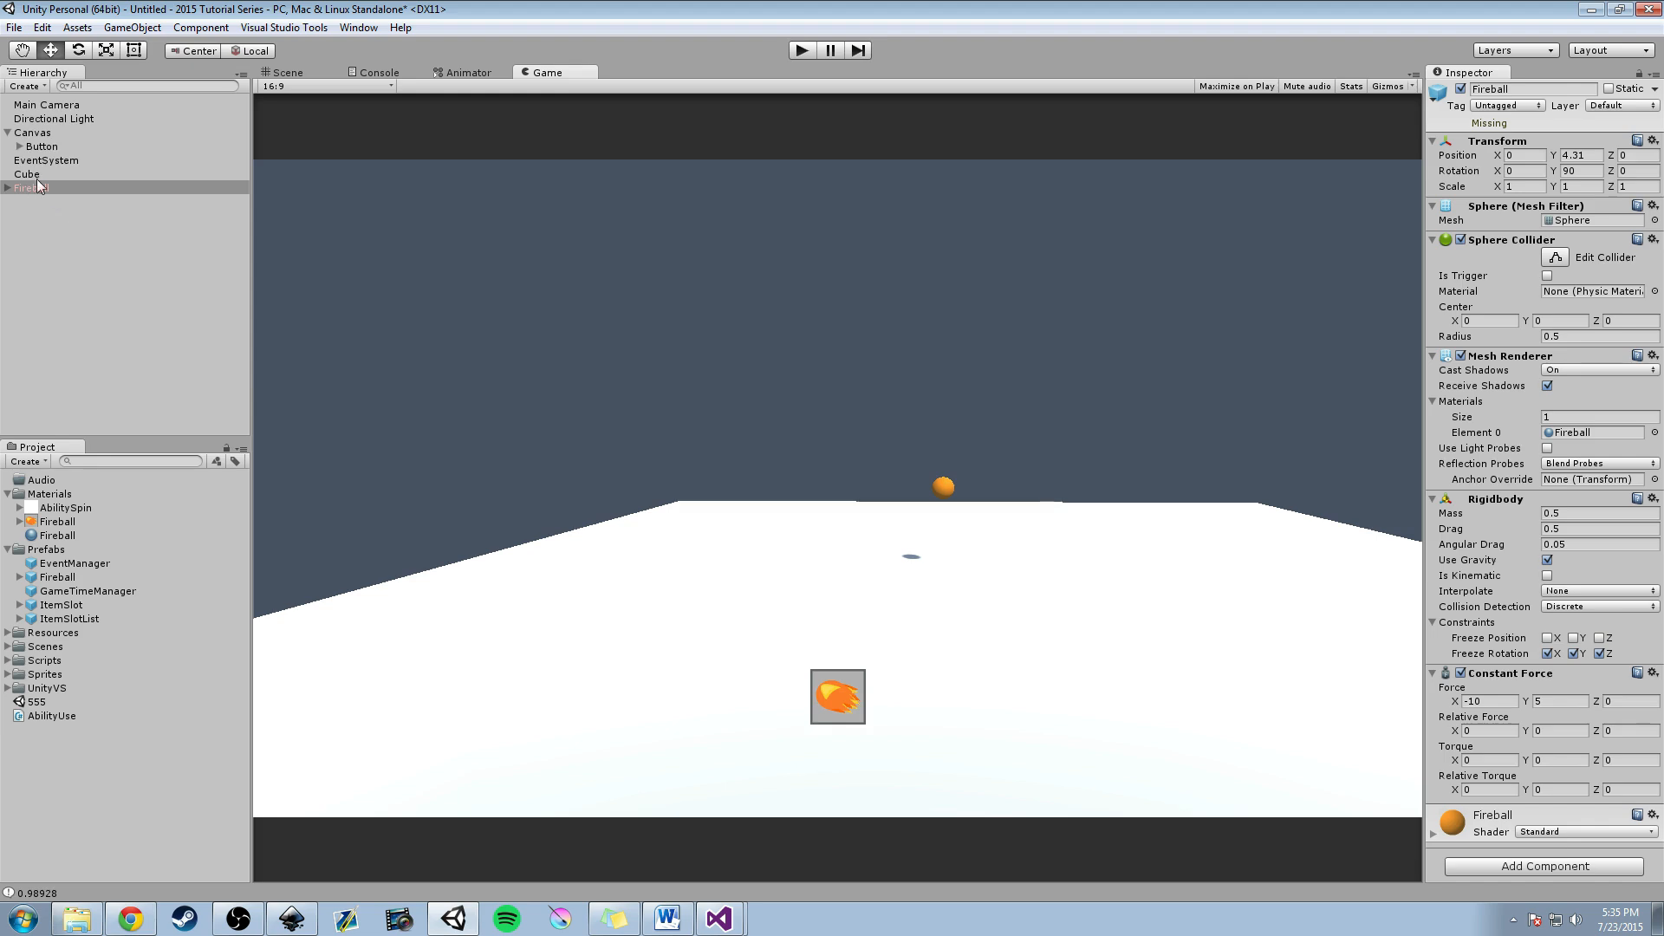
Remove the Fireball object from the scene and select the Canvas Button.
{"action": "left_click", "coordinate": [26, 187]}
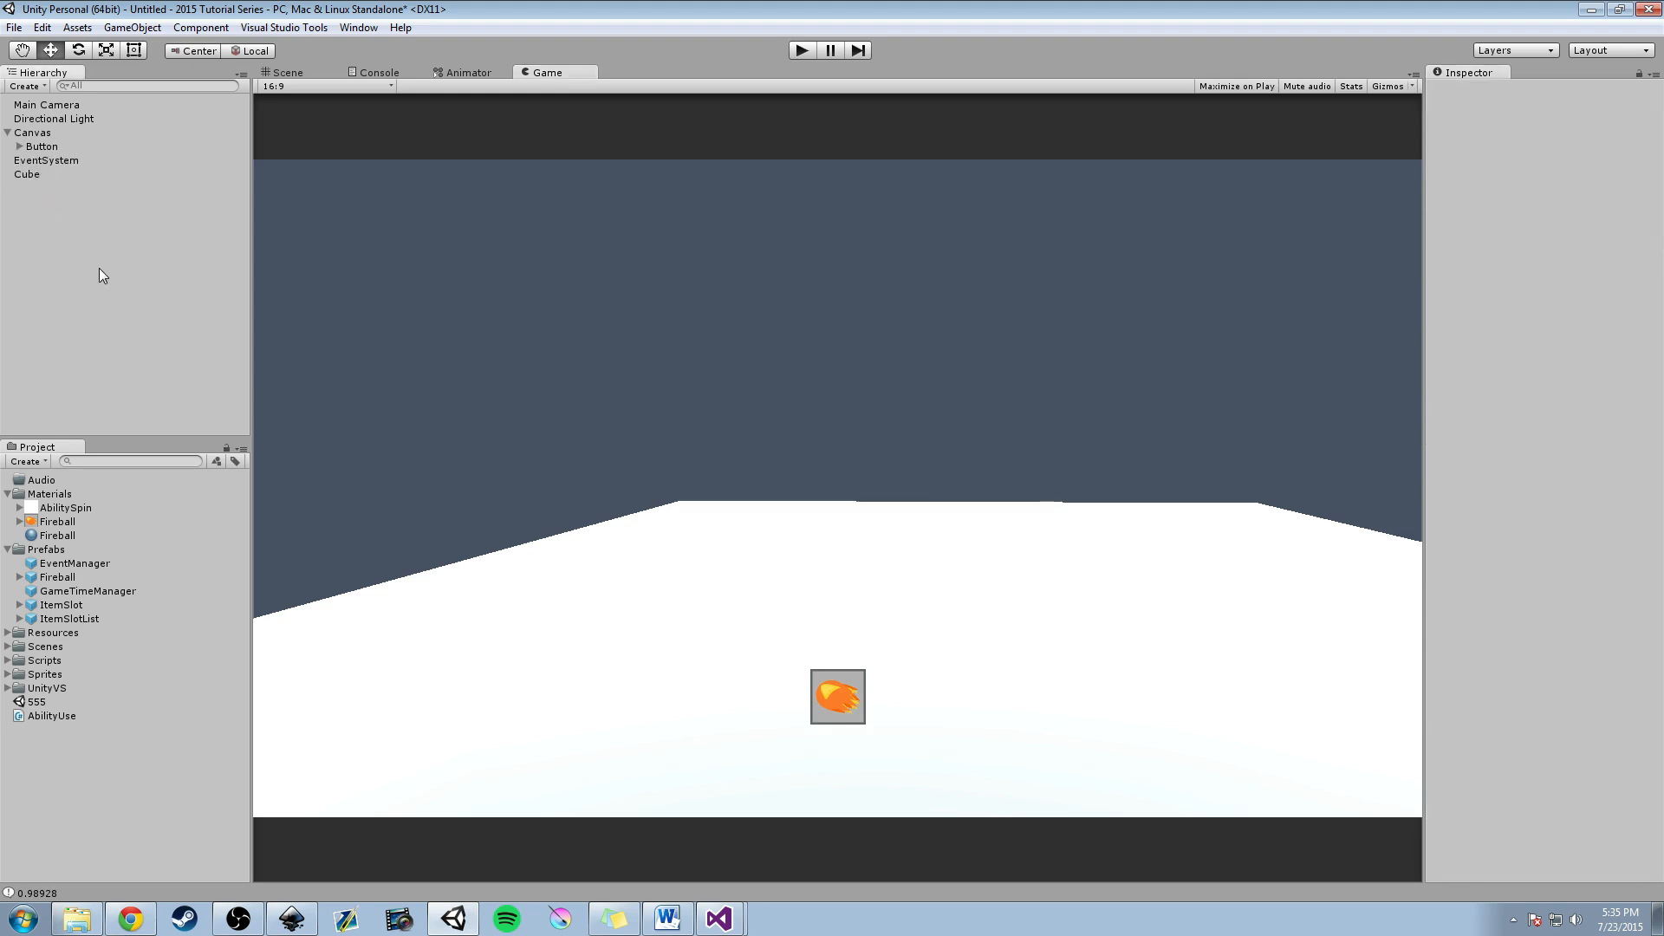
{"action": "mouse_move", "coordinate": [179, 510]}
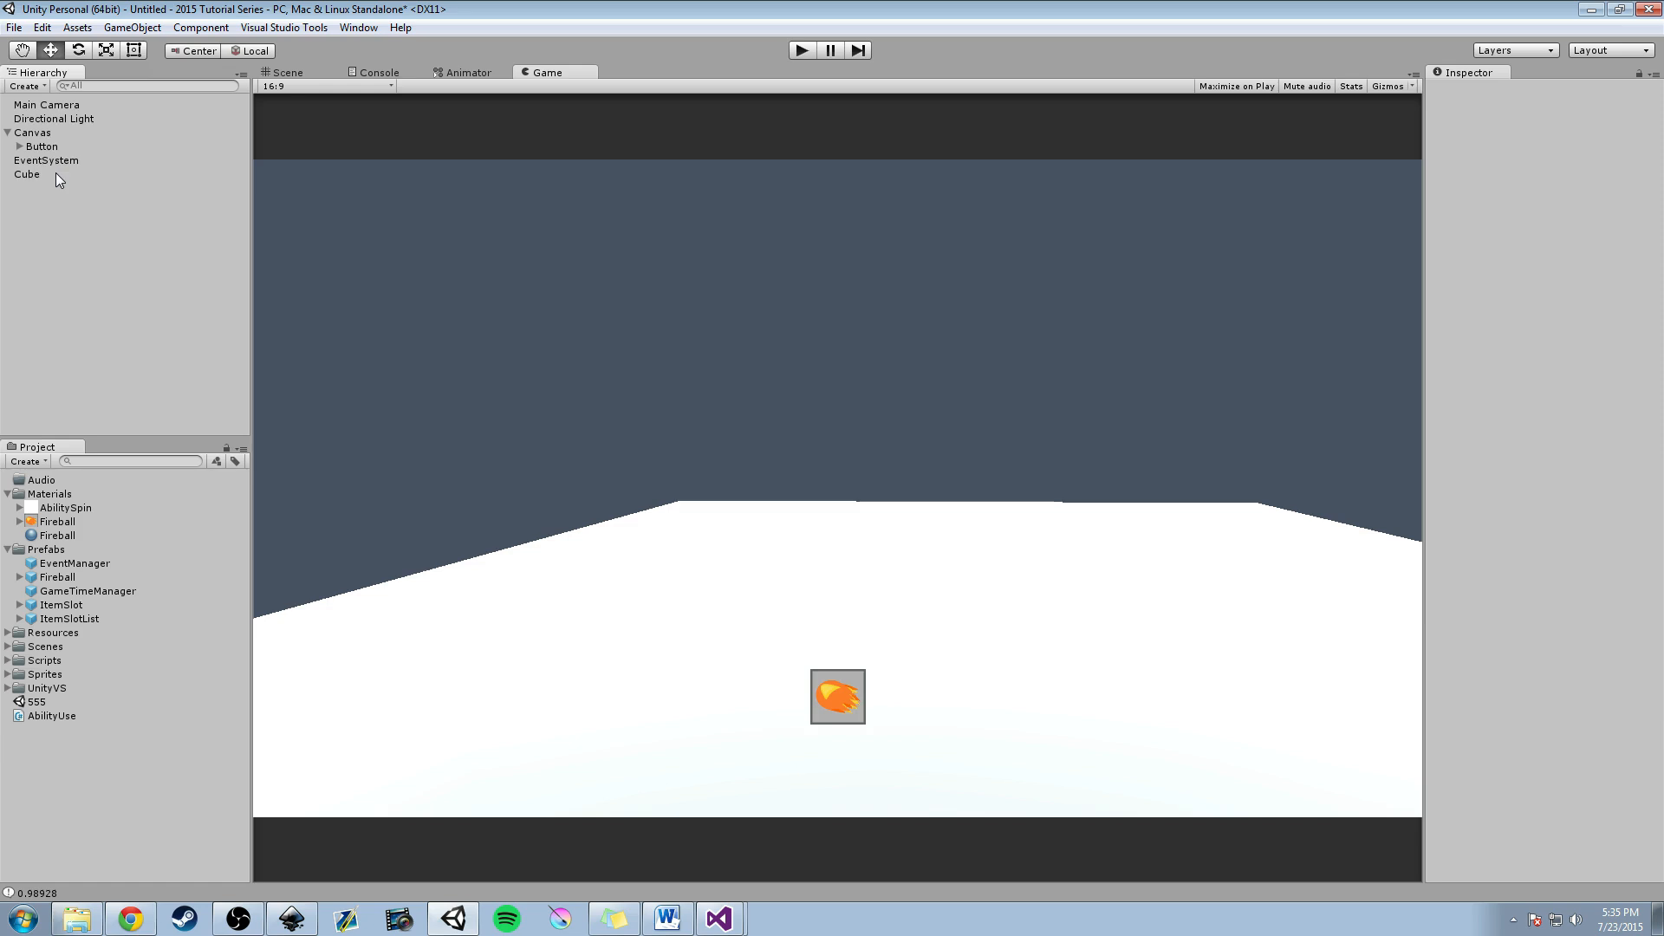
{"action": "mouse_move", "coordinate": [35, 148]}
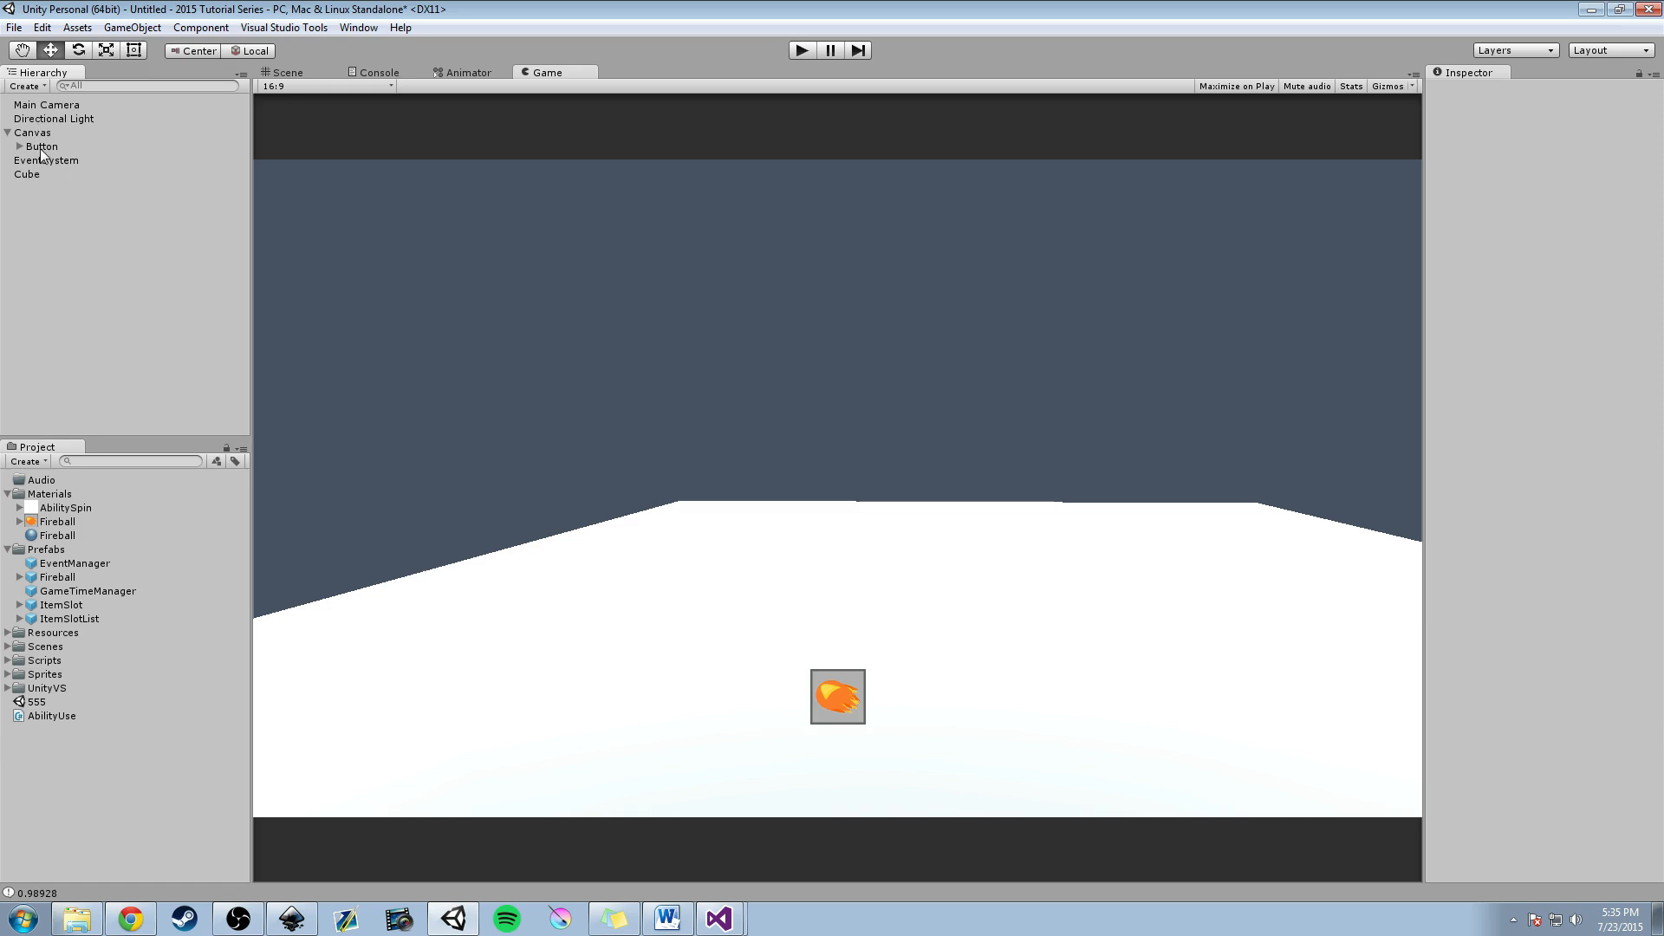
{"action": "left_click", "coordinate": [40, 146]}
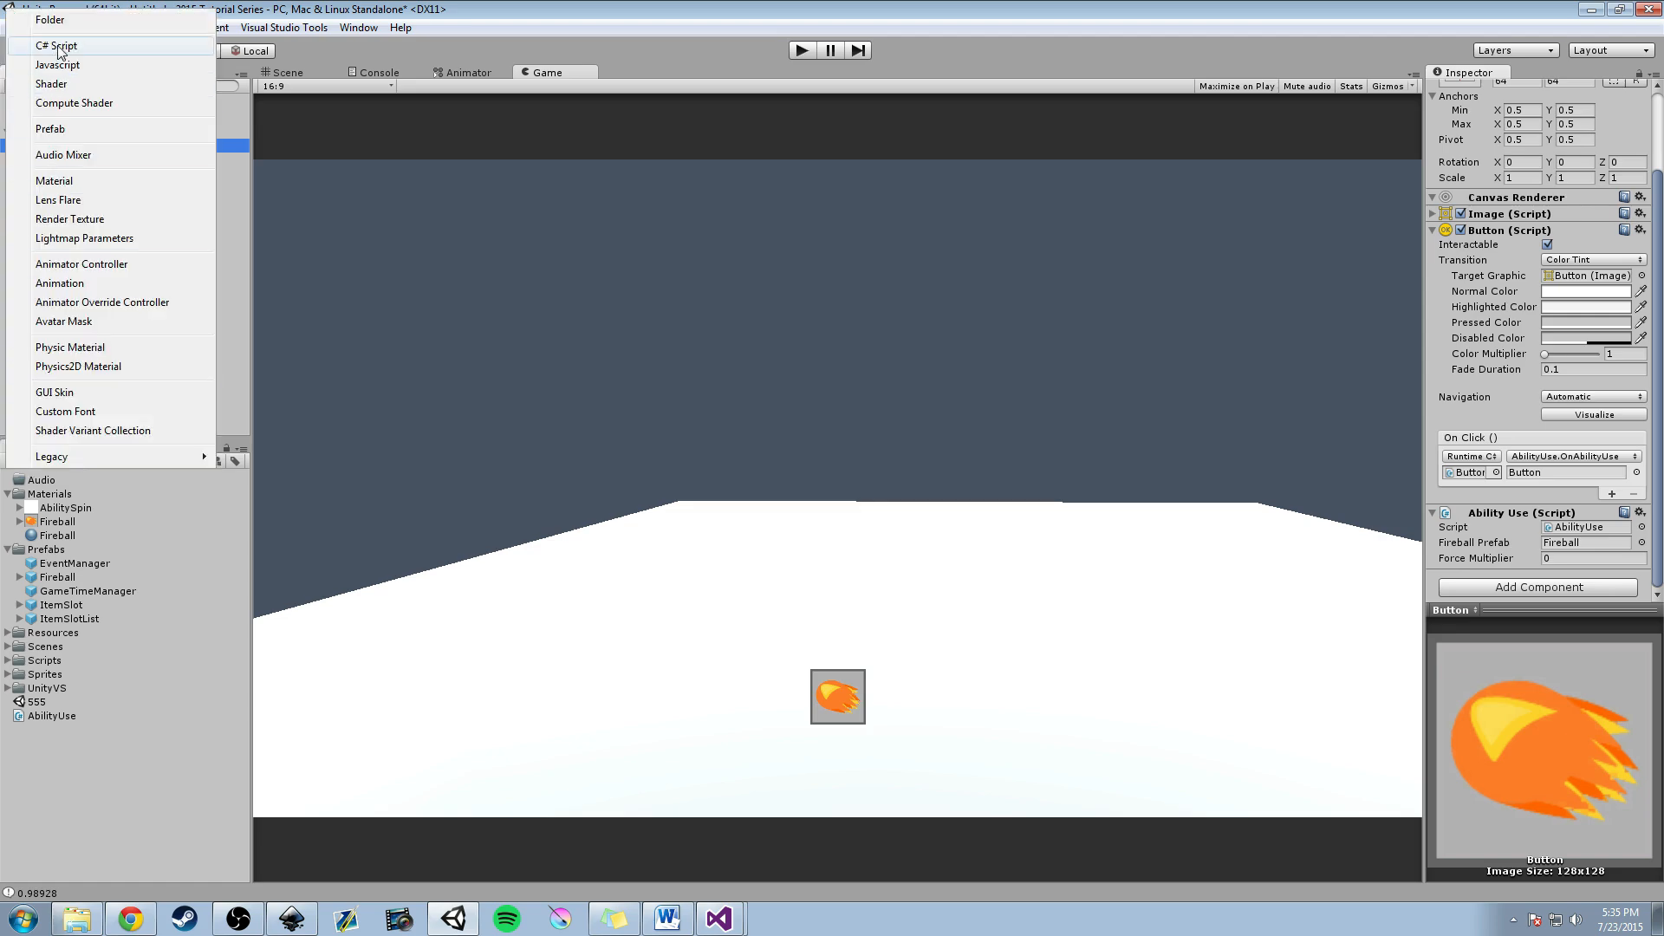
Close the asset creation menu in the Project panel.
{"action": "left_click", "coordinate": [51, 715]}
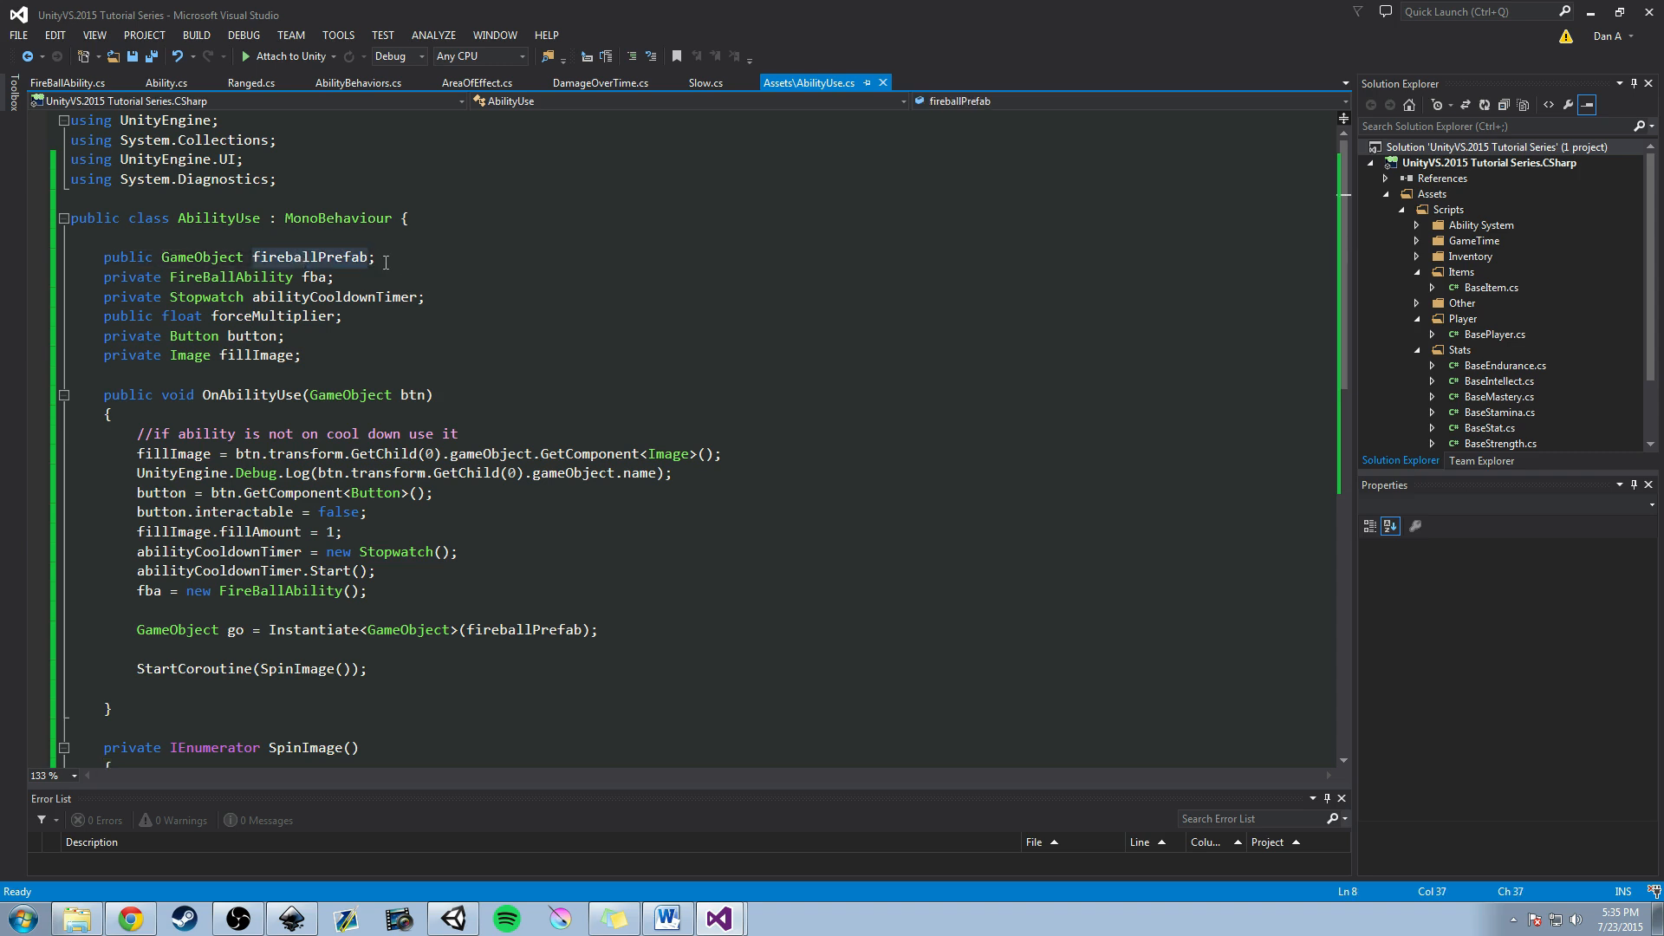
Delete 'public float forceMultiplier;' from AbilityUse.cs and save the script.
{"action": "double_click", "coordinate": [310, 257]}
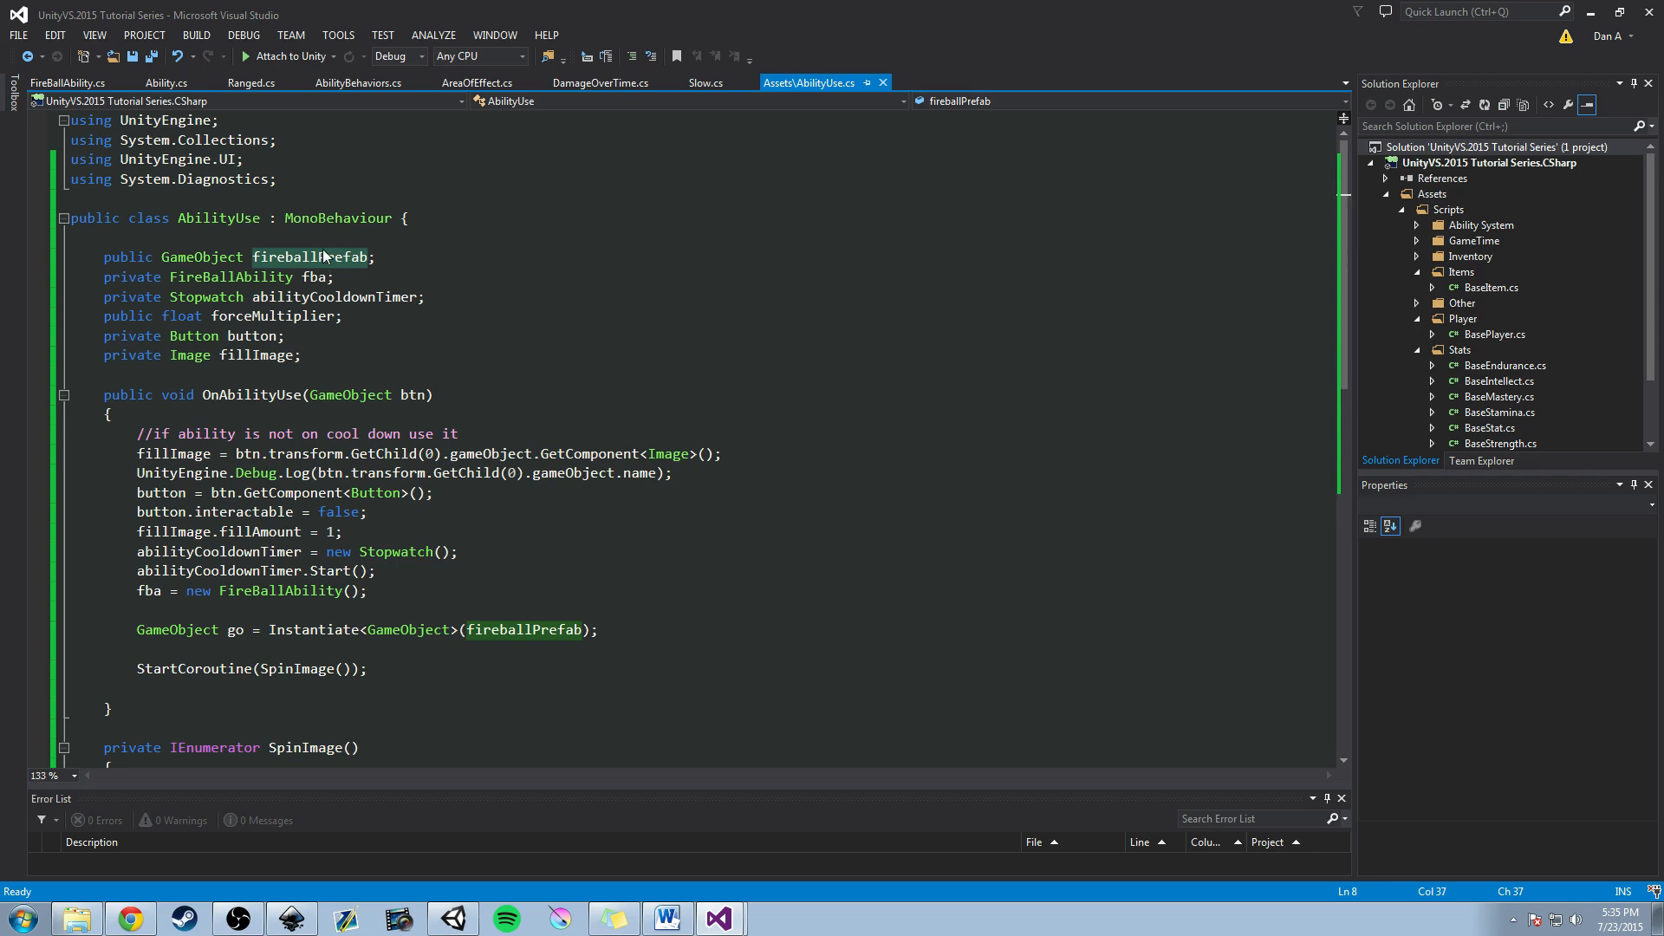
{"action": "mouse_move", "coordinate": [500, 335]}
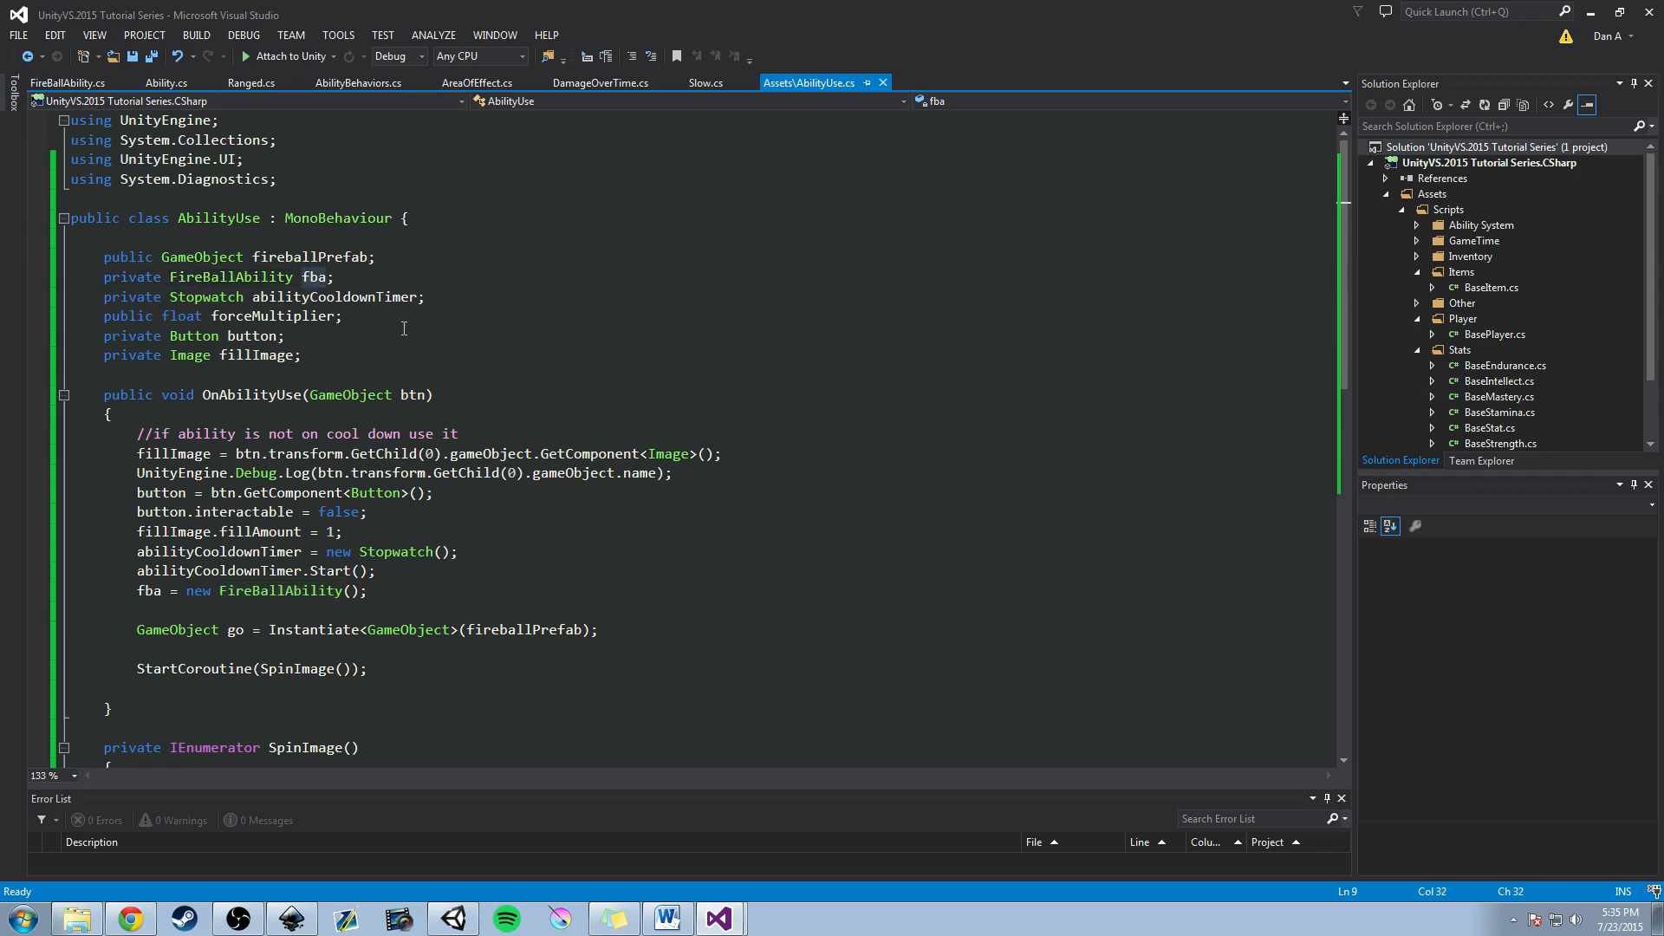
{"action": "double_click", "coordinate": [314, 276]}
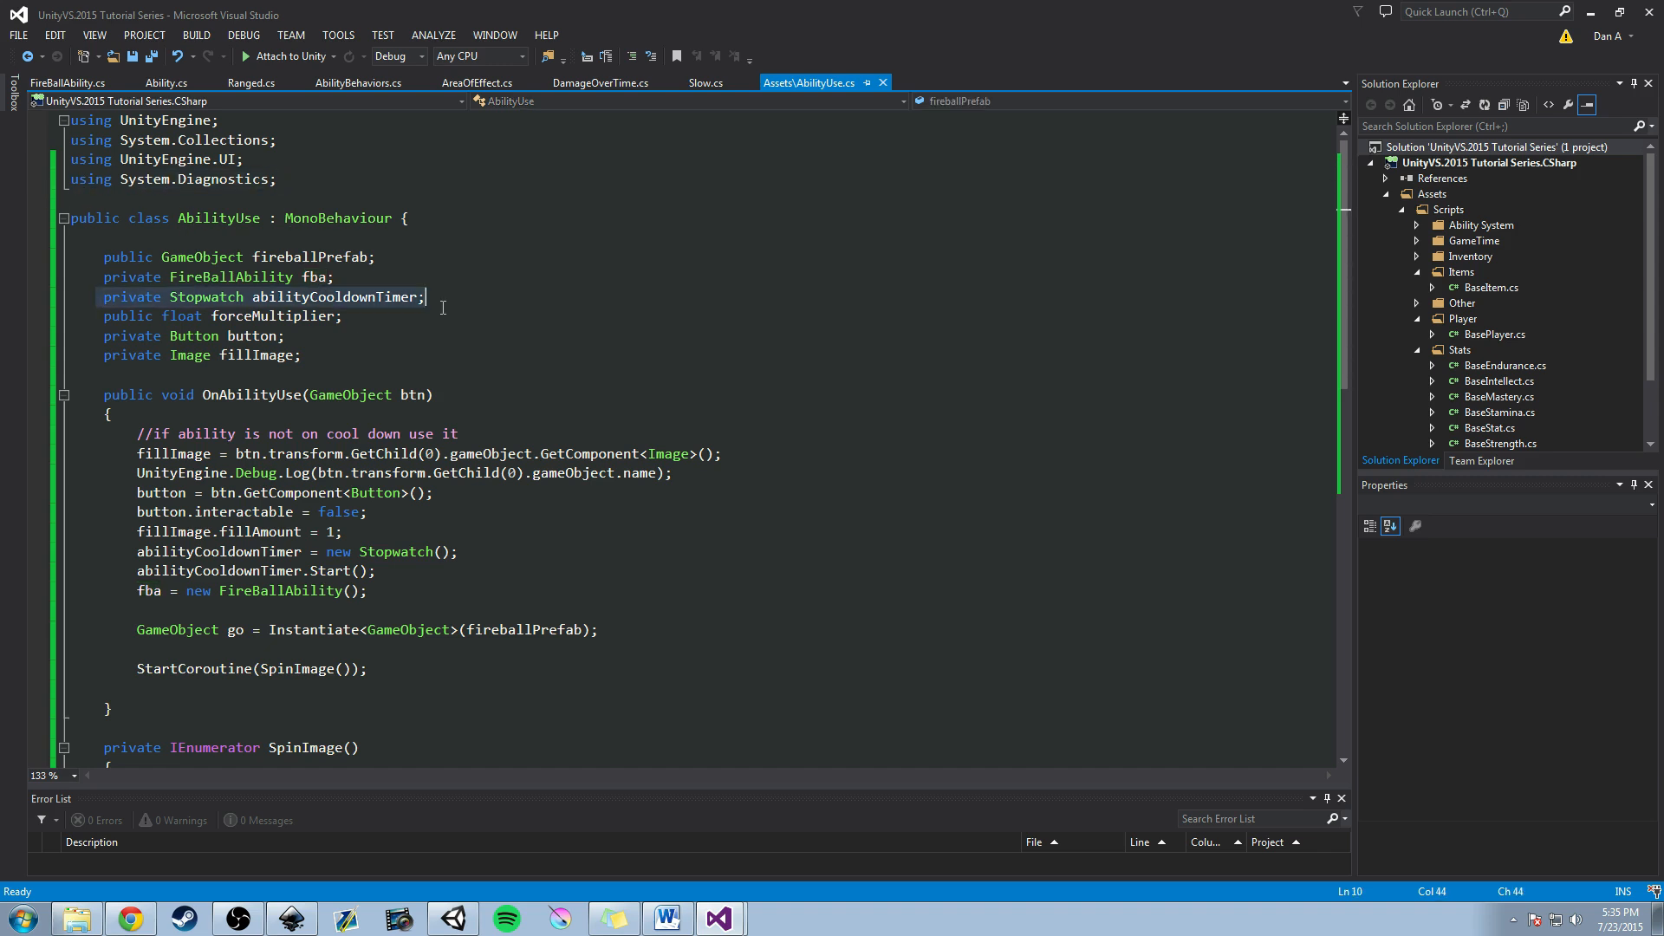
{"action": "left_click", "coordinate": [377, 296]}
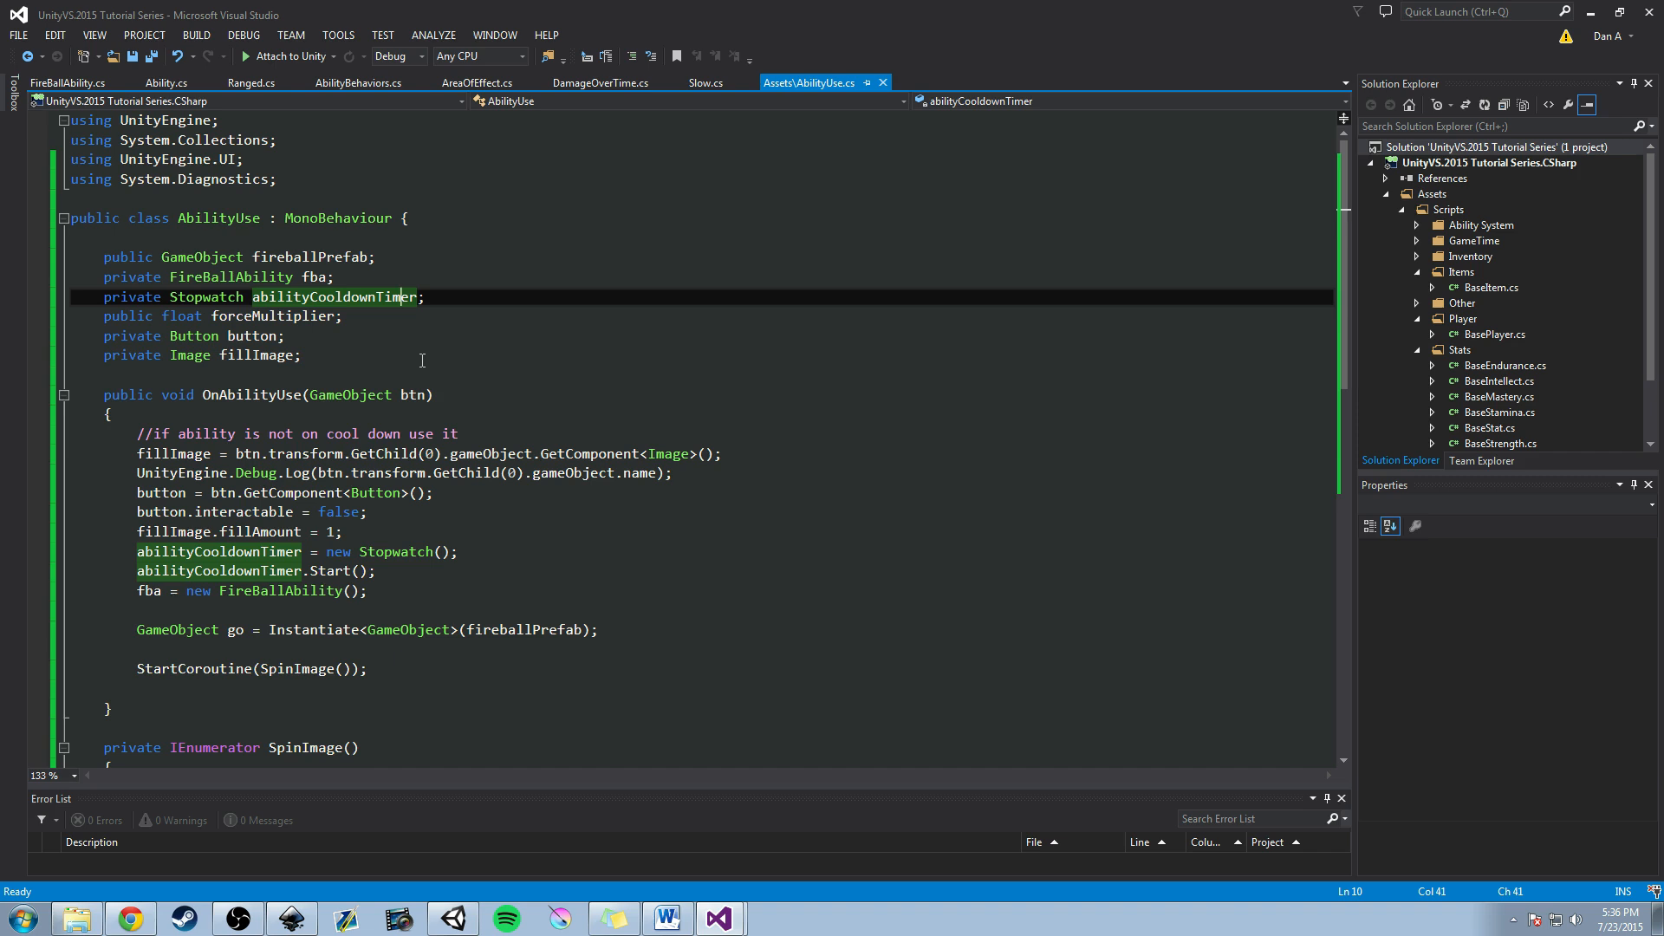
{"action": "mouse_move", "coordinate": [423, 305]}
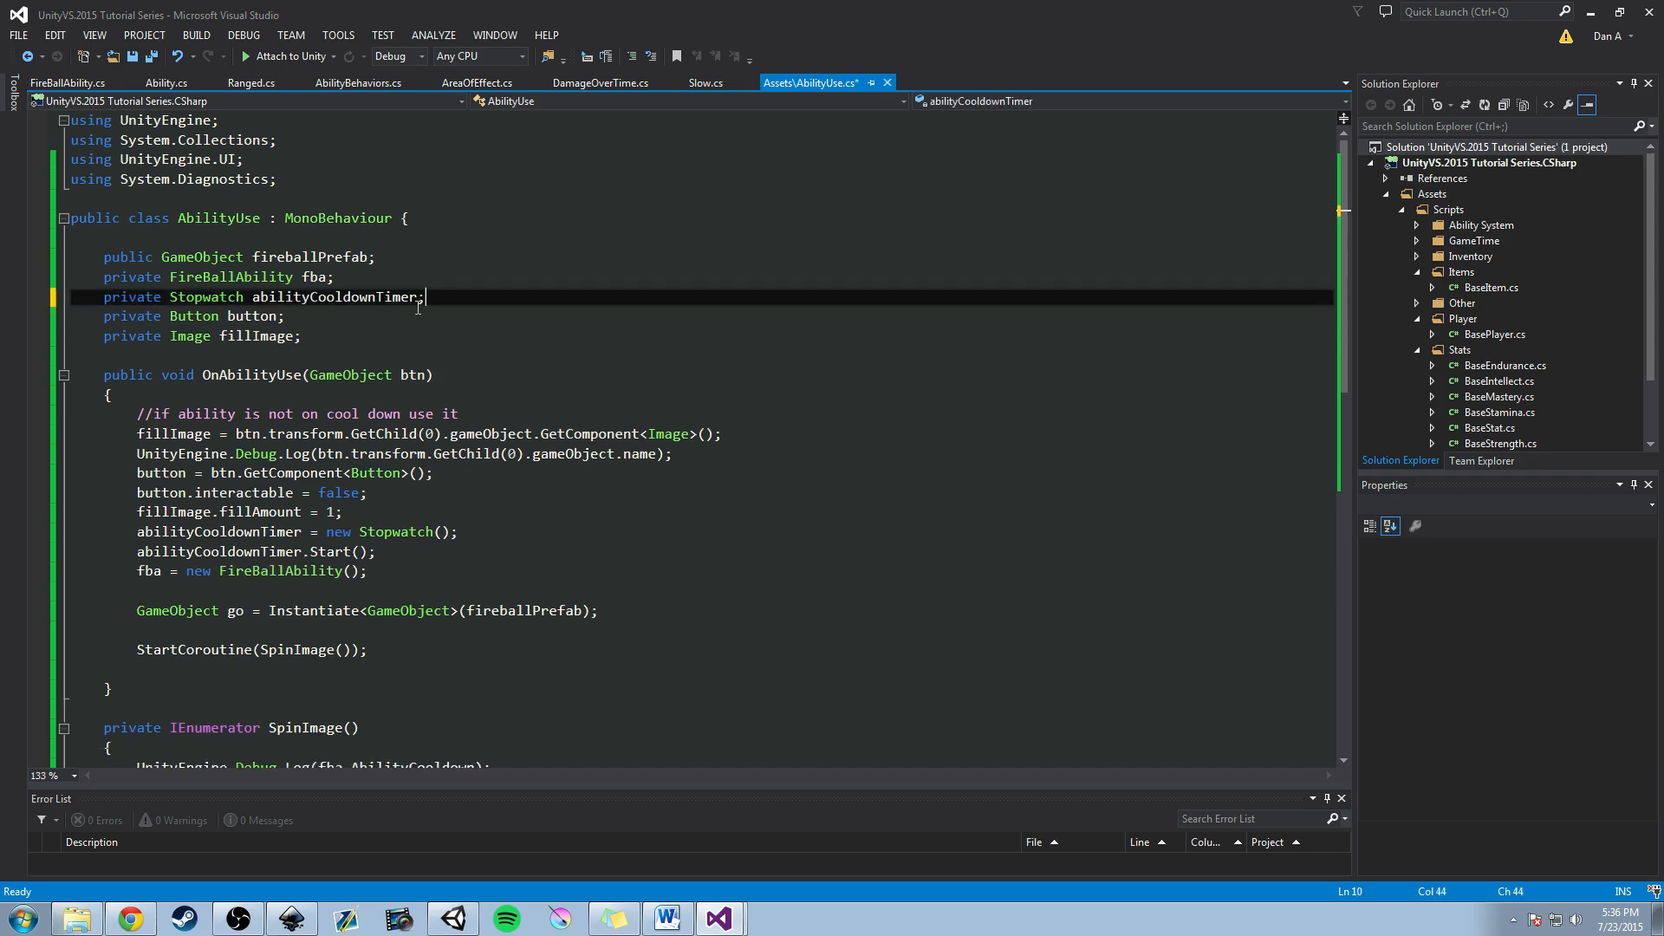
{"action": "key", "text": "ctrl+s"}
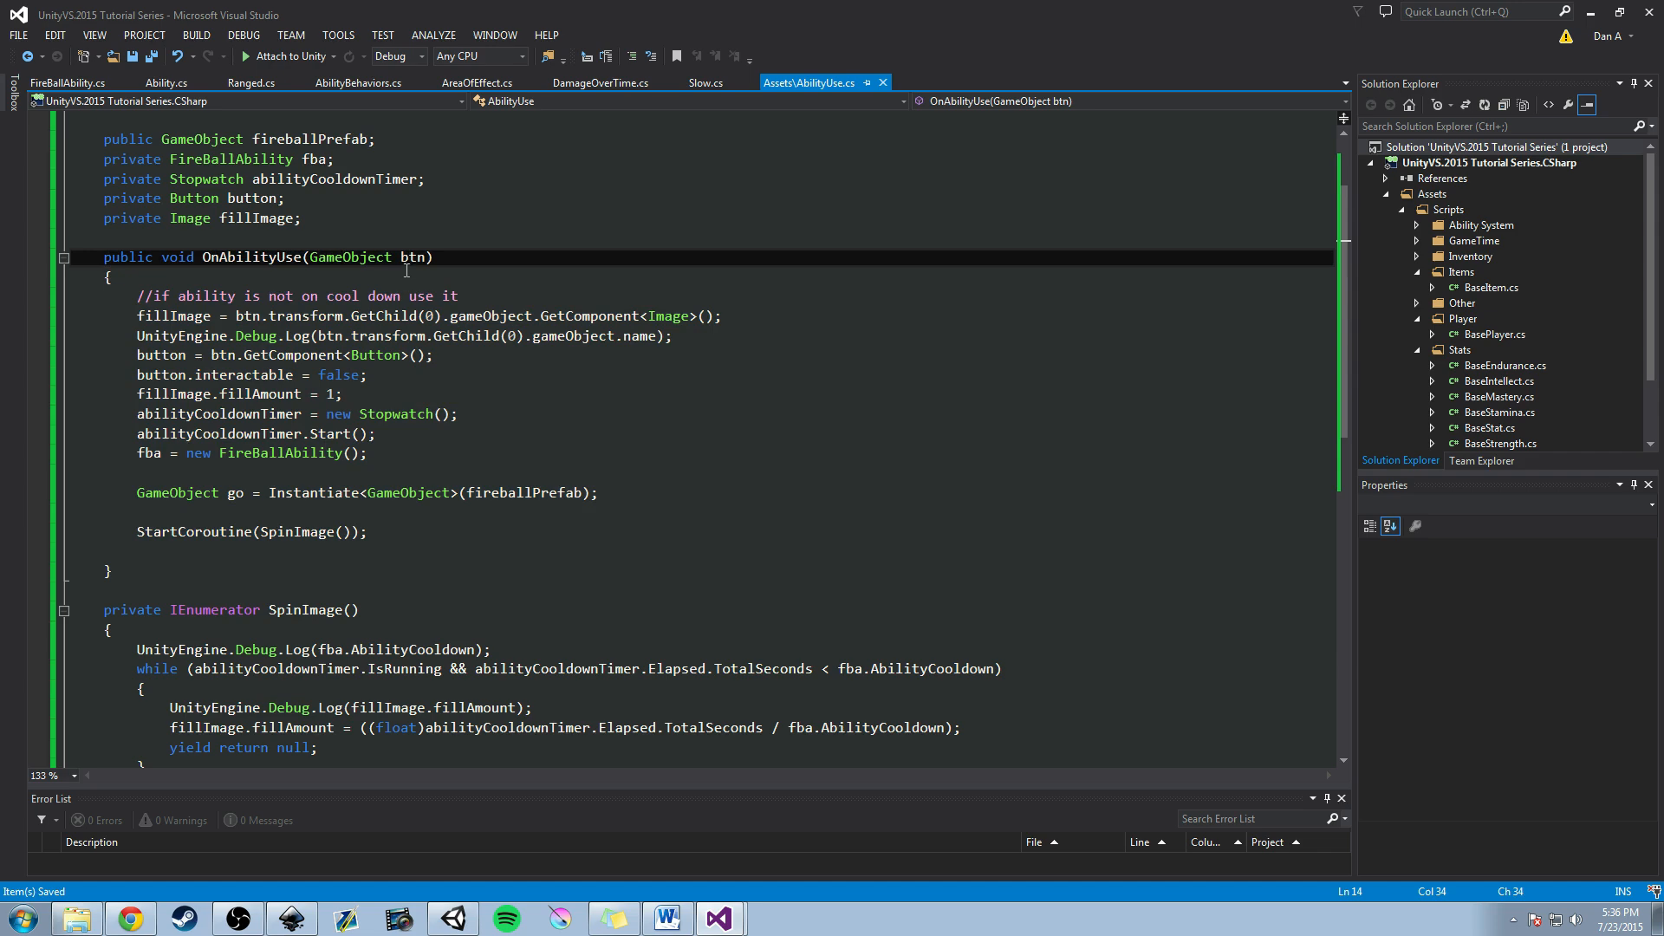
{"action": "double_click", "coordinate": [412, 256]}
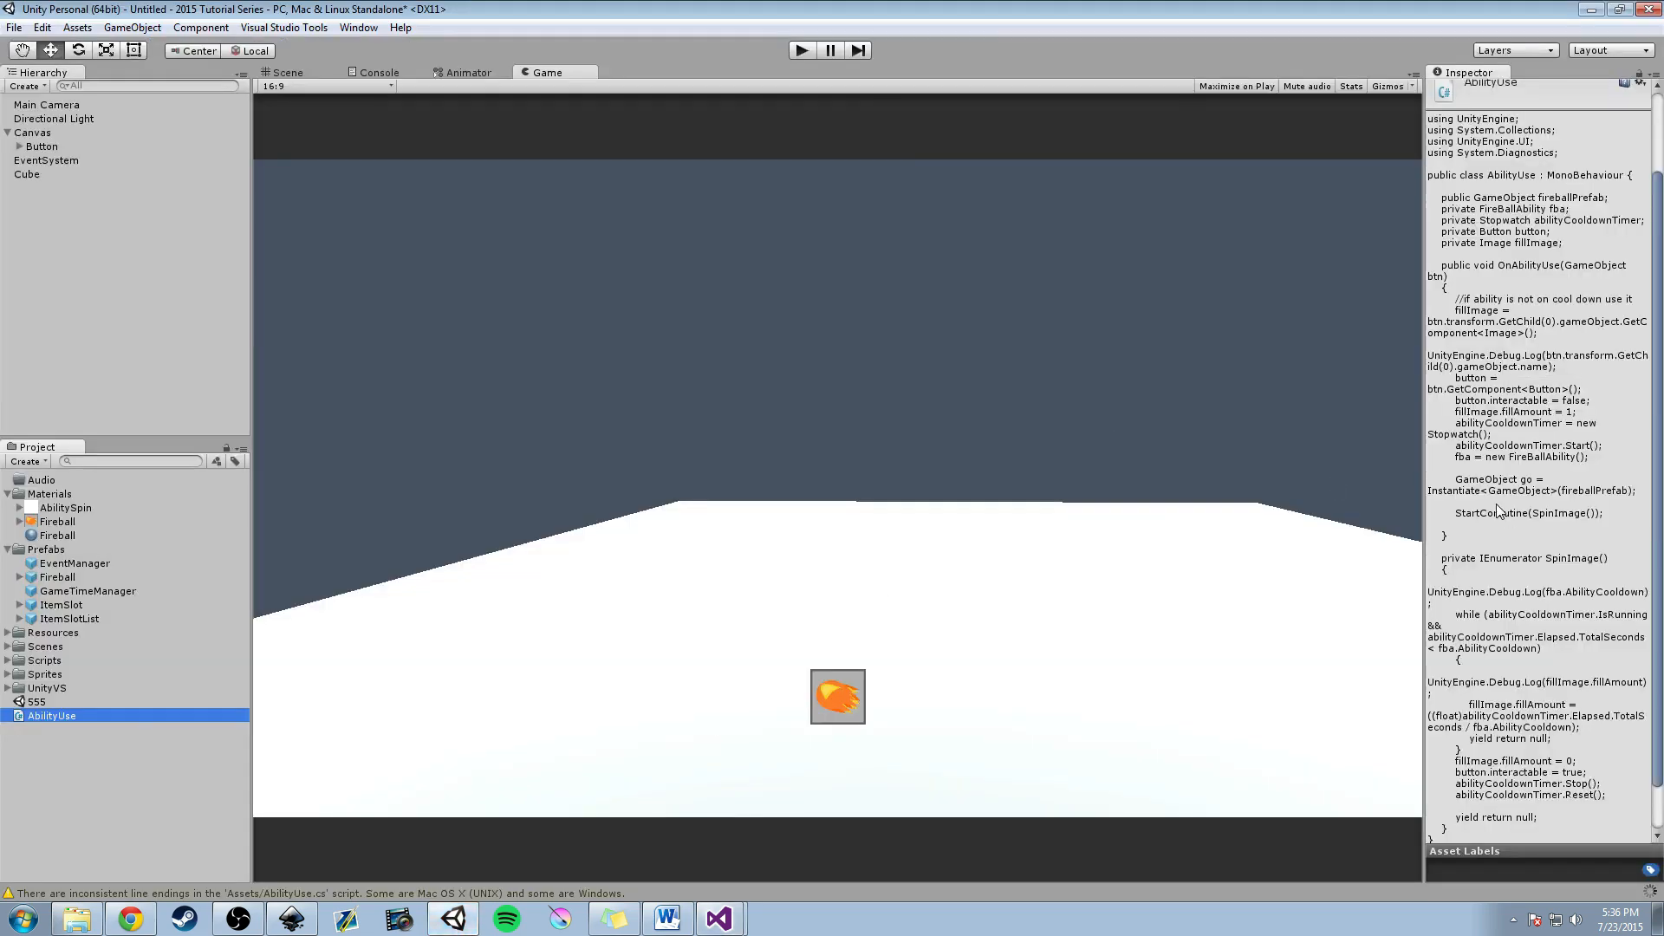
Select the fireball Button and add, then remove, an extra On Click entry.
{"action": "left_click", "coordinate": [42, 146]}
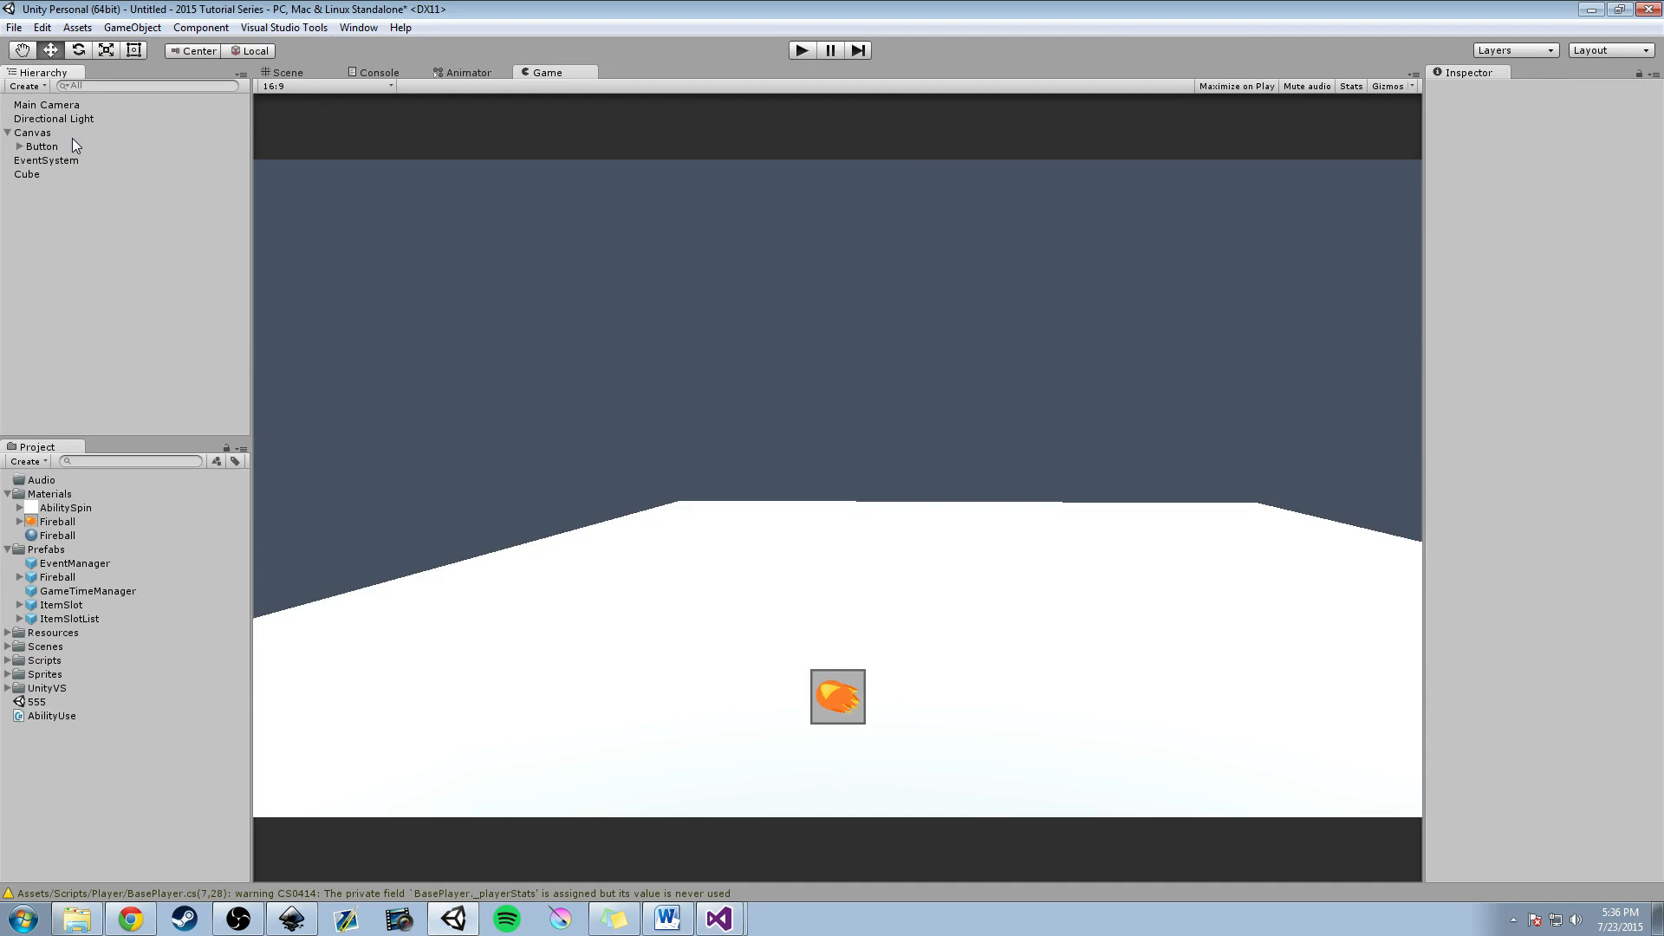
{"action": "left_click", "coordinate": [42, 146]}
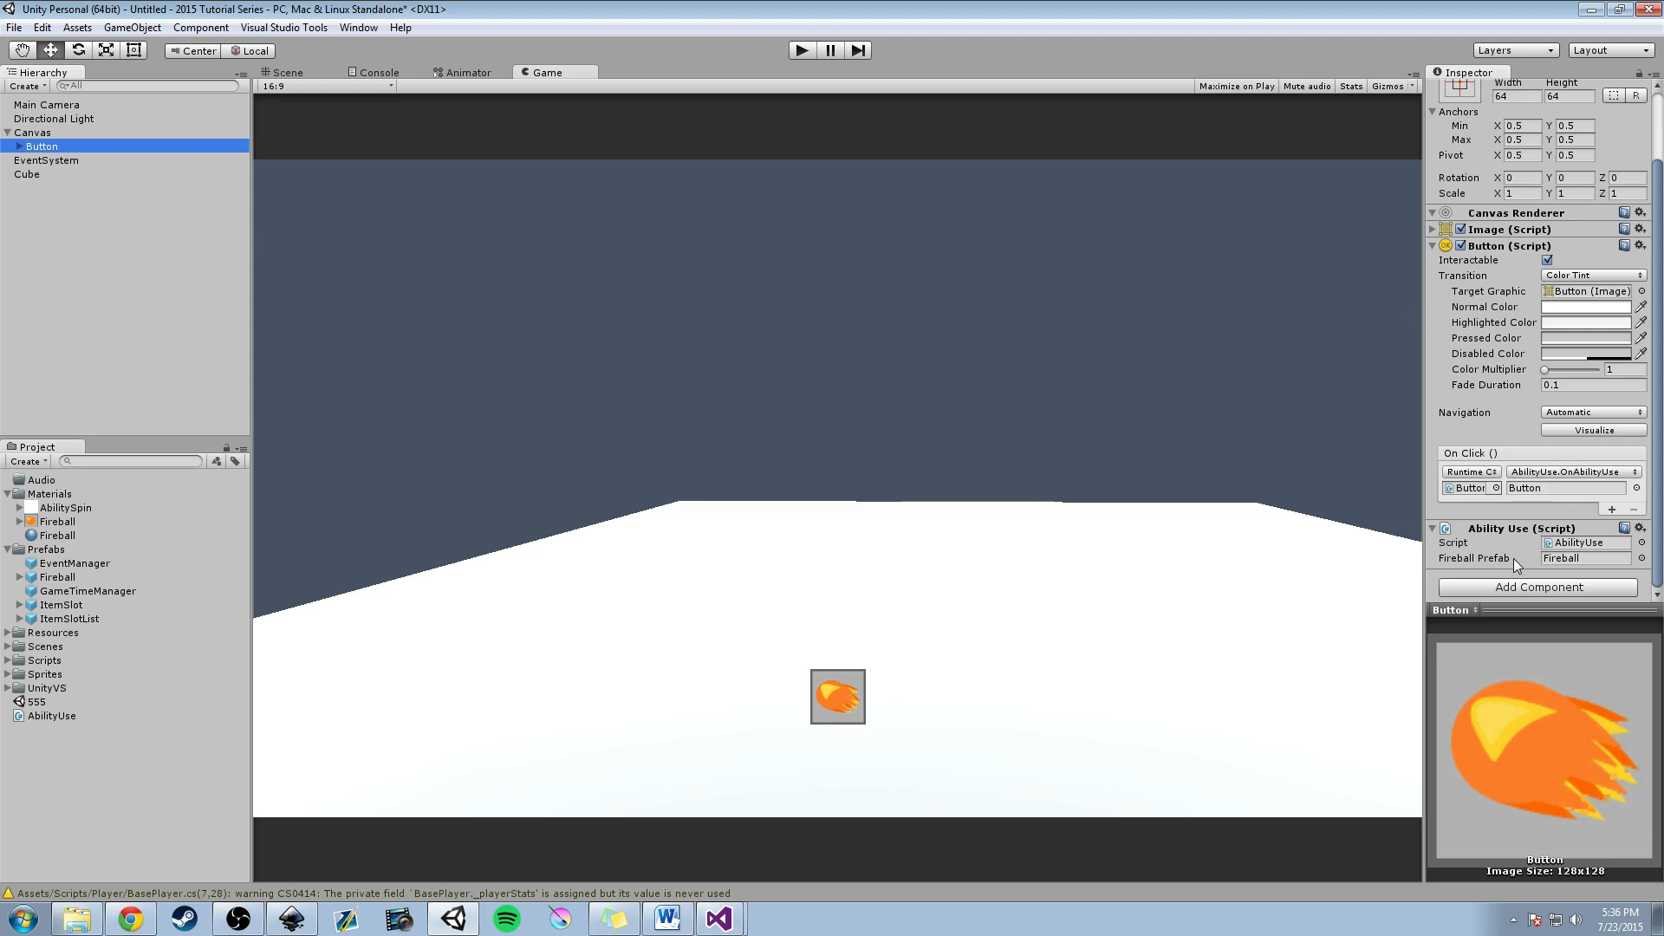
{"action": "mouse_move", "coordinate": [1230, 429]}
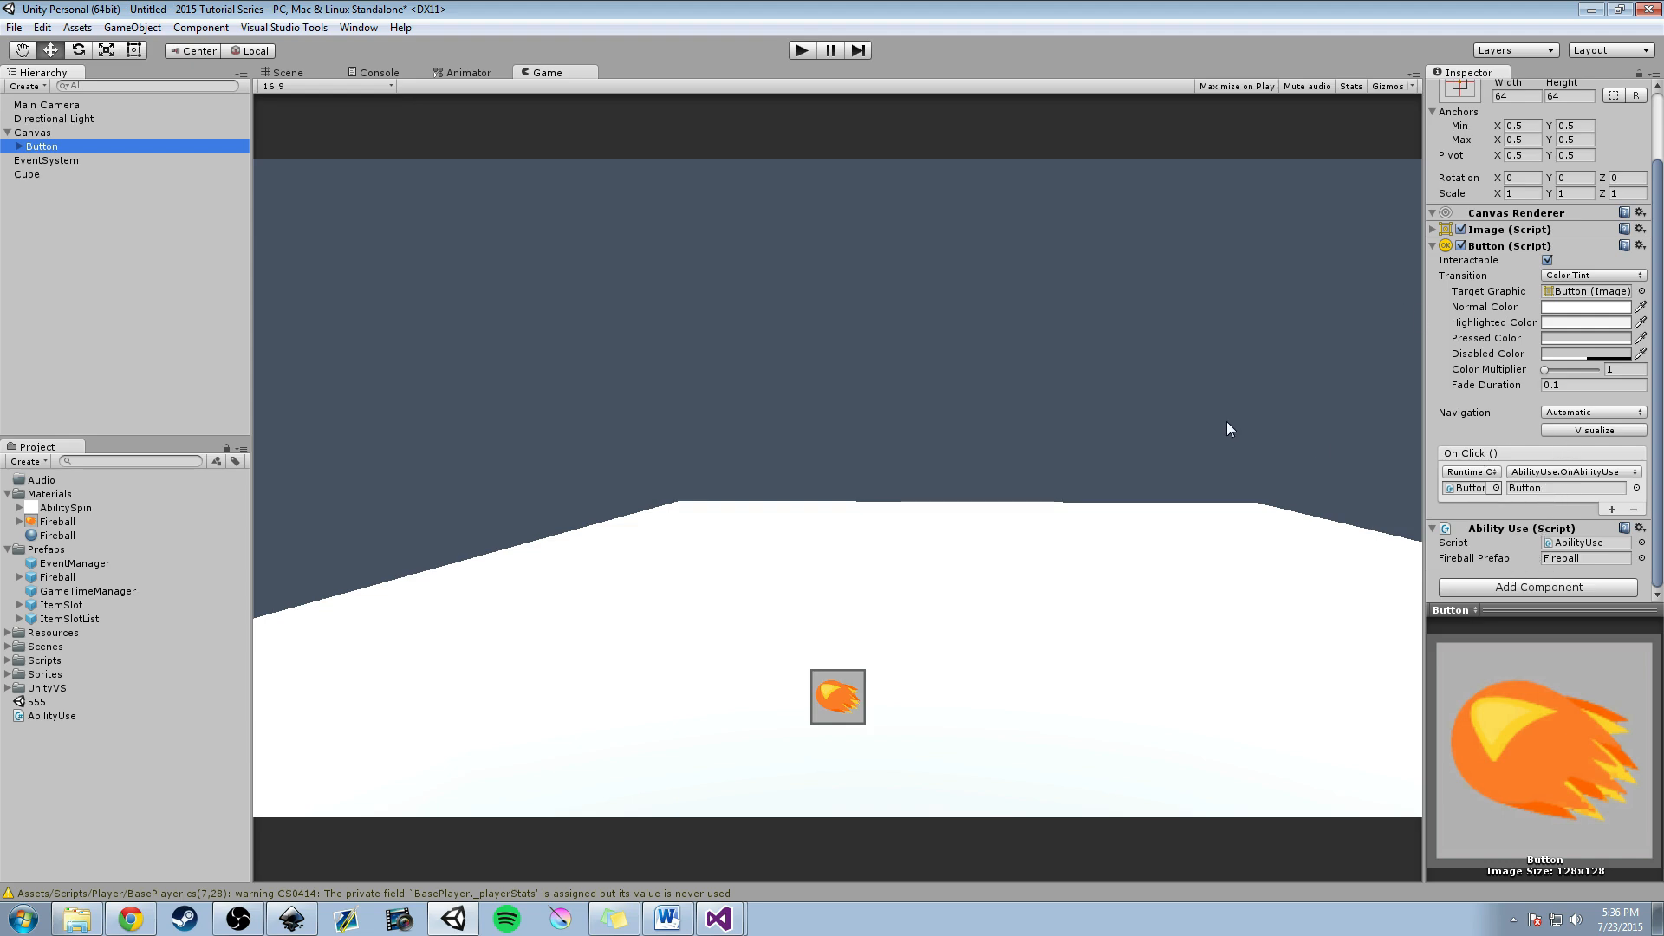
{"action": "mouse_move", "coordinate": [460, 216]}
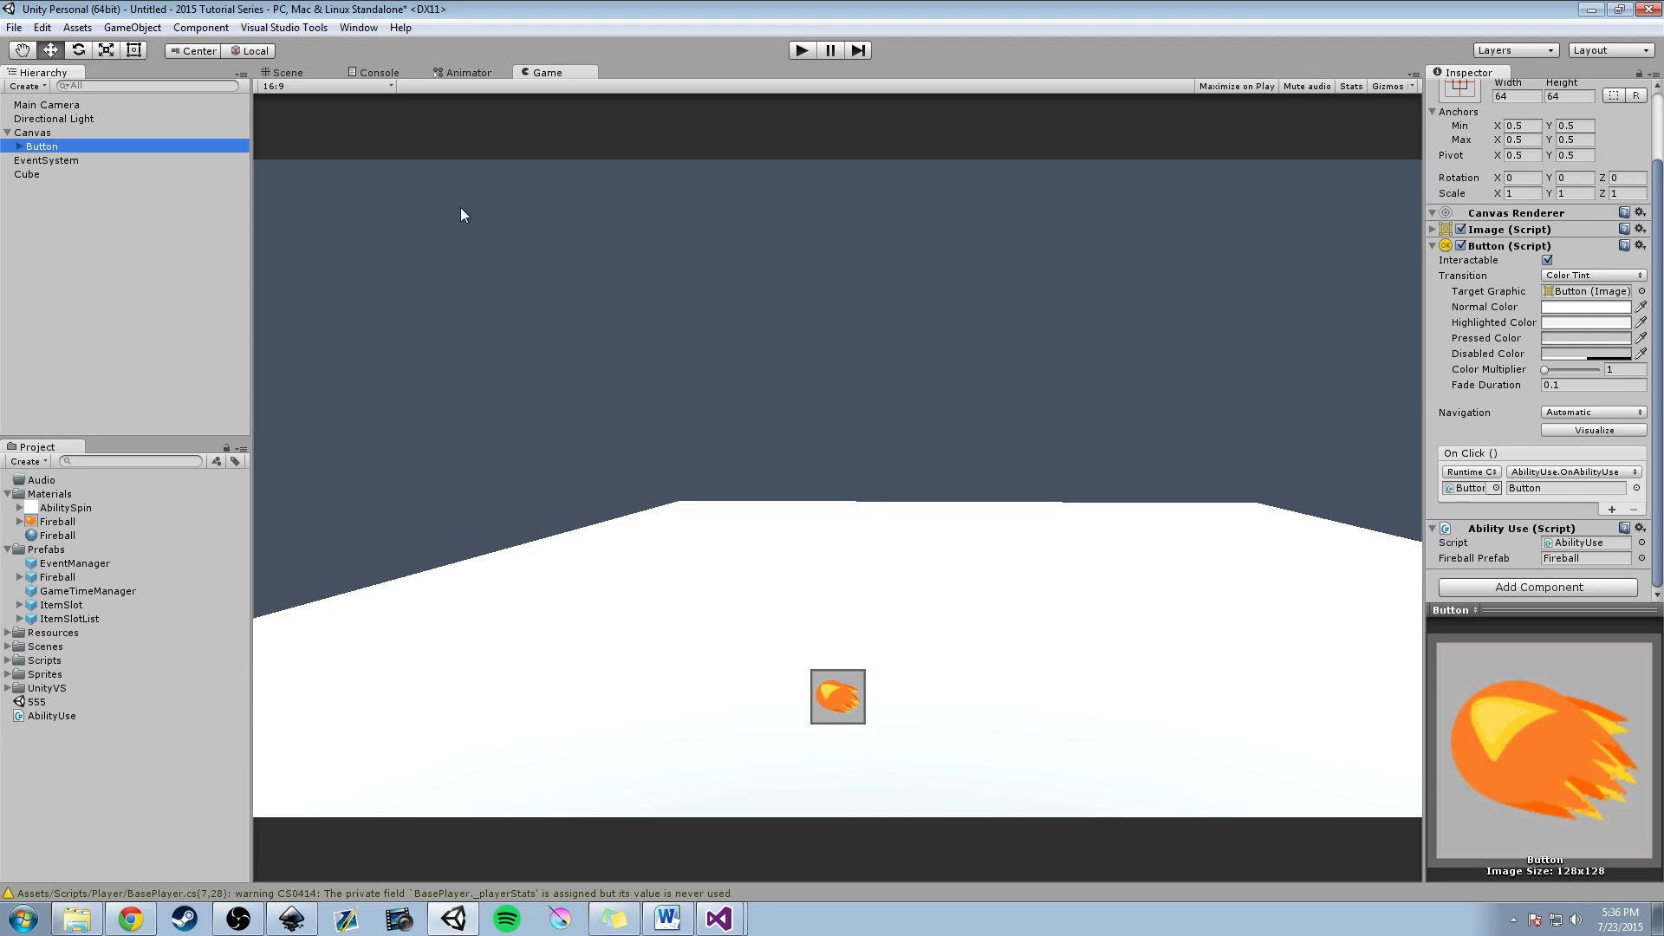
{"action": "mouse_move", "coordinate": [379, 186]}
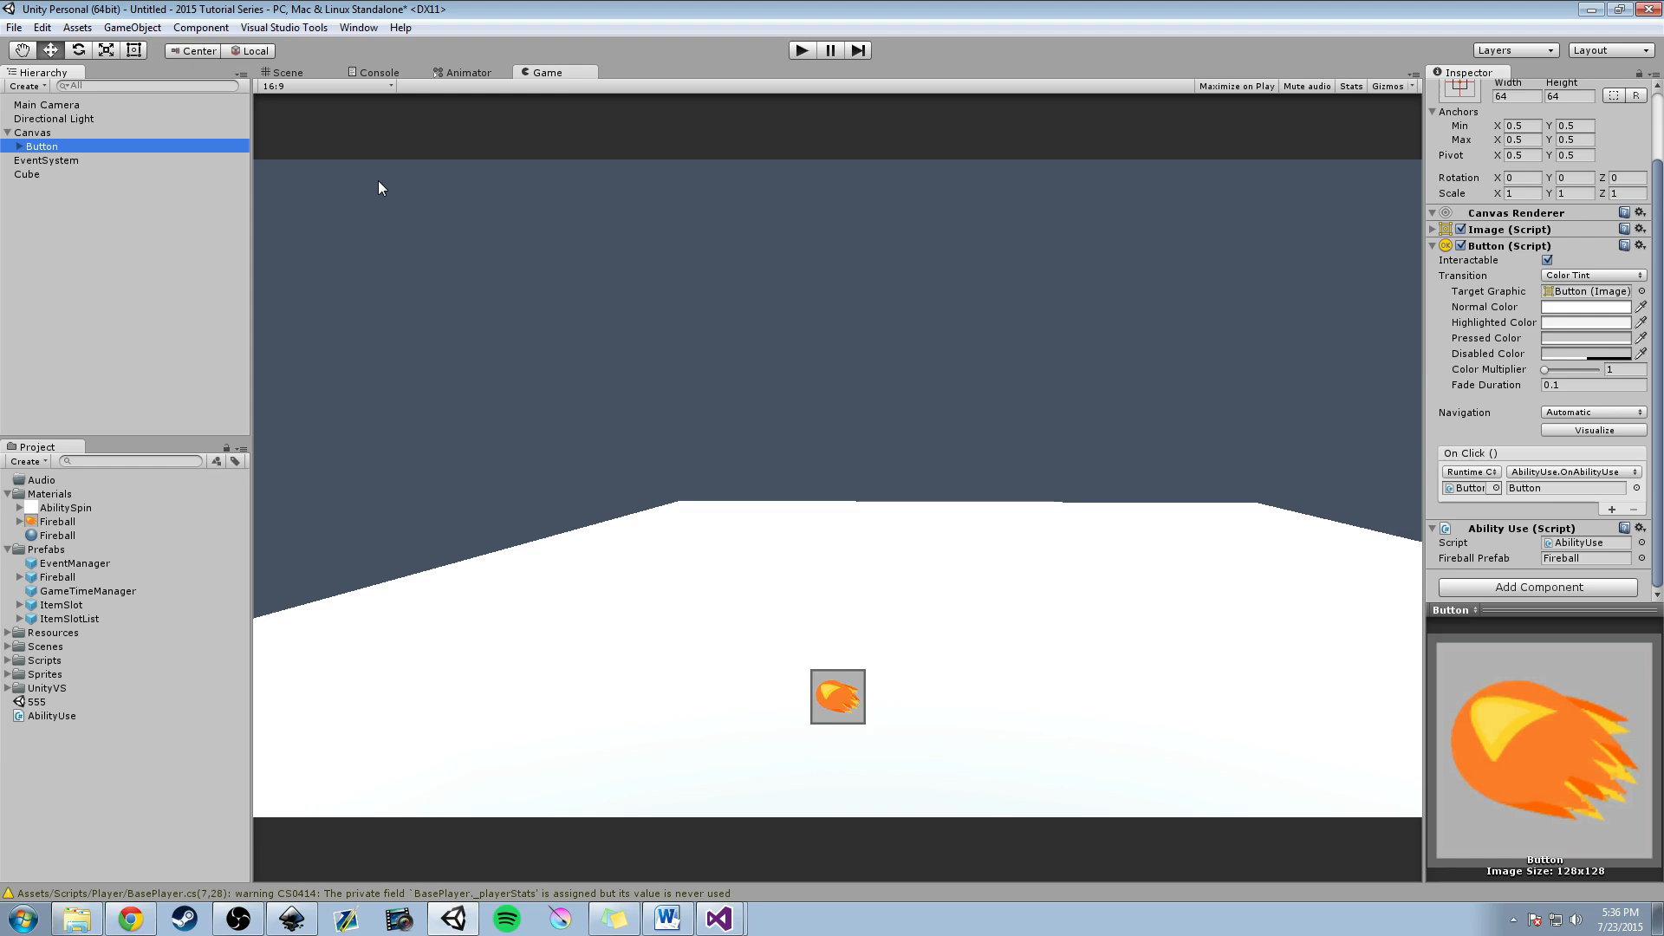
{"action": "mouse_move", "coordinate": [373, 169]}
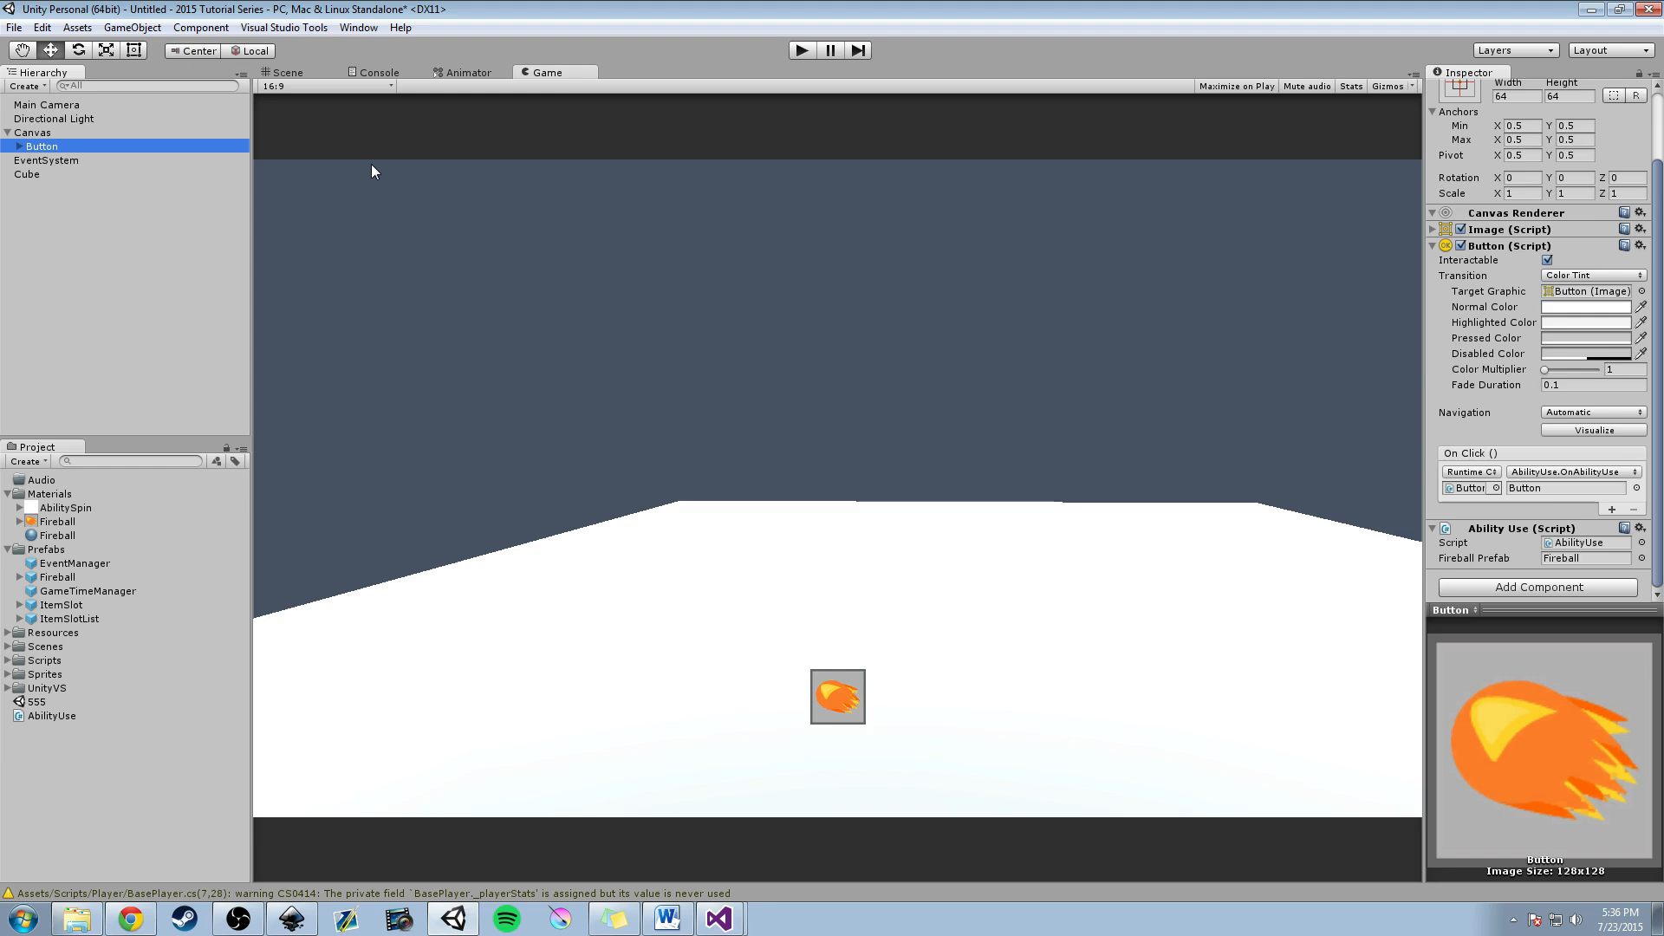
{"action": "mouse_move", "coordinate": [270, 58]}
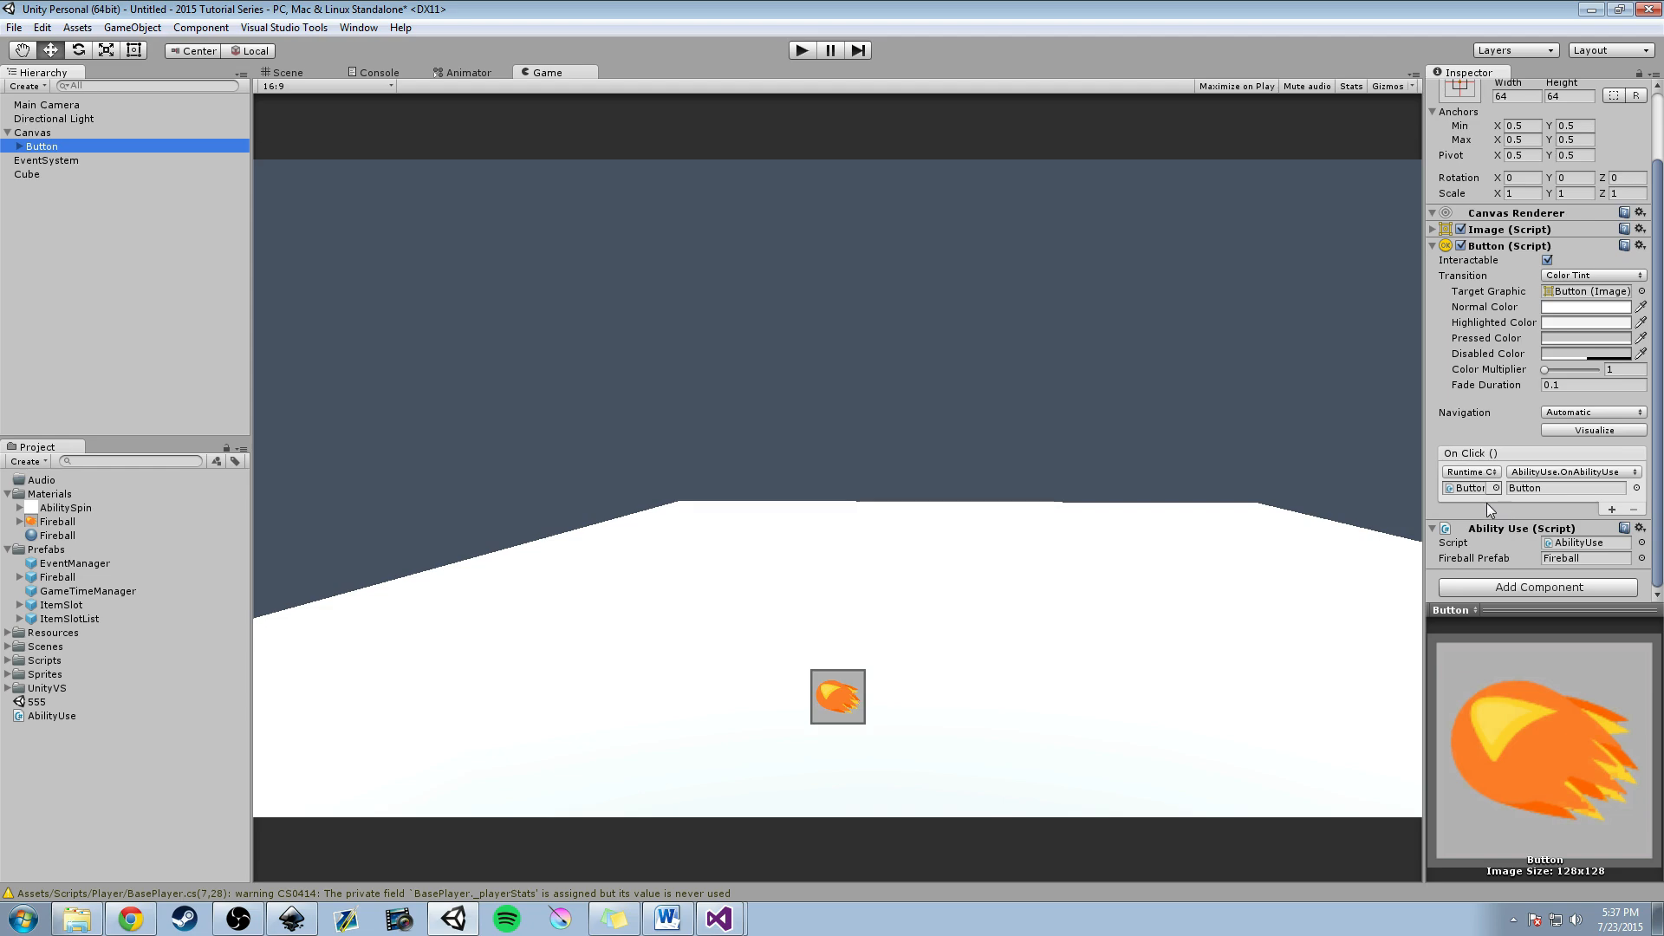
{"action": "mouse_move", "coordinate": [1270, 520]}
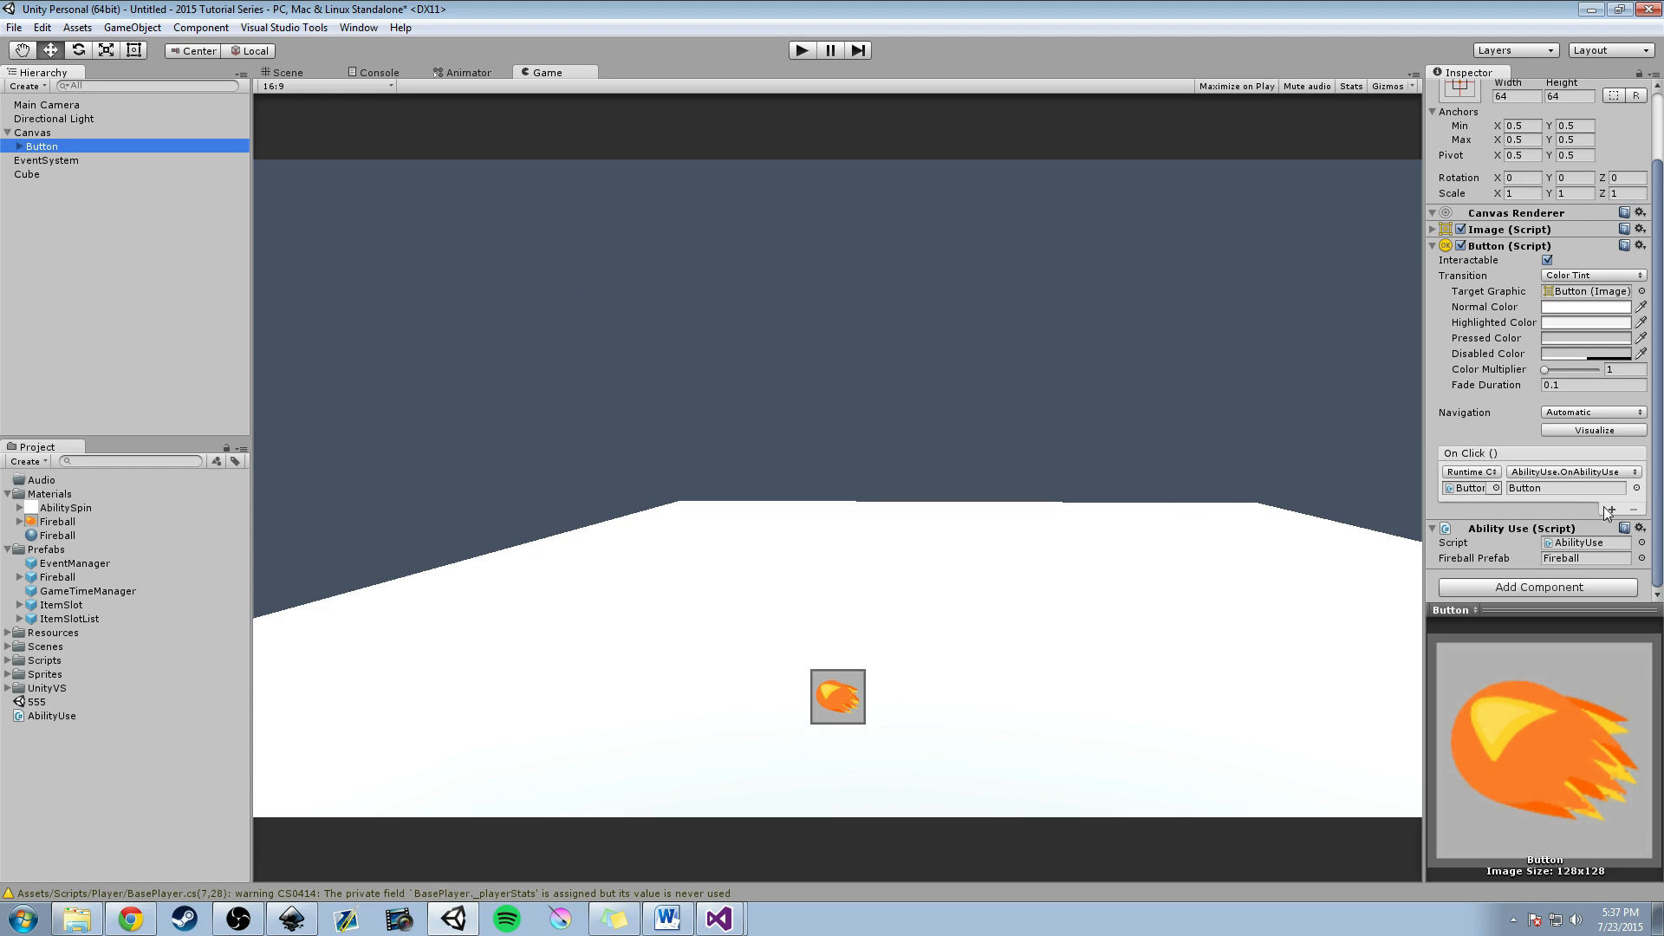
{"action": "left_click", "coordinate": [1617, 511]}
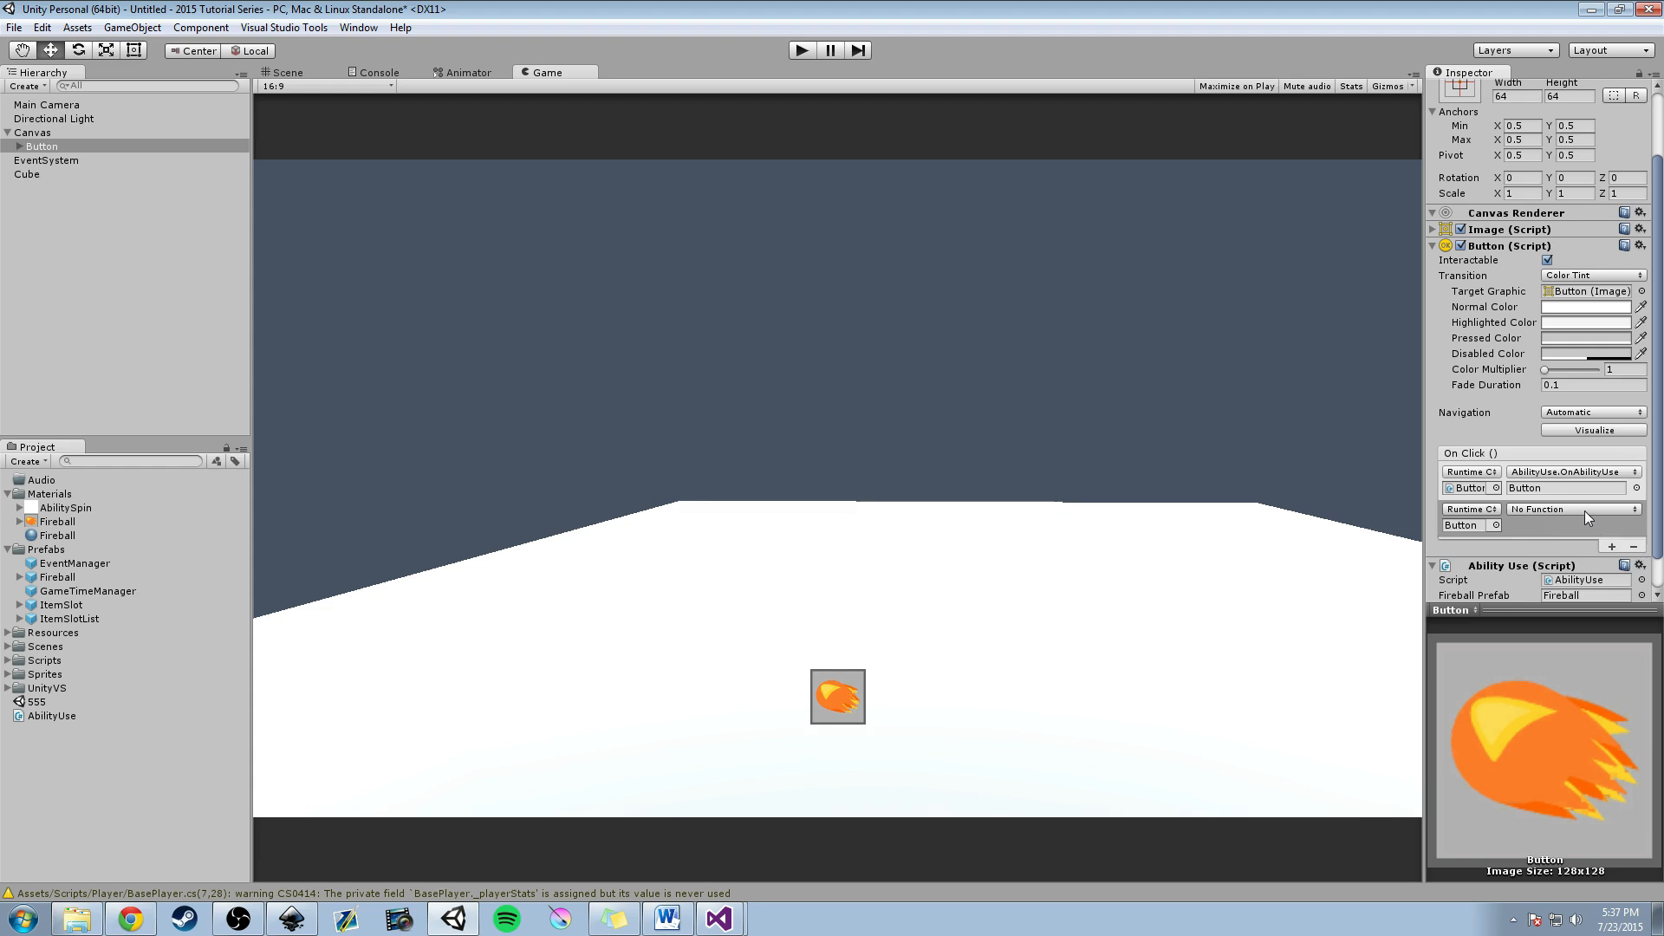
{"action": "left_click", "coordinate": [1632, 532]}
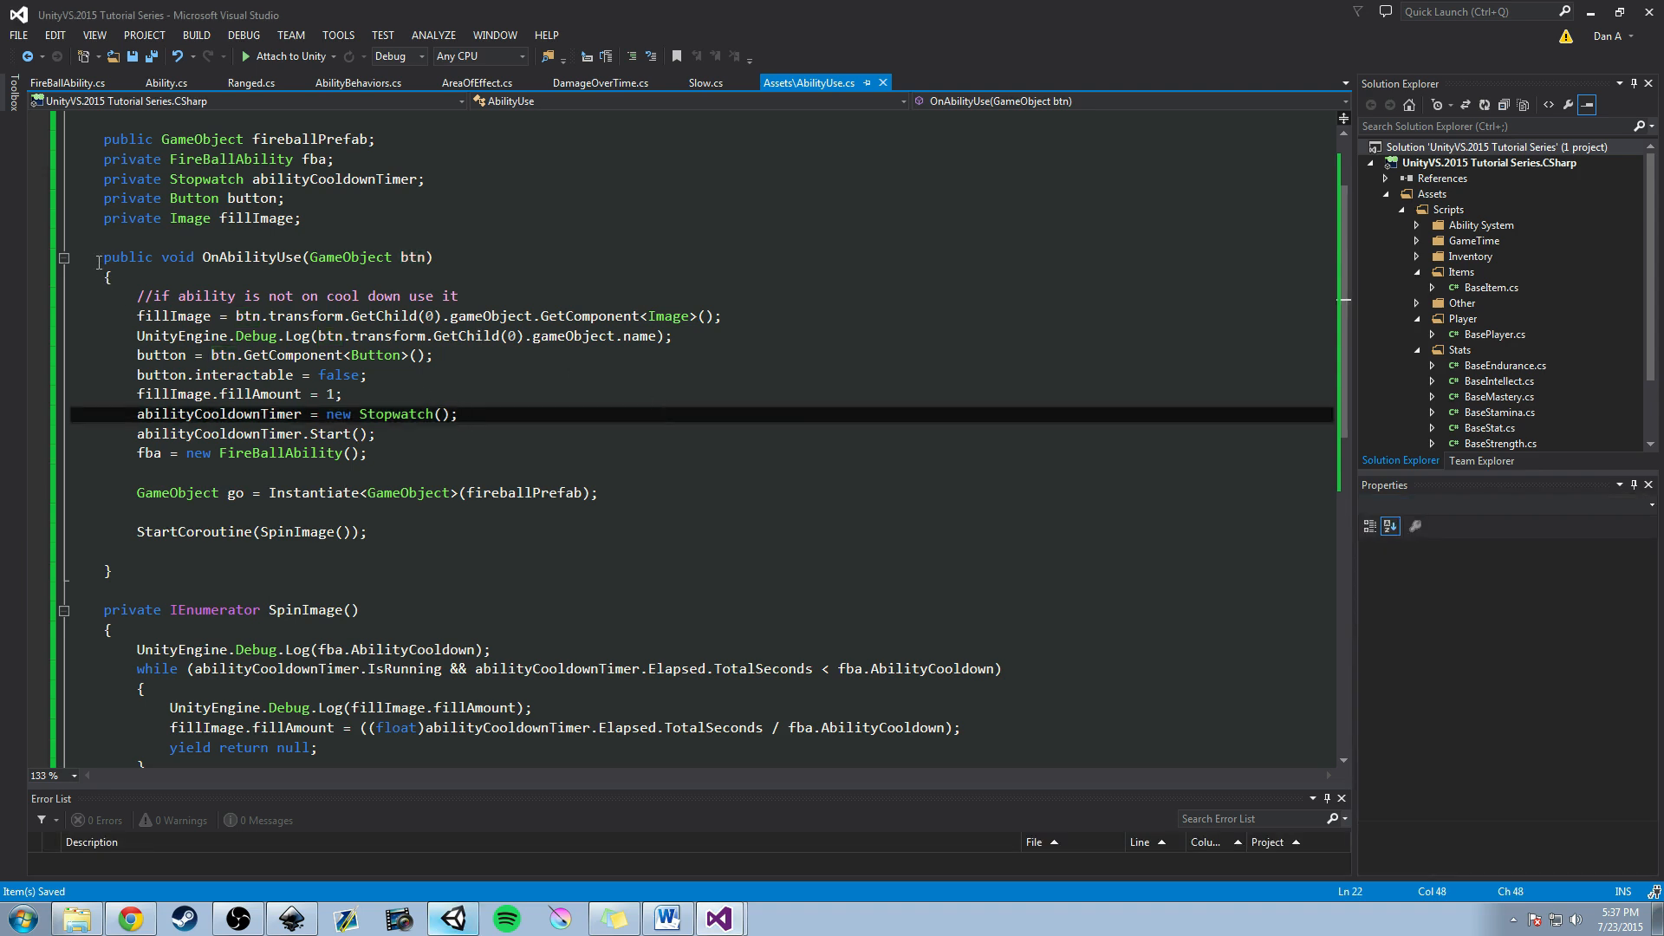
Read OnAbilityUse, checking the GameObject type and the GetChild(0) image line.
{"action": "left_click", "coordinate": [221, 257]}
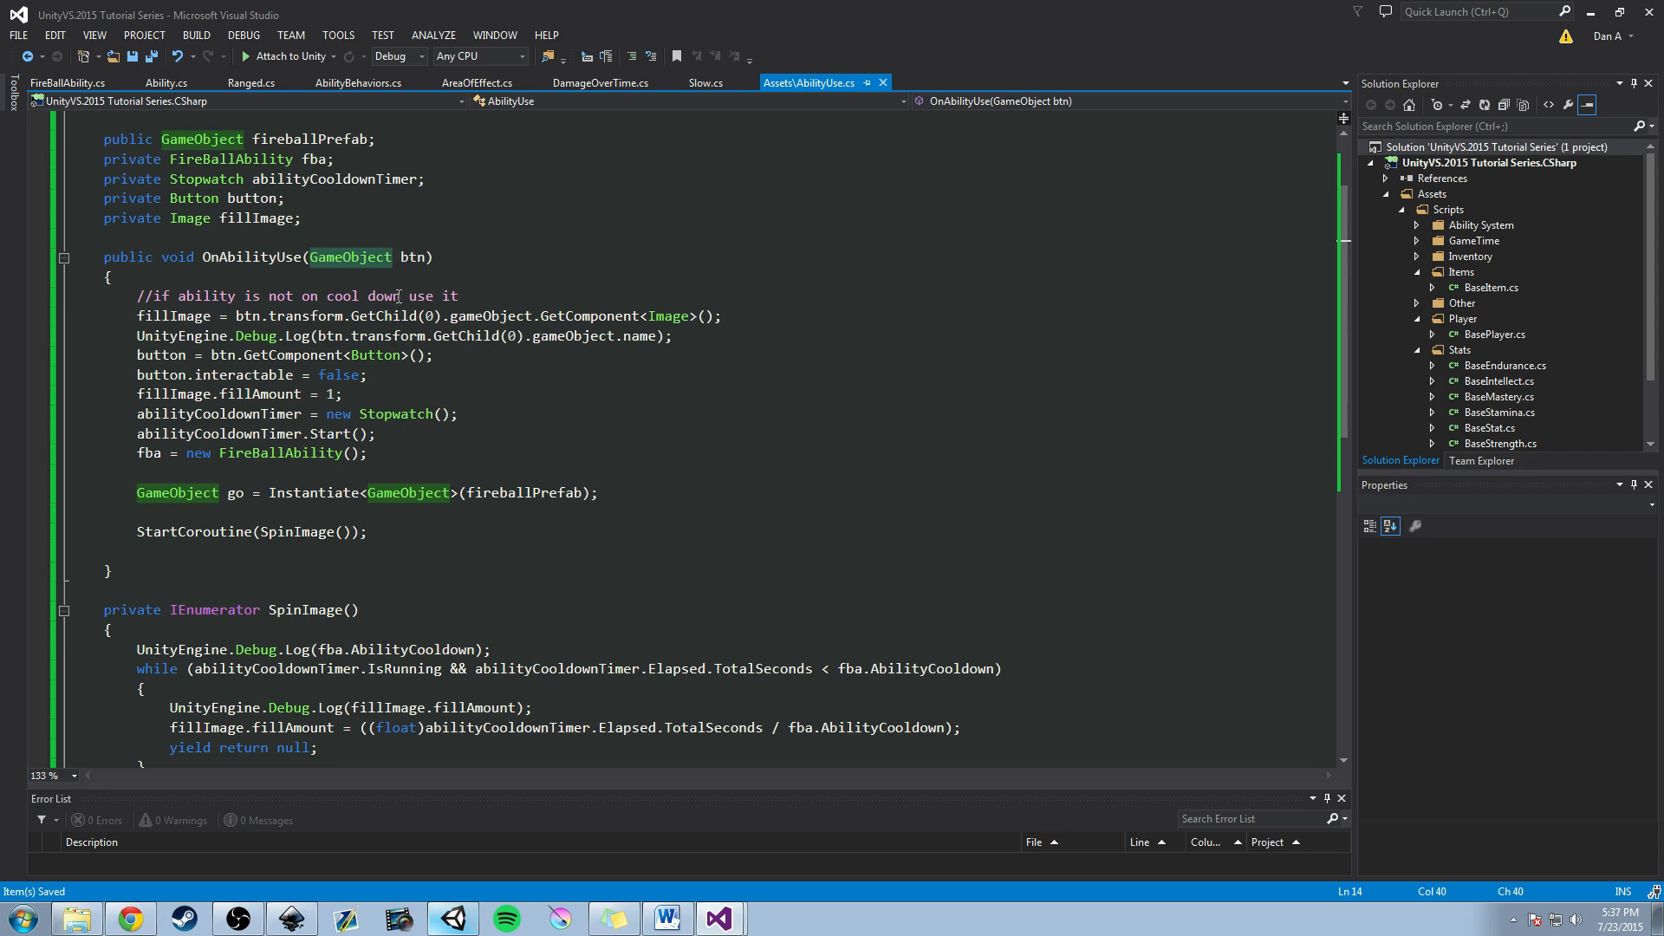
{"action": "mouse_move", "coordinate": [402, 286]}
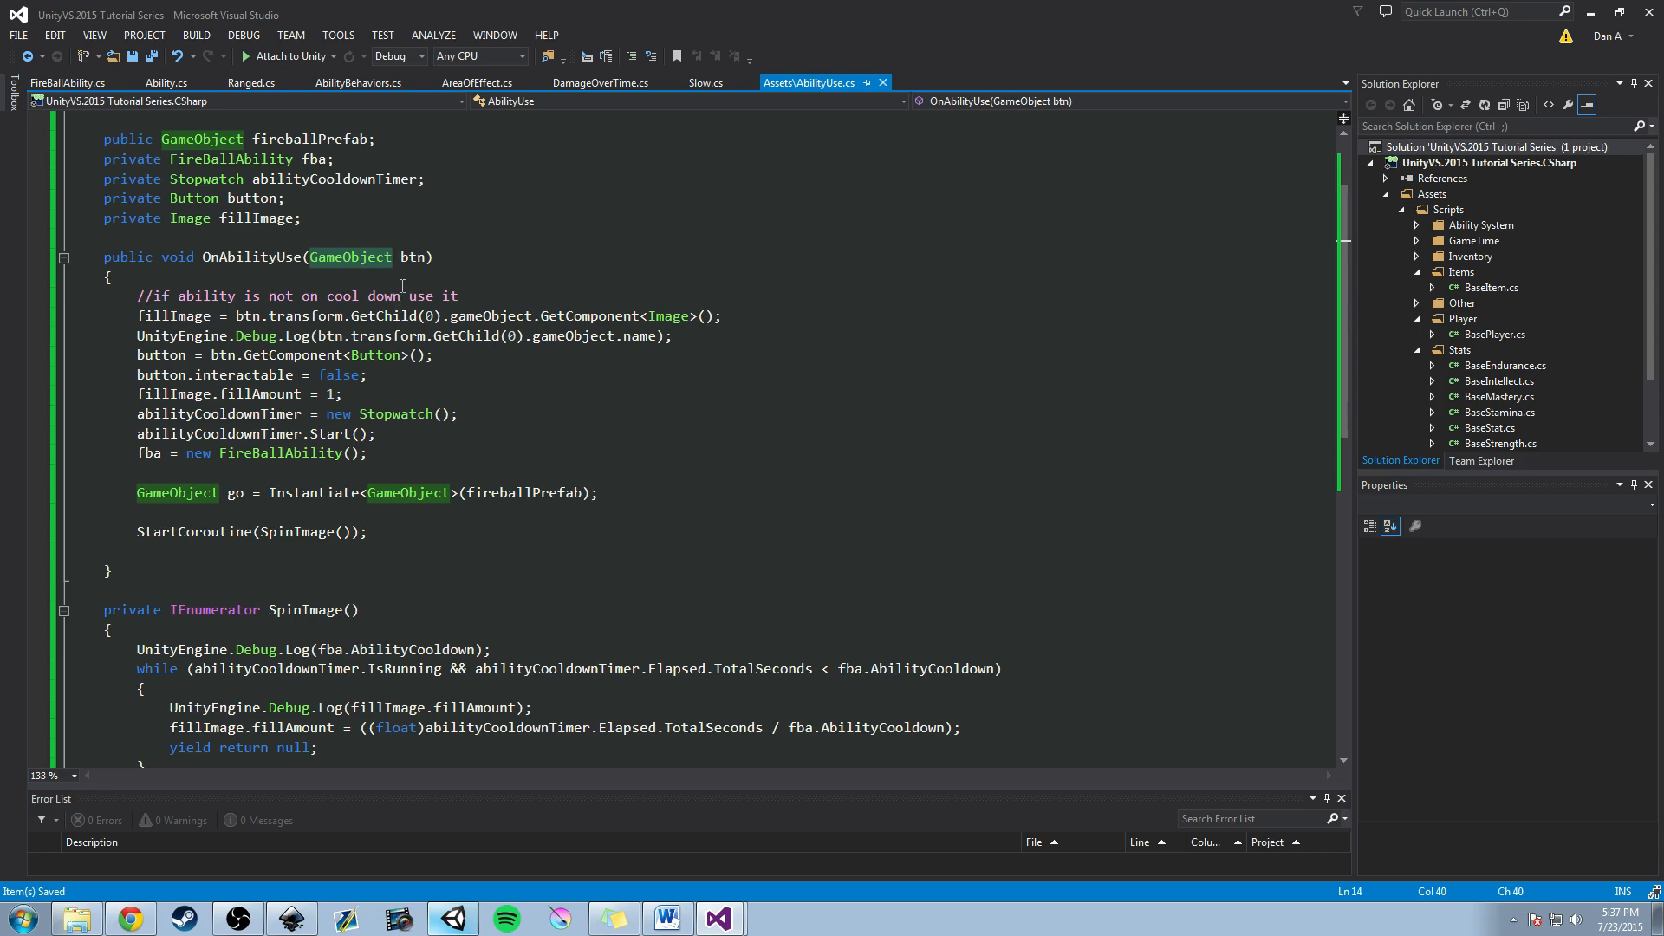
{"action": "mouse_move", "coordinate": [79, 303]}
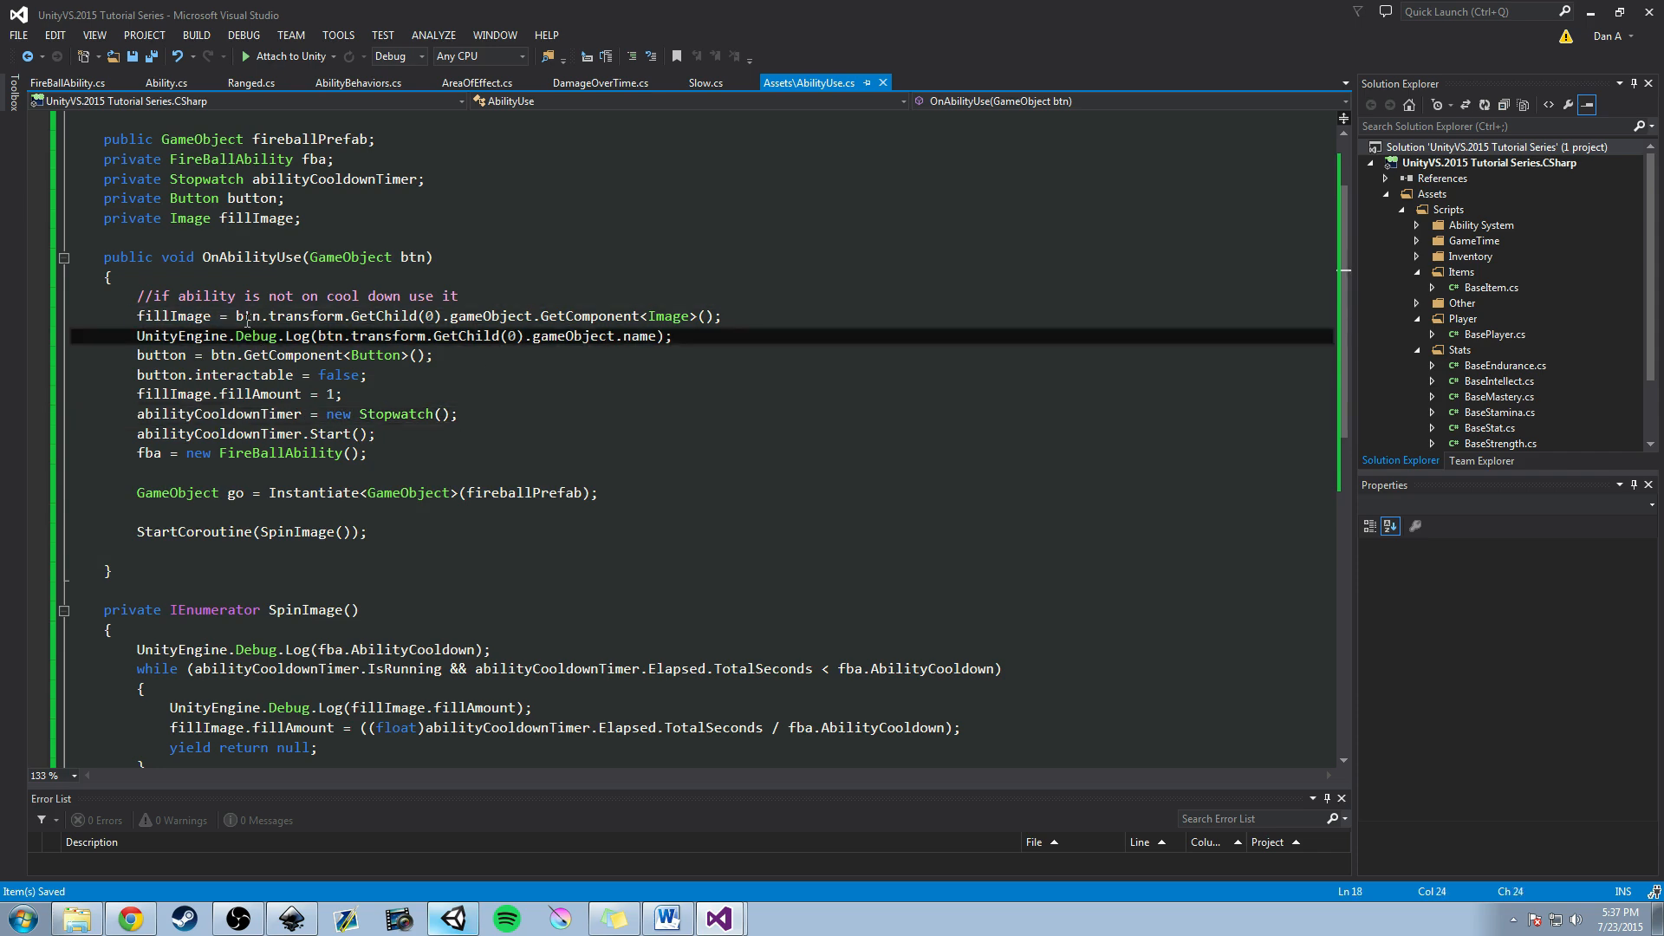
{"action": "left_click", "coordinate": [312, 316]}
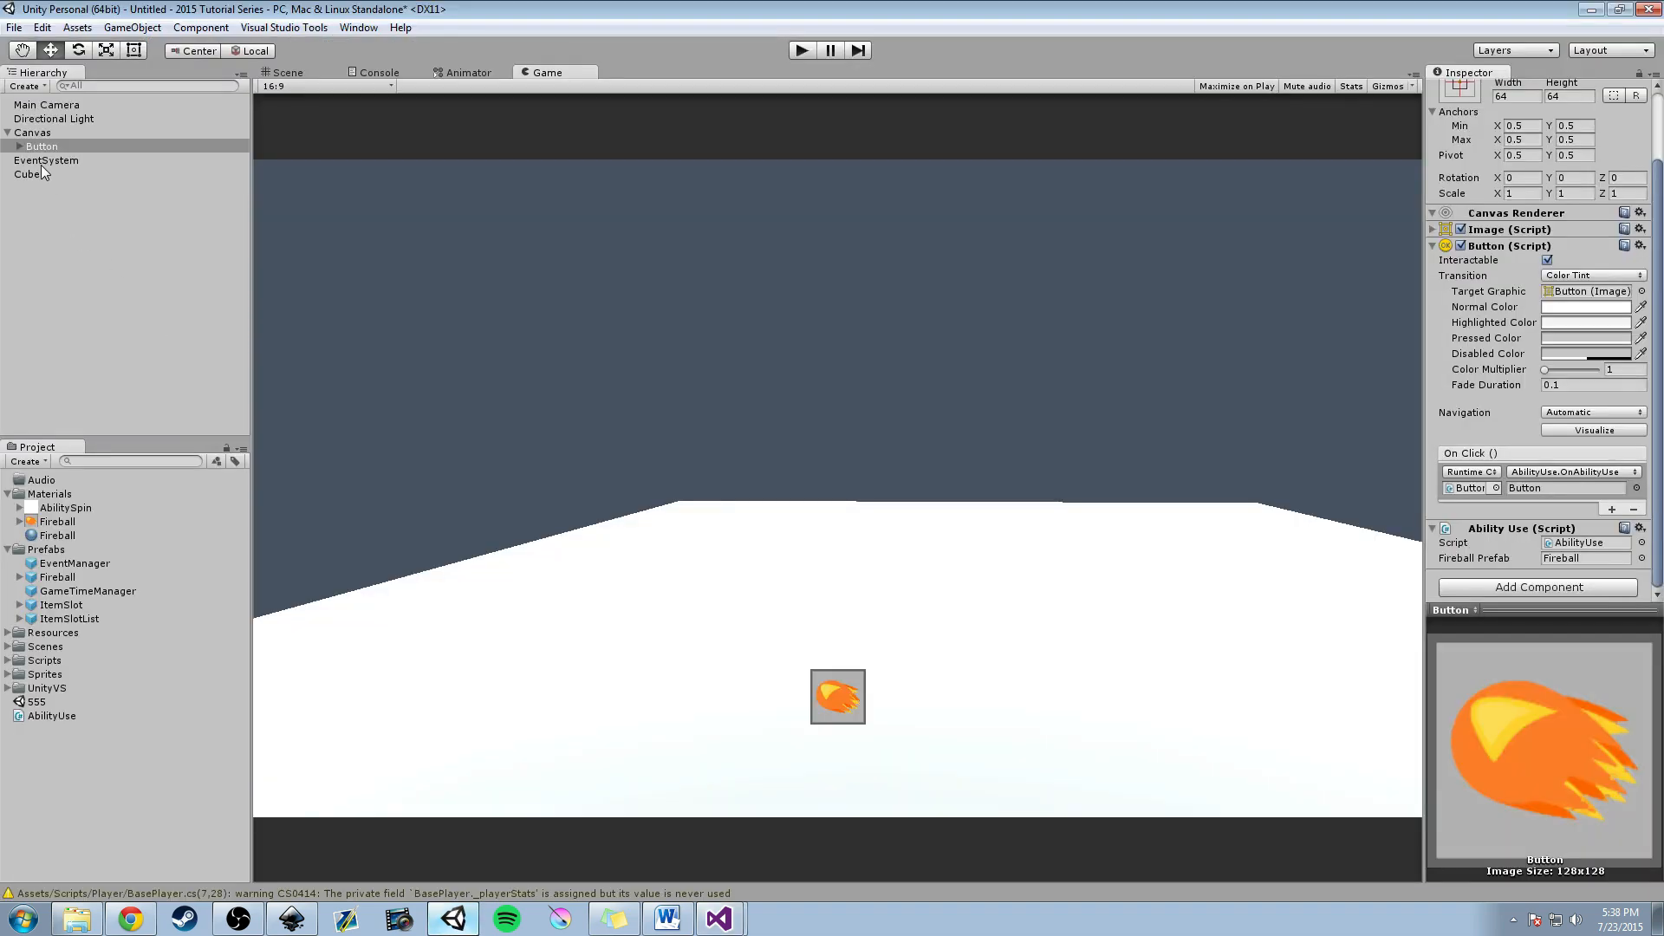
Reveal the Button's Image child and its AbilitySpin sprite with radial 360 fill from the top.
{"action": "left_click", "coordinate": [17, 145]}
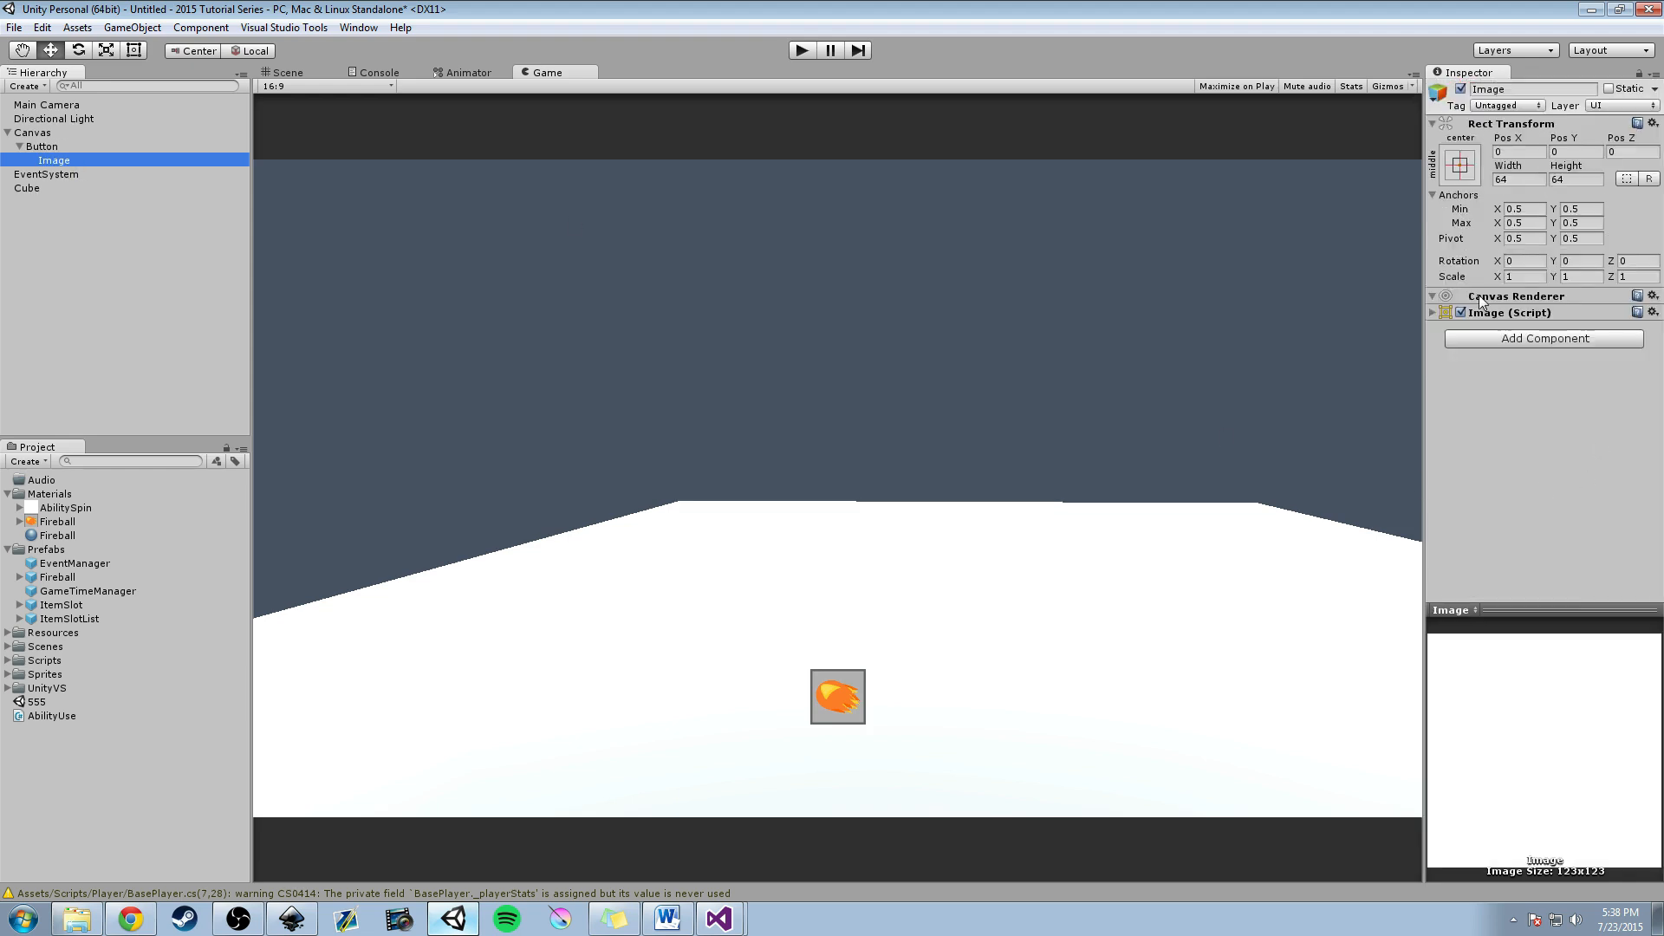
{"action": "left_click", "coordinate": [1434, 312]}
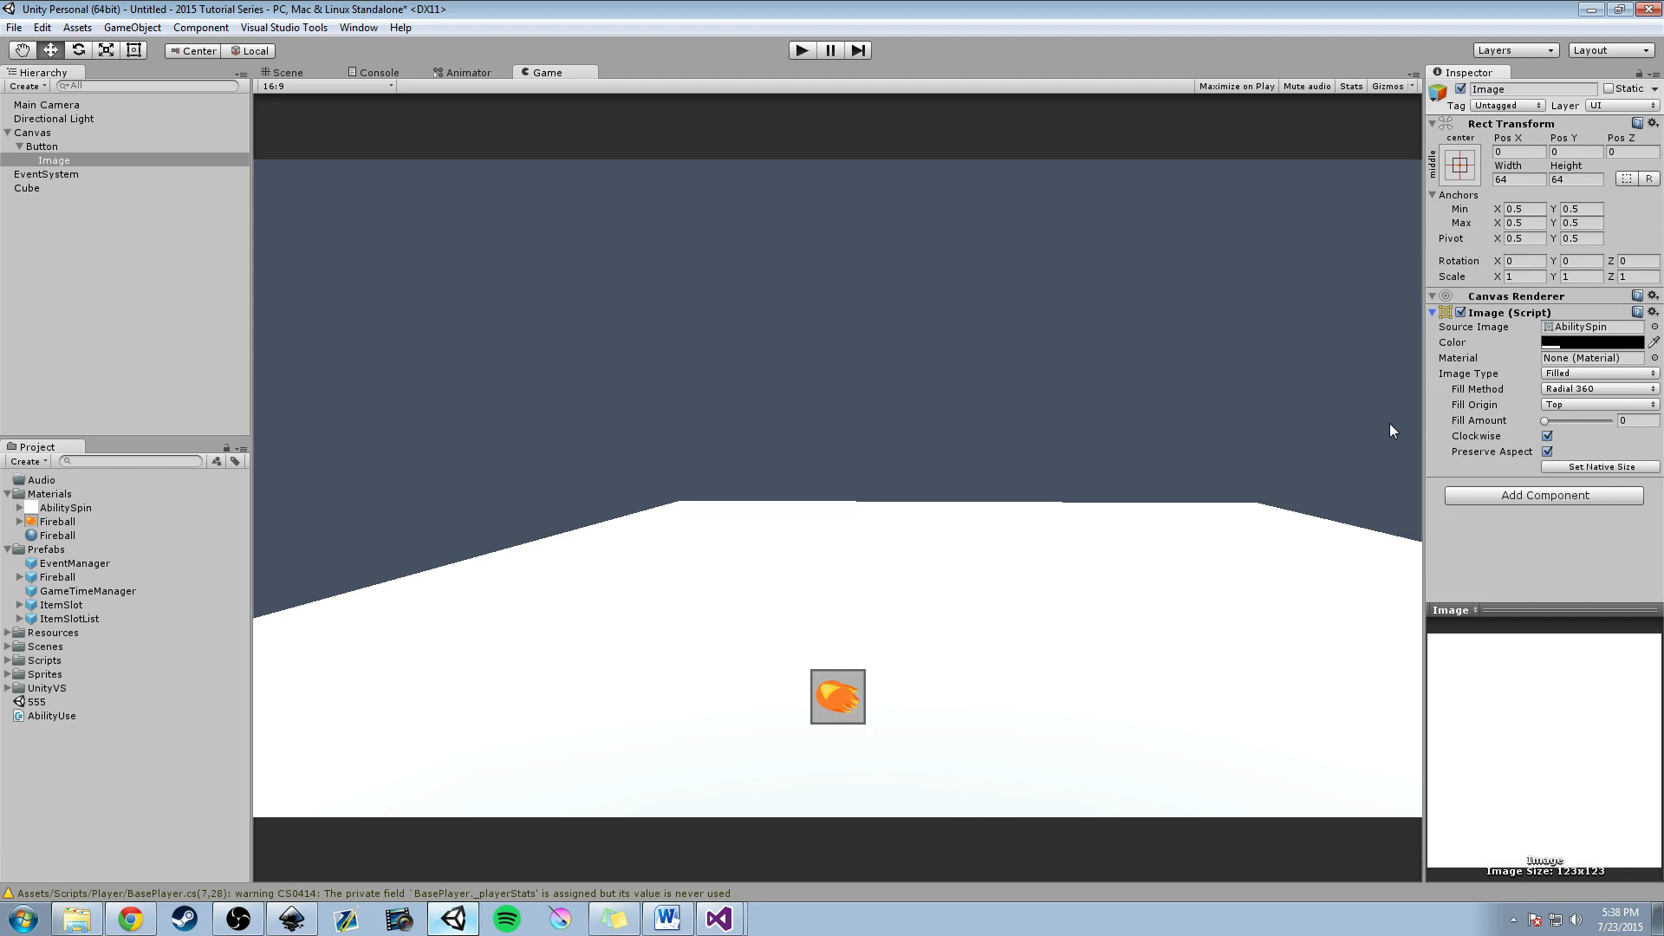
{"action": "mouse_move", "coordinate": [521, 673]}
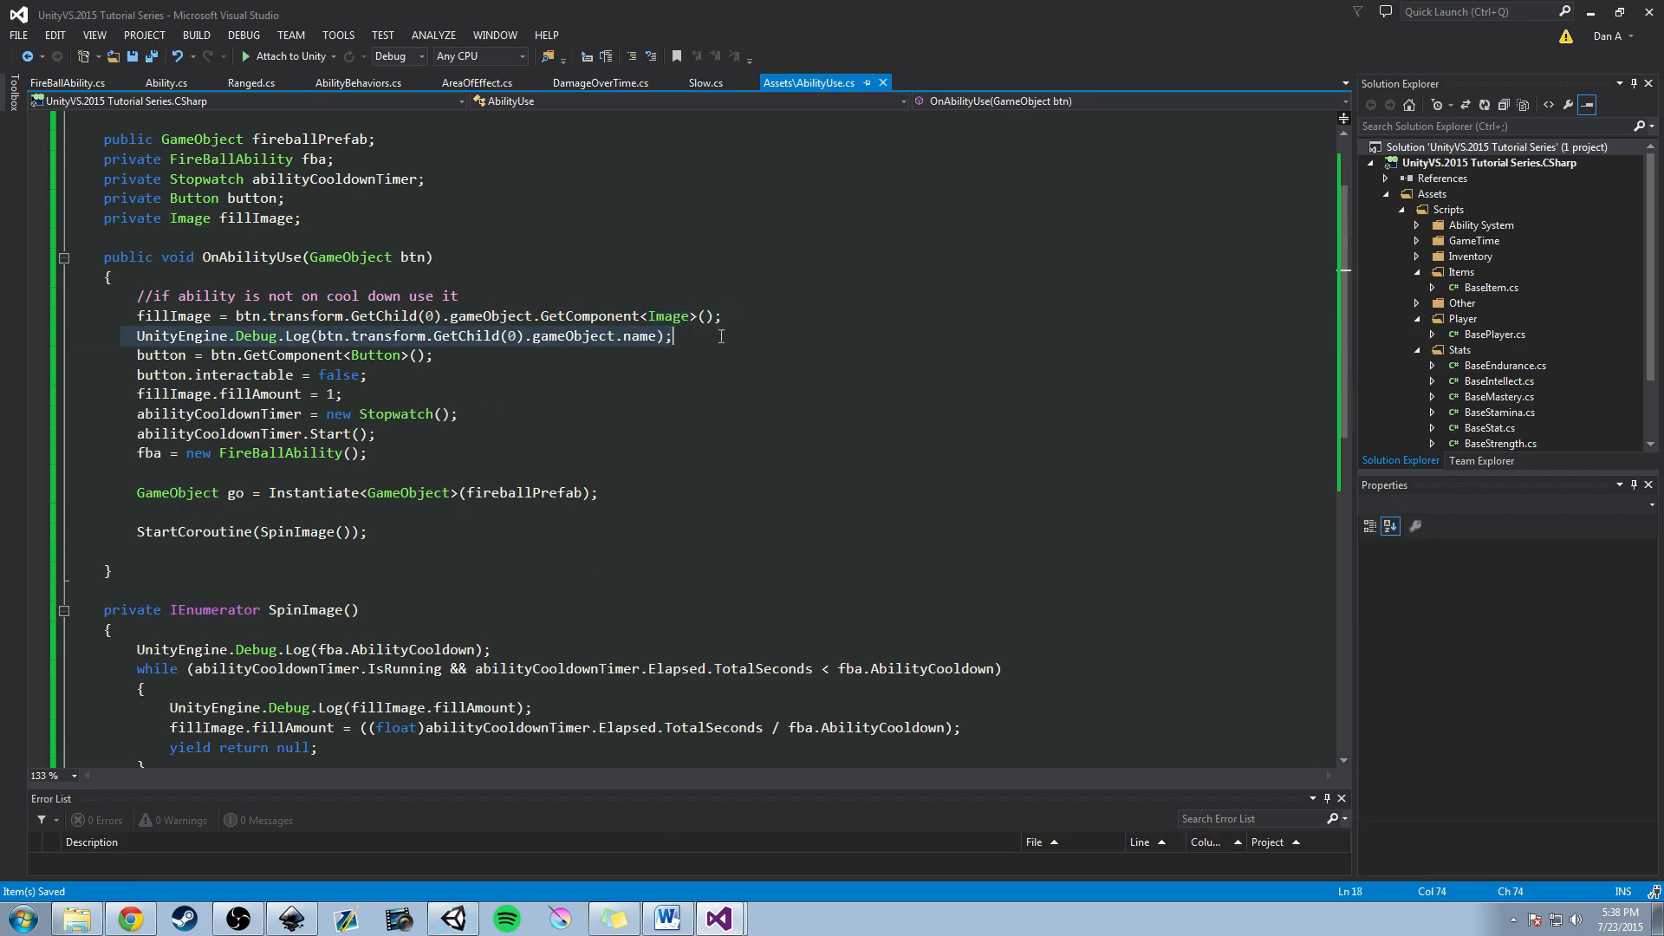
{"action": "mouse_move", "coordinate": [746, 340]}
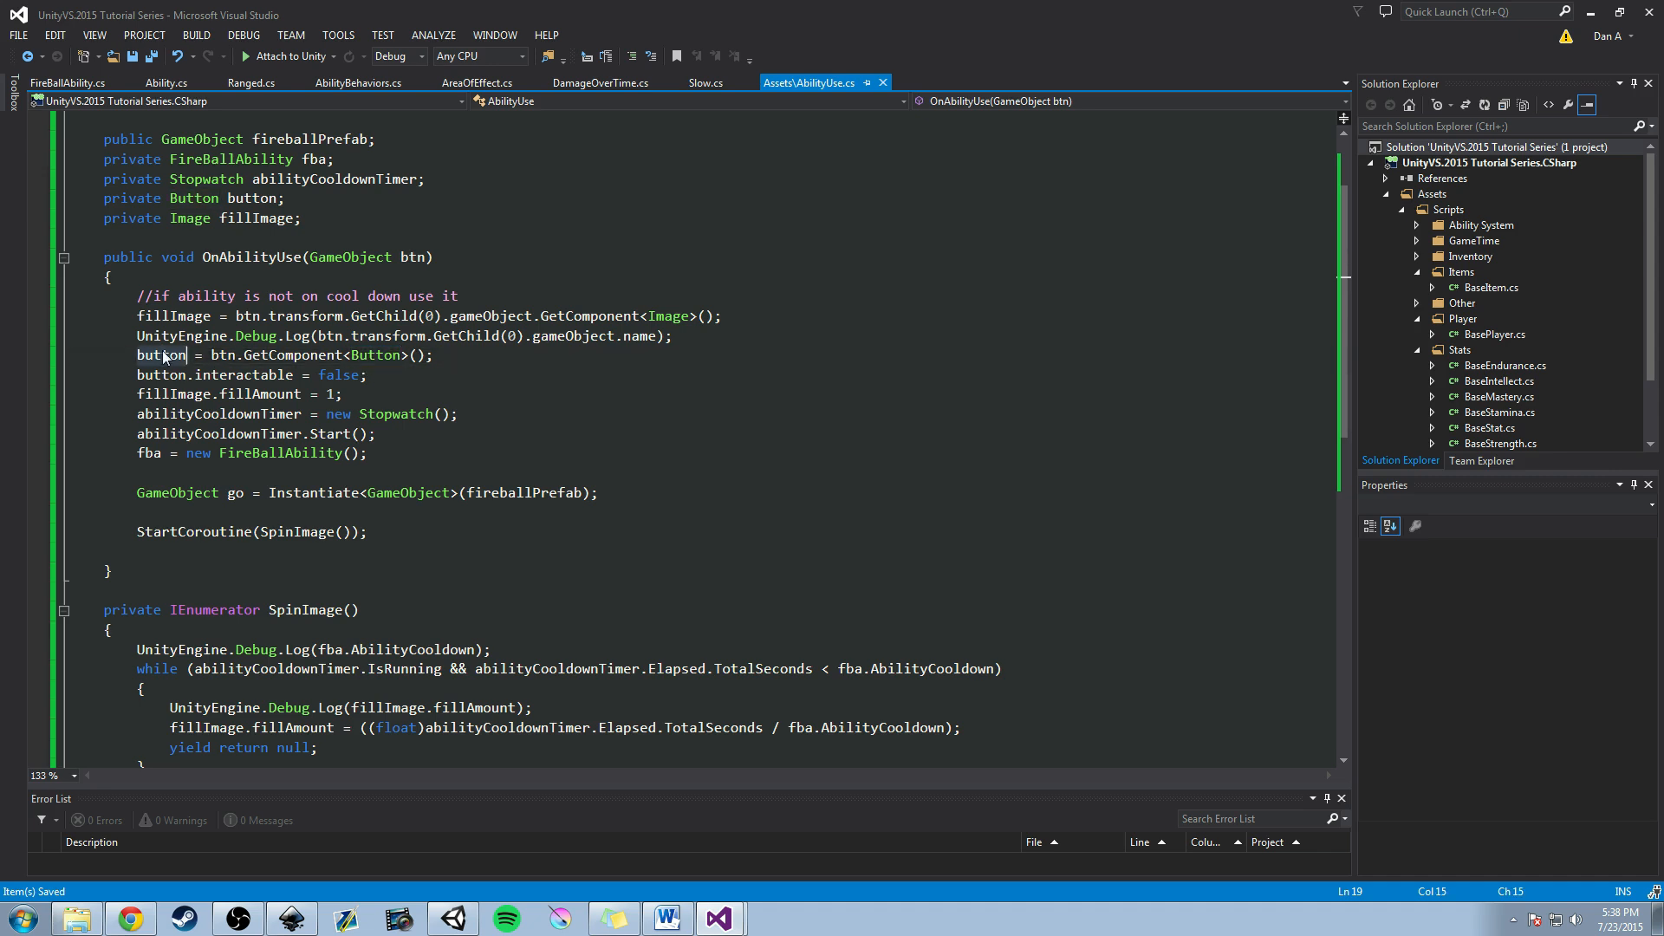
{"action": "double_click", "coordinate": [160, 355]}
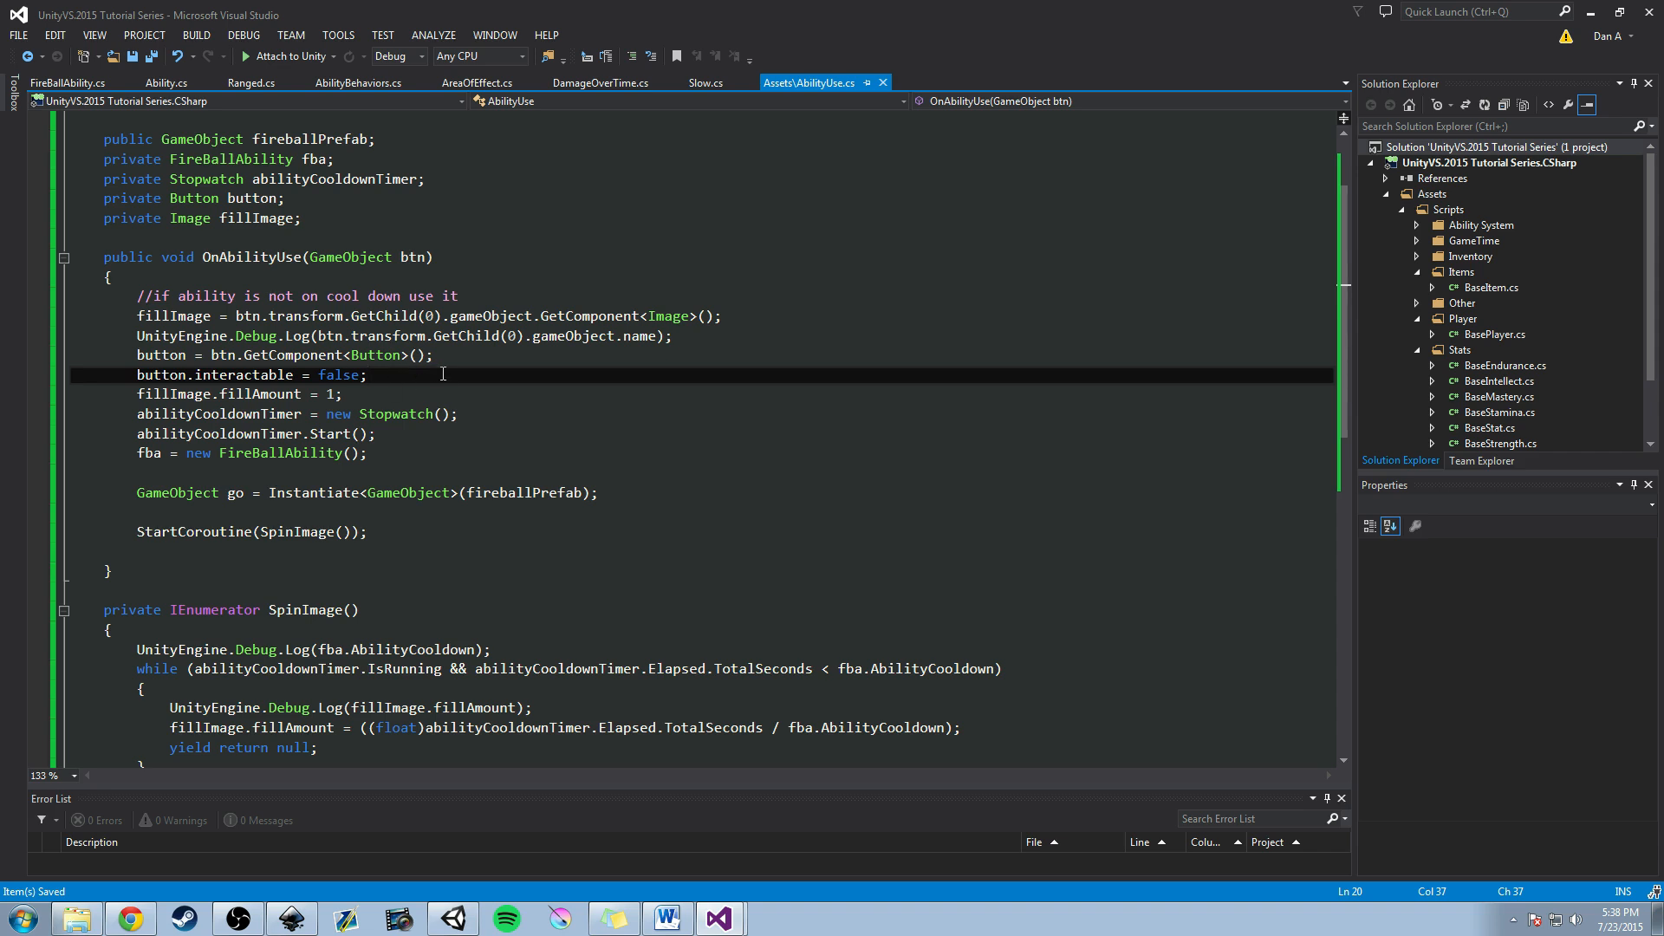
{"action": "mouse_move", "coordinate": [448, 380]}
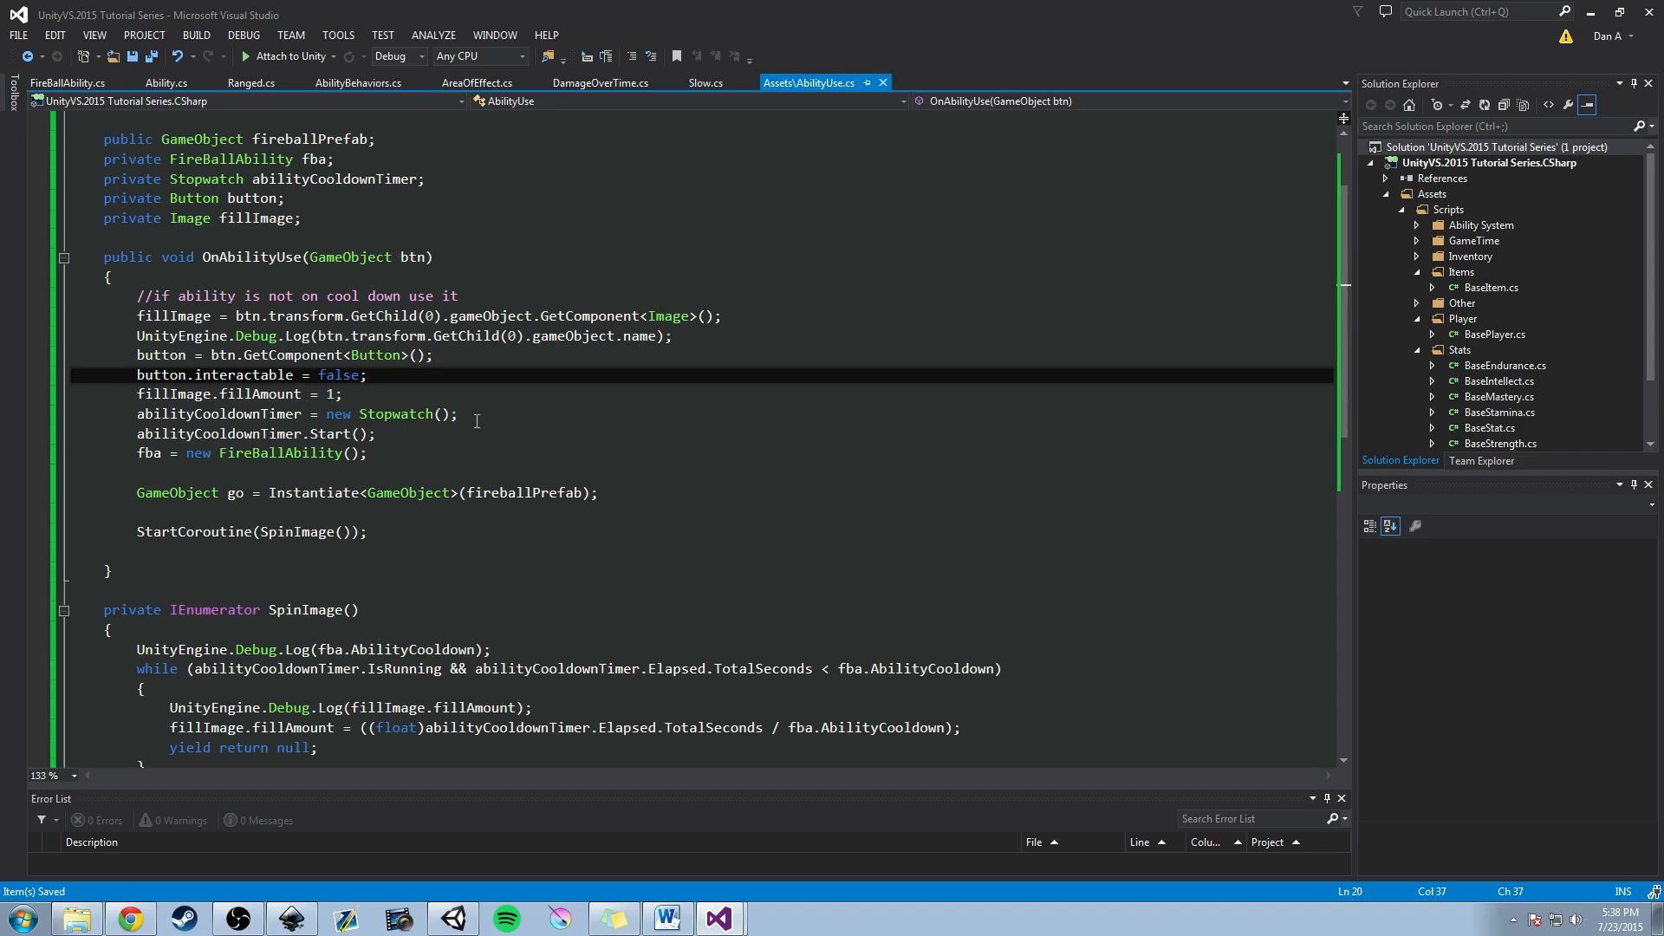
{"action": "left_click", "coordinate": [366, 375]}
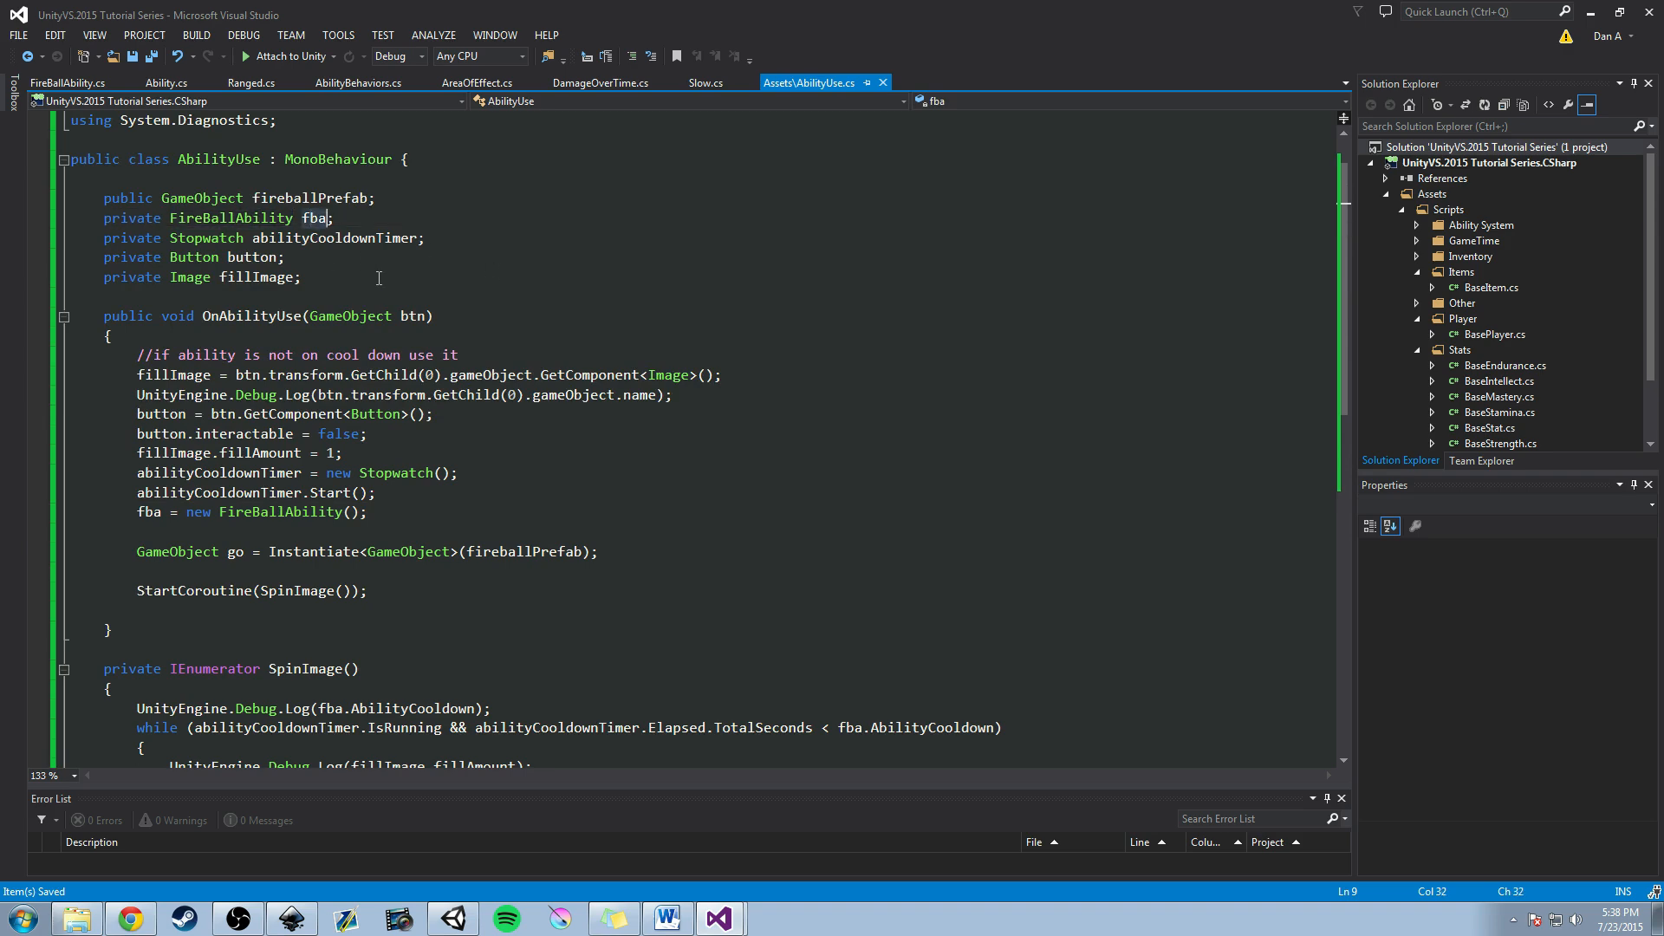
{"action": "left_click", "coordinate": [291, 512]}
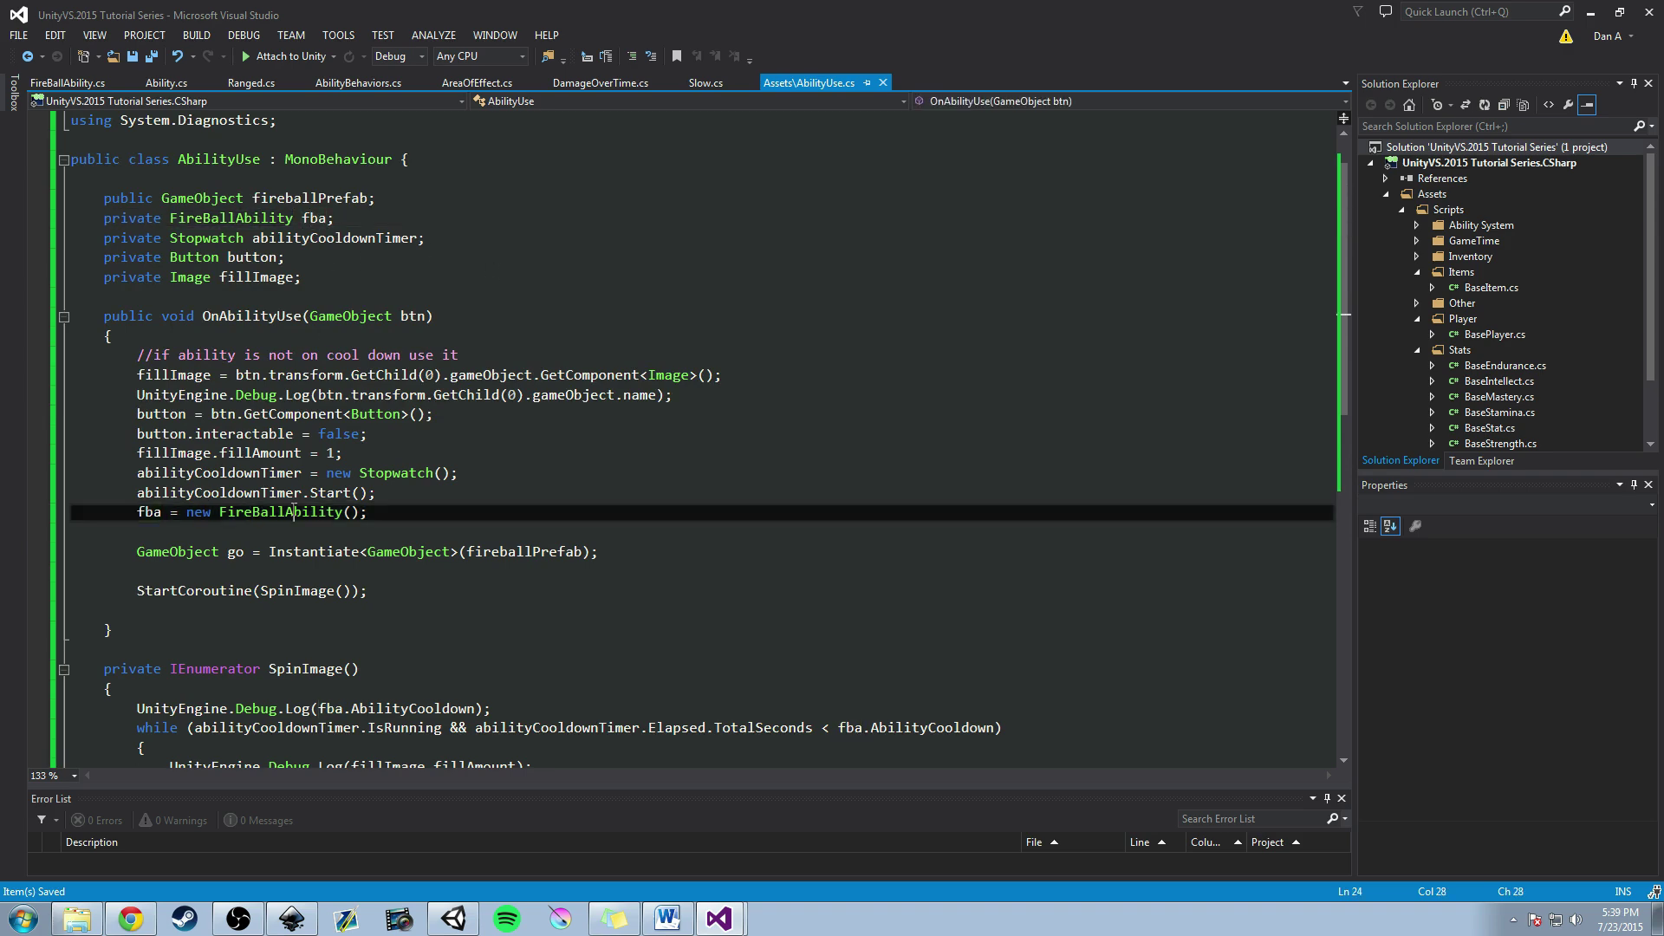
{"action": "scroll", "scroll_direction": "down", "scroll_amount": 3}
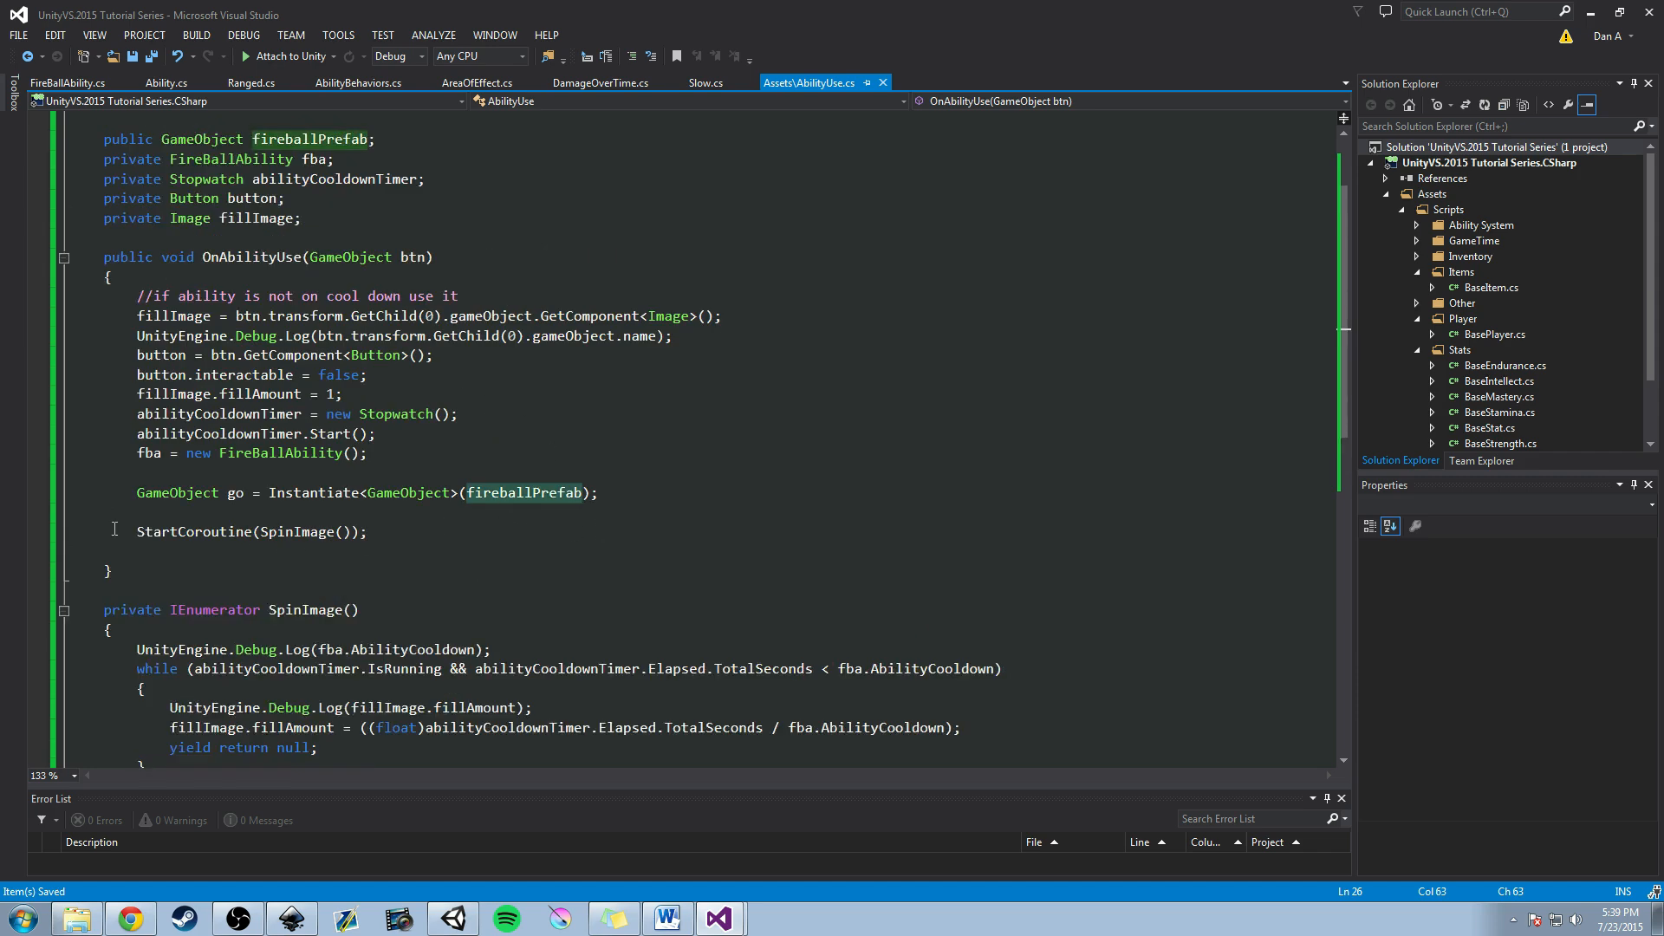
{"action": "scroll", "scroll_direction": "down", "scroll_amount": 3}
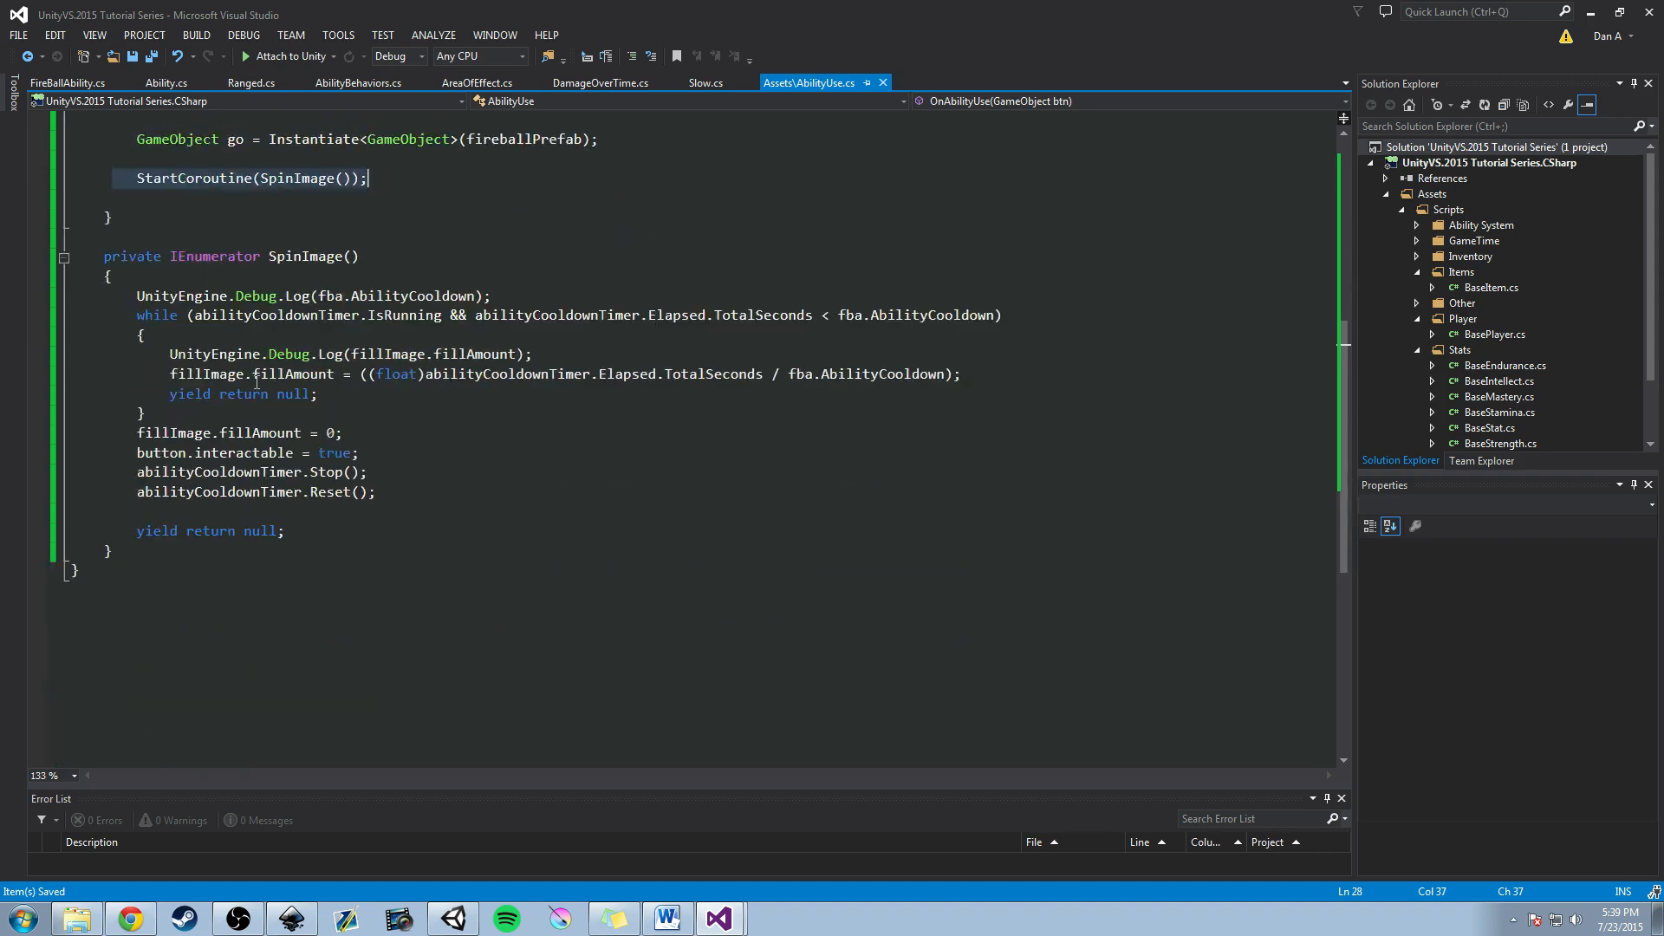
{"action": "mouse_move", "coordinate": [352, 442]}
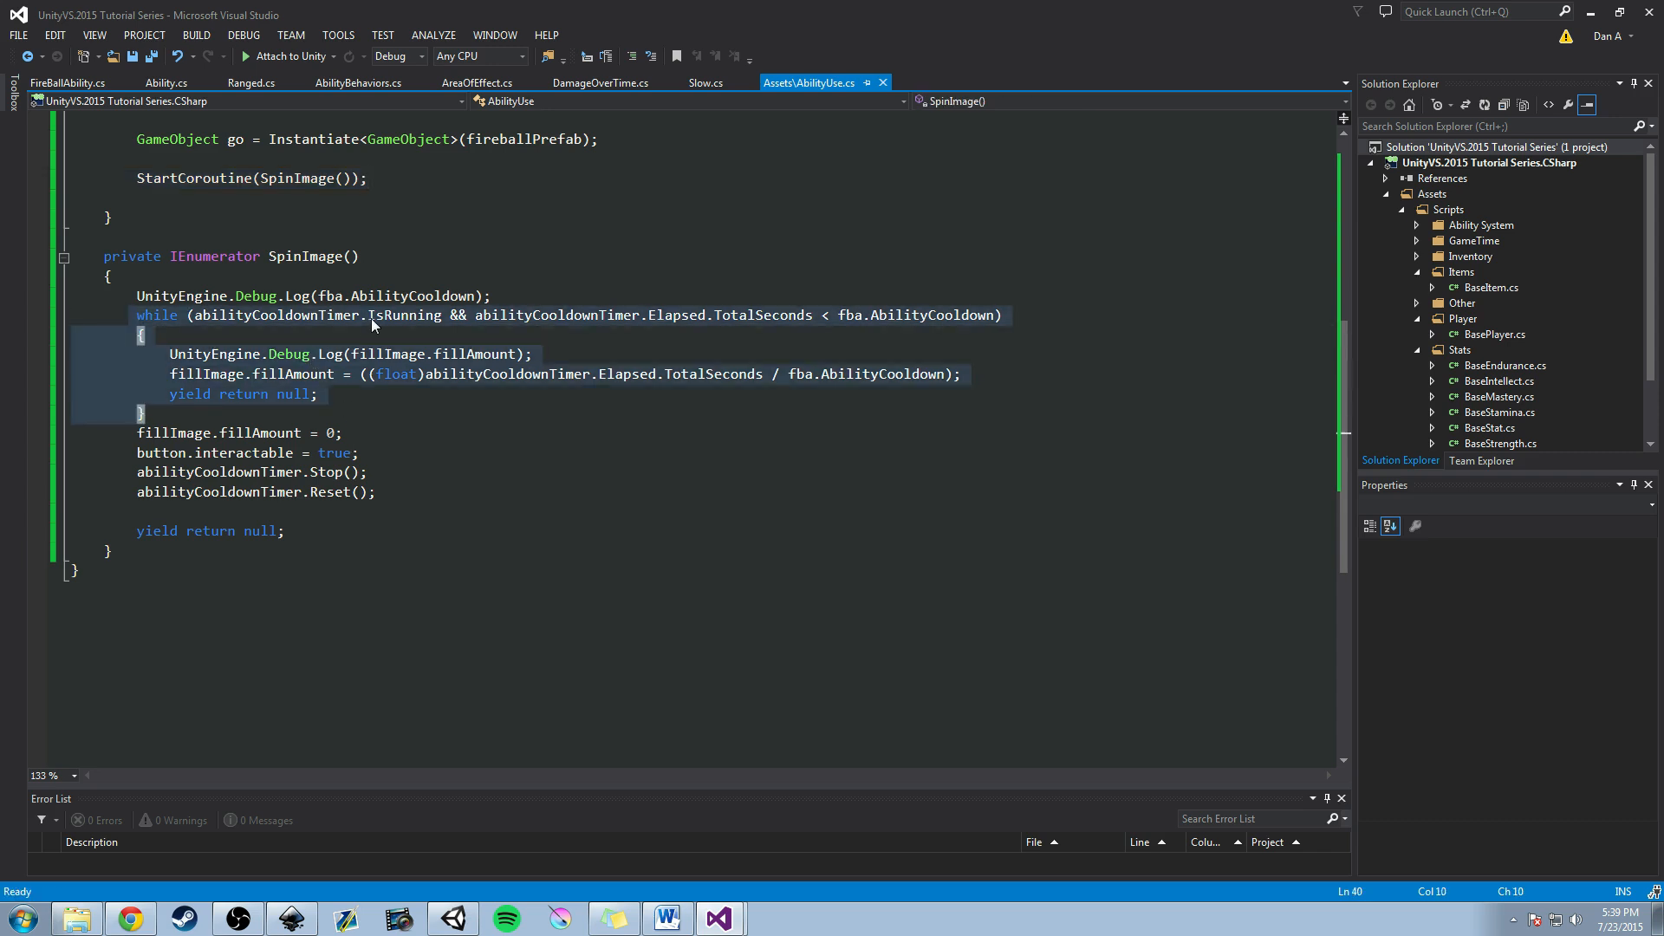
{"action": "mouse_move", "coordinate": [566, 329]}
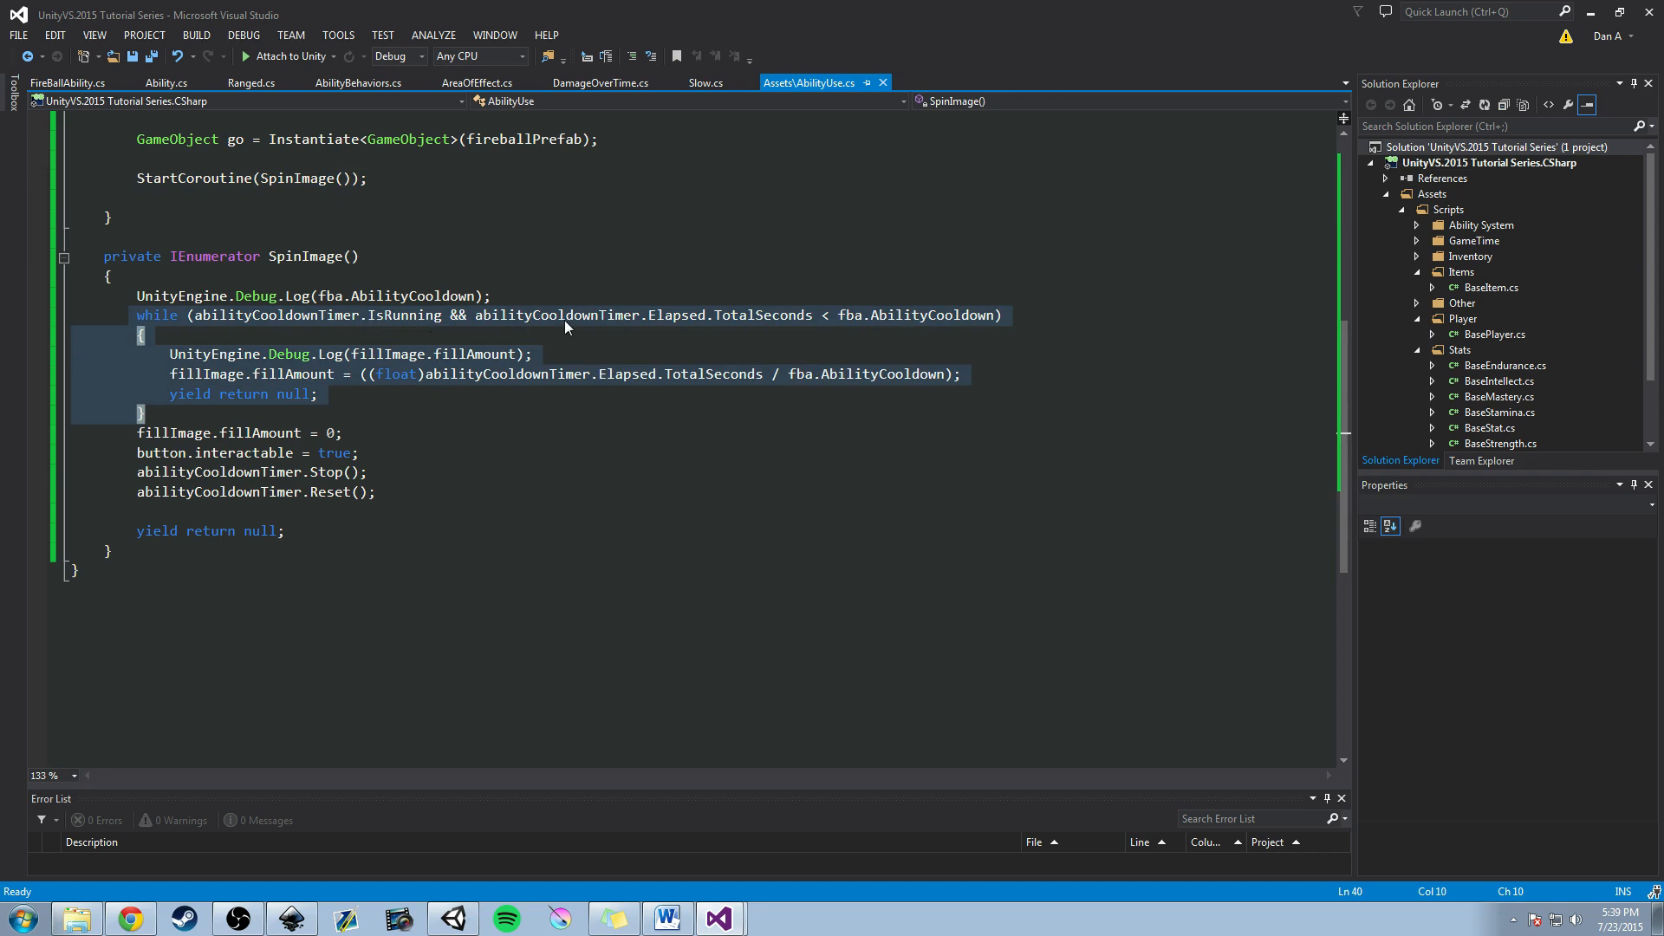
{"action": "mouse_move", "coordinate": [740, 334]}
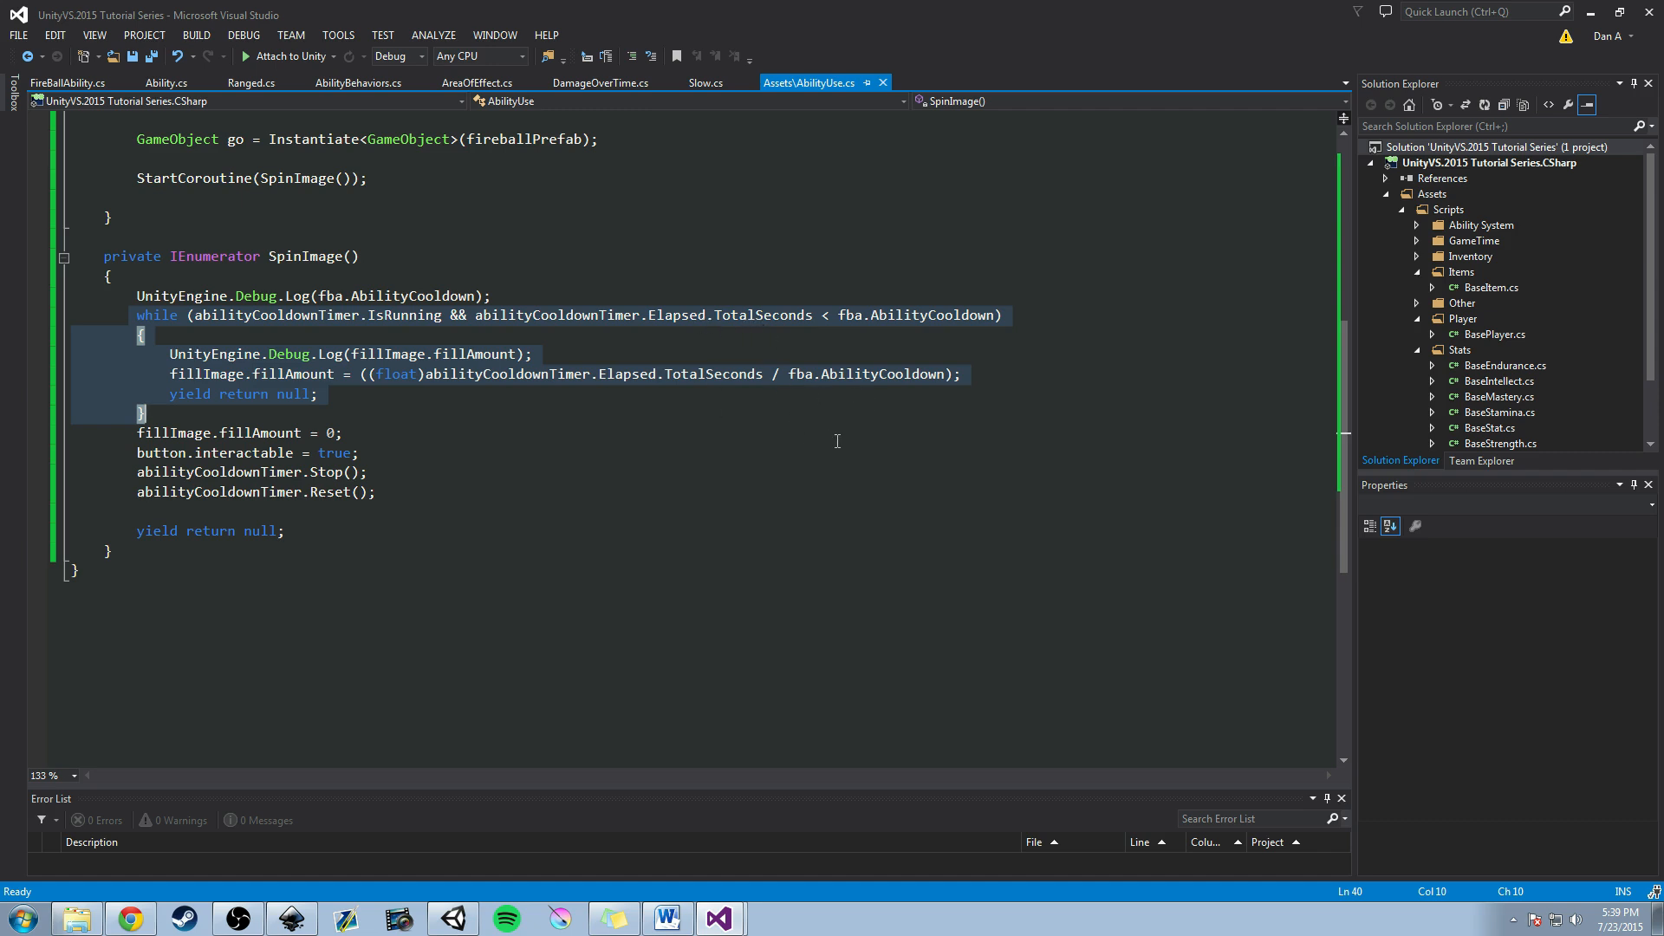
{"action": "mouse_move", "coordinate": [887, 330]}
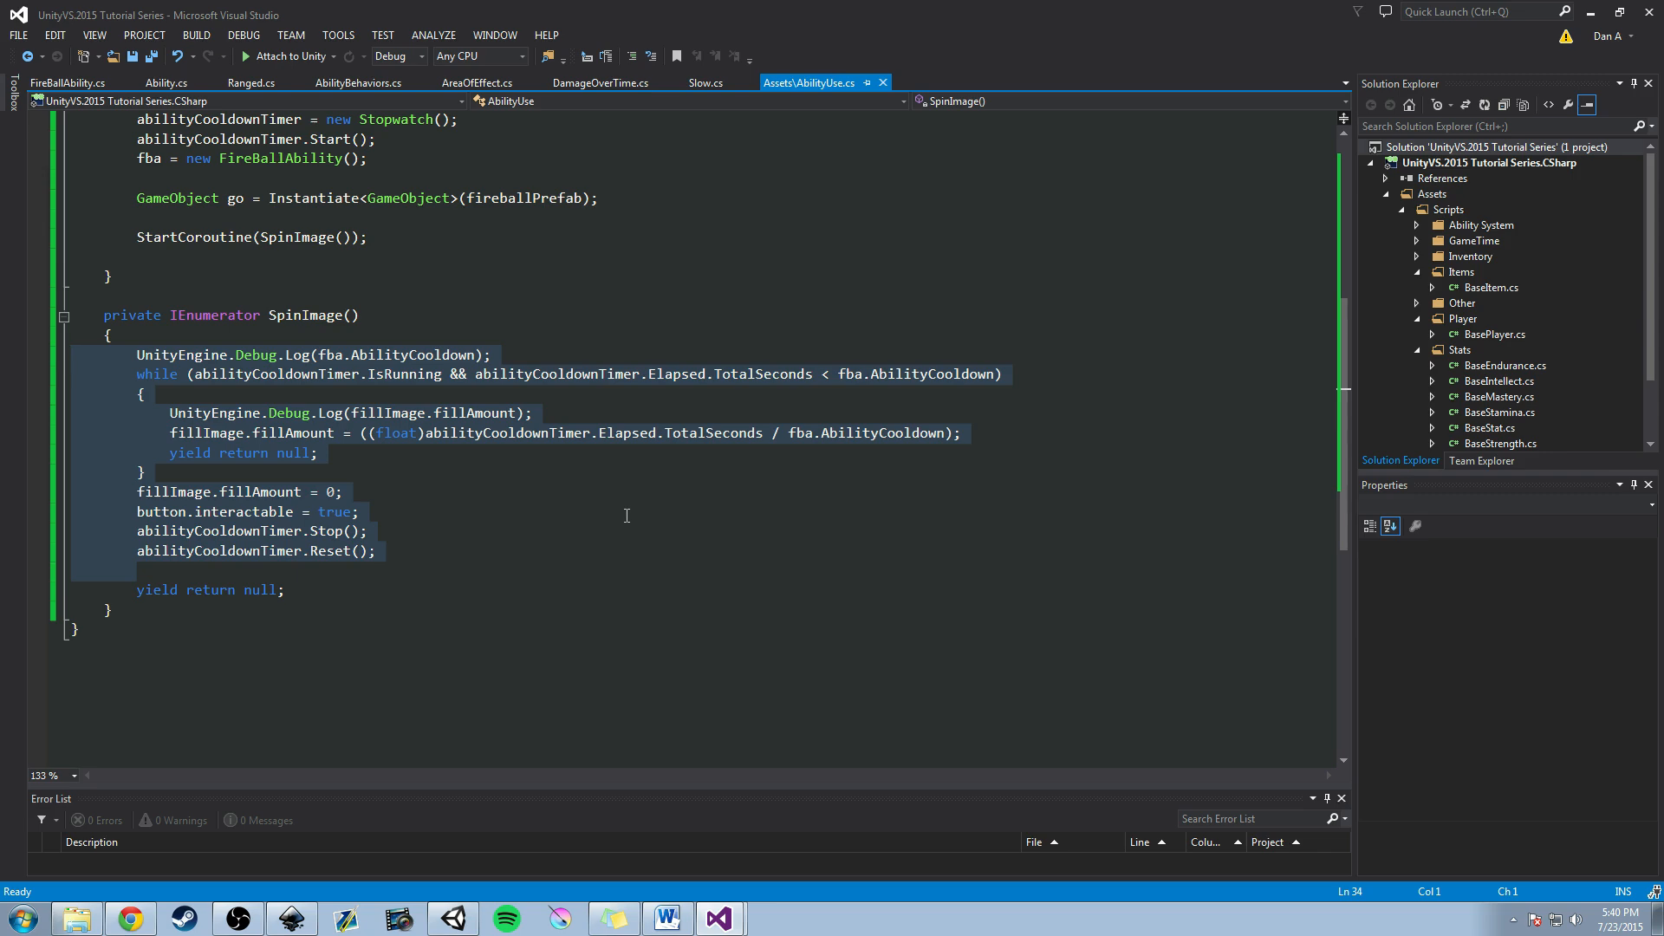
Scroll through the SpinImage coroutine and OnAbilityUse method in AbilityUse.cs.
{"action": "scroll", "scroll_direction": "up", "scroll_amount": 3}
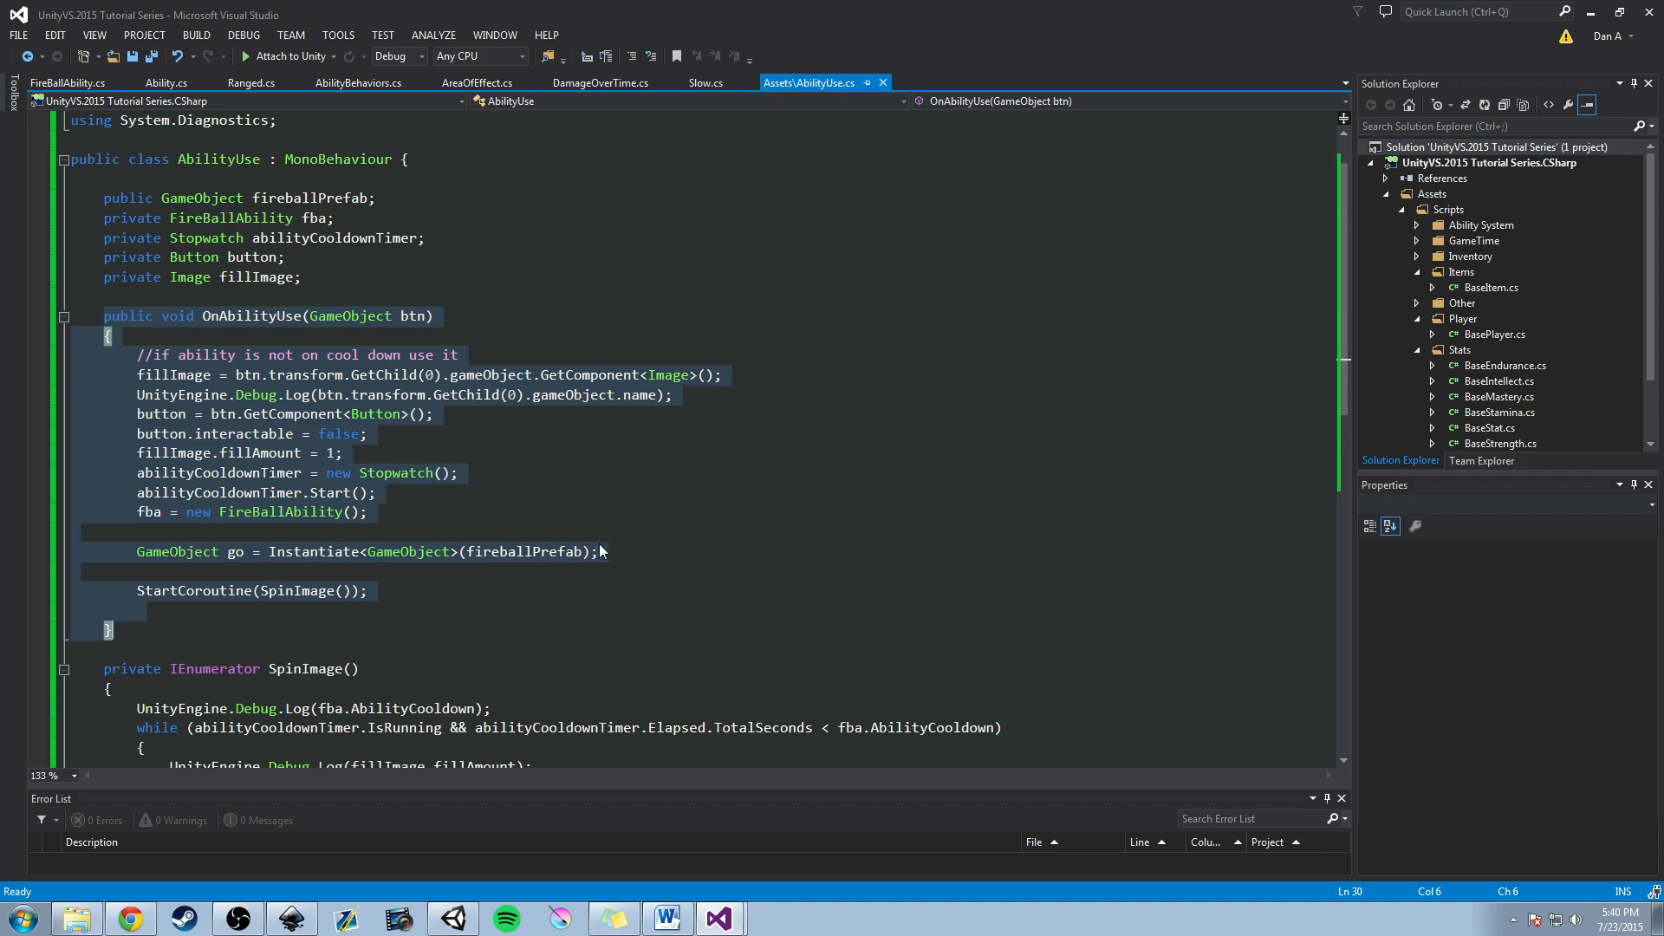
{"action": "scroll", "scroll_direction": "down", "scroll_amount": 3}
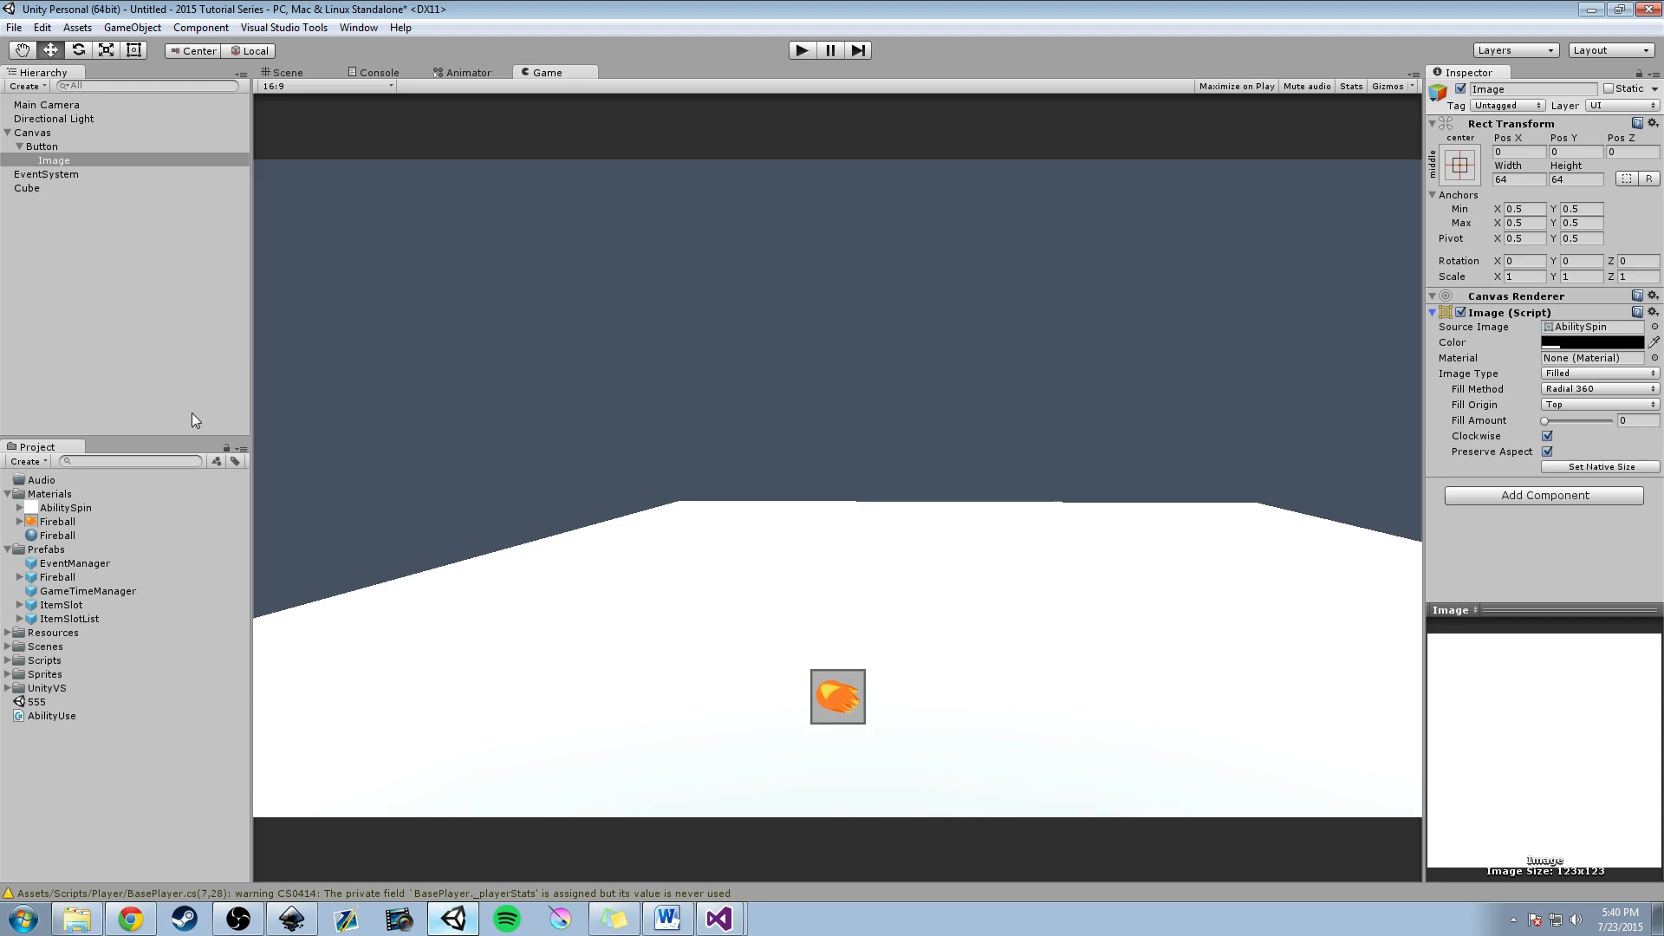
Confirm the Button's On Click event still calls AbilityUse.OnAbilityUse.
{"action": "left_click", "coordinate": [40, 146]}
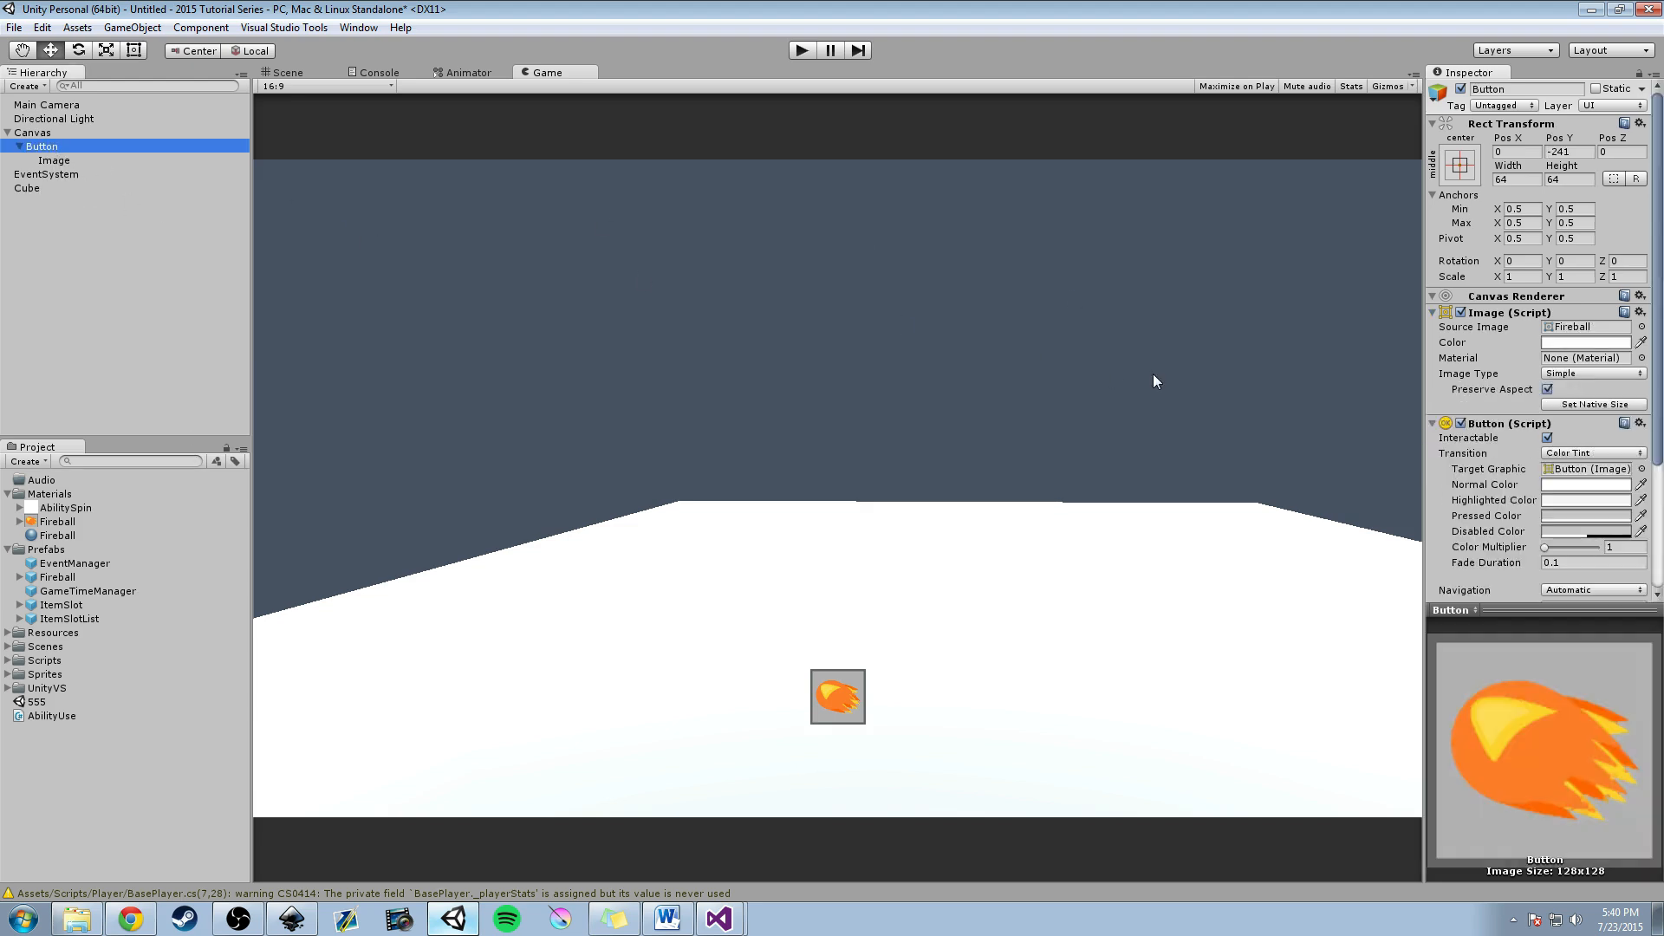
{"action": "scroll", "scroll_direction": "down", "scroll_amount": 3}
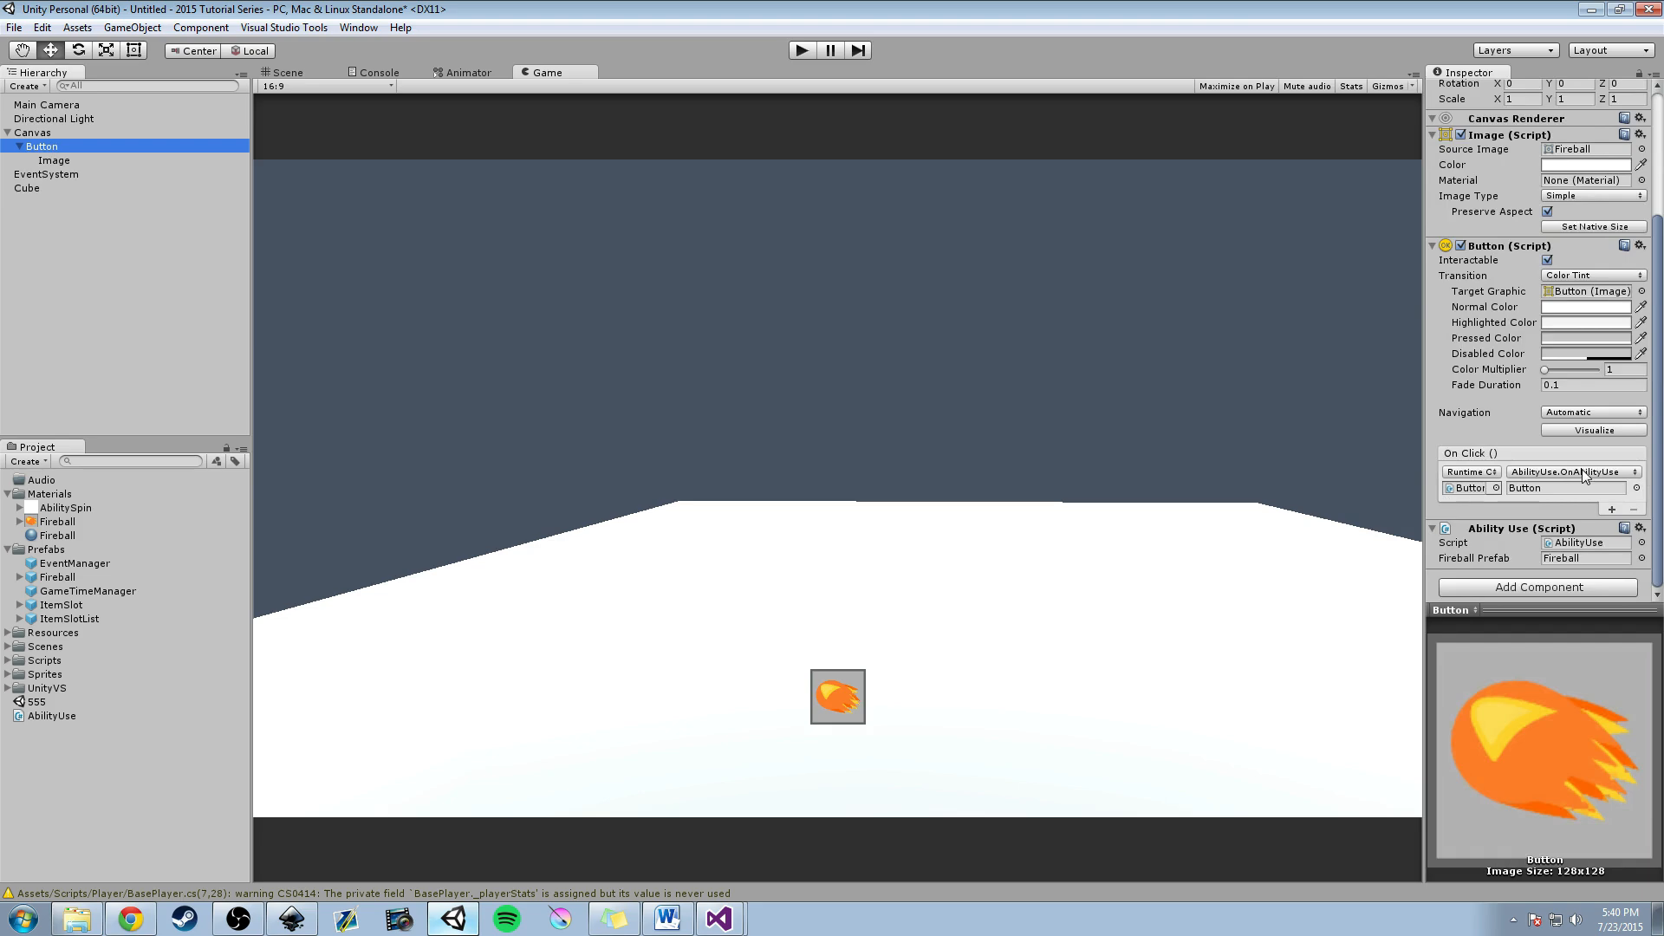
{"action": "left_click", "coordinate": [1571, 471]}
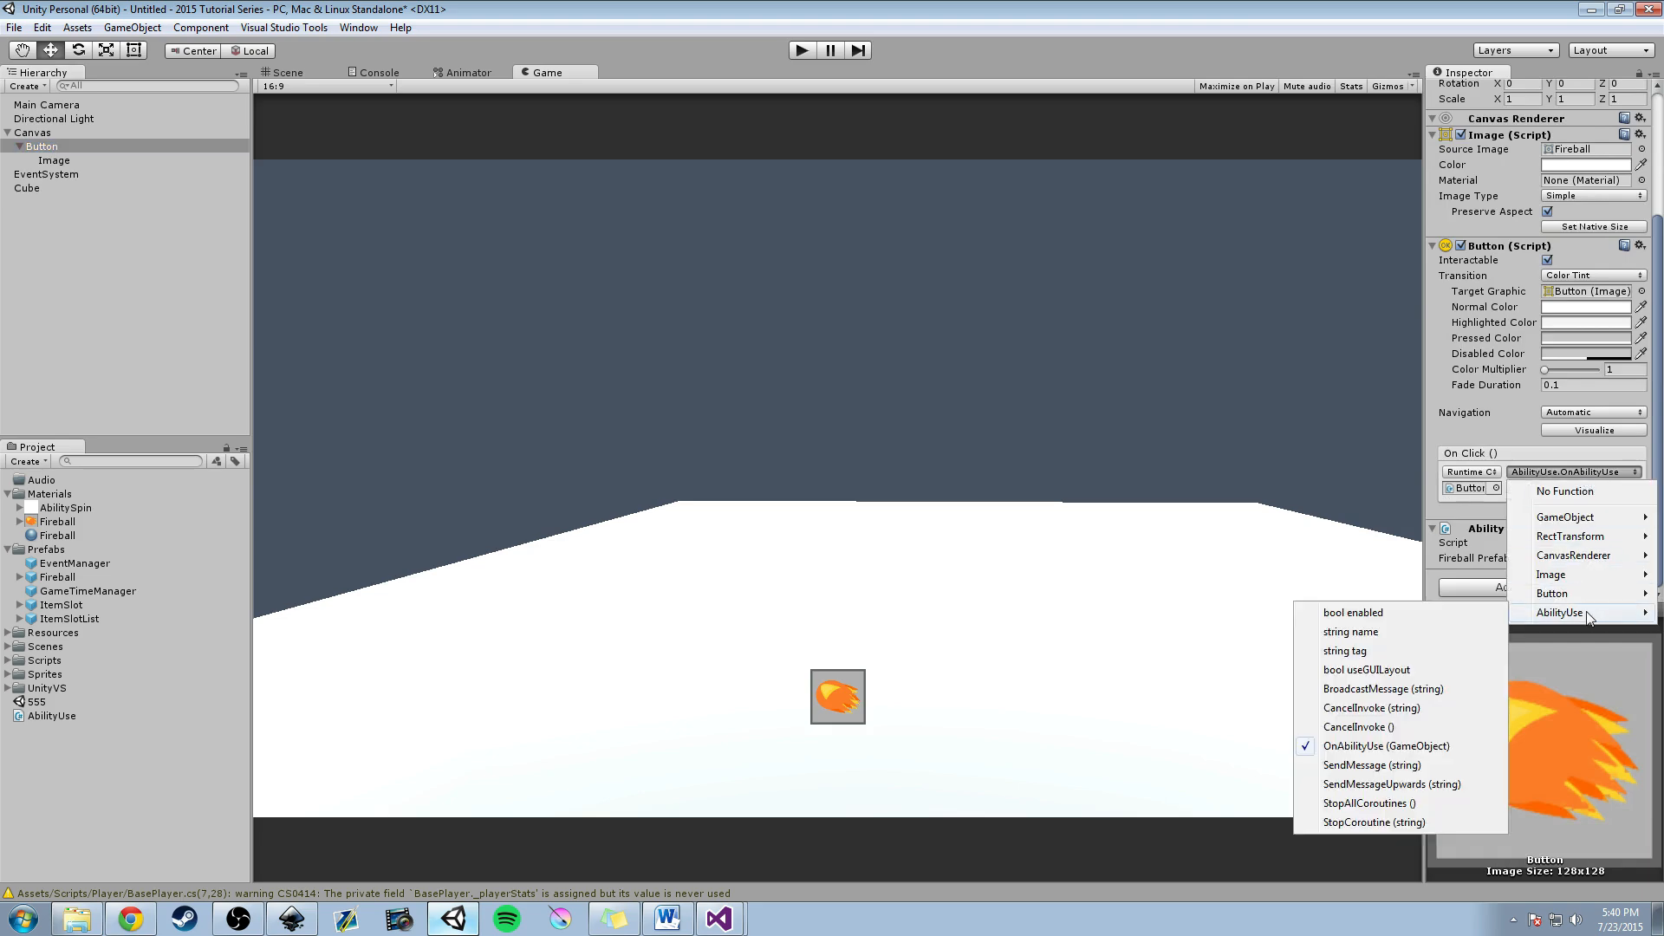
{"action": "left_click", "coordinate": [1386, 746]}
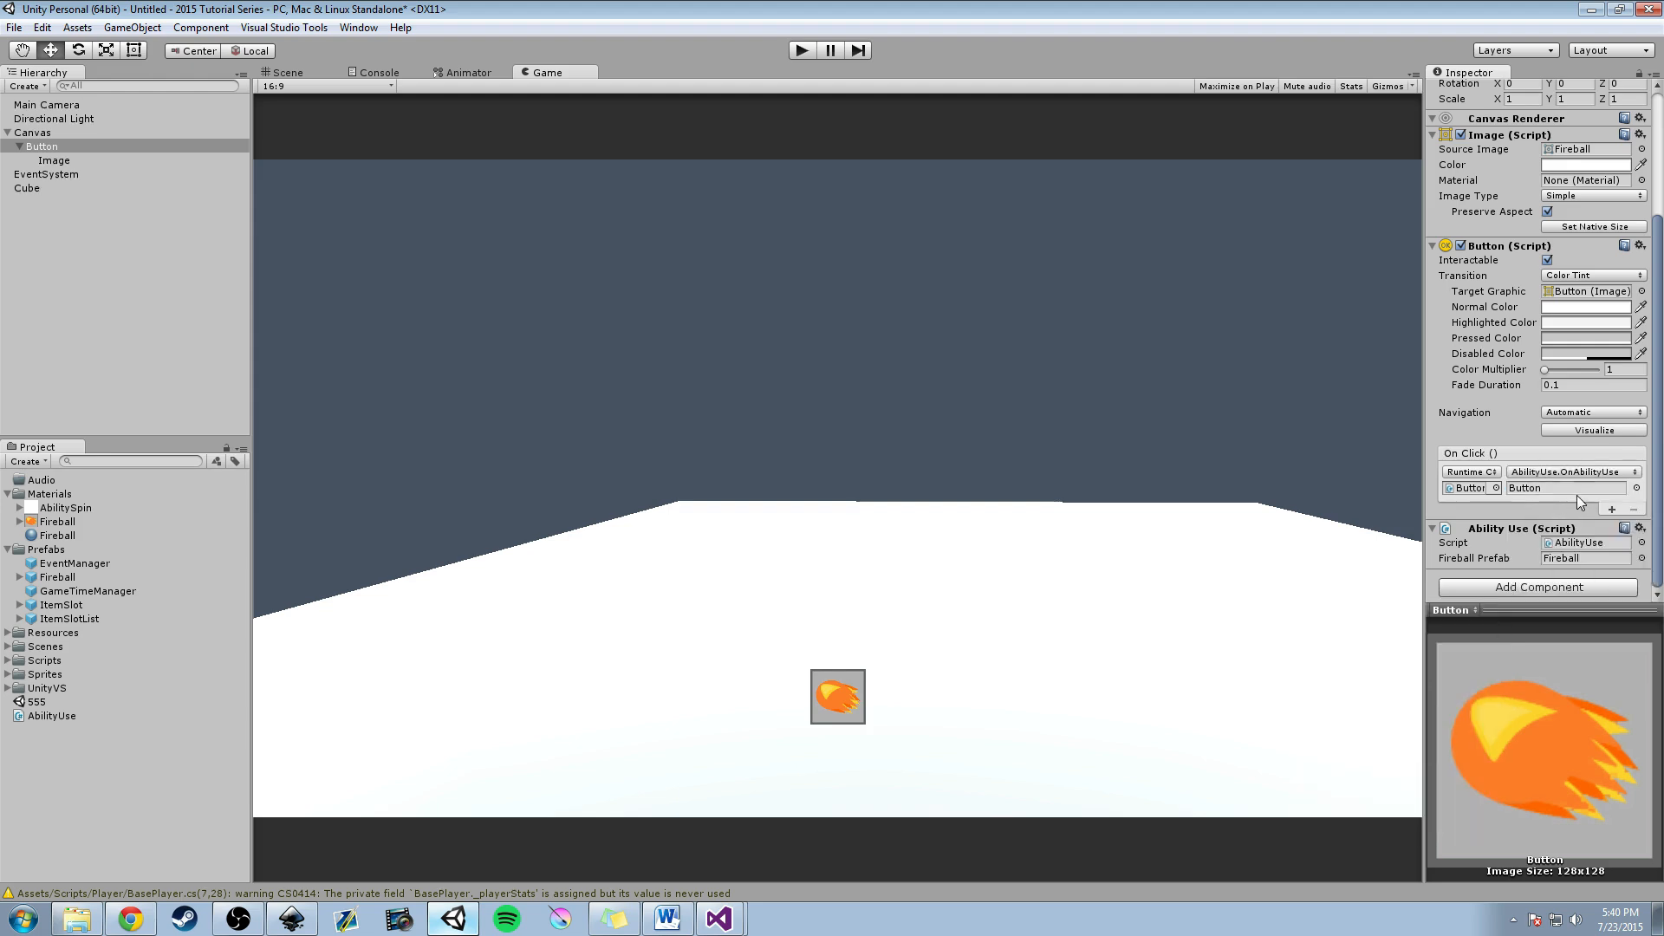
{"action": "mouse_move", "coordinate": [276, 293]}
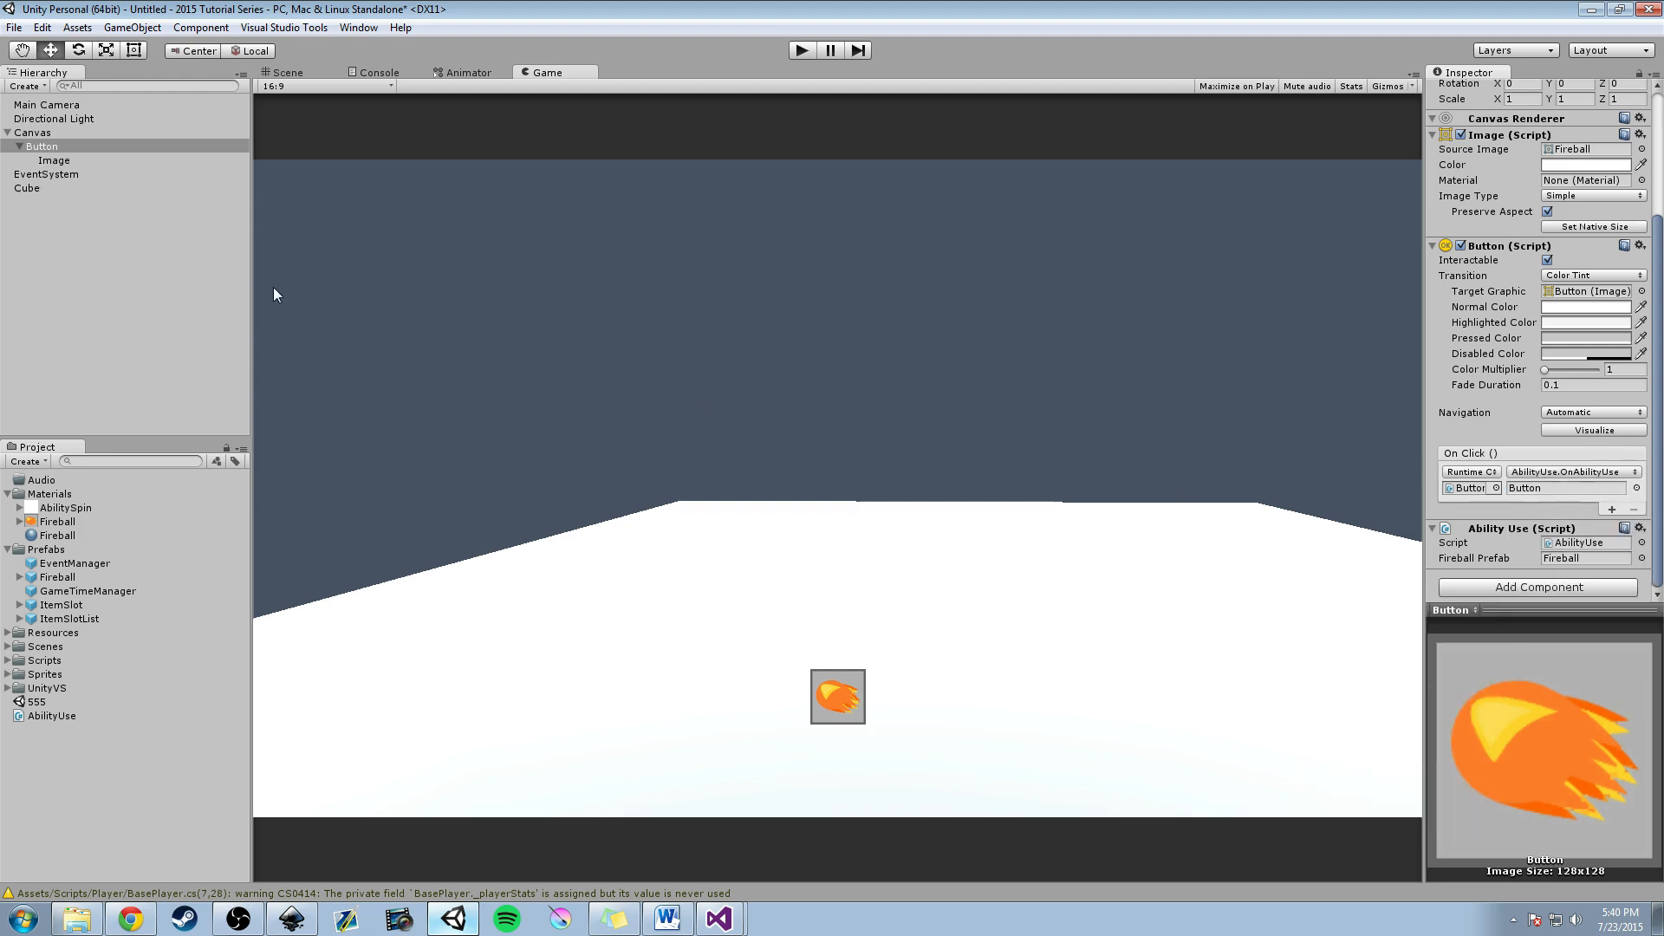
{"action": "left_click", "coordinate": [1566, 488]}
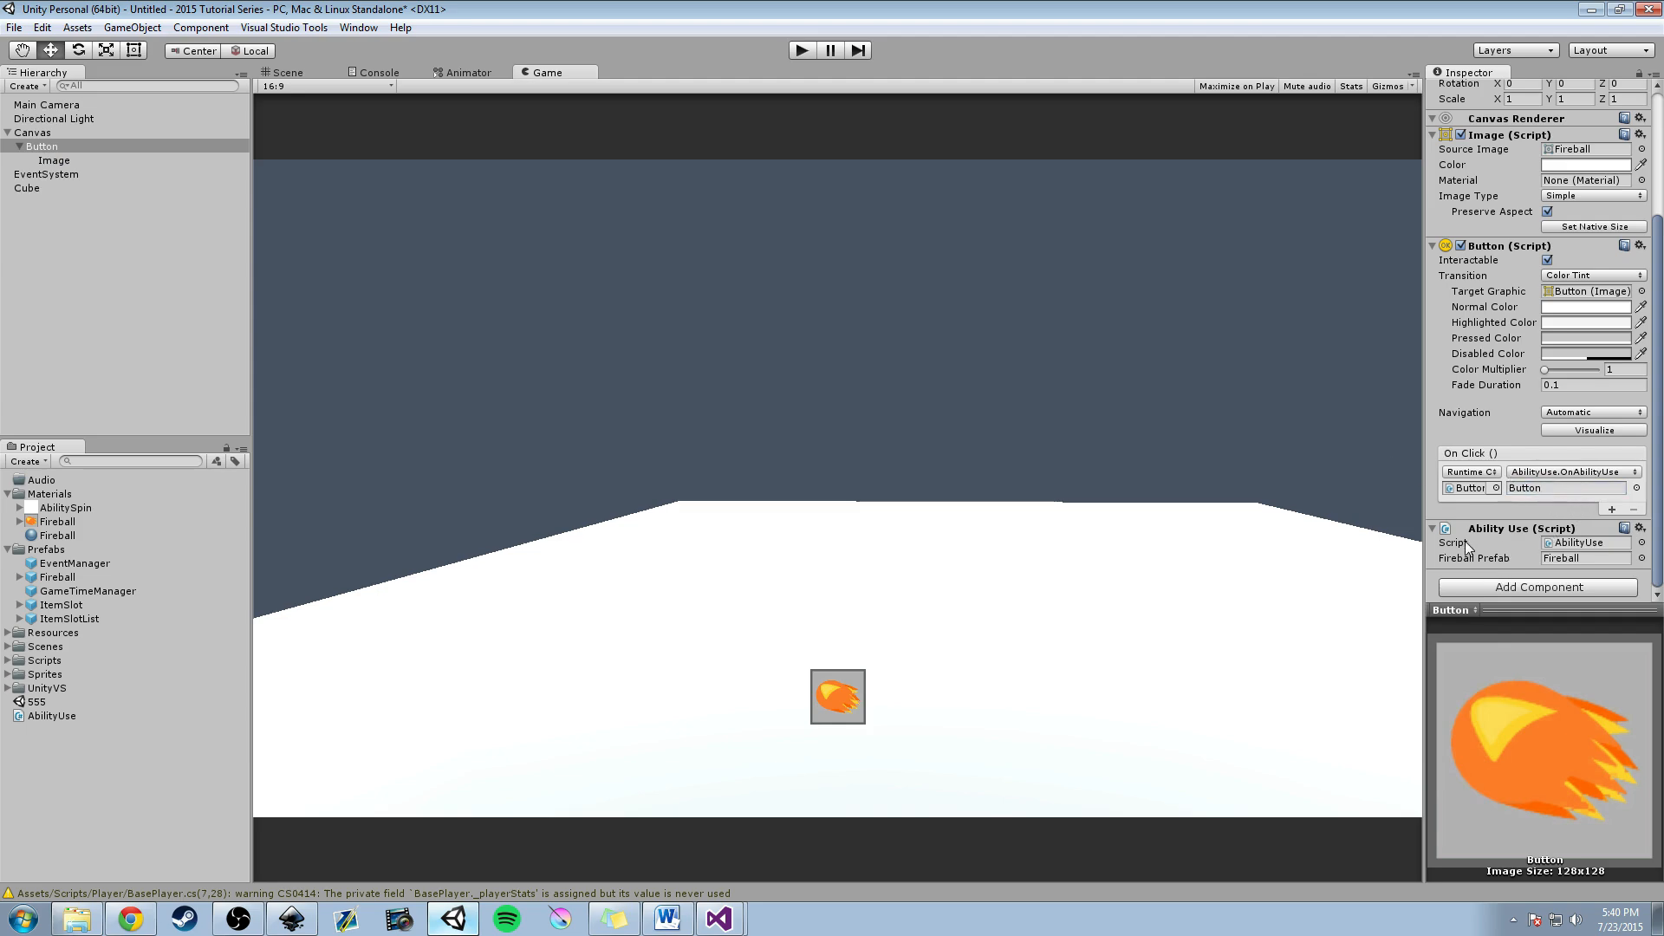
{"action": "mouse_move", "coordinate": [1482, 539]}
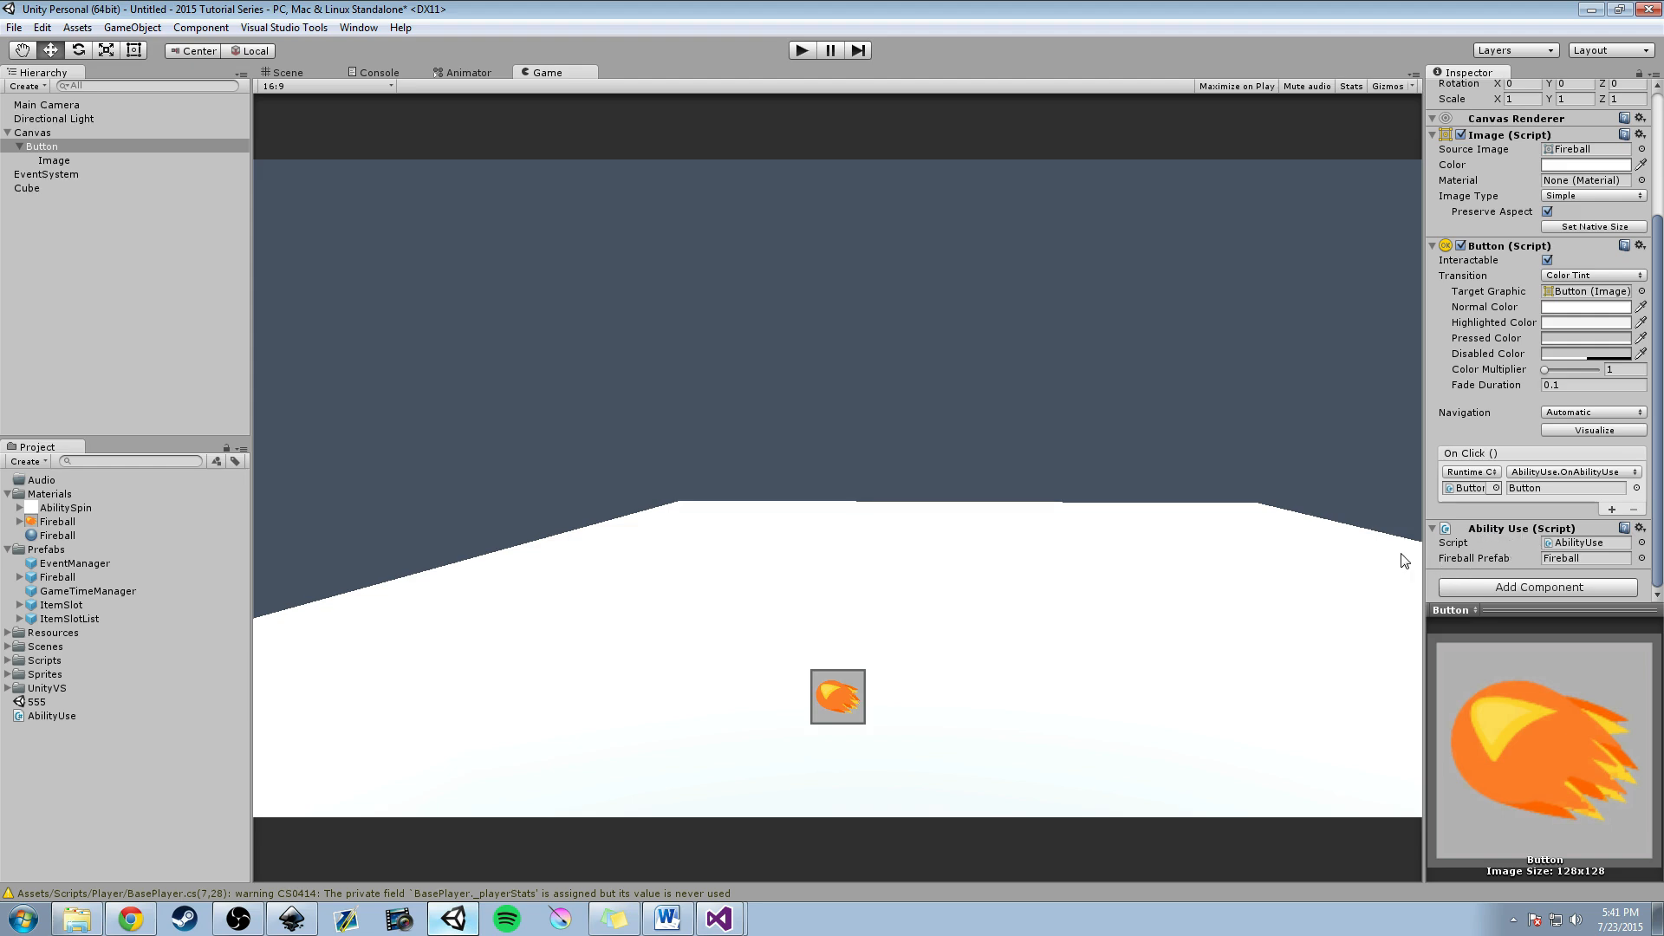
{"action": "mouse_move", "coordinate": [1056, 597]}
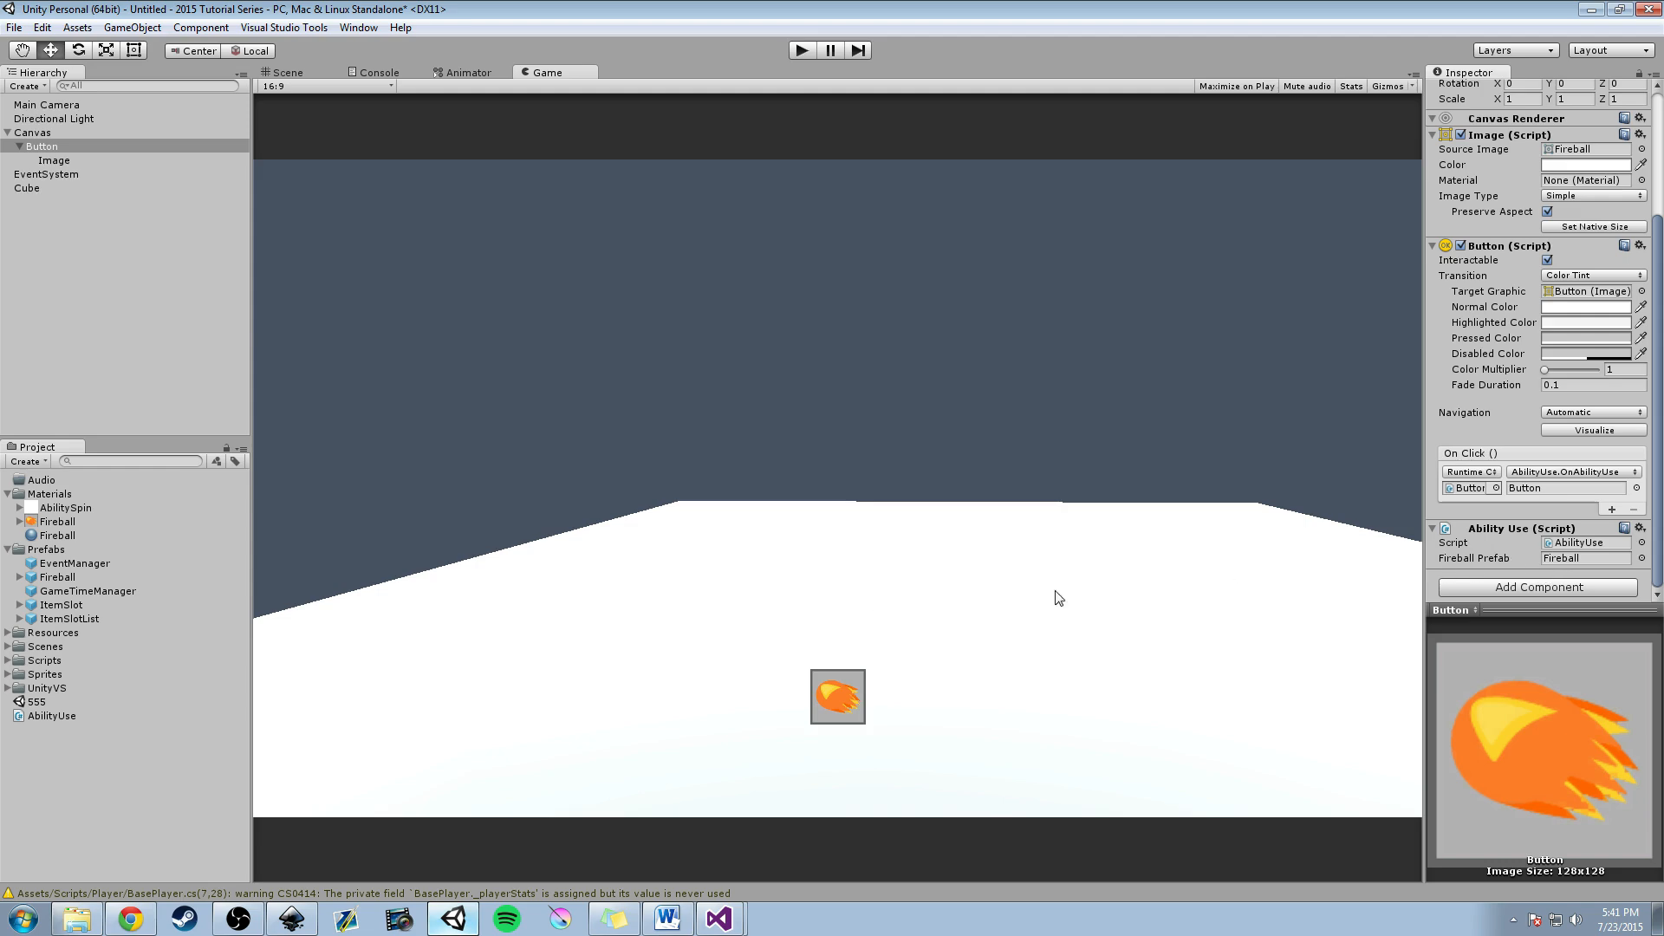
{"action": "mouse_move", "coordinate": [1223, 535]}
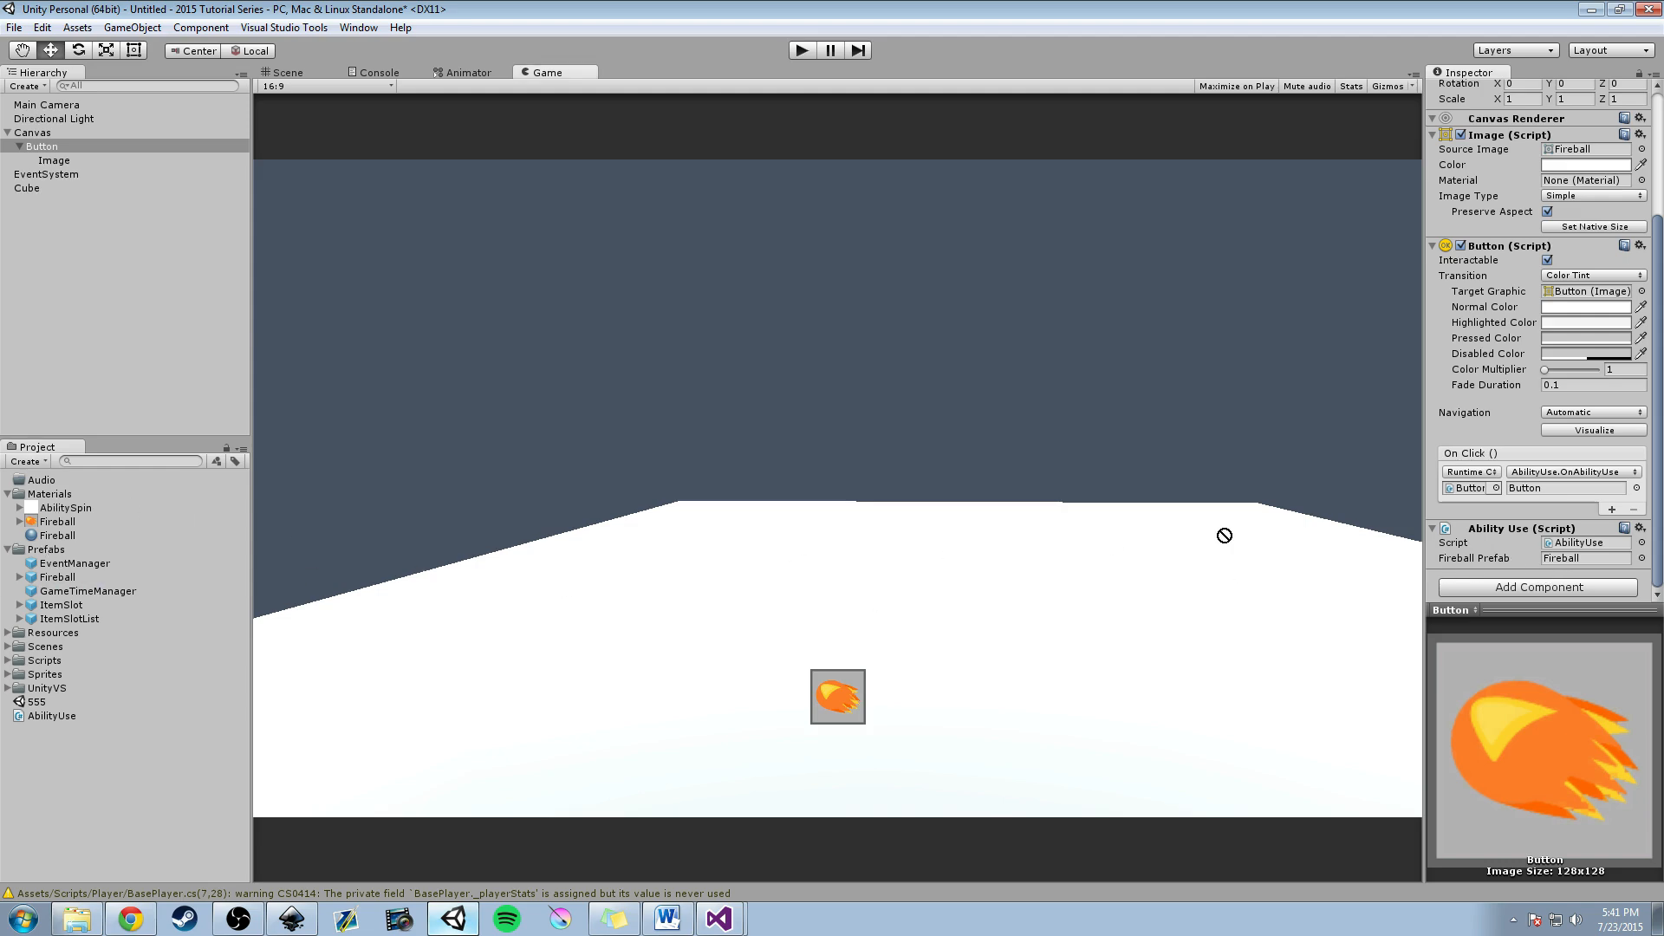
{"action": "left_click", "coordinate": [1585, 558]}
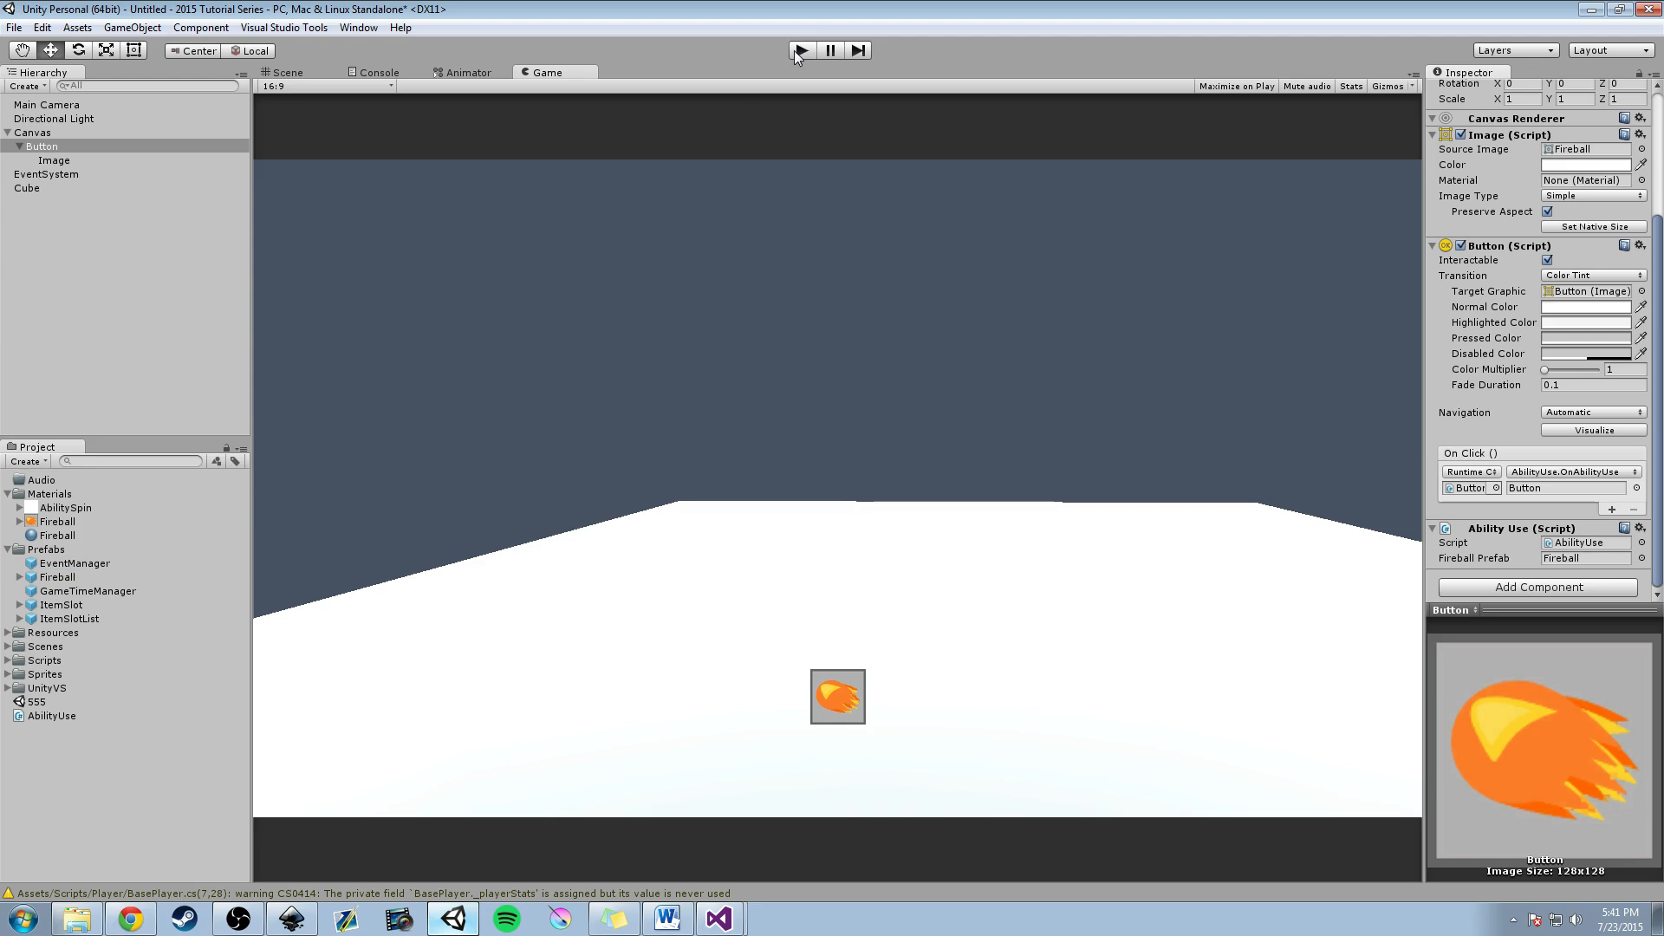
Briefly run and stop the scene, then inspect the Main Camera settings.
{"action": "left_click", "coordinate": [802, 49]}
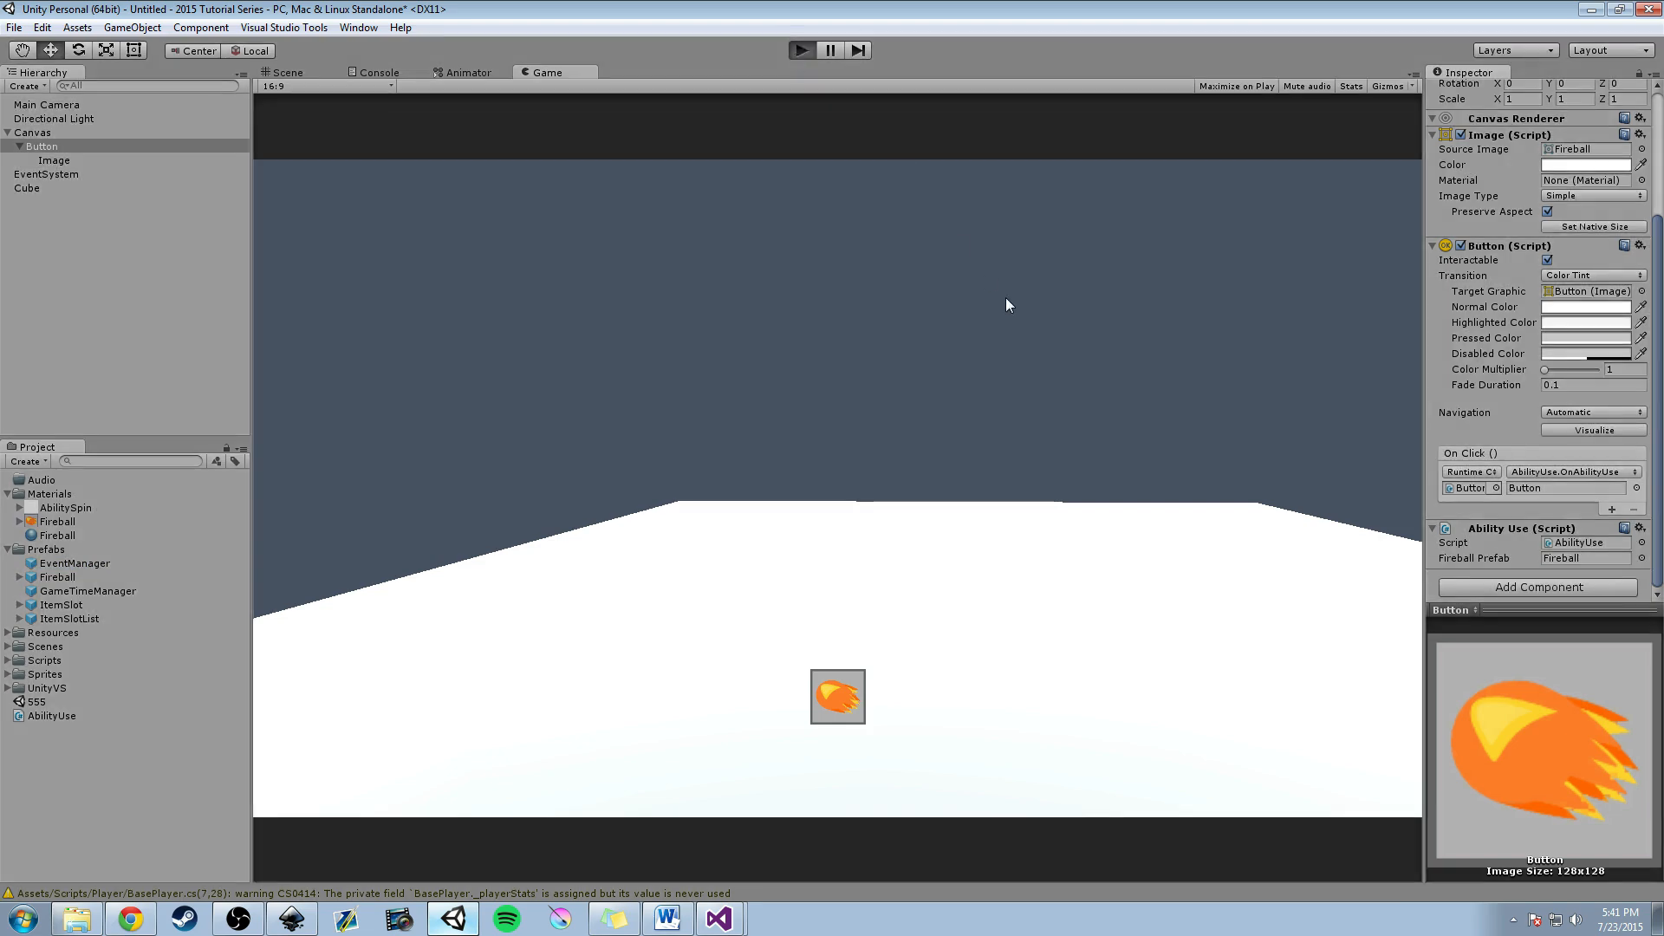
{"action": "left_click", "coordinate": [801, 49]}
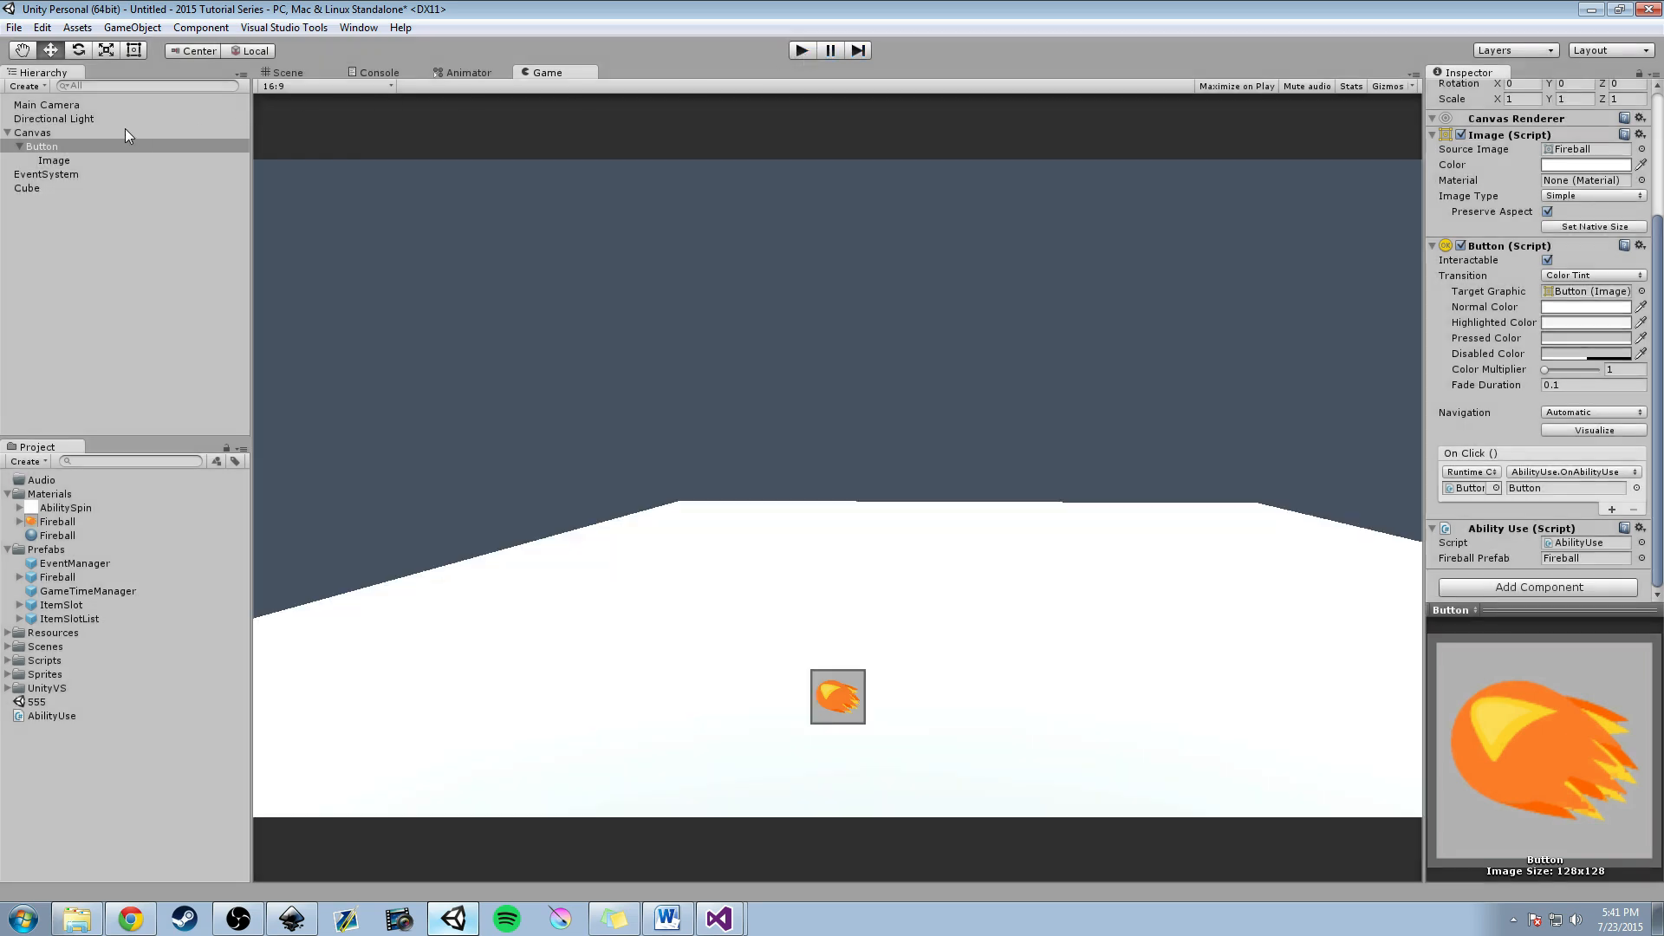
{"action": "left_click", "coordinate": [39, 105]}
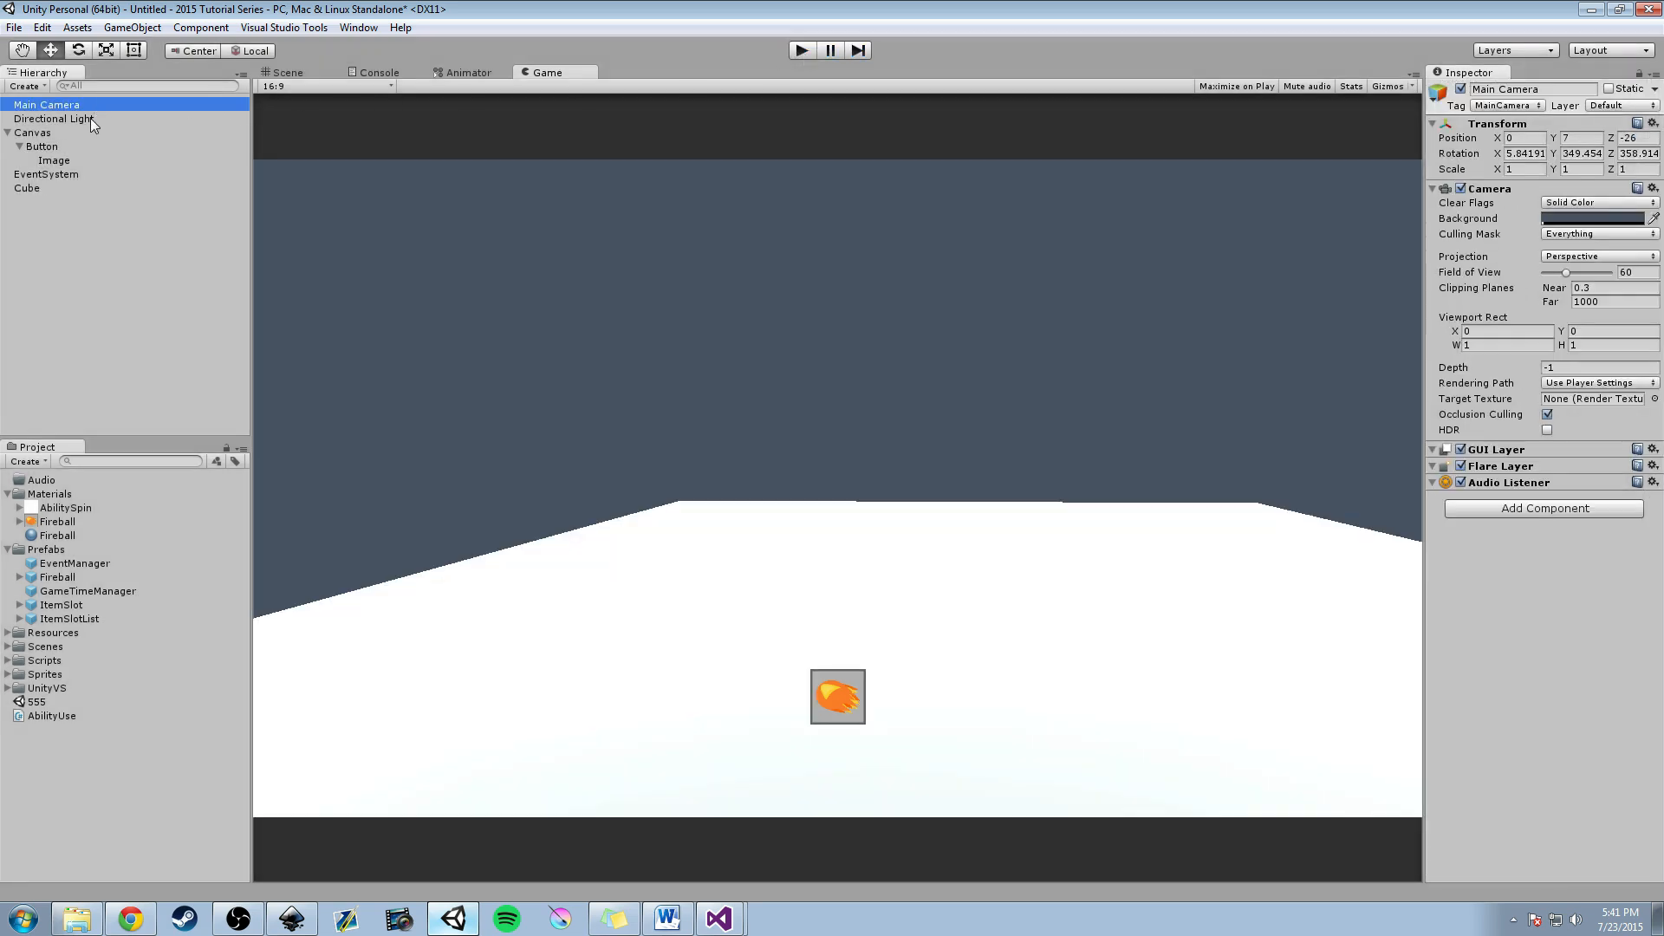
Remove the Cube's Rigidbody component and start Play mode to test the ability.
{"action": "left_click", "coordinate": [22, 188]}
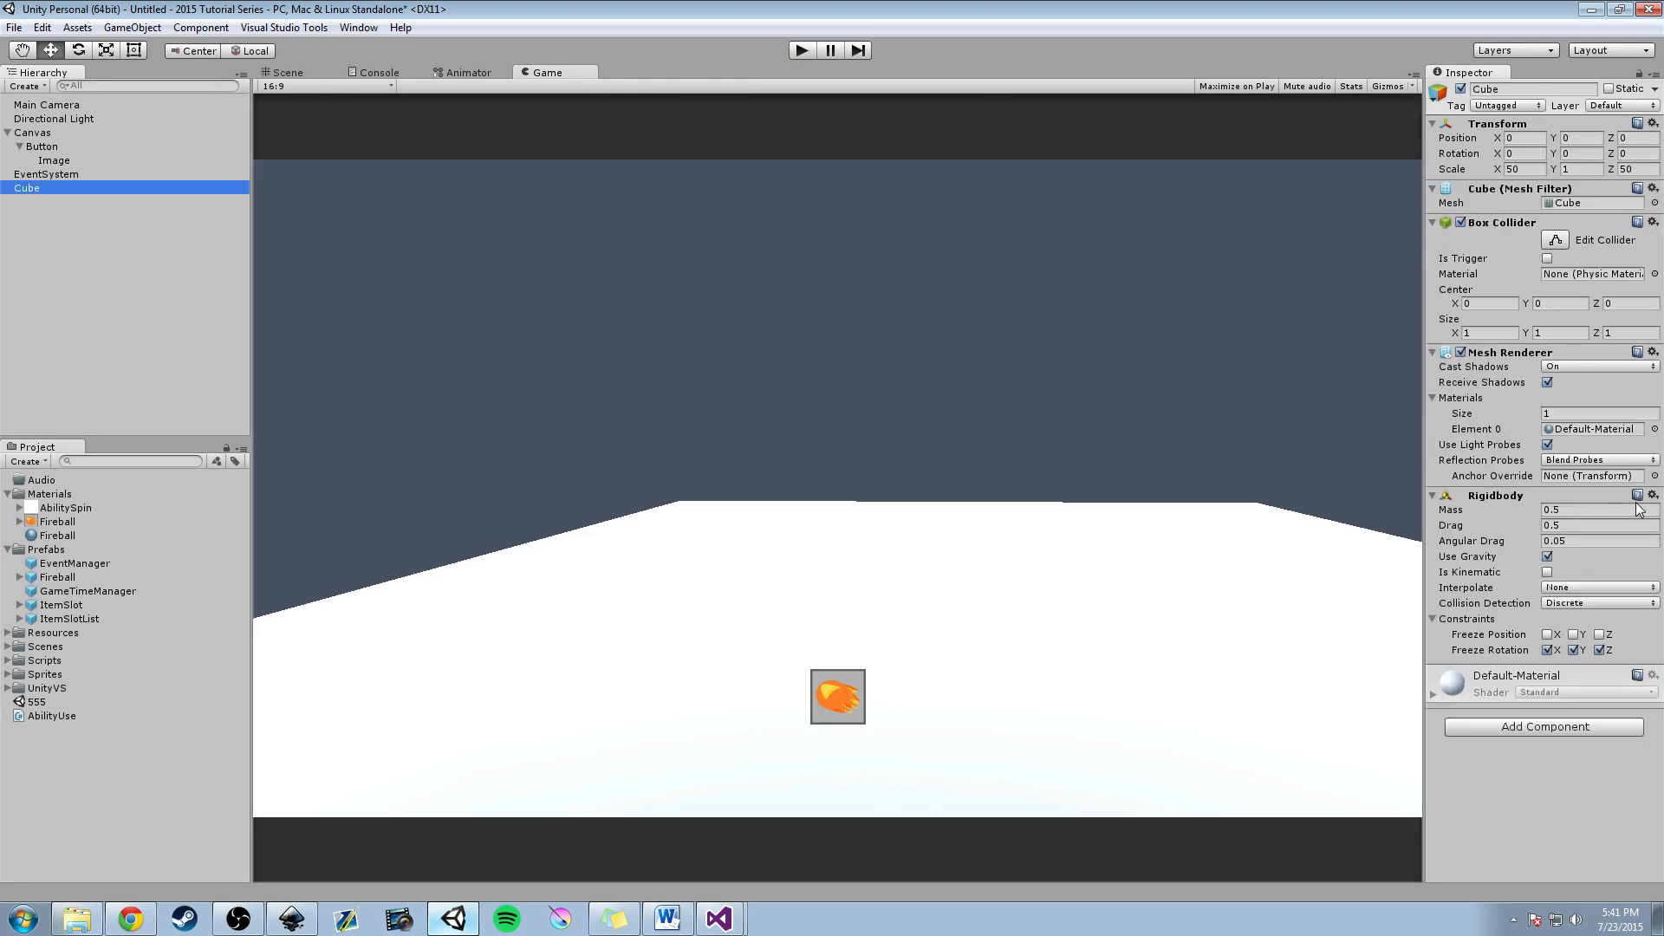
{"action": "left_click", "coordinate": [1652, 496]}
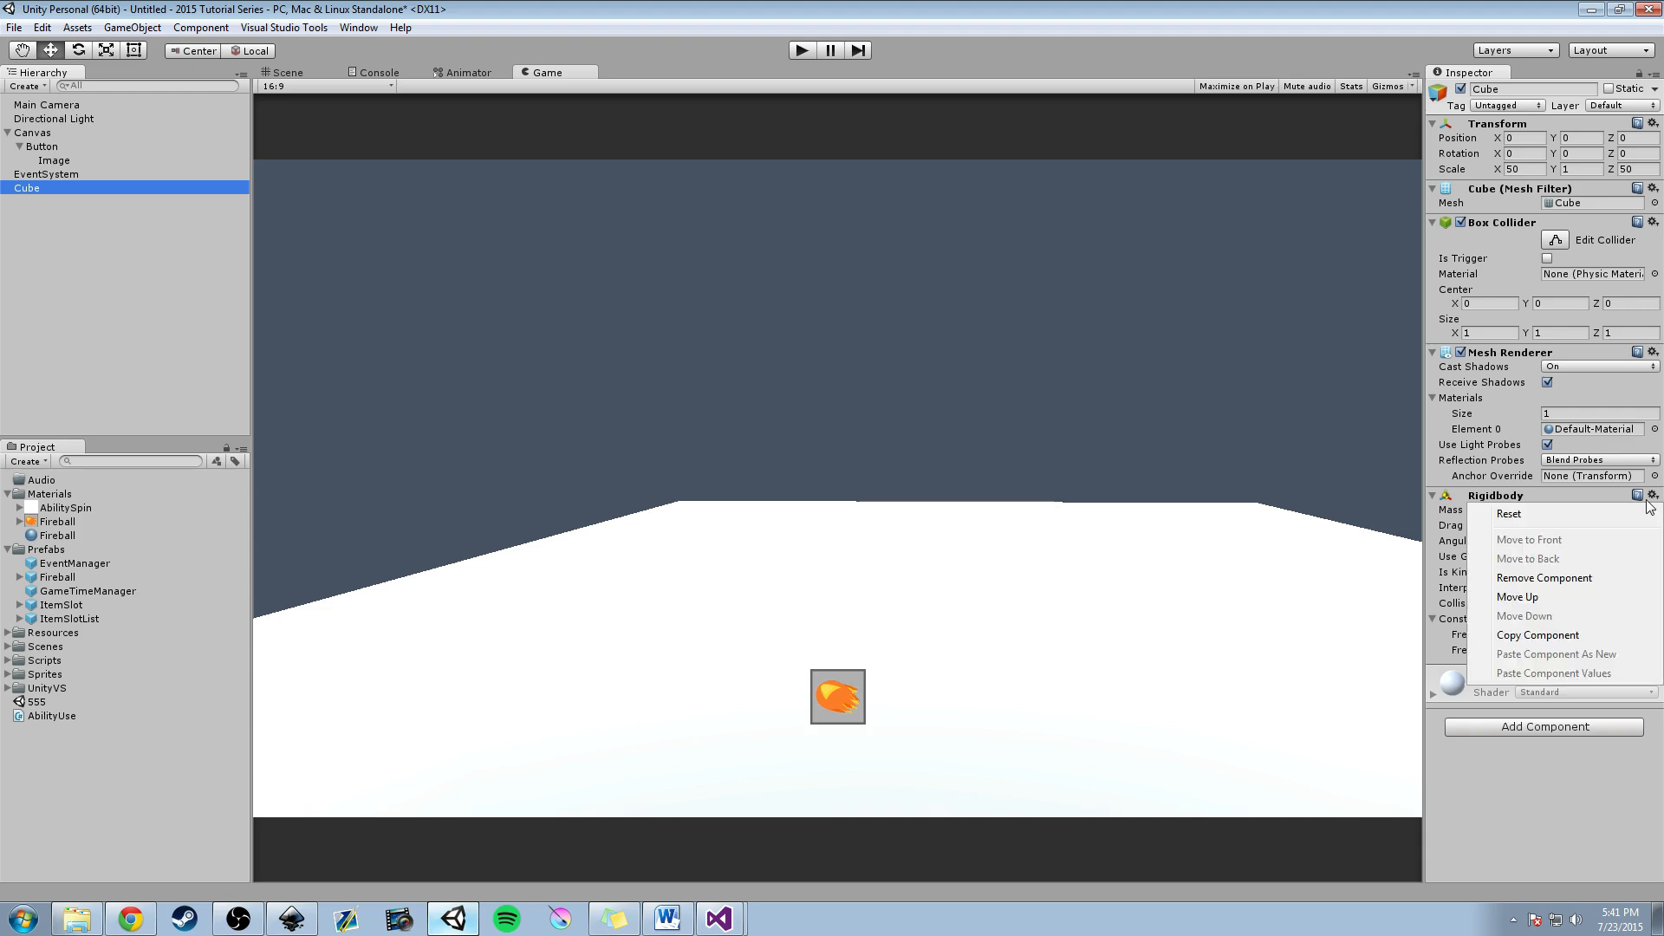
{"action": "left_click", "coordinate": [1544, 578]}
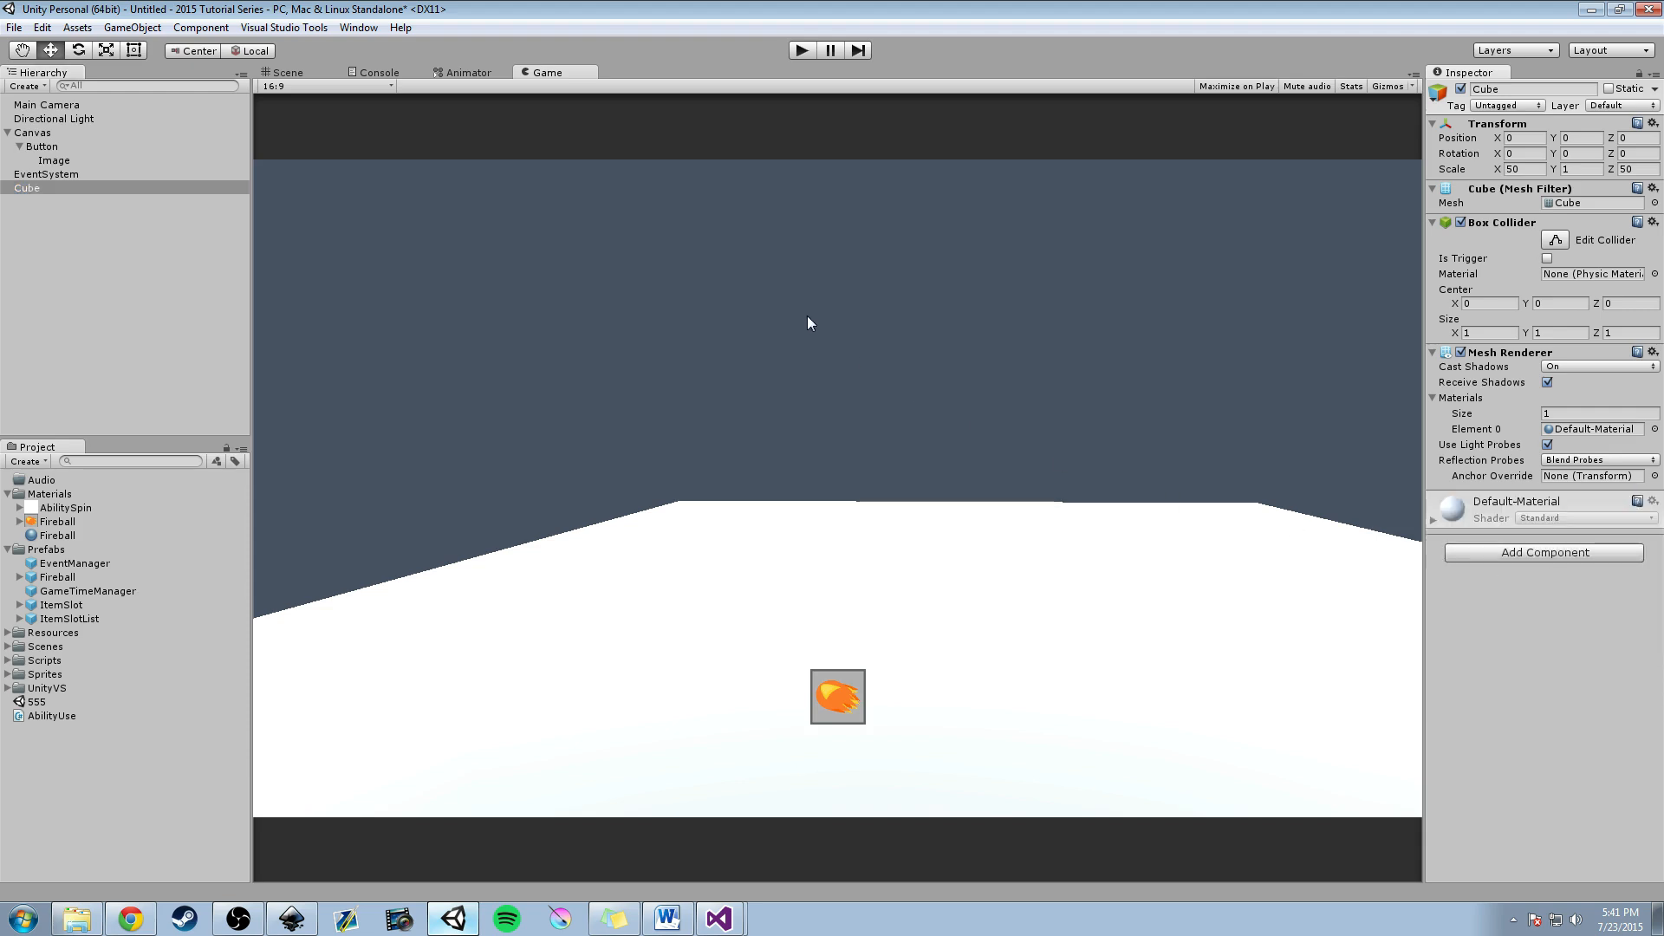
{"action": "left_click", "coordinate": [32, 132]}
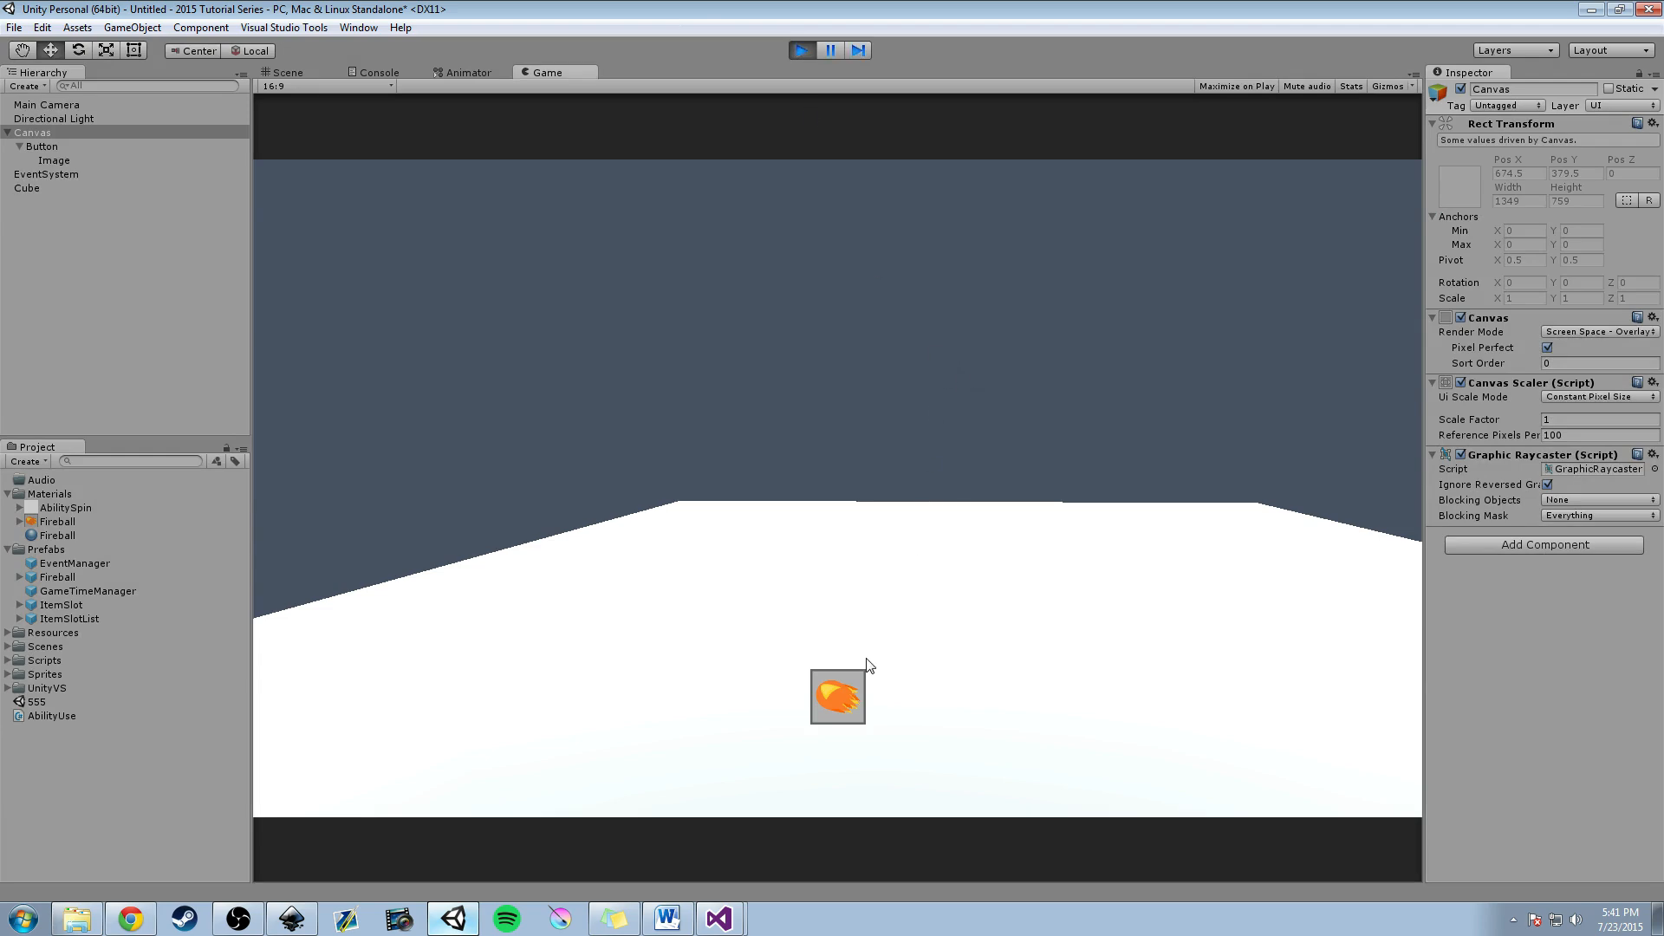
Launch two fireballs from the ability button, then stop Play mode.
{"action": "left_click", "coordinate": [837, 696]}
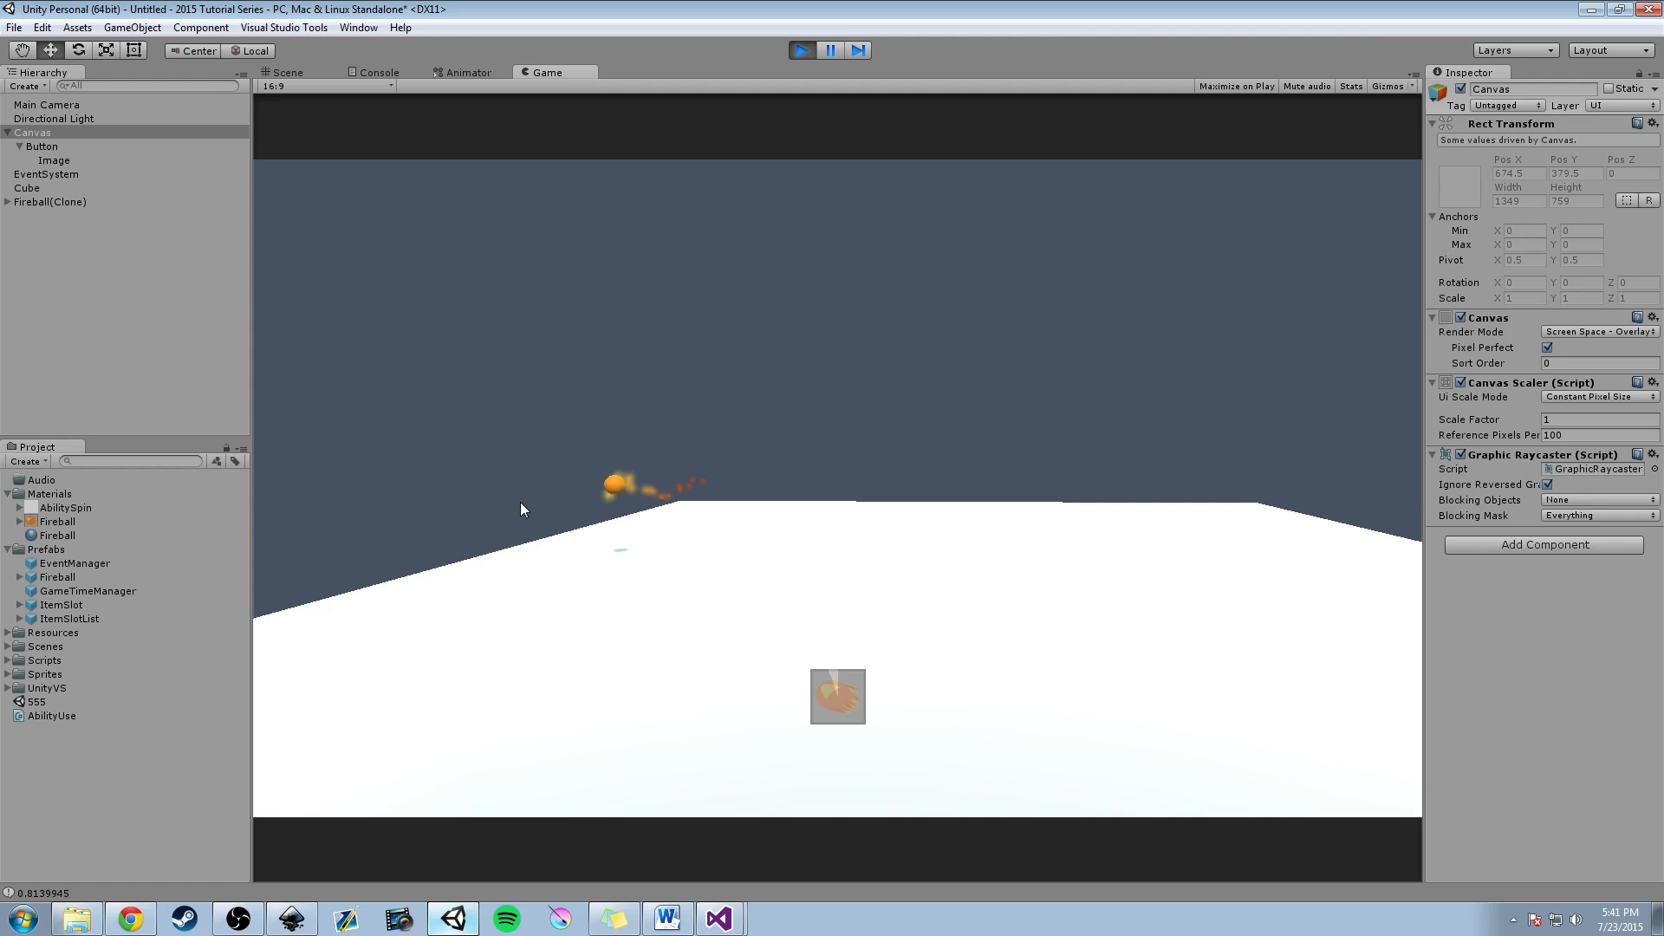
{"action": "left_click", "coordinate": [837, 696]}
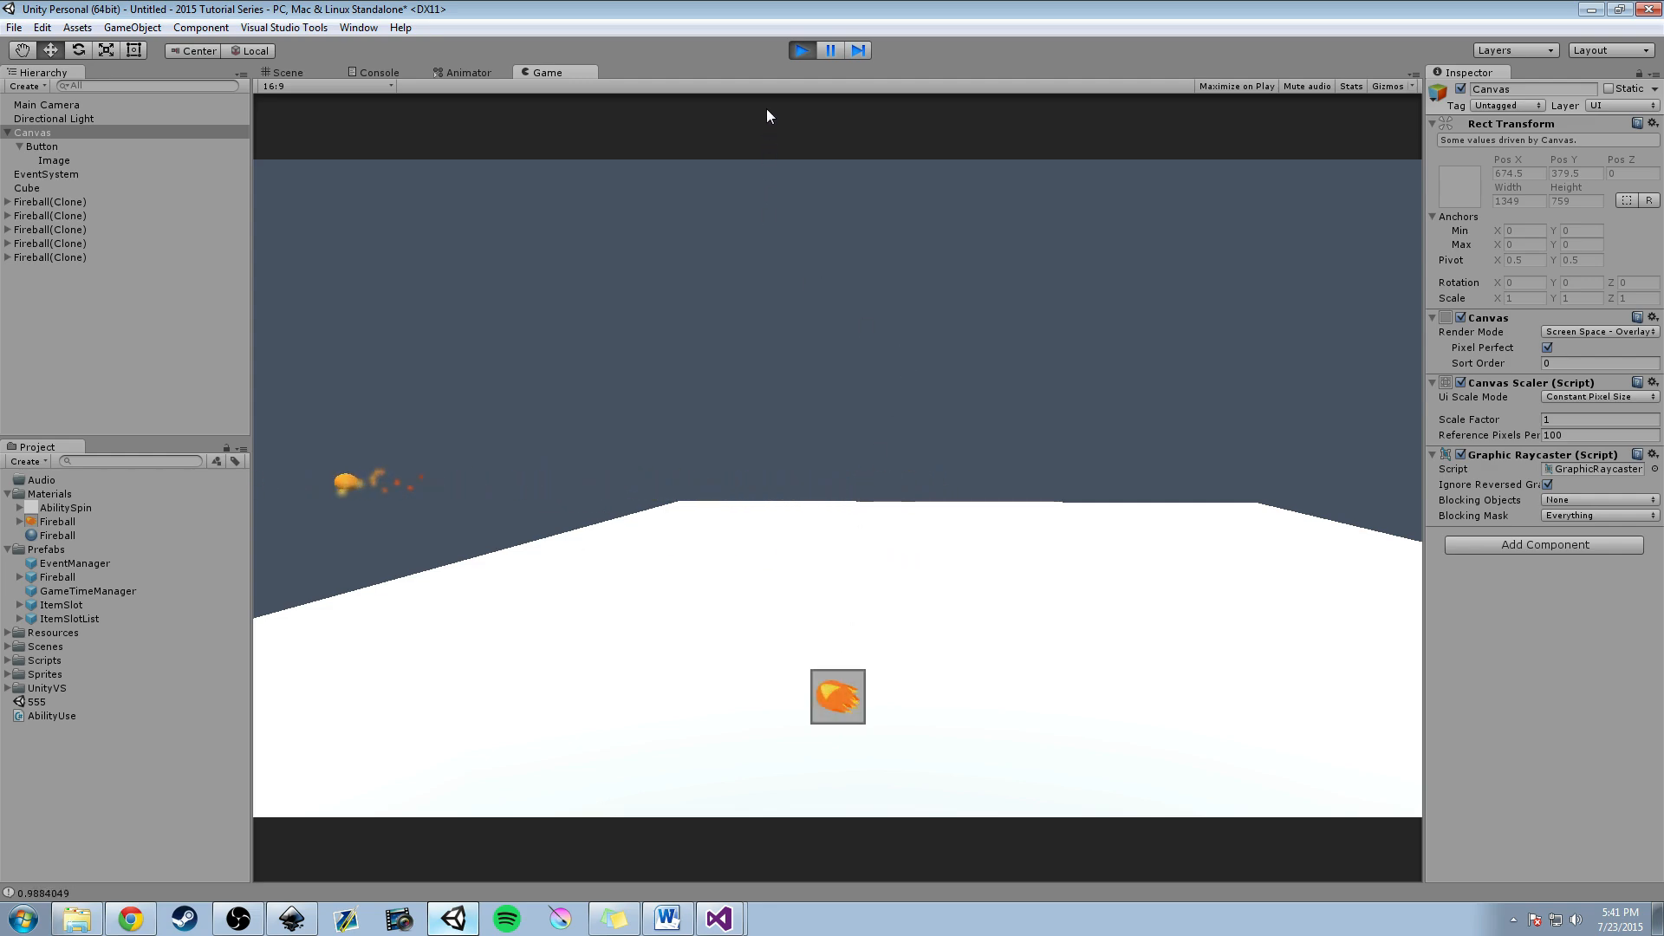
{"action": "left_click", "coordinate": [802, 49]}
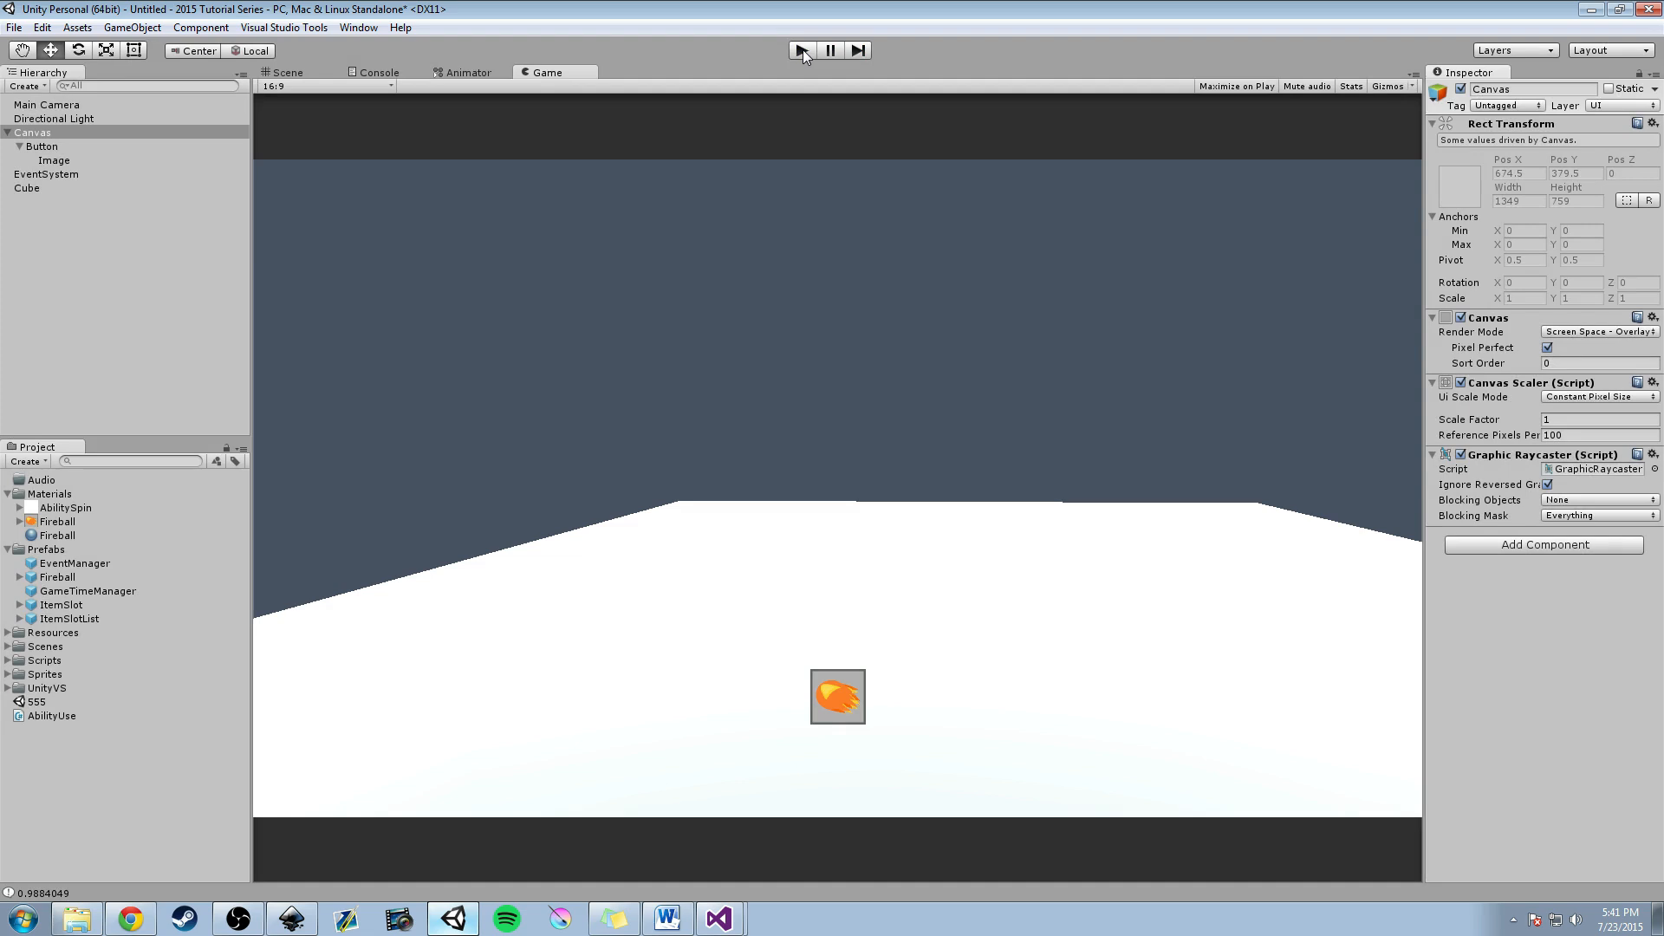
{"action": "mouse_move", "coordinate": [932, 41]}
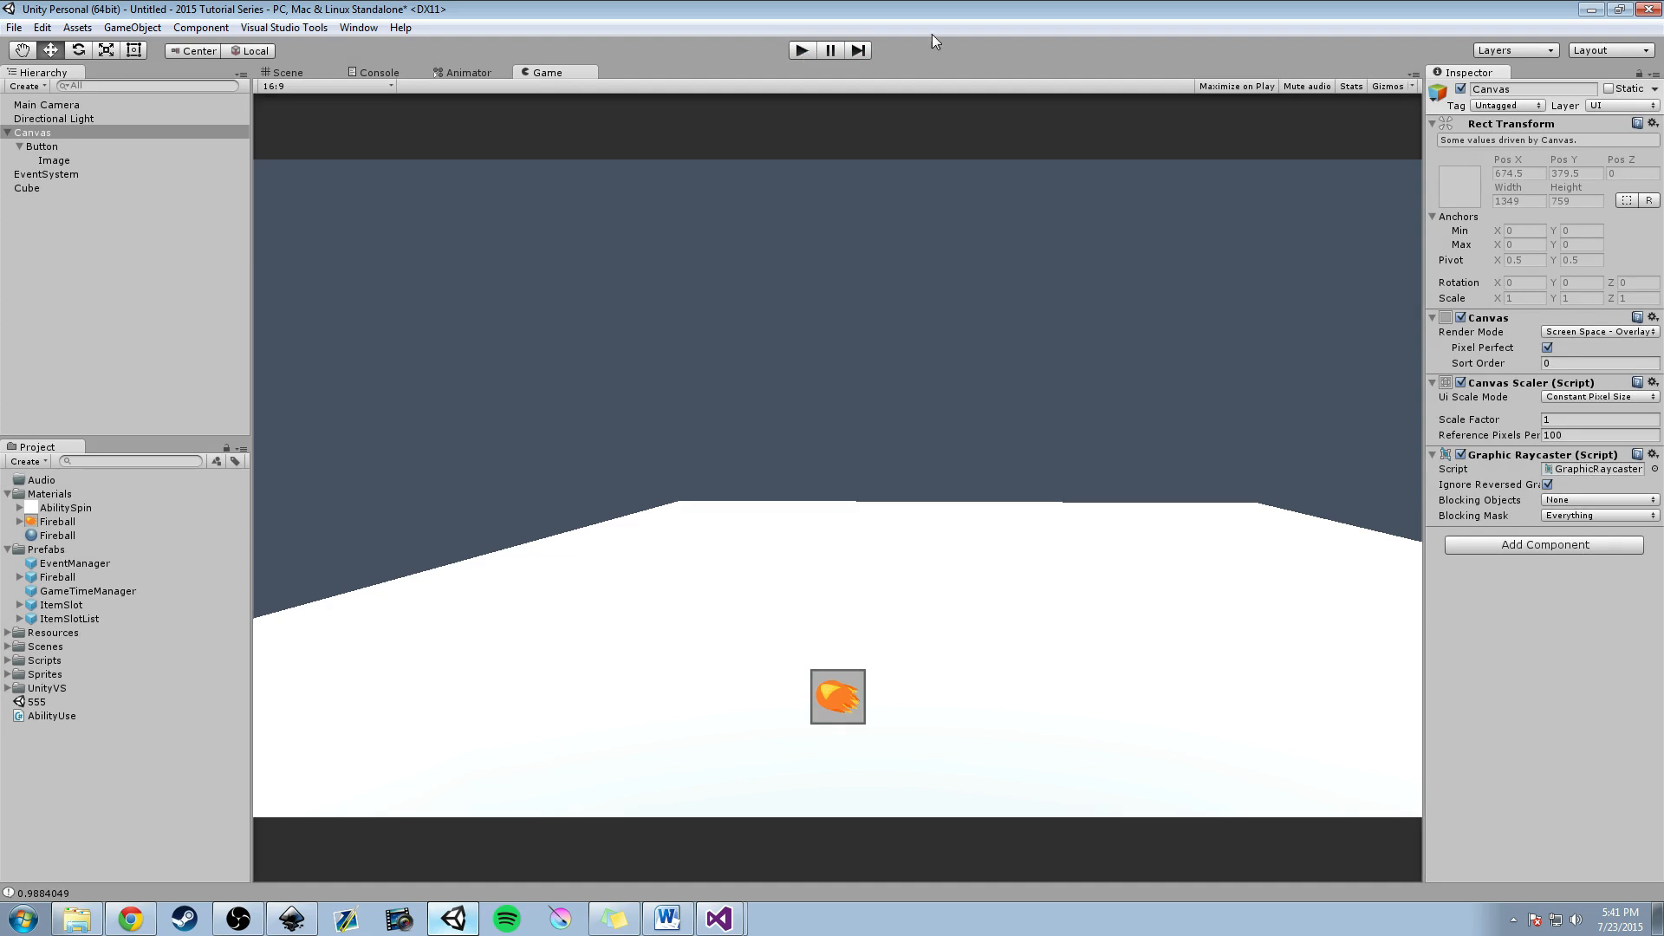